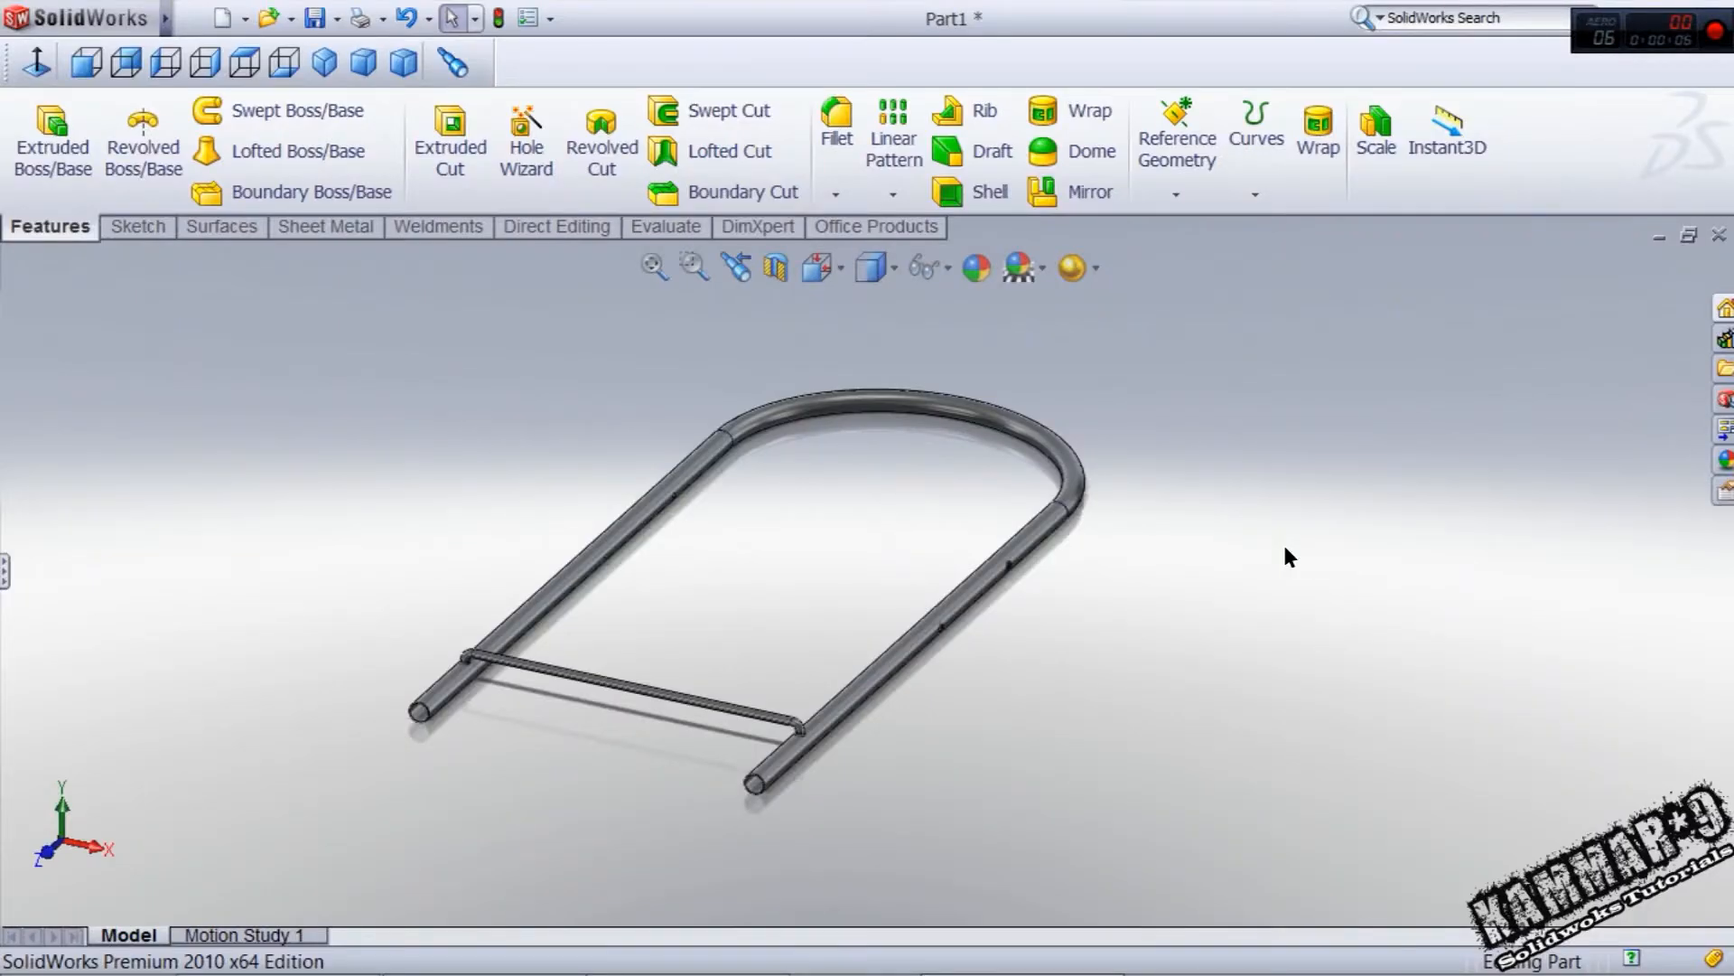
pyautogui.moveTo(1188, 564)
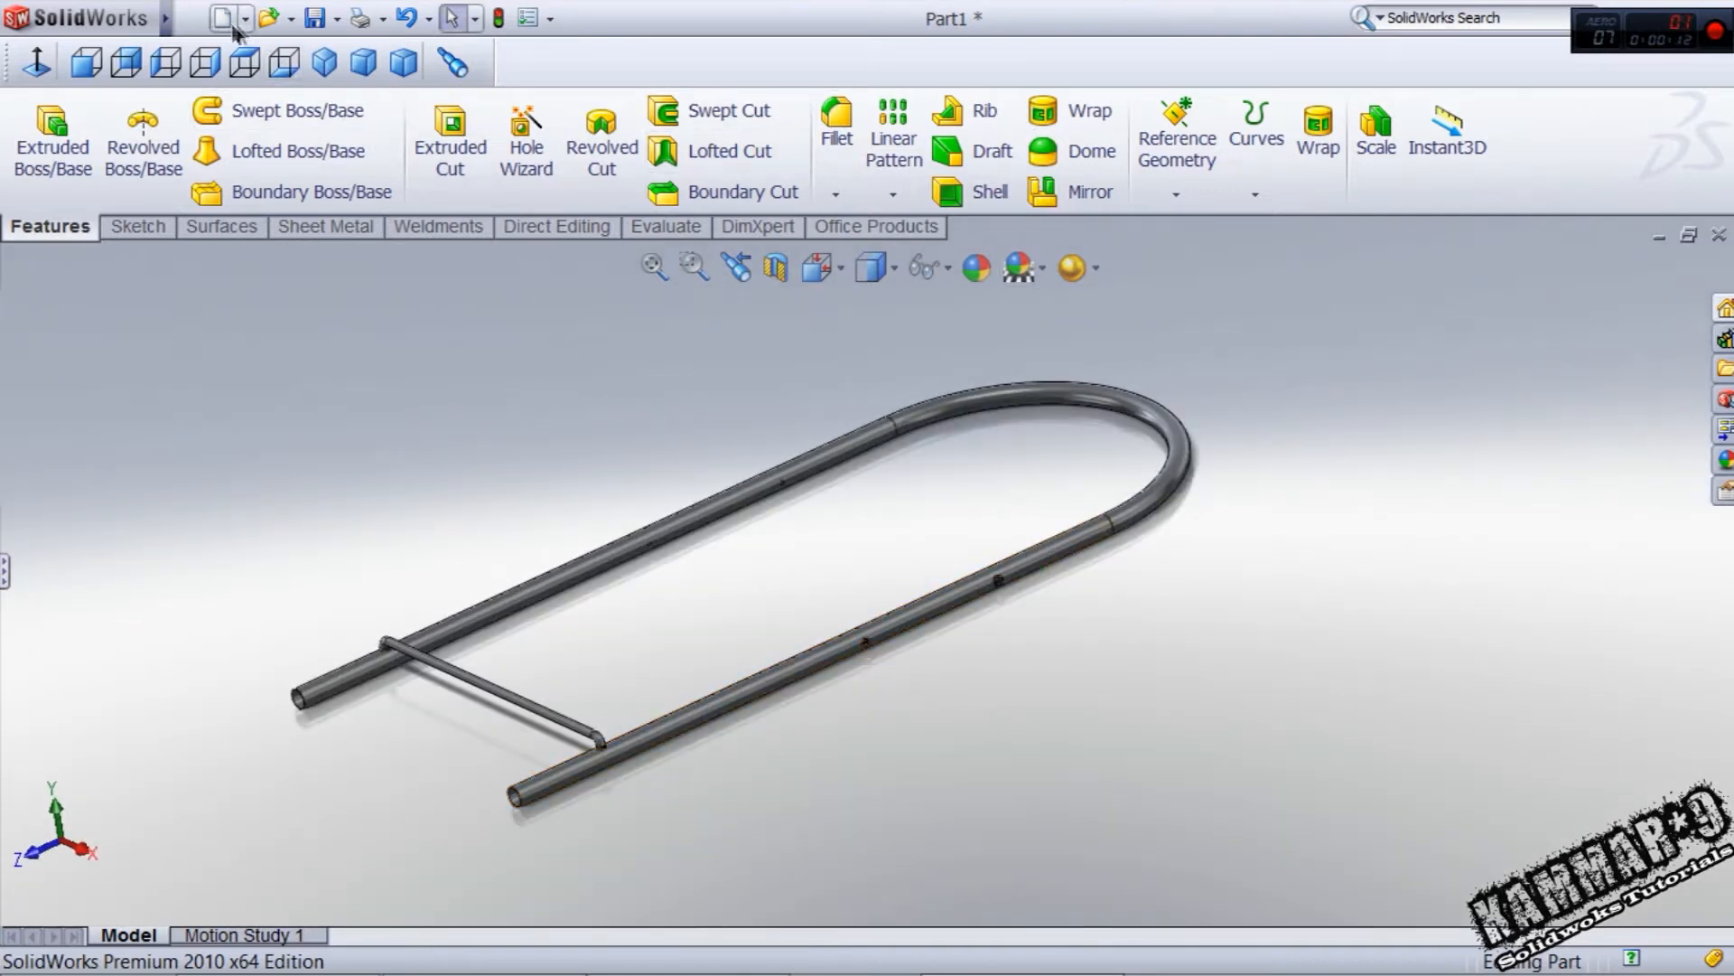
# - Create a new empty part document and select its top plane
pyautogui.click(220, 18)
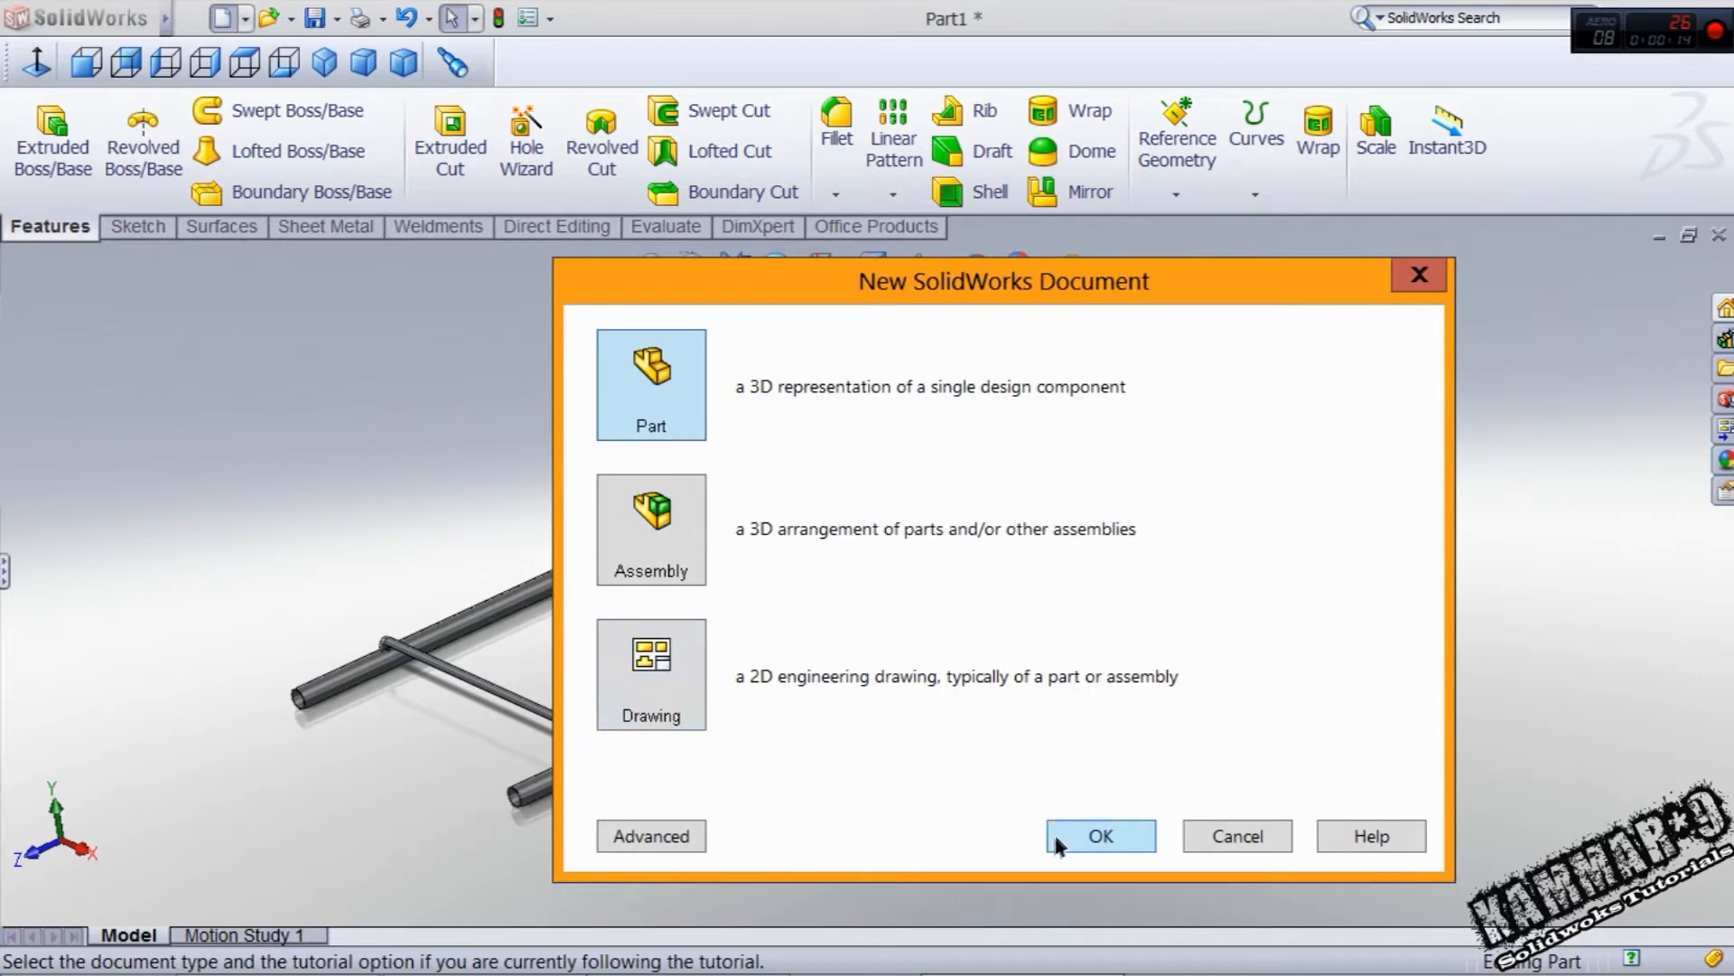
pyautogui.click(1100, 835)
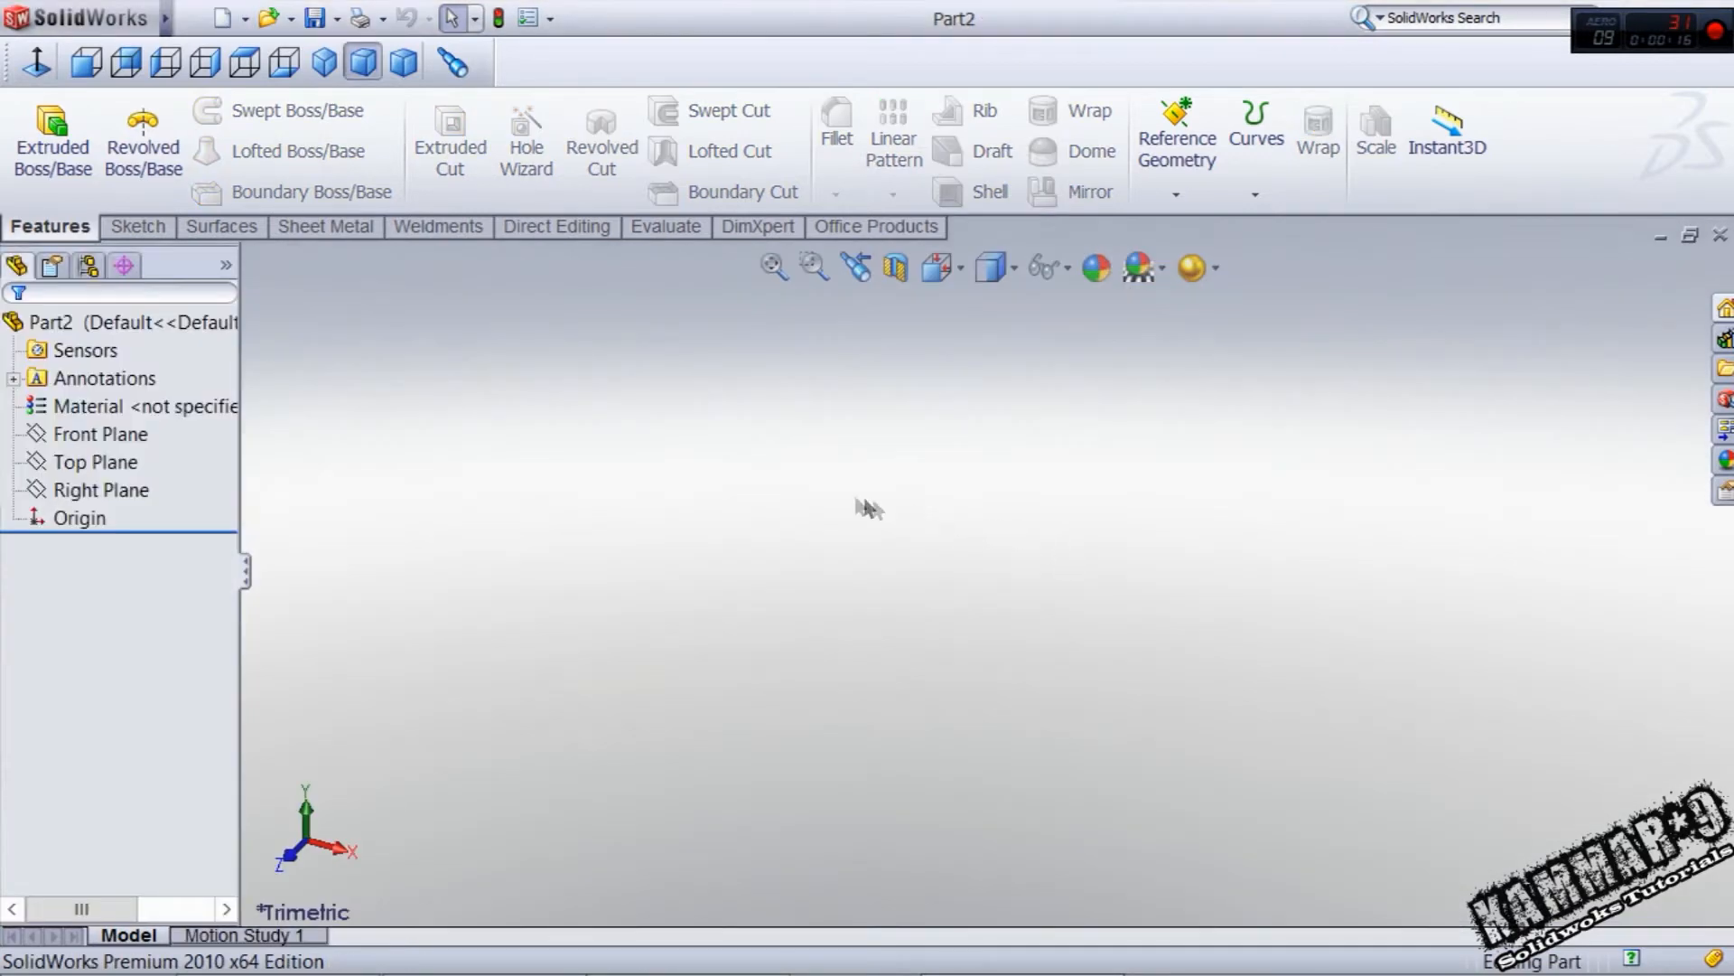
pyautogui.click(94, 460)
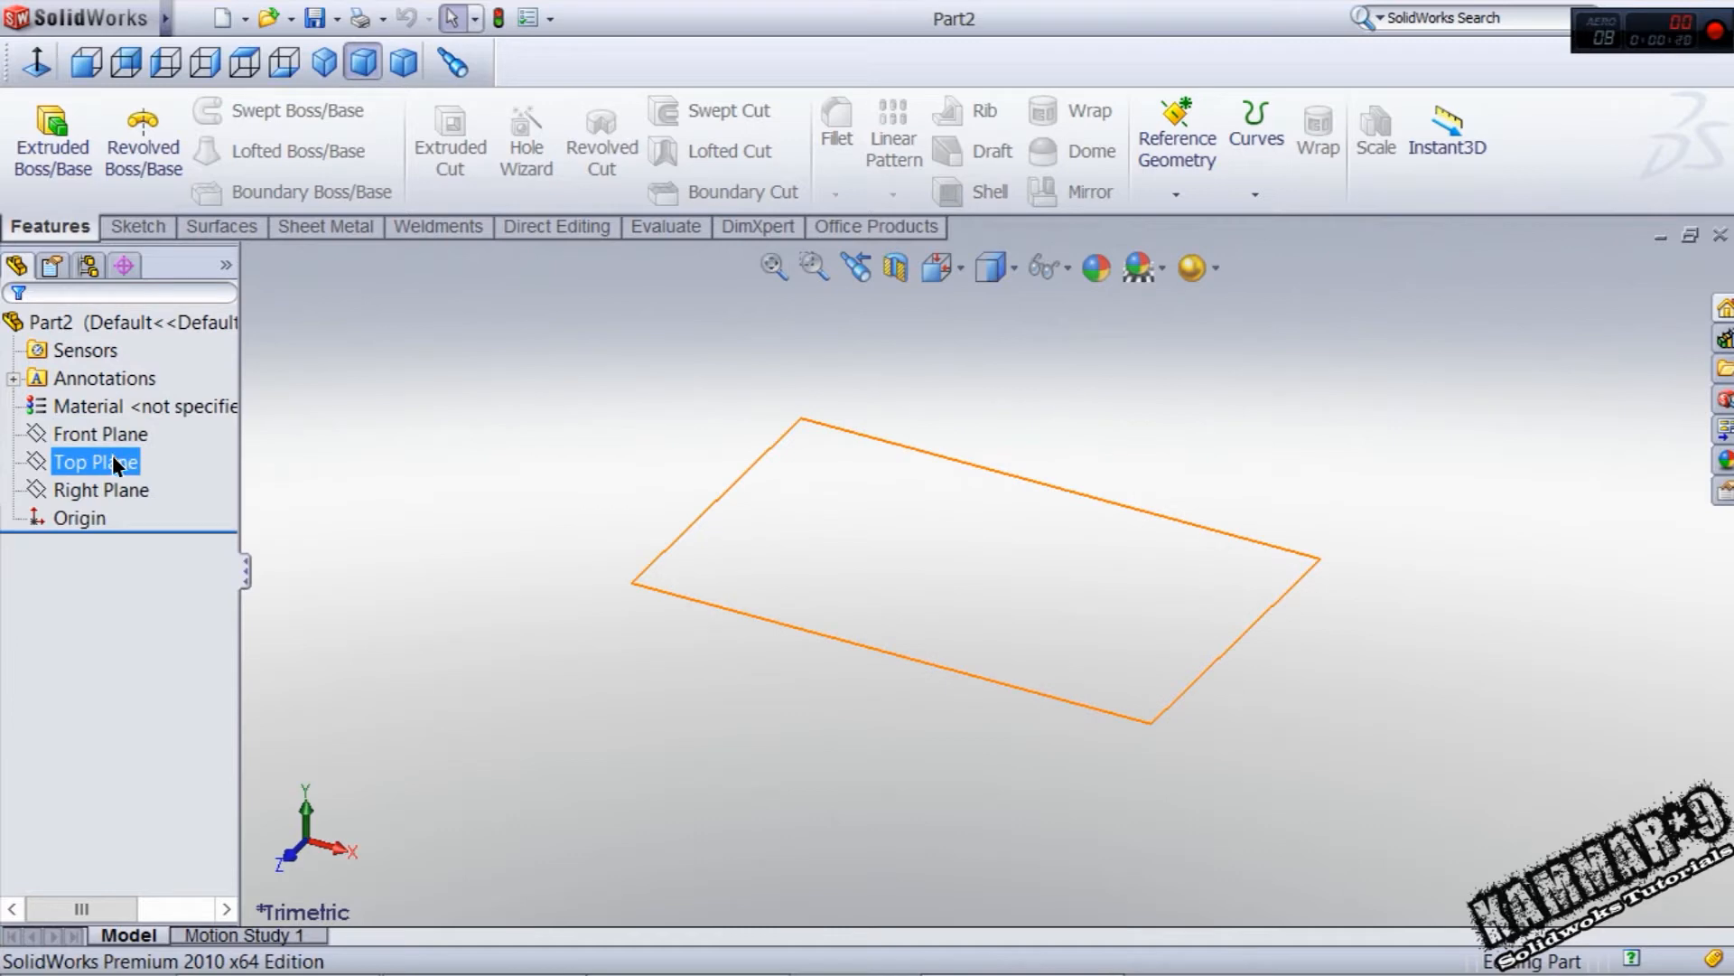
# - Sketch a 550 × 280 mm corner rectangle whose bottom edge is midpoint-centred on the origin
pyautogui.click(94, 461)
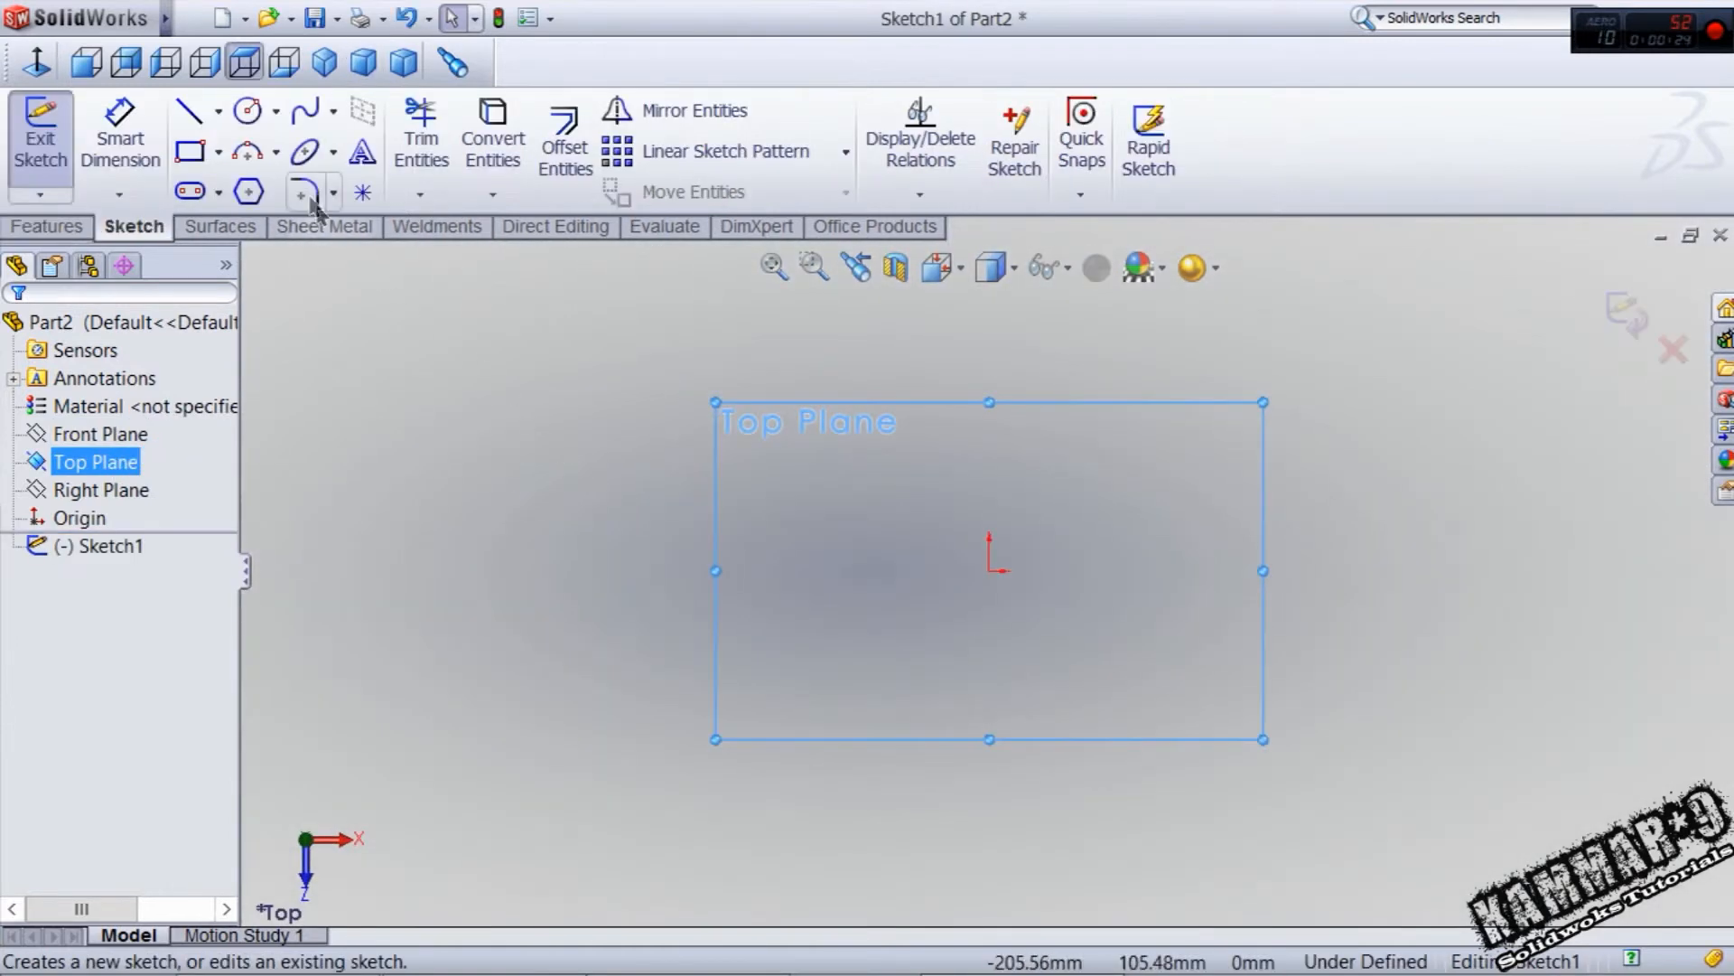
pyautogui.moveTo(189, 152)
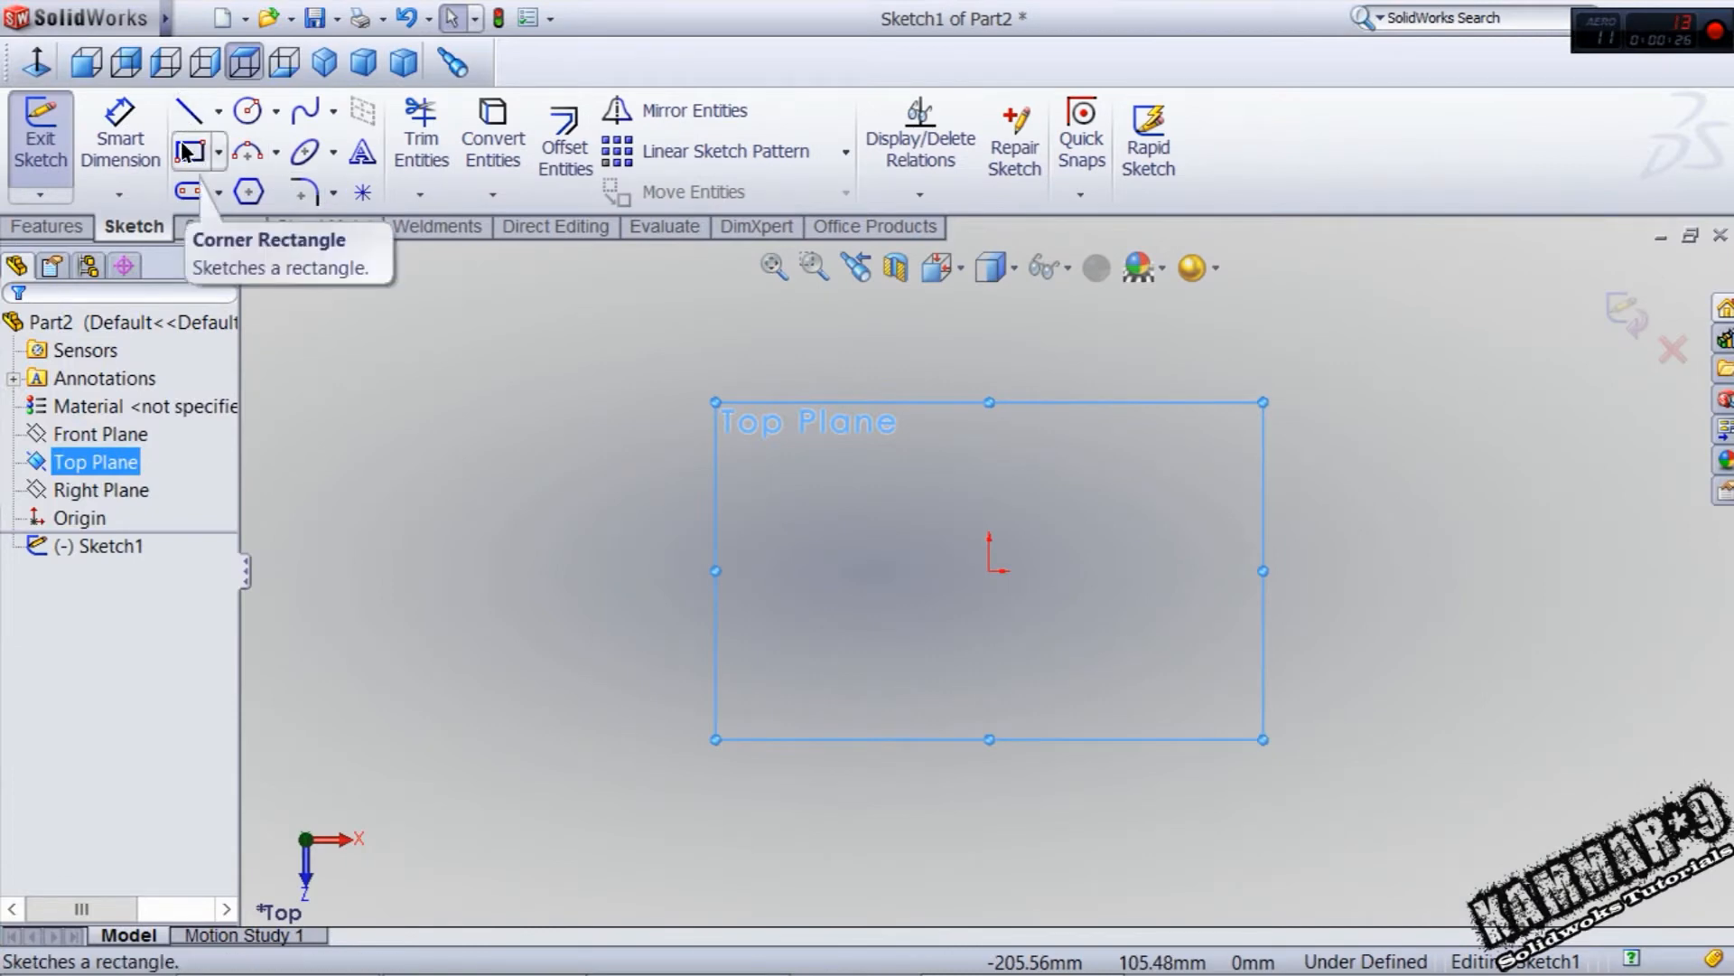
pyautogui.click(188, 150)
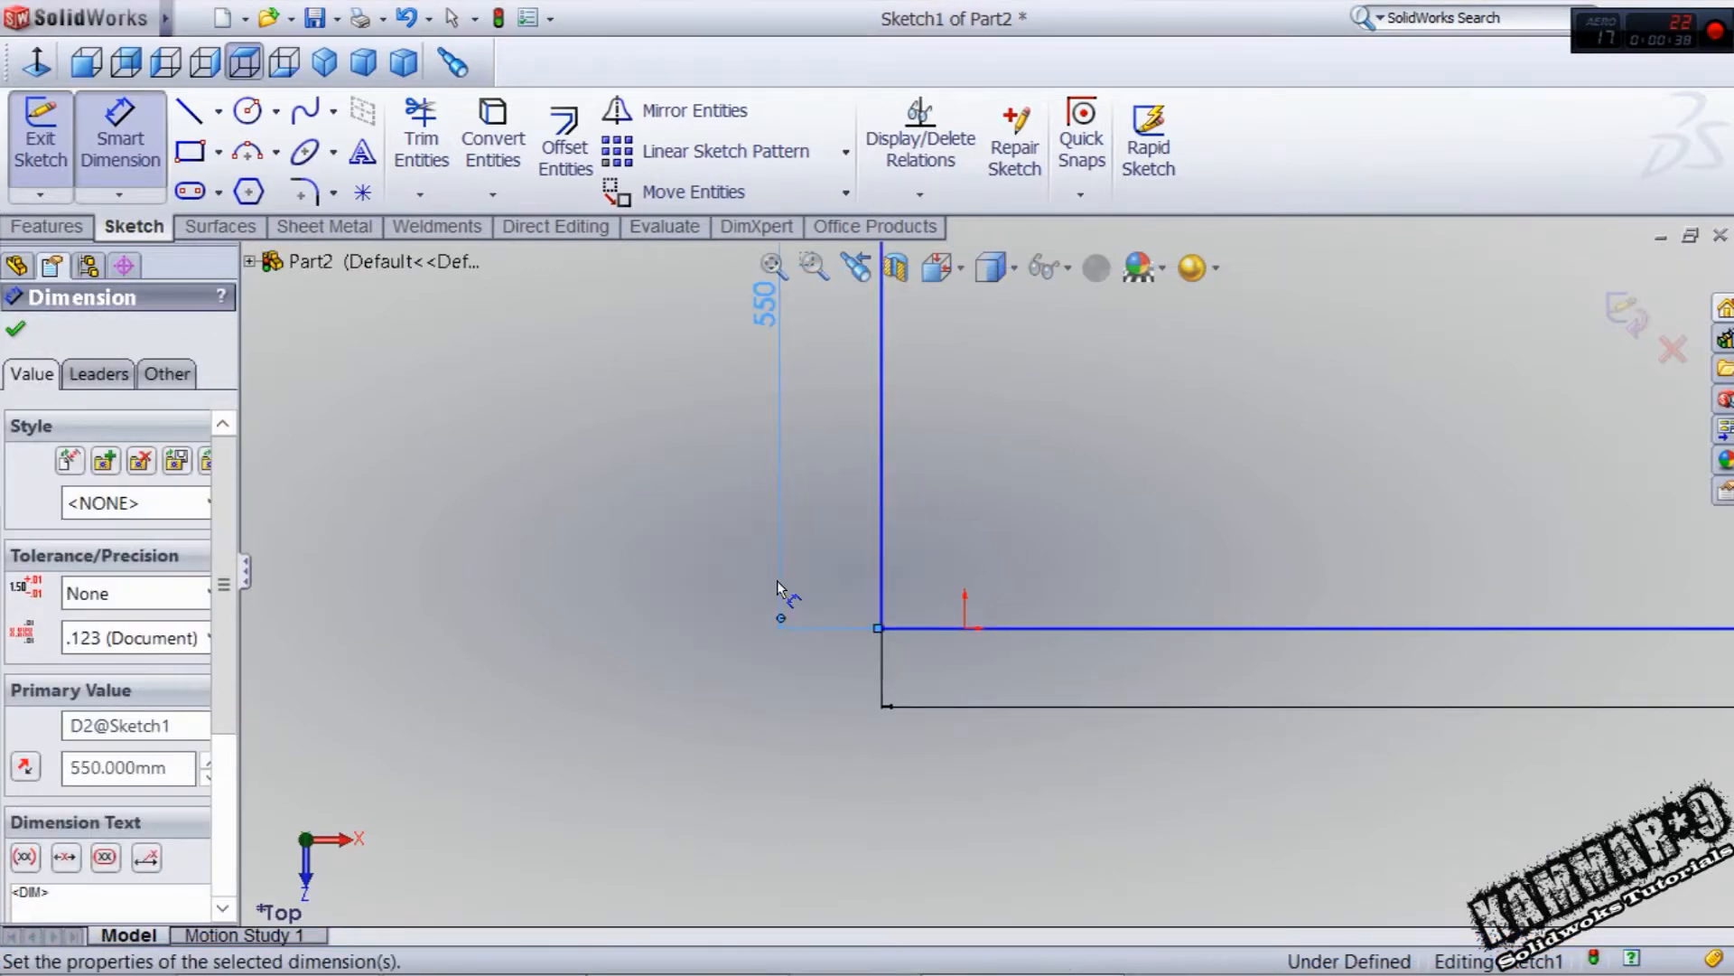
pyautogui.click(16, 329)
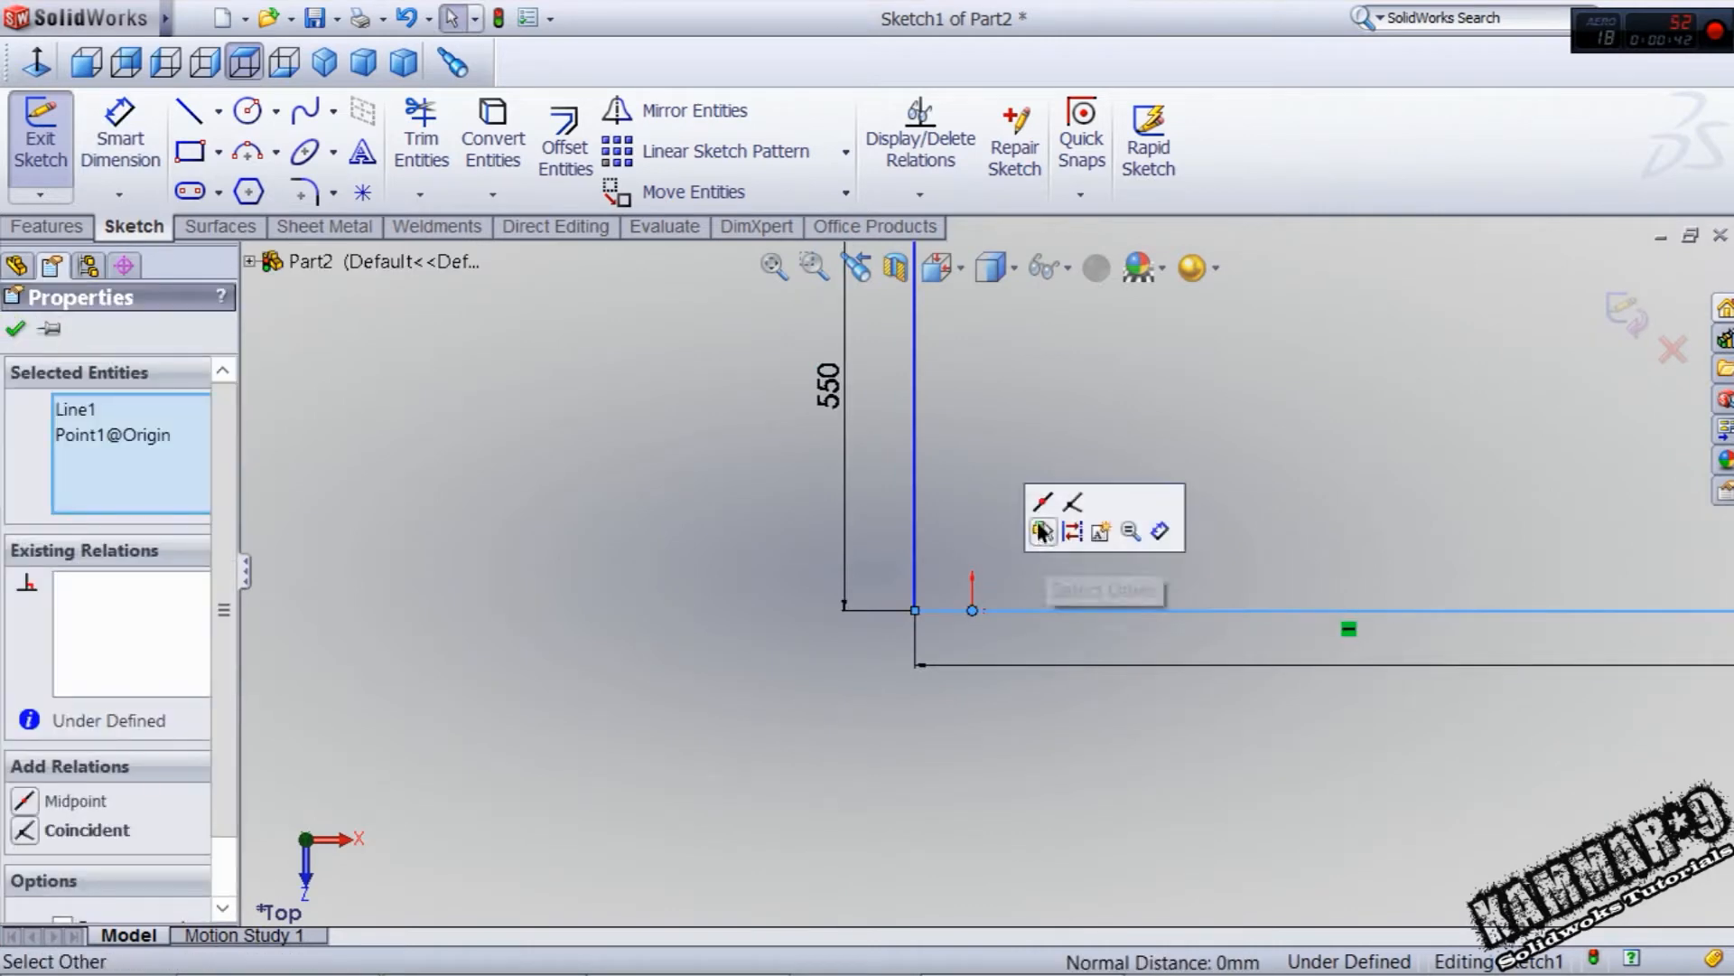
pyautogui.click(17, 329)
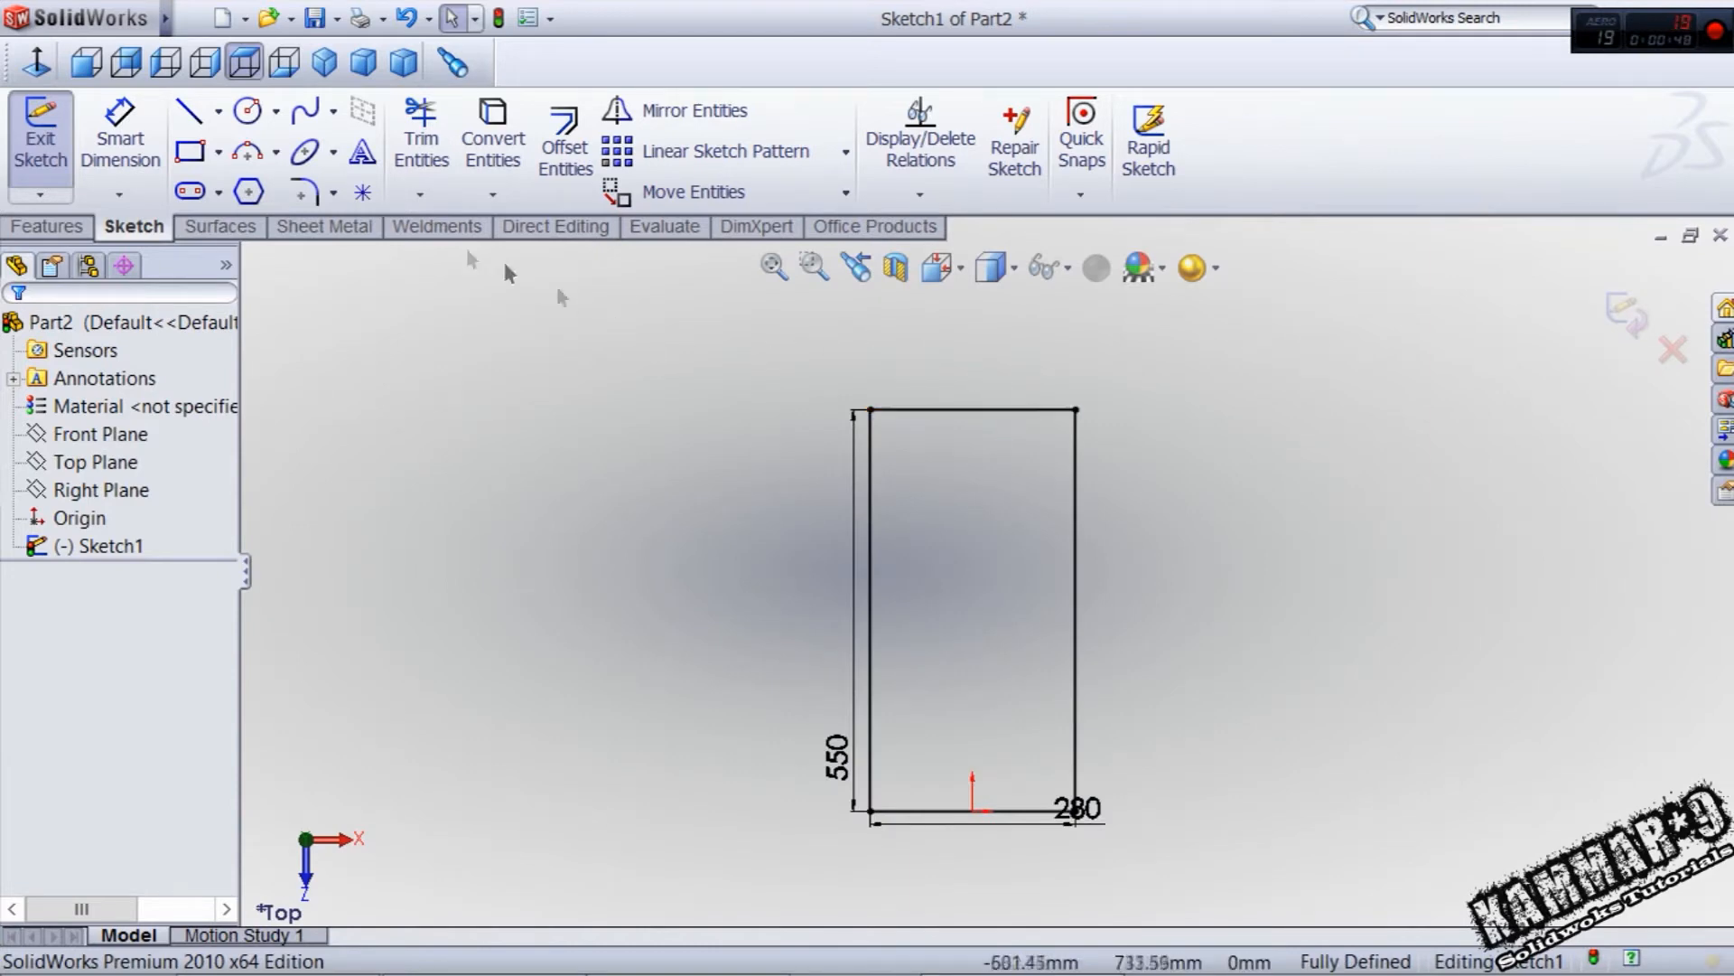
# - Add 50 mm sketch fillets to both top corners and exit the path sketch
pyautogui.click(299, 191)
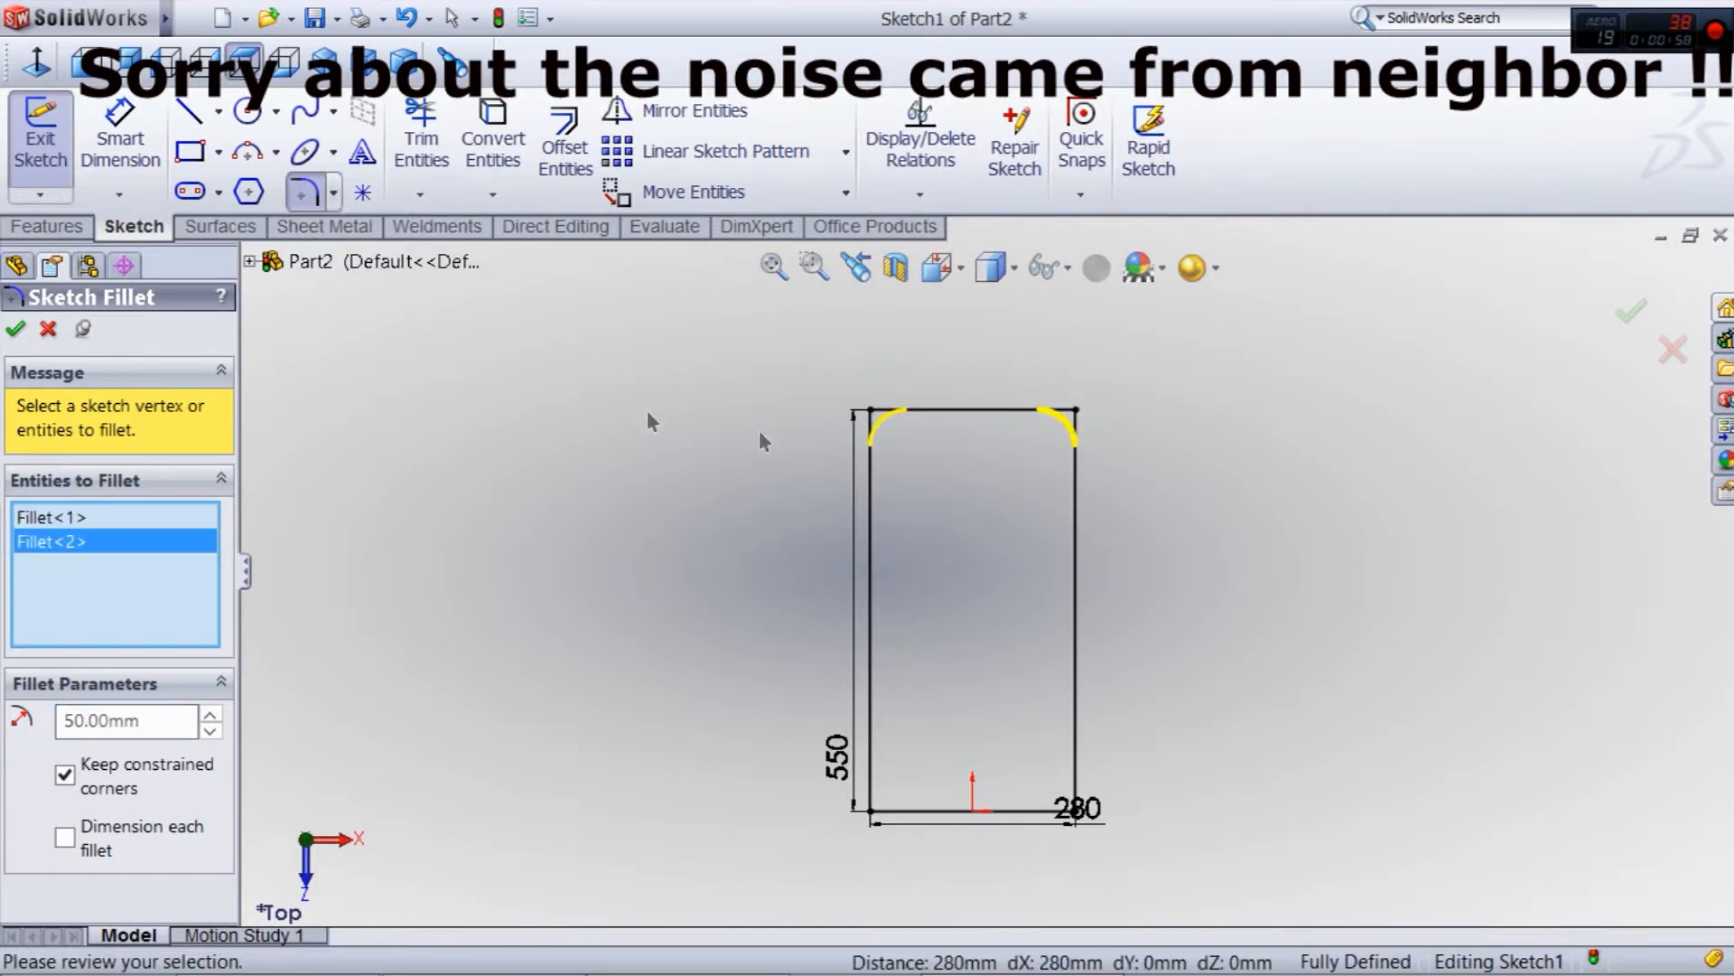
pyautogui.click(17, 329)
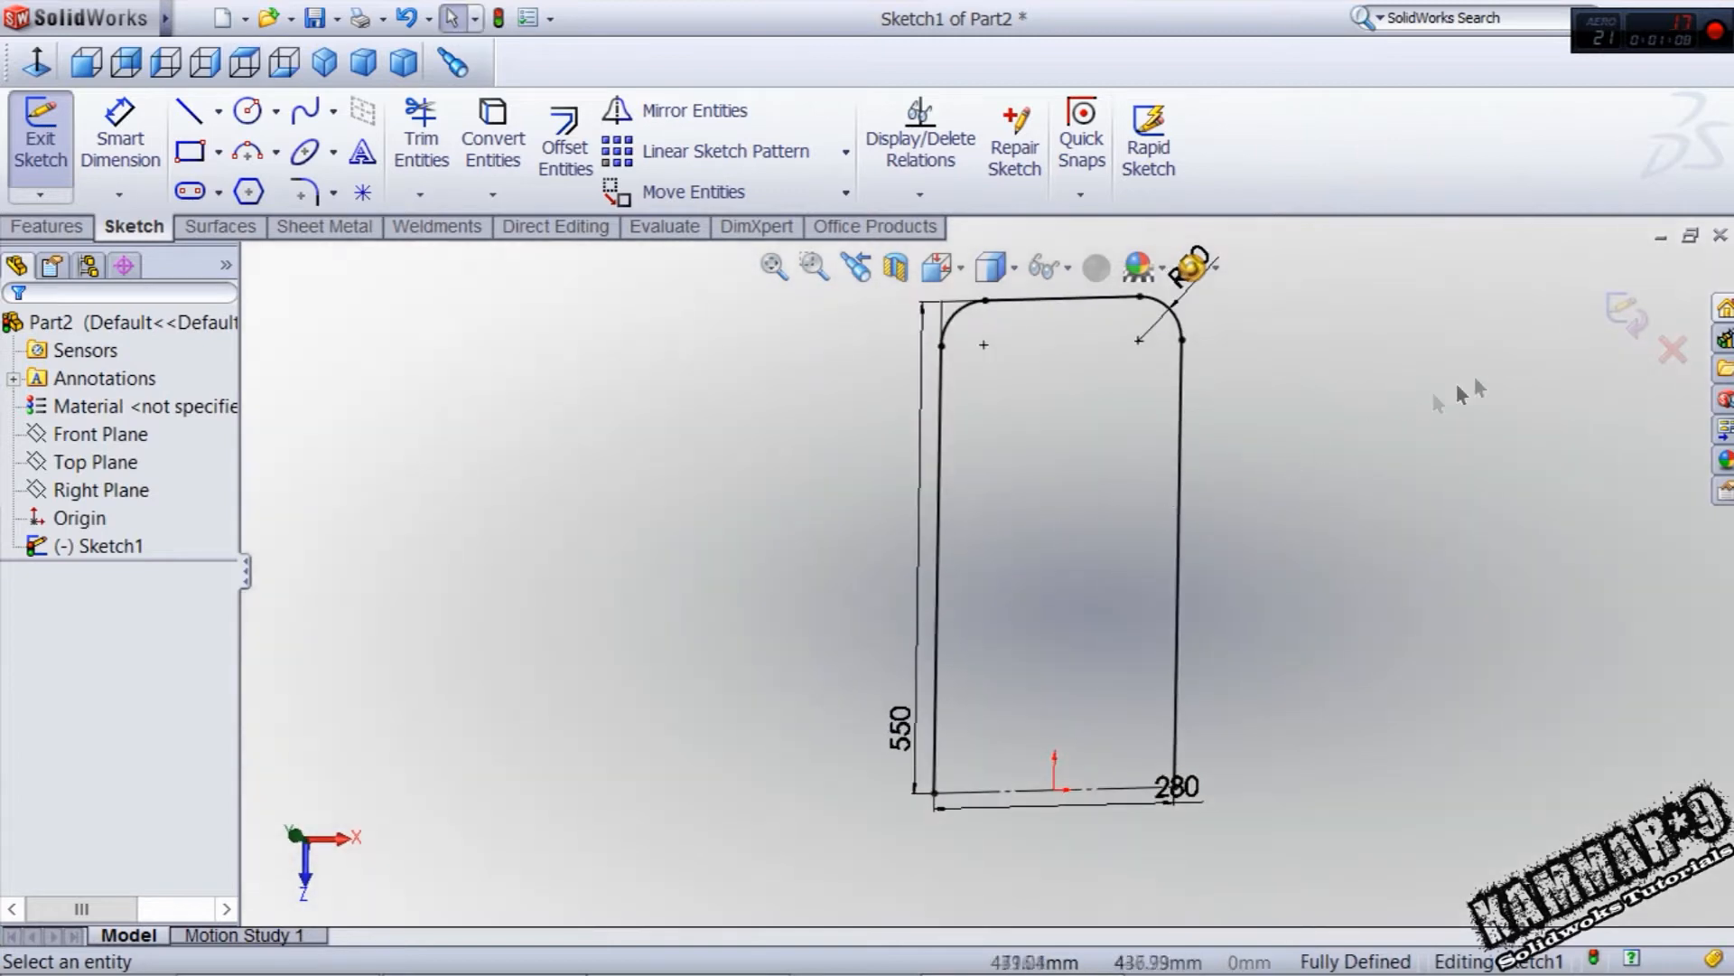
pyautogui.click(39, 136)
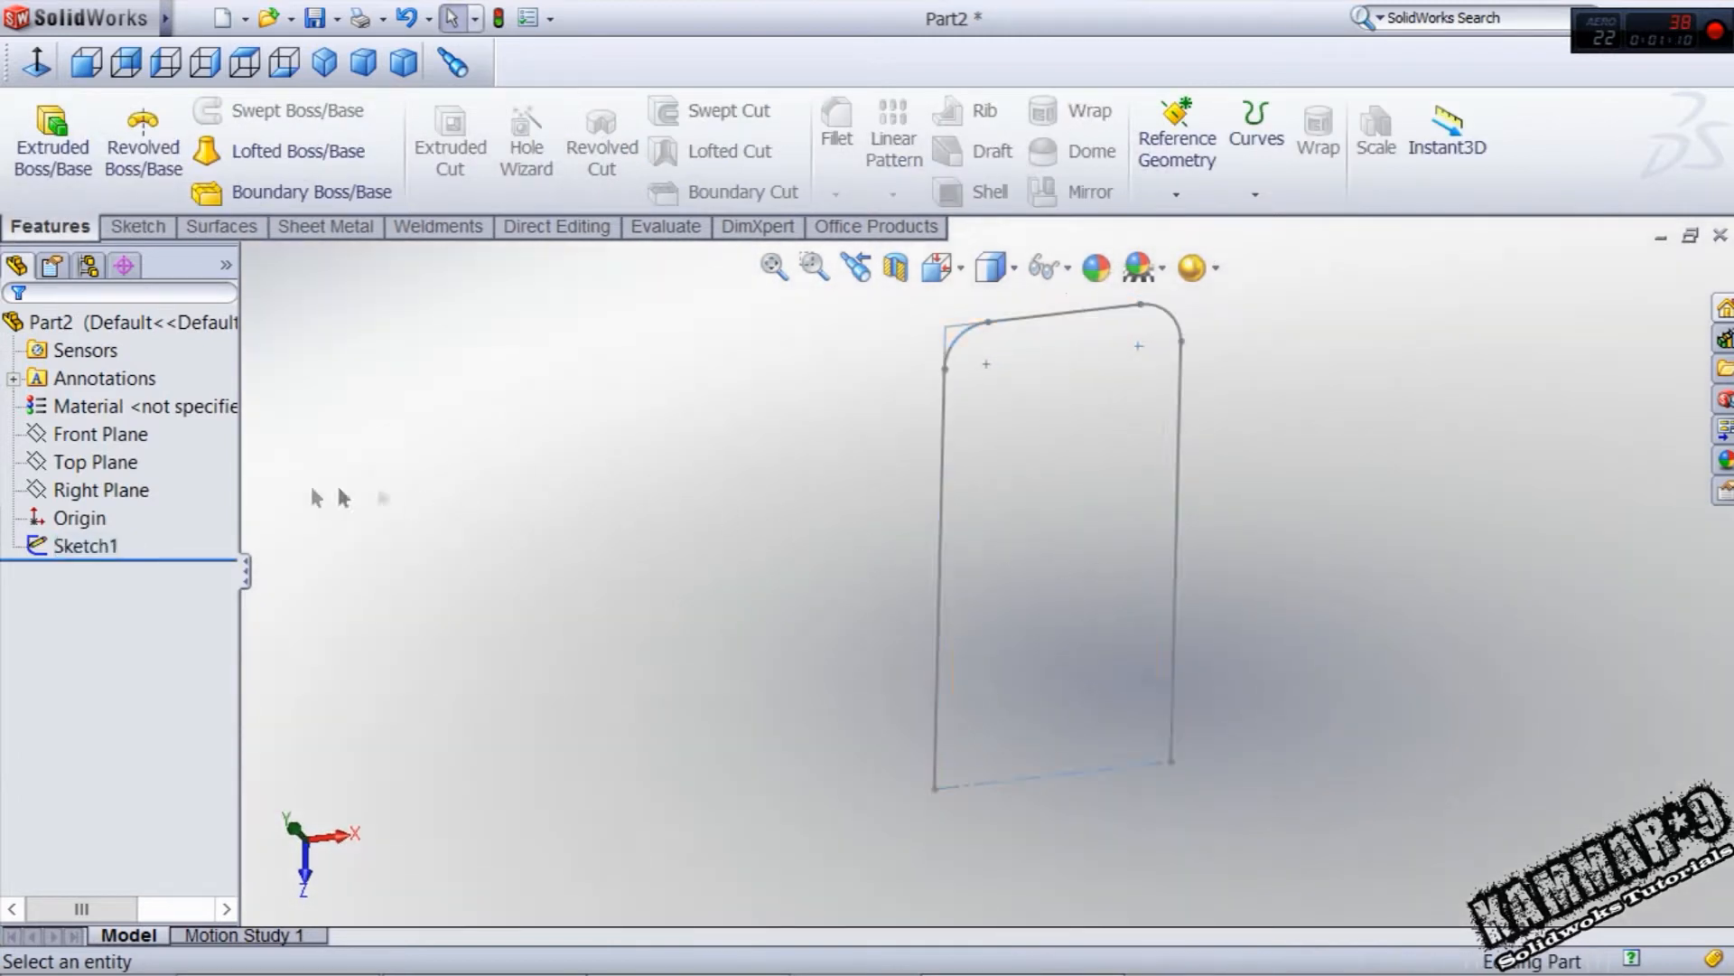
# - Start a sketch on the front plane and draw a small circle at the path's endpoint
pyautogui.click(98, 433)
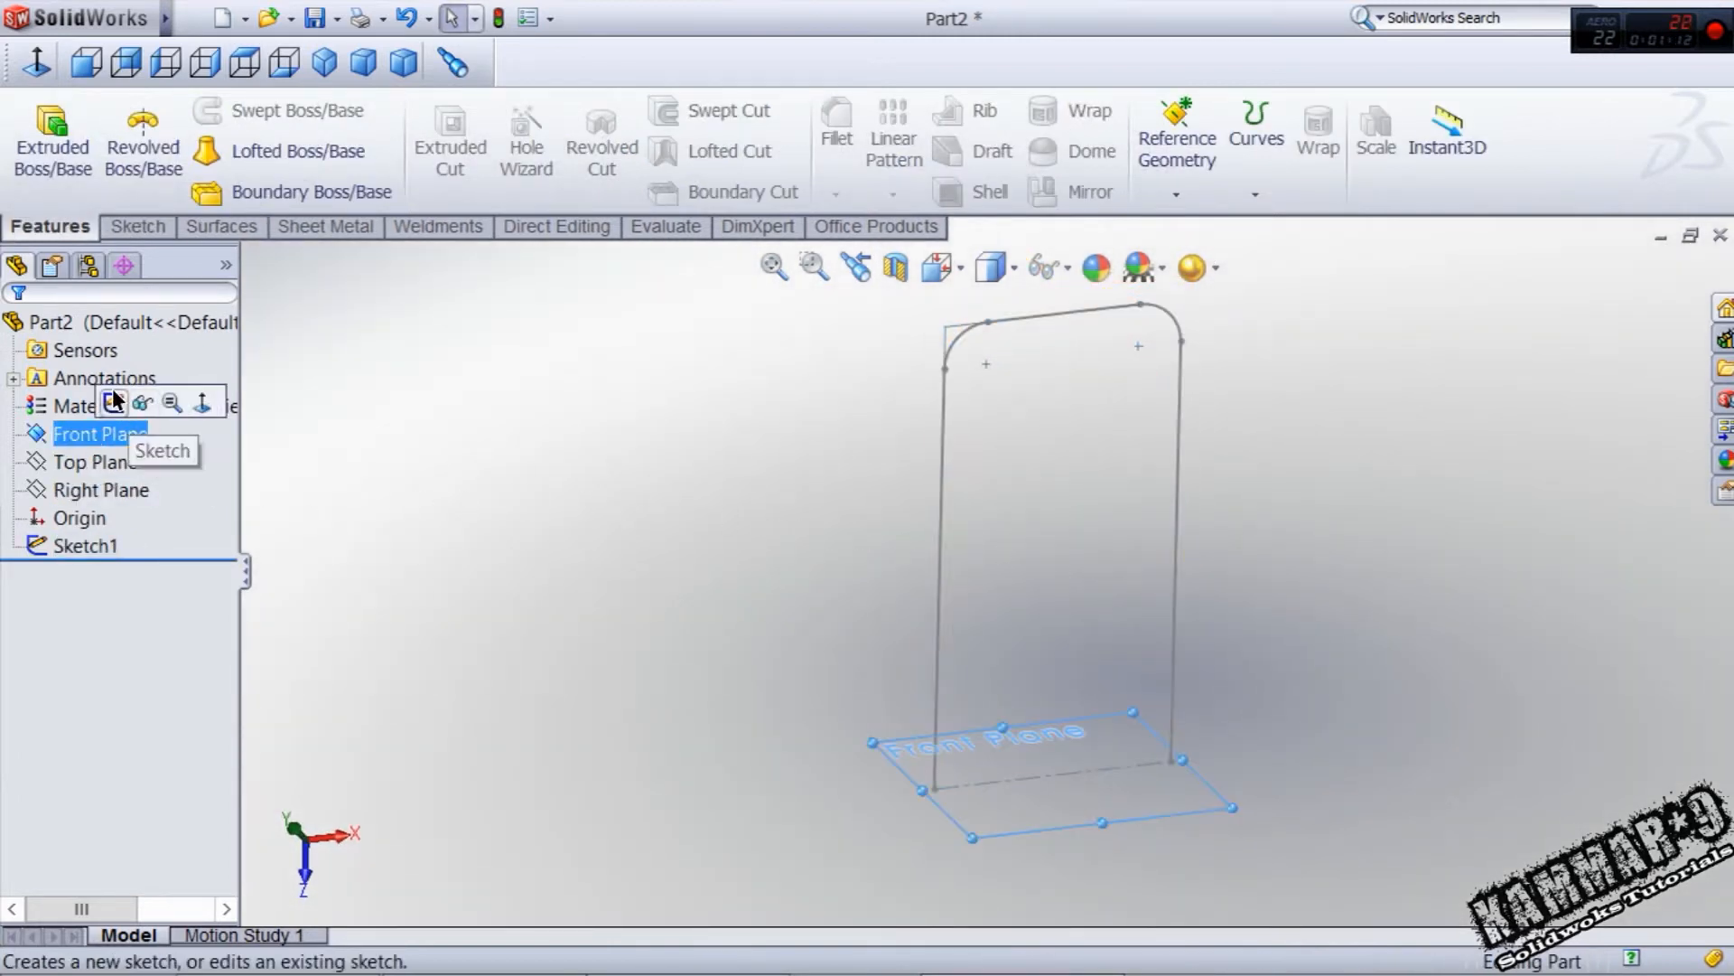
pyautogui.click(161, 450)
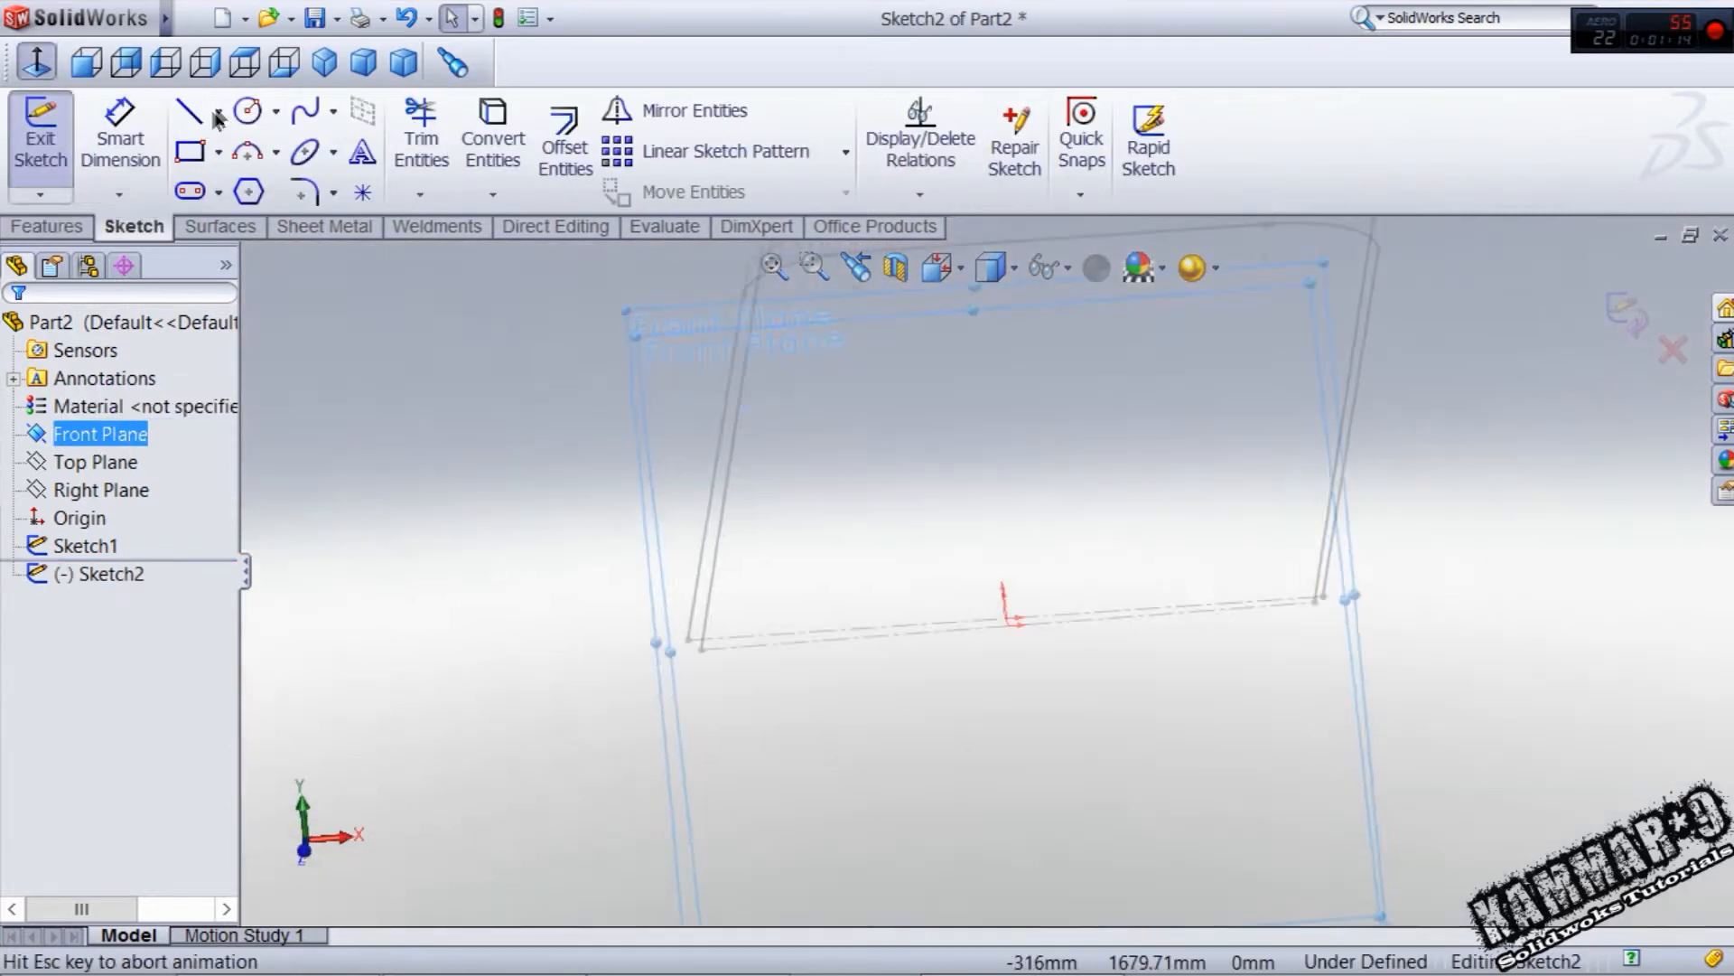
pyautogui.click(247, 110)
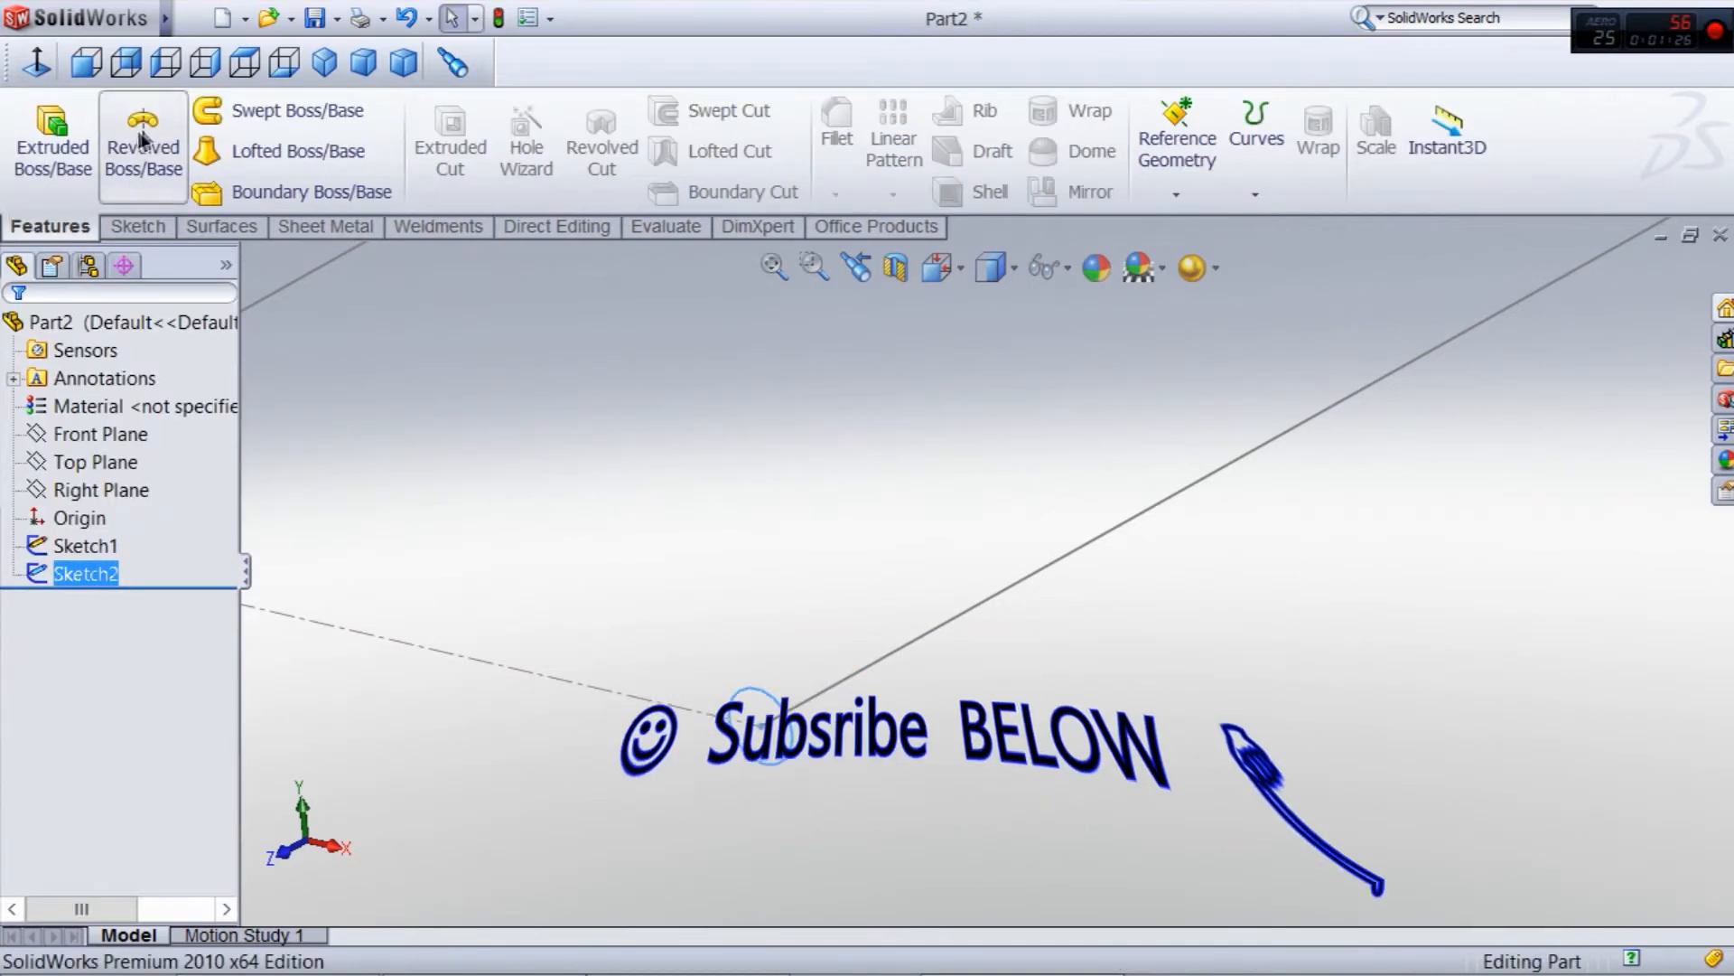
# - Sweep the circular profile (Sketch2) along the rounded rectangle path (Sketch1) into a U-shaped tube
pyautogui.click(296, 110)
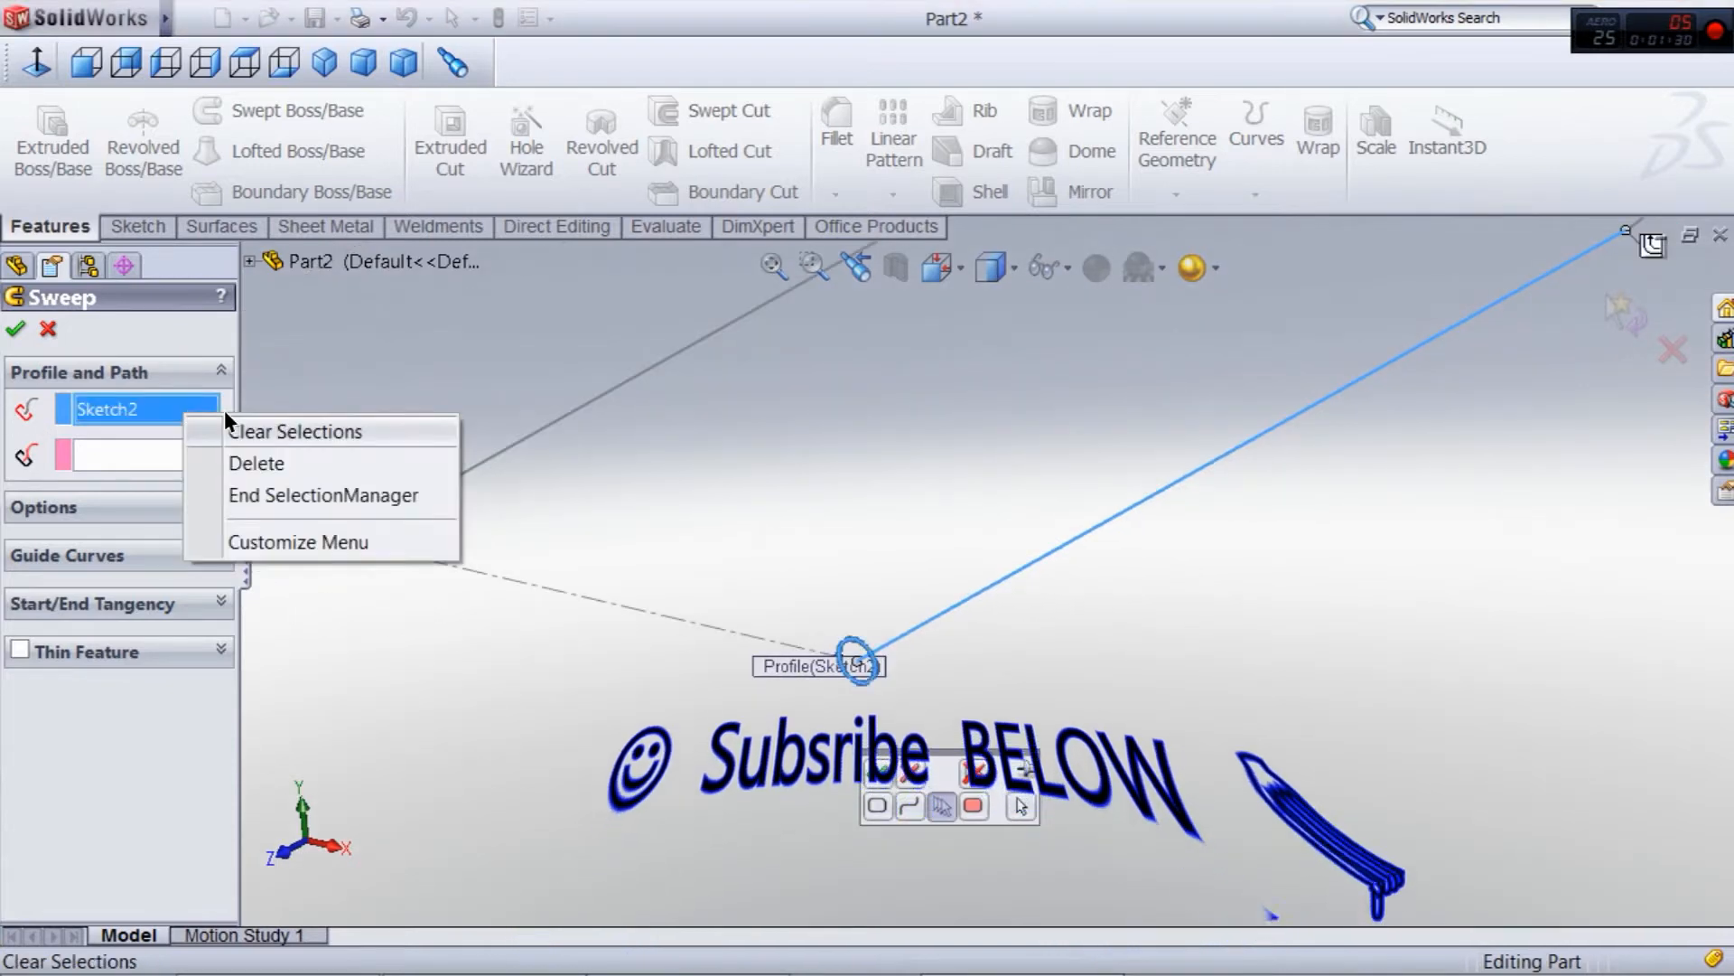
pyautogui.click(295, 430)
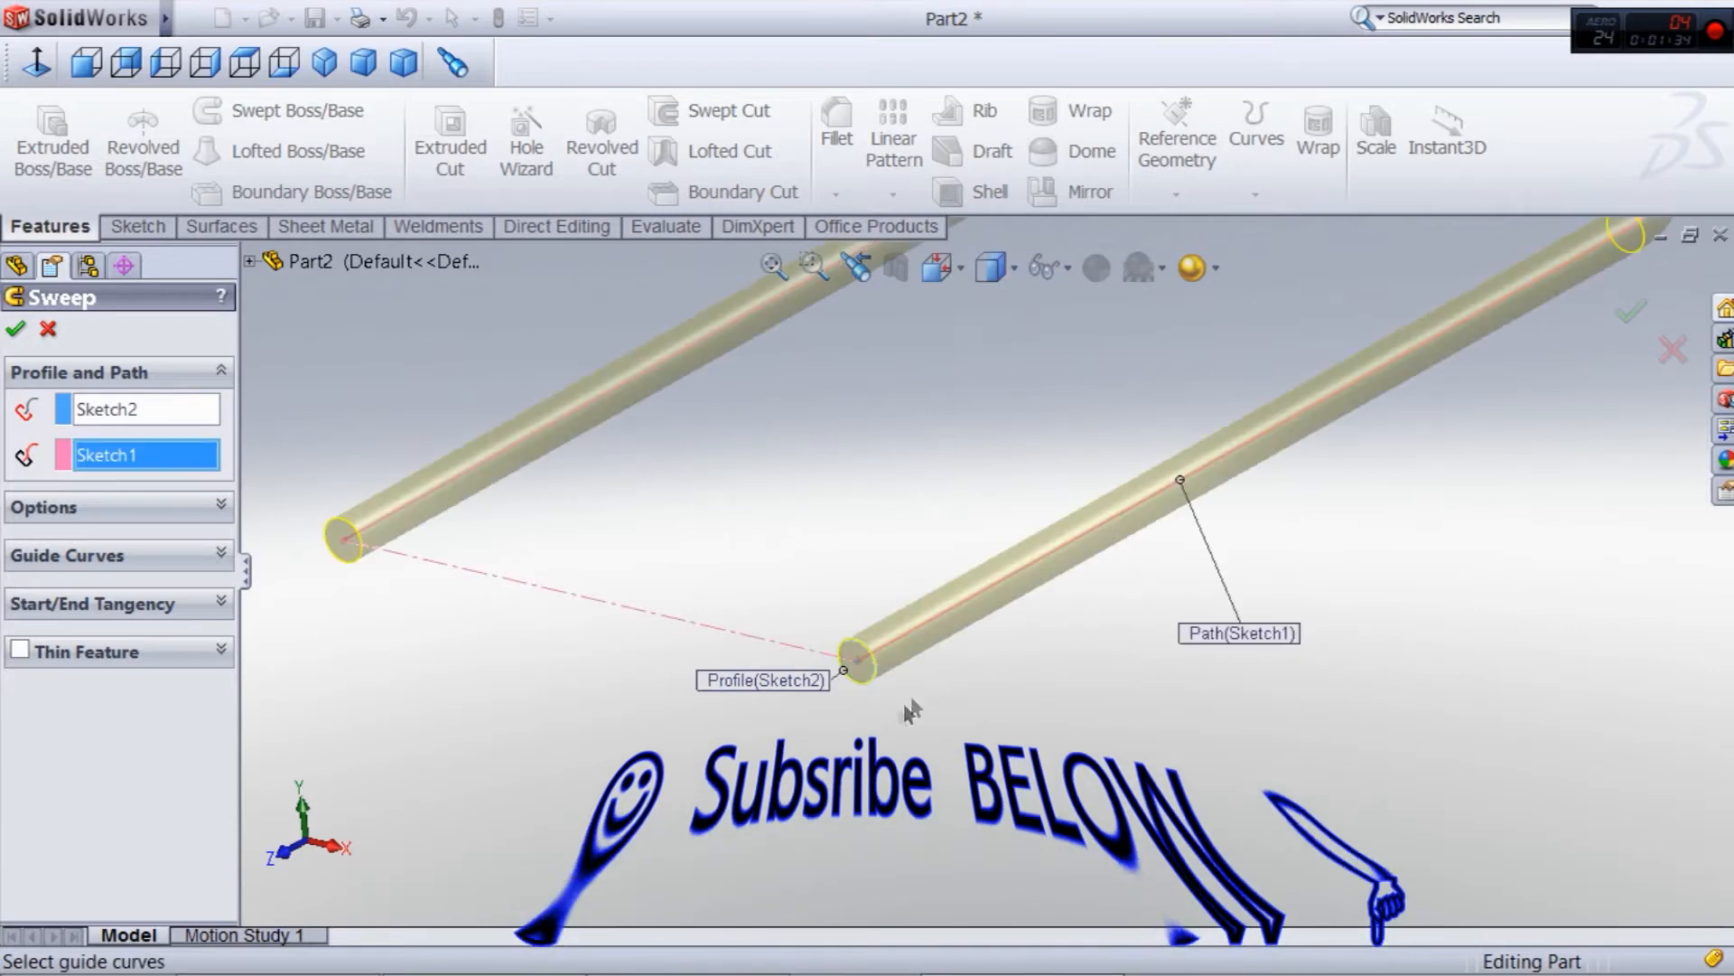
pyautogui.click(16, 329)
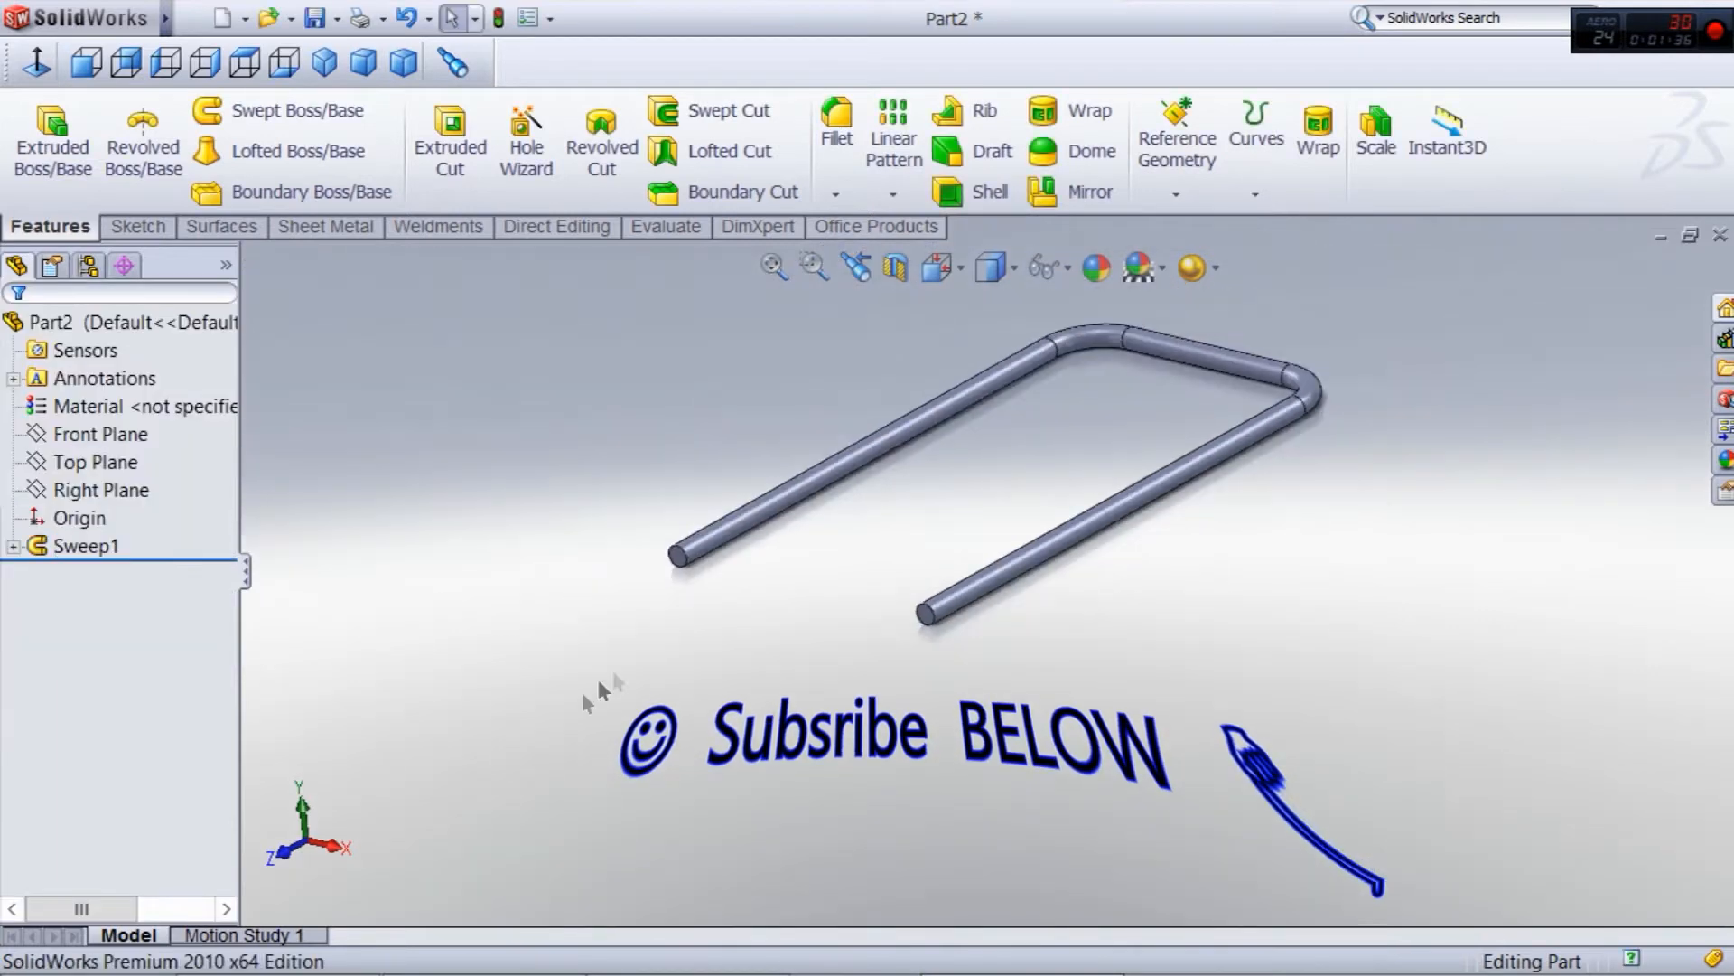
# - Assign 1060 Alloy as the part's material
pyautogui.rightClick(105, 406)
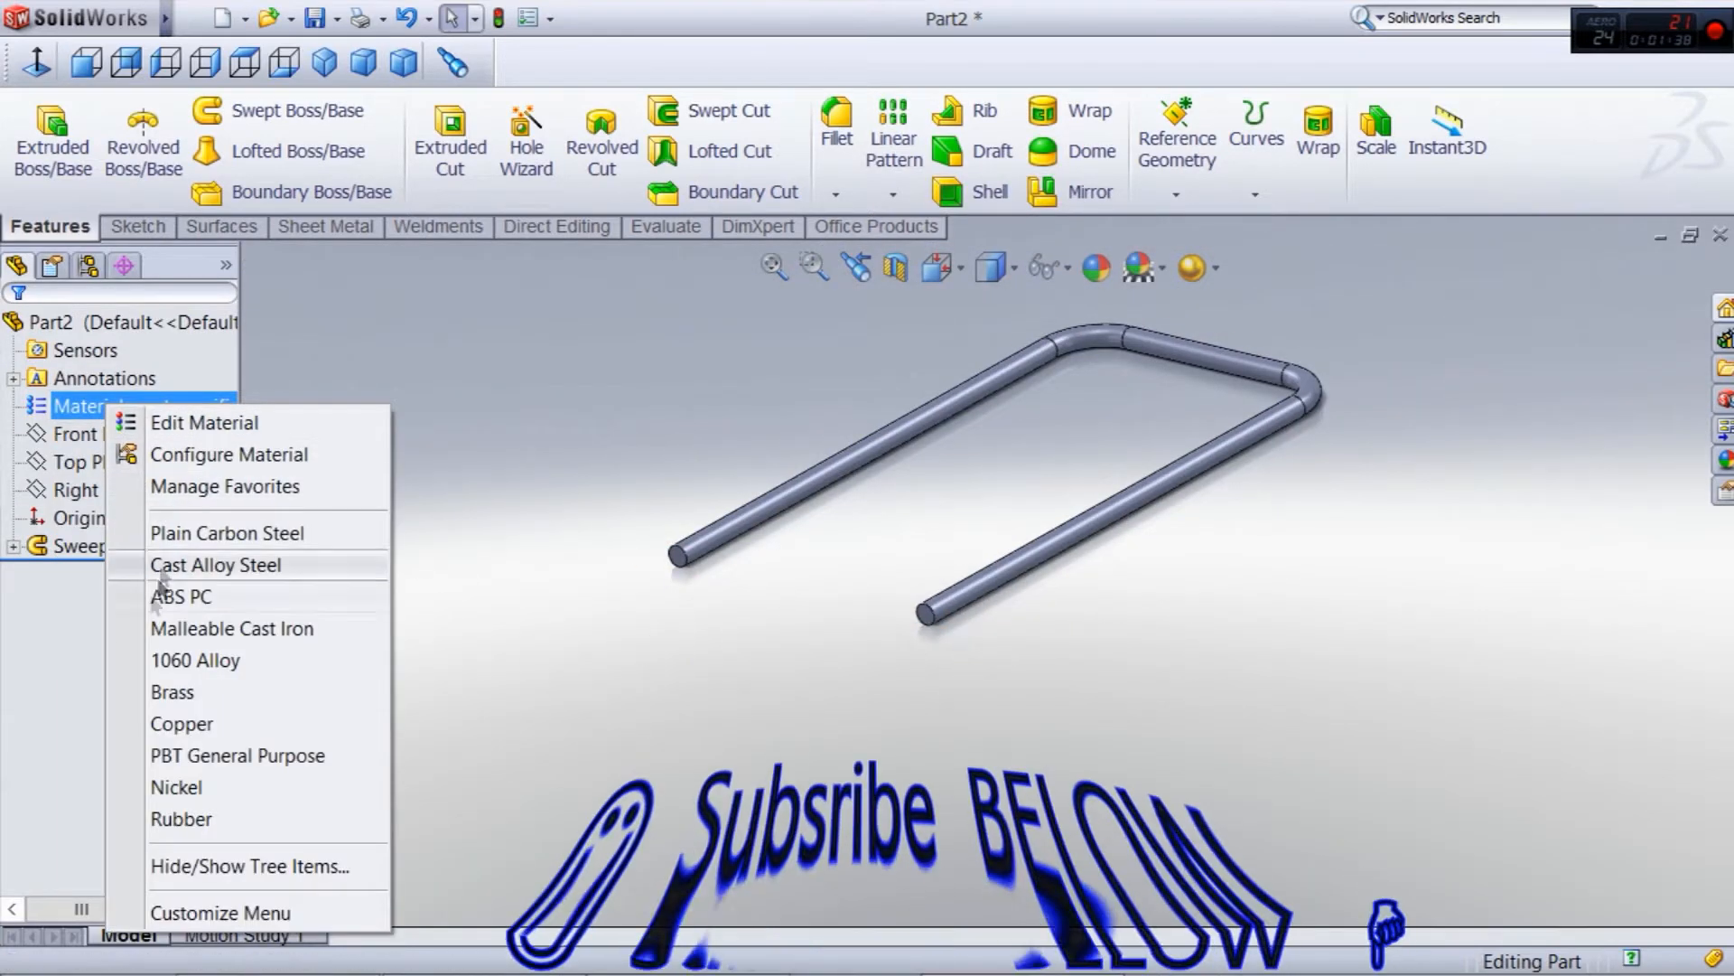
pyautogui.click(195, 660)
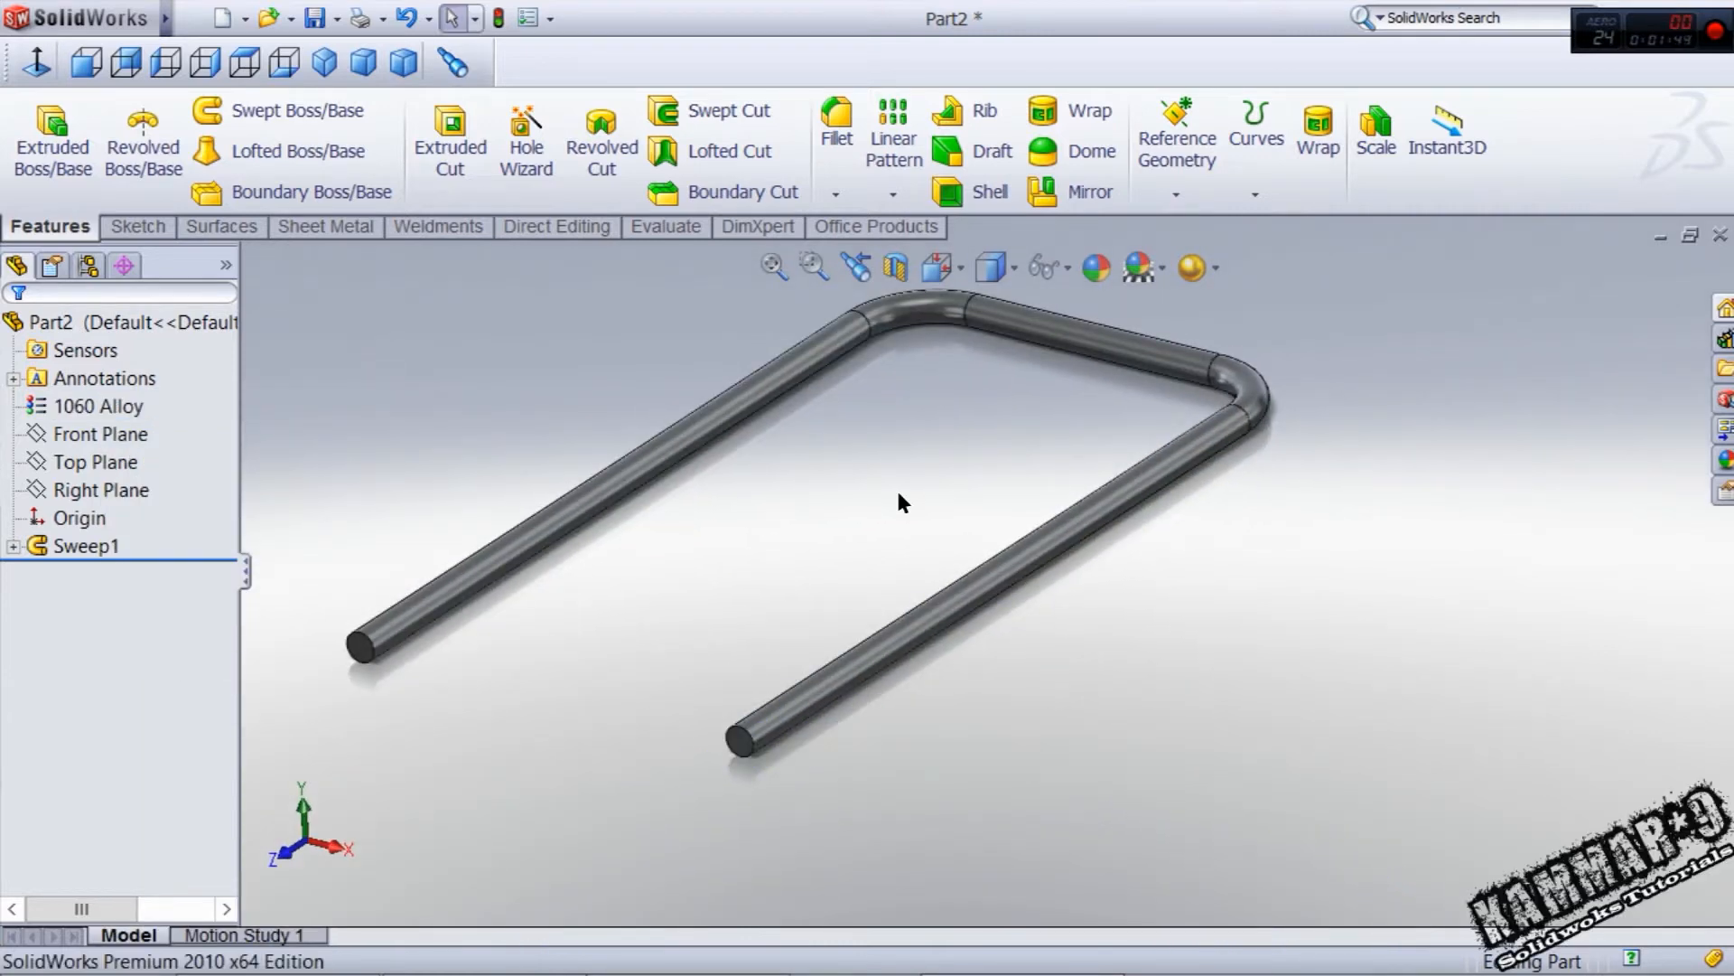
# - Sketch a short line chain along the tube on the top plane for the 45° notch profile
pyautogui.click(96, 460)
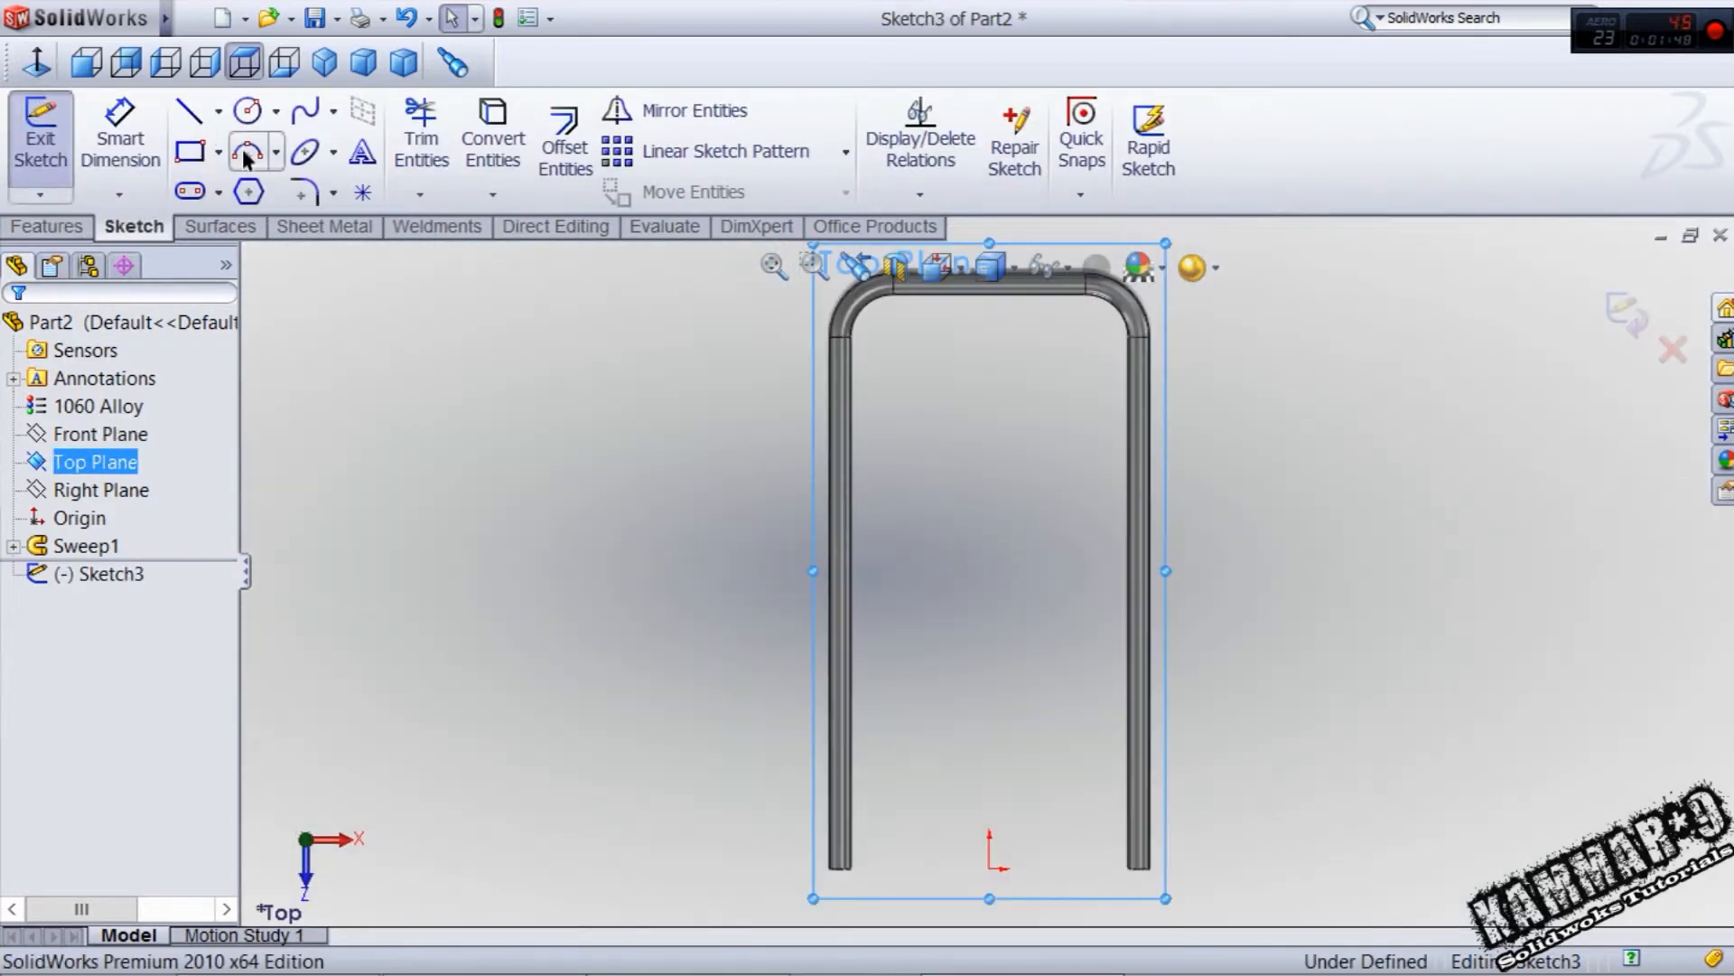
pyautogui.click(188, 110)
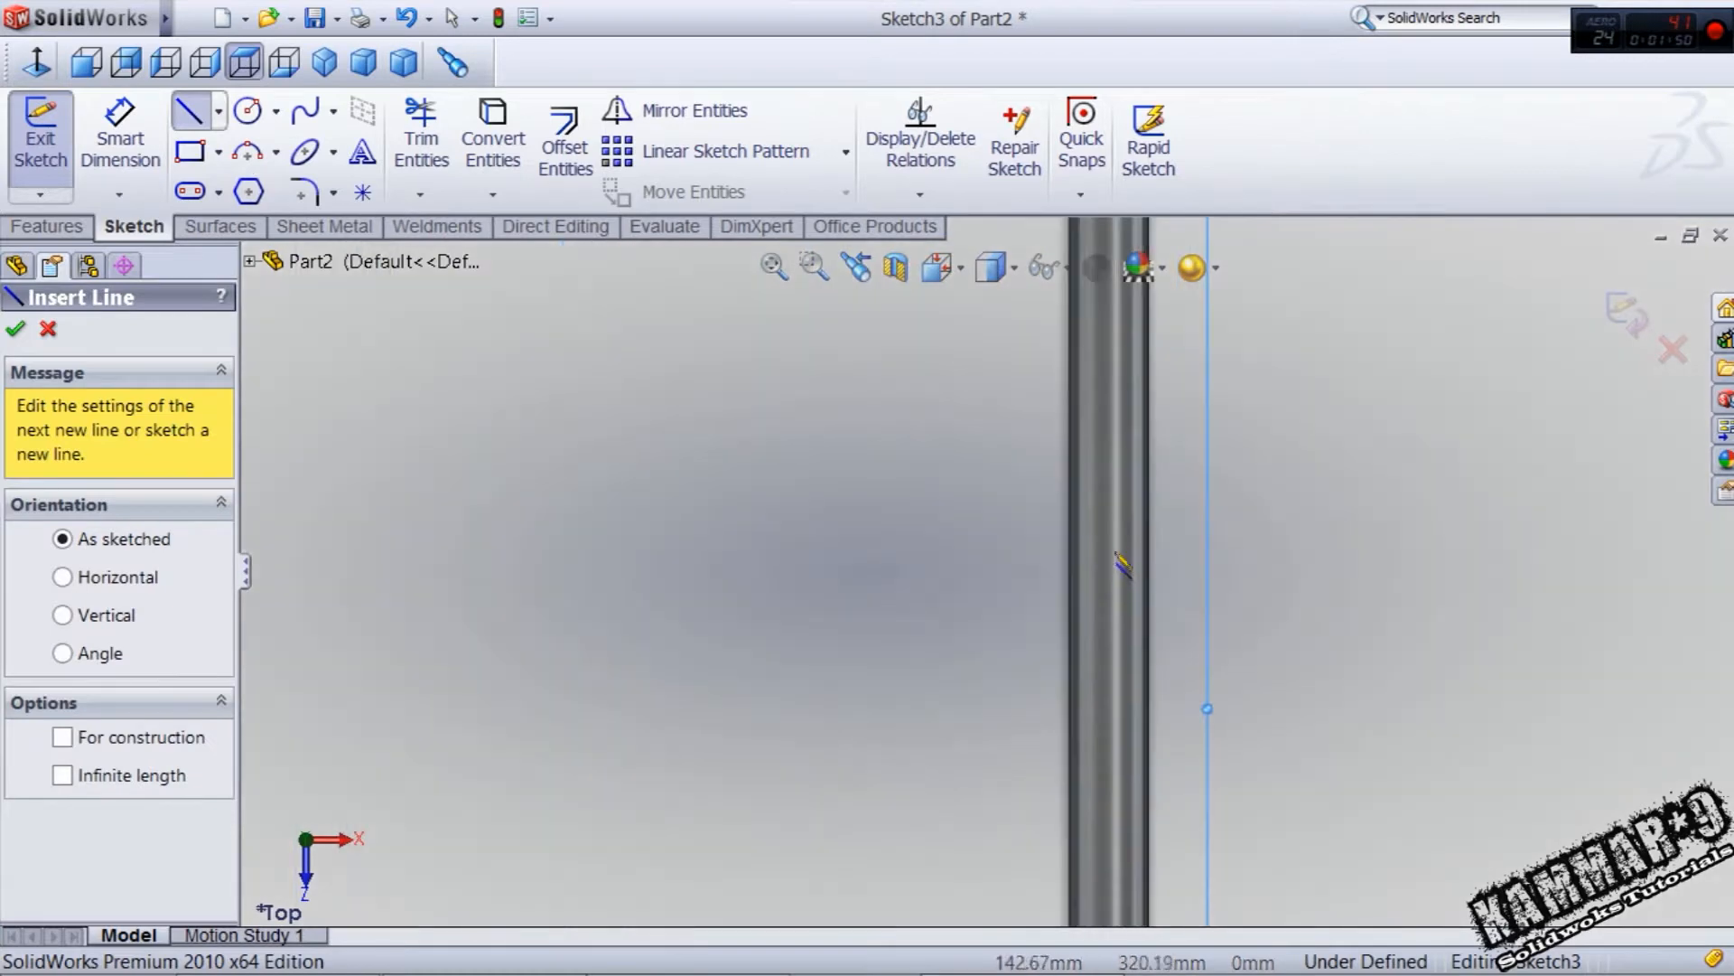
pyautogui.click(1119, 504)
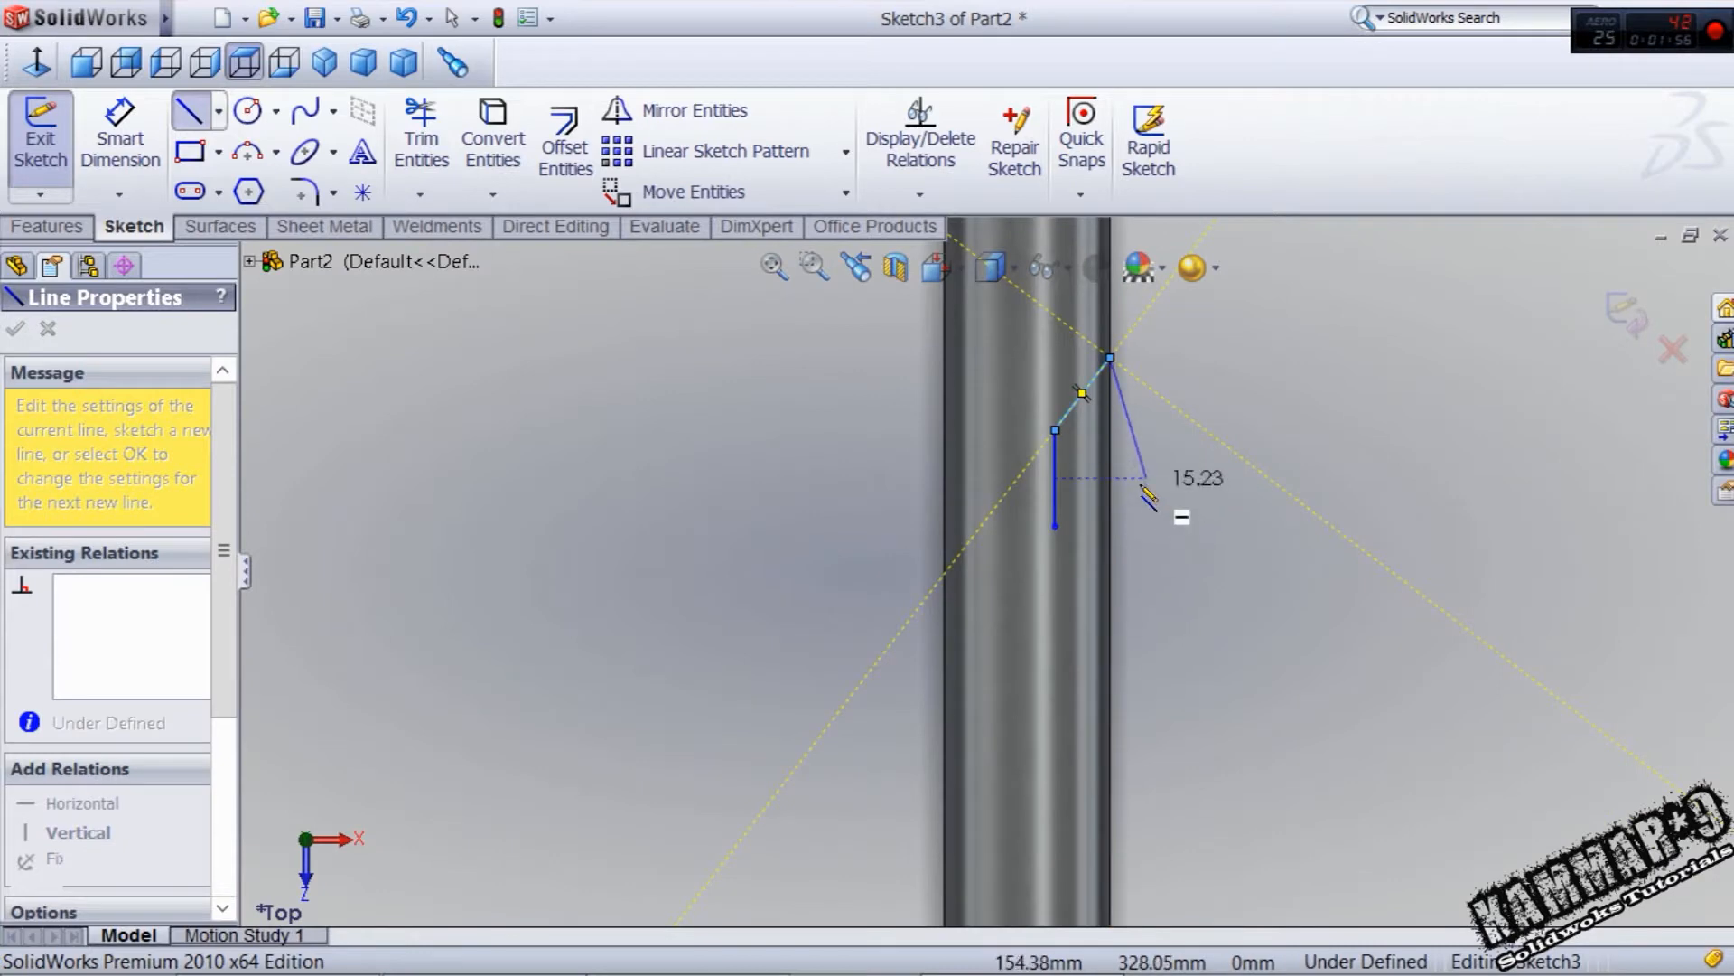
pyautogui.click(16, 328)
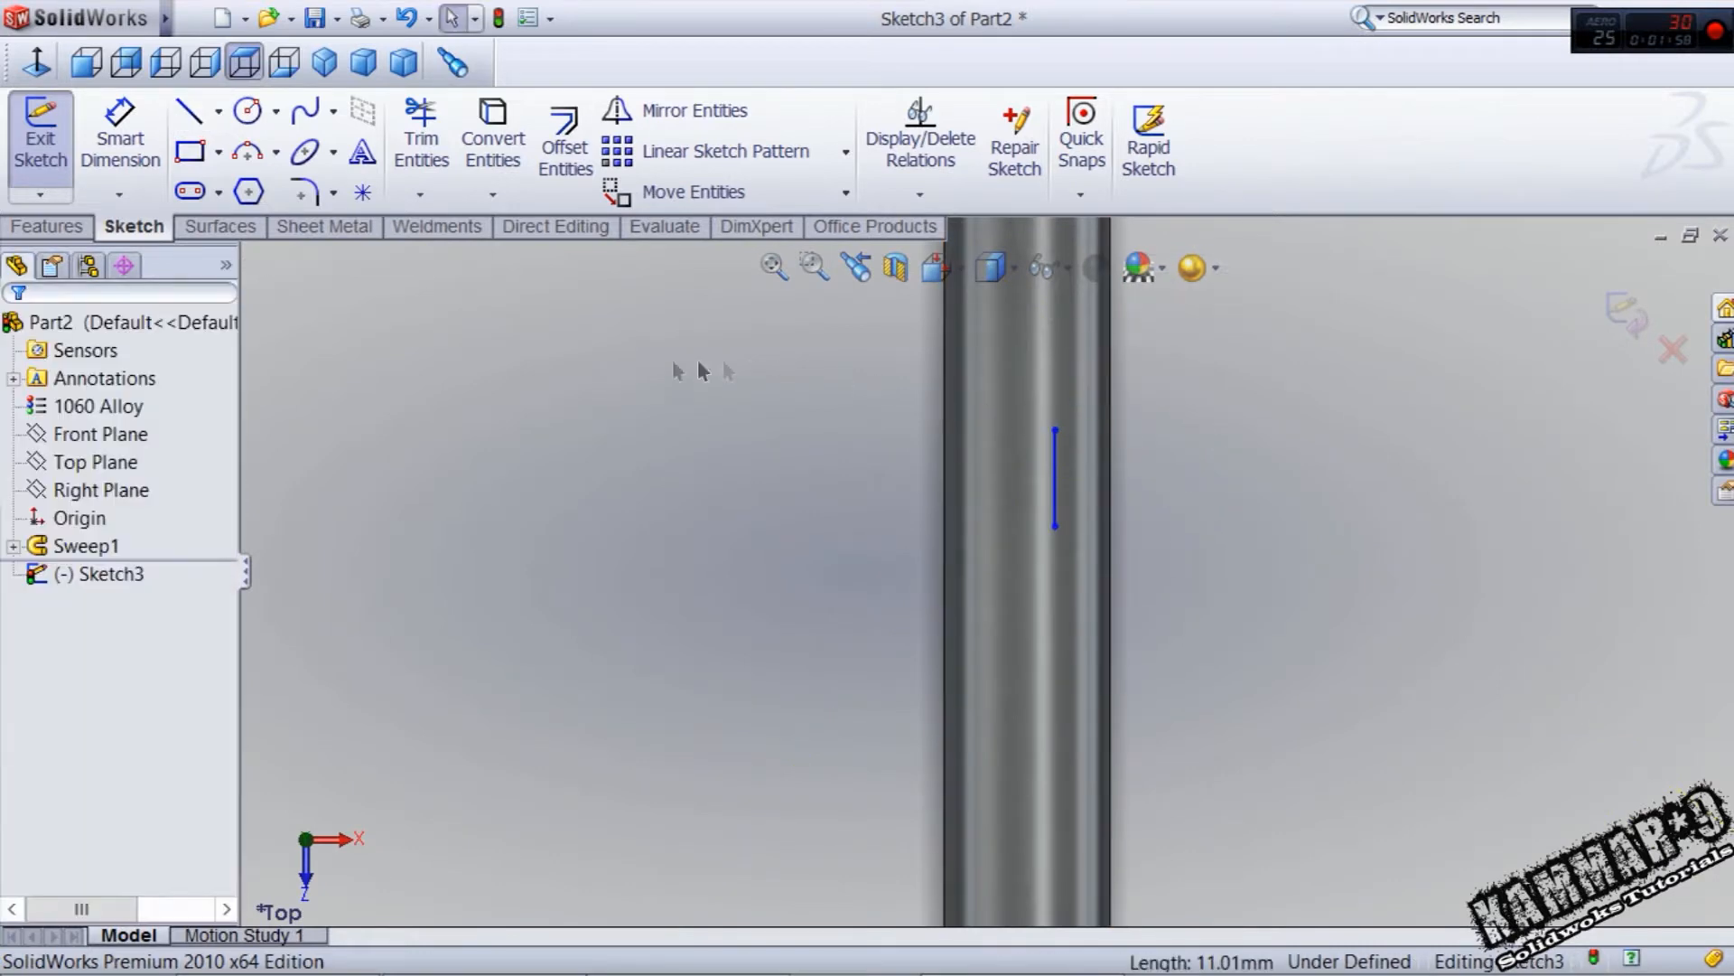
# - Dimension the notch profile with 2 mm, 380 mm and a 148.5 mm offset from the origin so it is fully defined
pyautogui.click(188, 110)
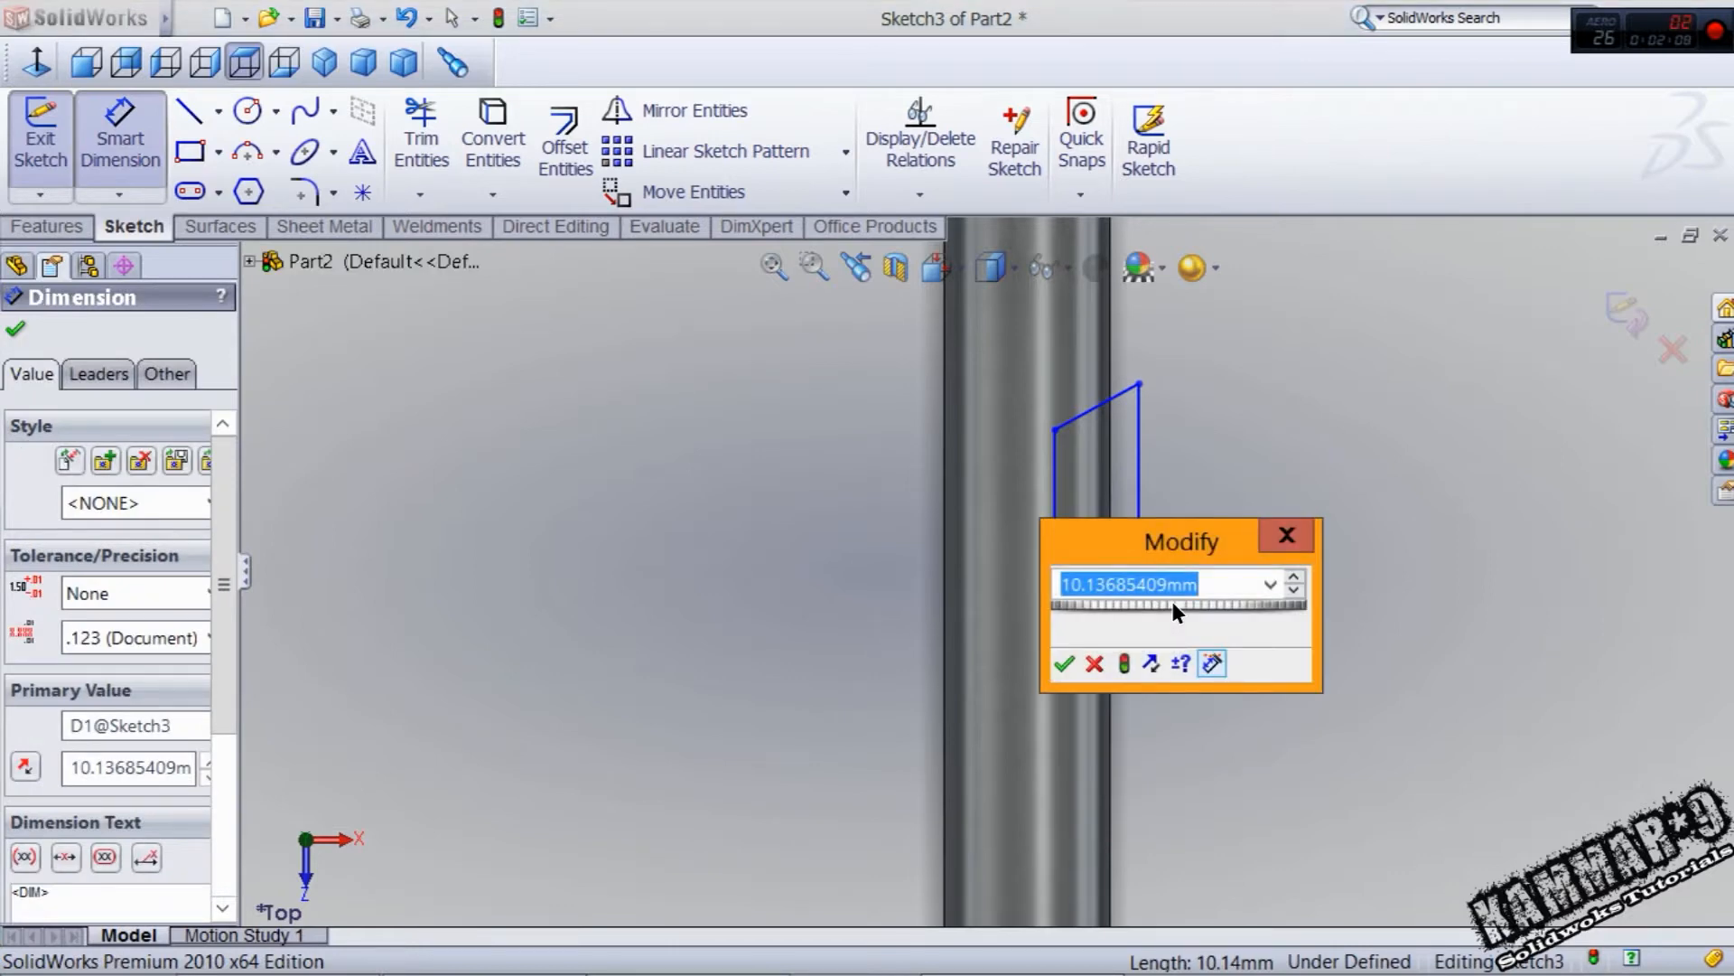
pyautogui.click(1063, 663)
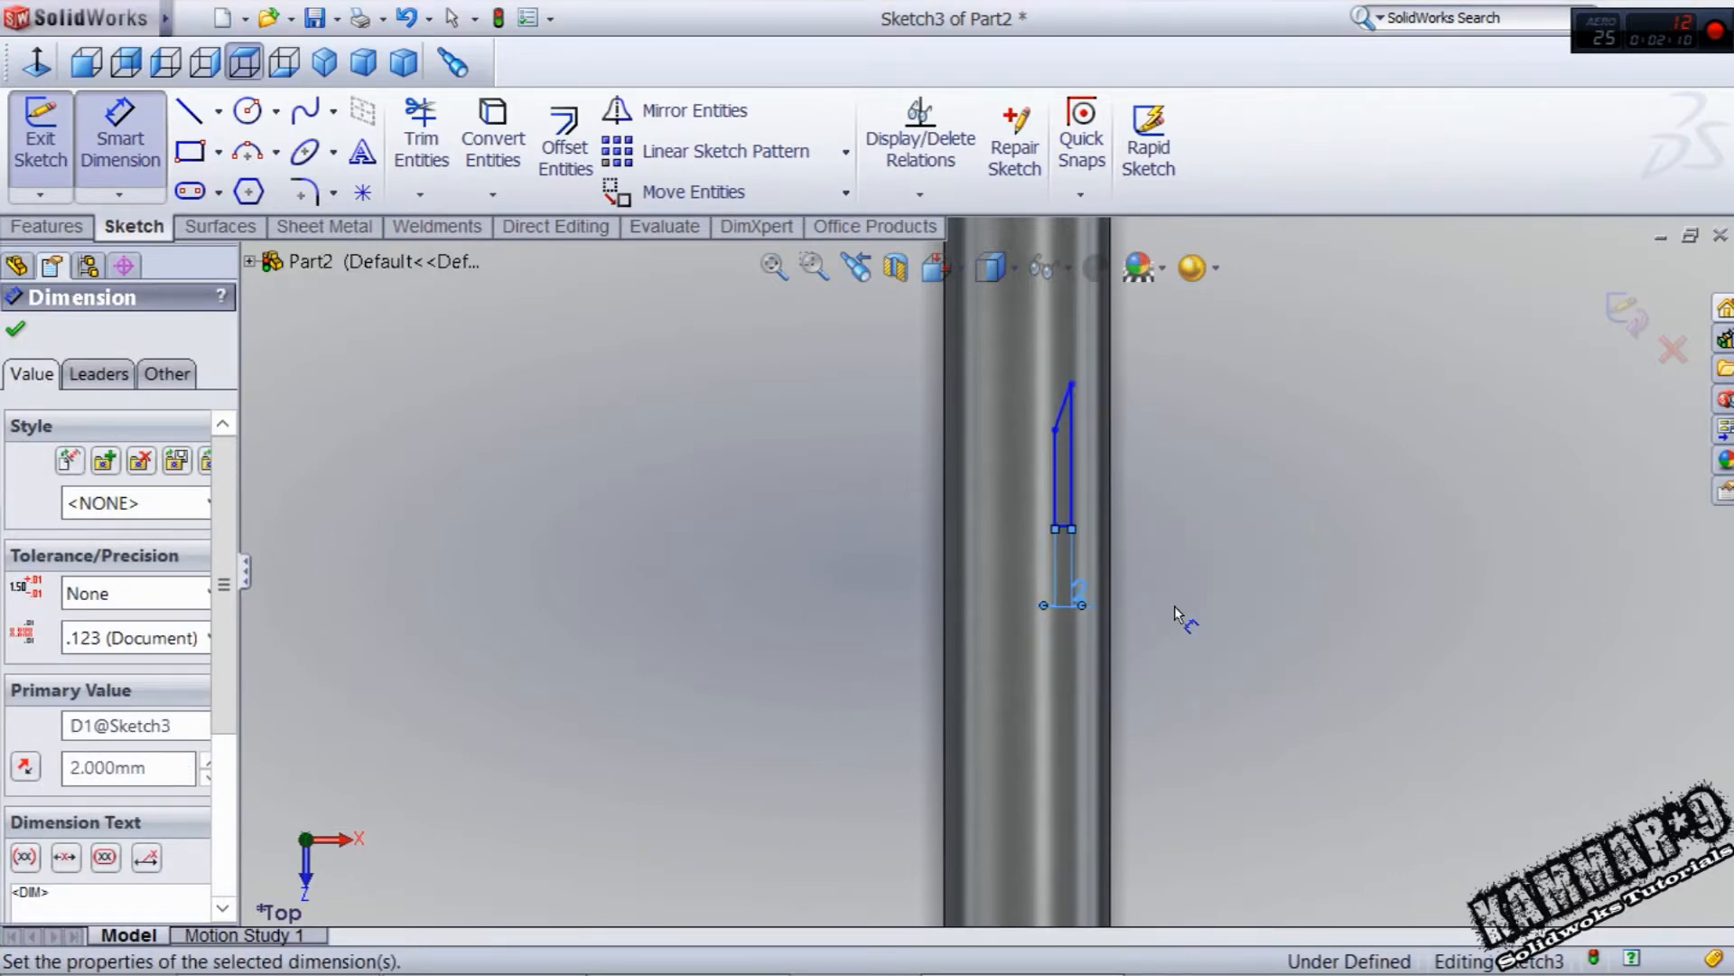
pyautogui.click(1066, 464)
pyautogui.write('380')
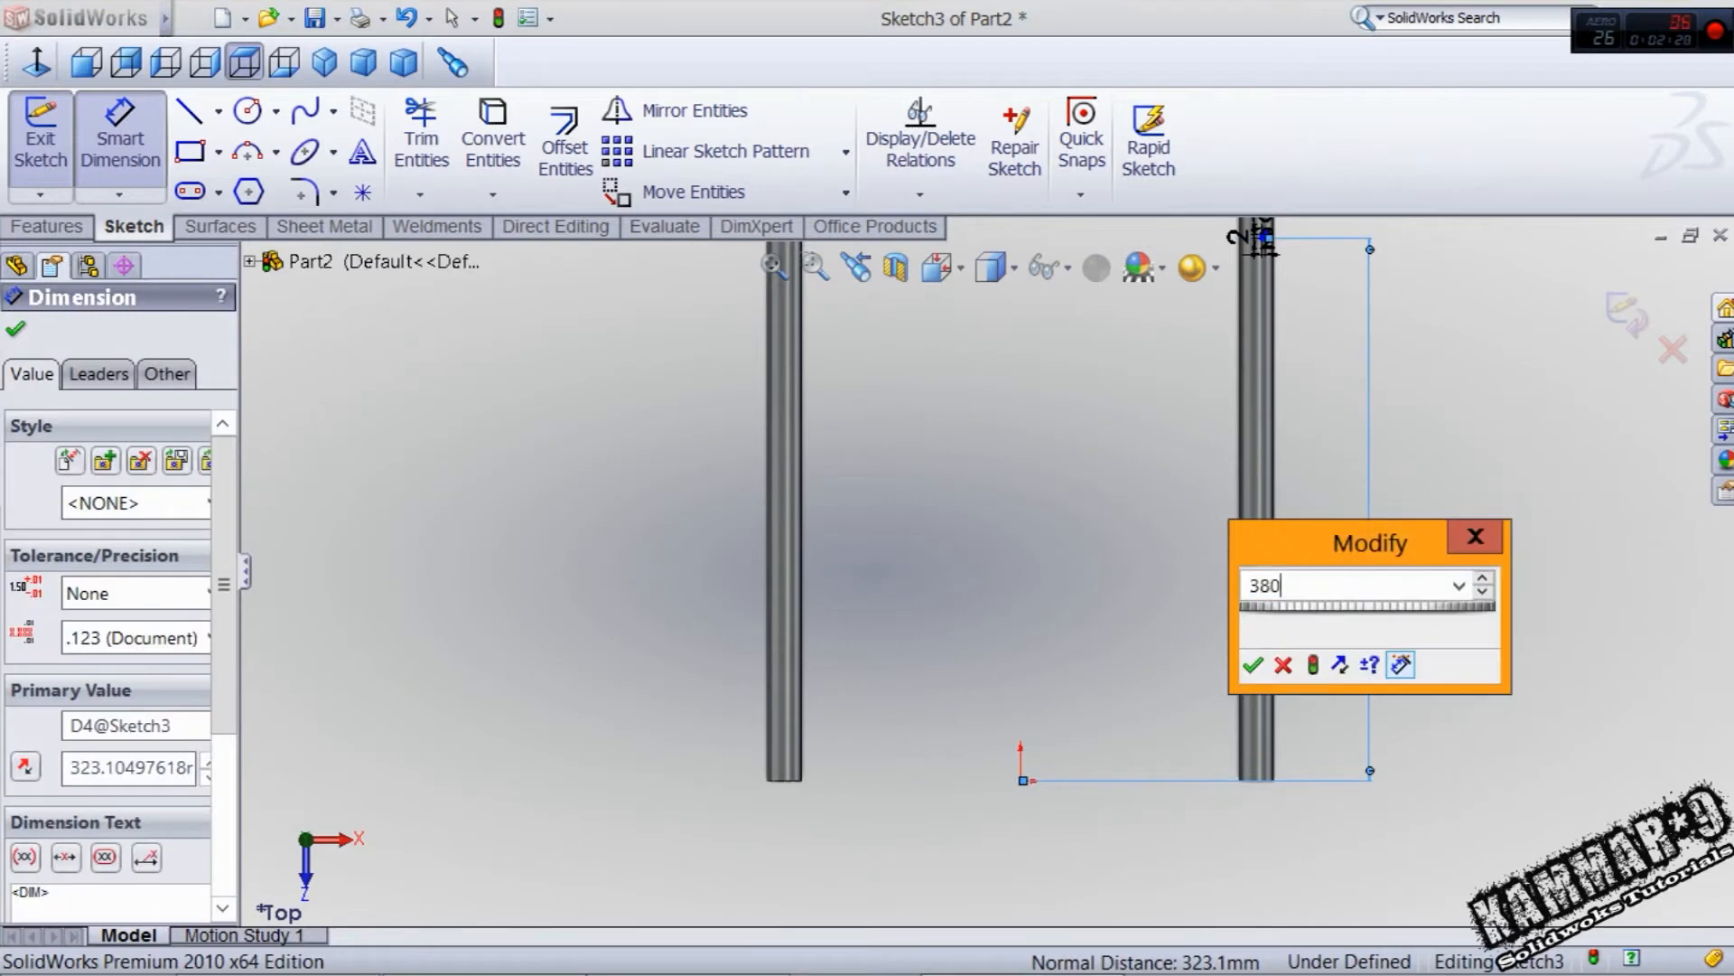
pyautogui.click(1253, 665)
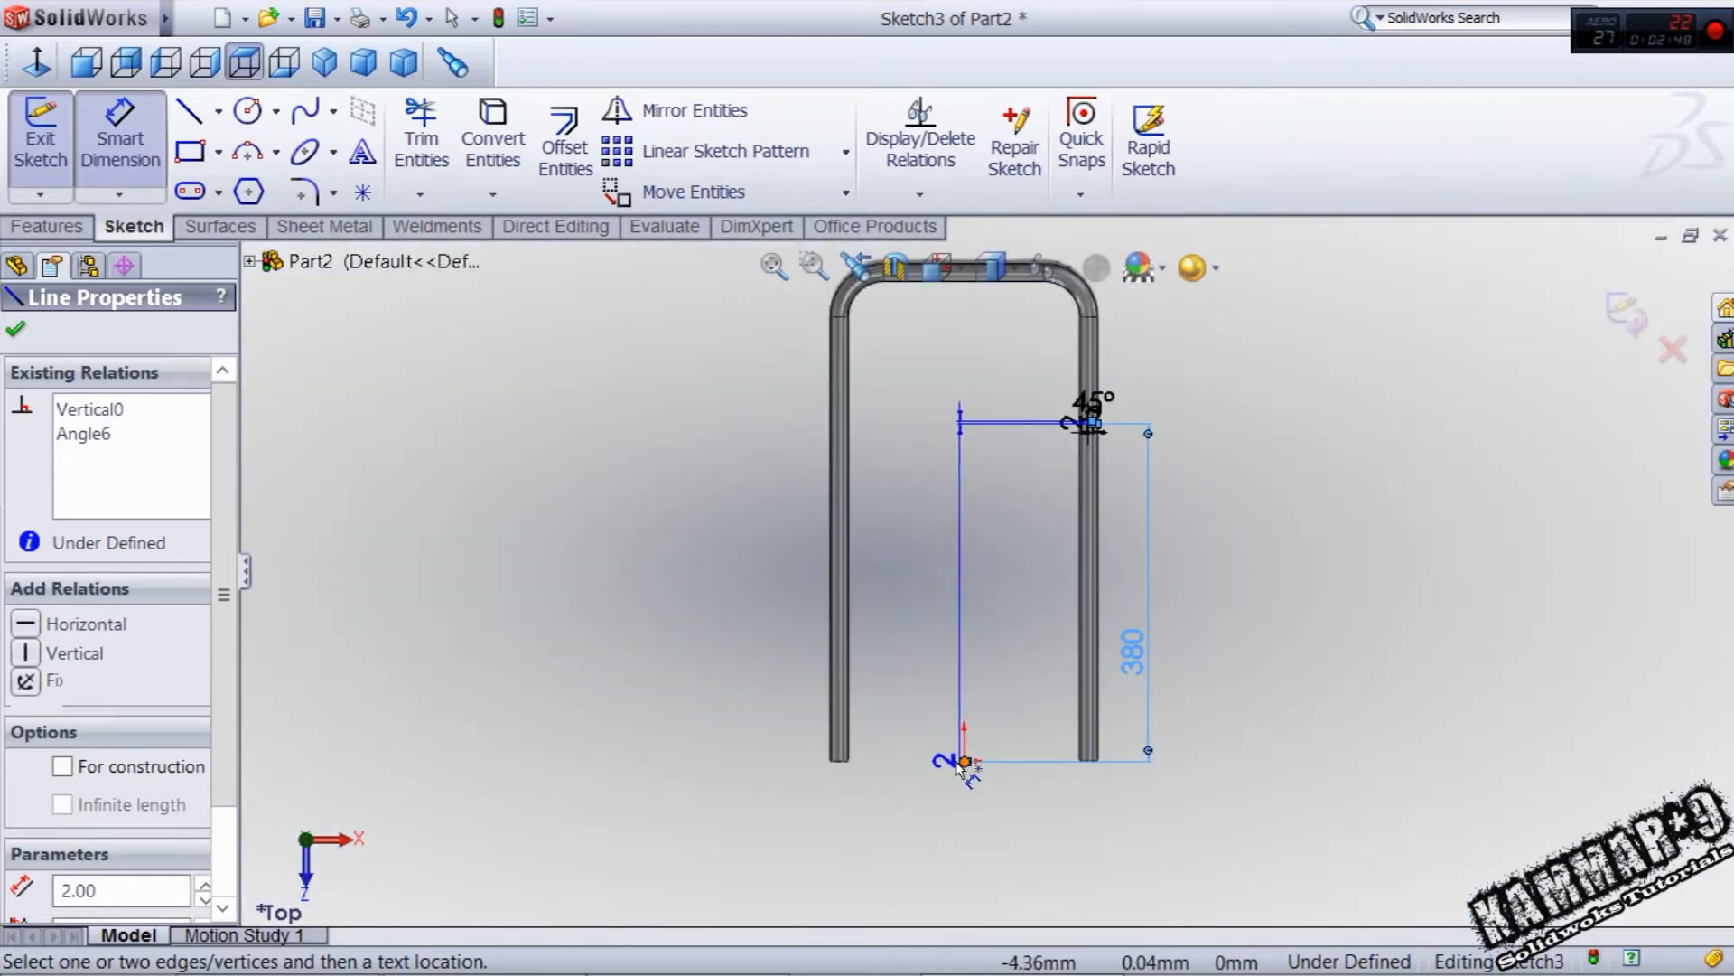
pyautogui.click(959, 416)
pyautogui.write('148')
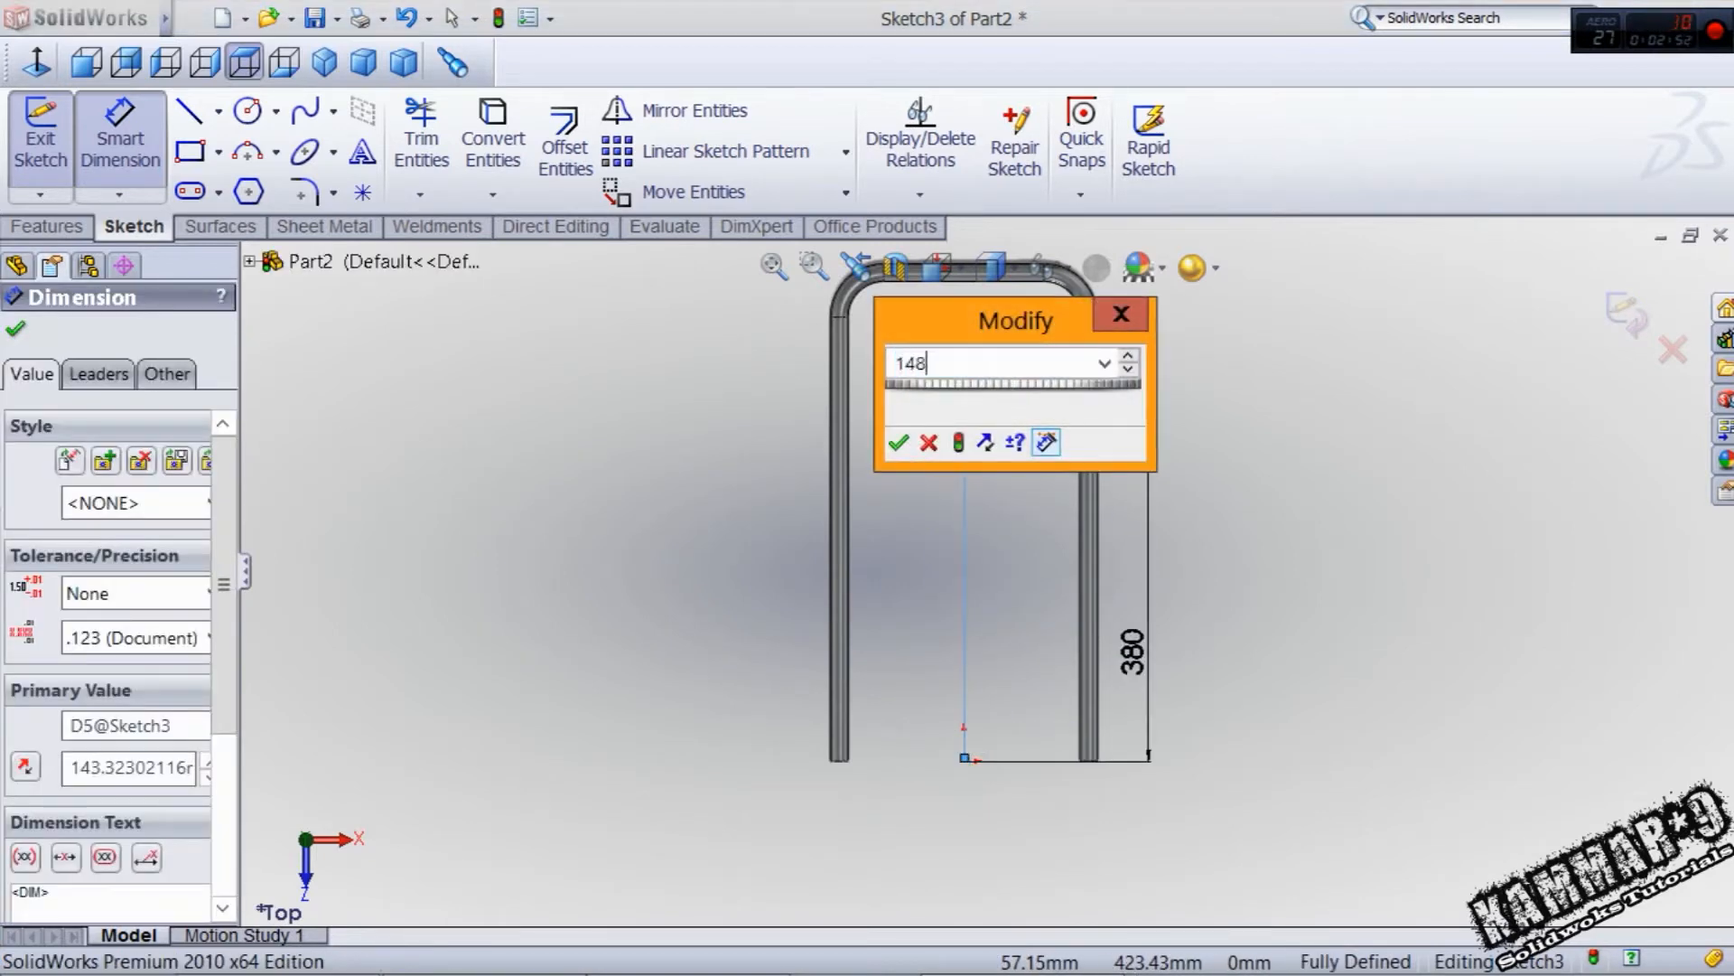
pyautogui.write('.5')
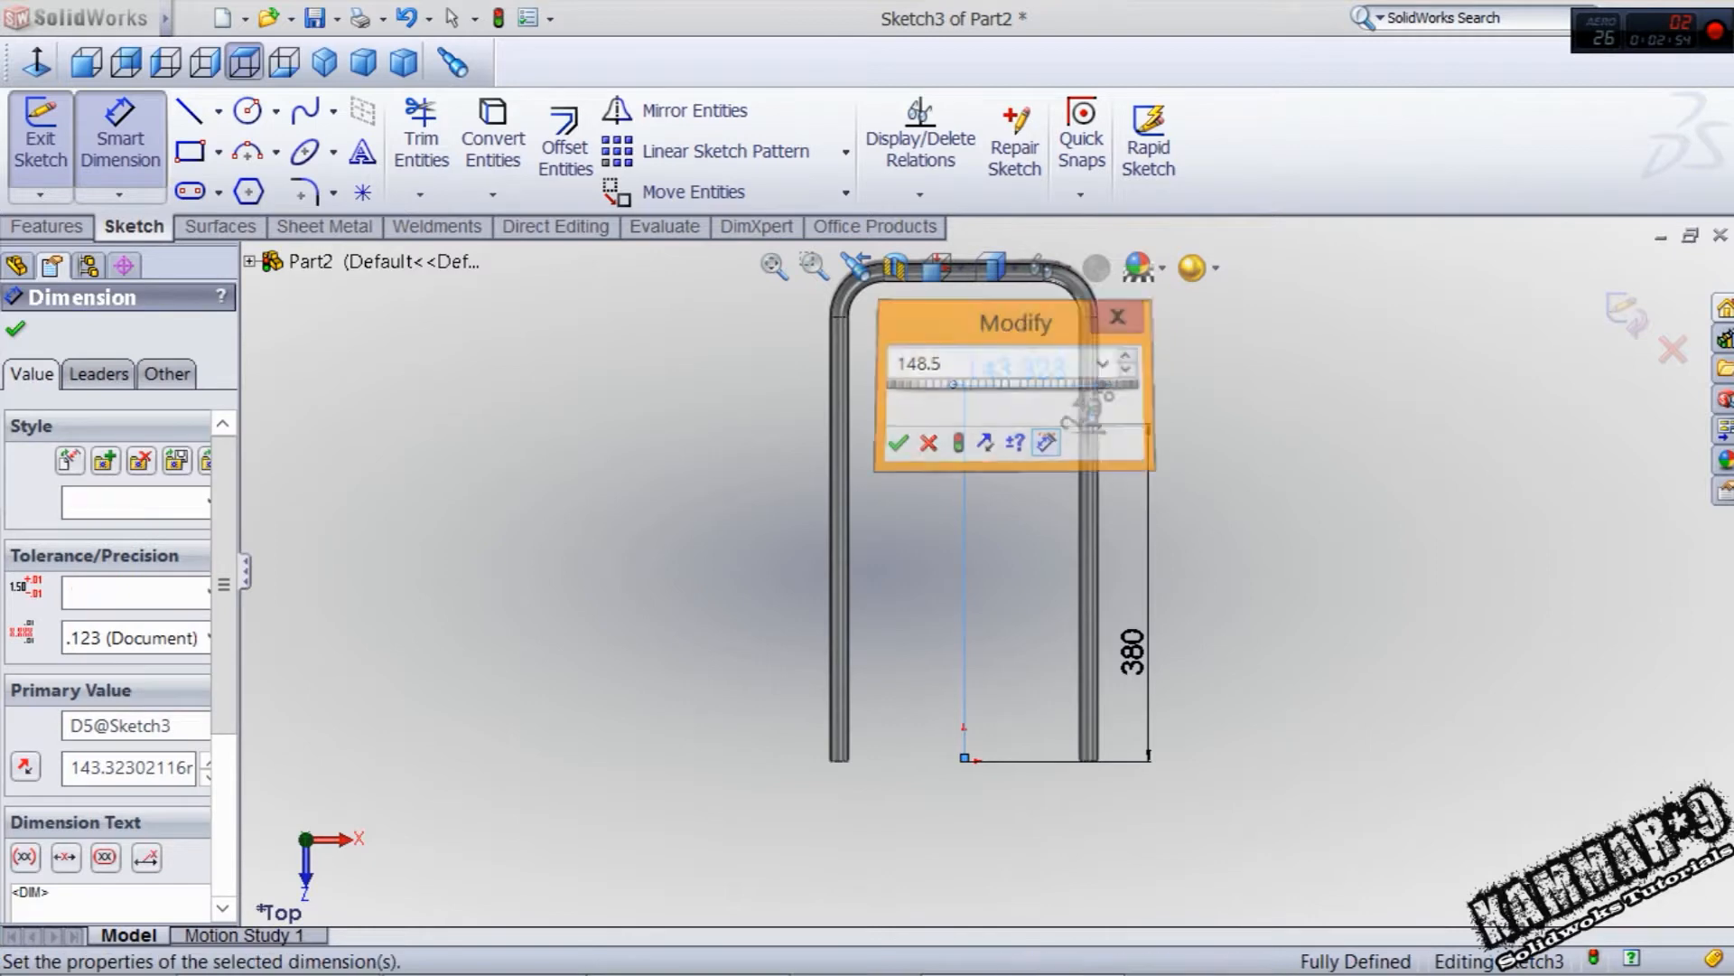
pyautogui.click(898, 442)
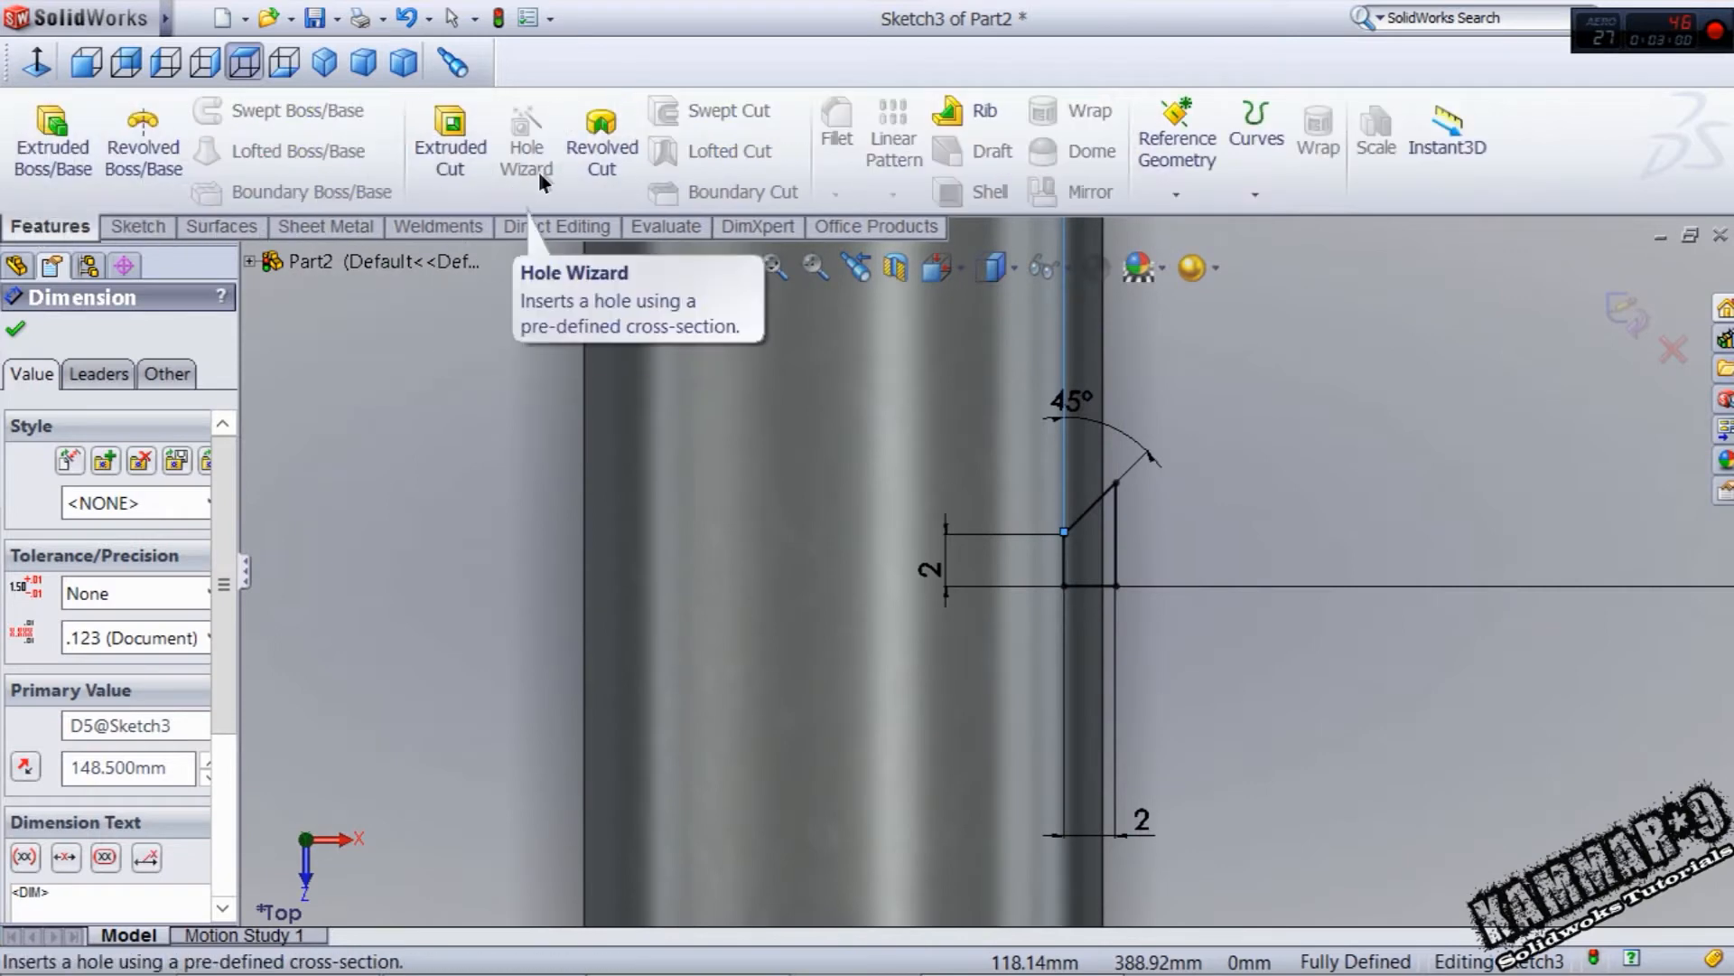
# - Revolve-cut the profile into a countersunk hole and round its rim with a 1 mm fillet
pyautogui.click(600, 141)
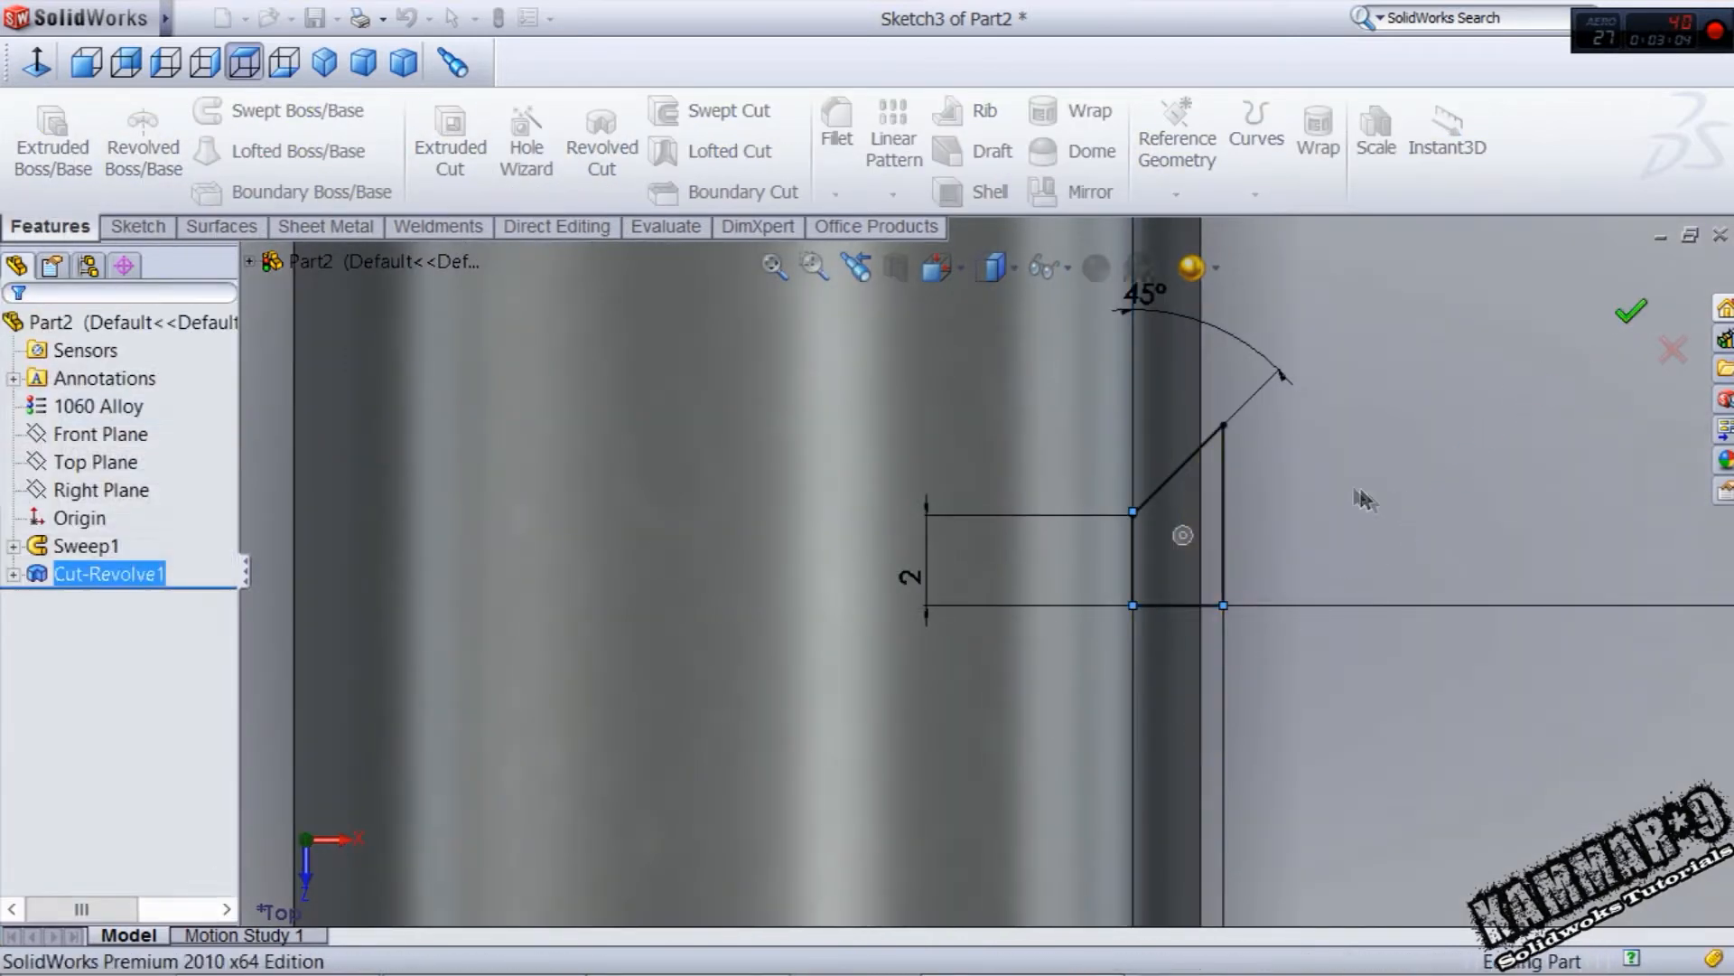
pyautogui.click(1630, 309)
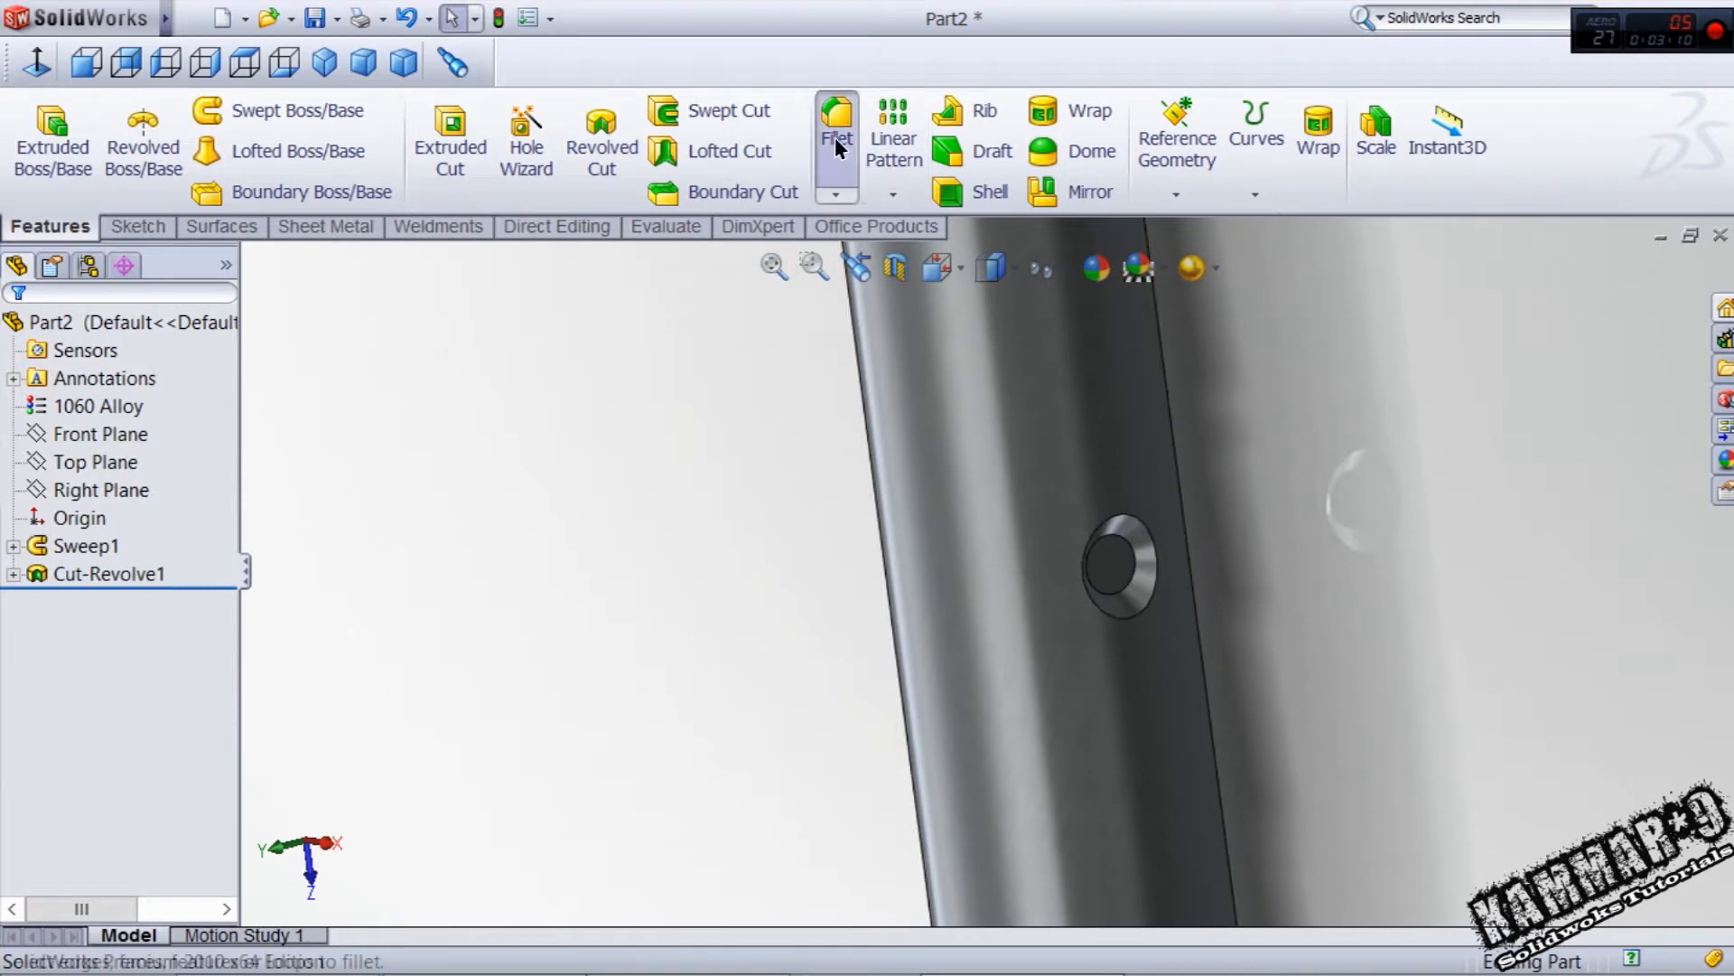
pyautogui.click(834, 121)
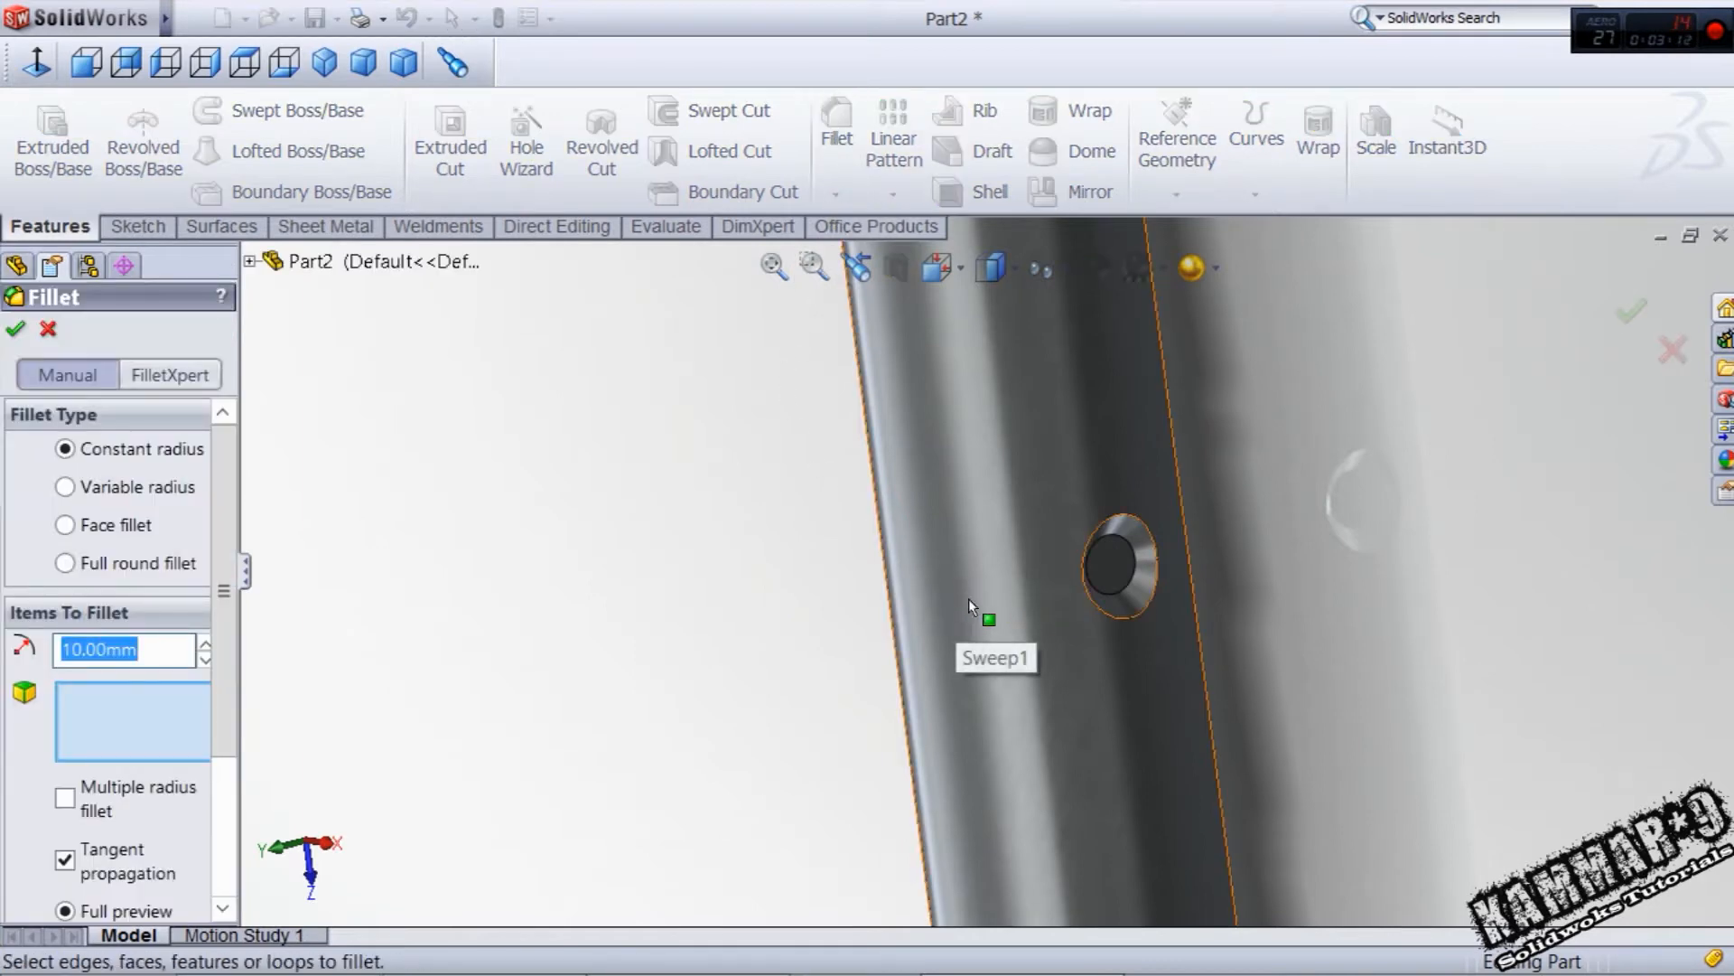
pyautogui.click(1116, 565)
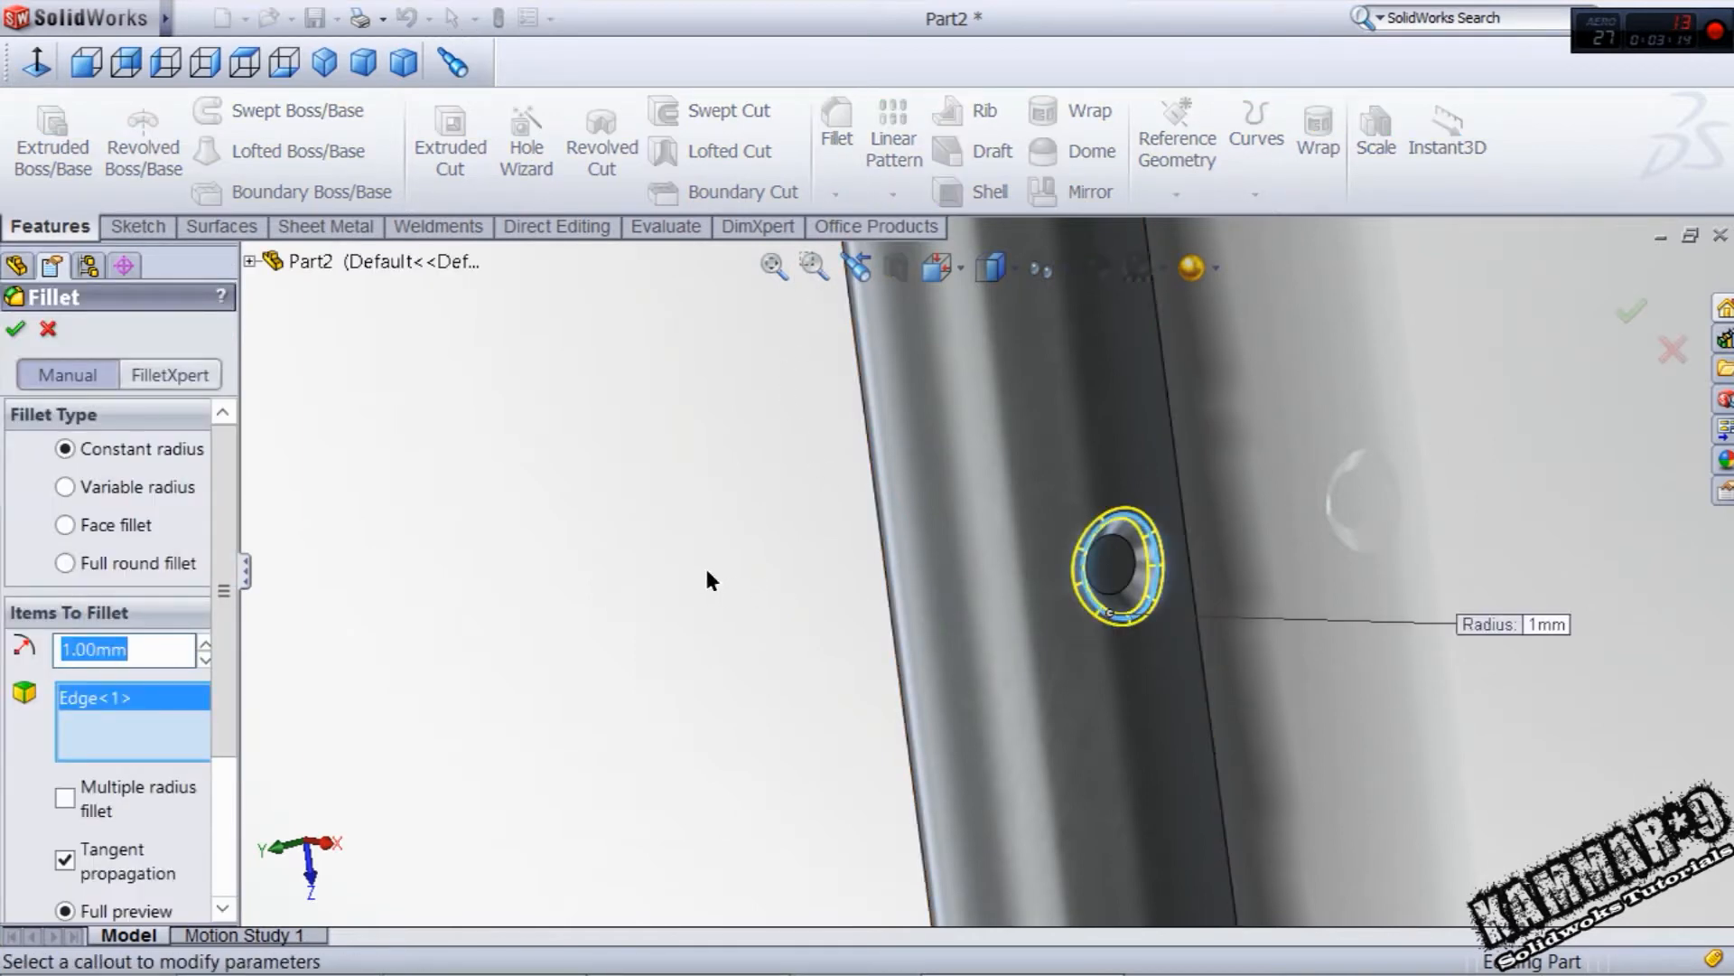
pyautogui.click(17, 329)
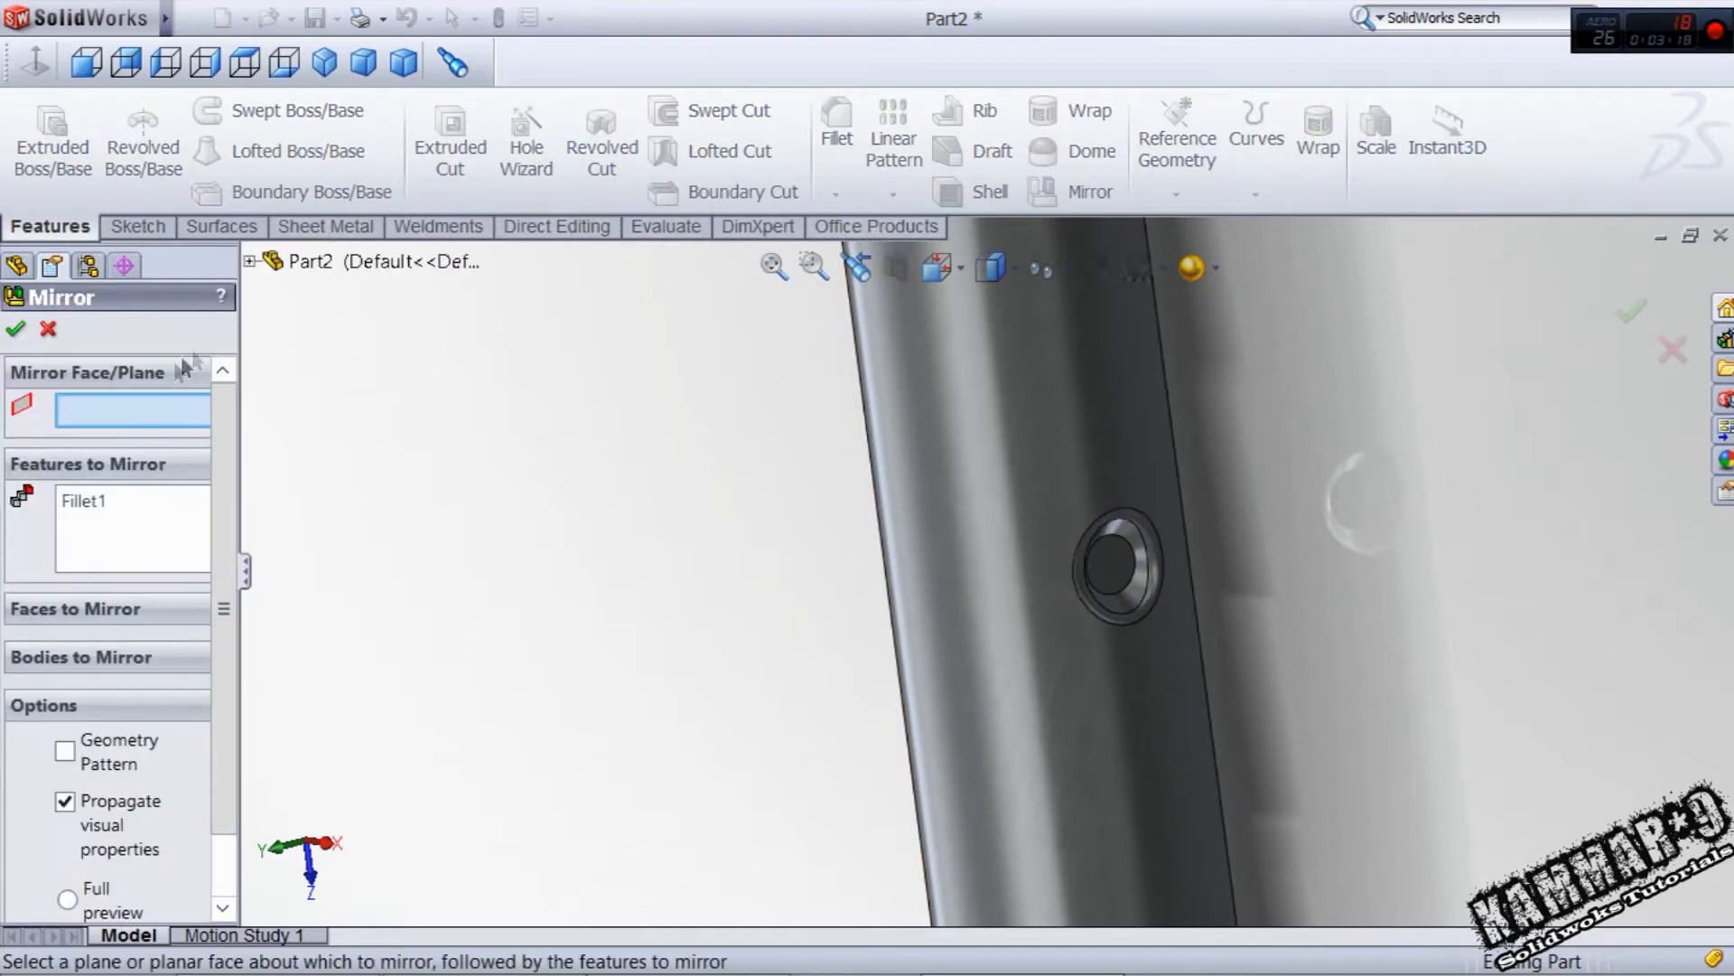
# - Mirror Fillet1 and Cut-Revolve1 across the Right Plane as a geometry pattern
pyautogui.click(358, 428)
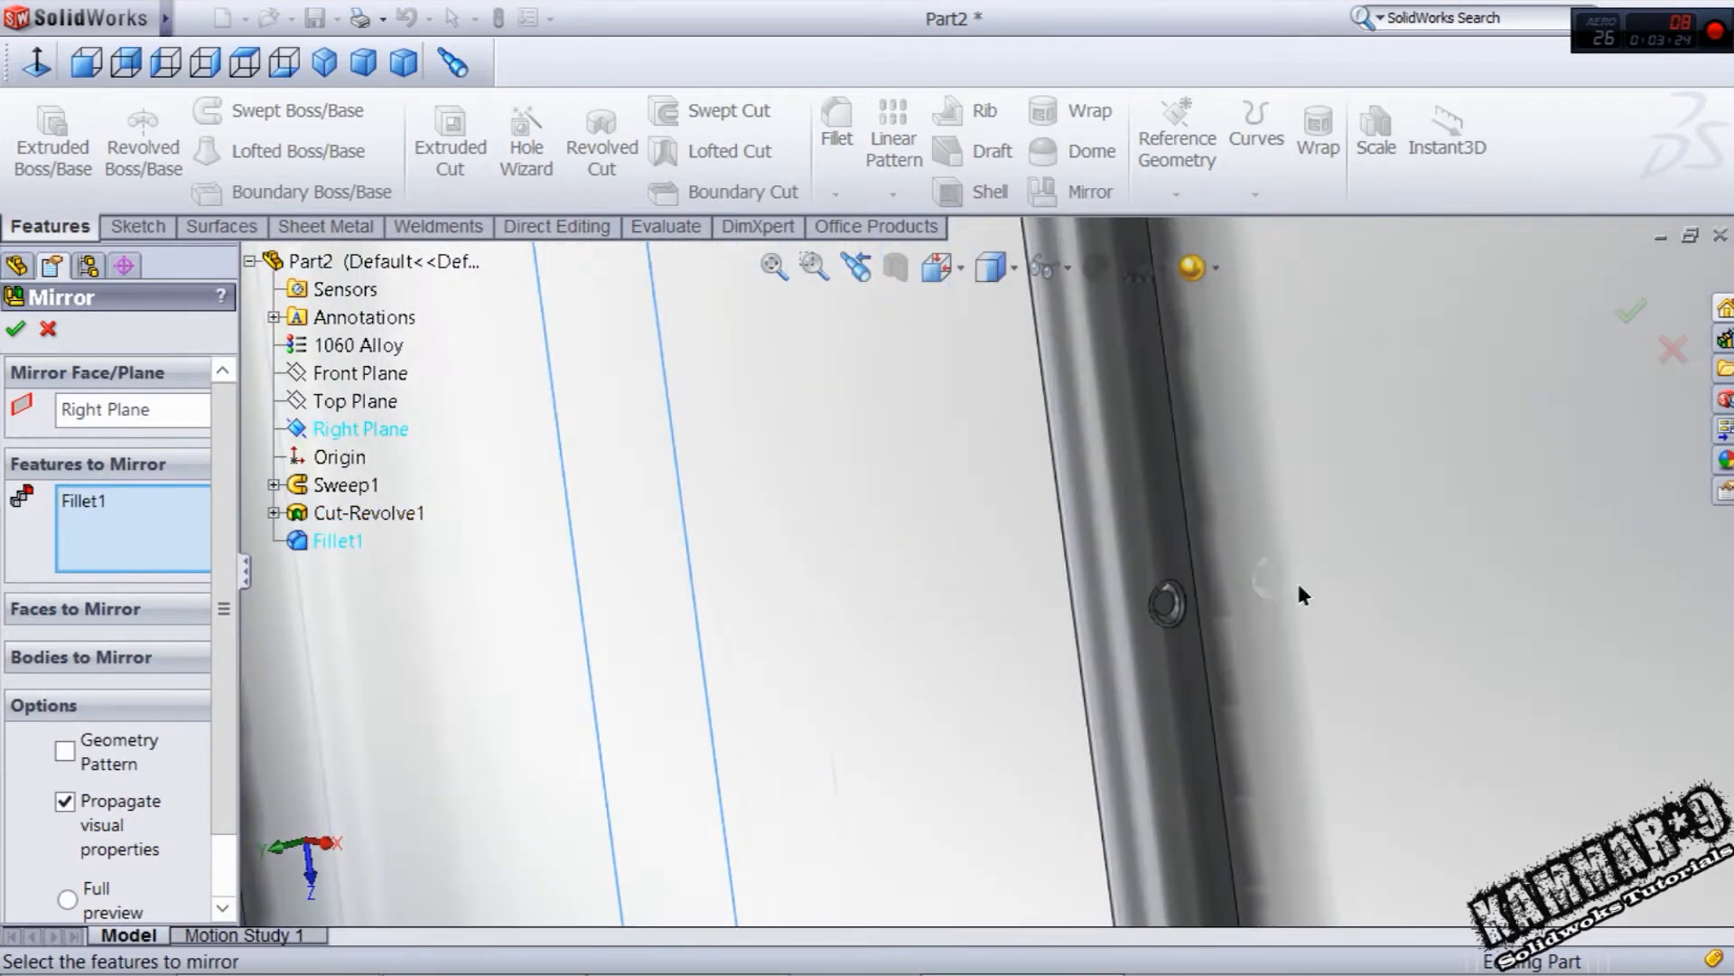
pyautogui.click(366, 511)
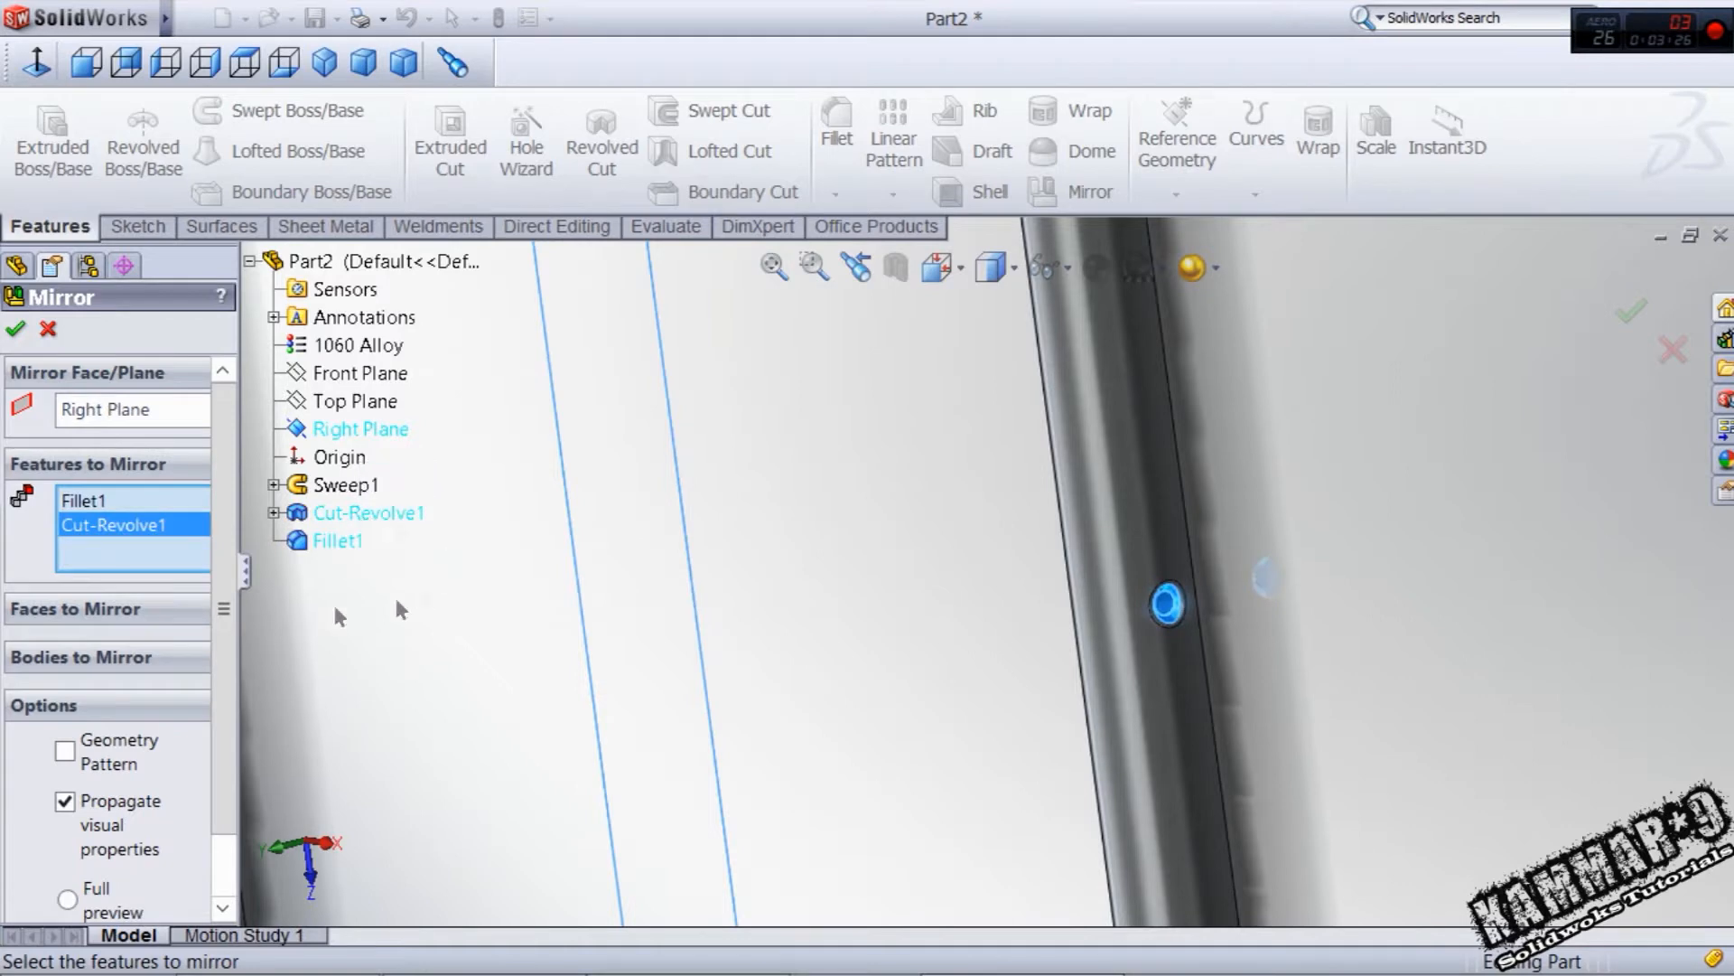
pyautogui.click(63, 750)
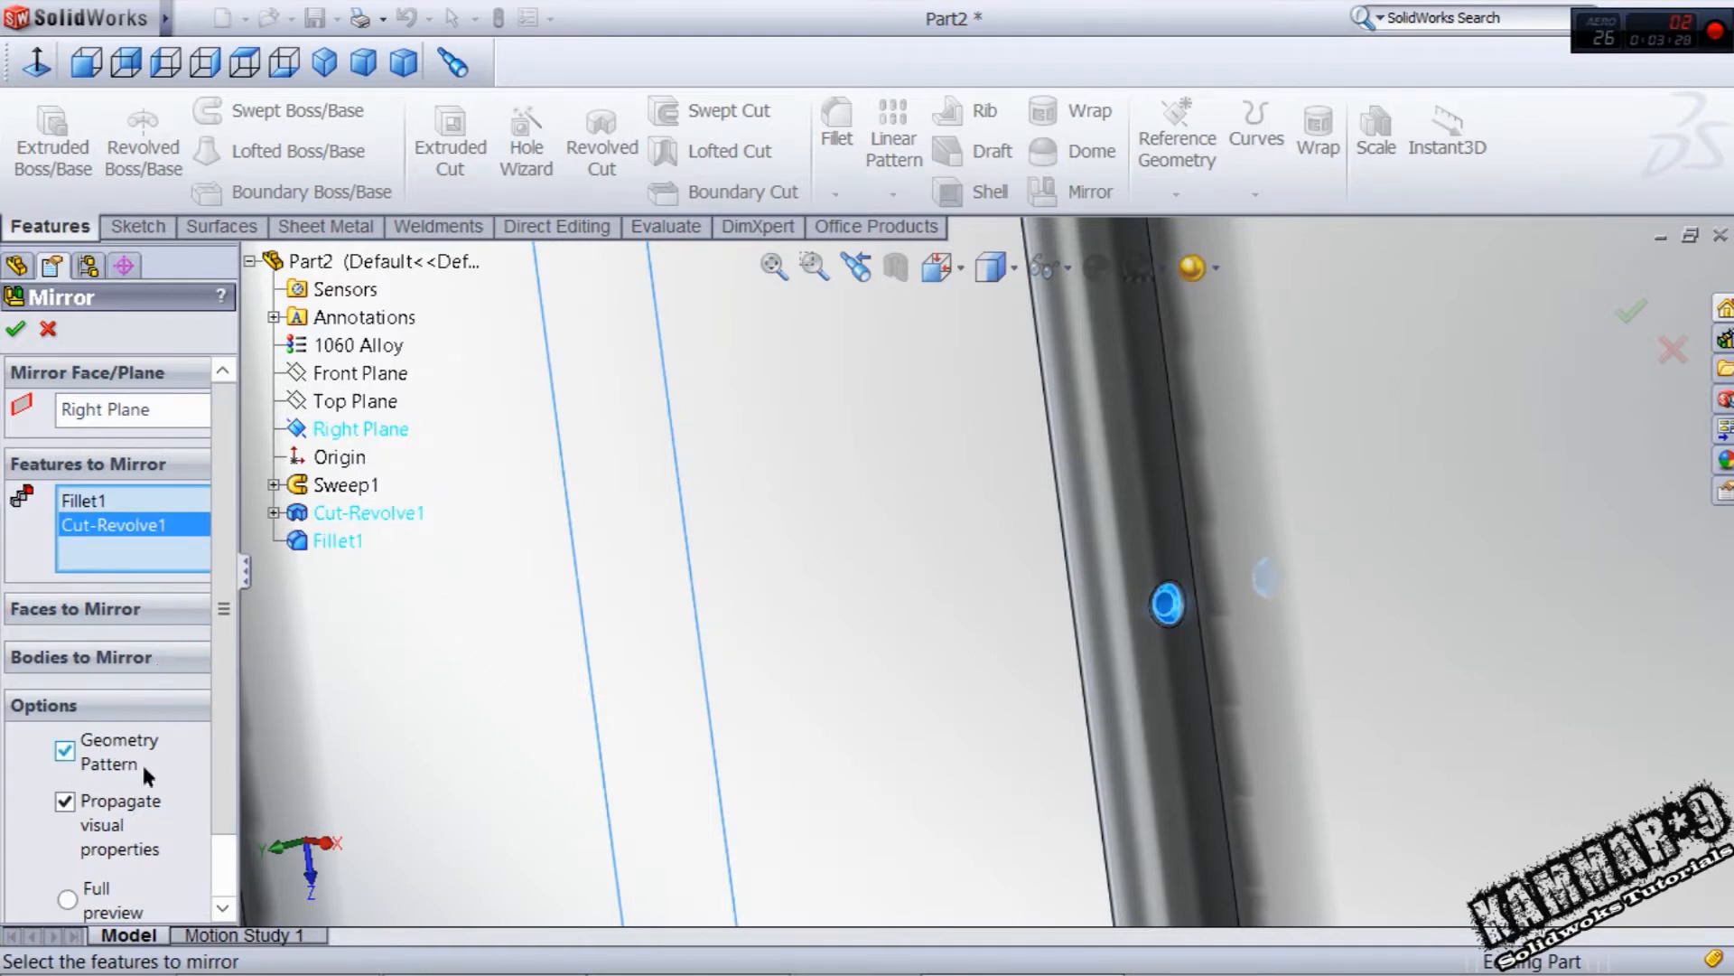
pyautogui.click(15, 329)
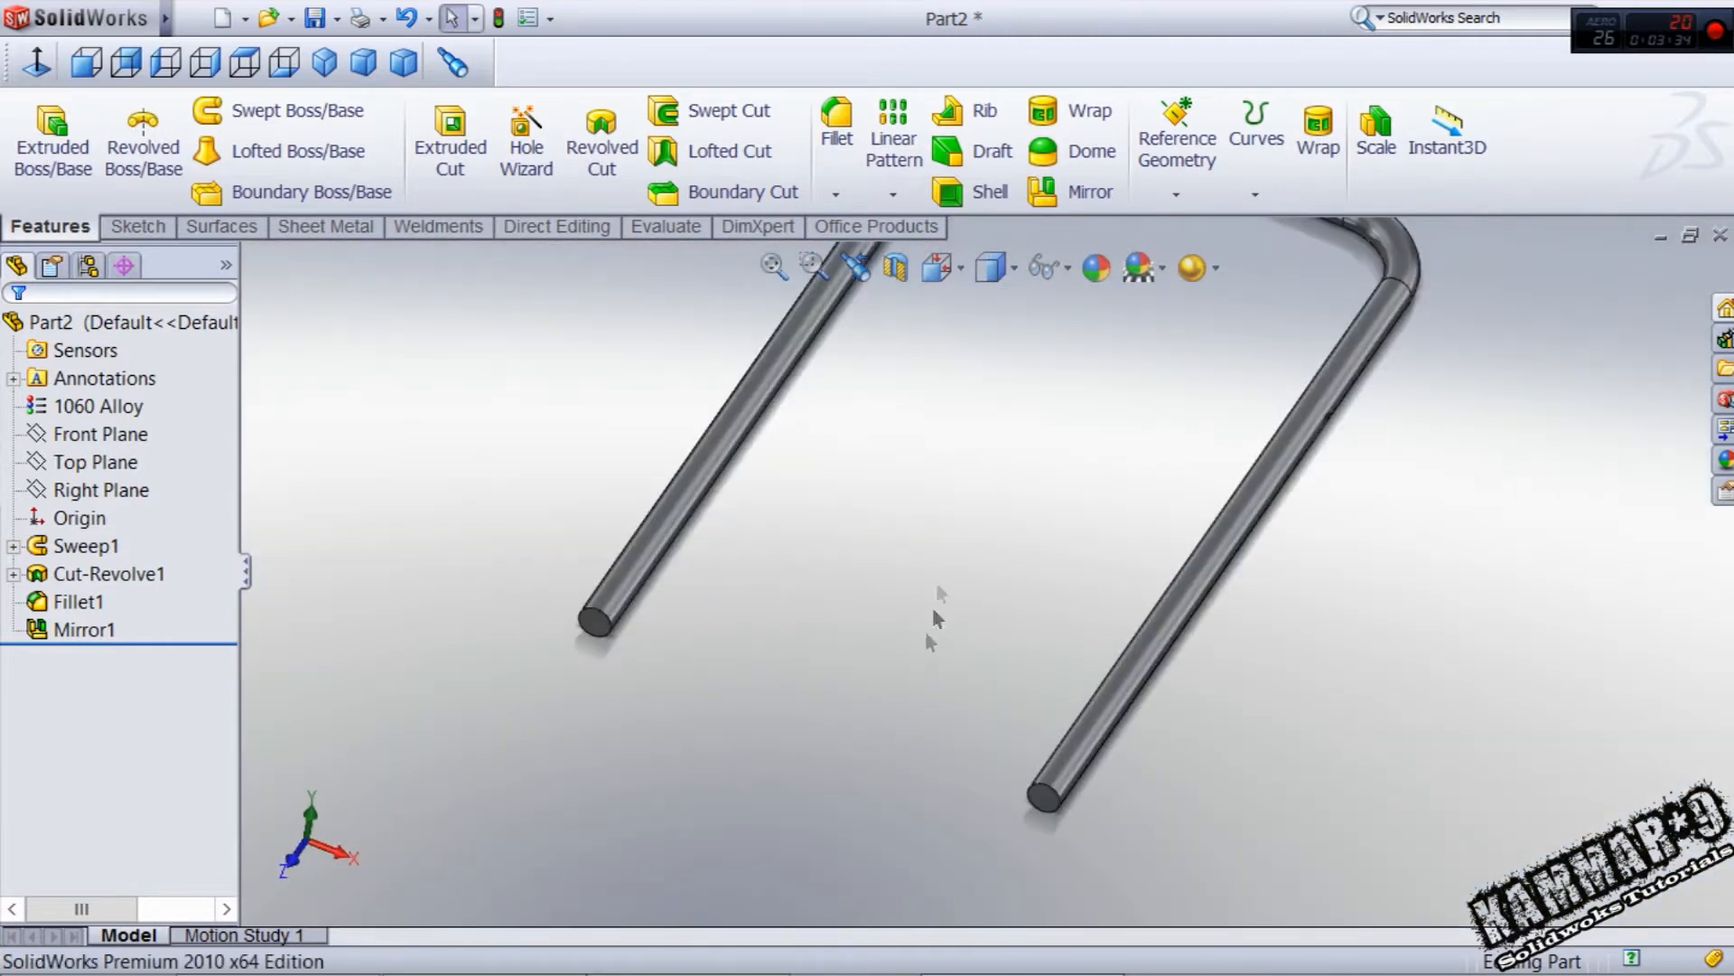
pyautogui.click(989, 162)
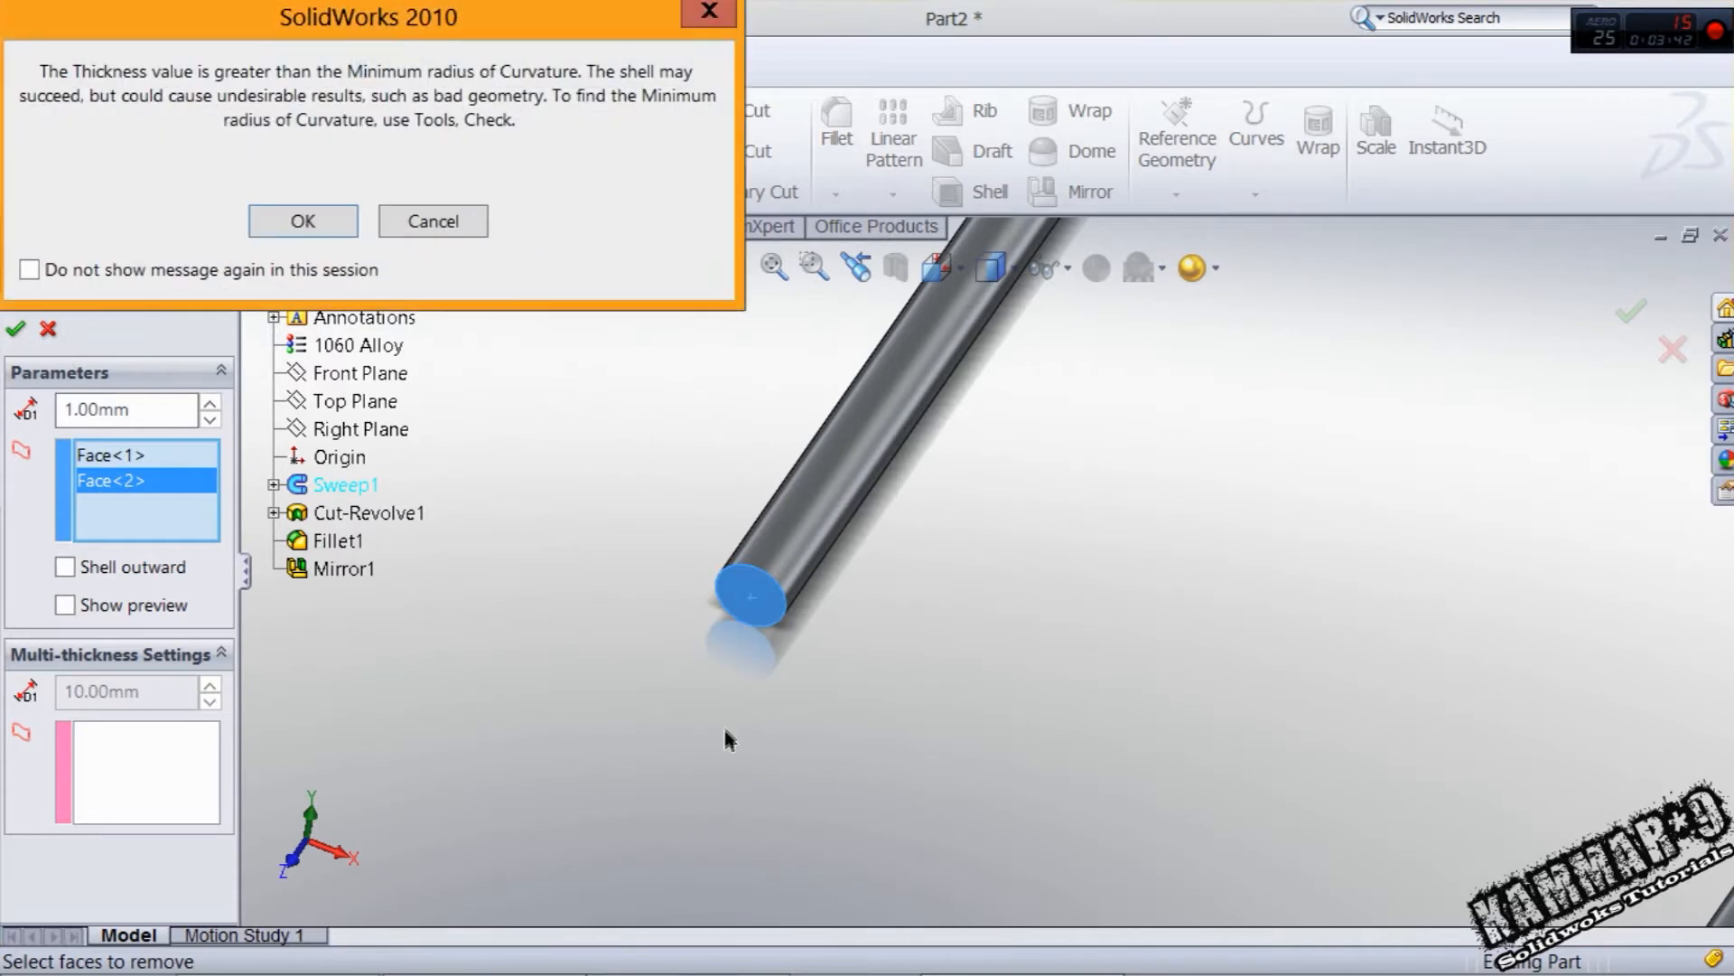
# - Shell the tube at 1 mm open at both ends, then extrude-cut a Ø3 mm circle through the countersink
pyautogui.click(302, 220)
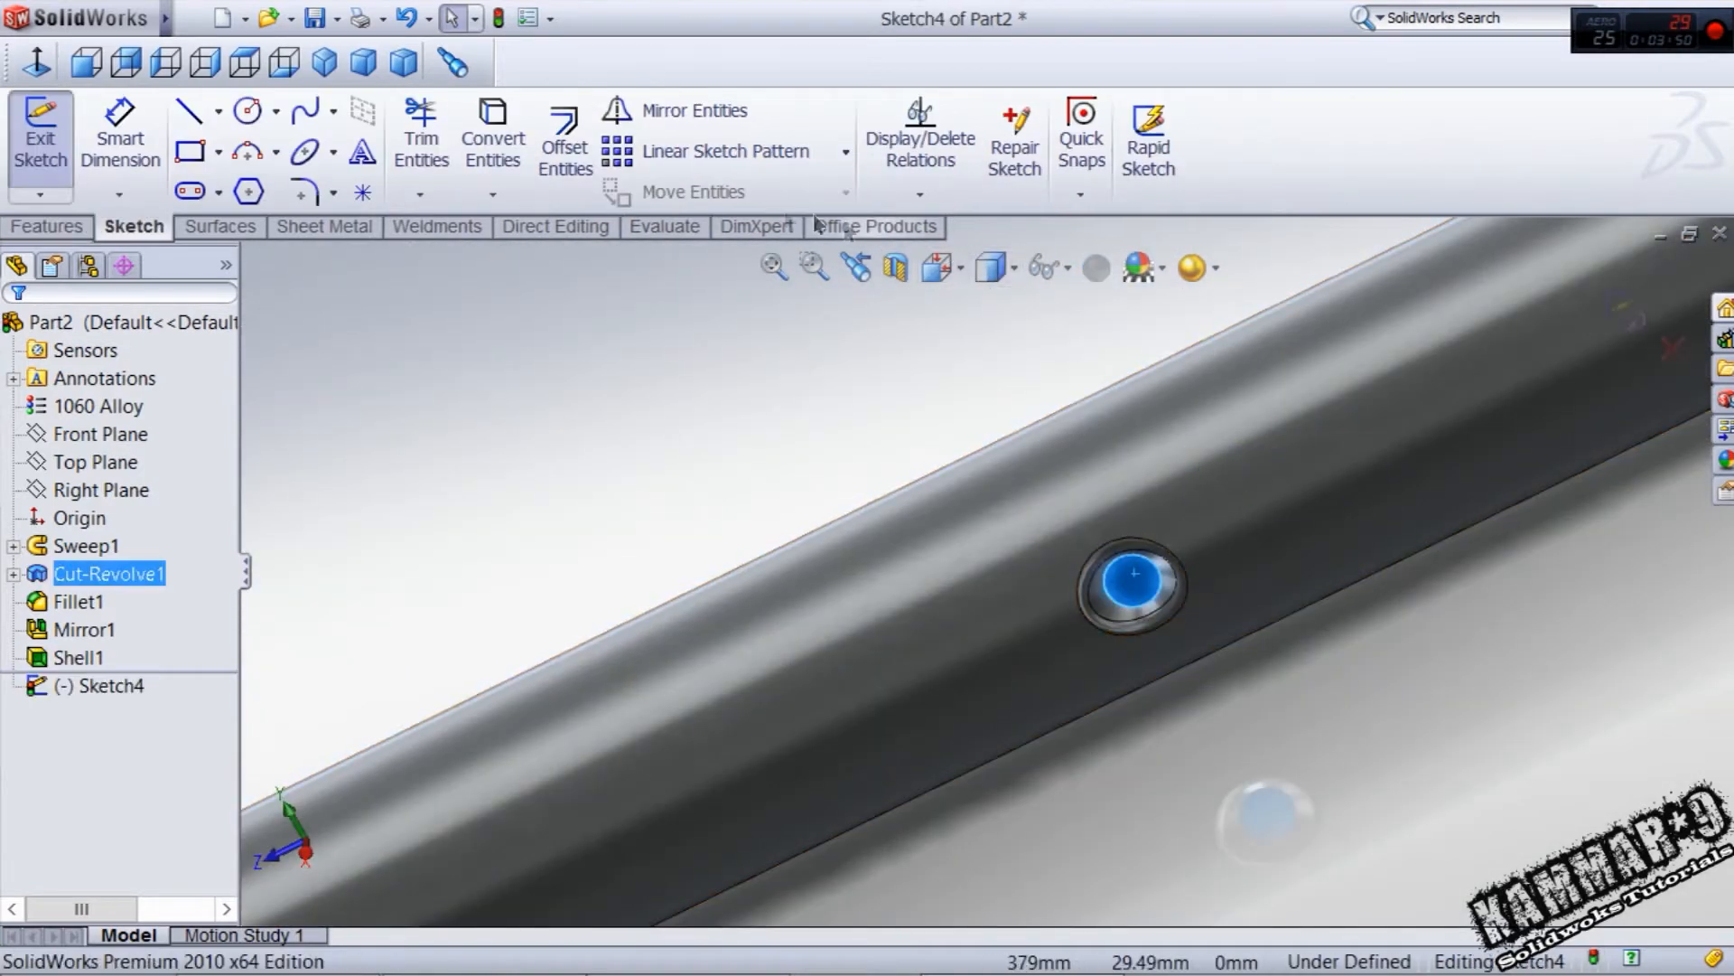
pyautogui.click(245, 110)
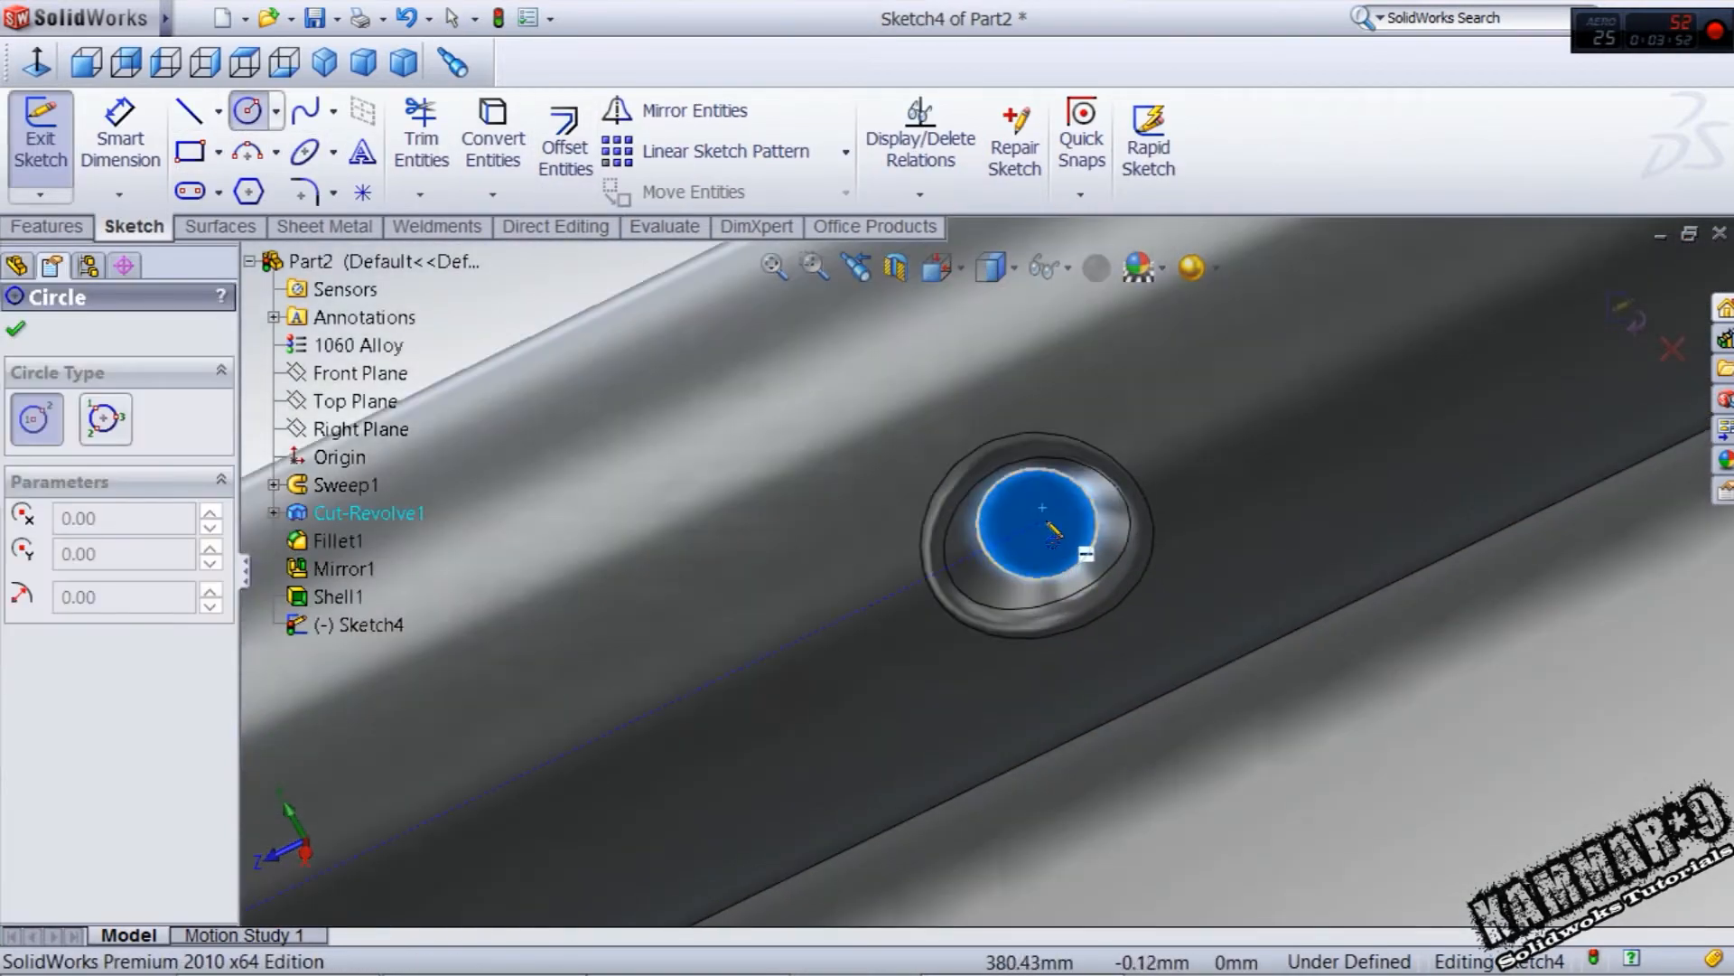
pyautogui.click(119, 132)
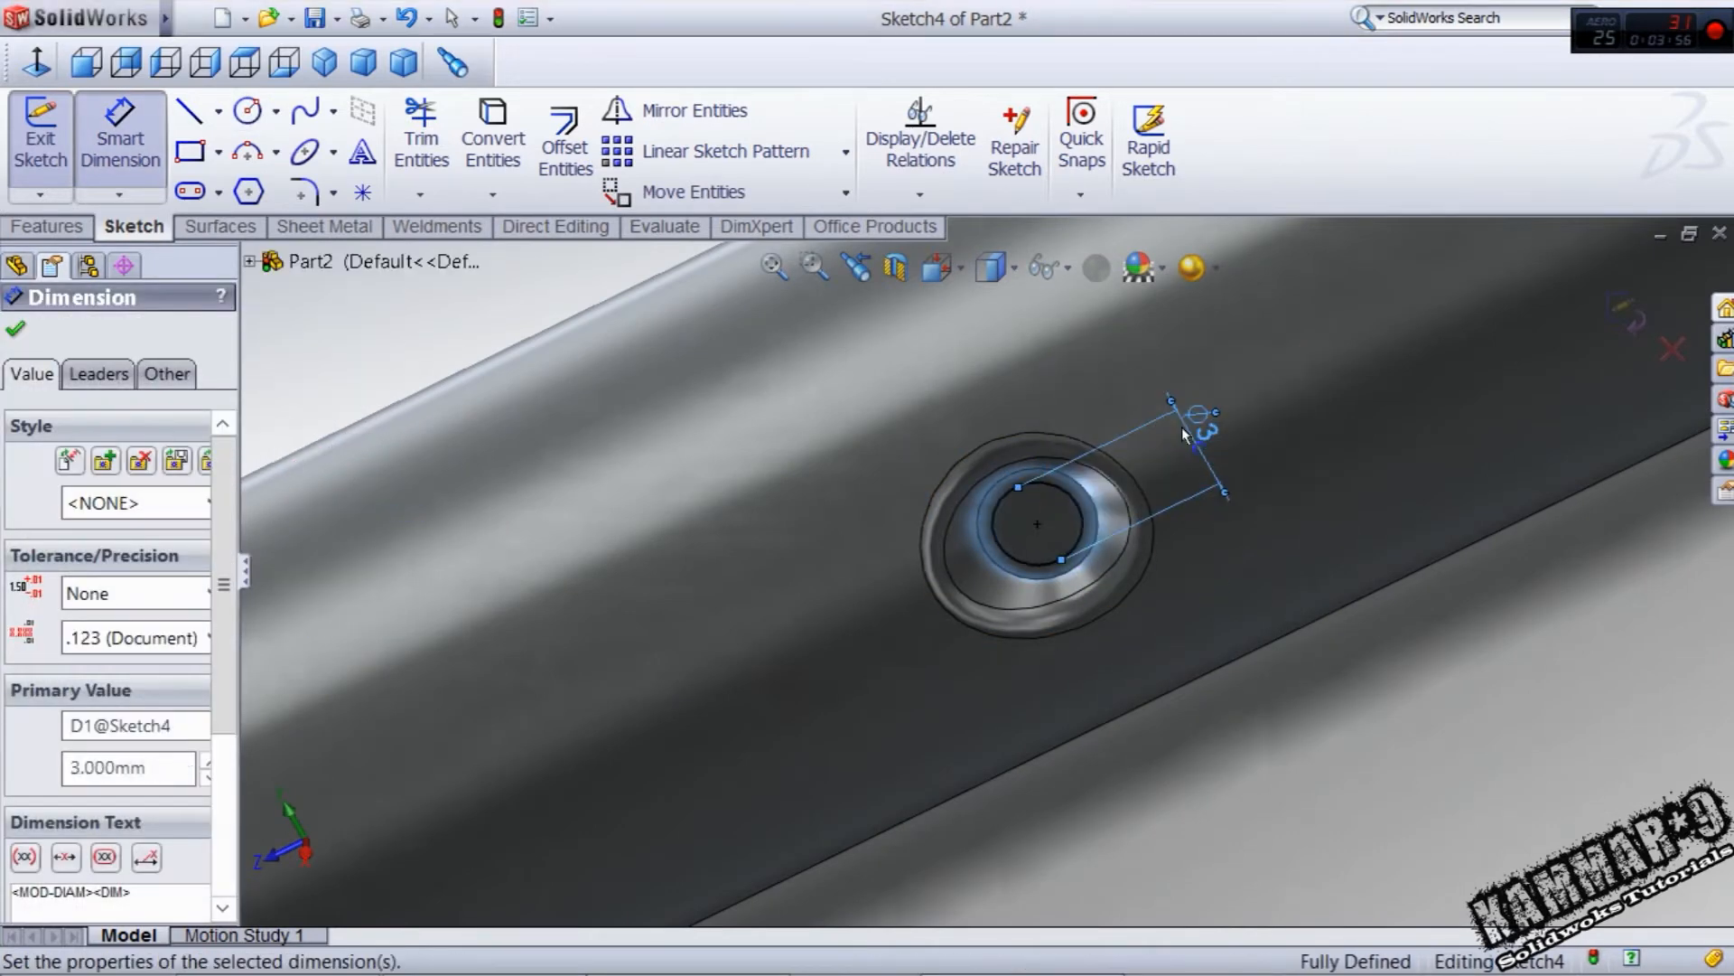
pyautogui.click(49, 226)
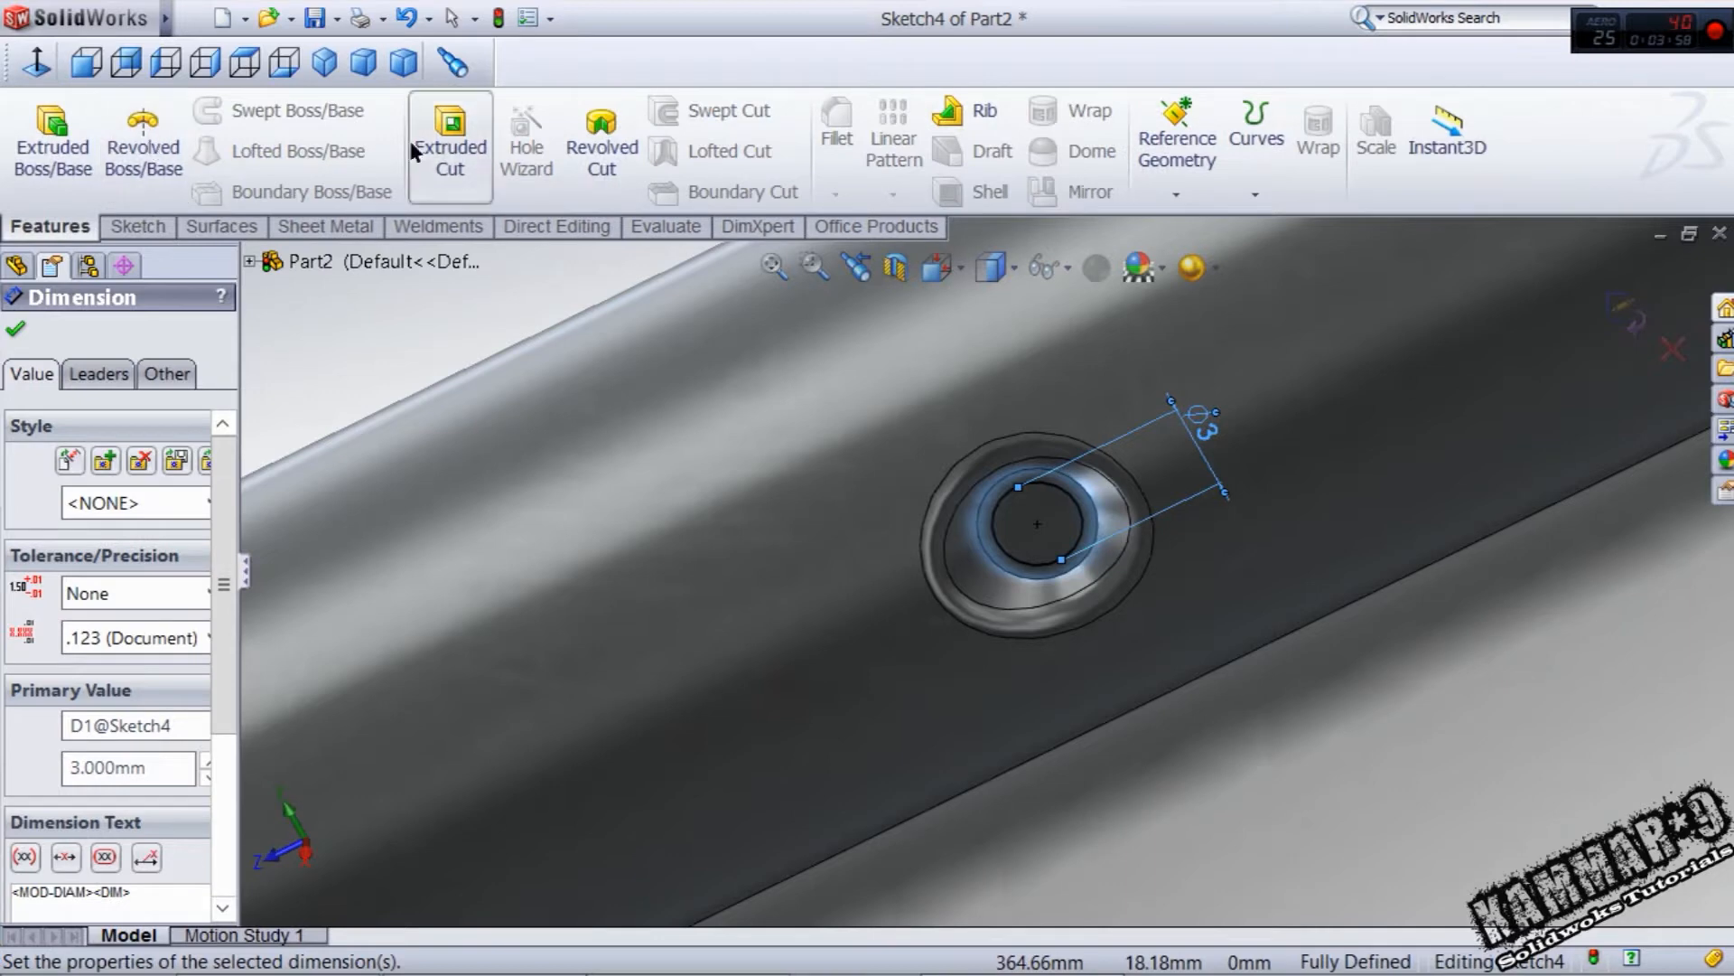
pyautogui.click(449, 145)
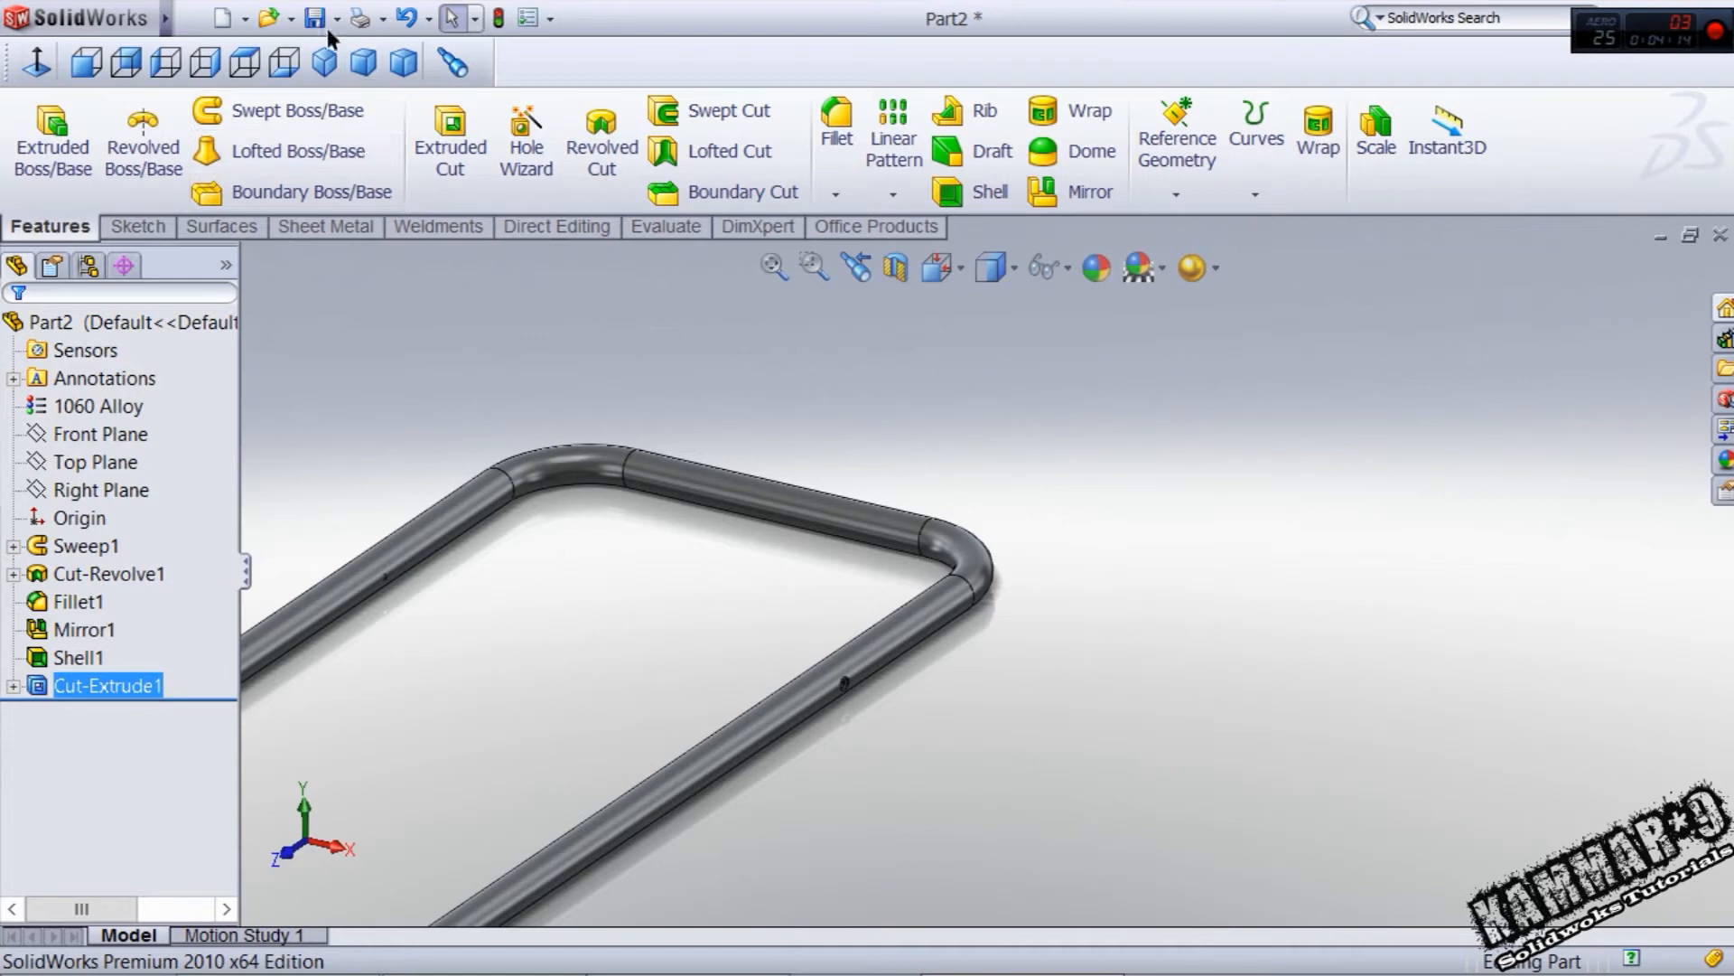
# - Save Part2 into a newly created folder inside the chair folder
pyautogui.click(318, 18)
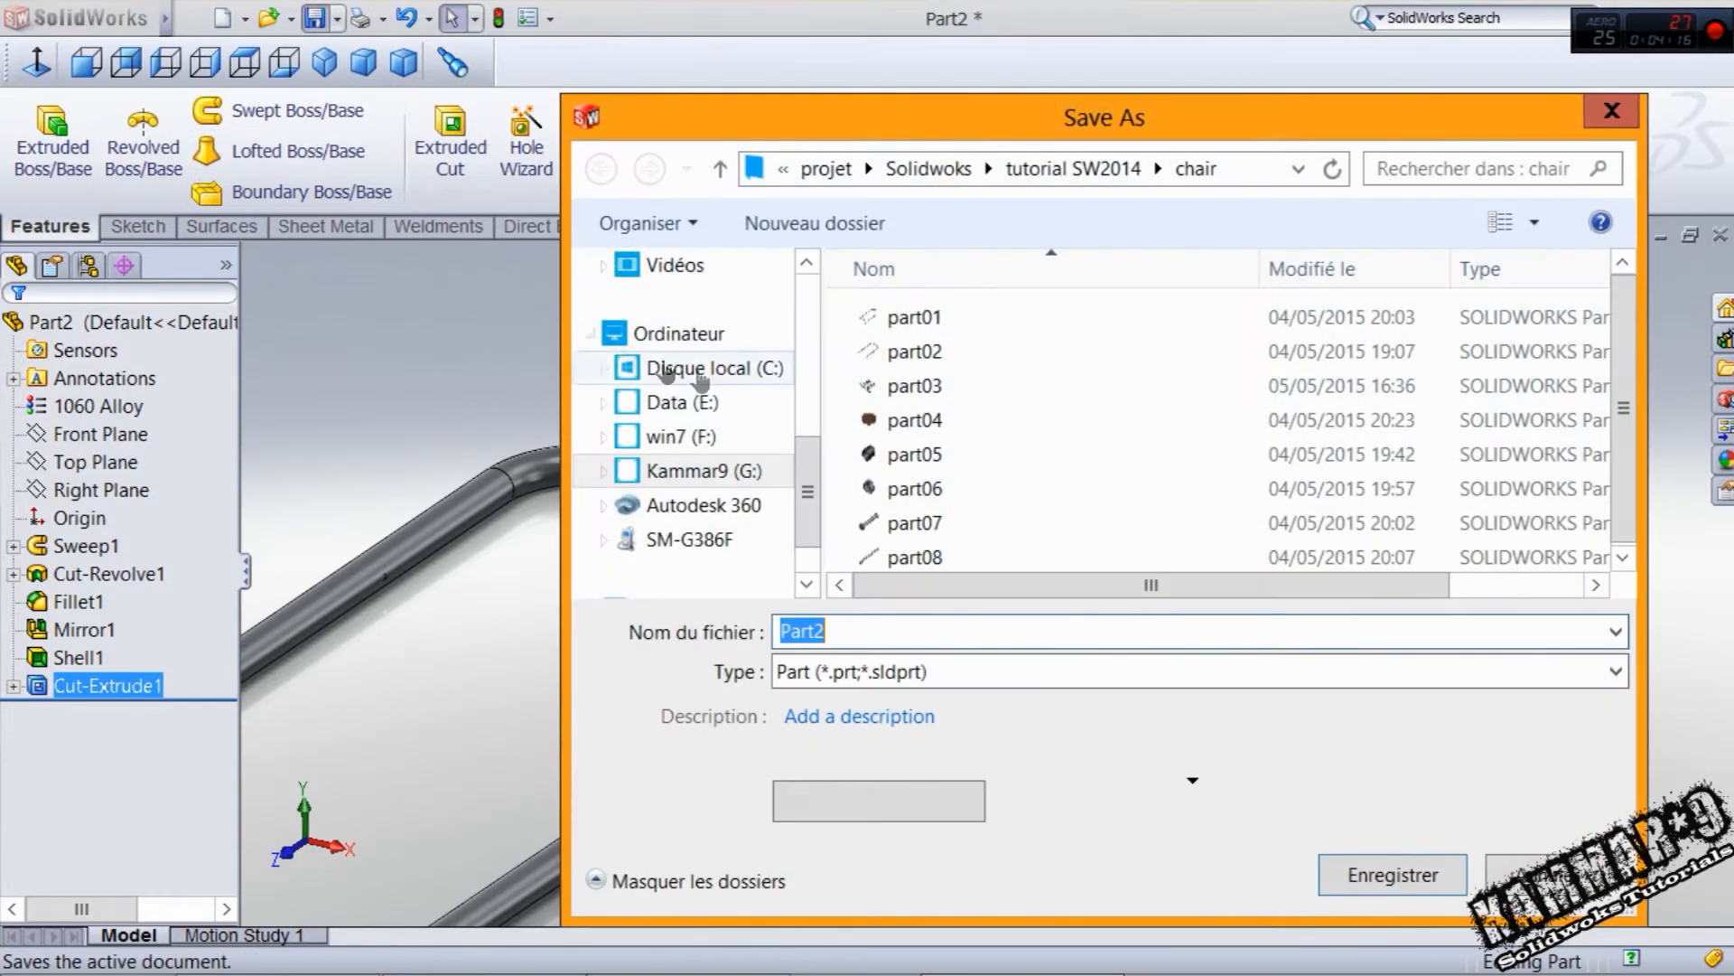
pyautogui.click(813, 223)
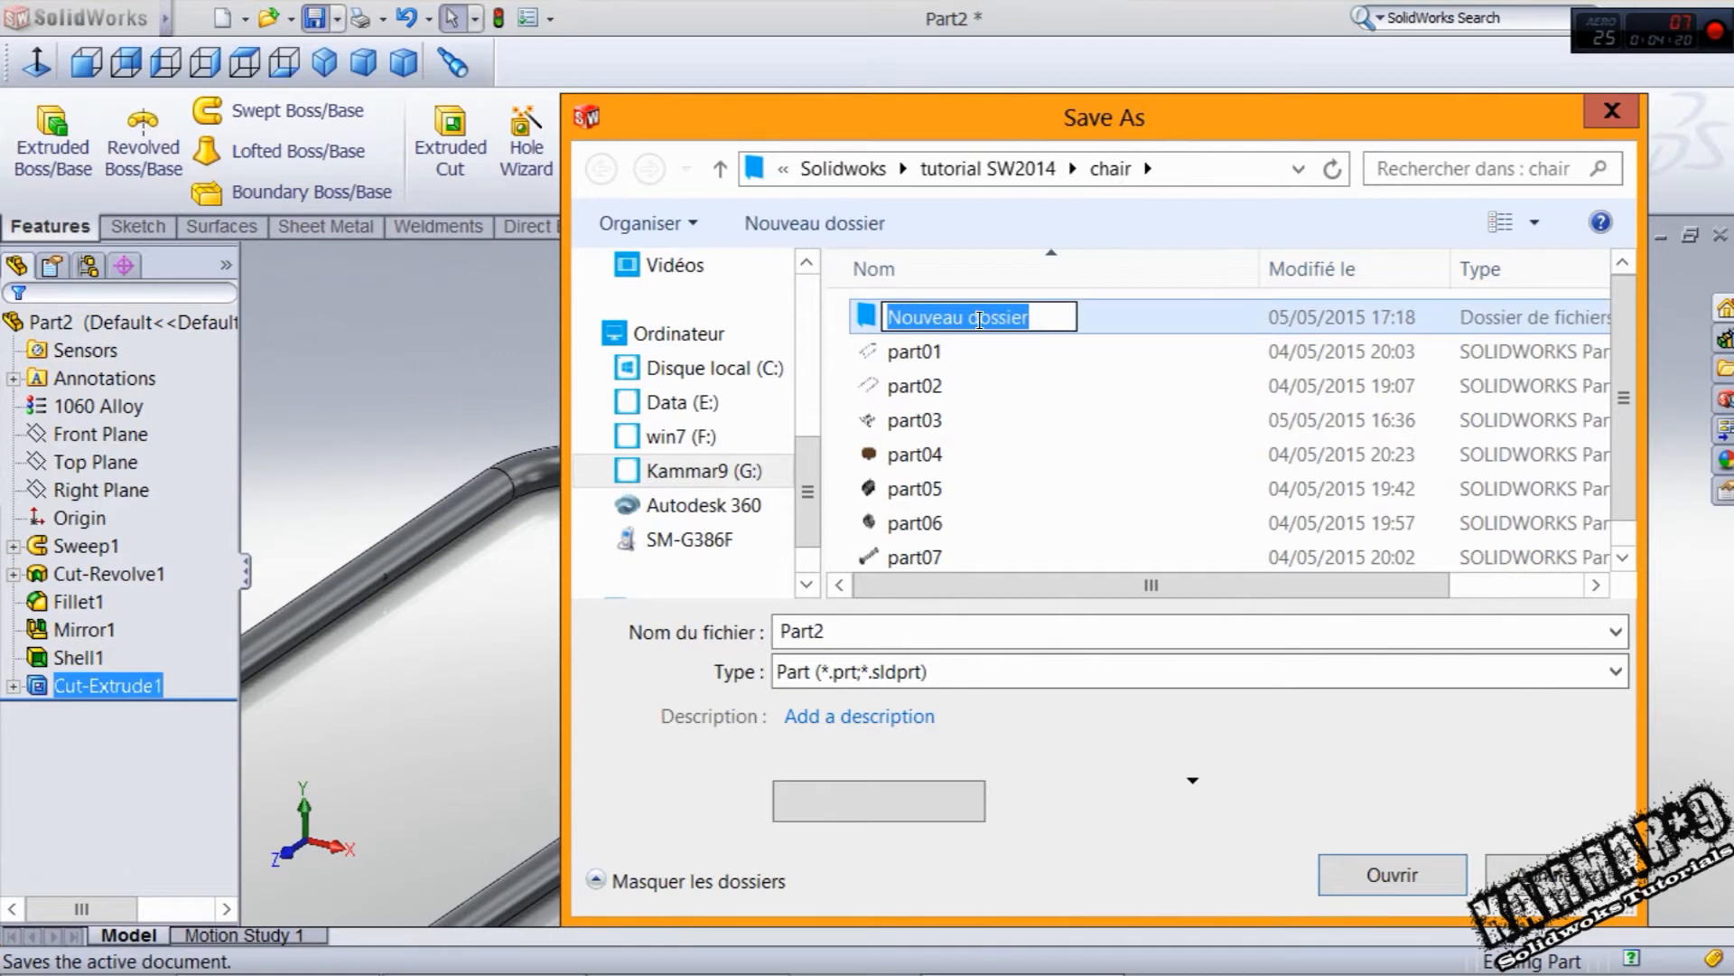
pyautogui.doubleClick(957, 318)
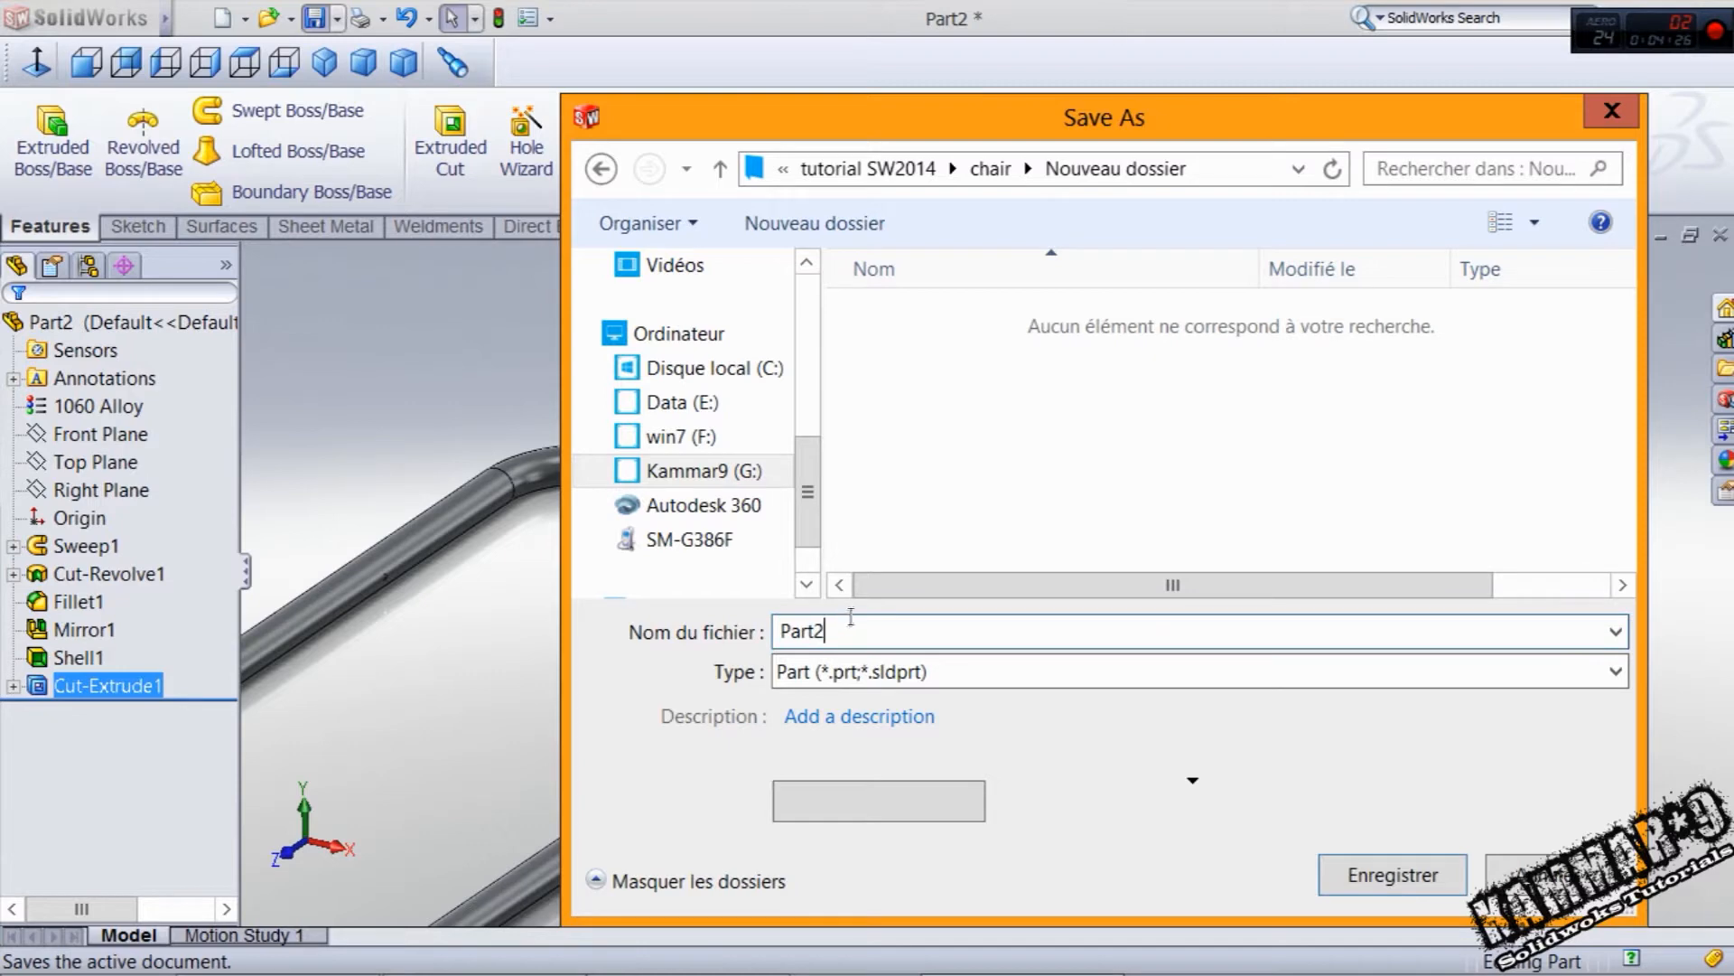
pyautogui.click(1391, 875)
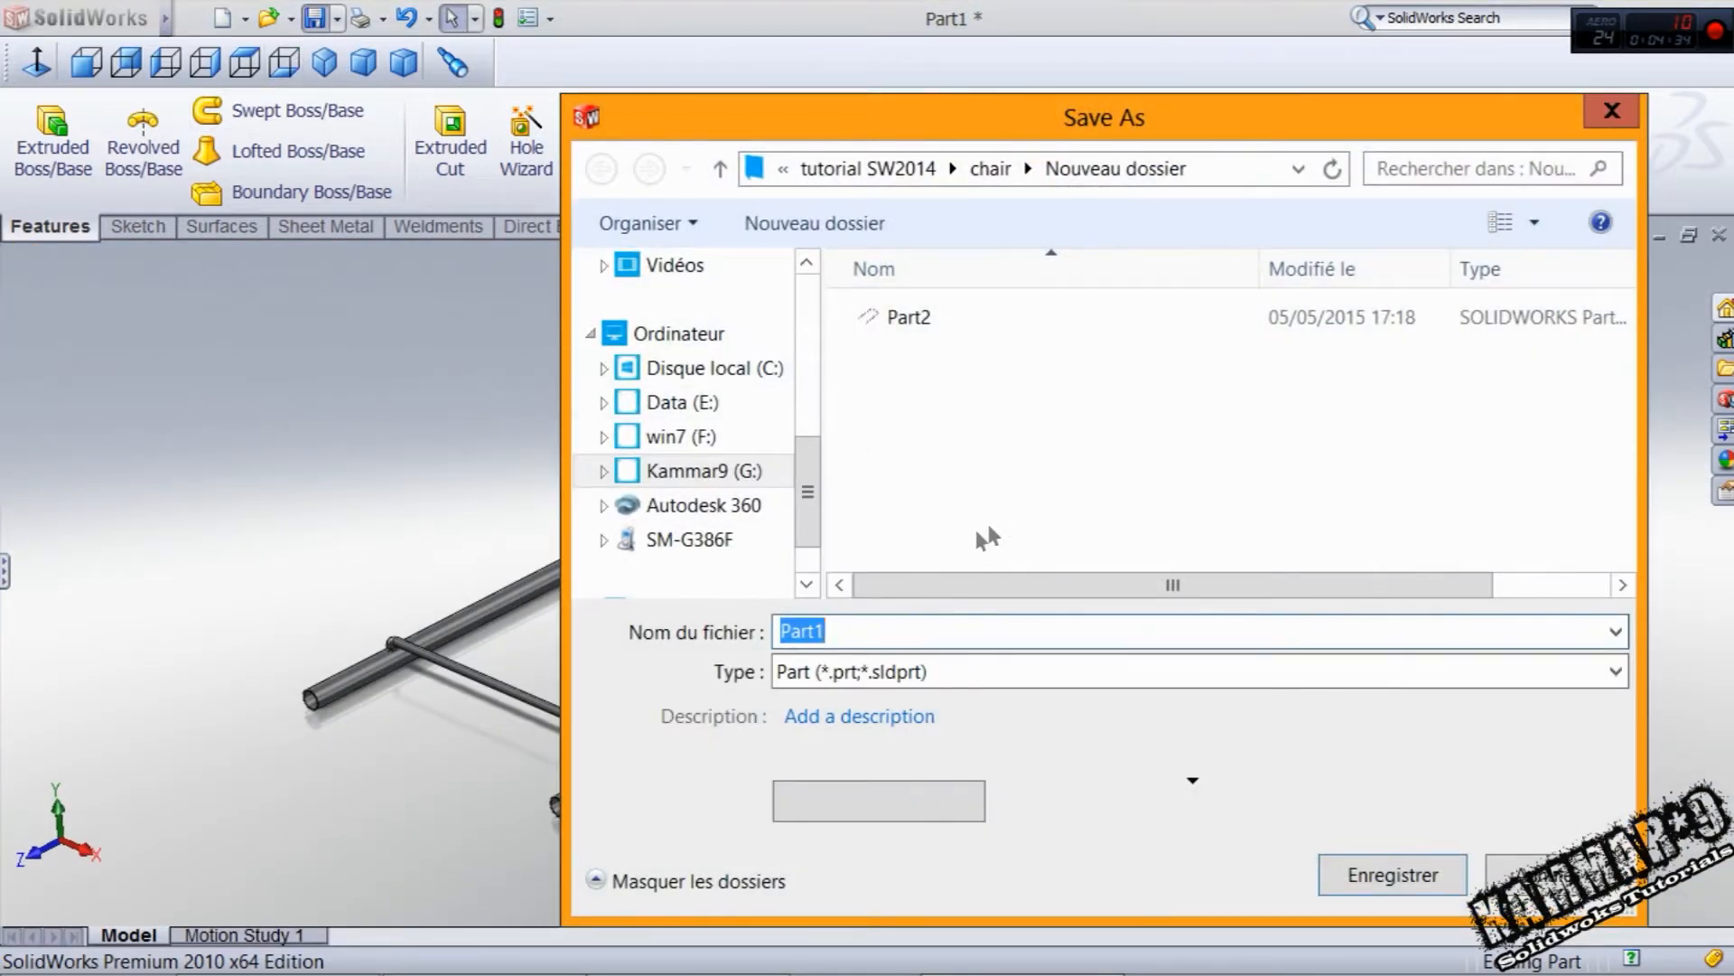
pyautogui.moveTo(1391, 874)
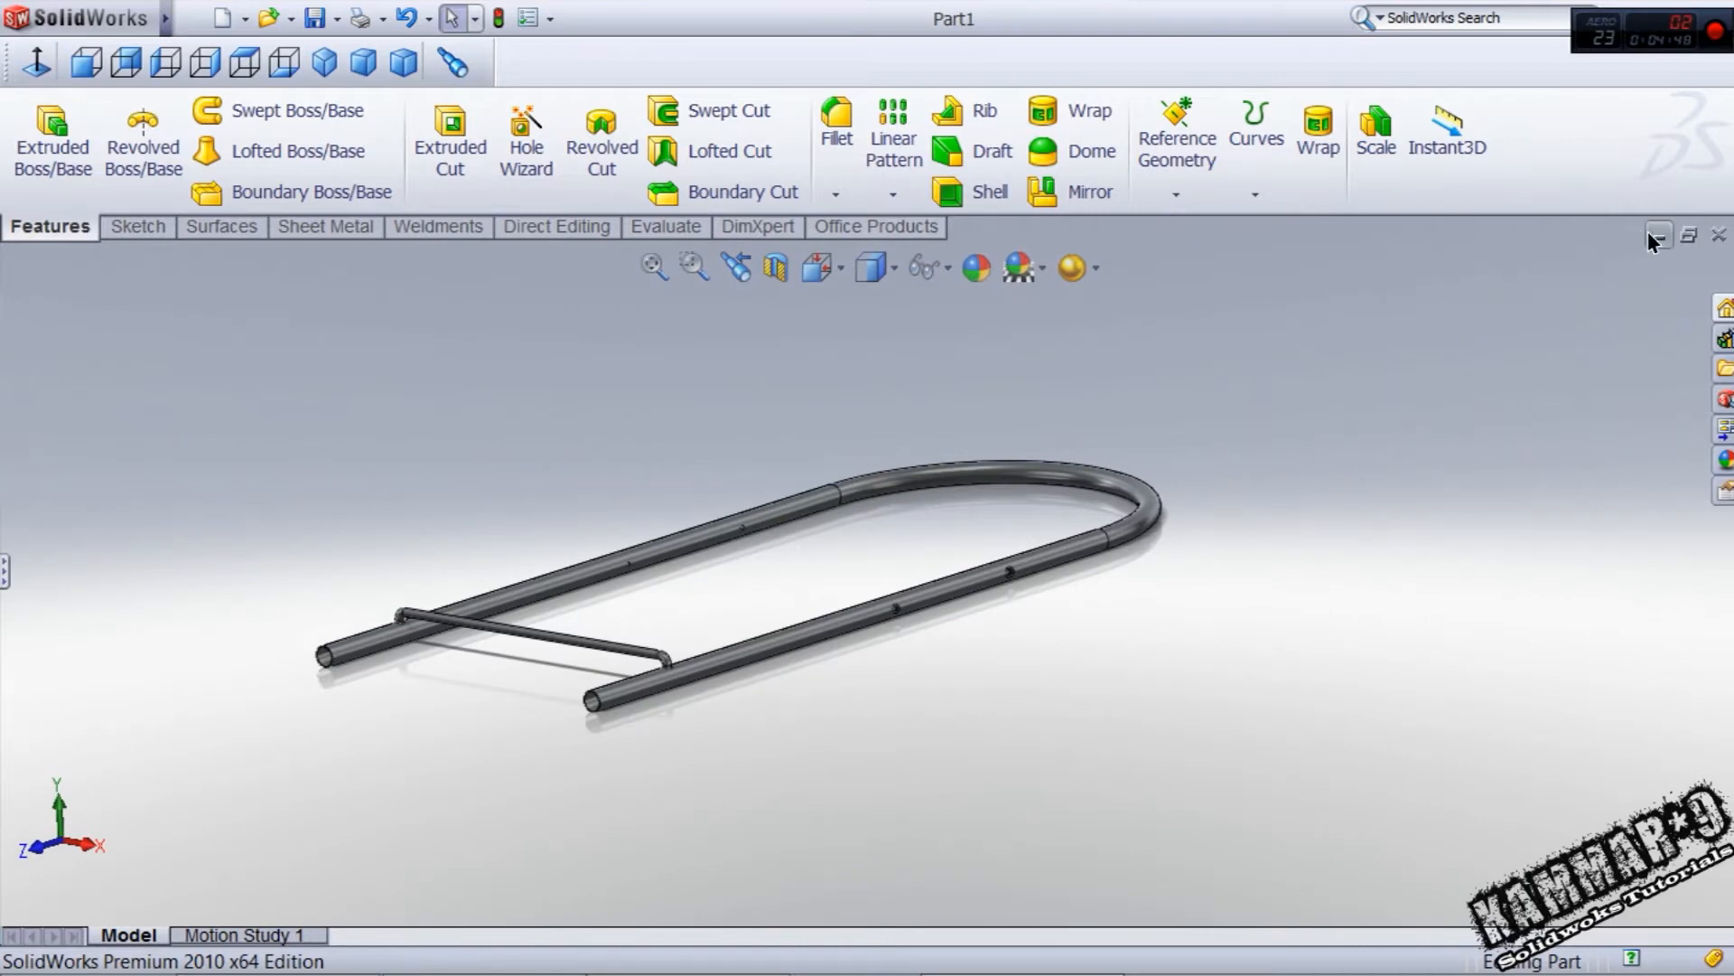
# - Start a new part and begin a sketch on the Front Plane
pyautogui.click(221, 18)
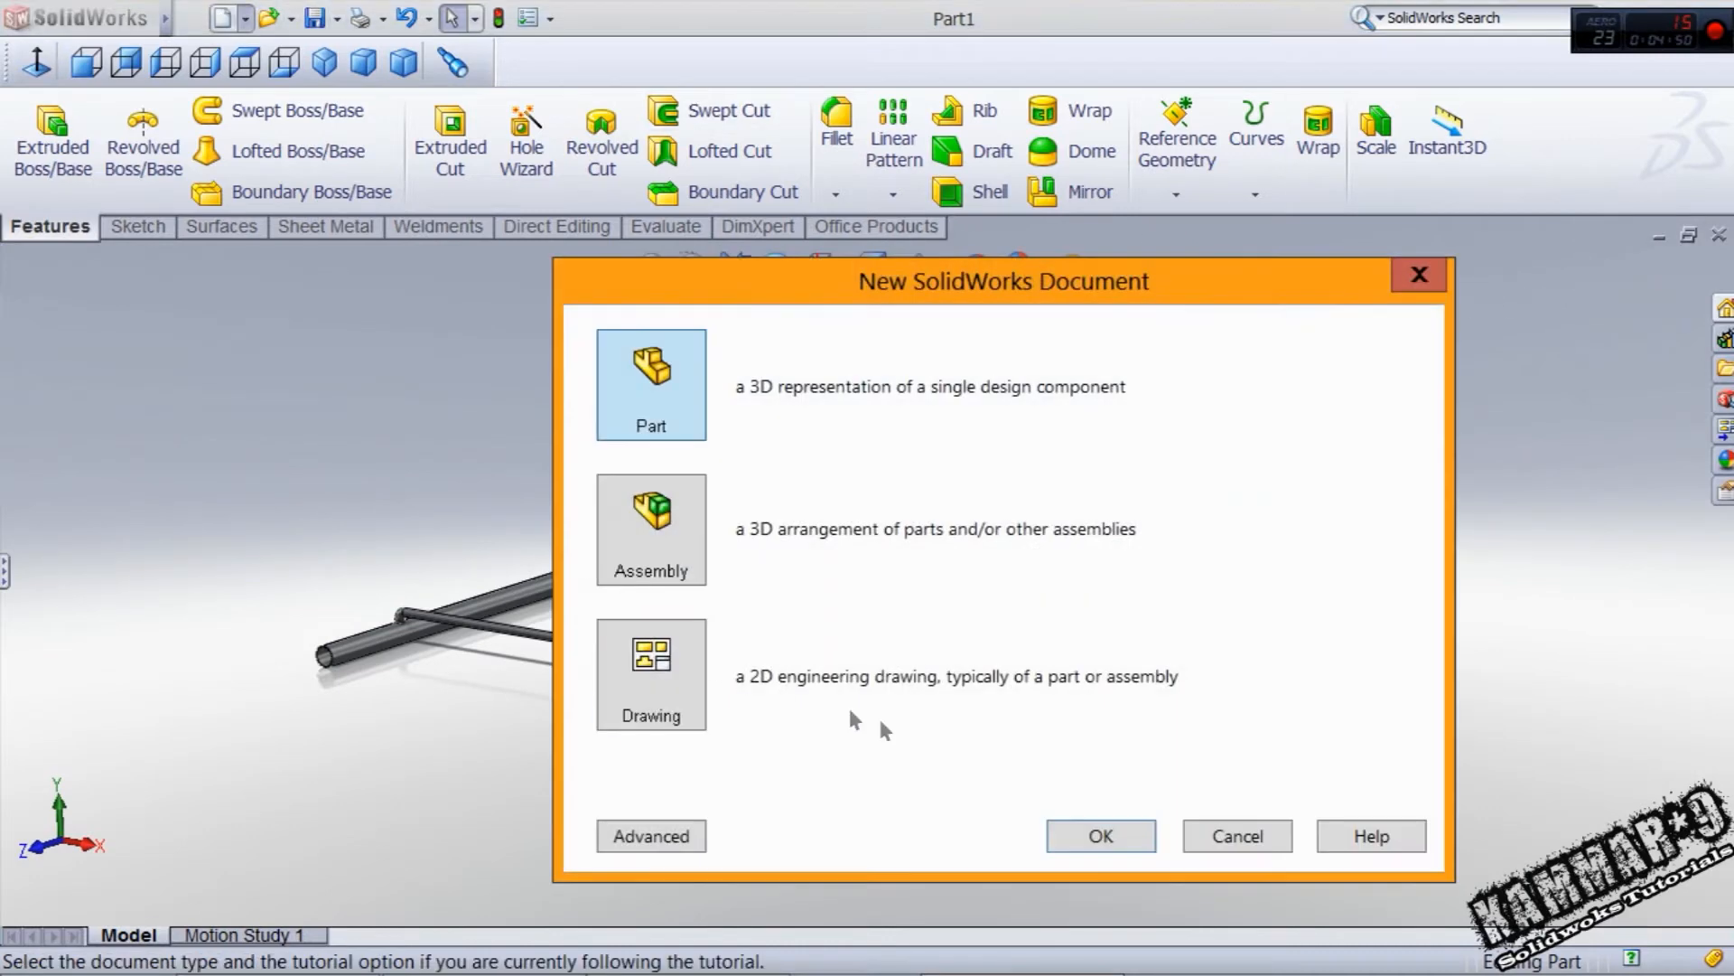
pyautogui.click(1098, 835)
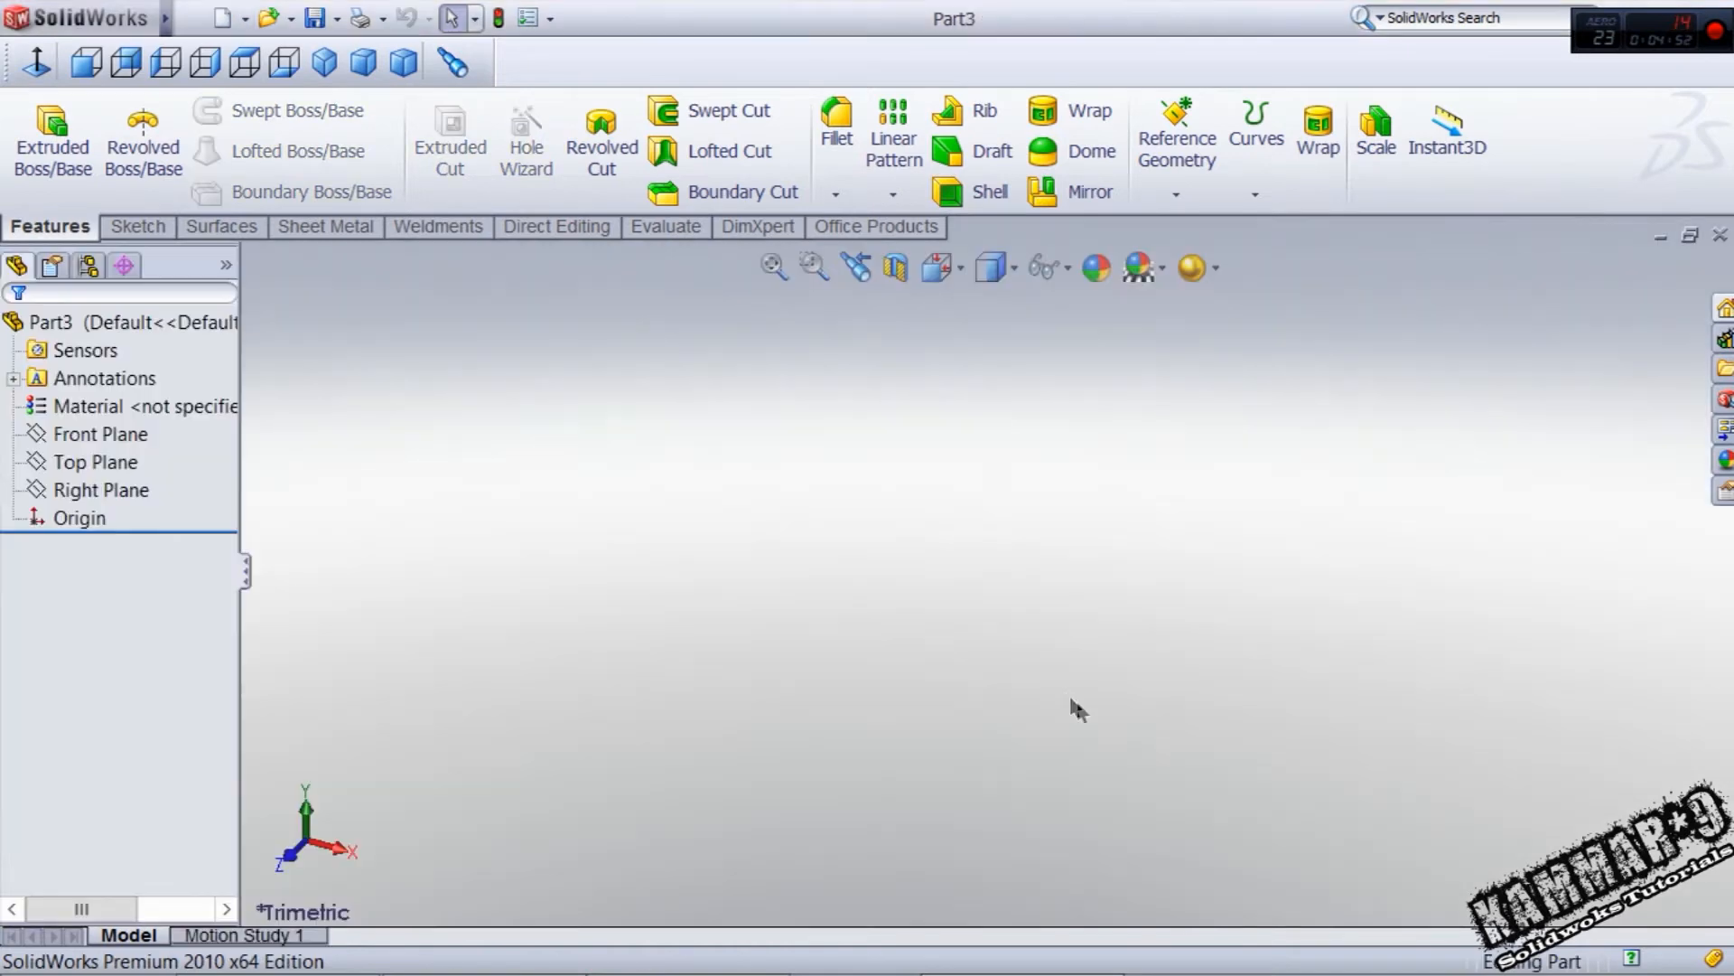
pyautogui.click(99, 434)
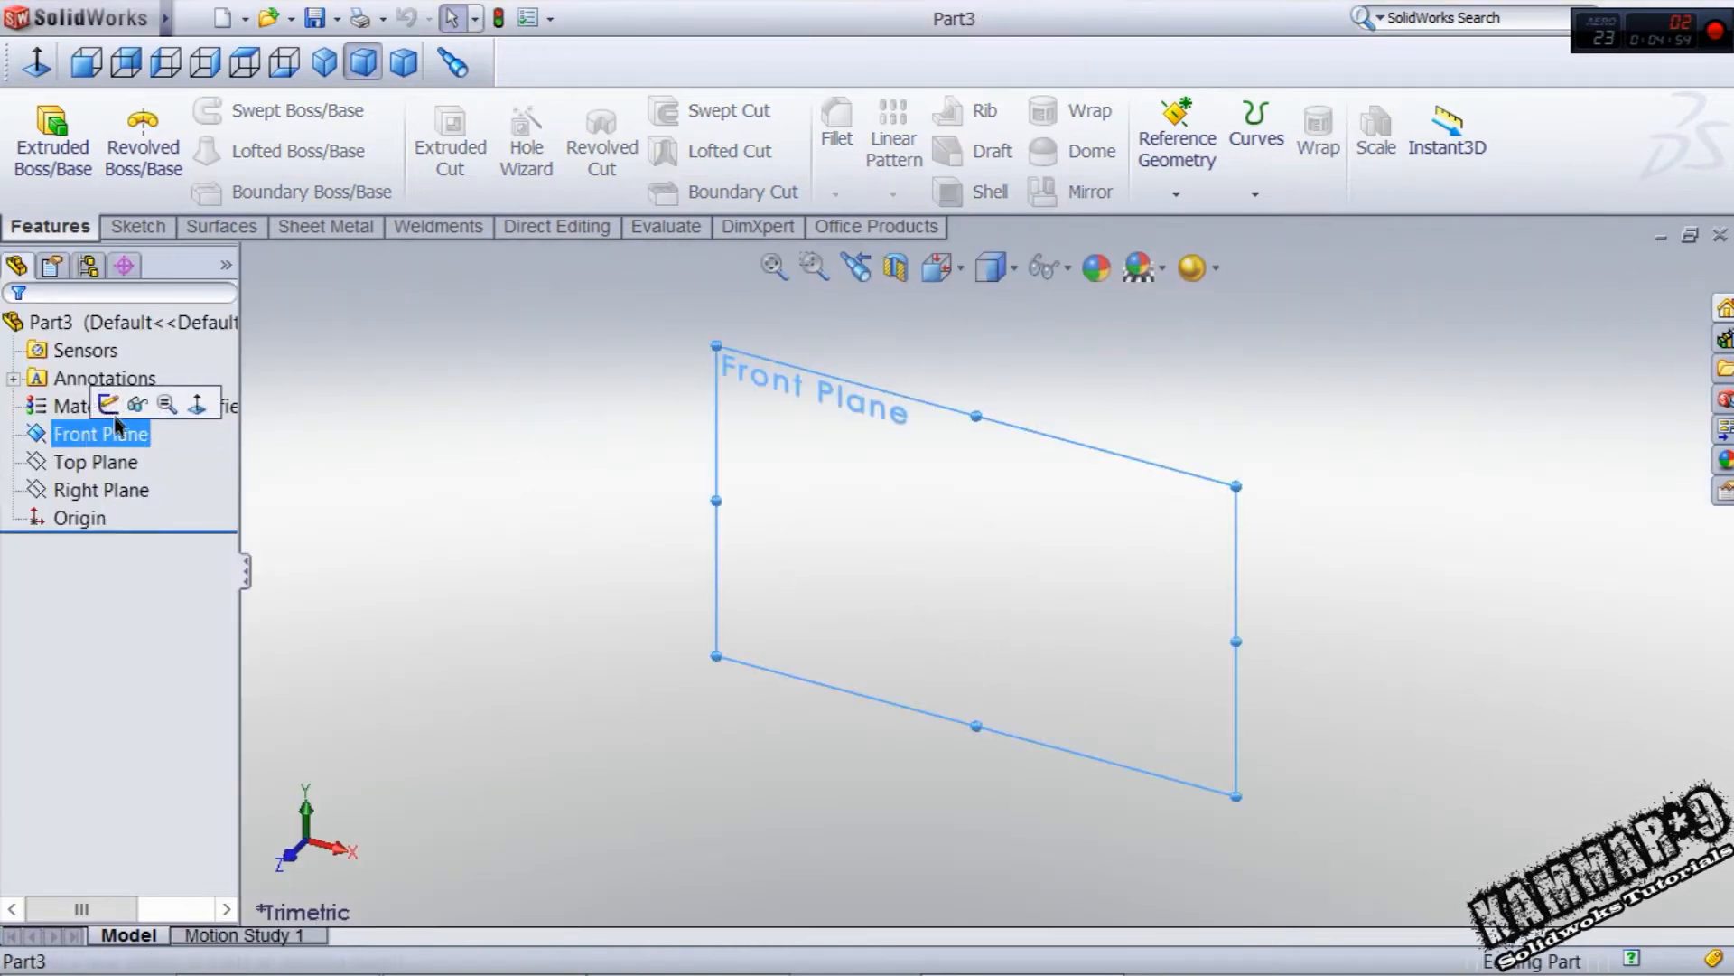
pyautogui.click(100, 432)
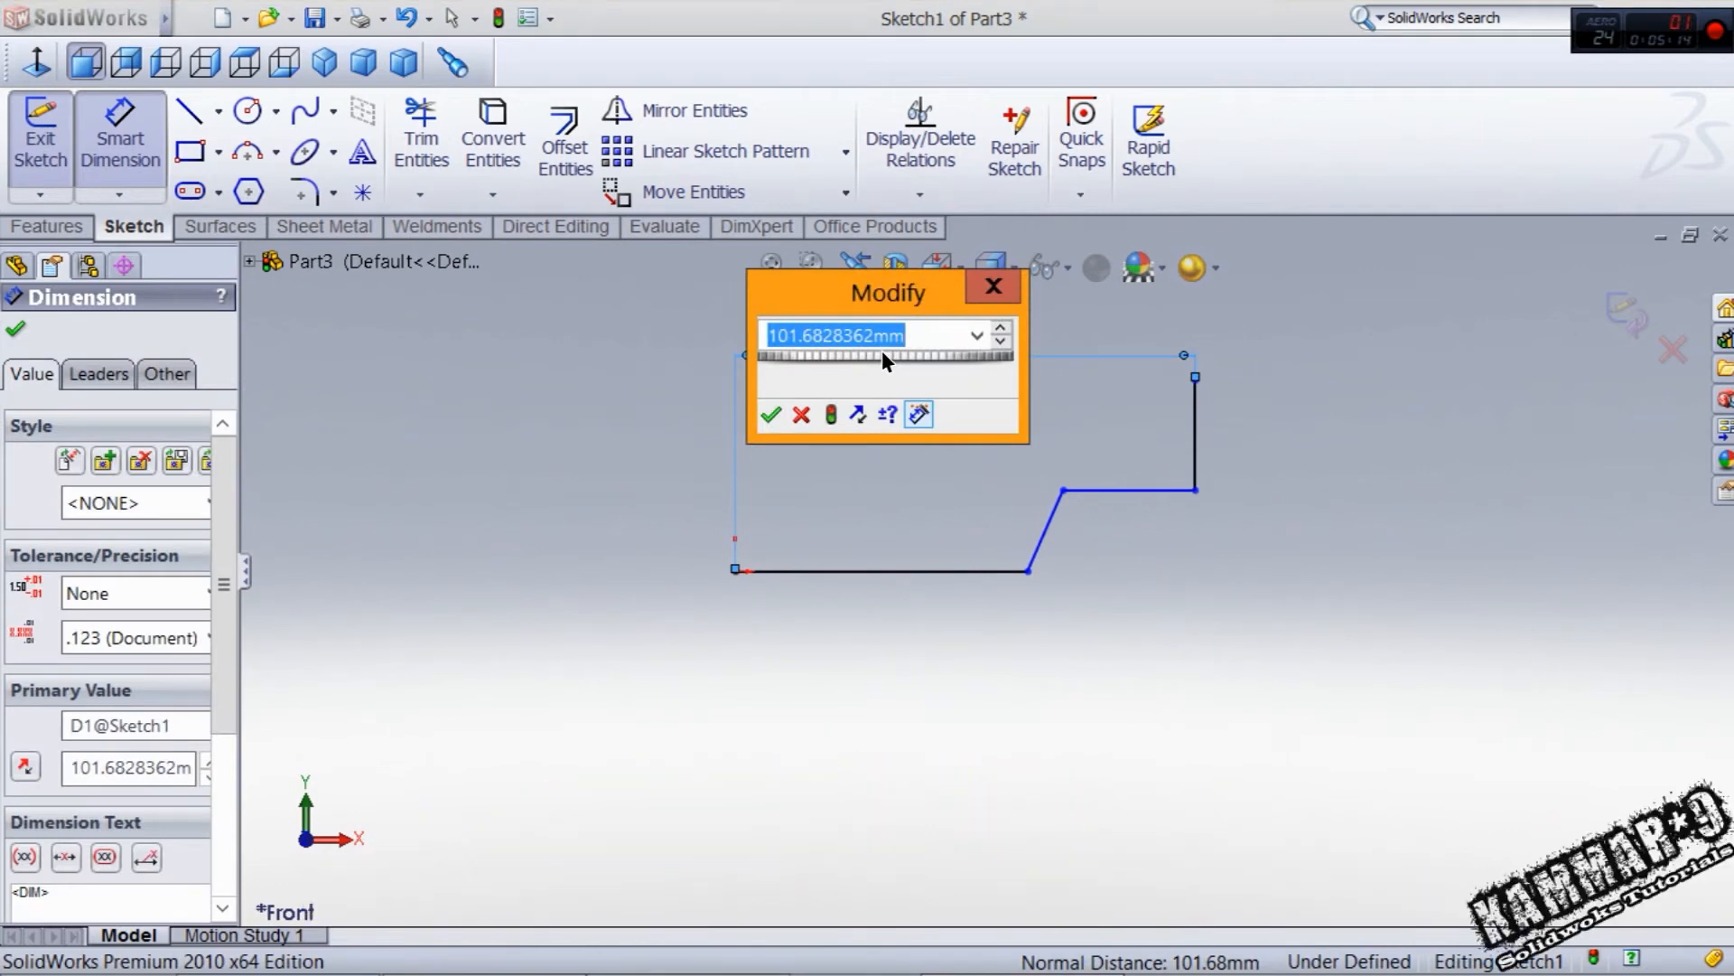
# - Draw the stepped leg profile and dimension it 150 overall, 110 along the bottom and 30 at the step
pyautogui.click(772, 413)
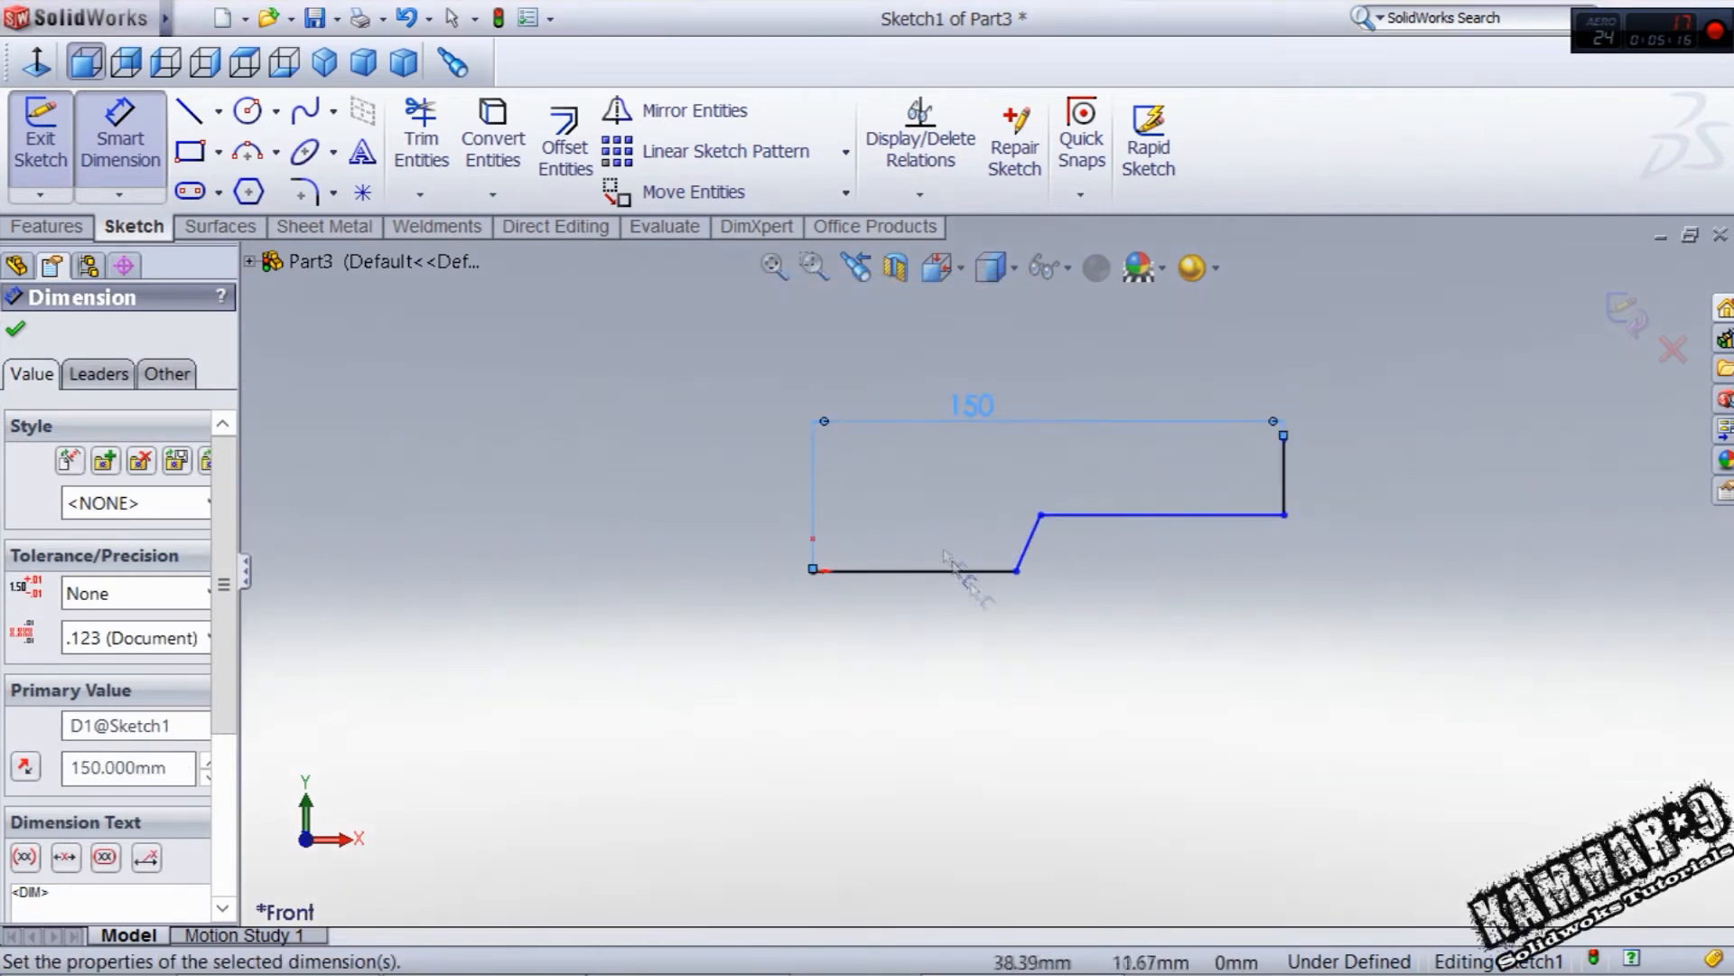
pyautogui.click(16, 329)
pyautogui.write('11')
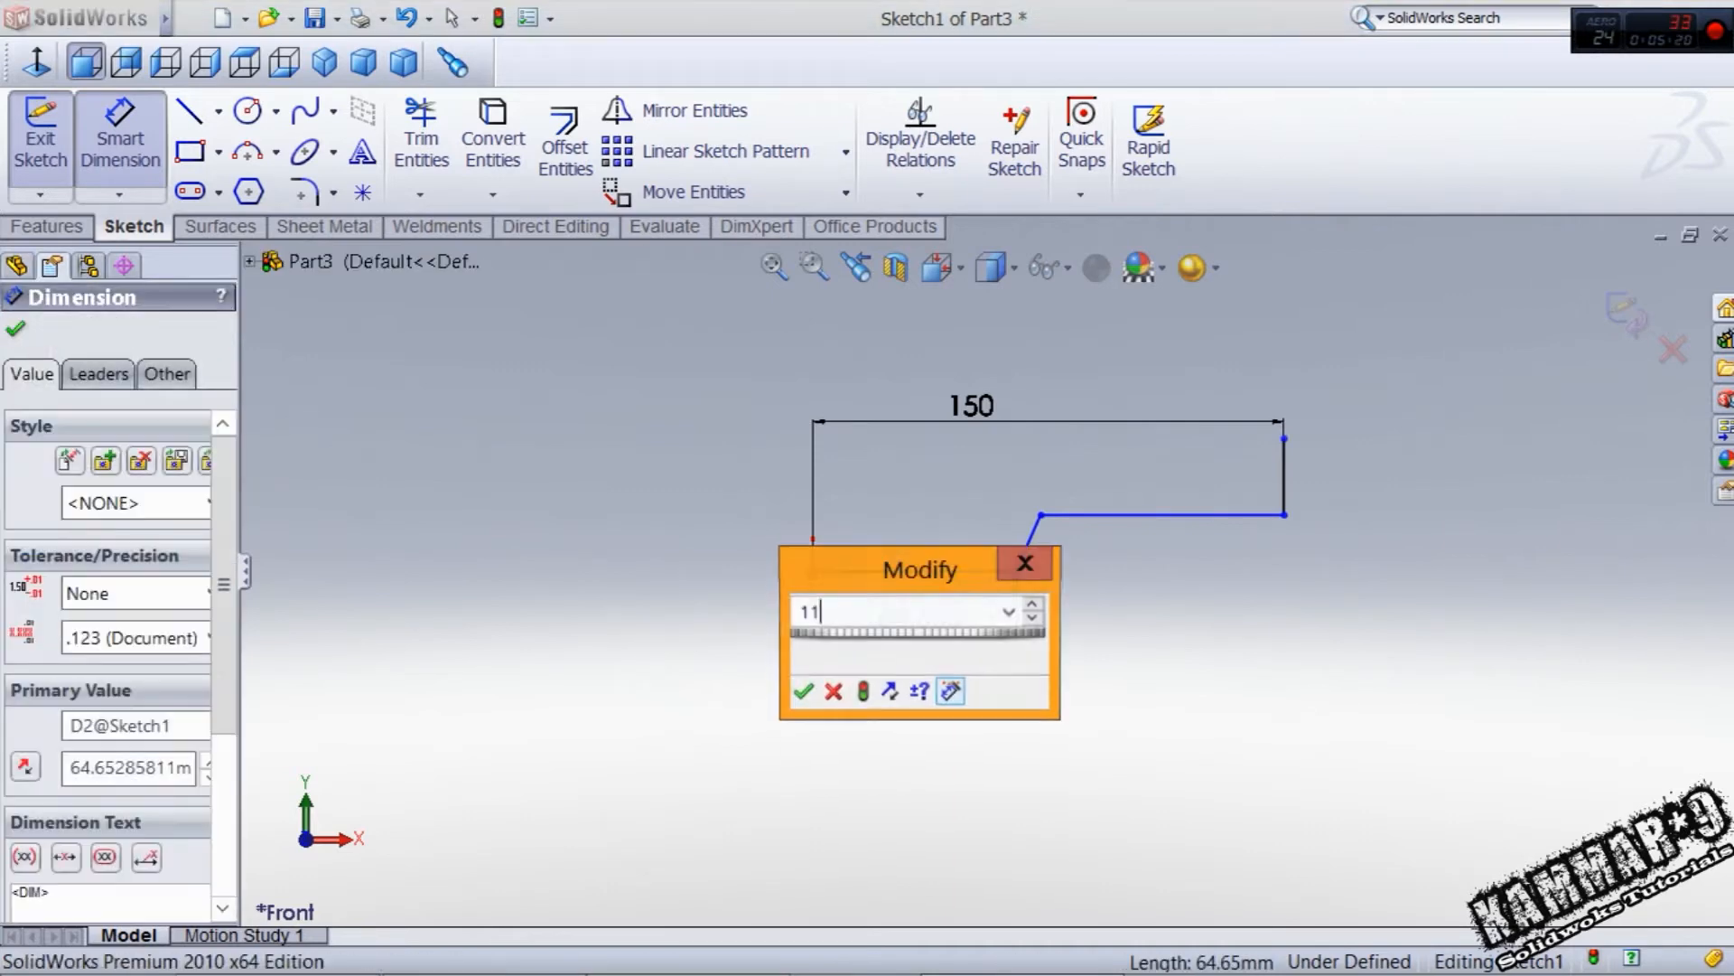
pyautogui.click(802, 690)
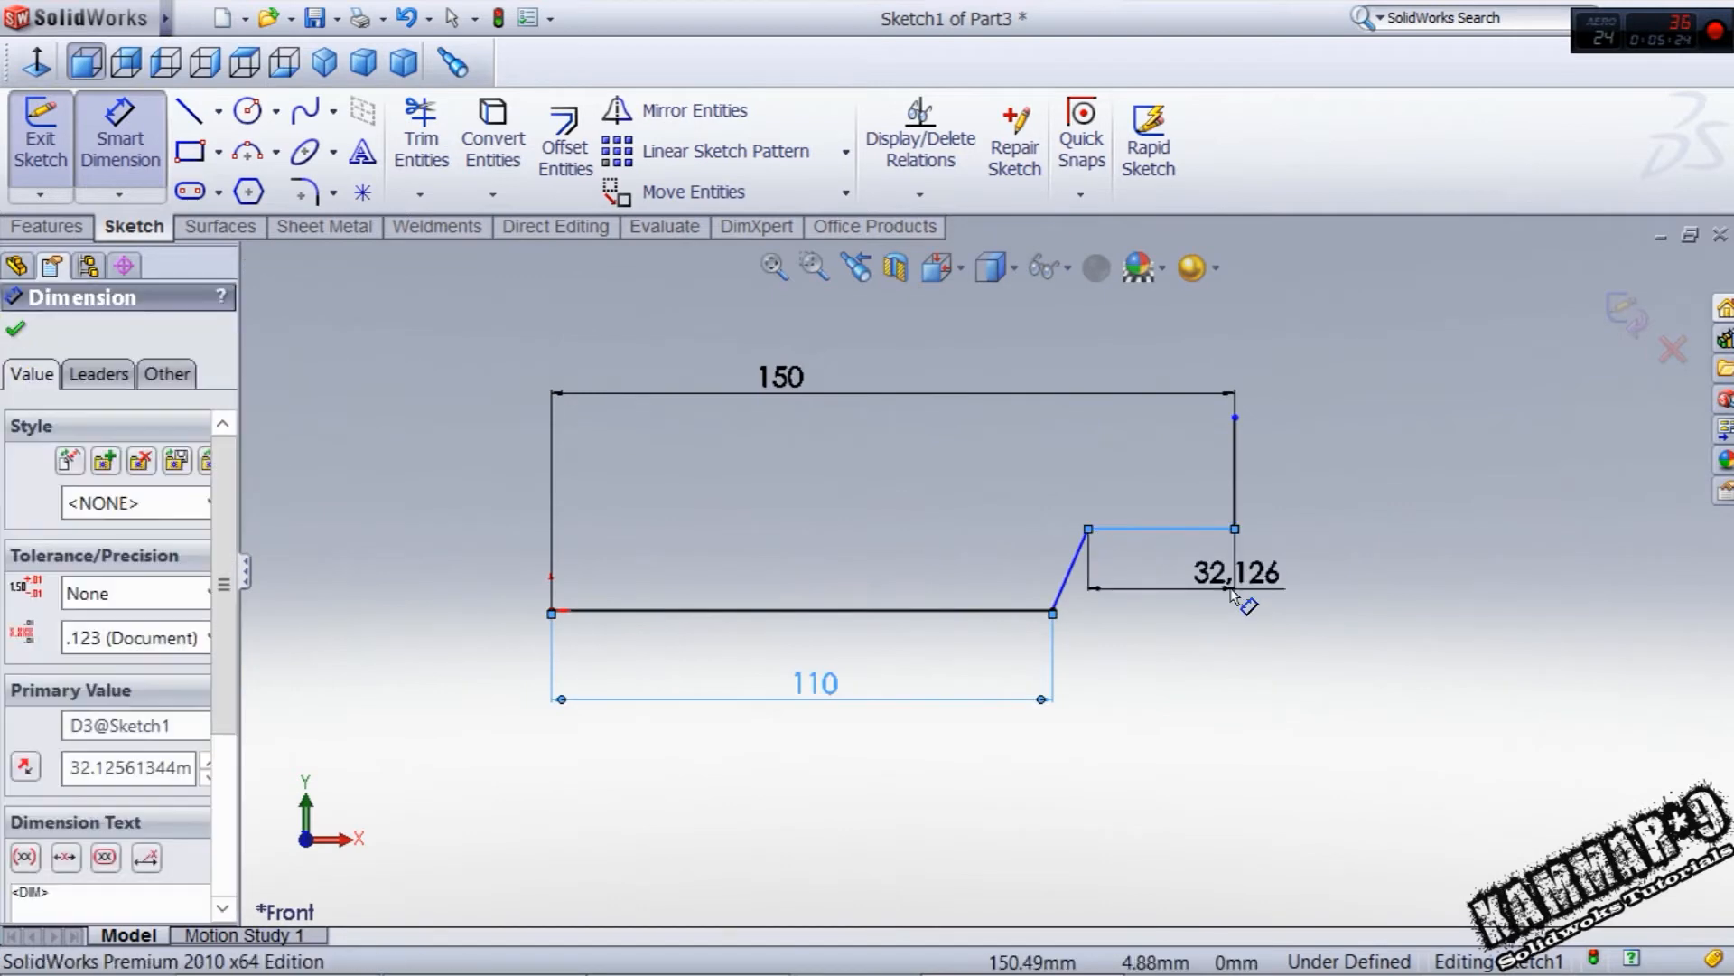
pyautogui.write('30')
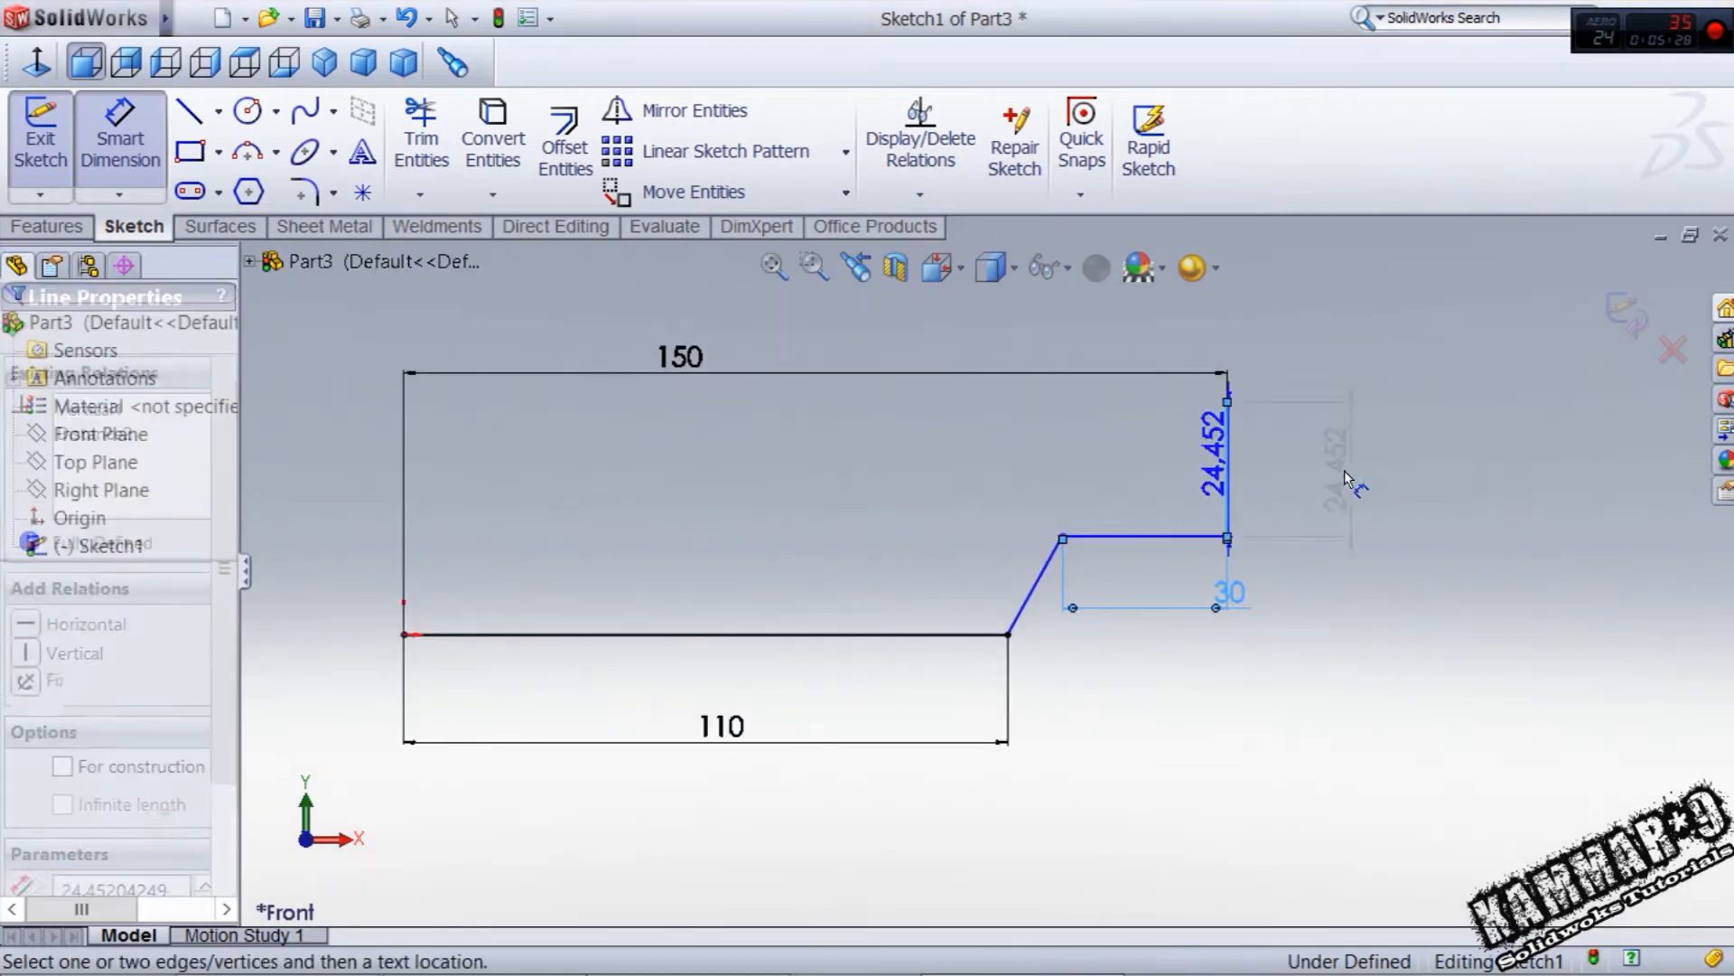
pyautogui.click(1351, 491)
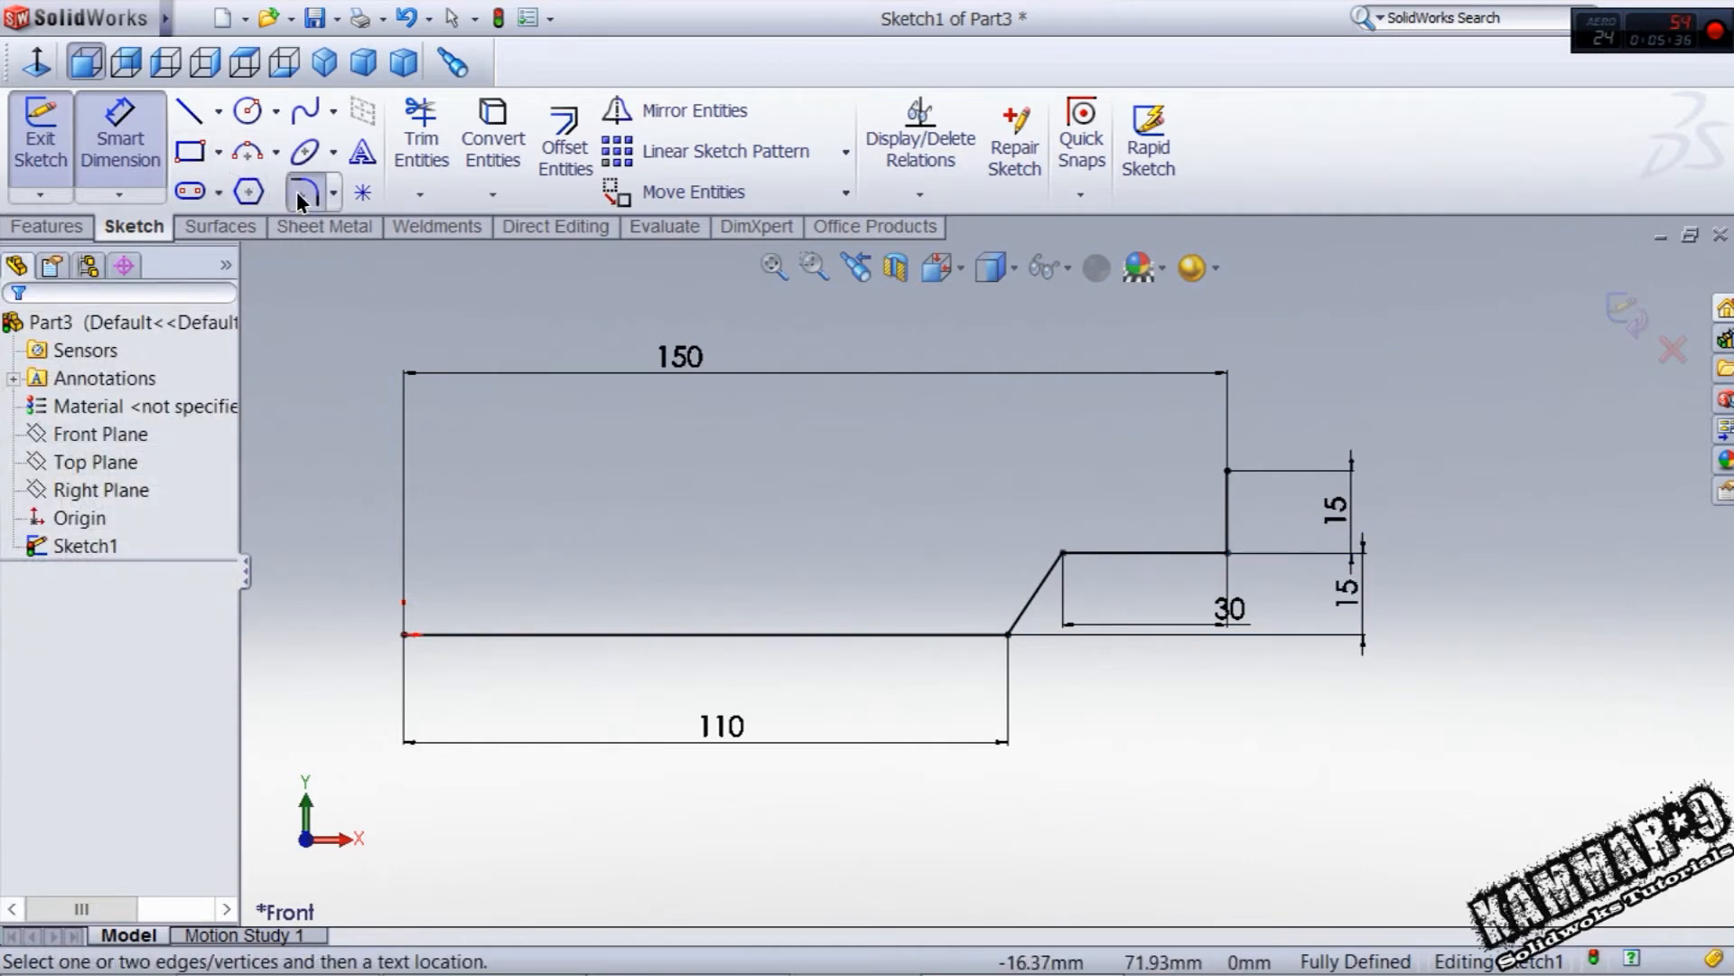
# - Round the slanted-step corners with 10 mm fillets and the upper corner with a 6 mm fillet
pyautogui.click(302, 192)
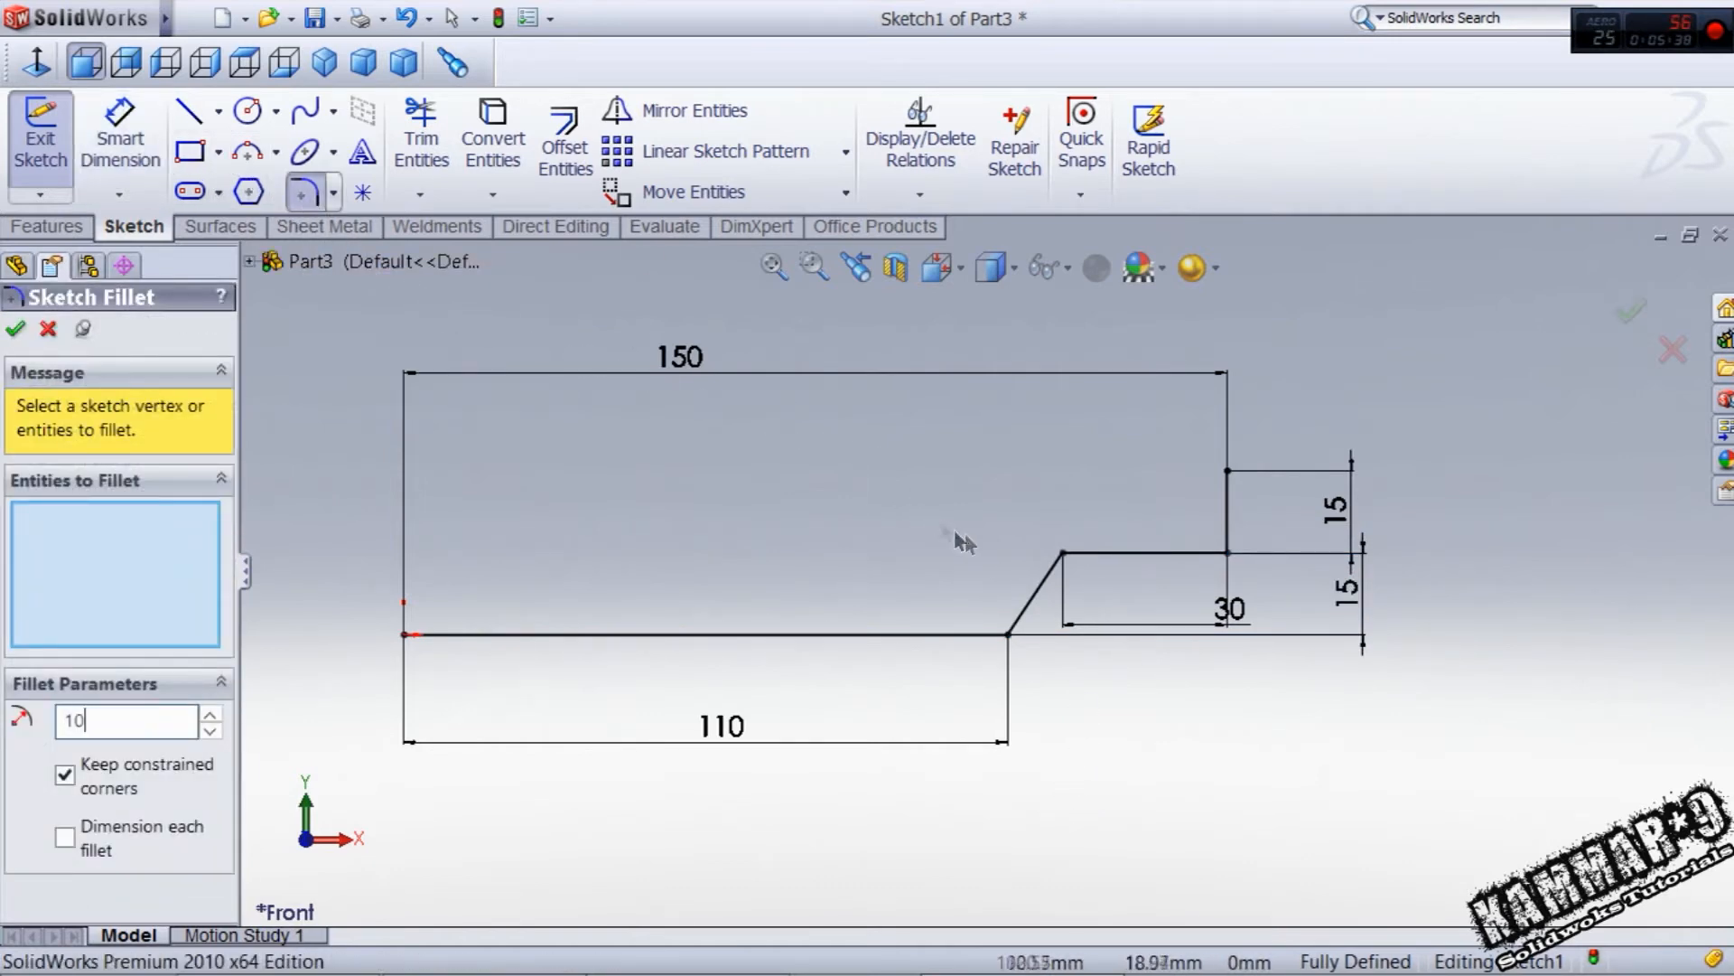
pyautogui.click(1005, 634)
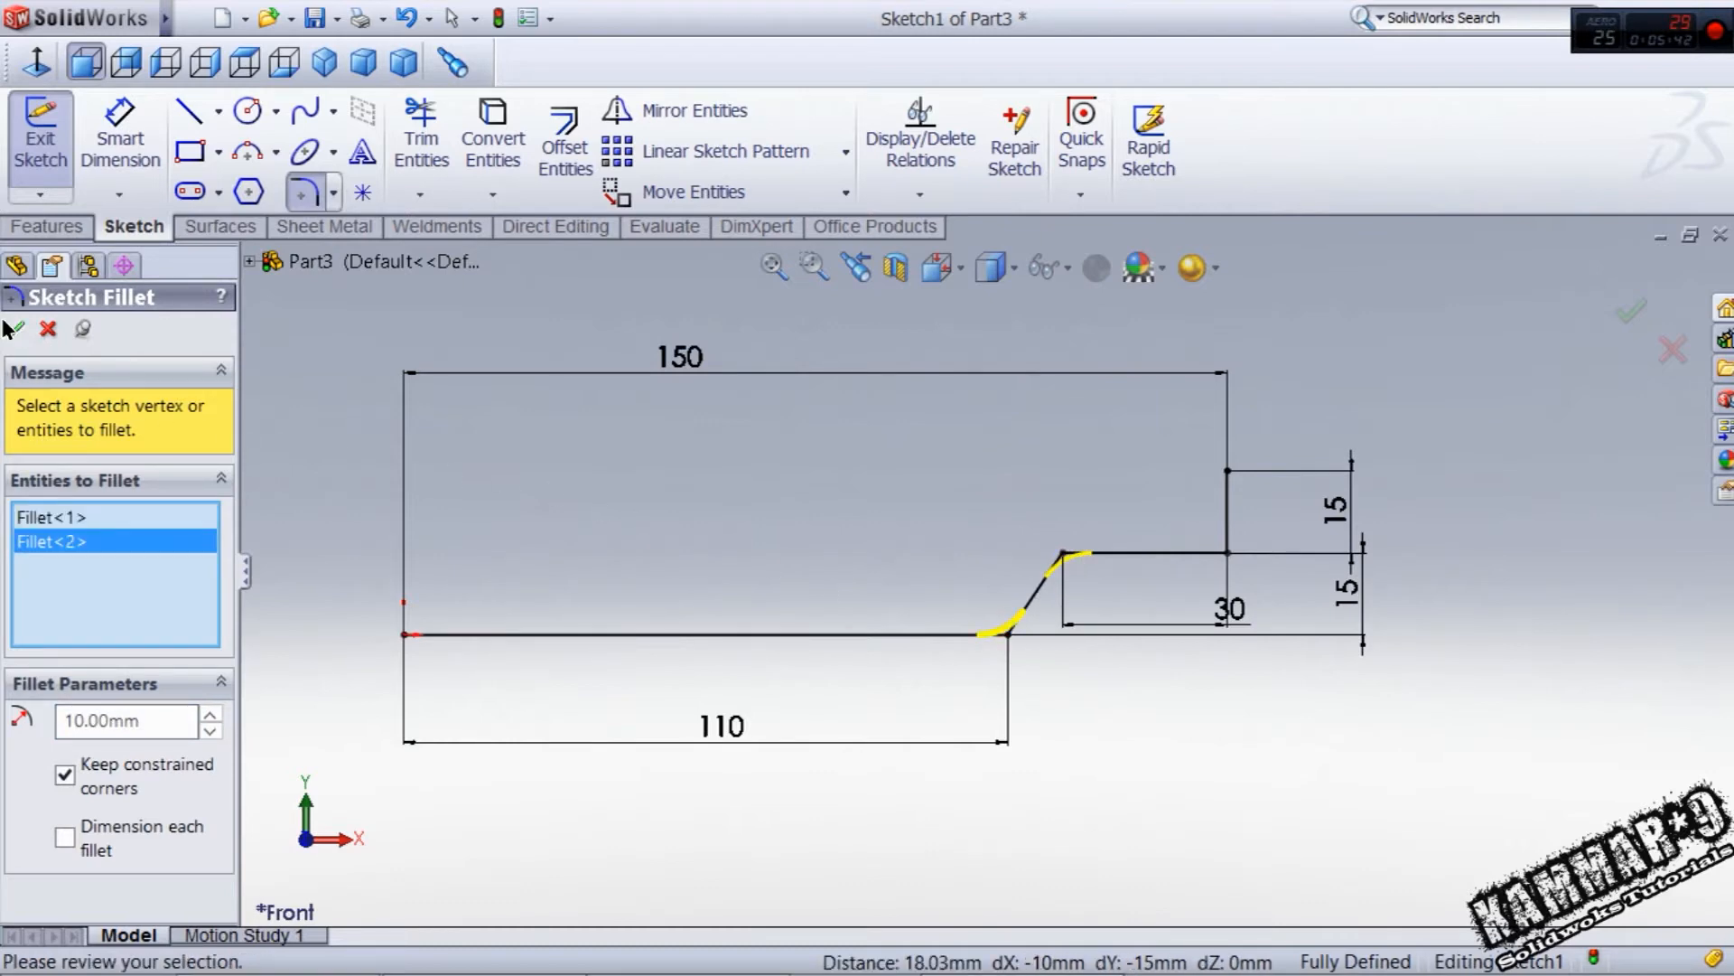
pyautogui.click(17, 329)
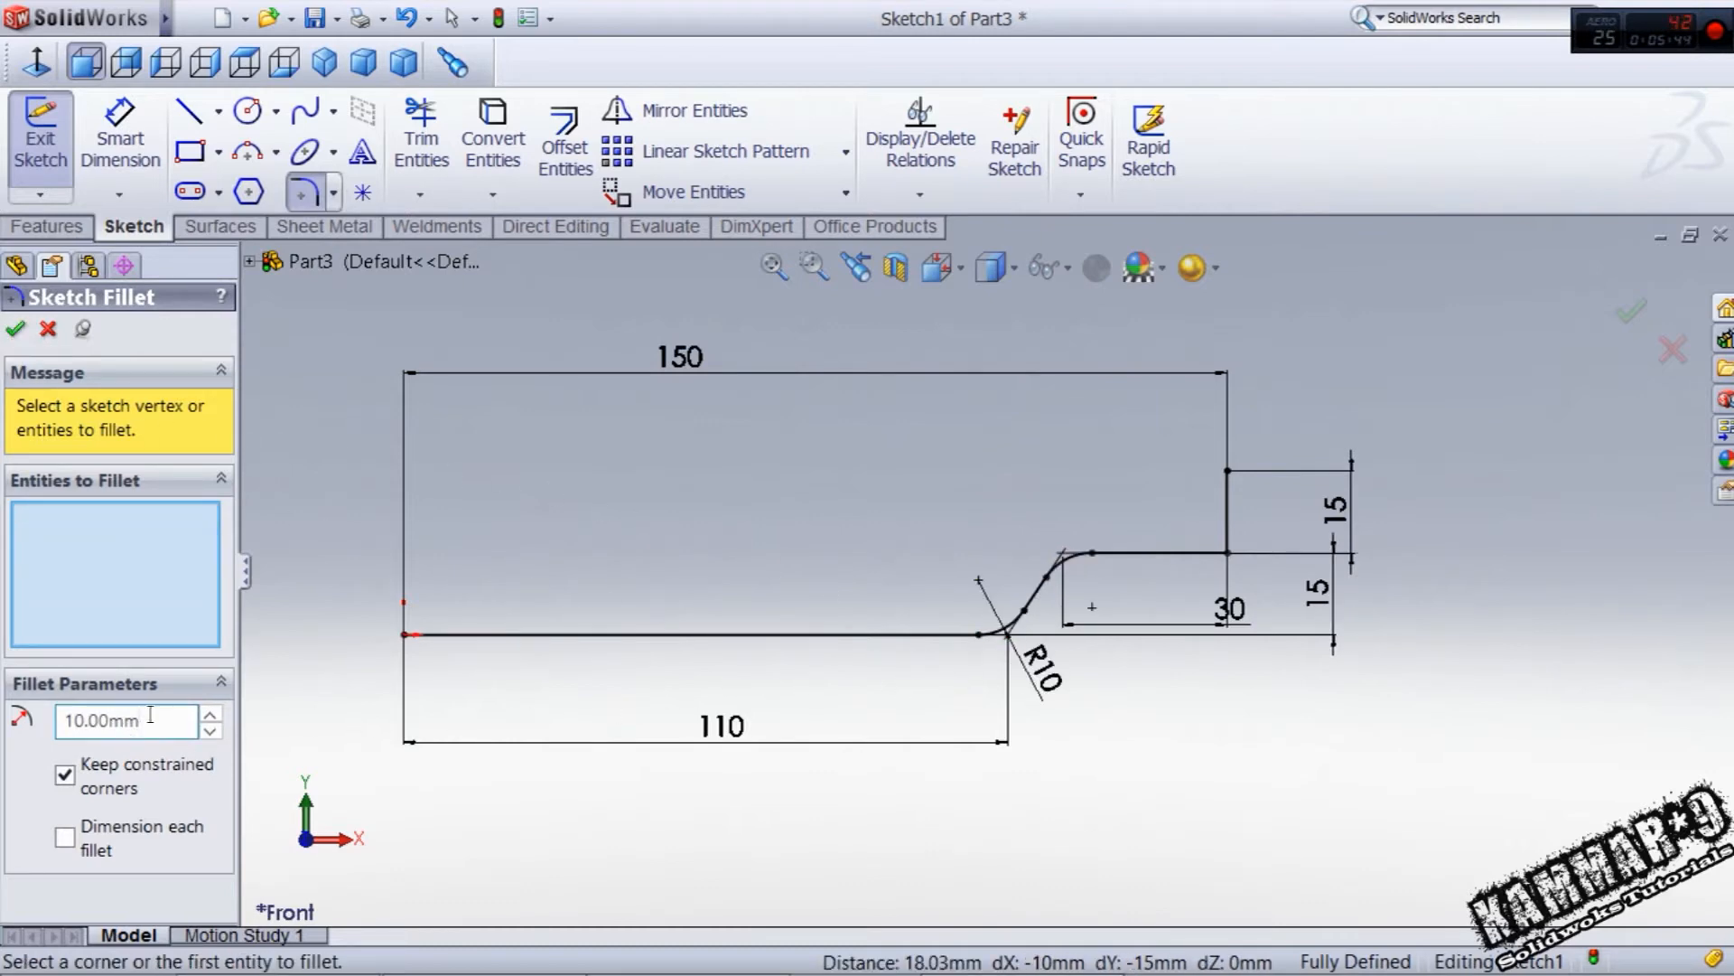
pyautogui.click(1225, 553)
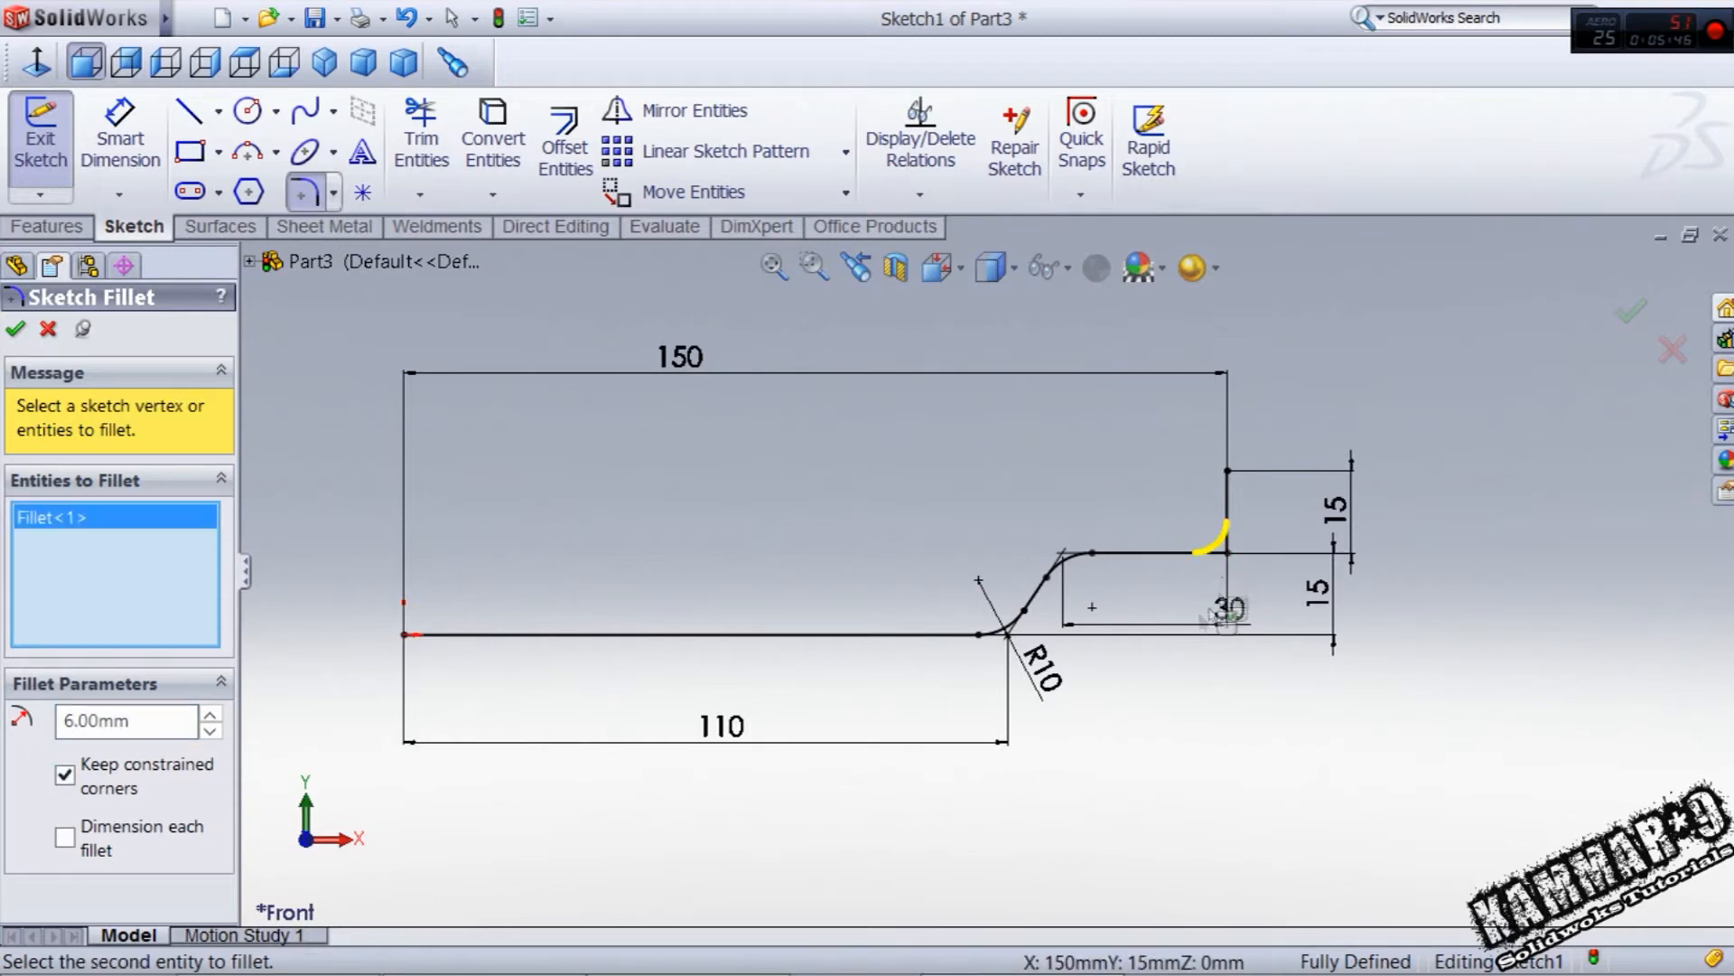
pyautogui.click(17, 329)
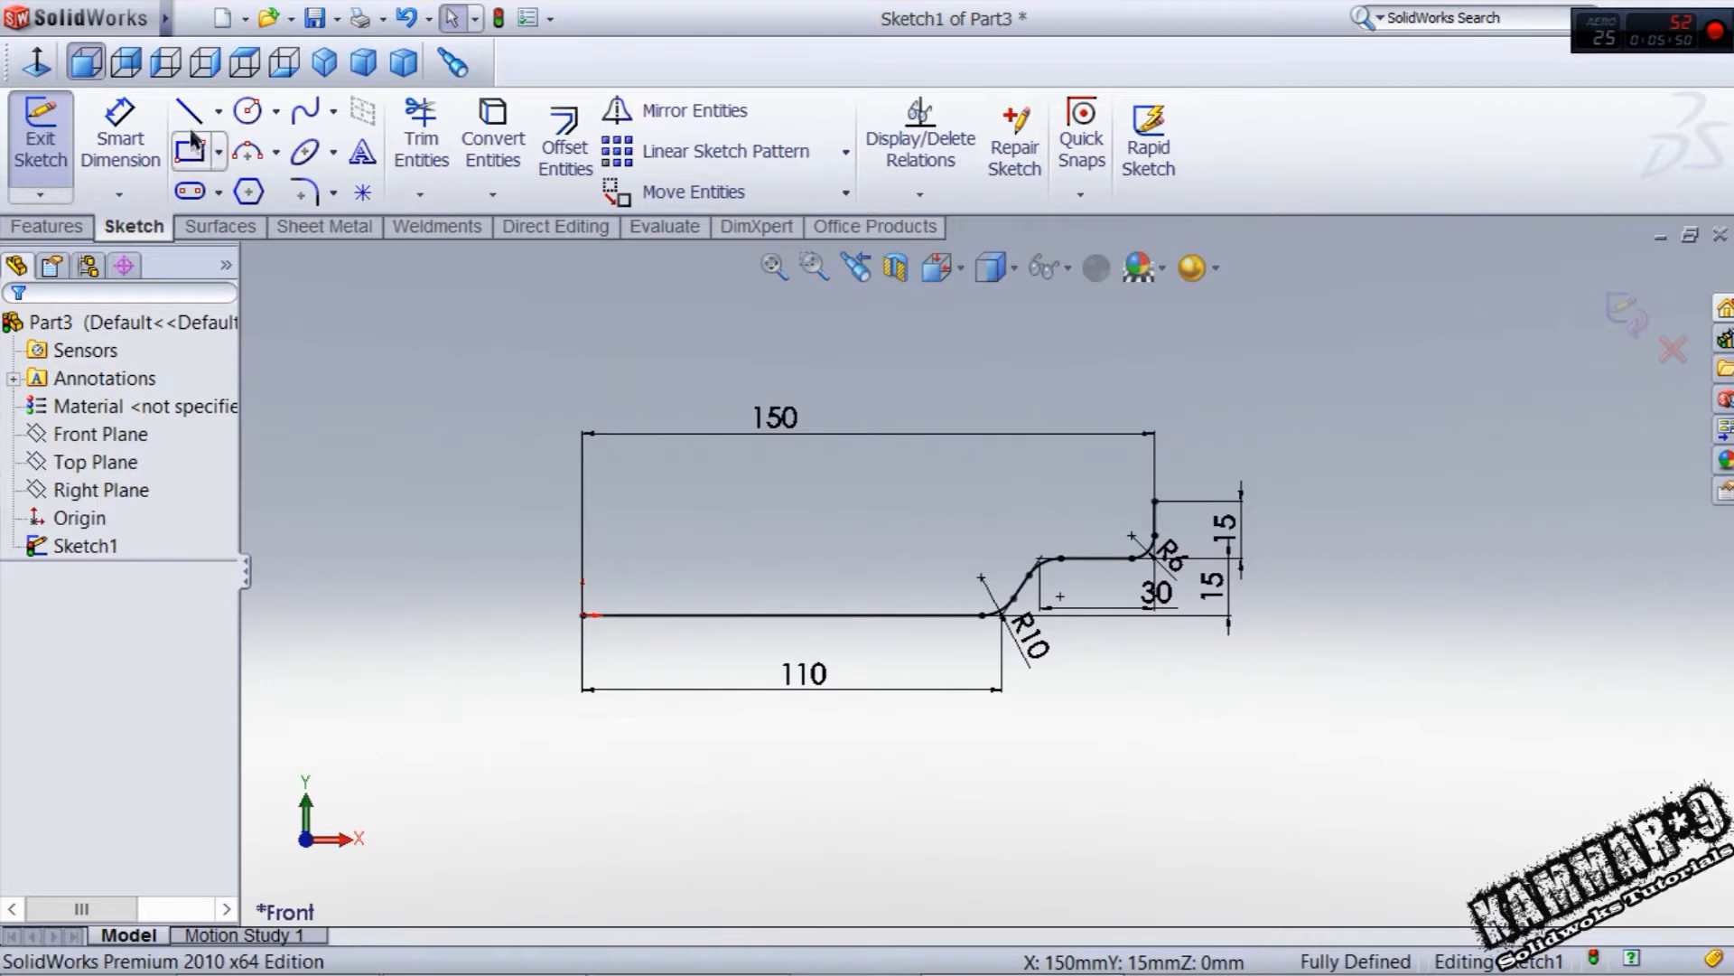
# - Mirror the whole profile to form the opposite end
pyautogui.click(188, 110)
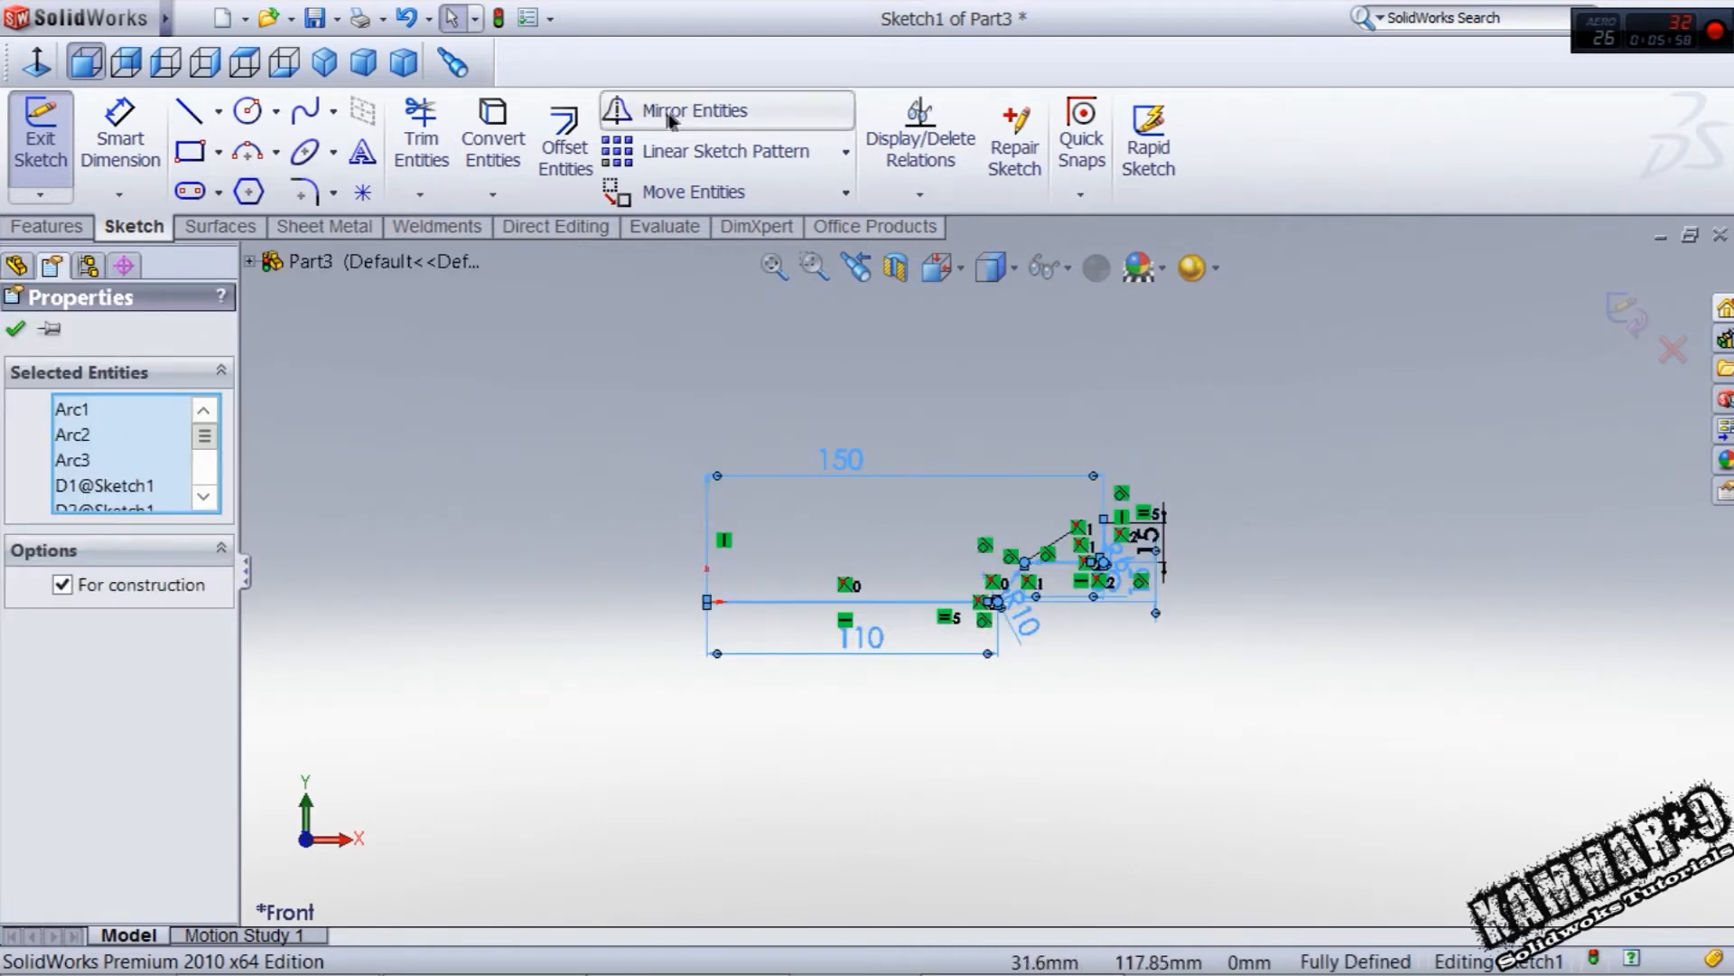
pyautogui.click(17, 329)
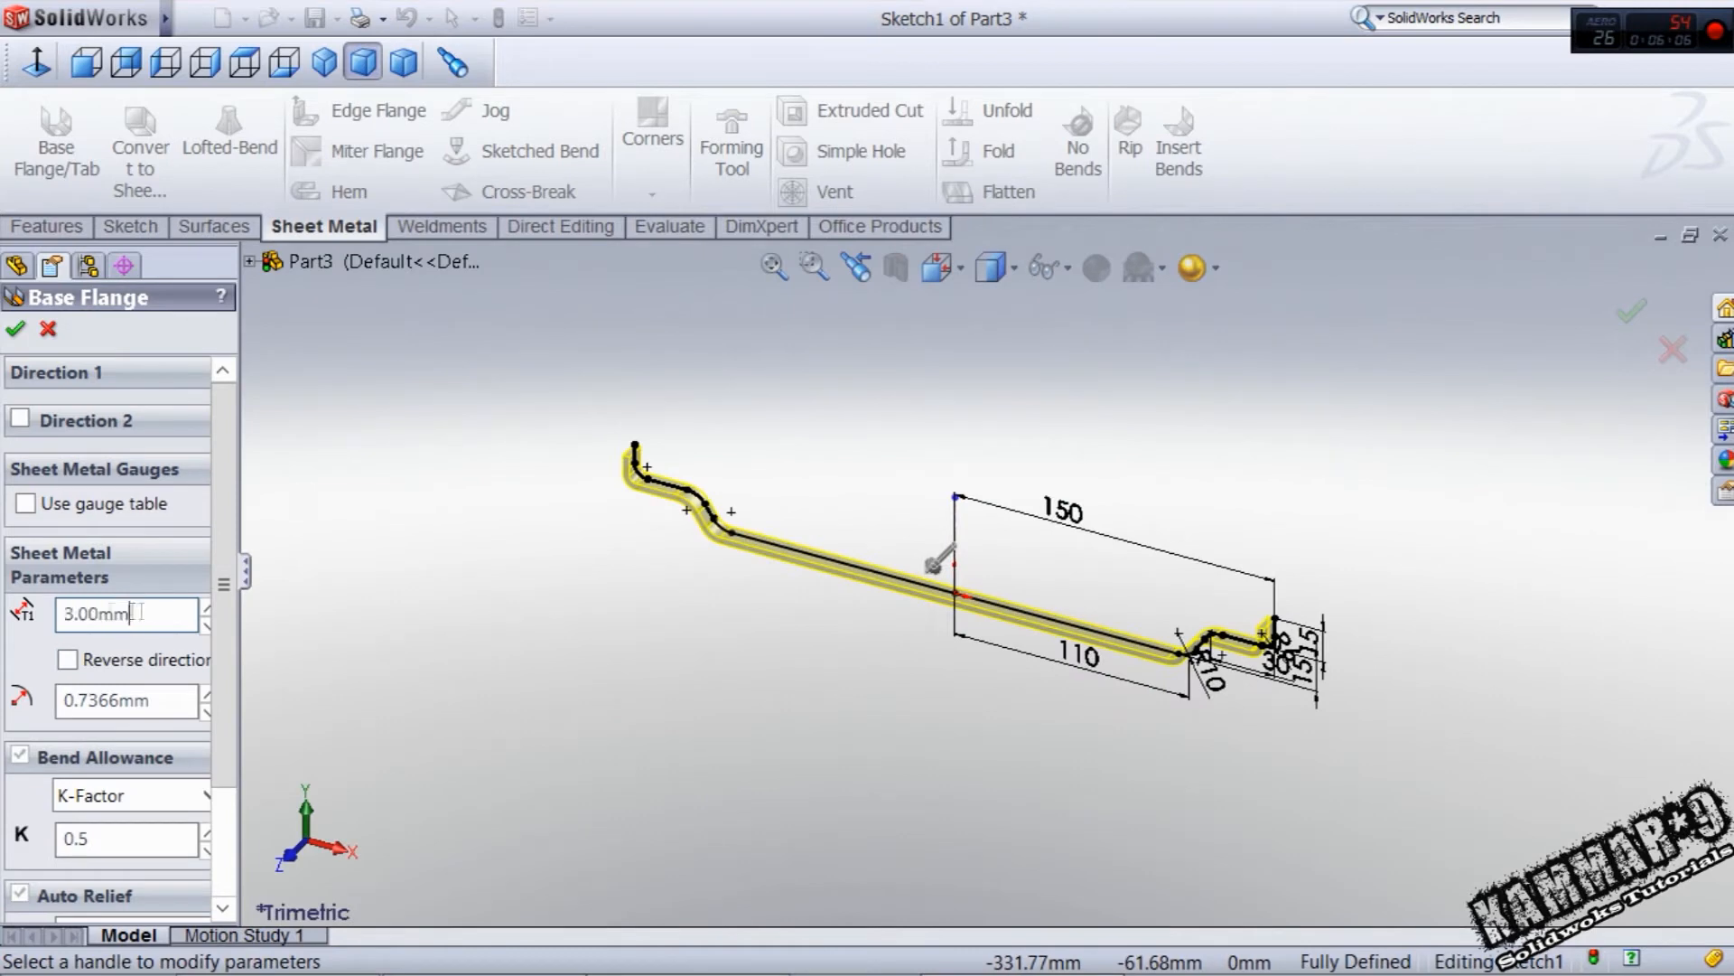
# - Create a 3 mm thick base flange, Blind to a depth of 20 mm
pyautogui.tripleClick(125, 614)
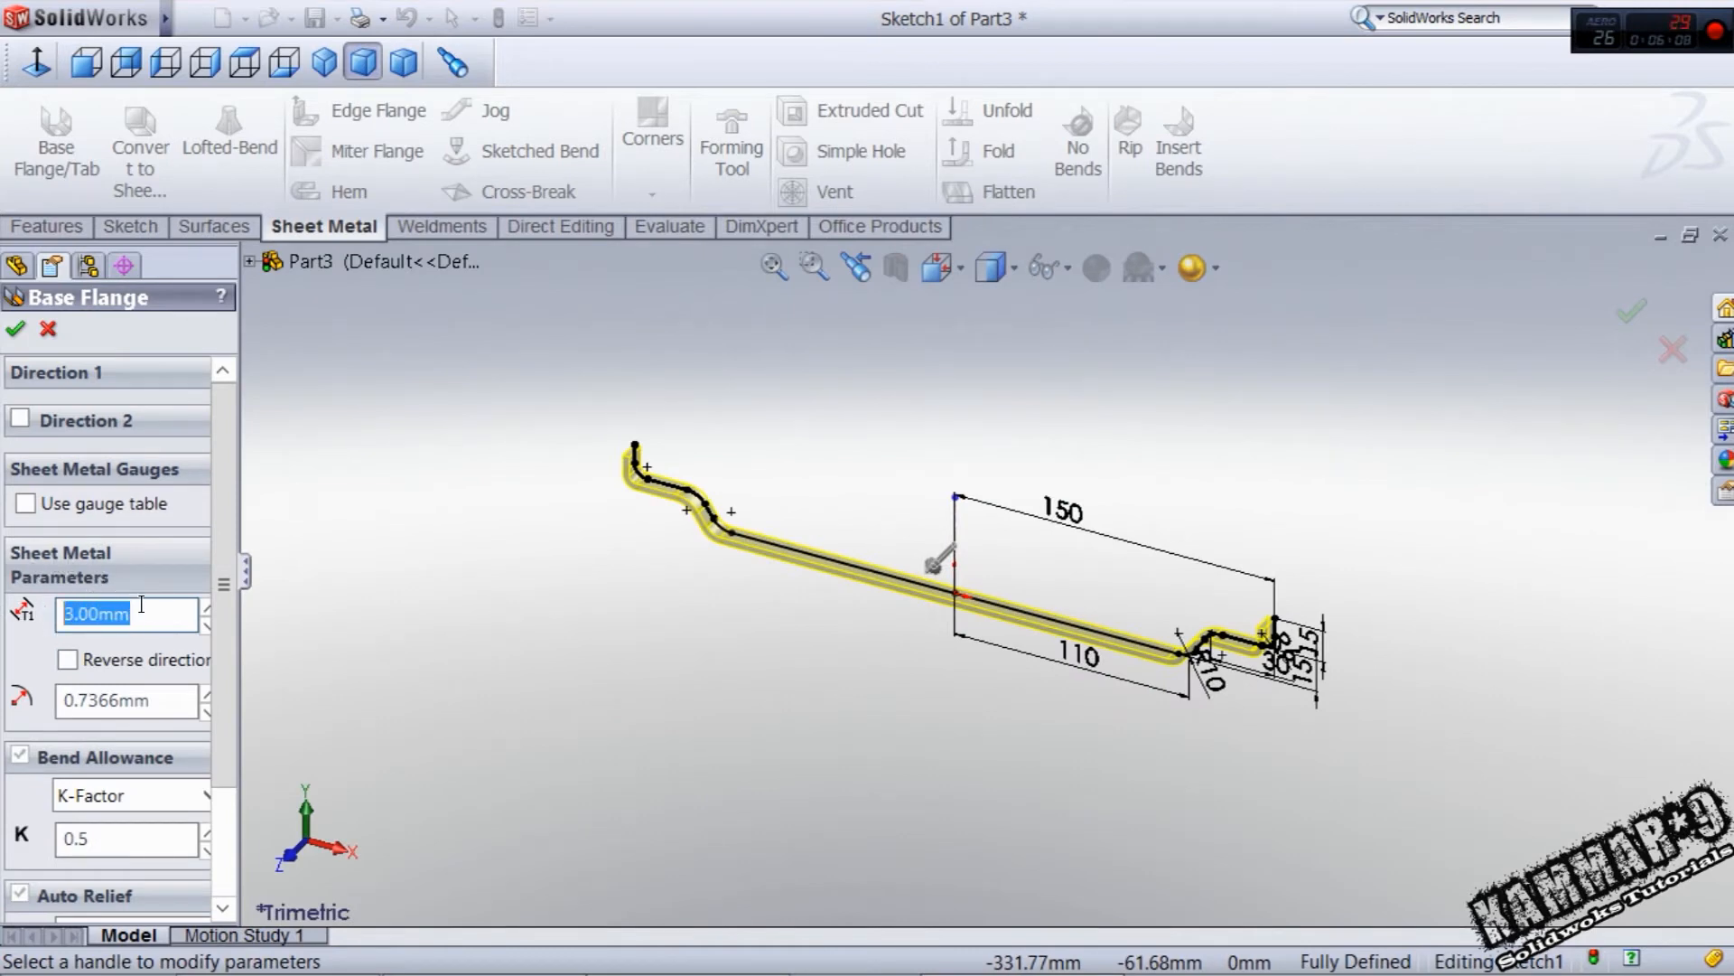
pyautogui.moveTo(240, 620)
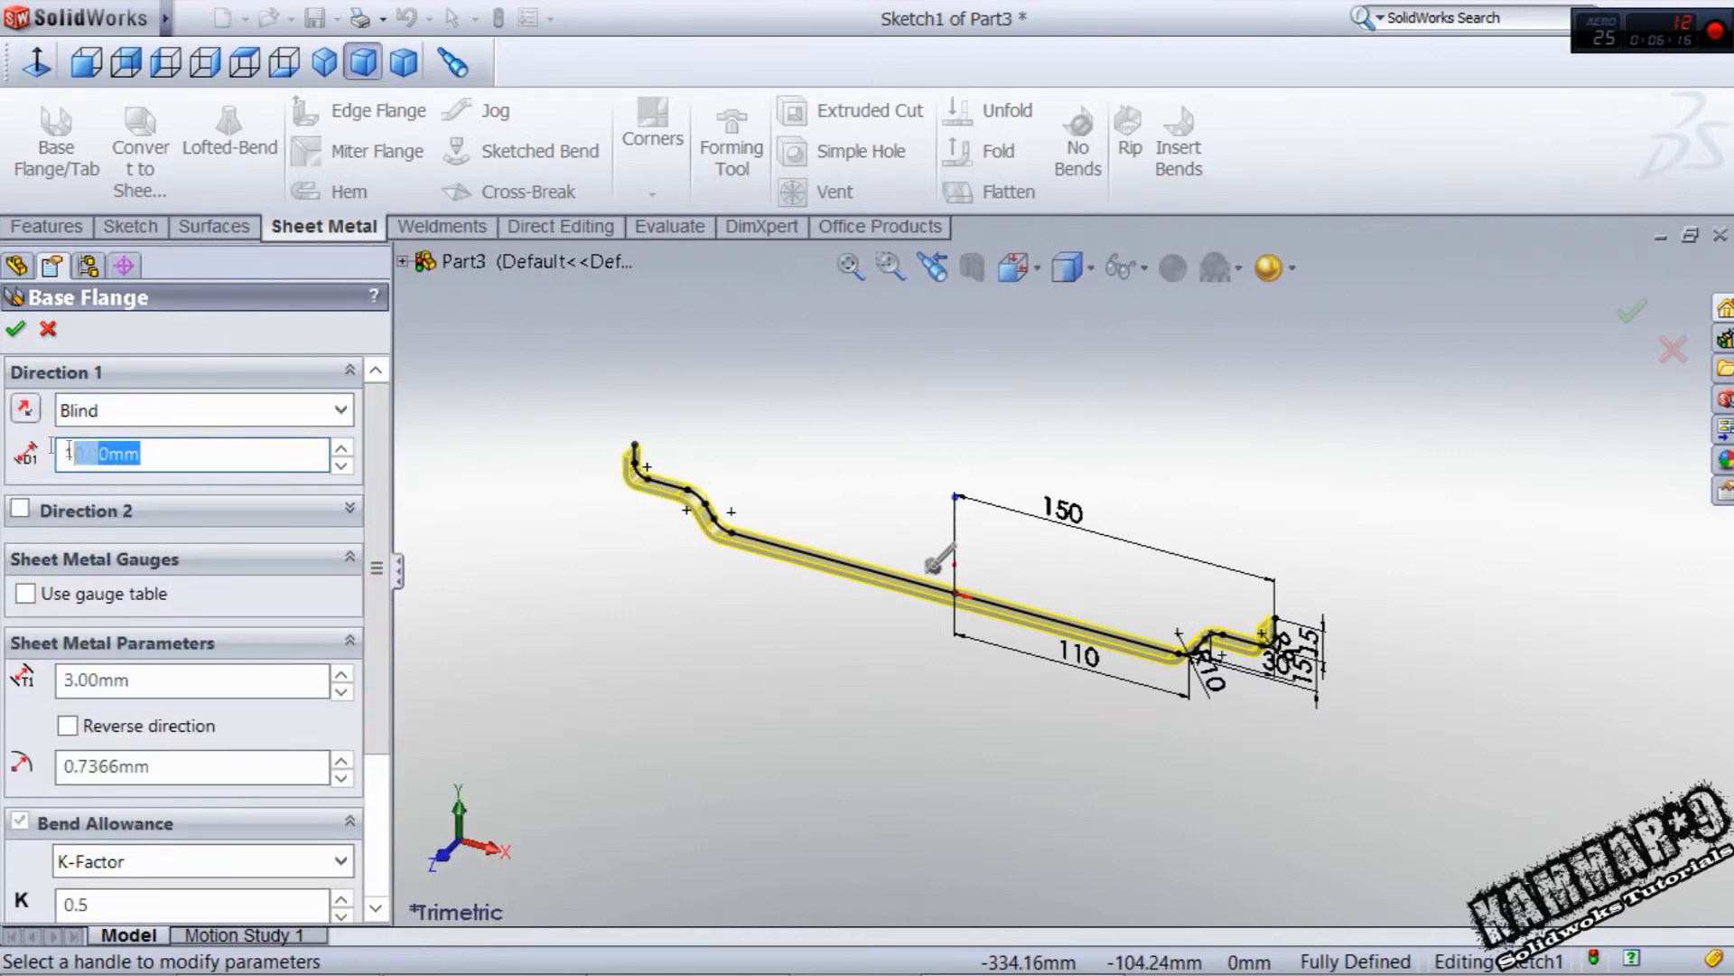
pyautogui.write('20.00mm')
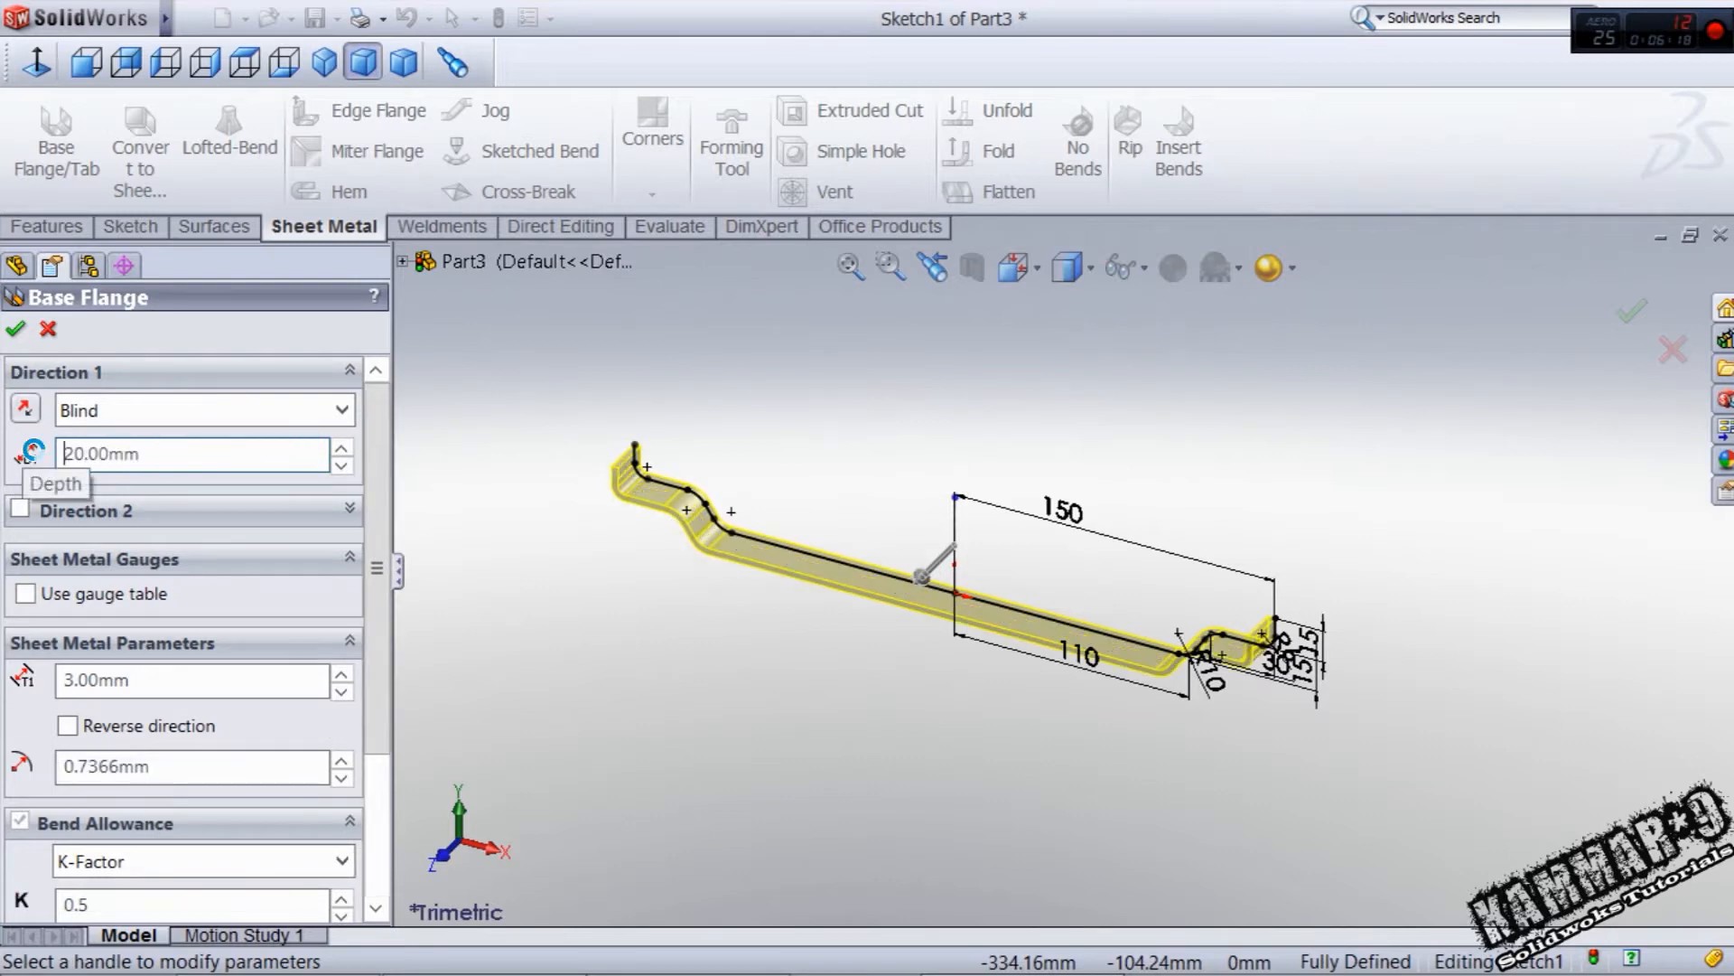
pyautogui.click(16, 329)
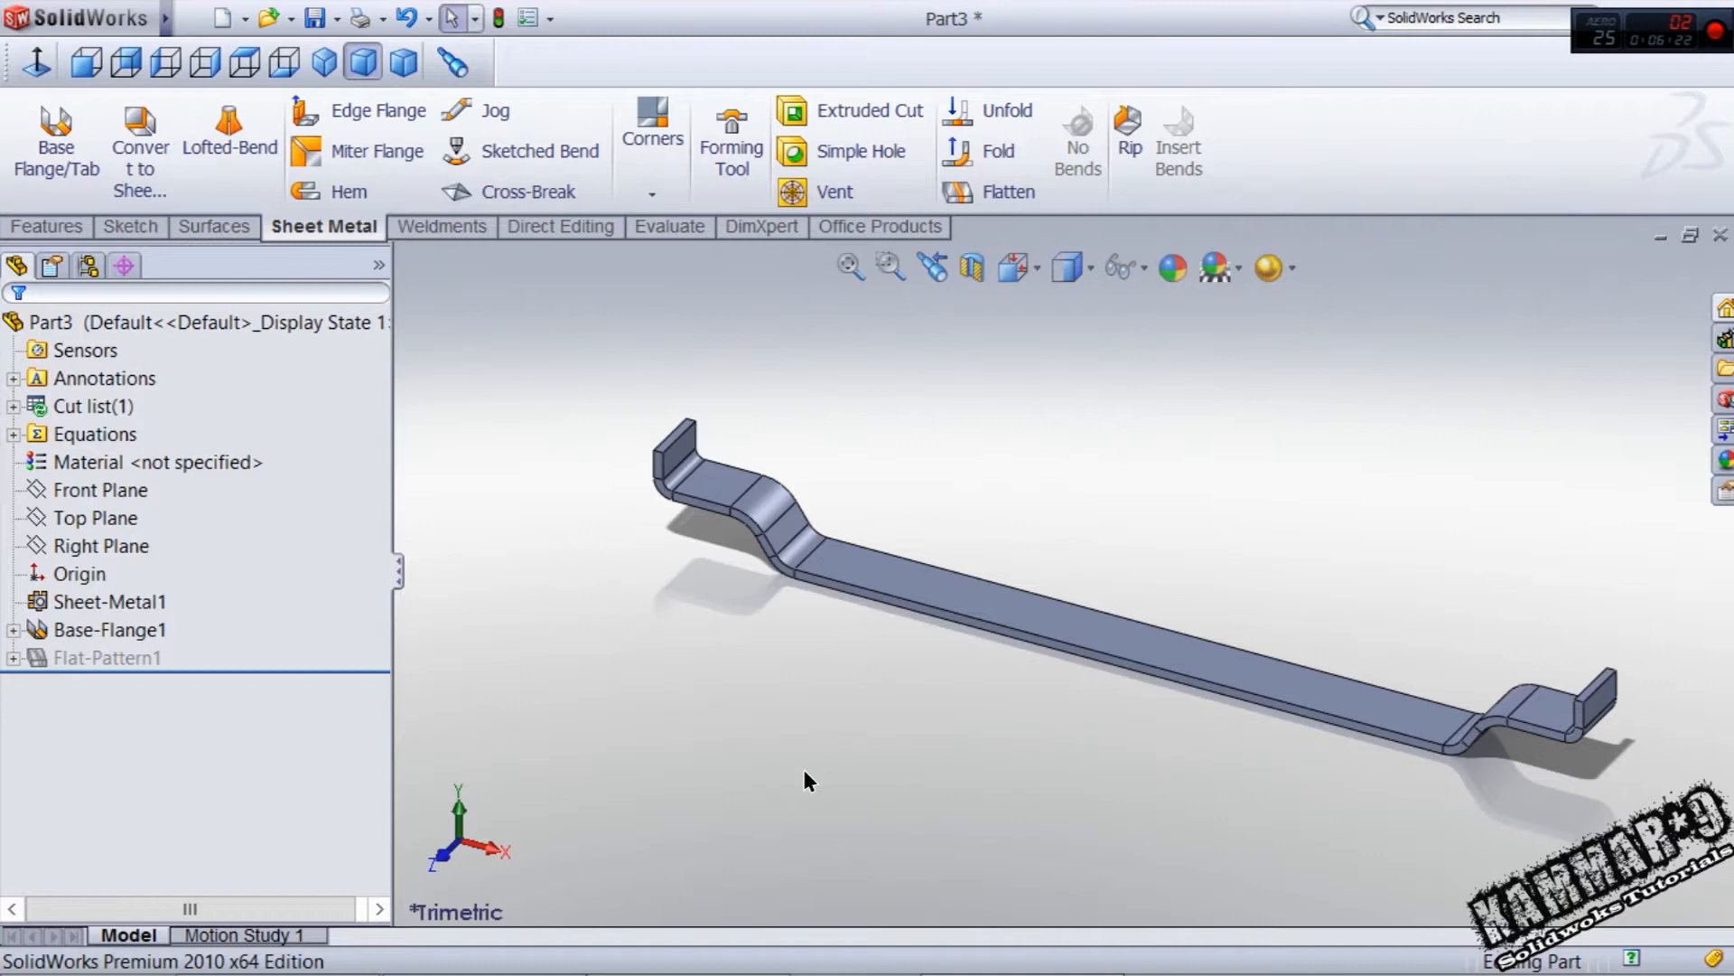
# - Place a 3 mm diameter simple hole on the long flat face of the strap
pyautogui.click(940, 548)
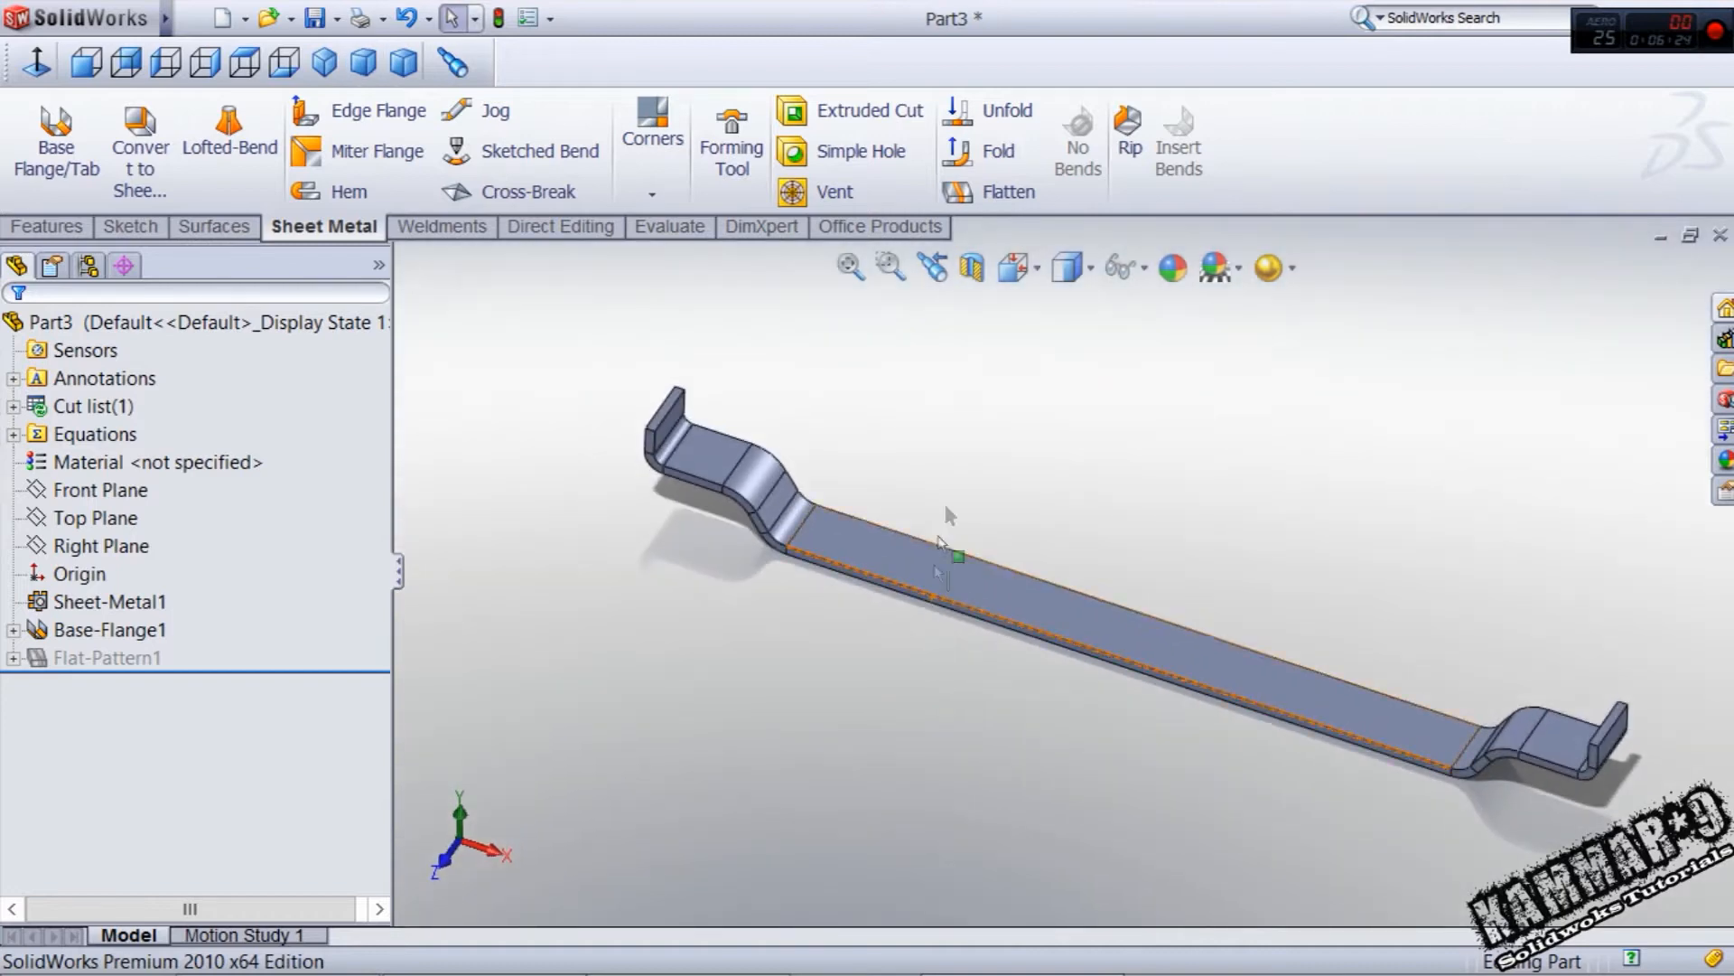
pyautogui.click(860, 152)
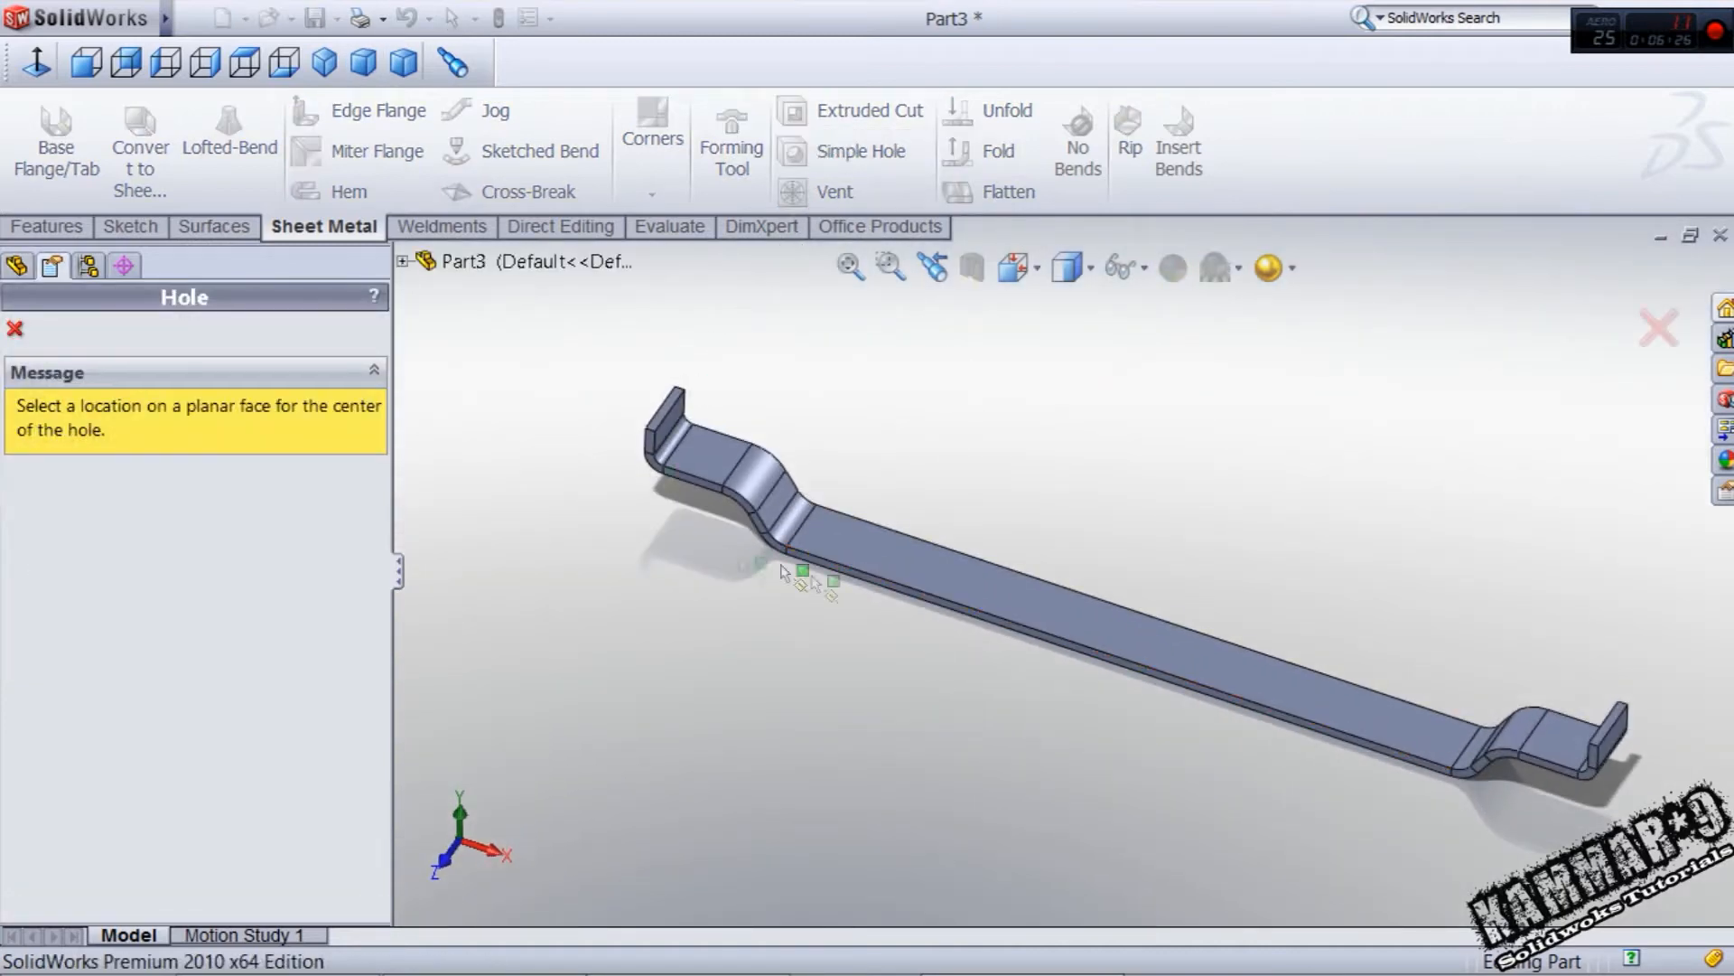
pyautogui.click(1067, 631)
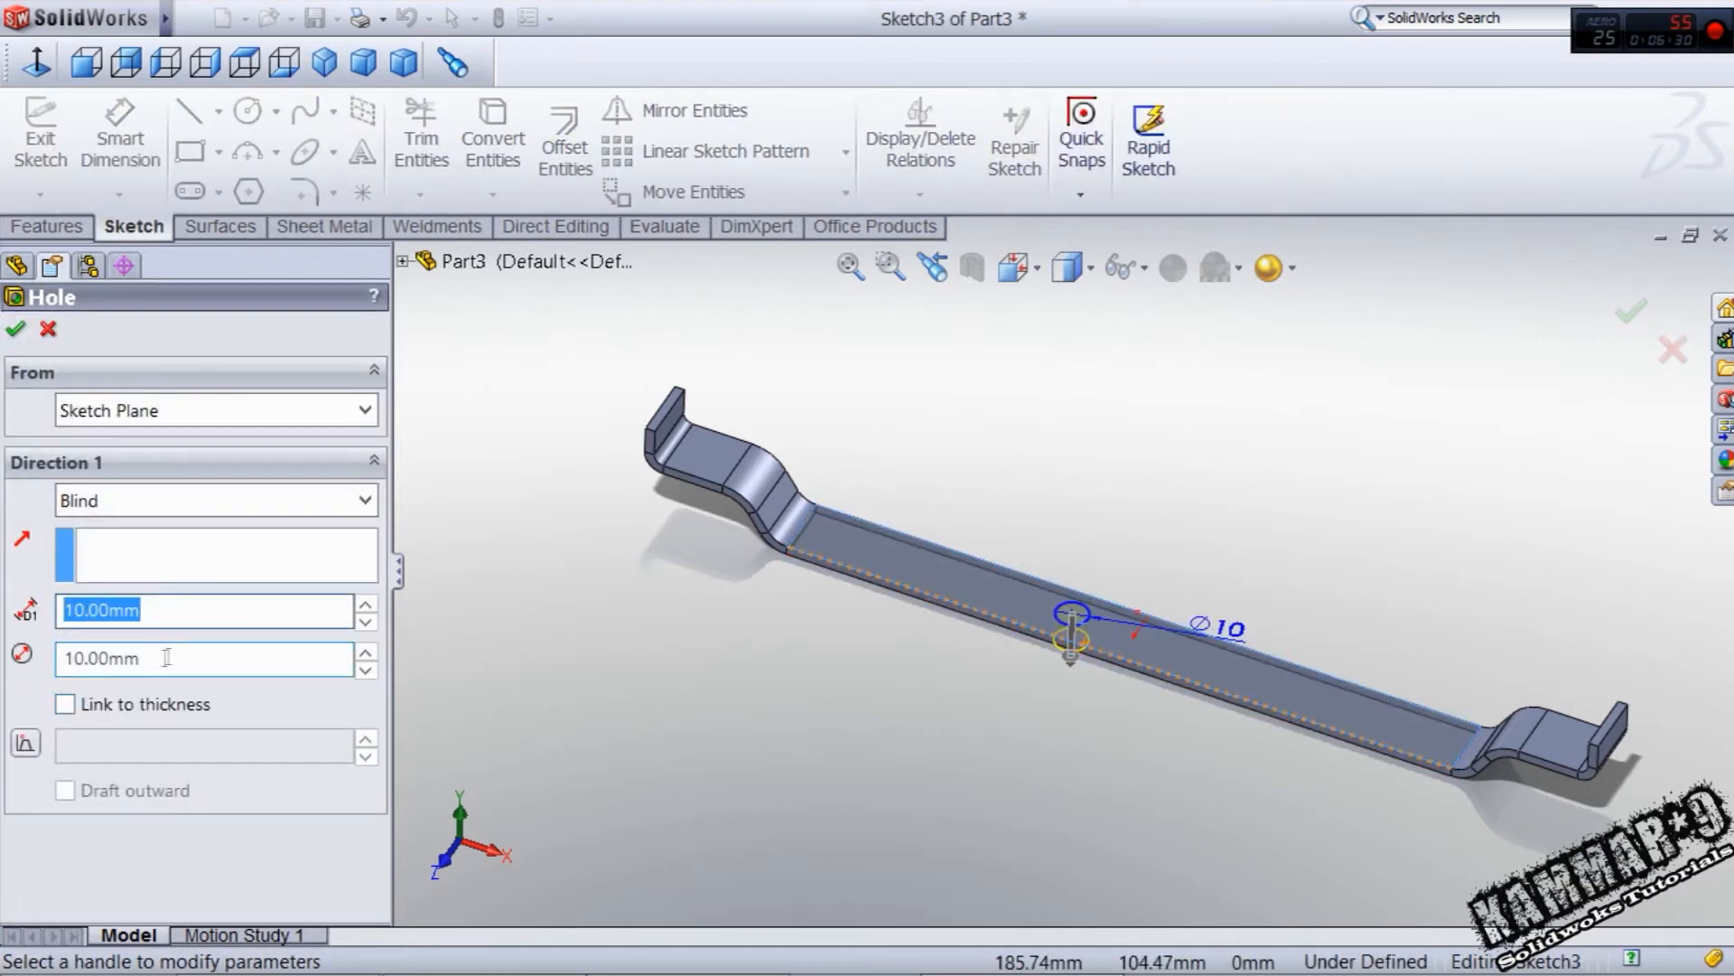
pyautogui.click(204, 658)
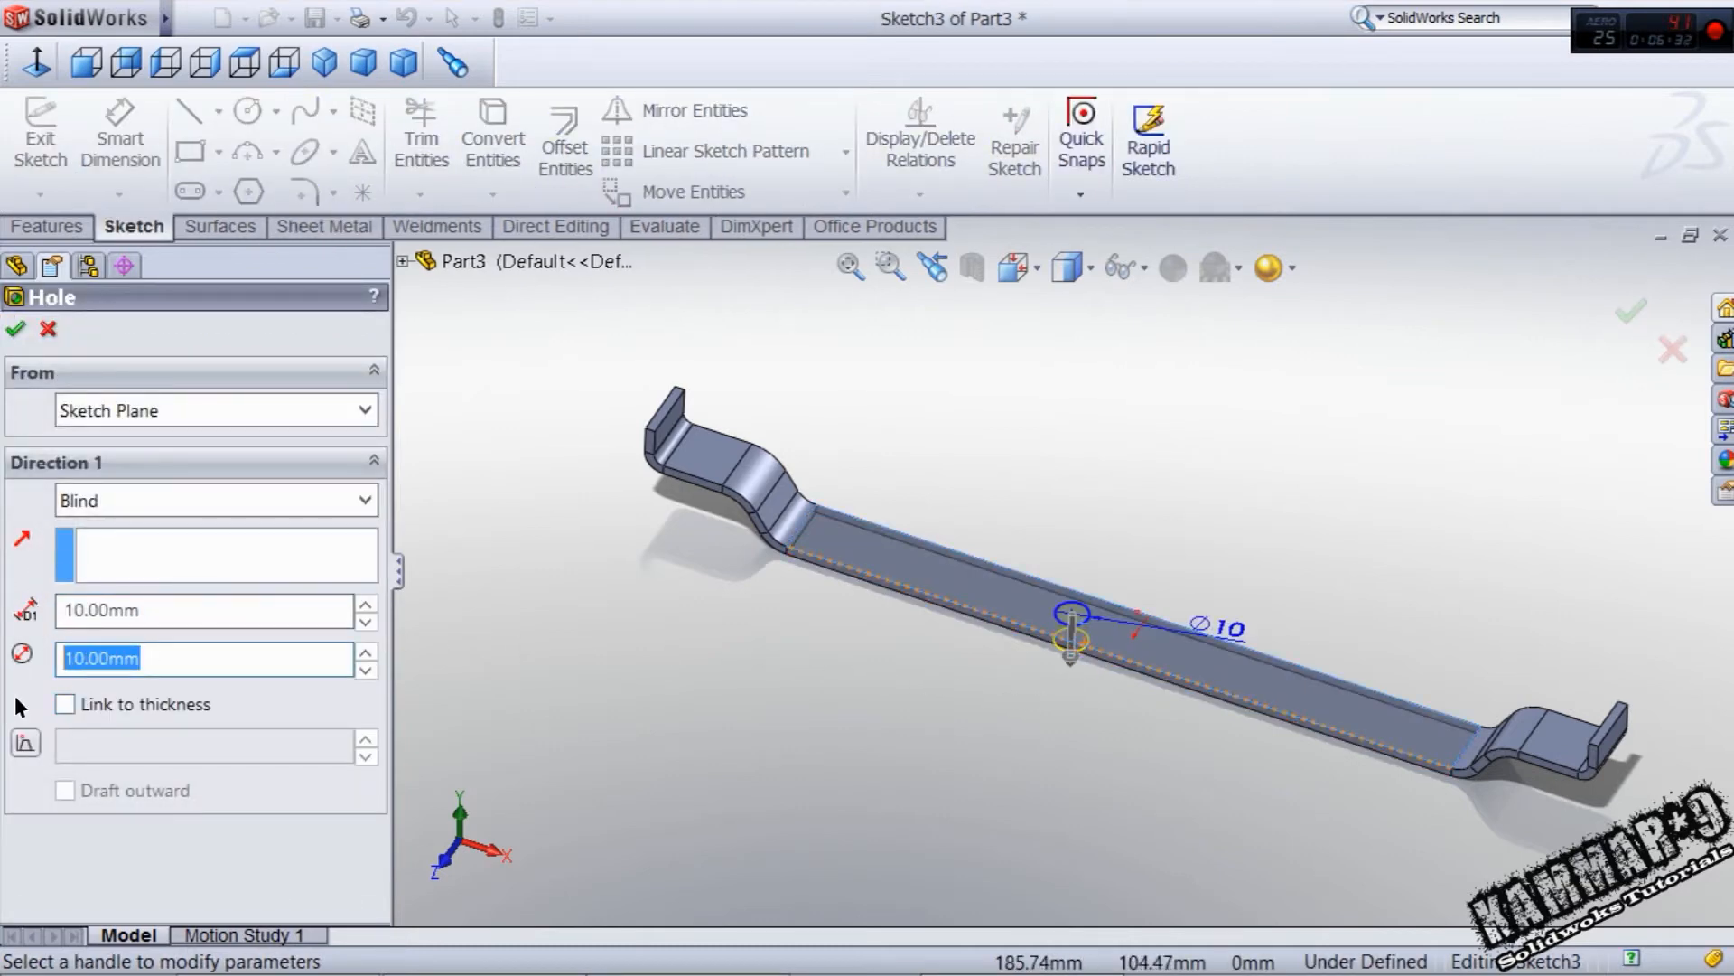
pyautogui.write('3')
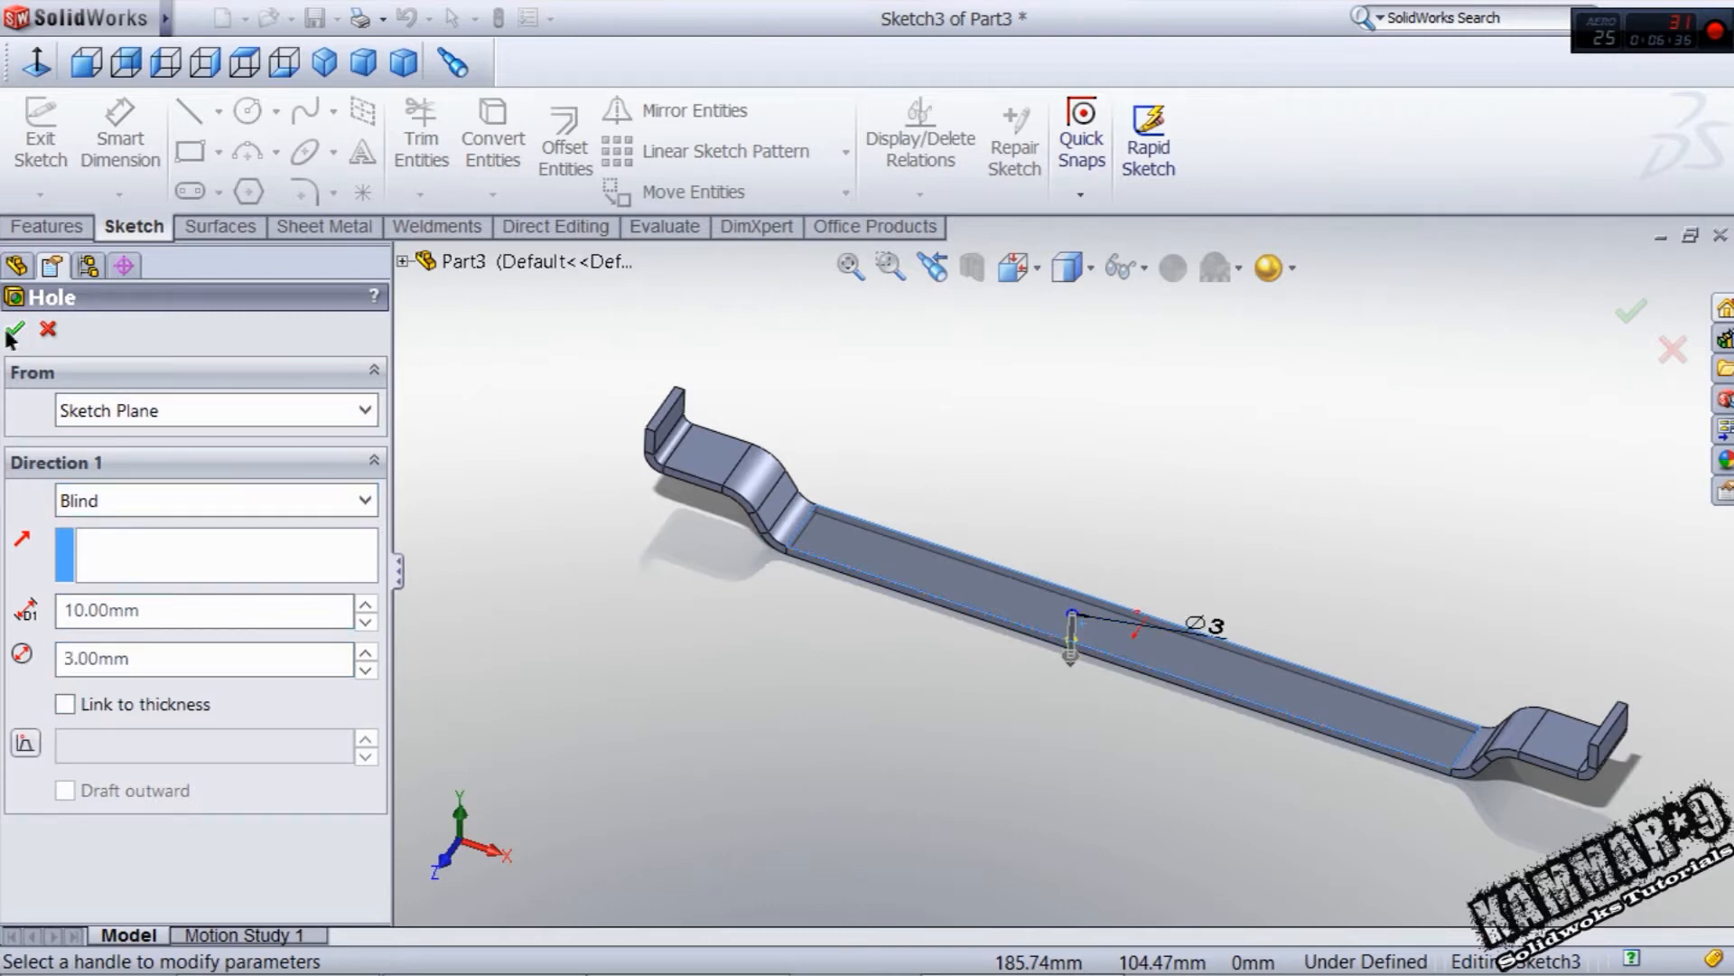
pyautogui.click(14, 331)
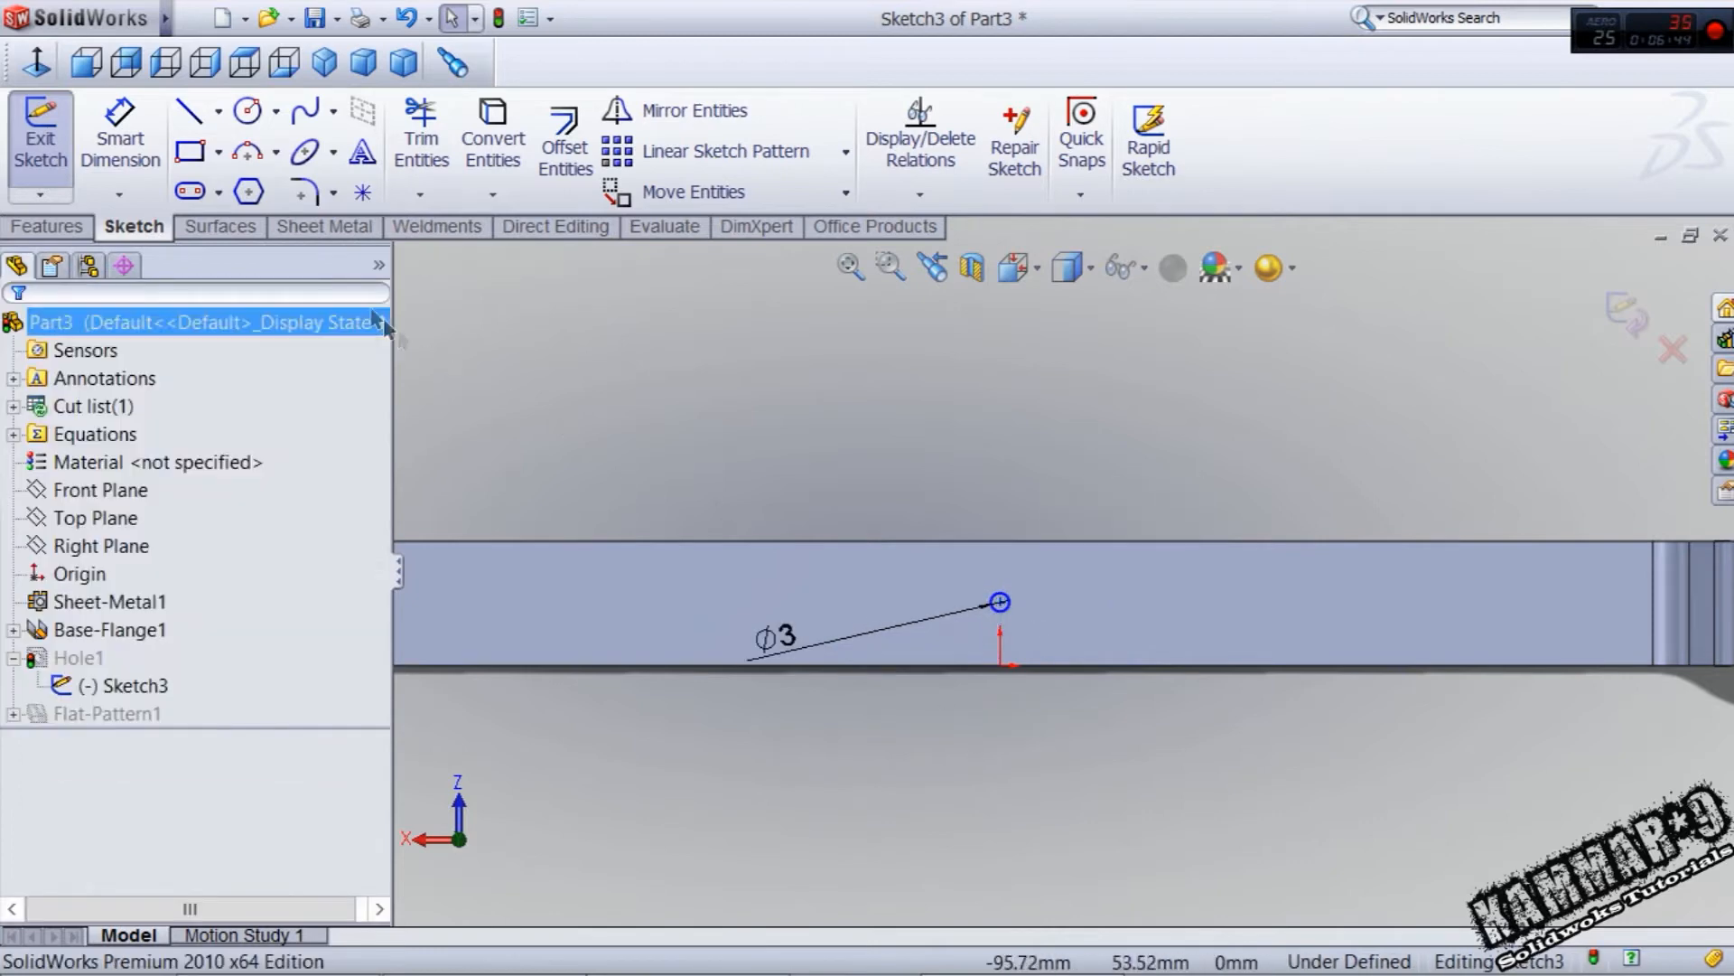
# - Add a vertical construction line through the hole centre and a second circle on the strap's right side
pyautogui.click(190, 110)
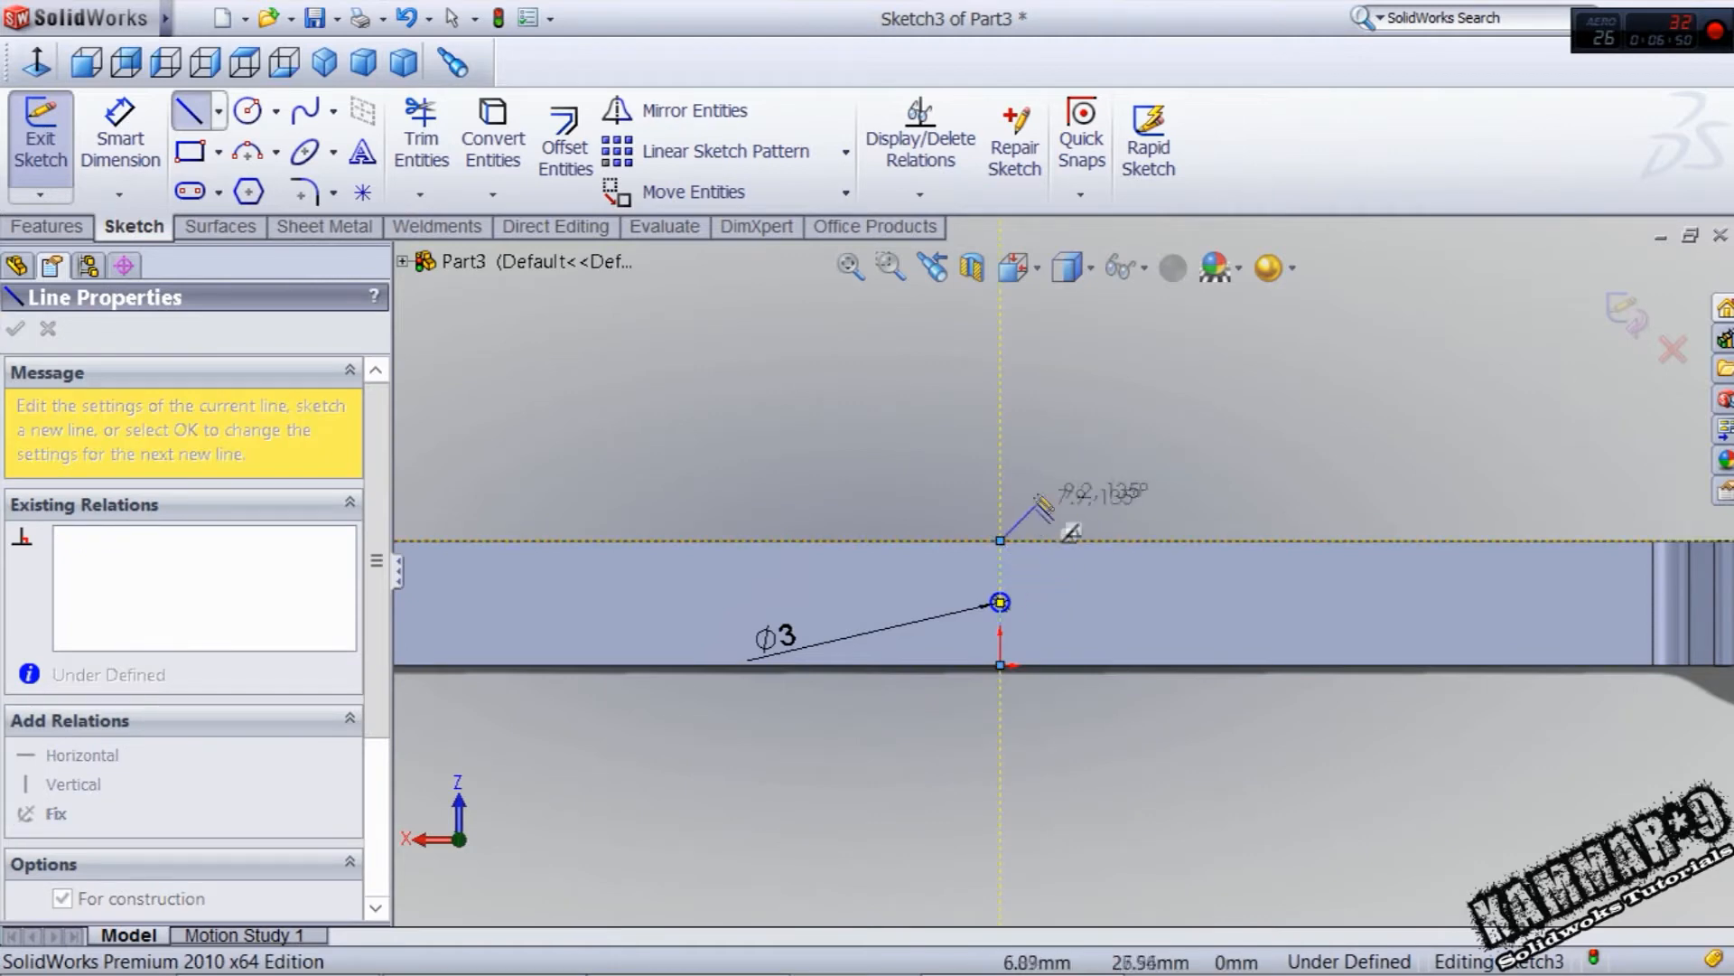
pyautogui.click(998, 601)
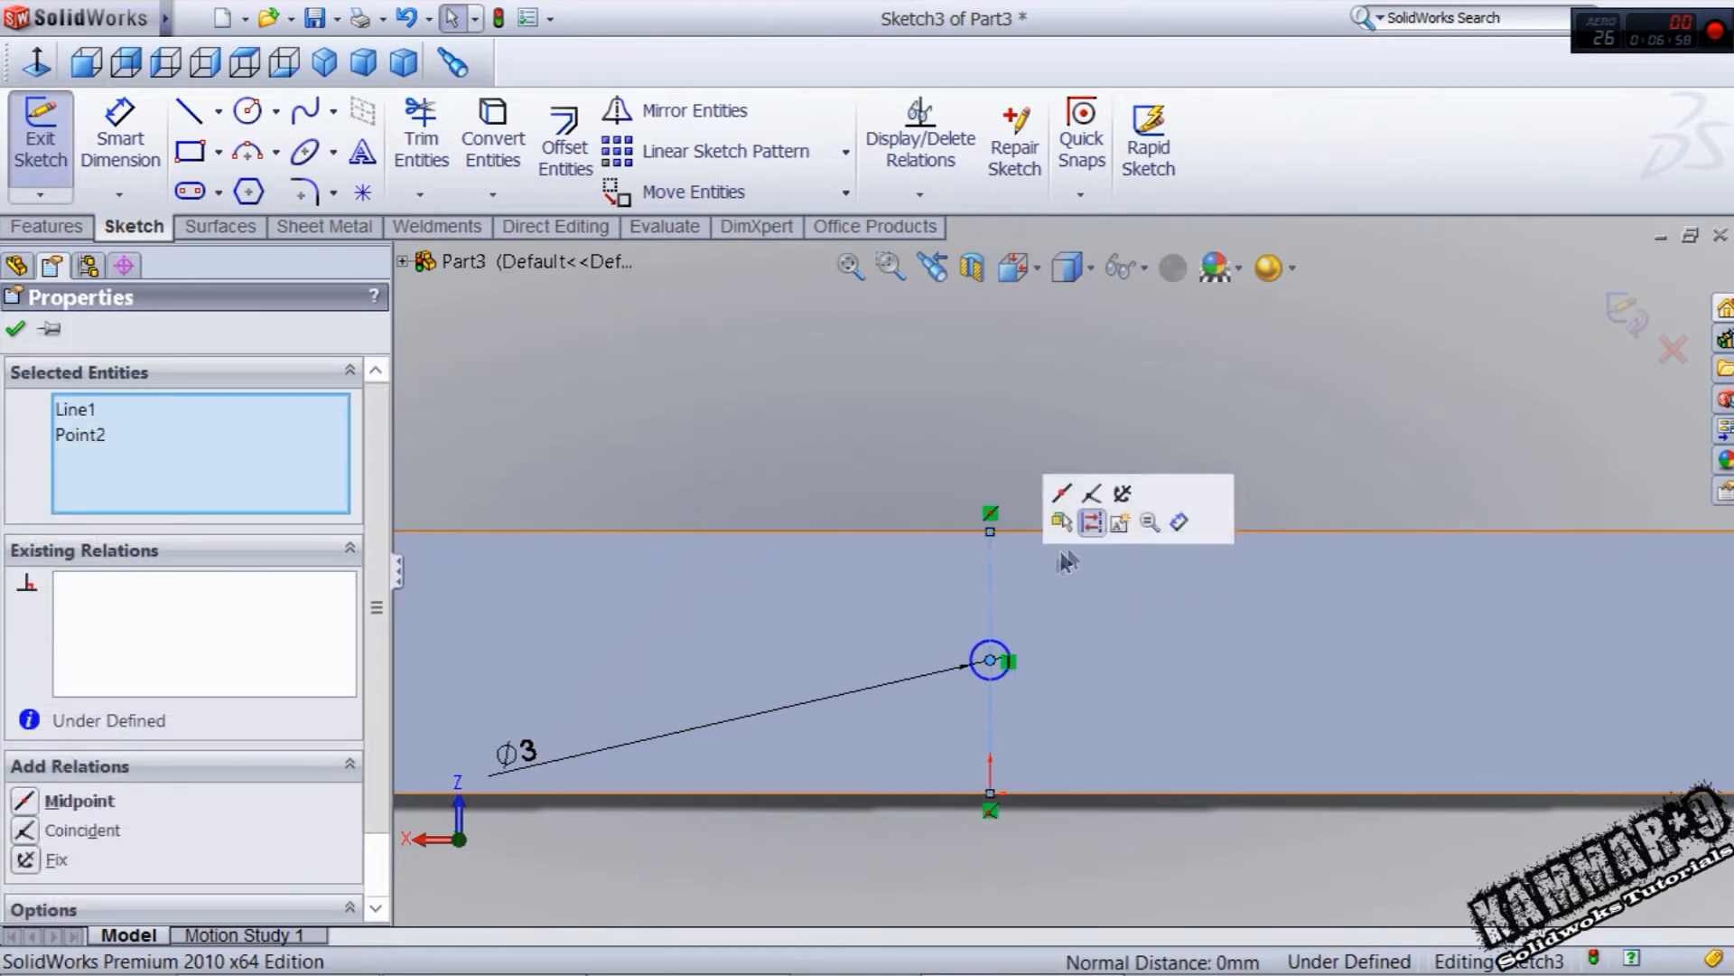
pyautogui.click(1061, 495)
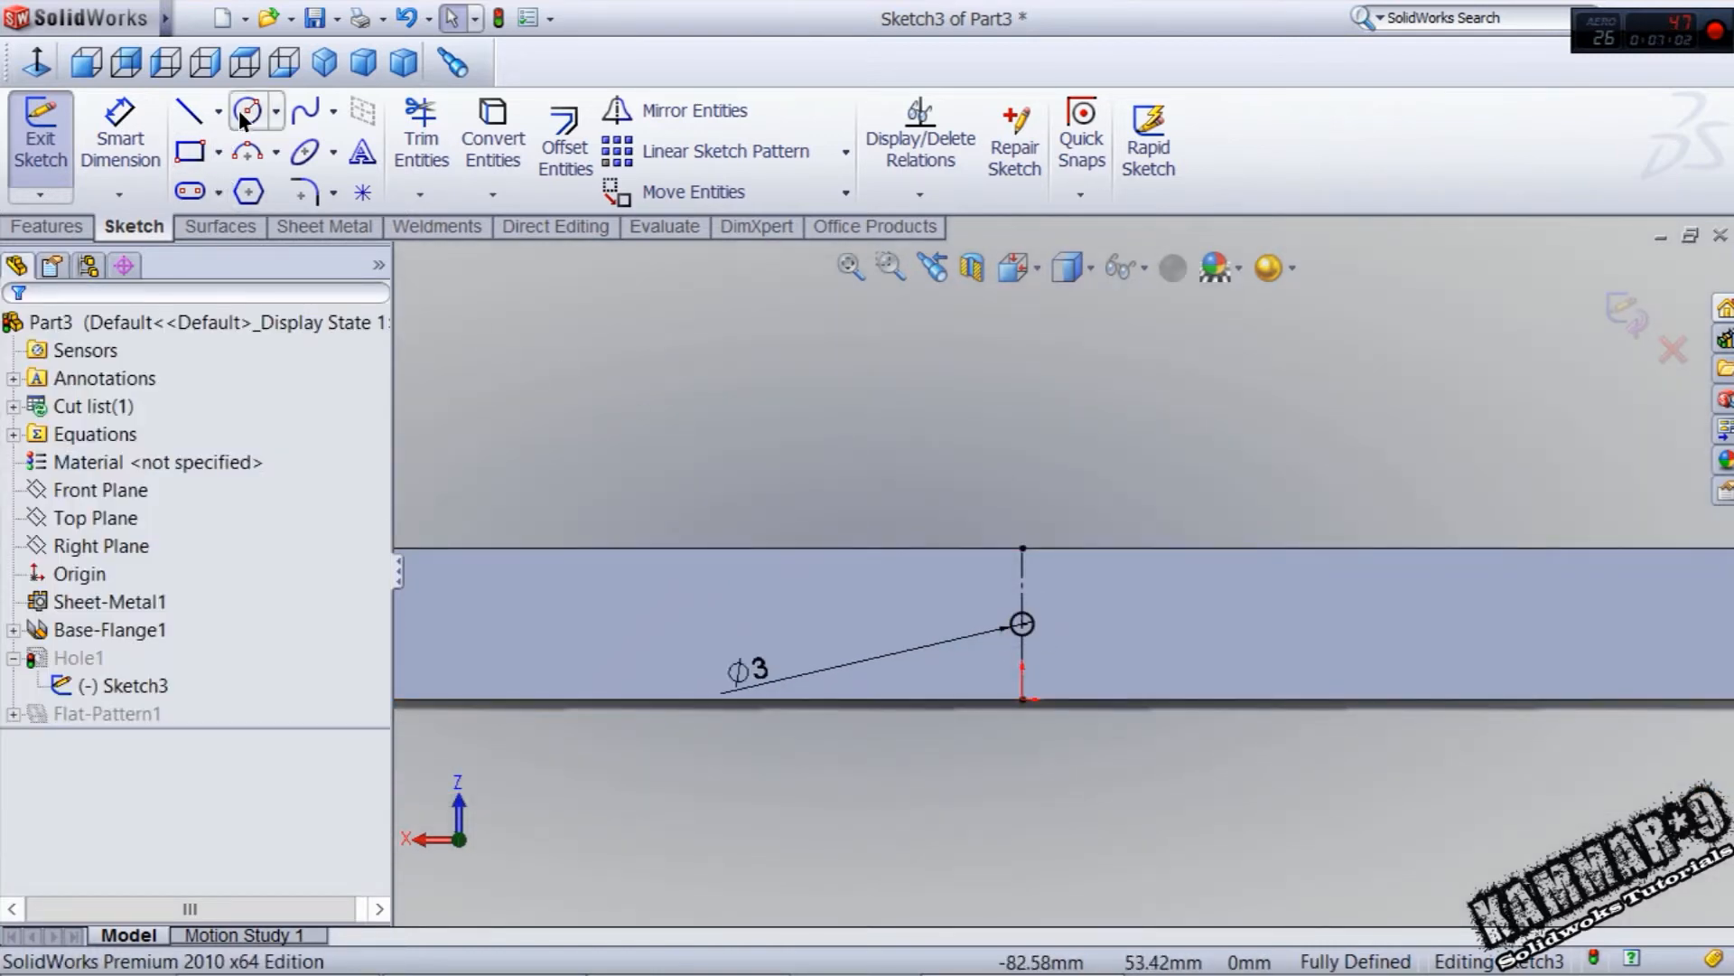
pyautogui.click(247, 110)
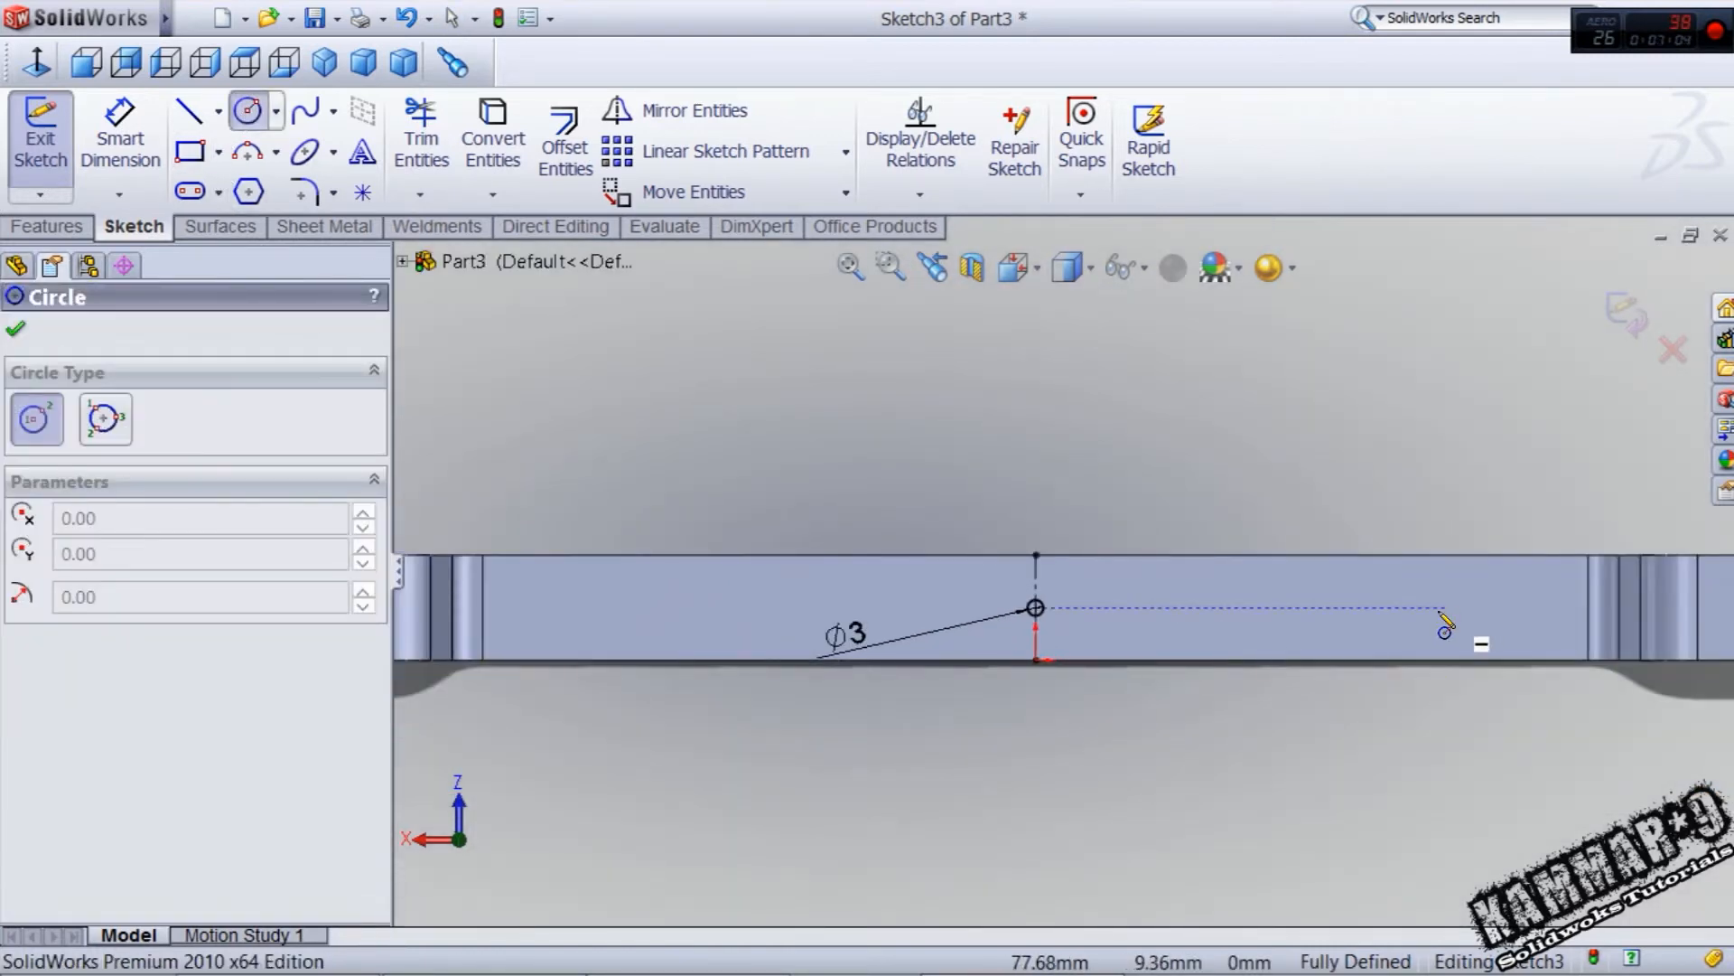
pyautogui.click(1445, 629)
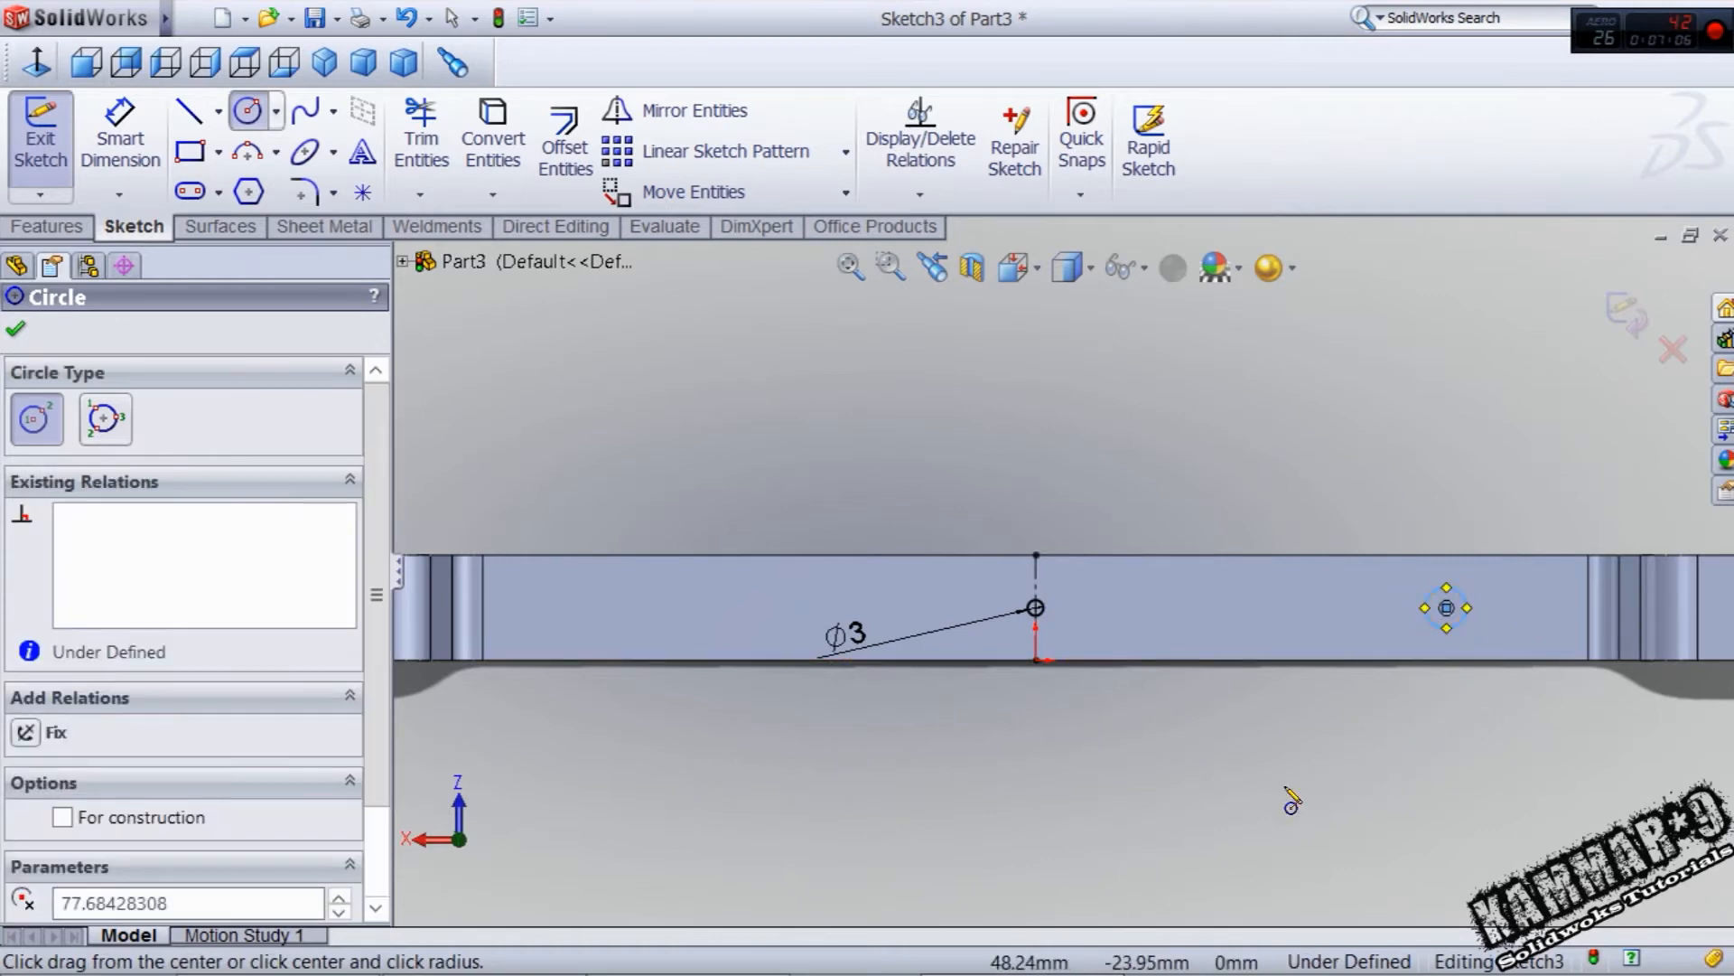
pyautogui.click(119, 132)
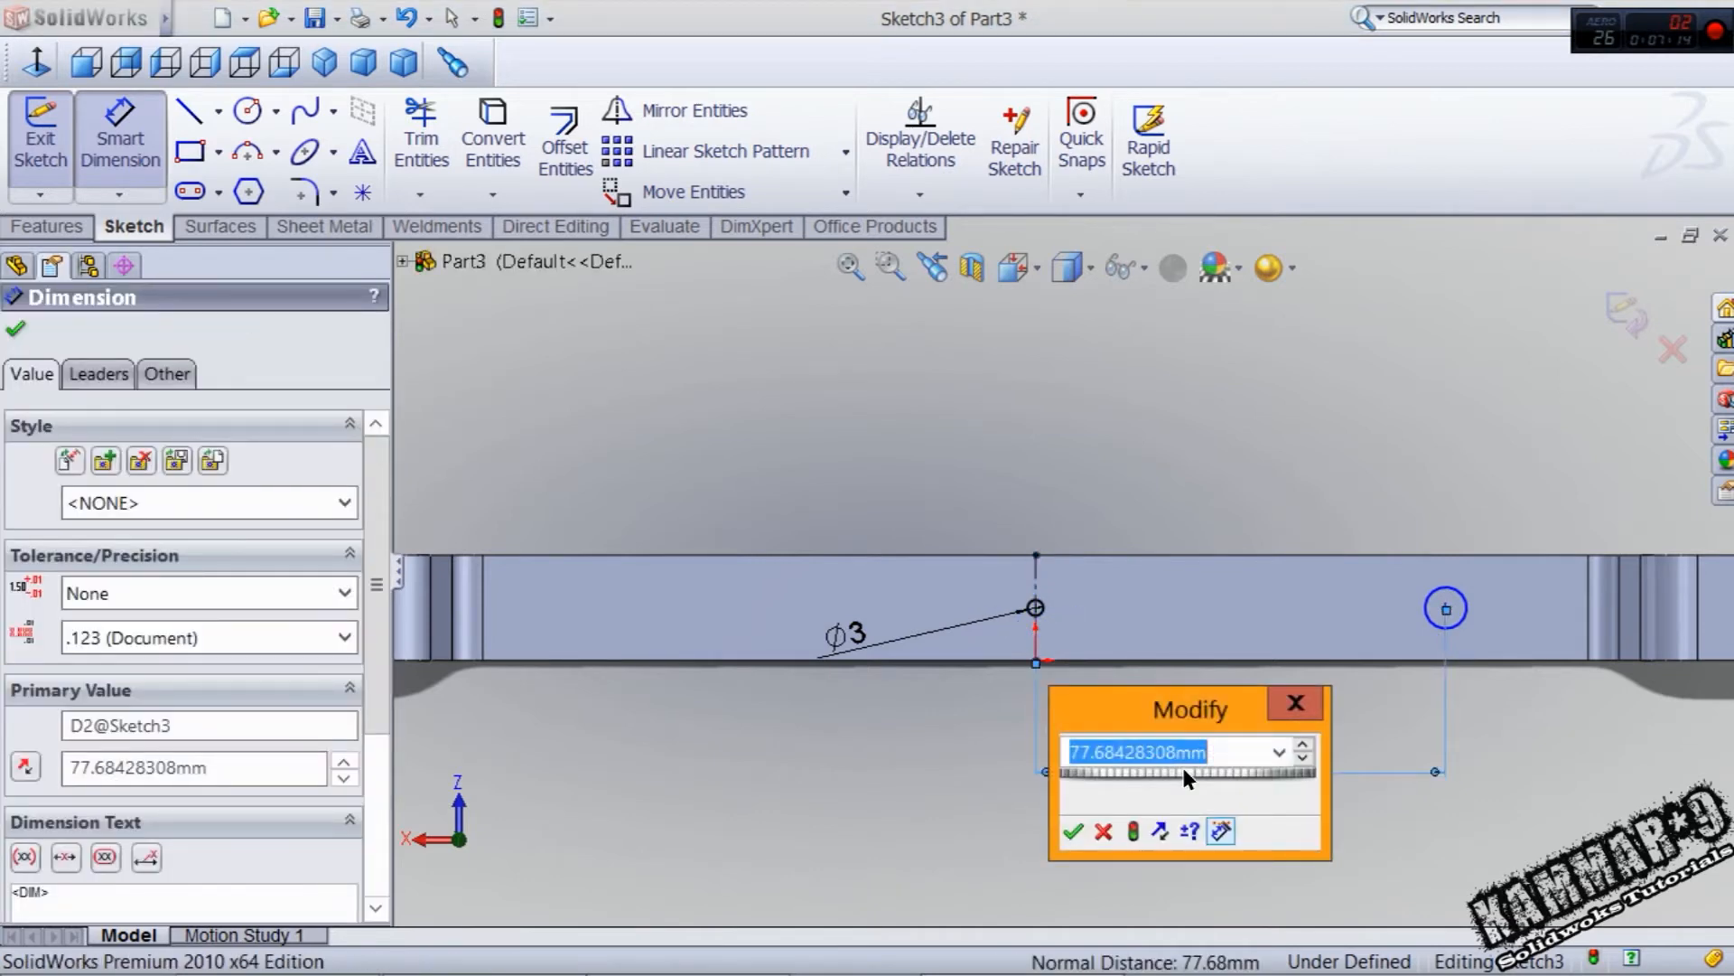
# - Space the circles 90 mm apart, align their centres horizontally and make them equal size
pyautogui.write('90')
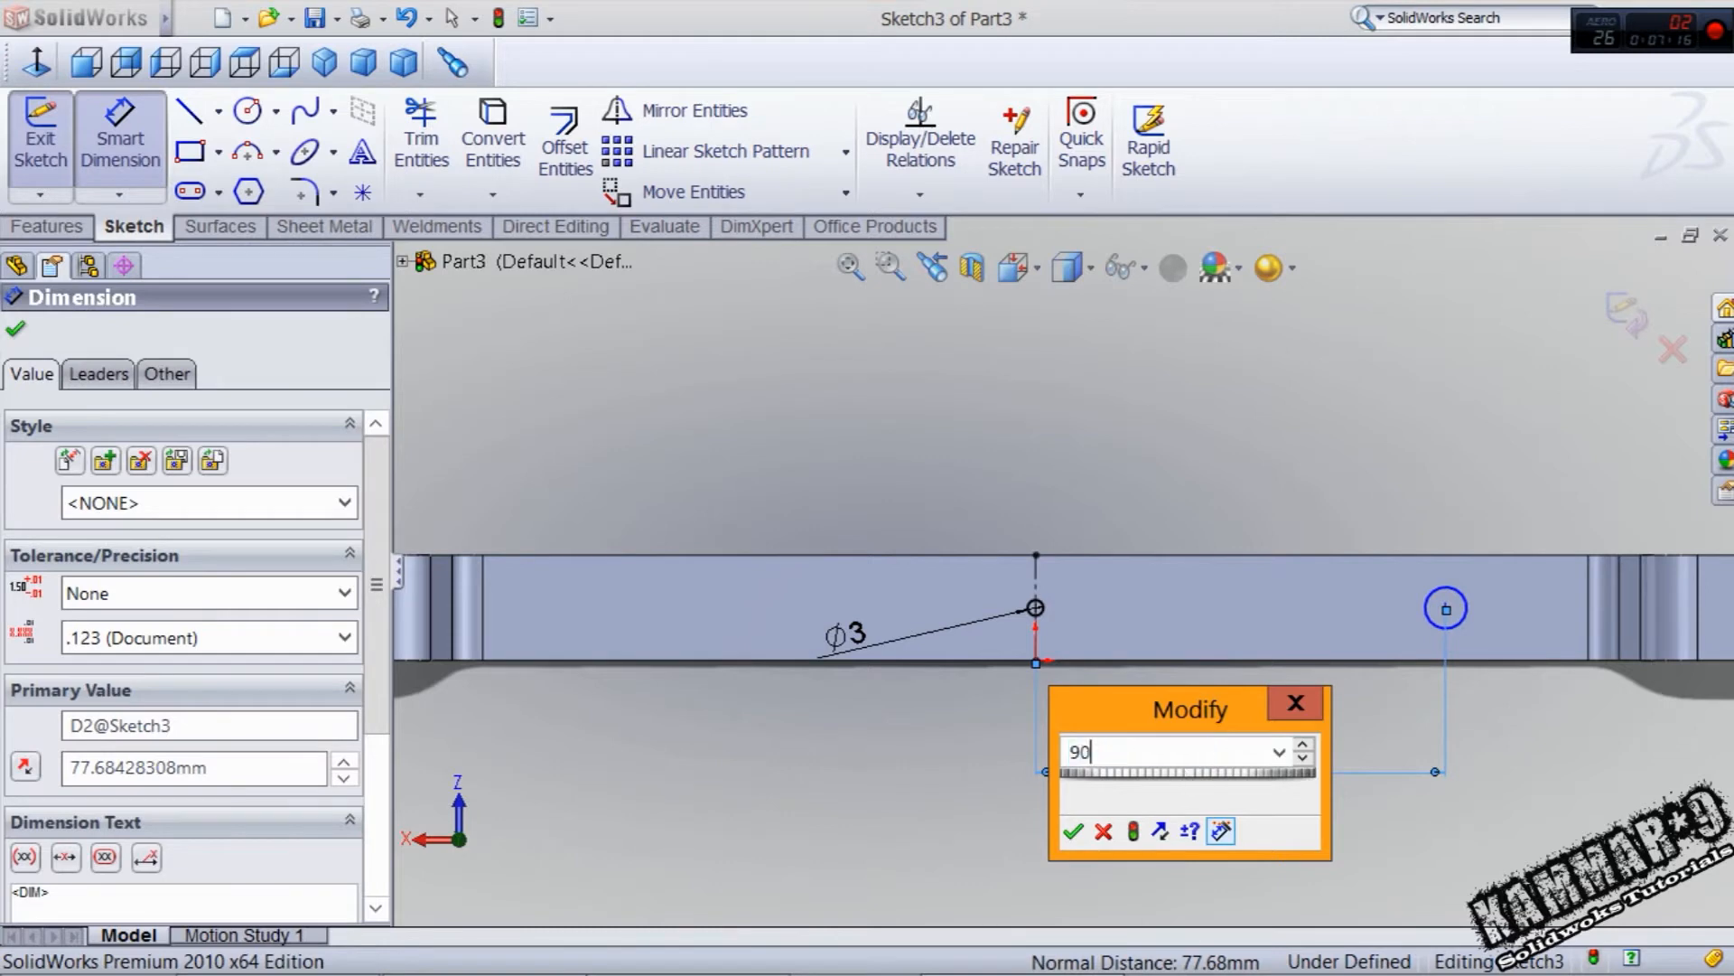
pyautogui.click(1072, 831)
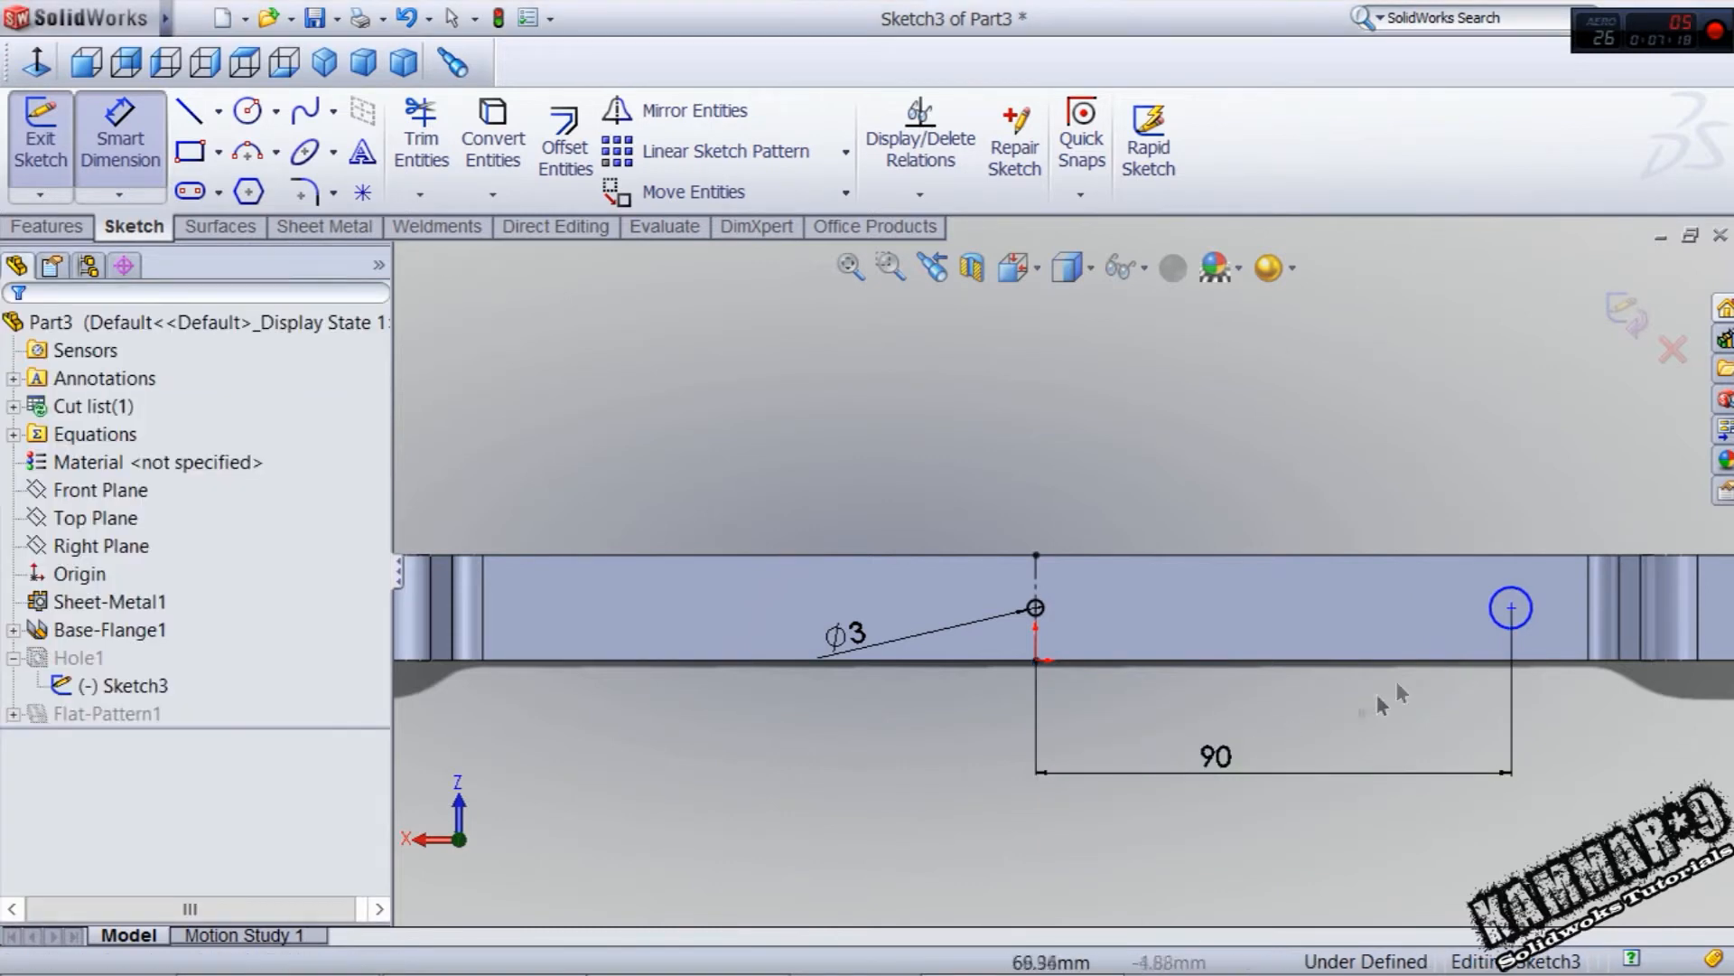
pyautogui.click(1034, 609)
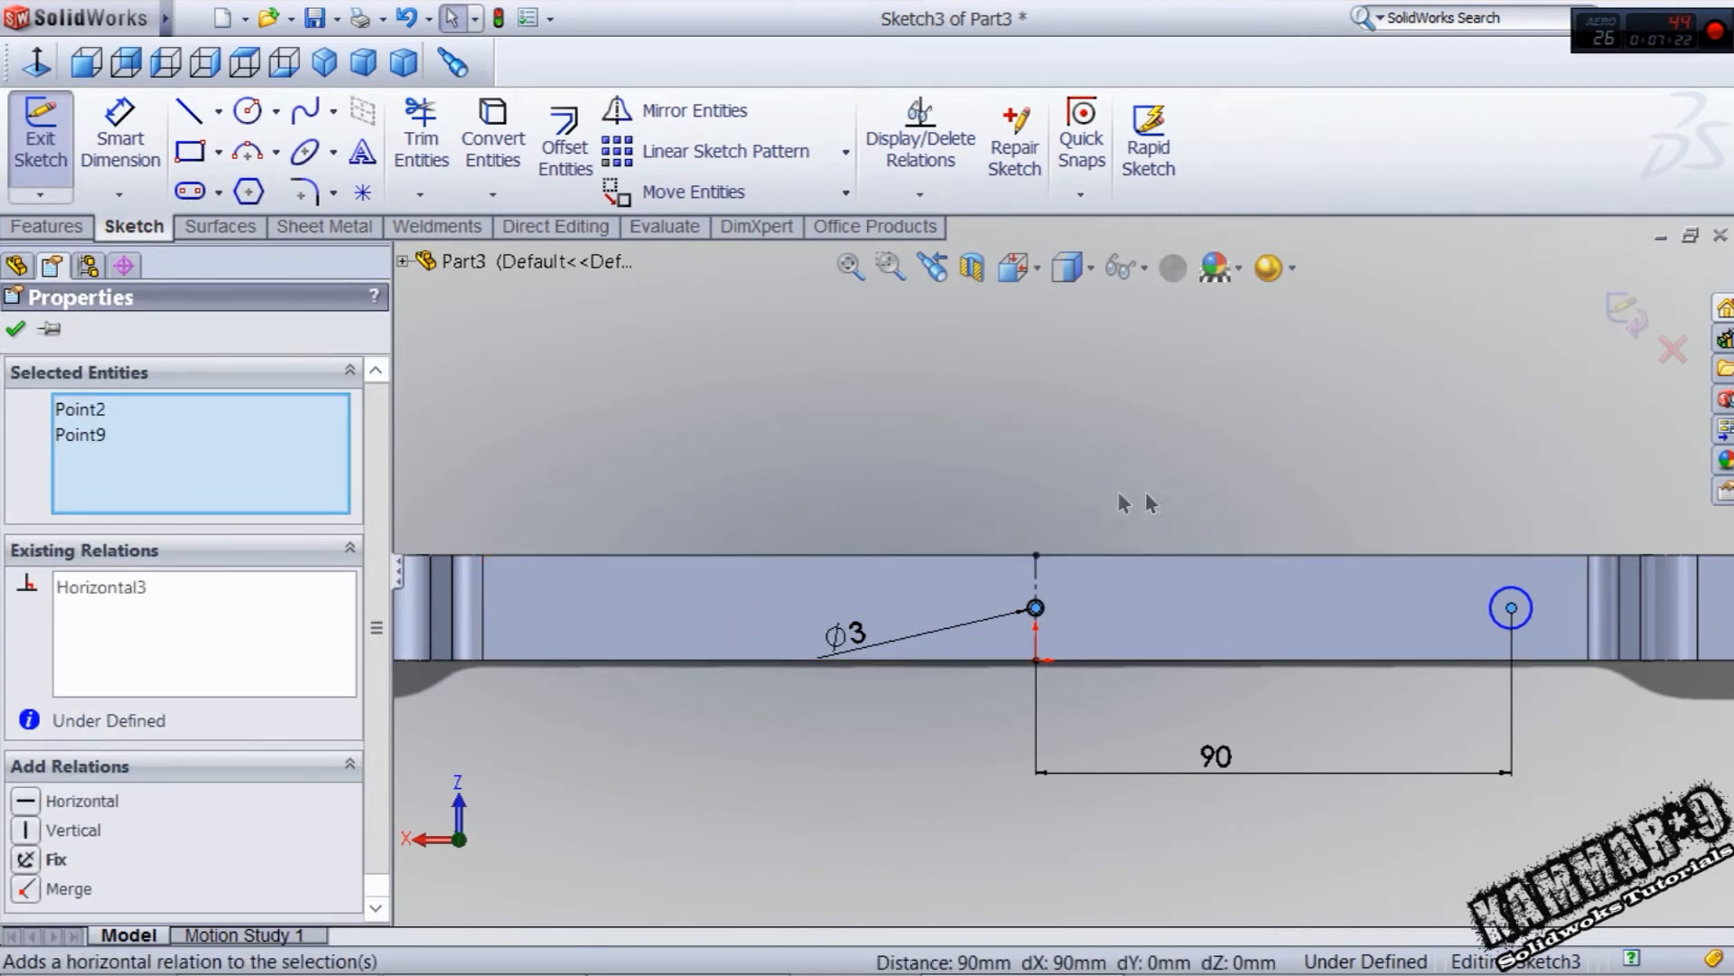
pyautogui.click(1034, 607)
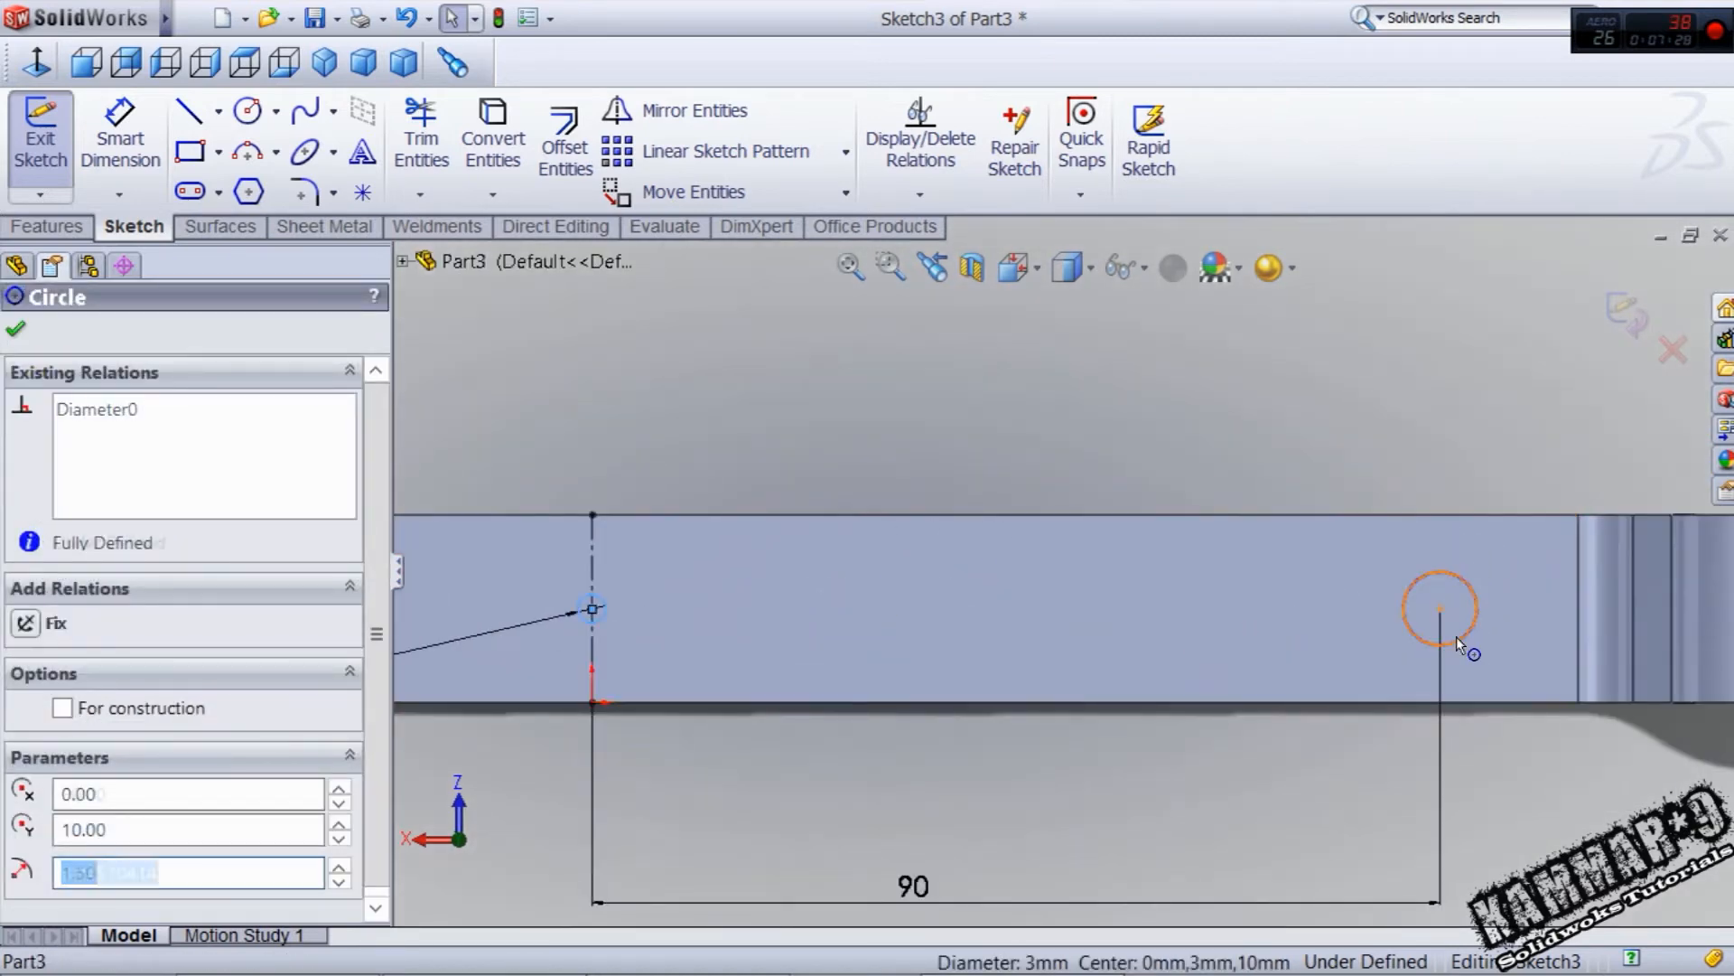
pyautogui.click(1440, 608)
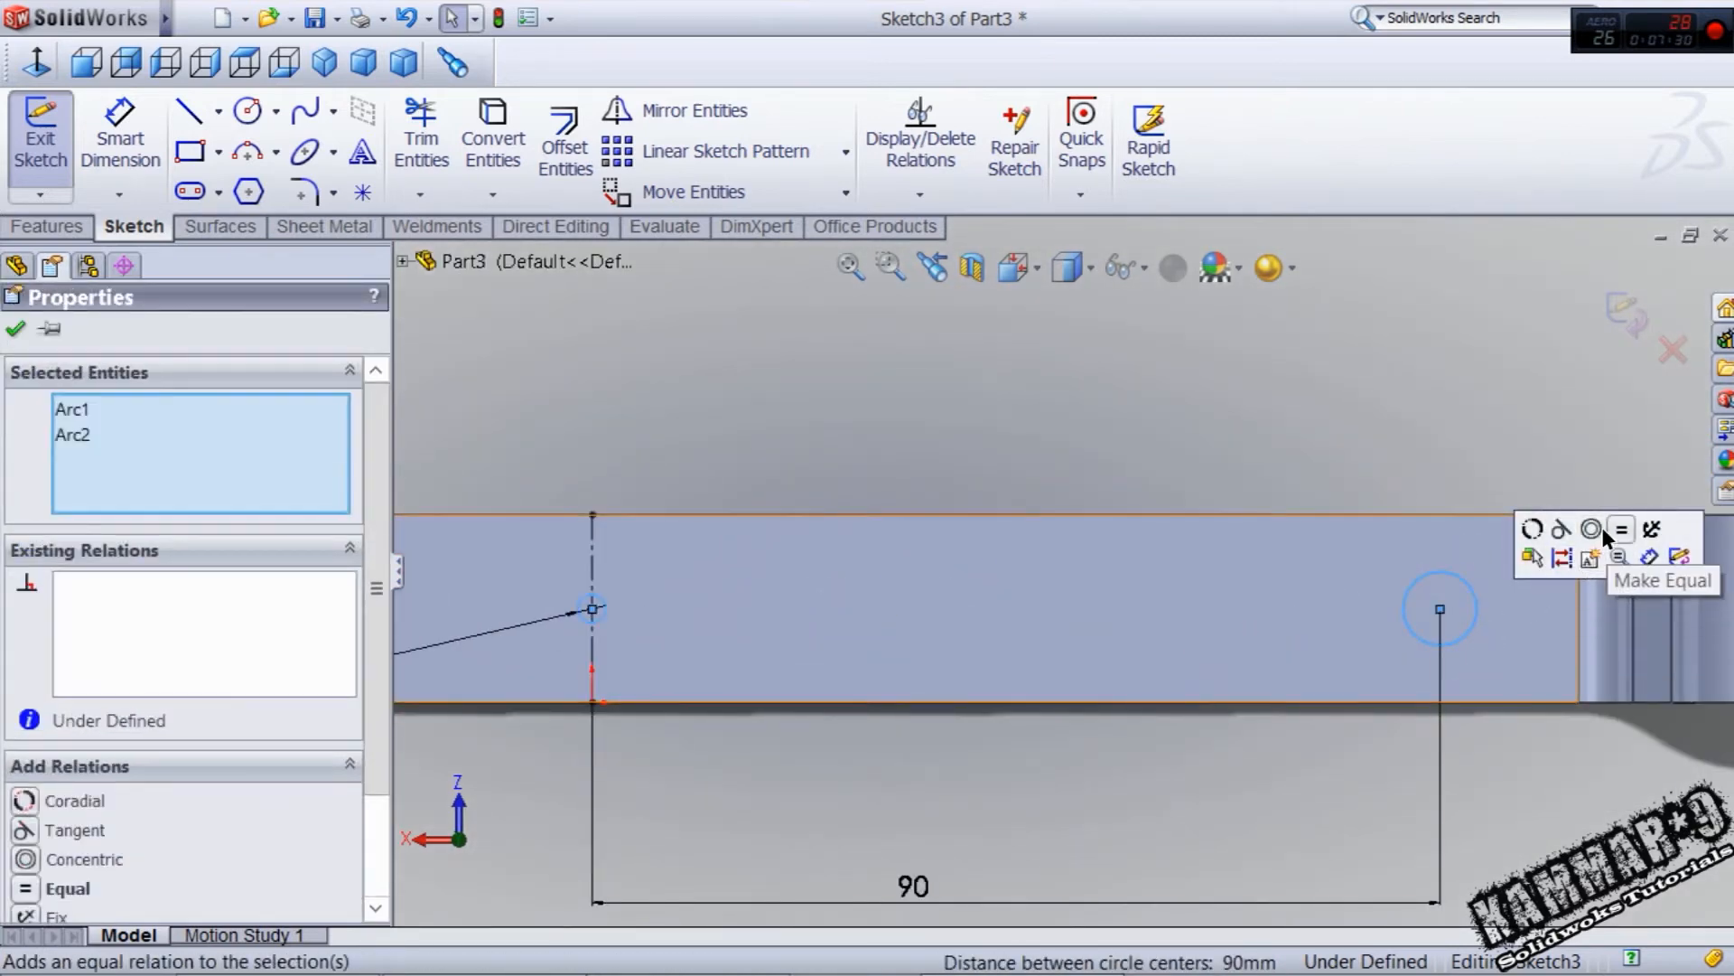
pyautogui.click(1622, 530)
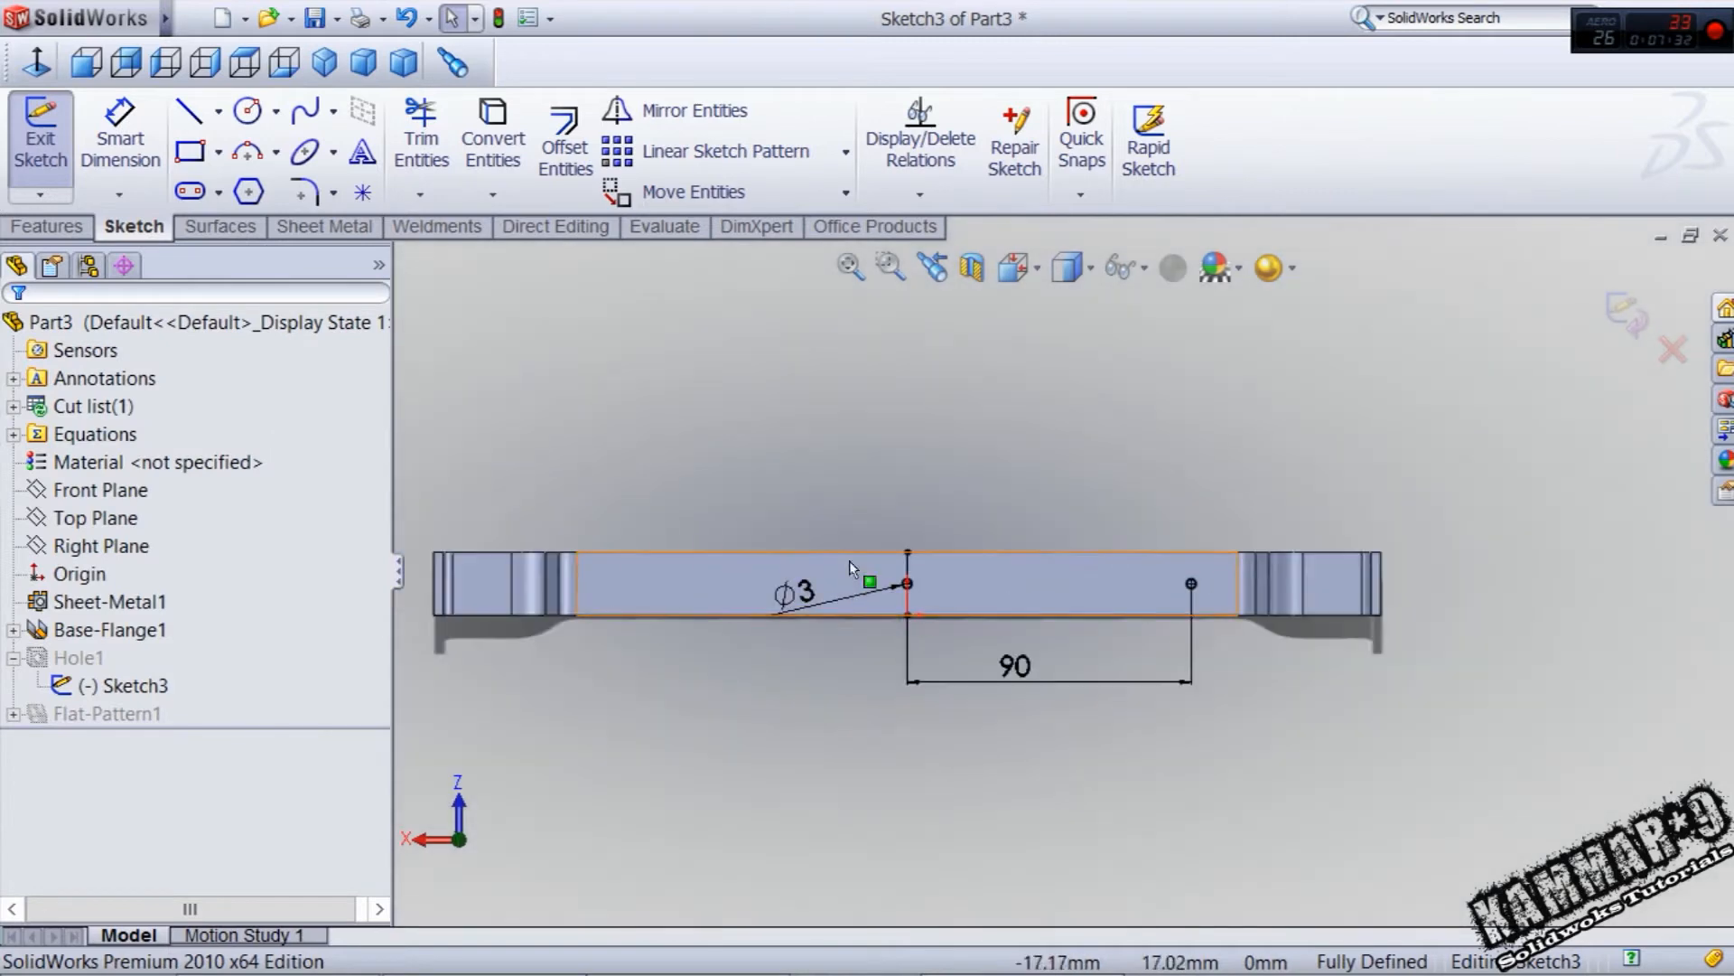
pyautogui.click(907, 583)
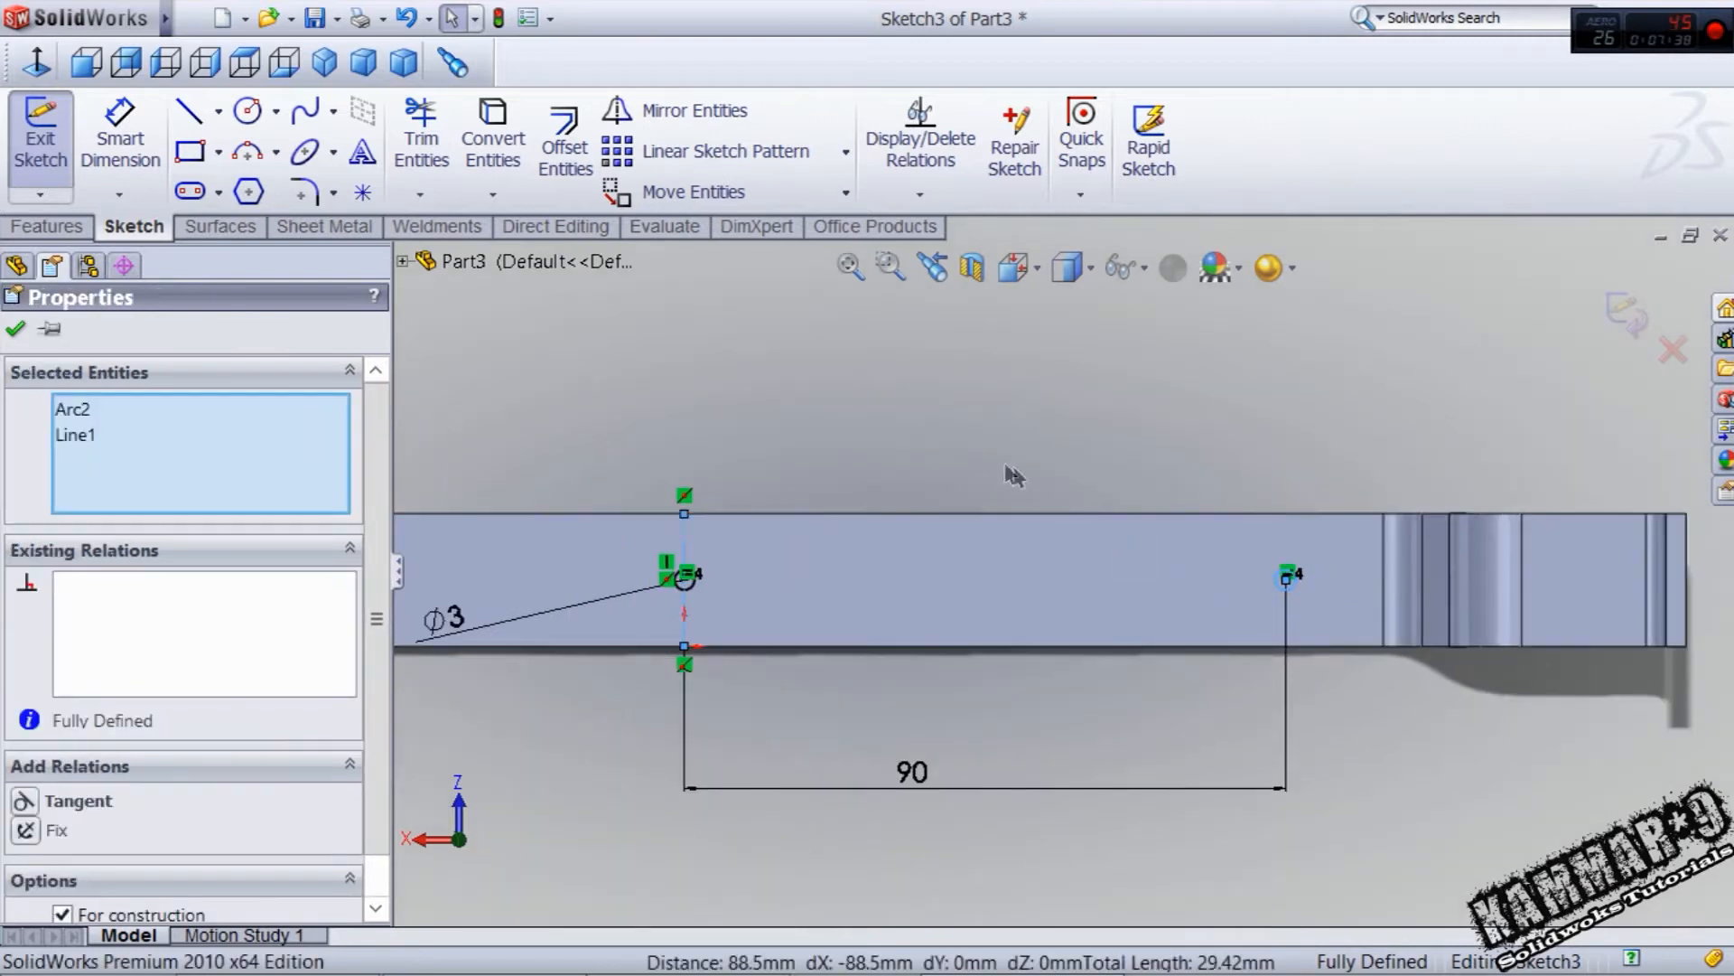
pyautogui.moveTo(806, 390)
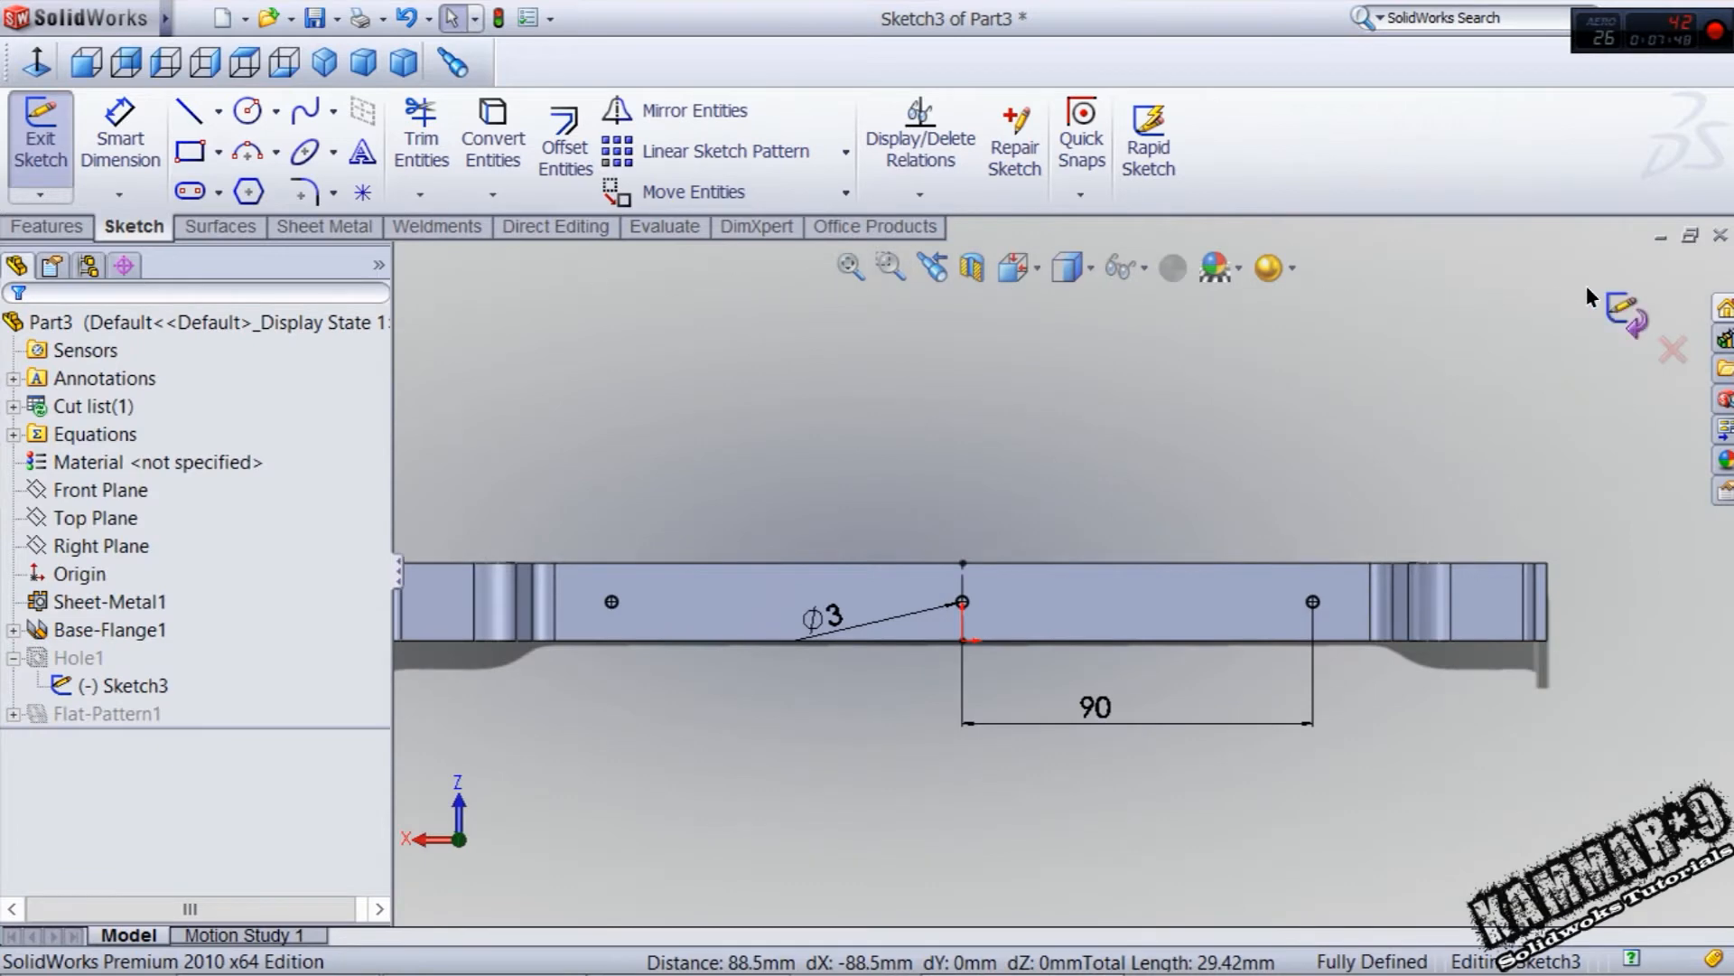
# - Exit the sketch to cut the holes and select the Right Plane as reference
pyautogui.click(40, 132)
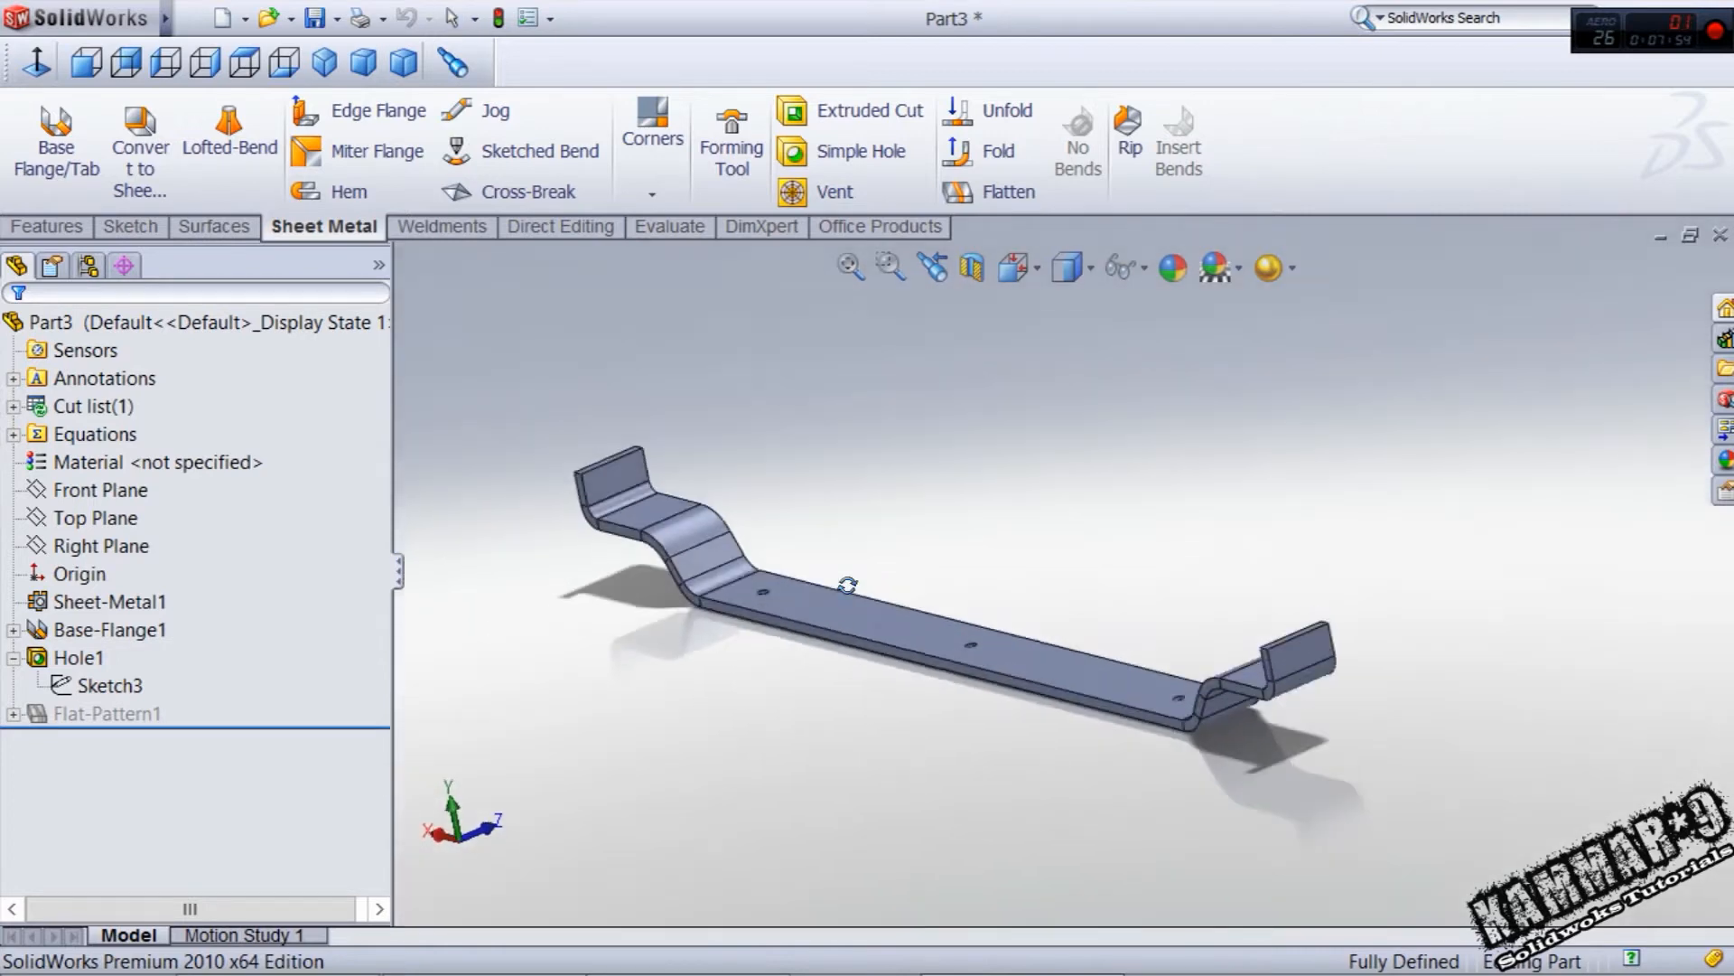
pyautogui.click(101, 546)
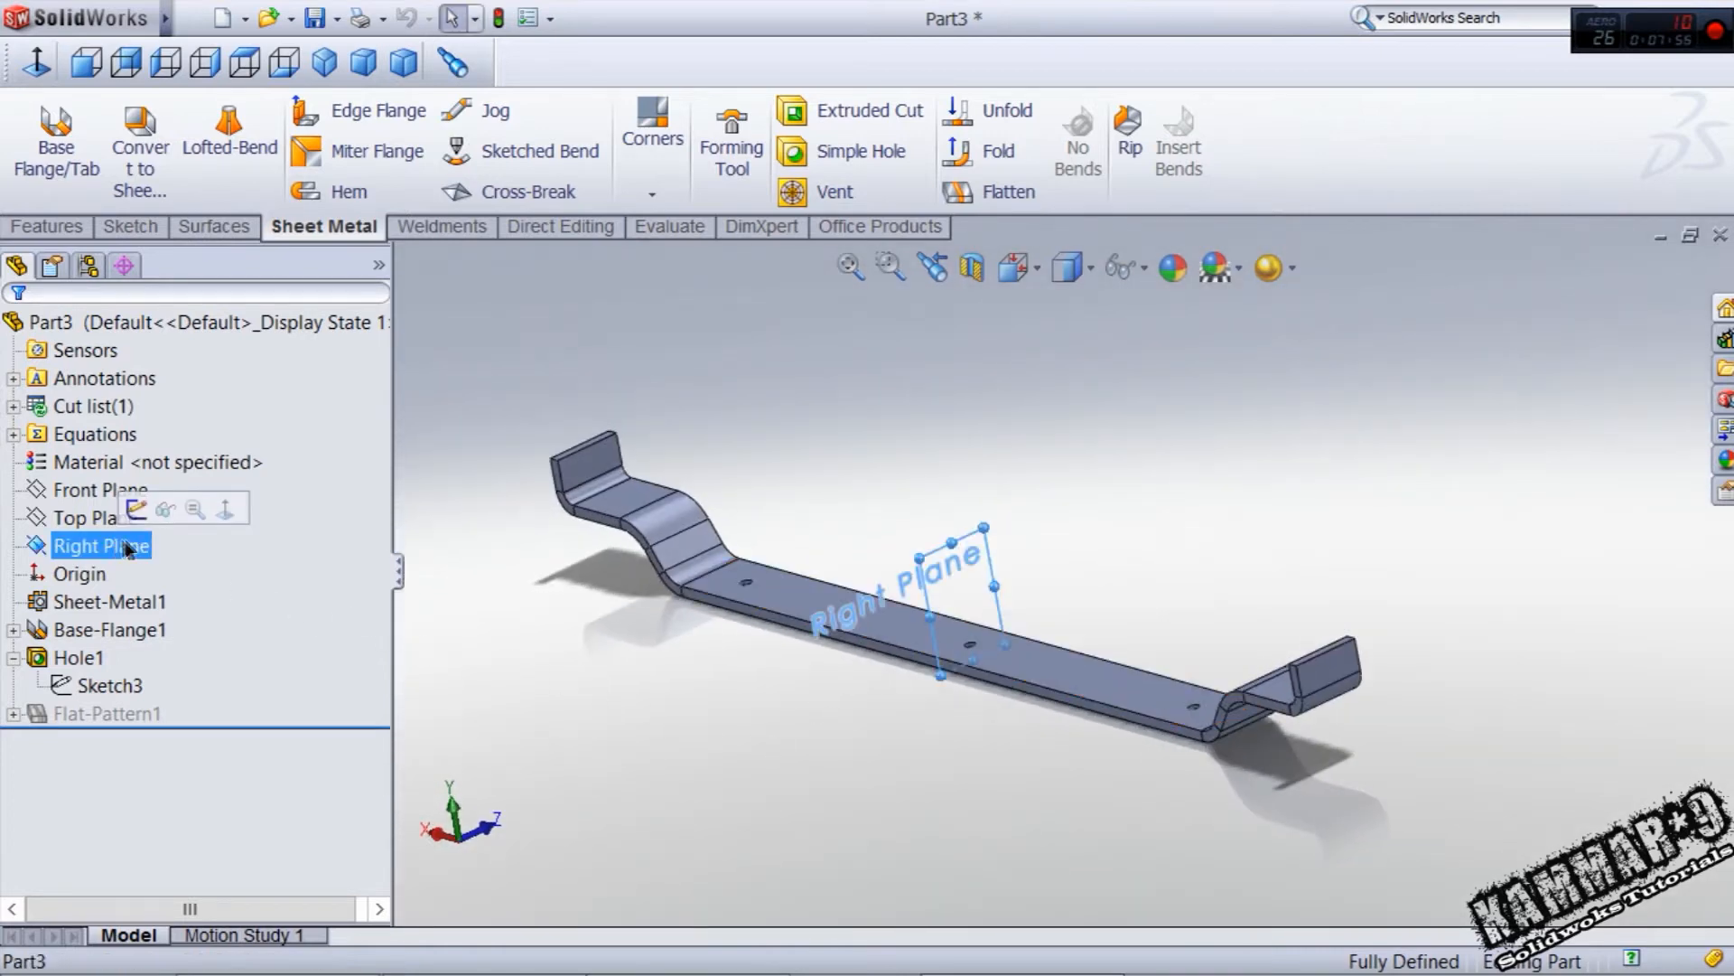
pyautogui.click(45, 228)
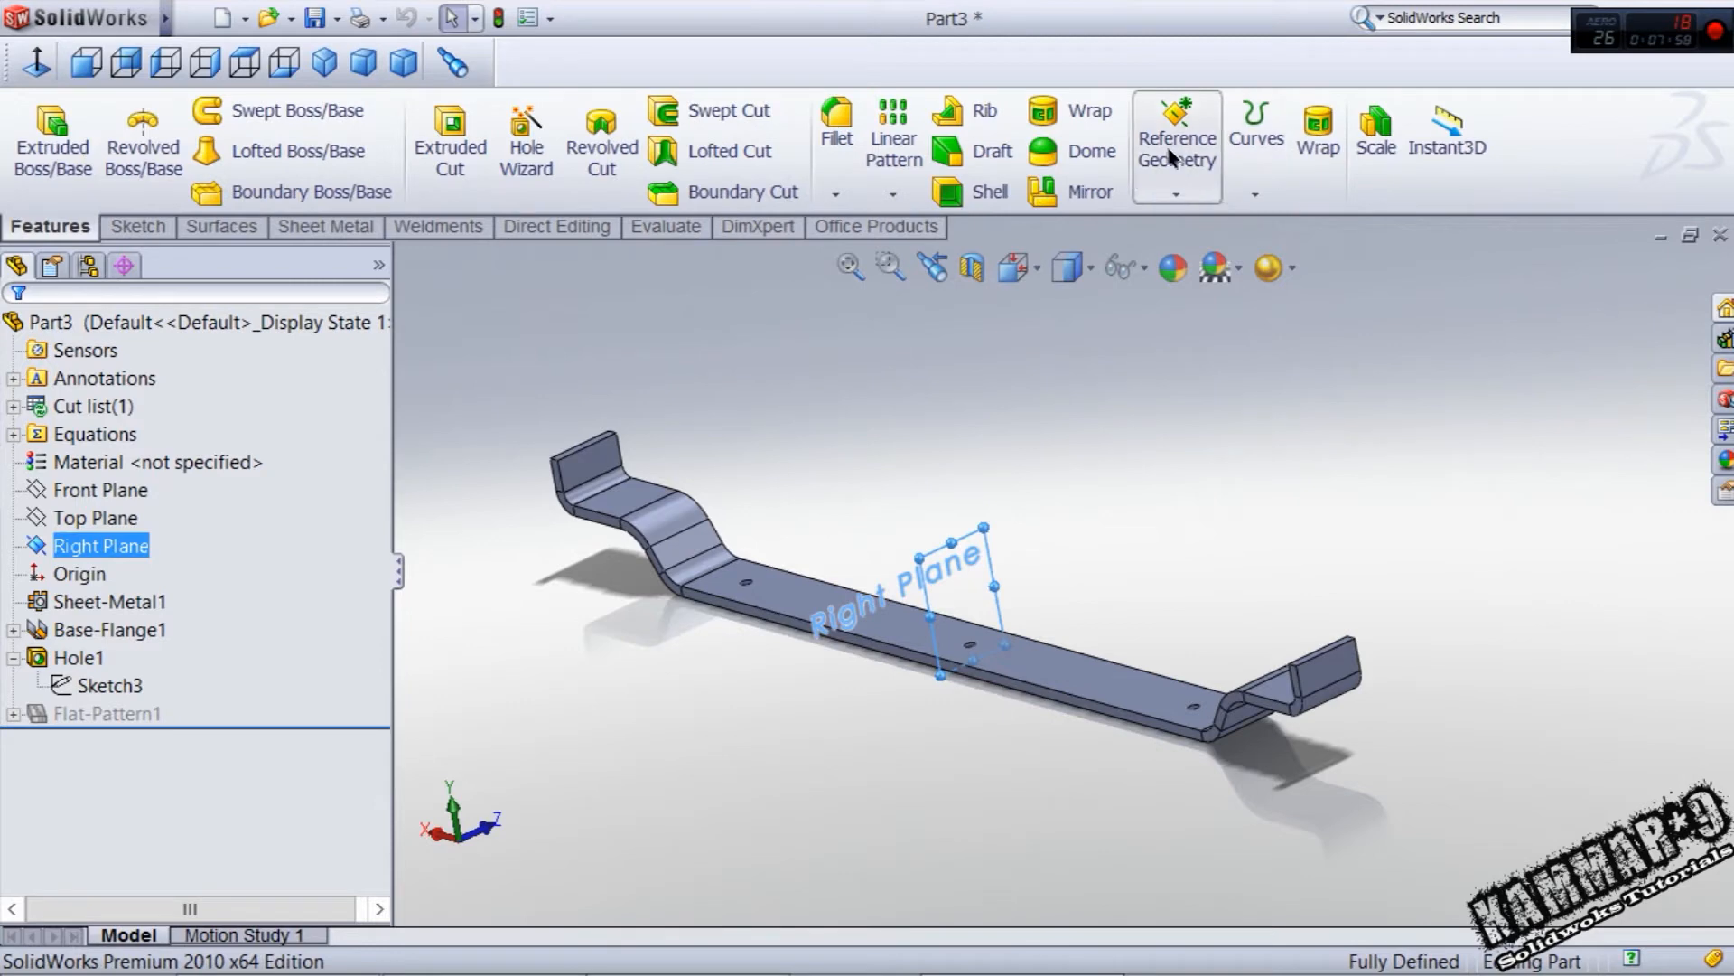
# - Create Plane1 offset 55 mm from the Right Plane and start a sketch on it
pyautogui.click(1176, 139)
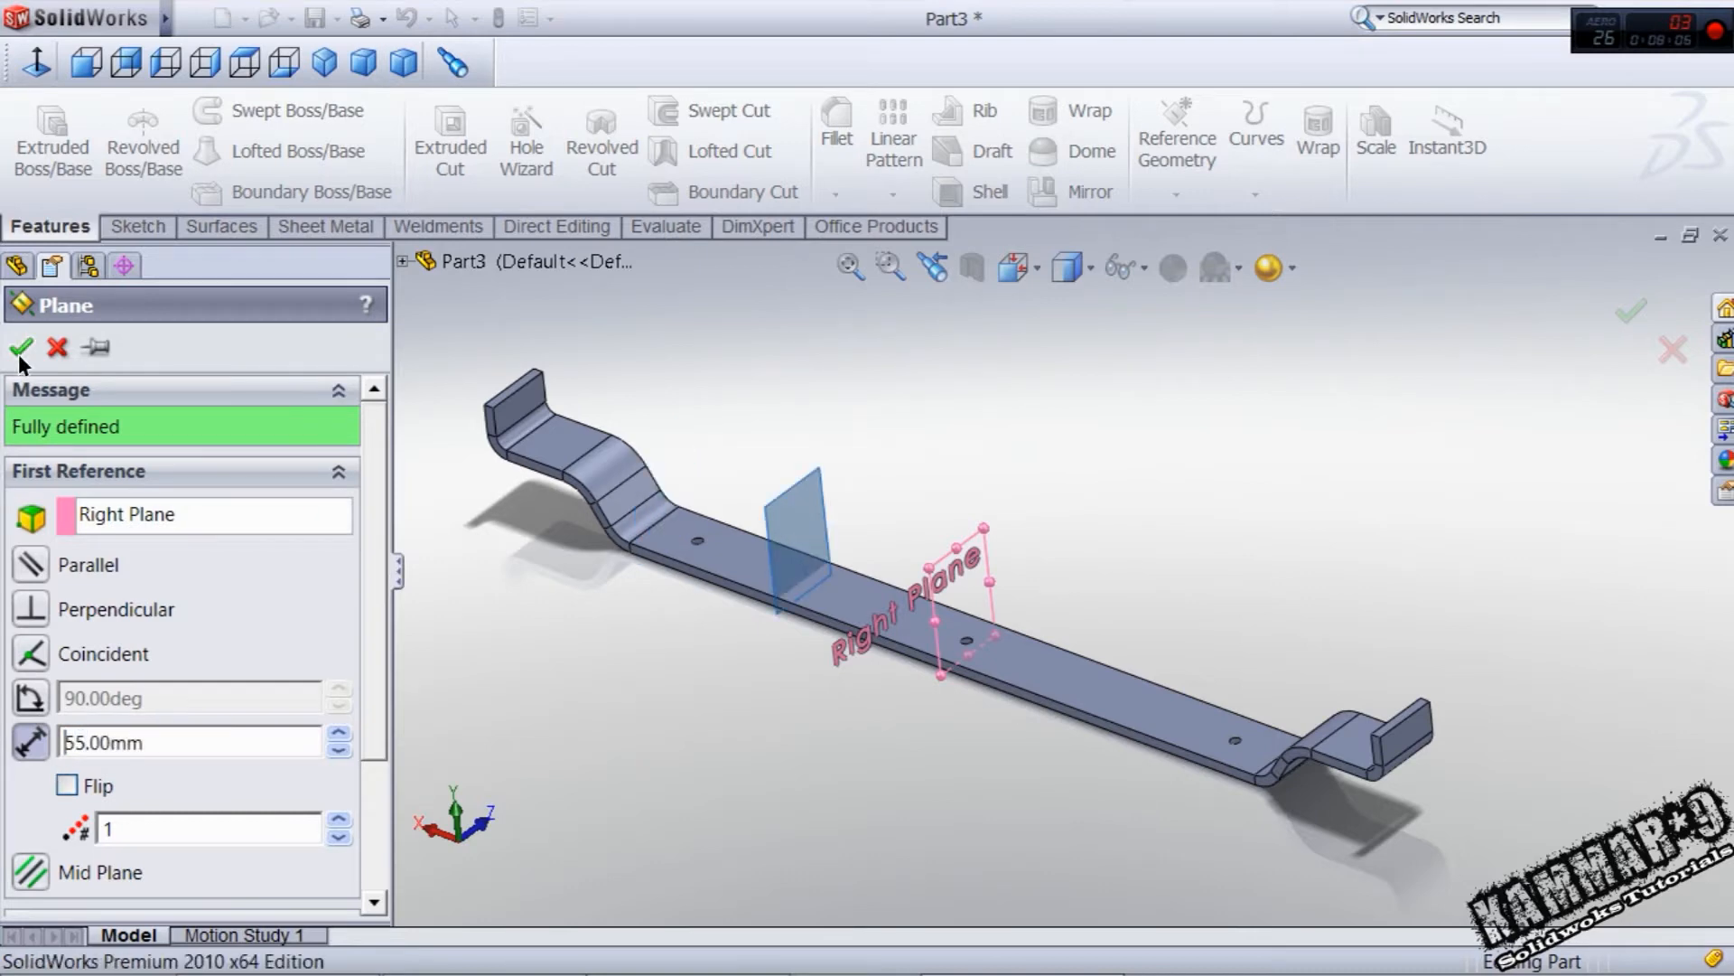
pyautogui.click(20, 347)
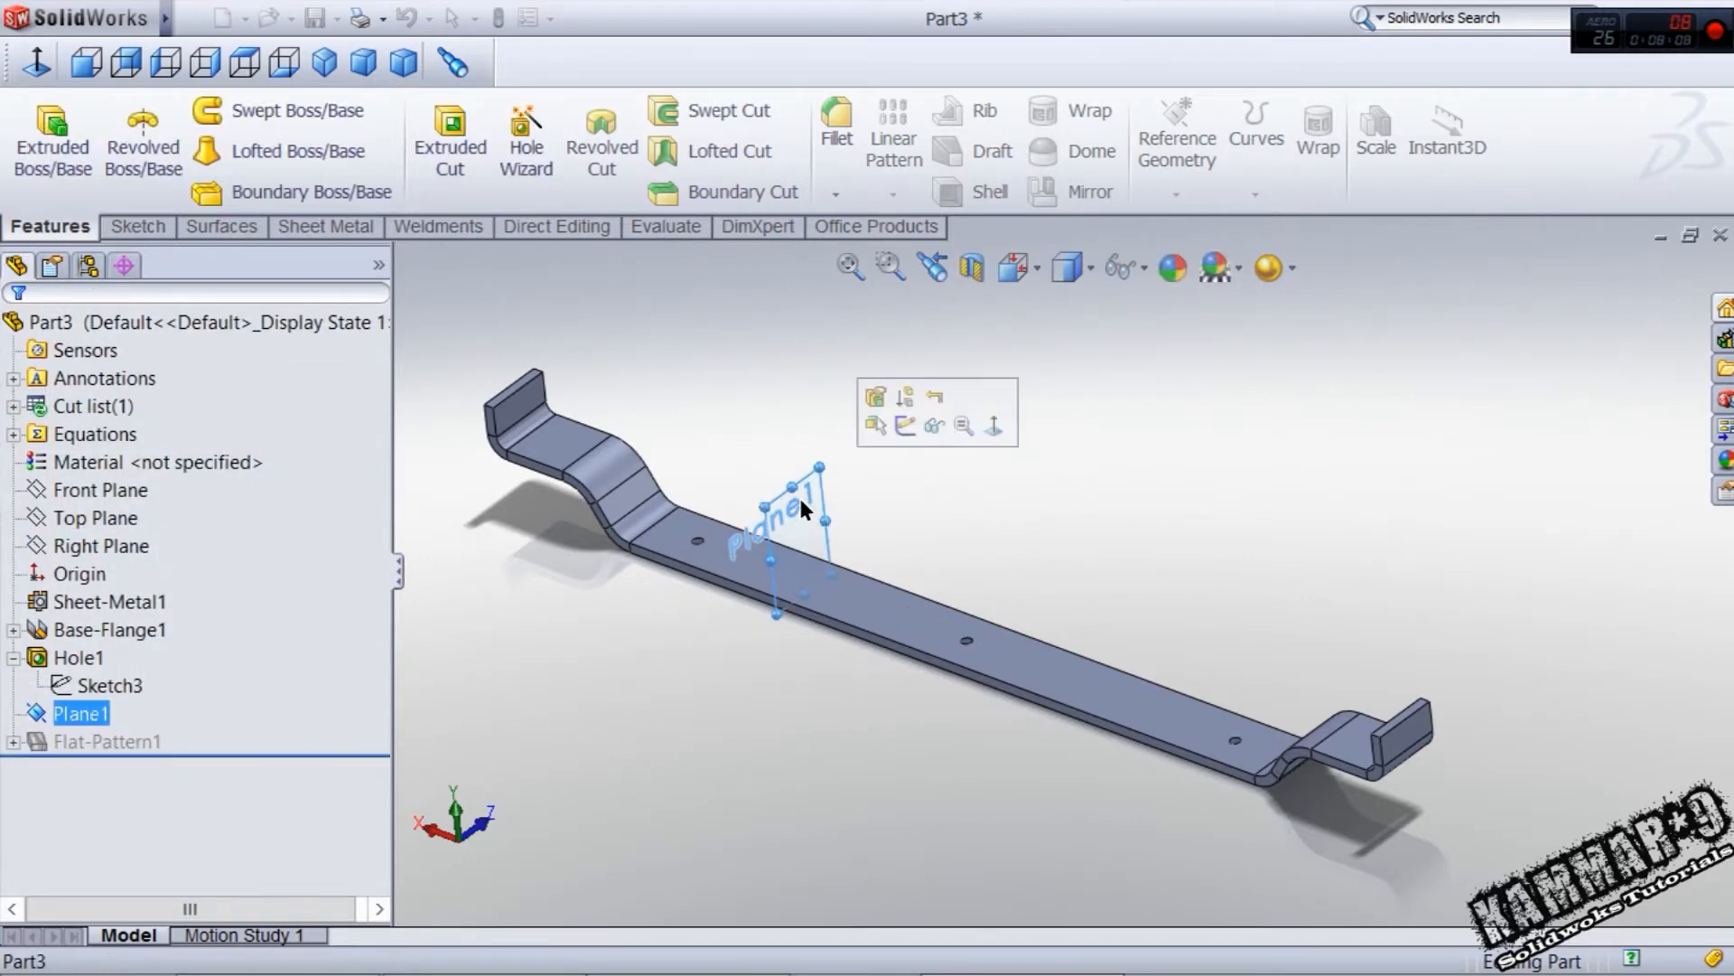
pyautogui.click(905, 395)
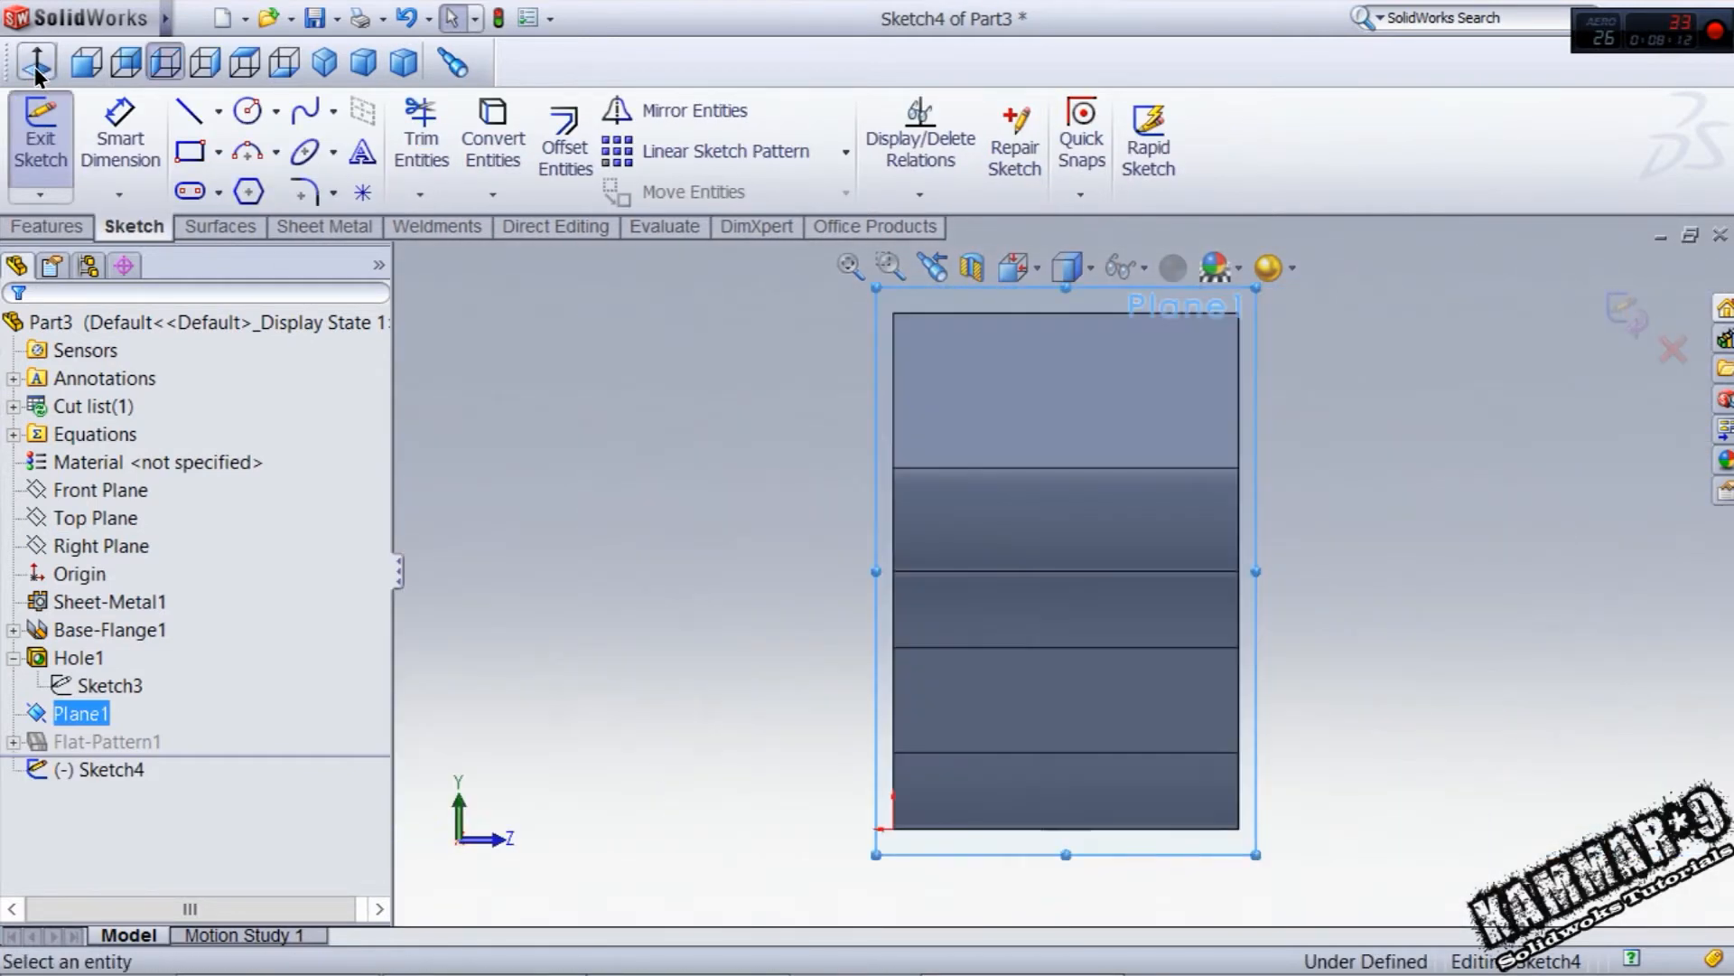
# - Draw a four-sided line profile starting at the origin on Plane1
pyautogui.click(188, 110)
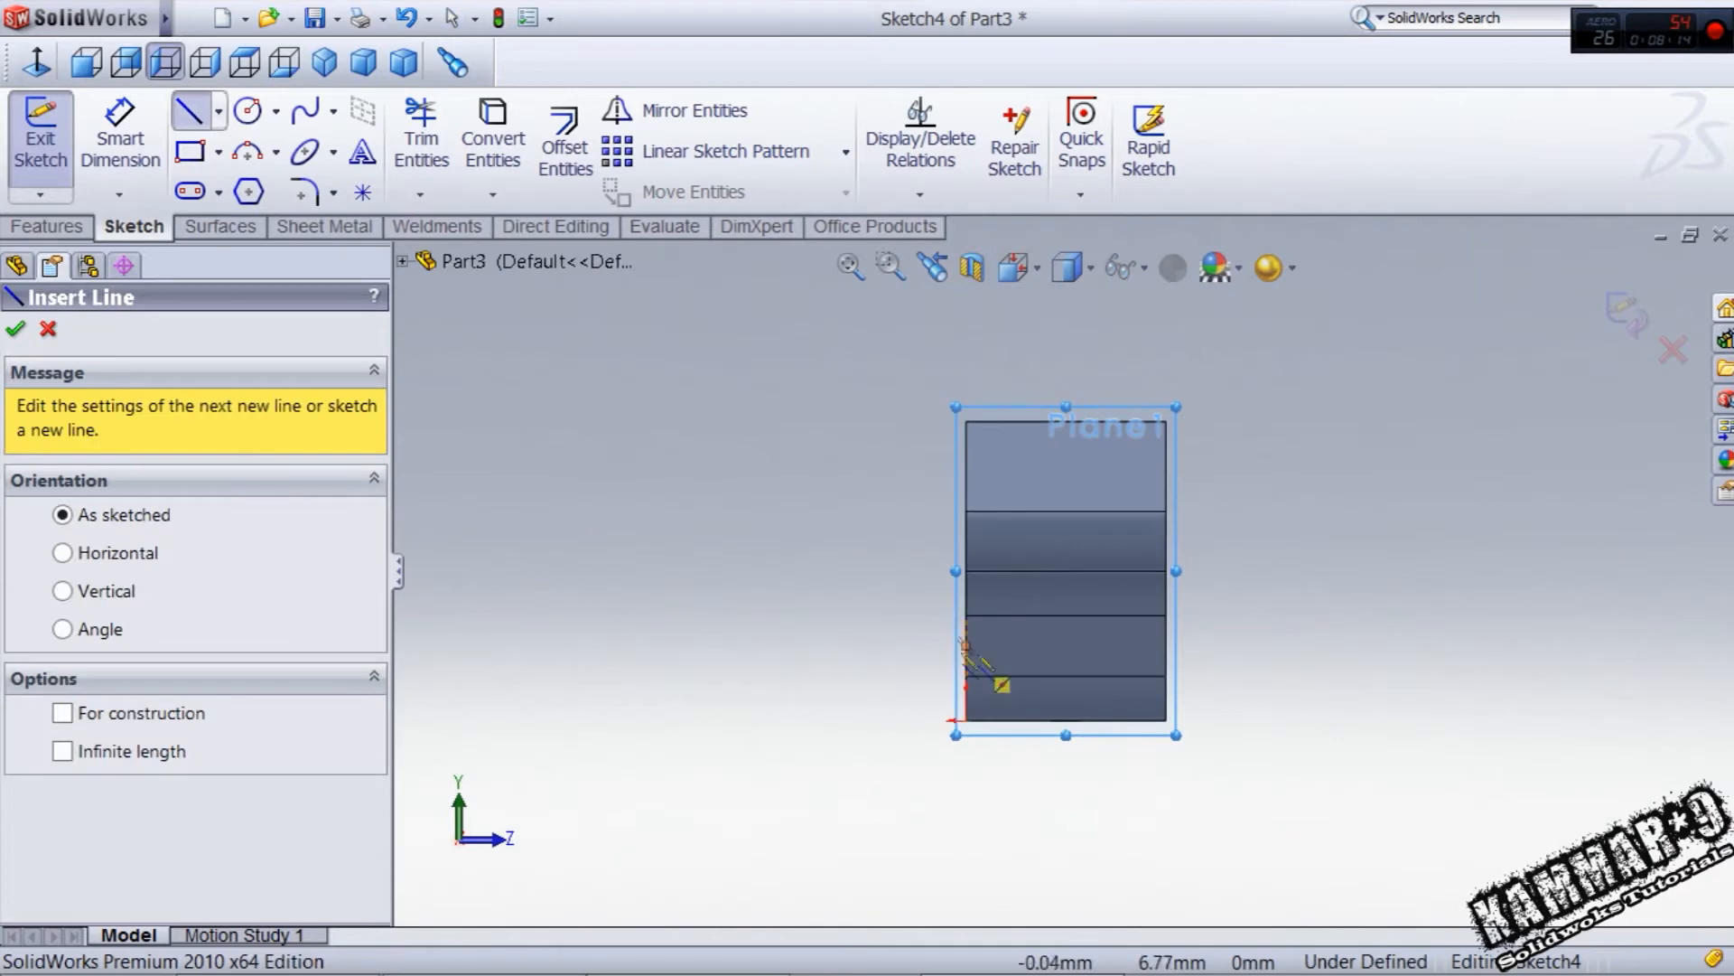
pyautogui.click(1155, 439)
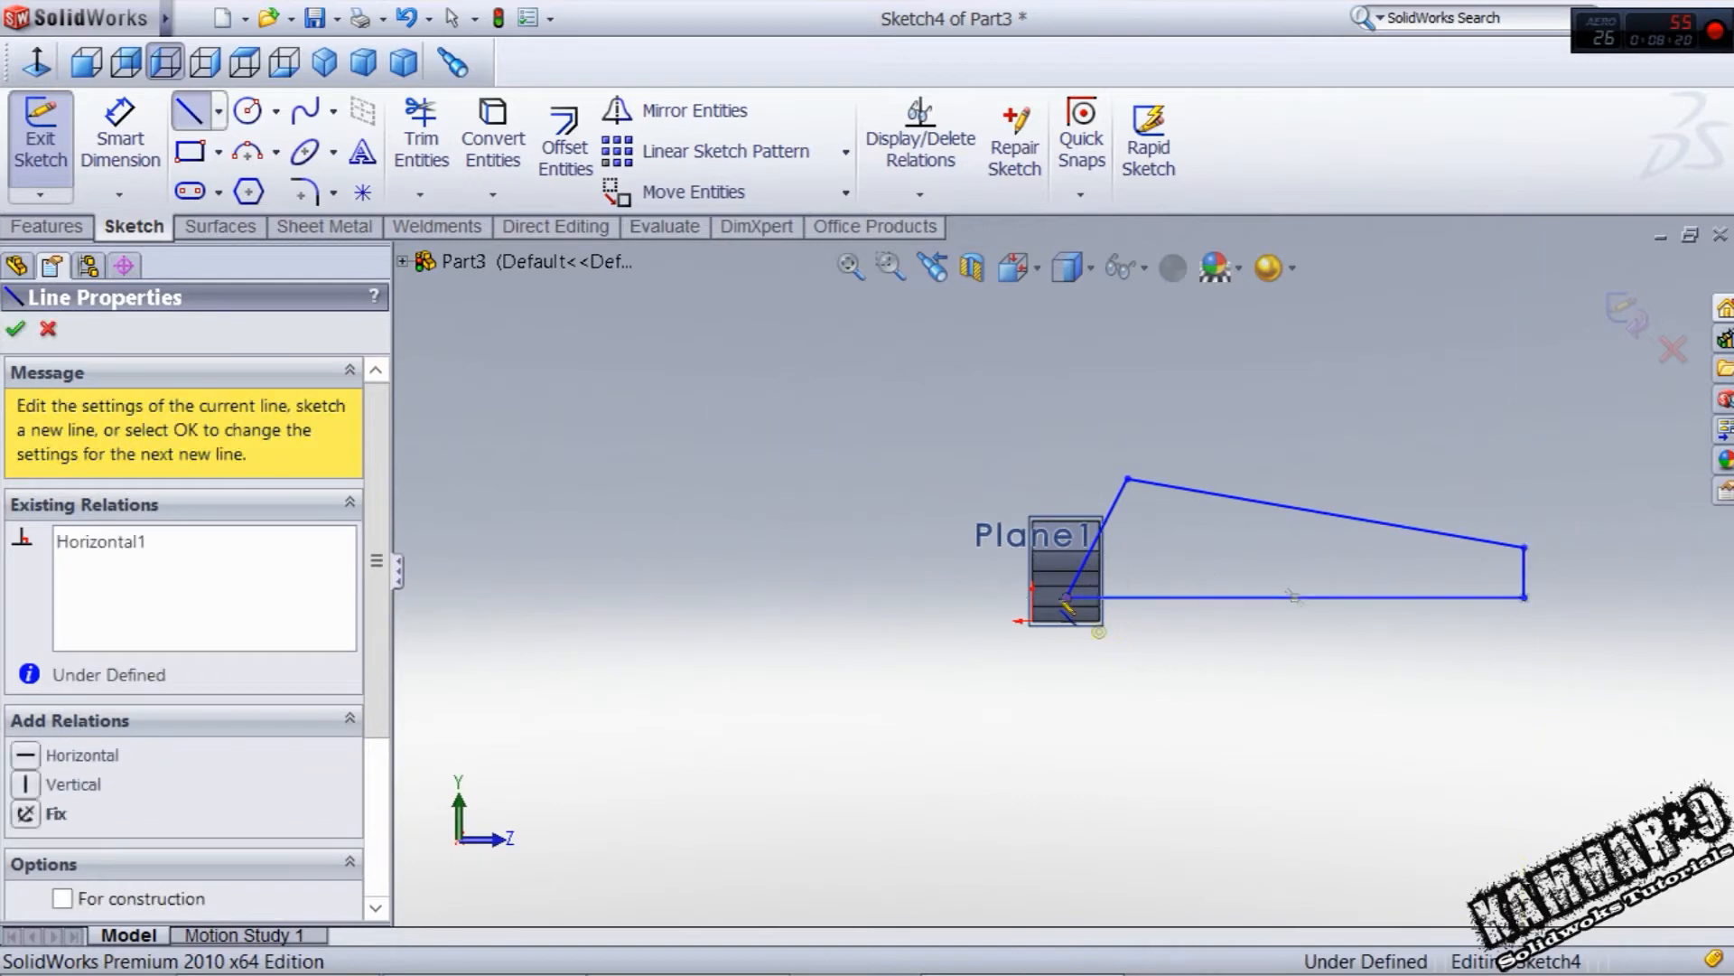
pyautogui.click(16, 329)
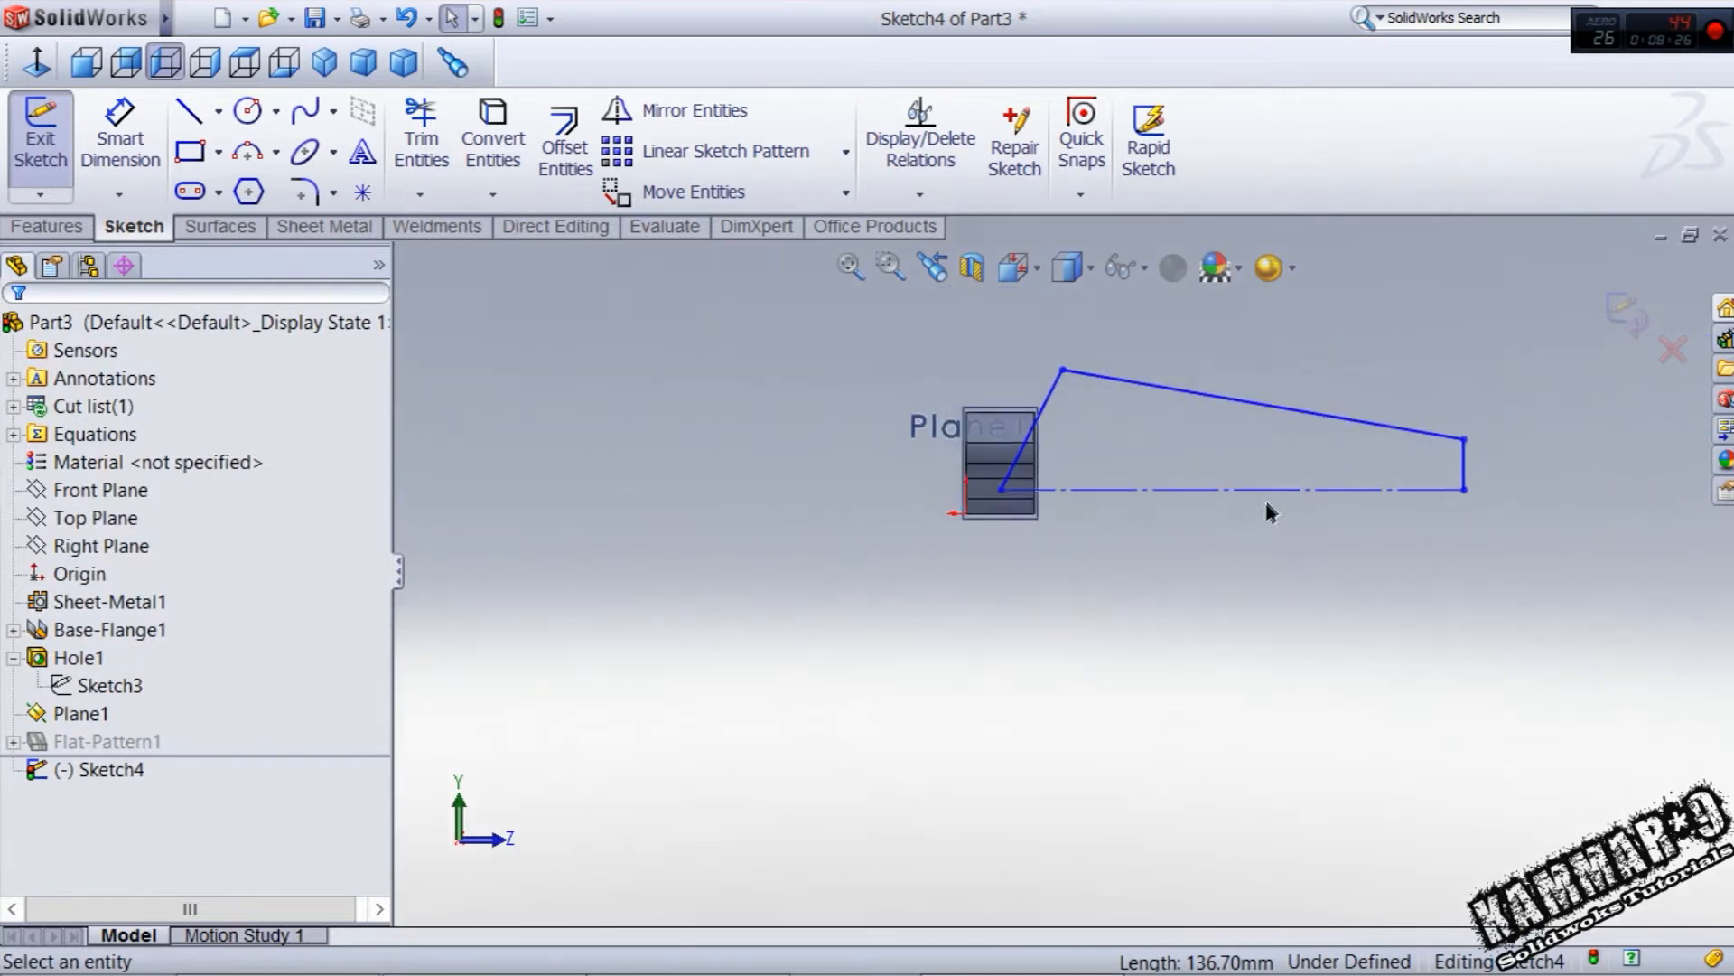
# - Dimension the profile 175 along the base, 170 on top, 25 on the right and 45 on the left
pyautogui.click(120, 132)
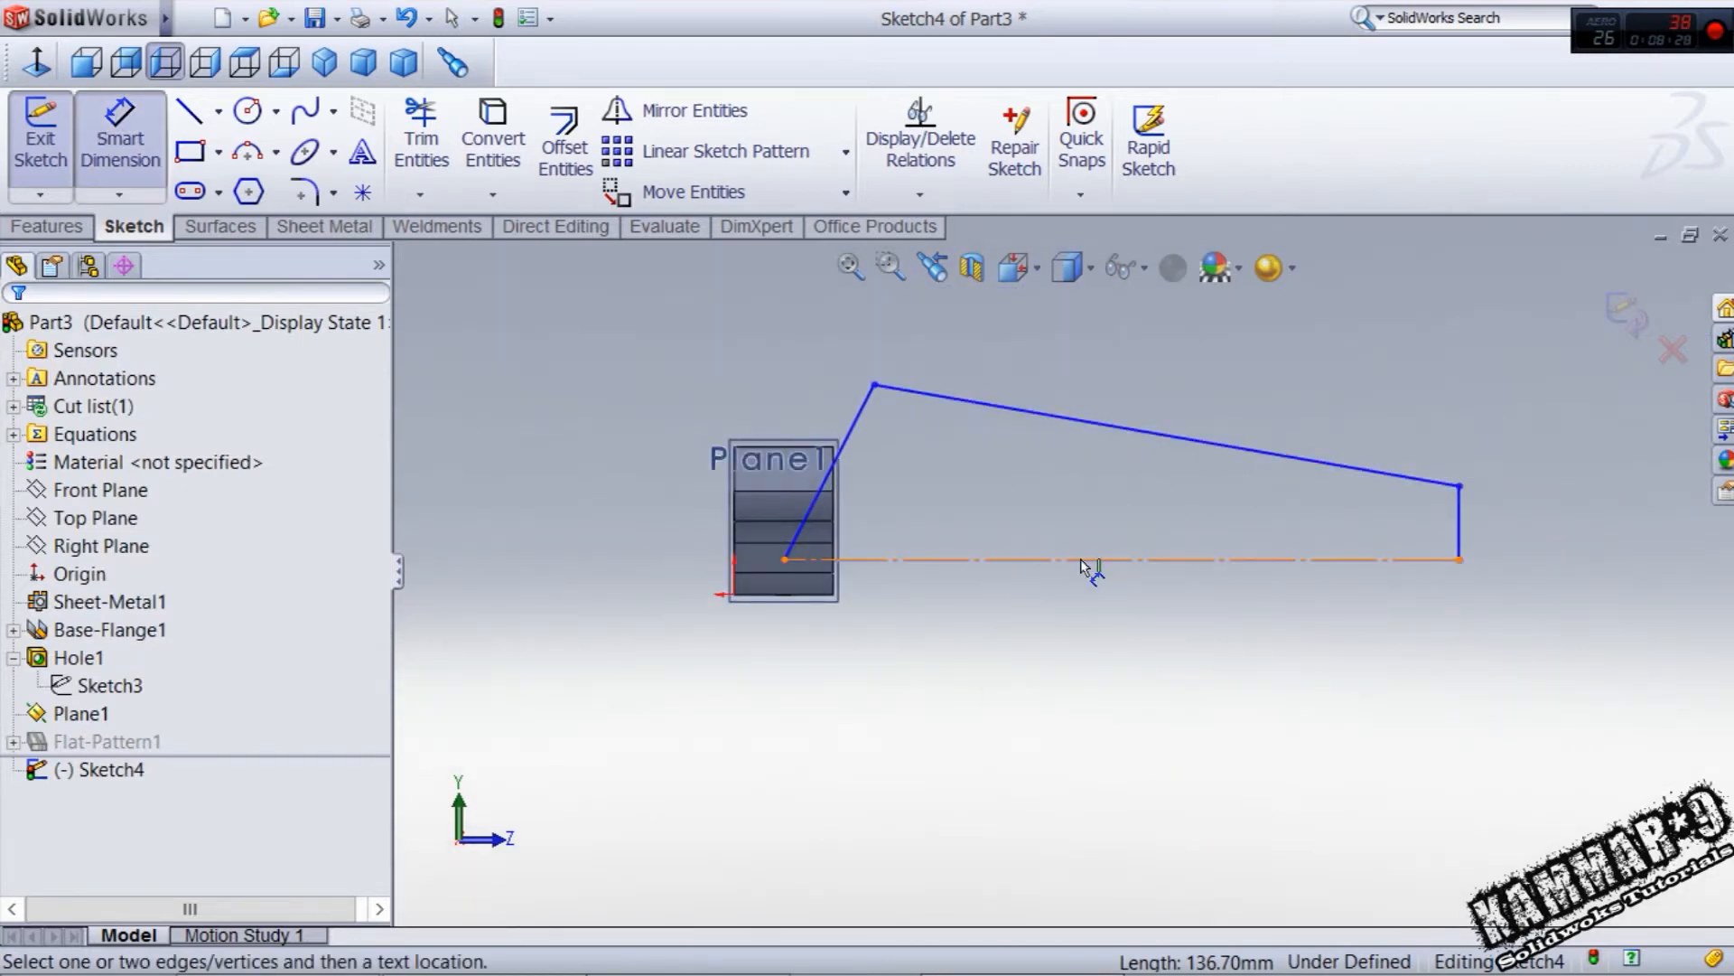
pyautogui.click(1089, 560)
pyautogui.write('175')
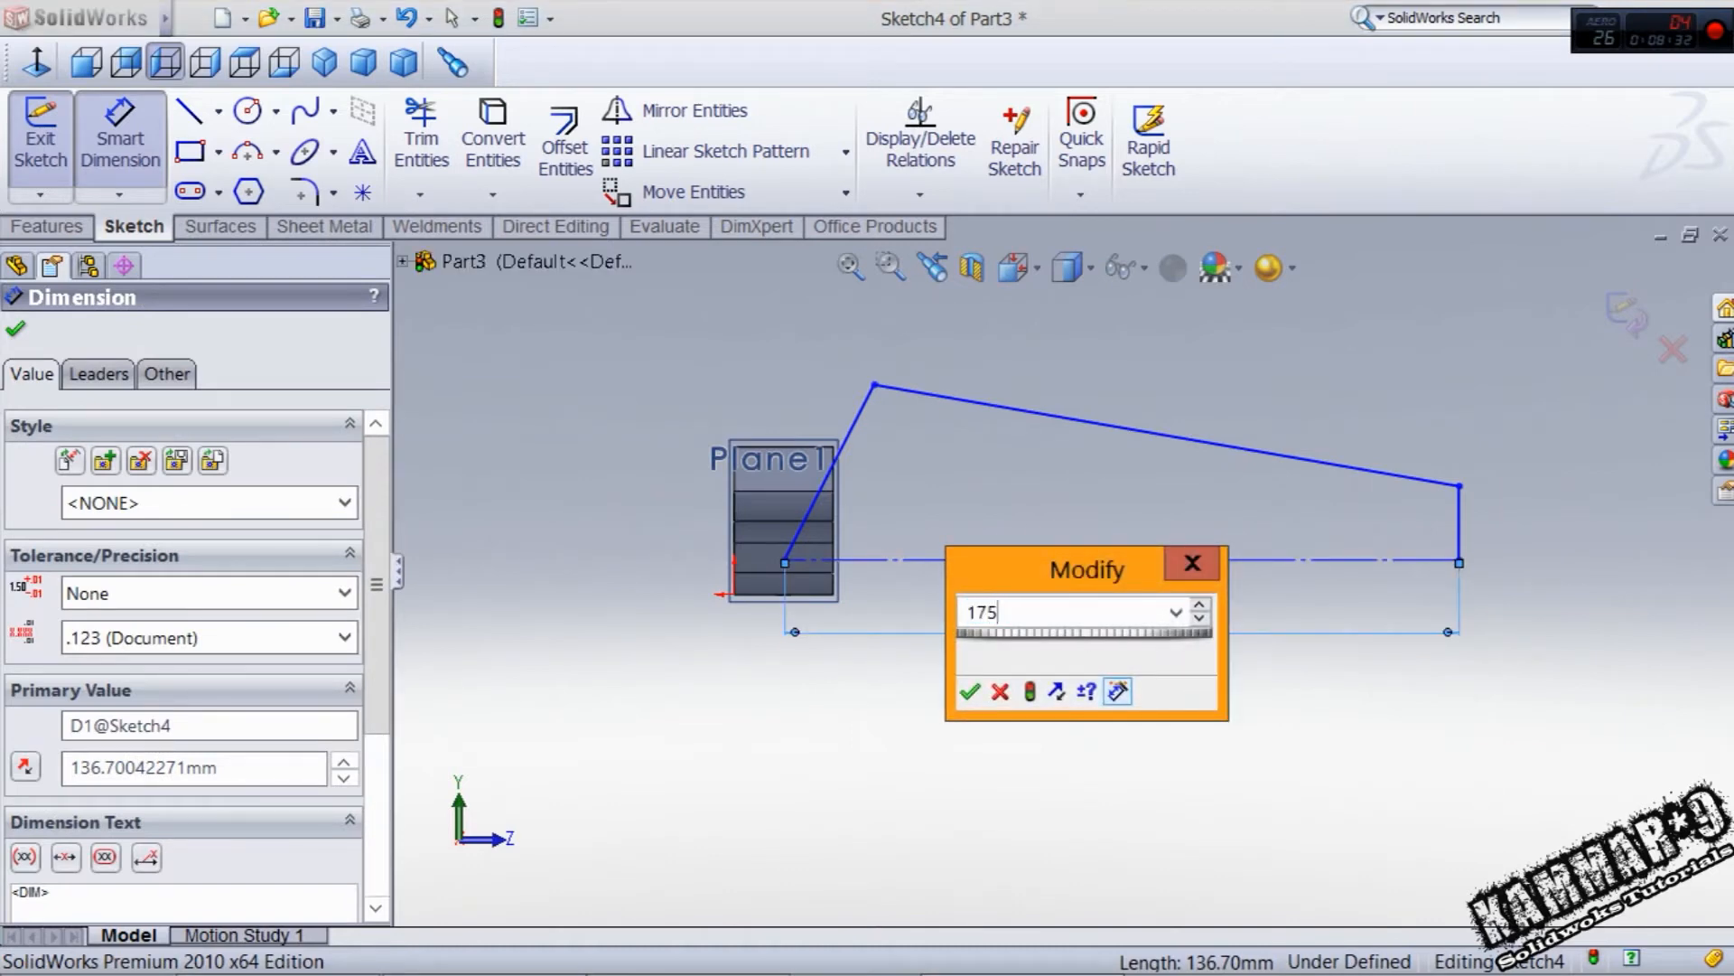
pyautogui.click(970, 690)
pyautogui.write('170')
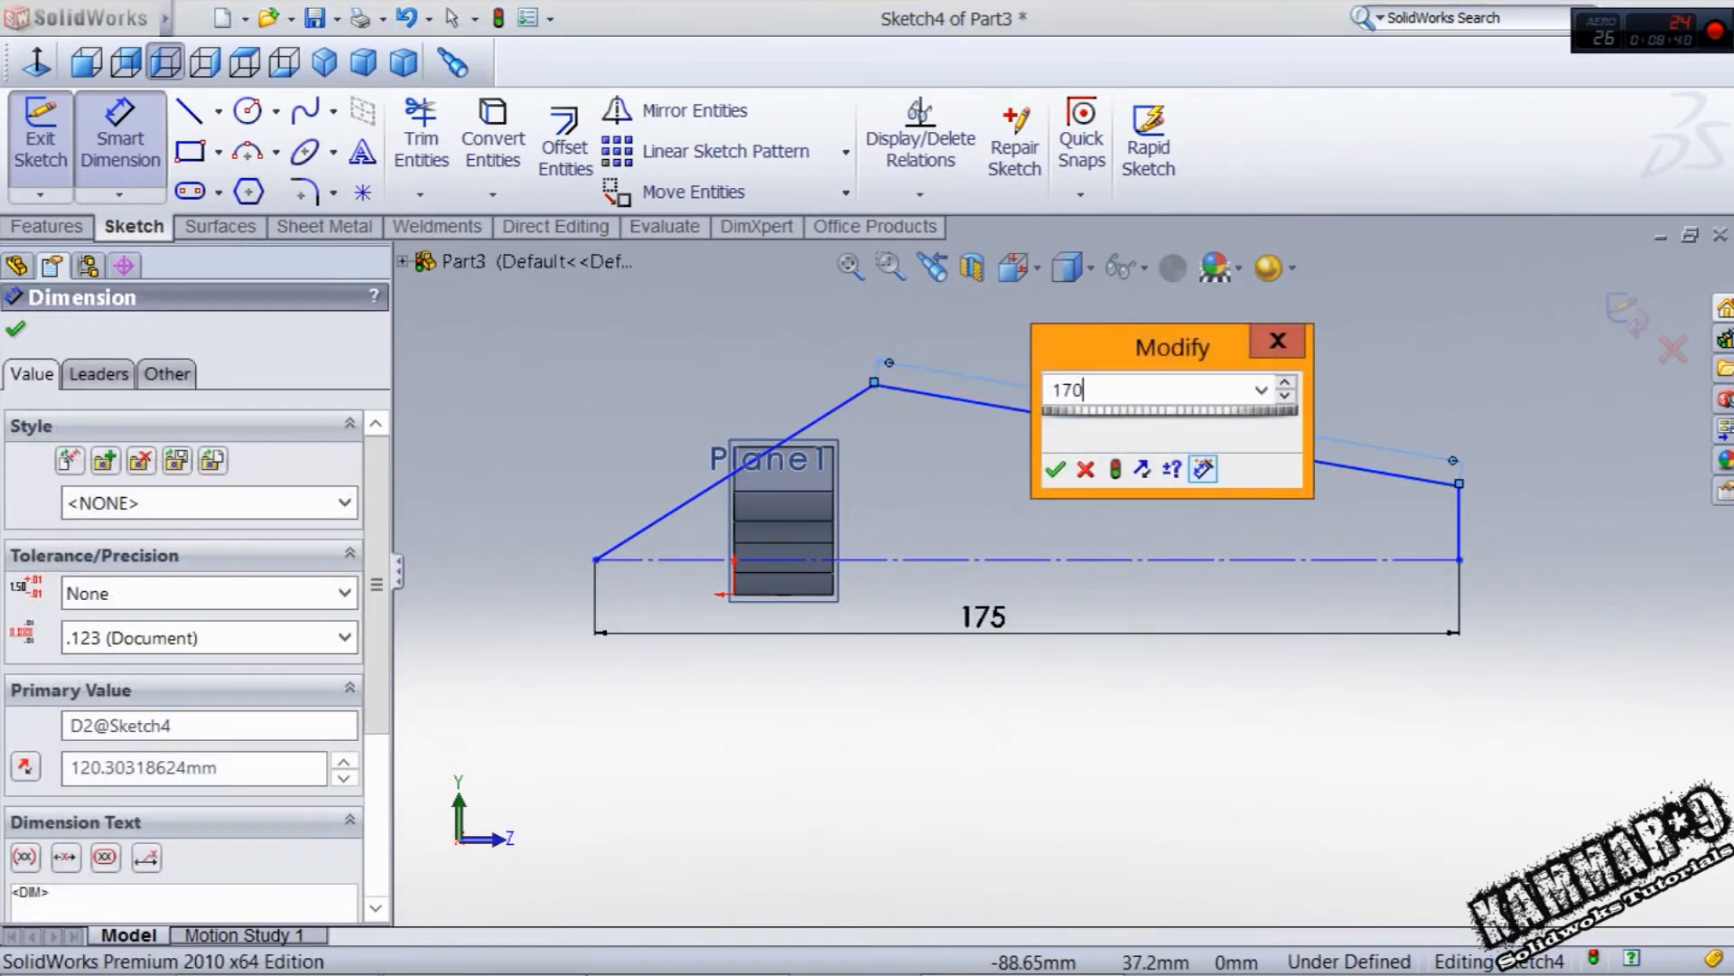
pyautogui.click(1053, 470)
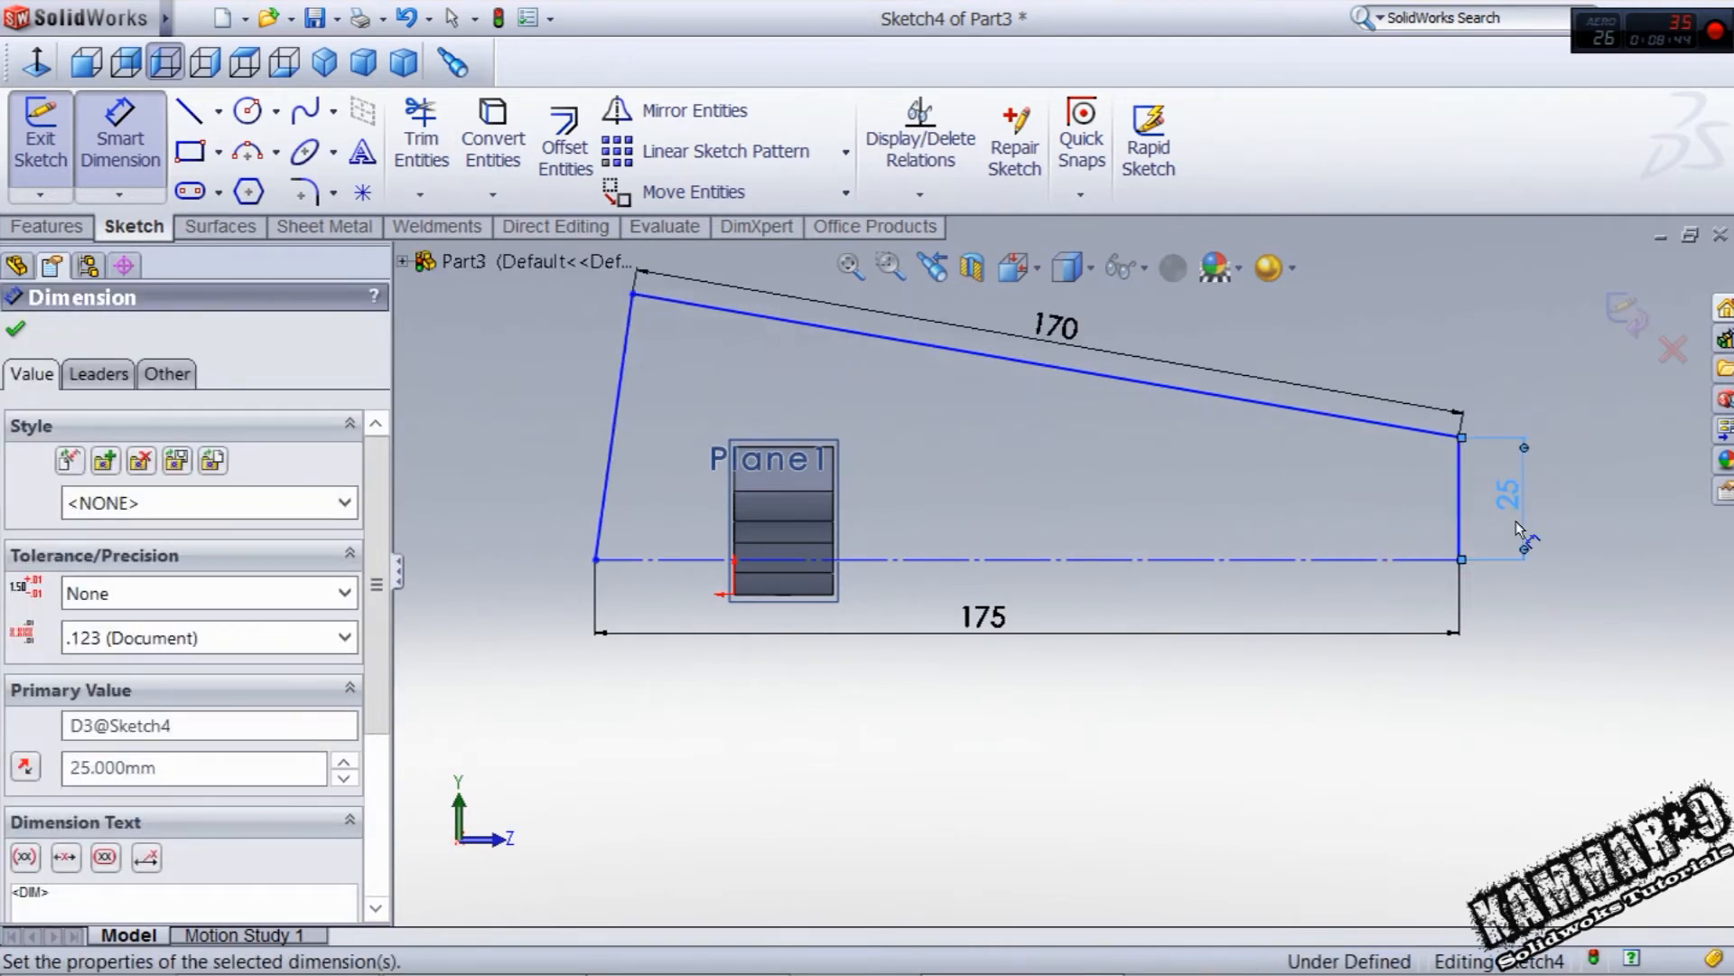
pyautogui.click(598, 426)
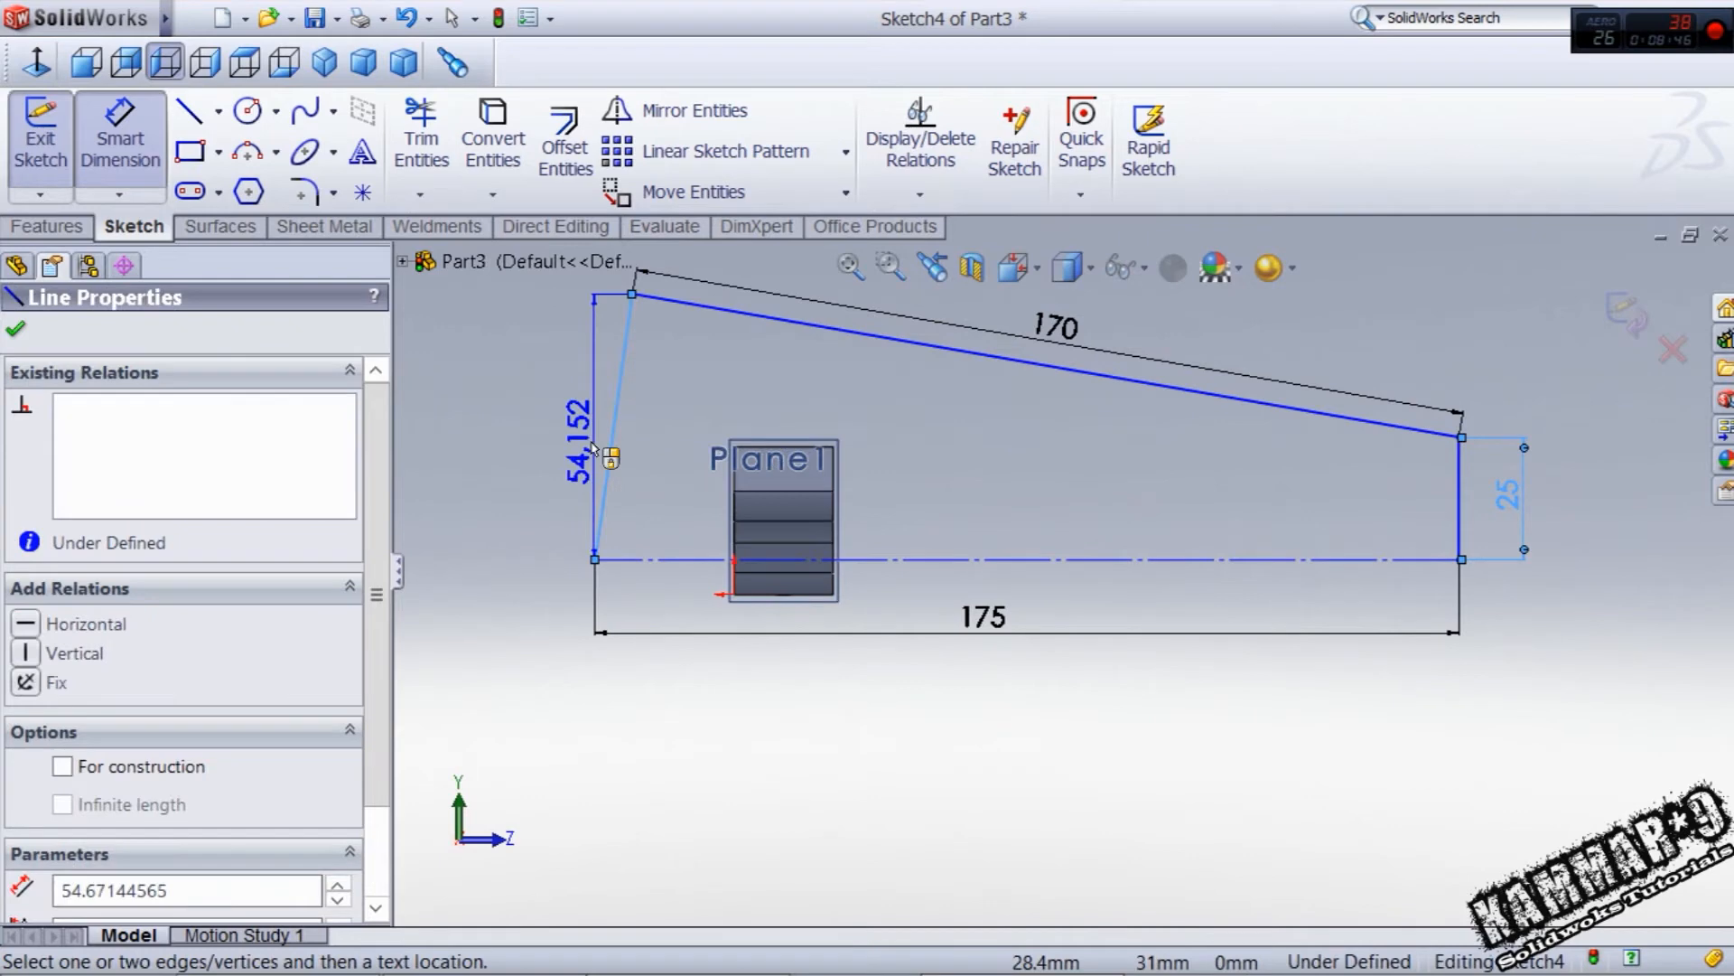
pyautogui.click(603, 448)
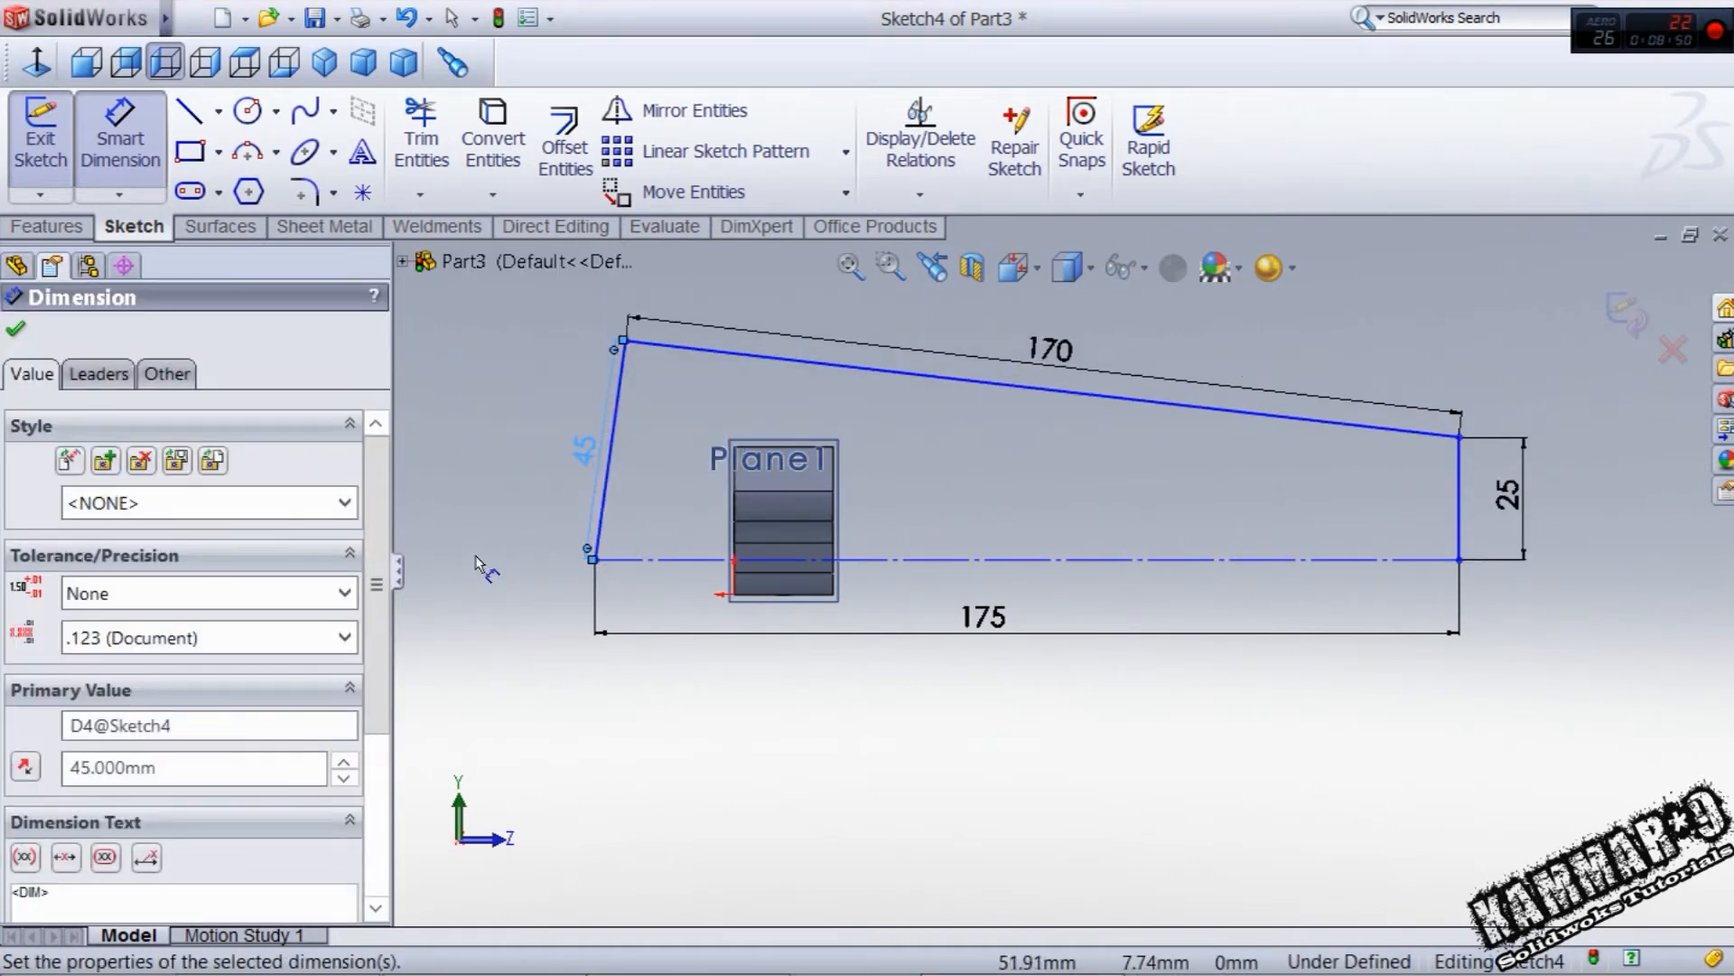
pyautogui.click(16, 329)
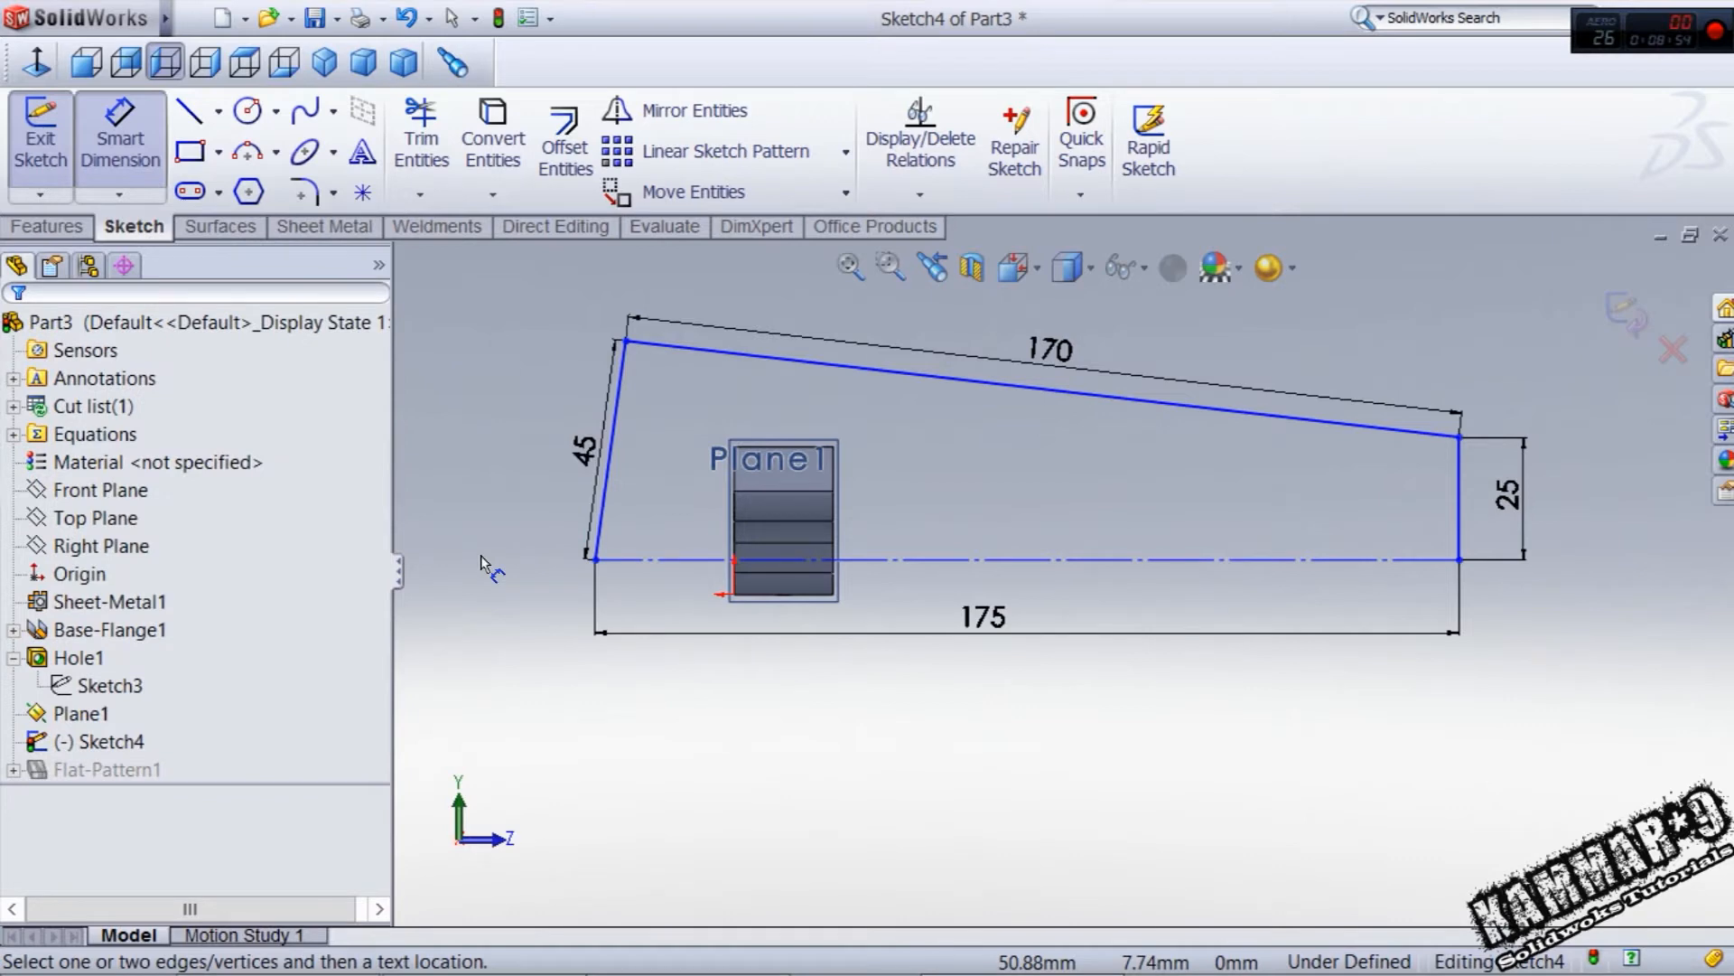
pyautogui.moveTo(470, 580)
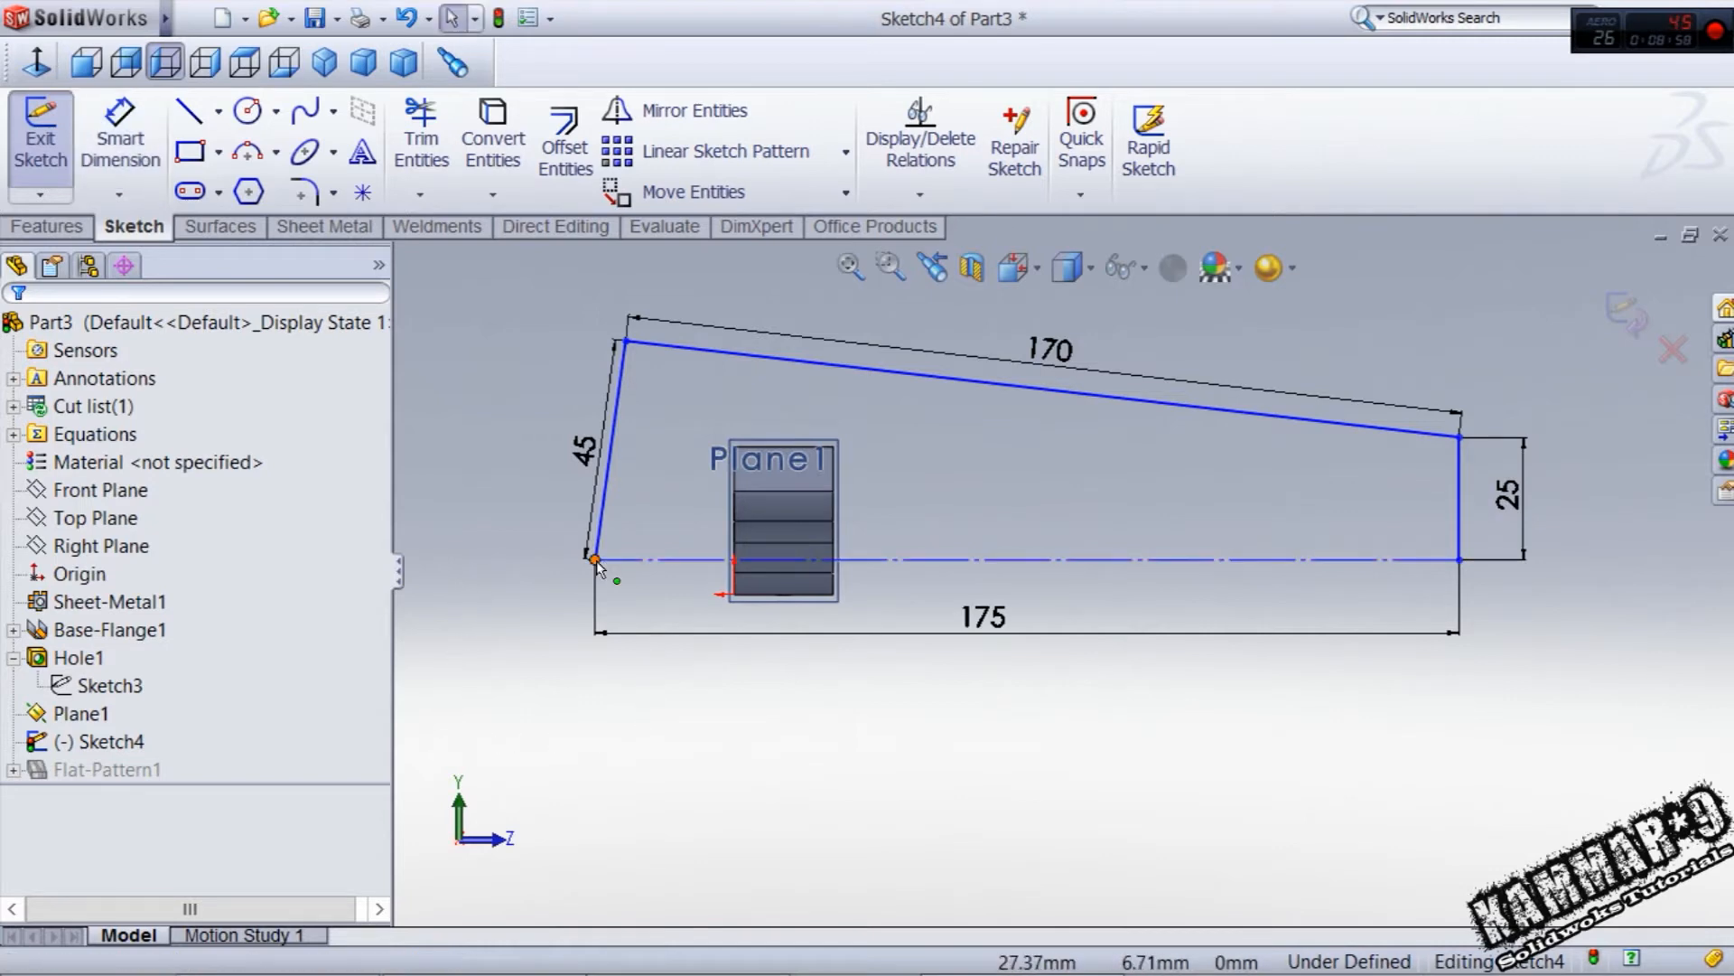
# - Relate the profile's base corner point to the base construction line
pyautogui.click(594, 560)
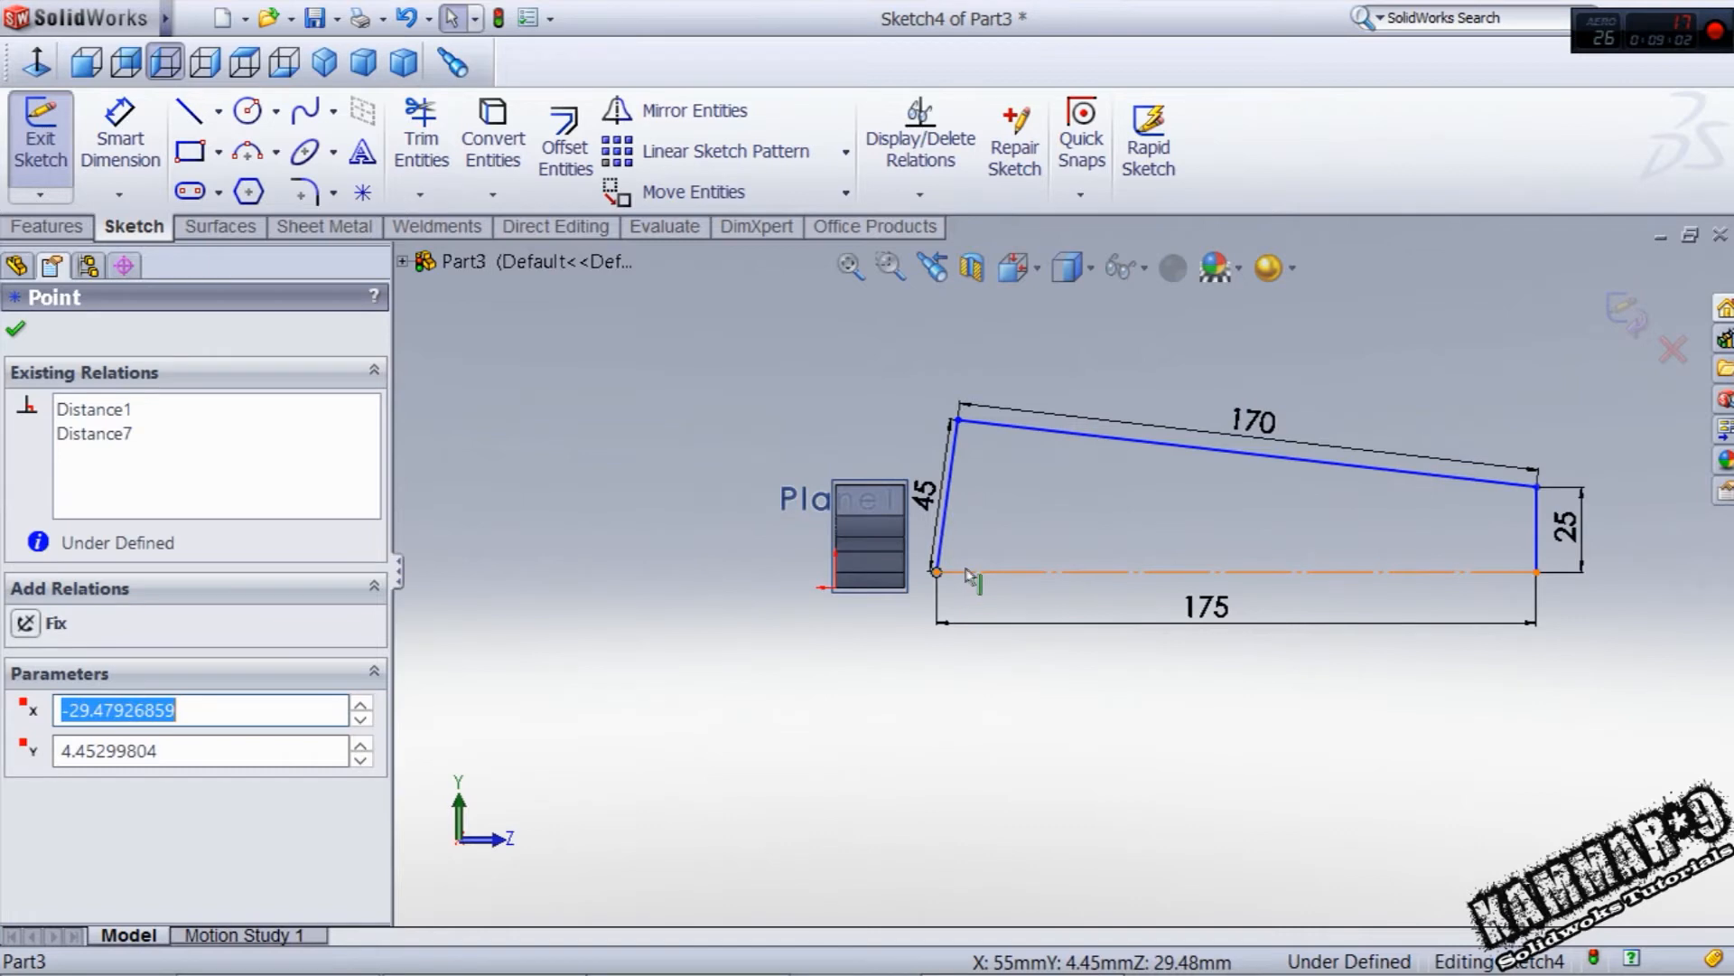
pyautogui.click(1216, 573)
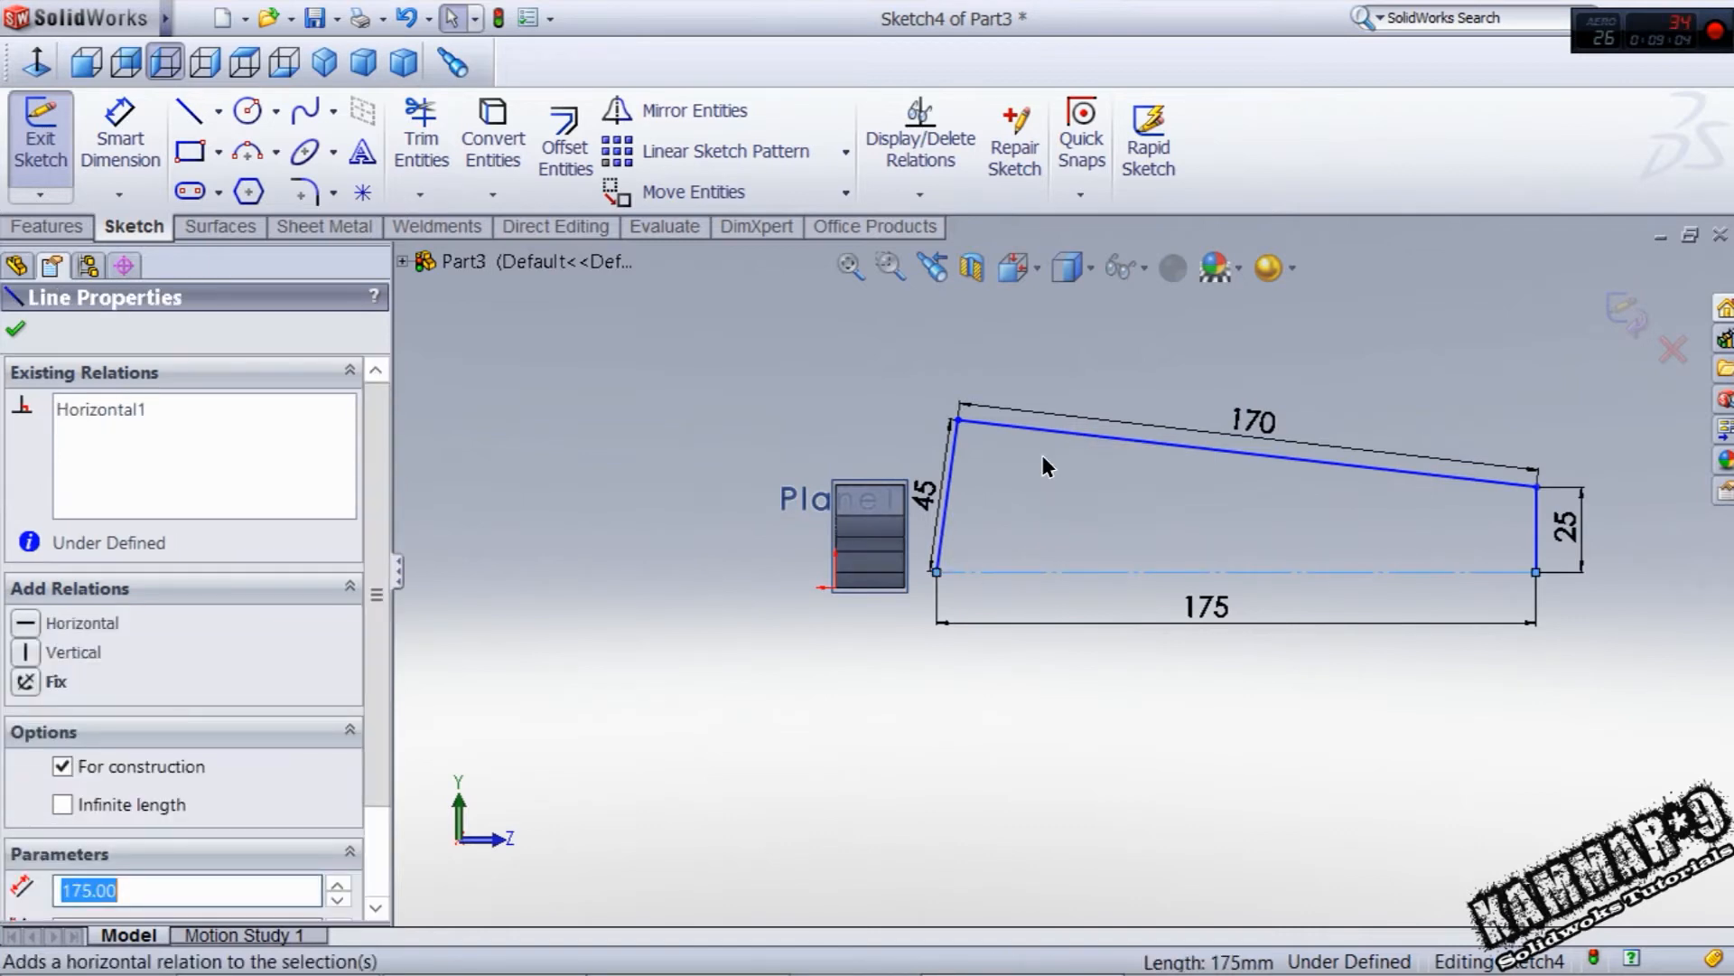
pyautogui.click(16, 329)
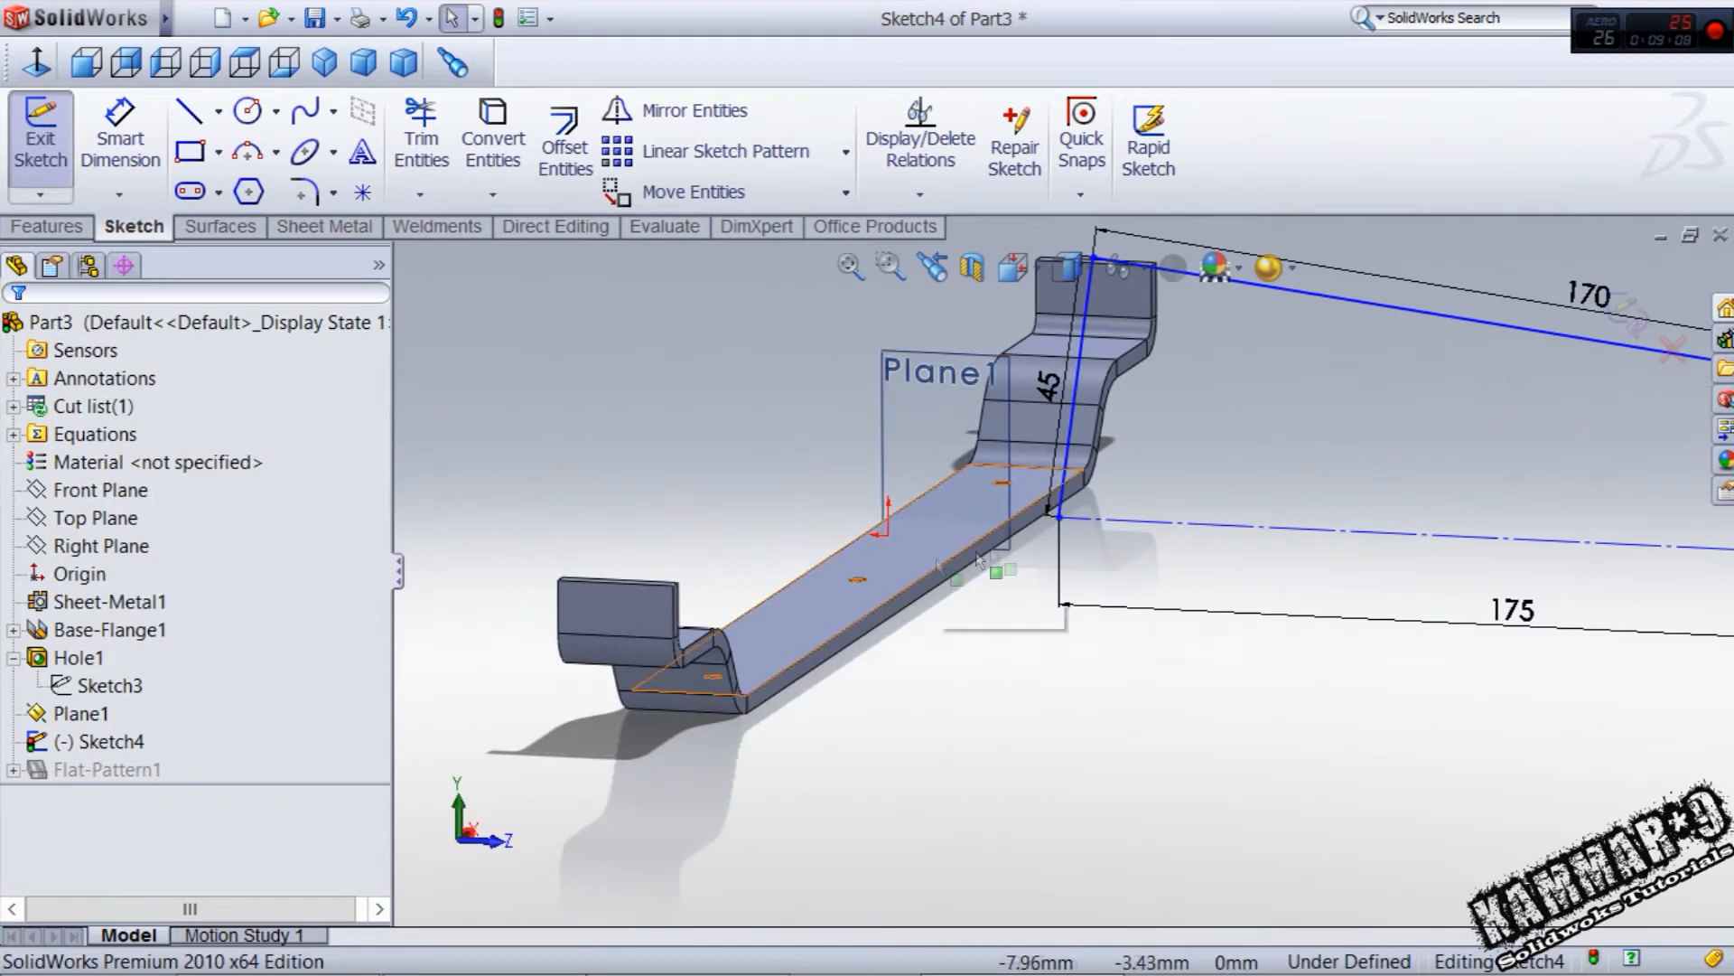
pyautogui.click(874, 580)
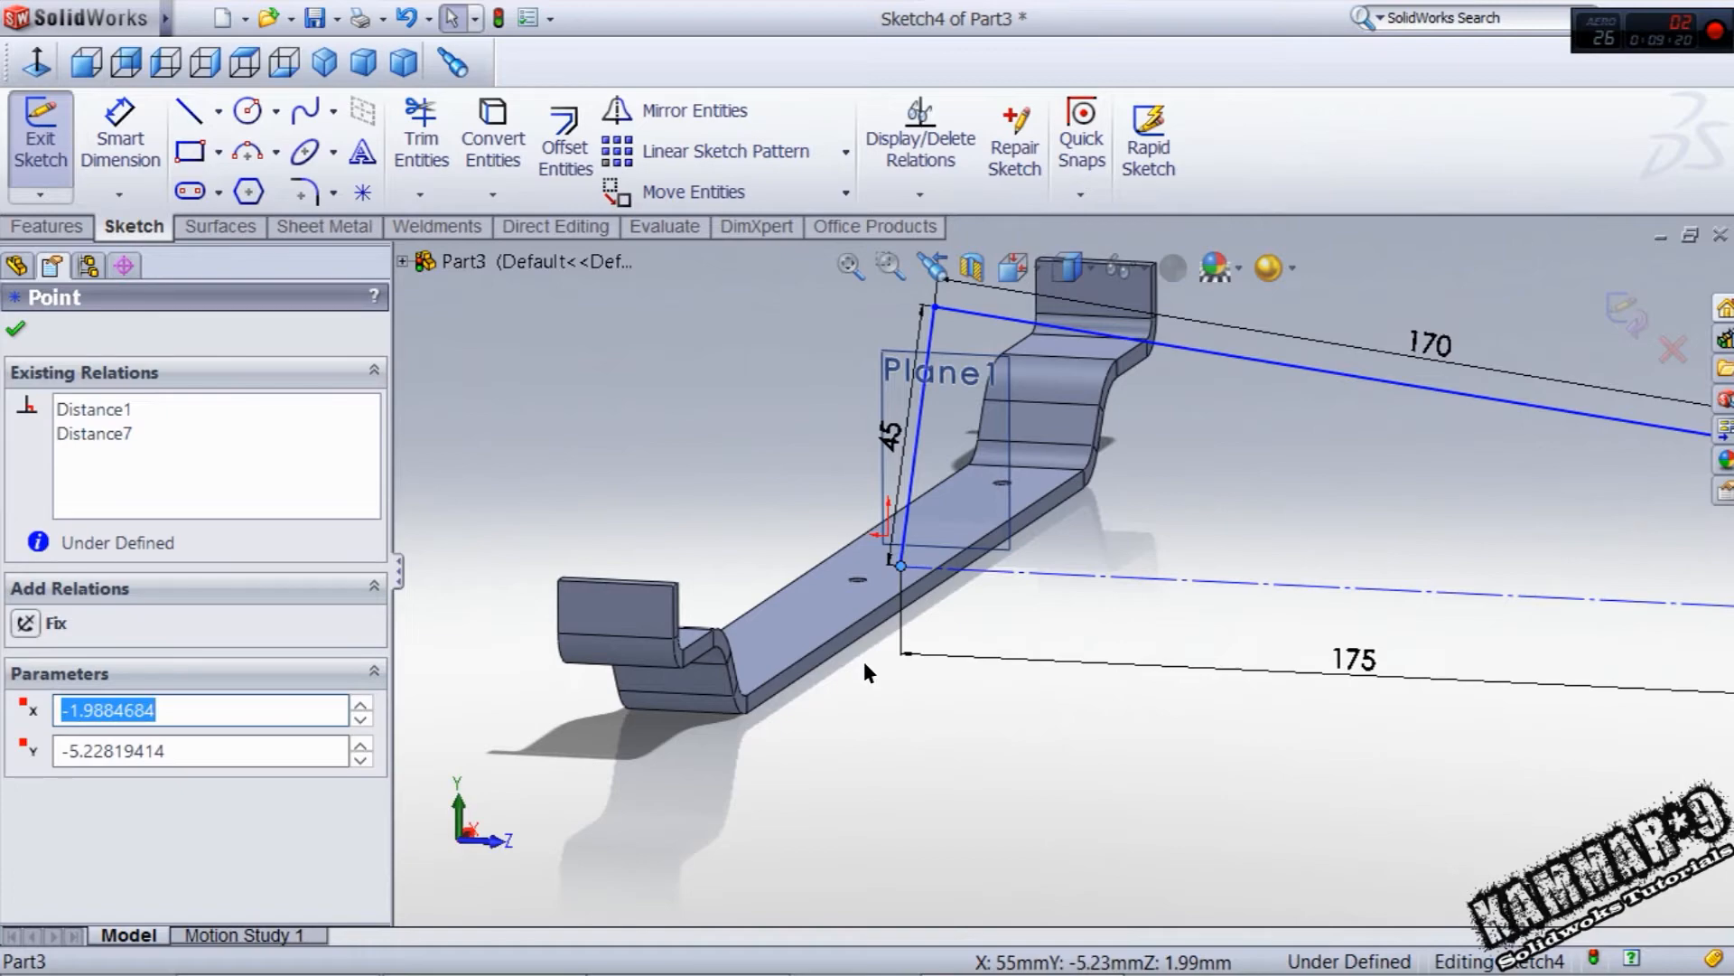
# - Make the base corner point the midpoint of the flat strip's edge, fully defining the sketch
pyautogui.click(244, 63)
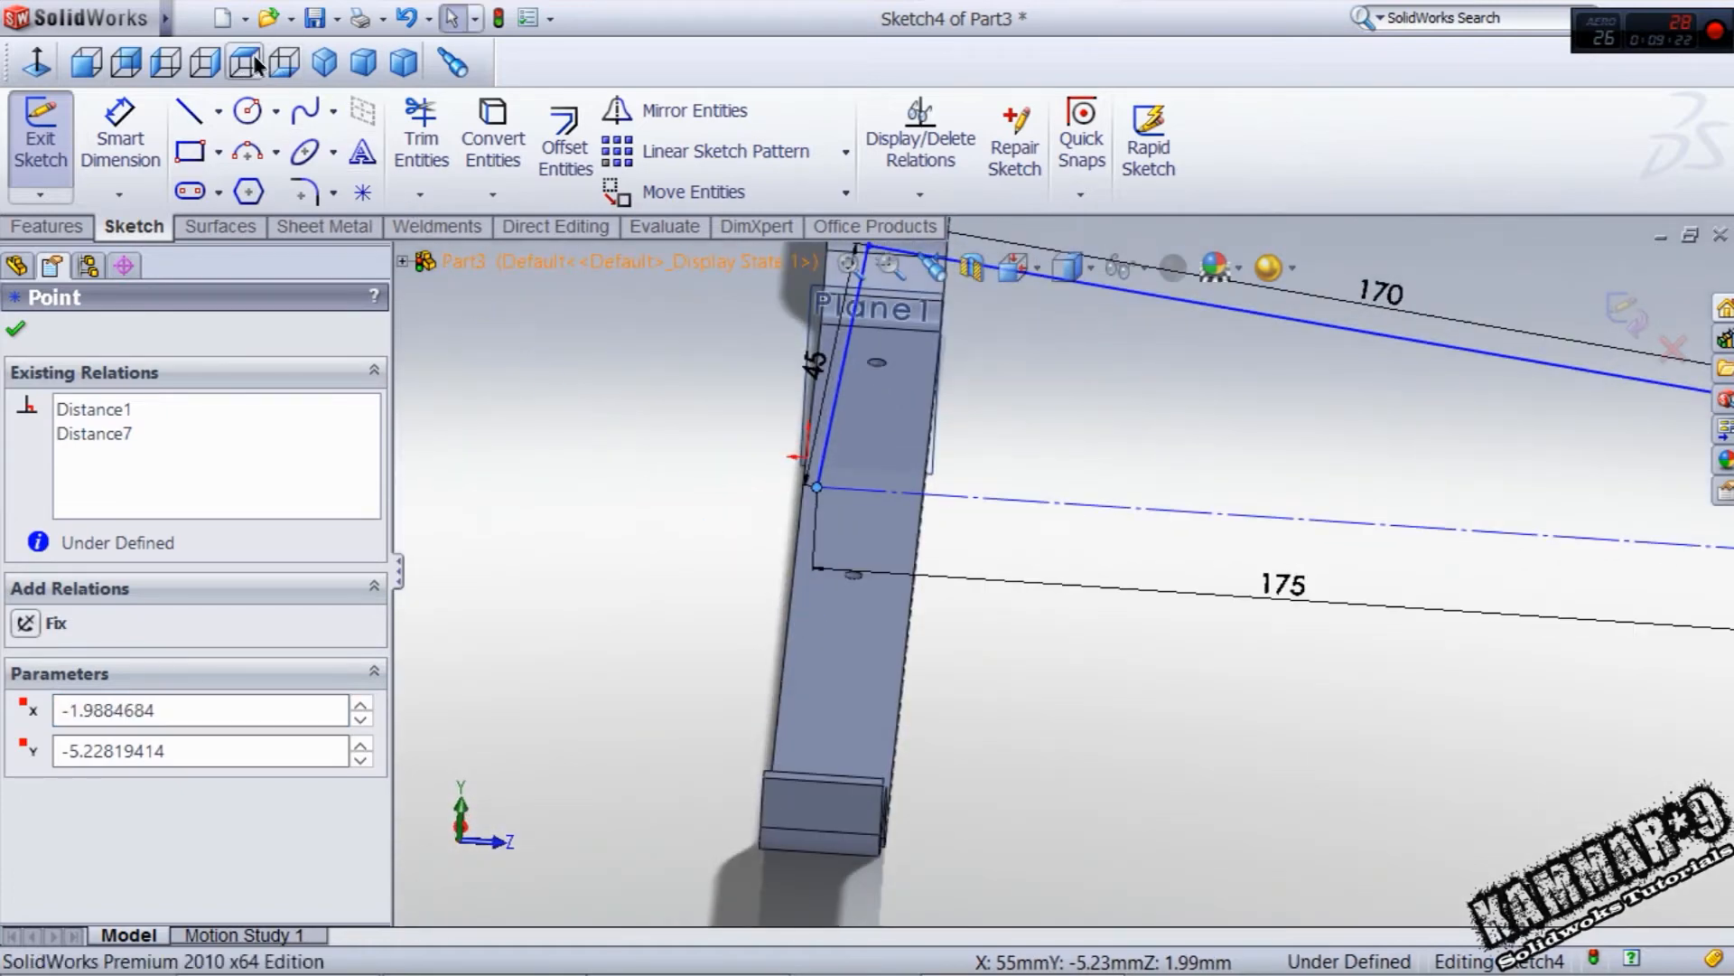
pyautogui.click(244, 63)
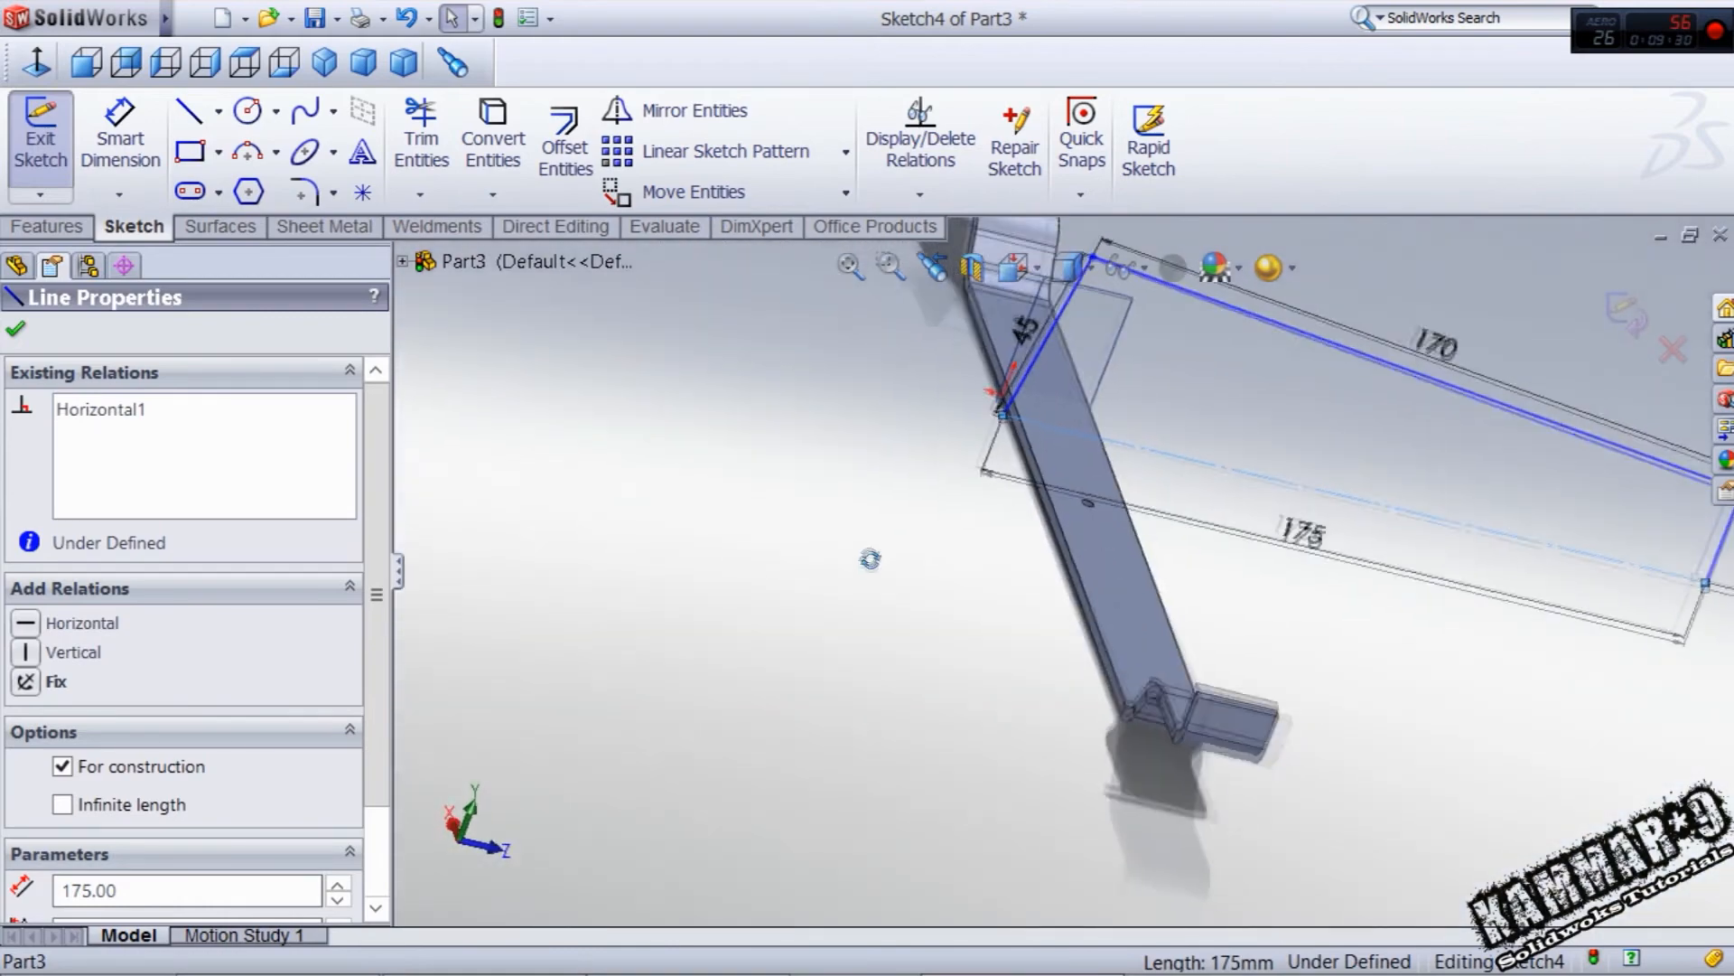
pyautogui.click(86, 61)
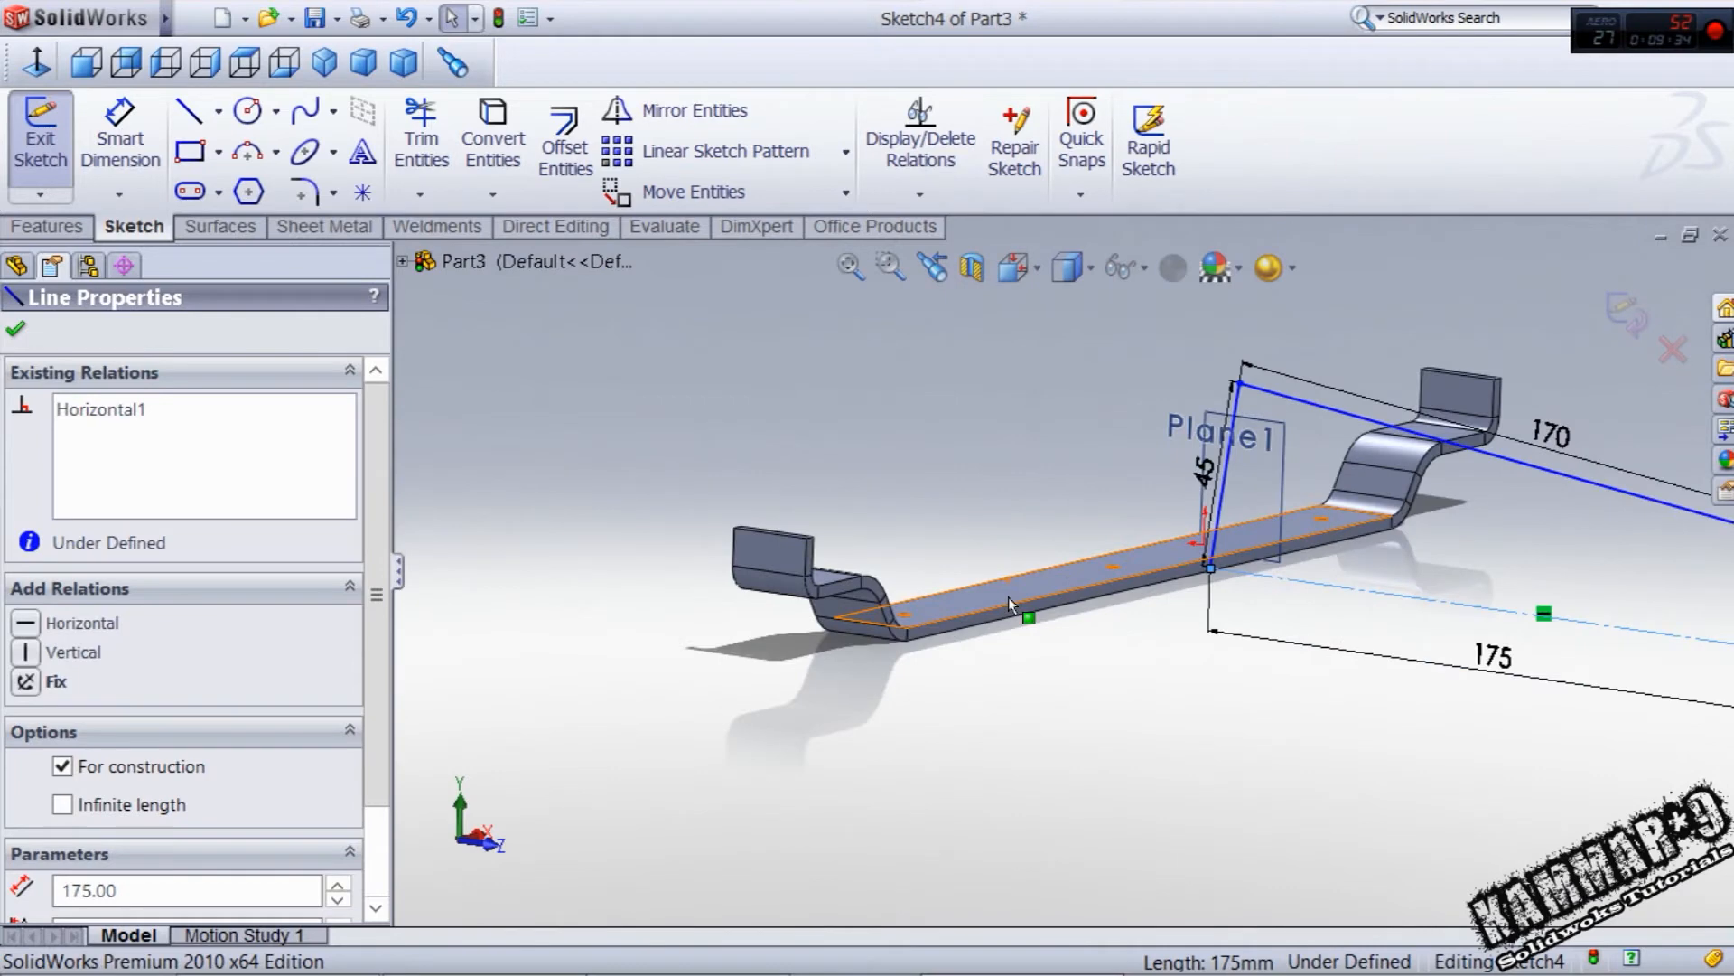
pyautogui.click(16, 329)
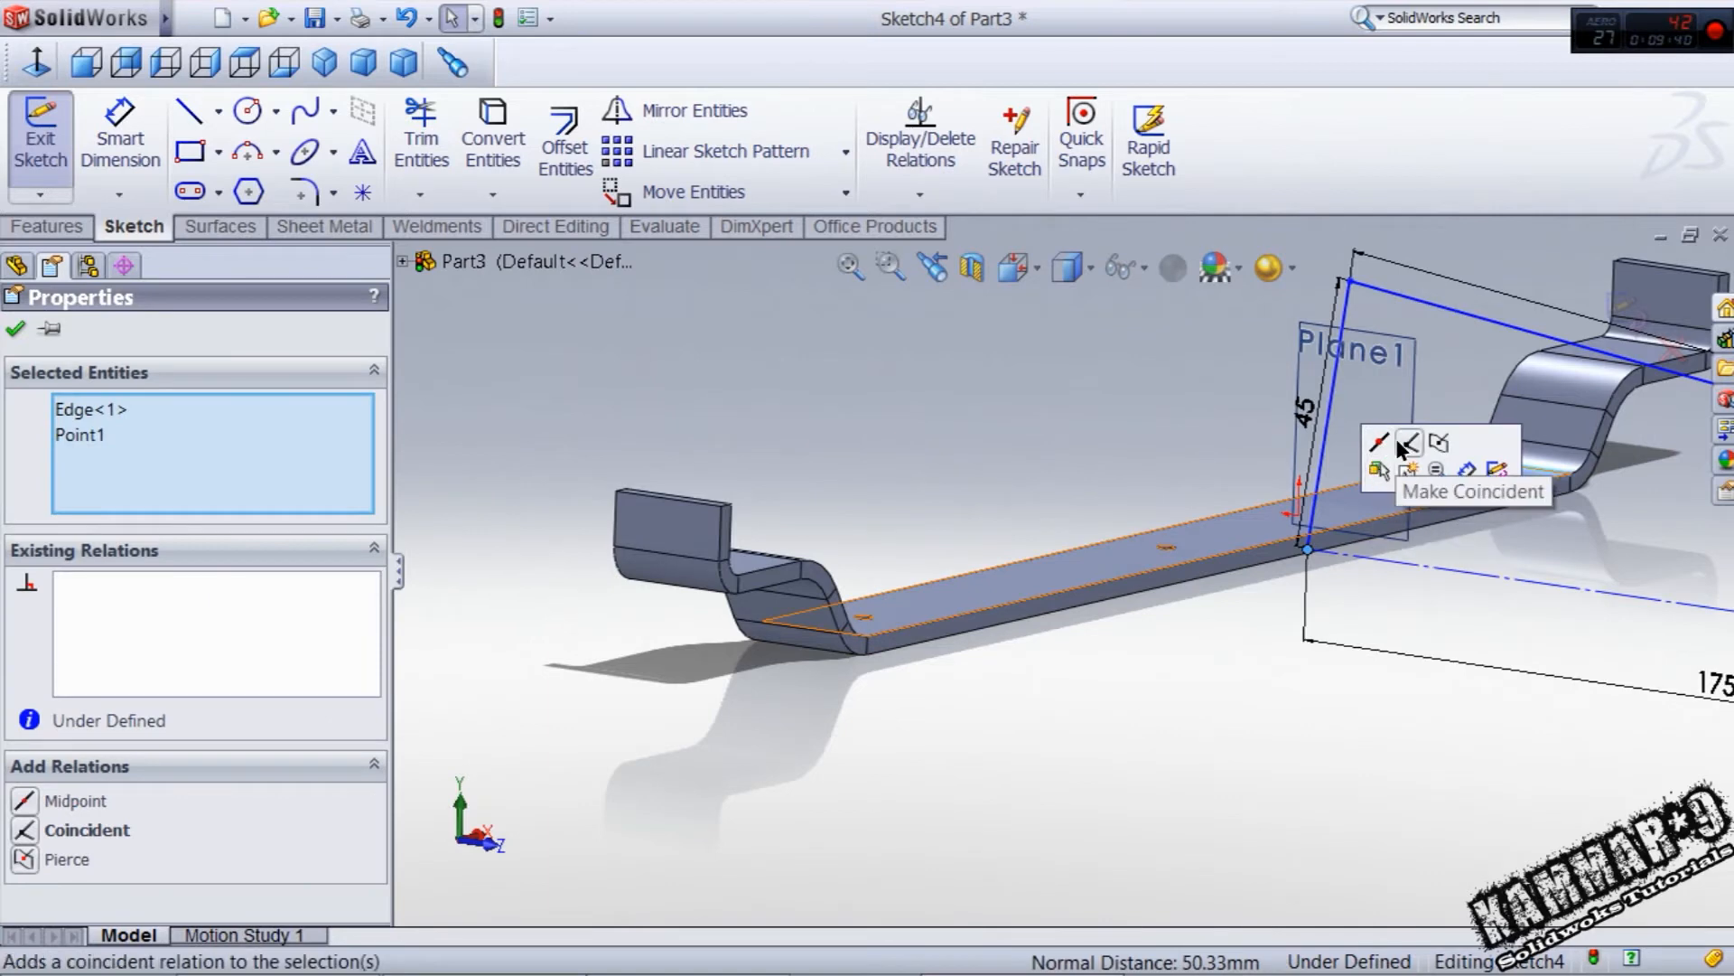
pyautogui.moveTo(1380, 468)
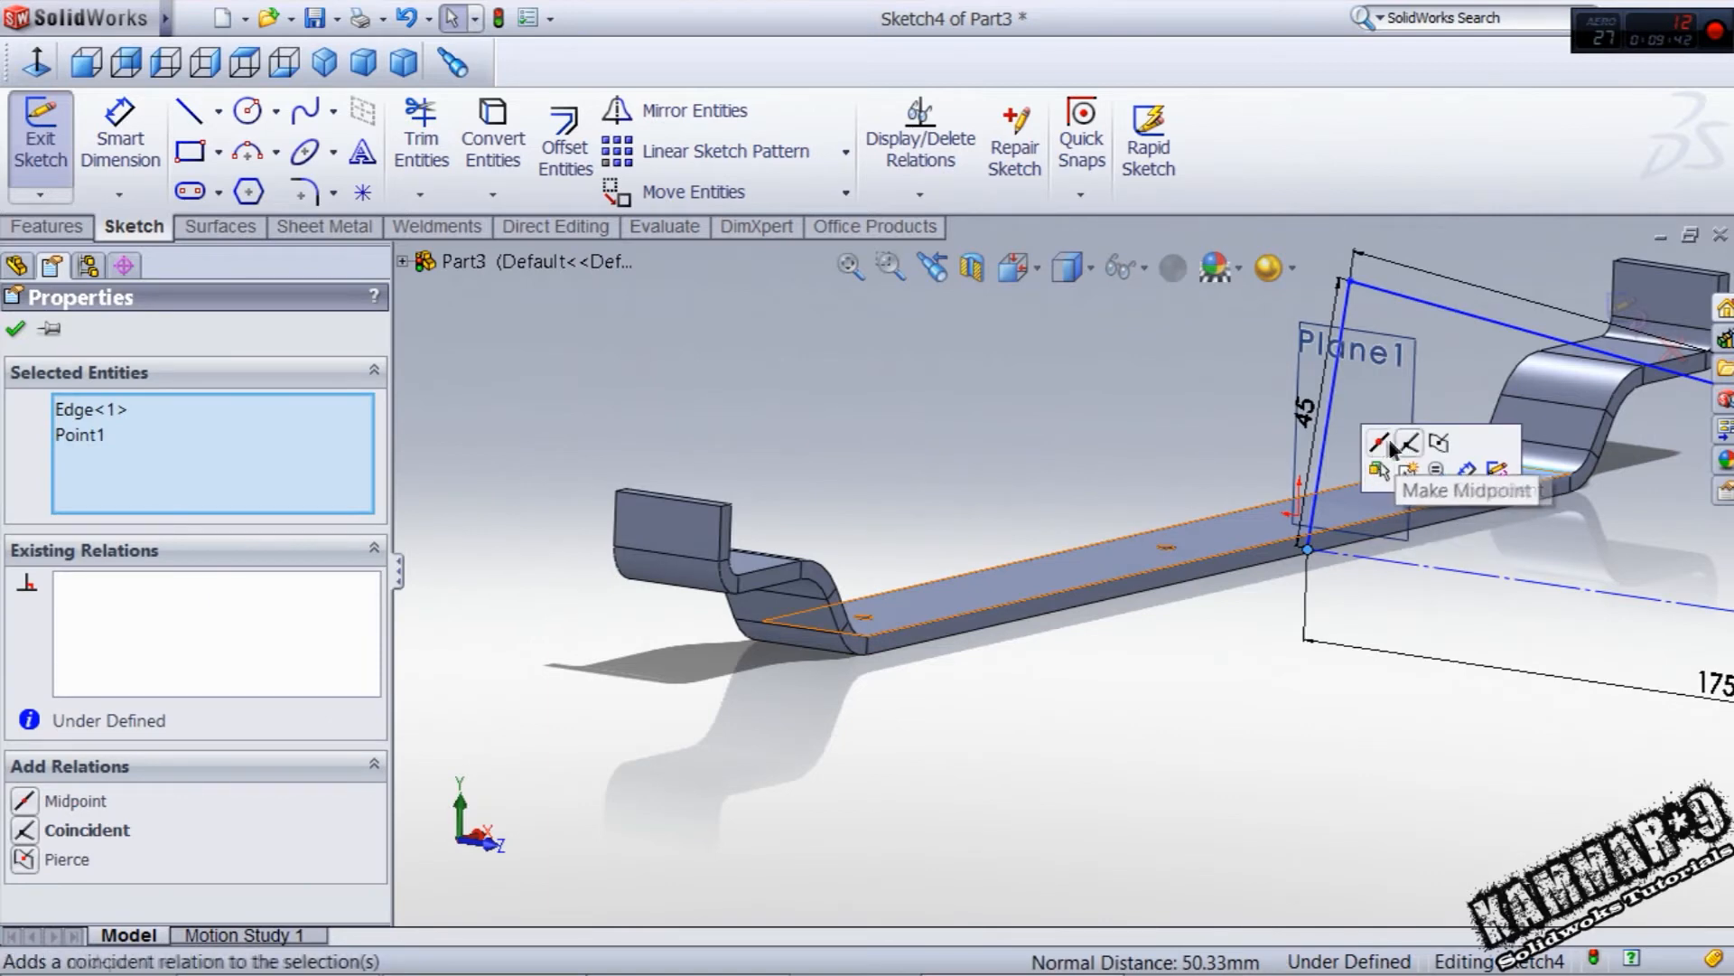
pyautogui.click(1378, 443)
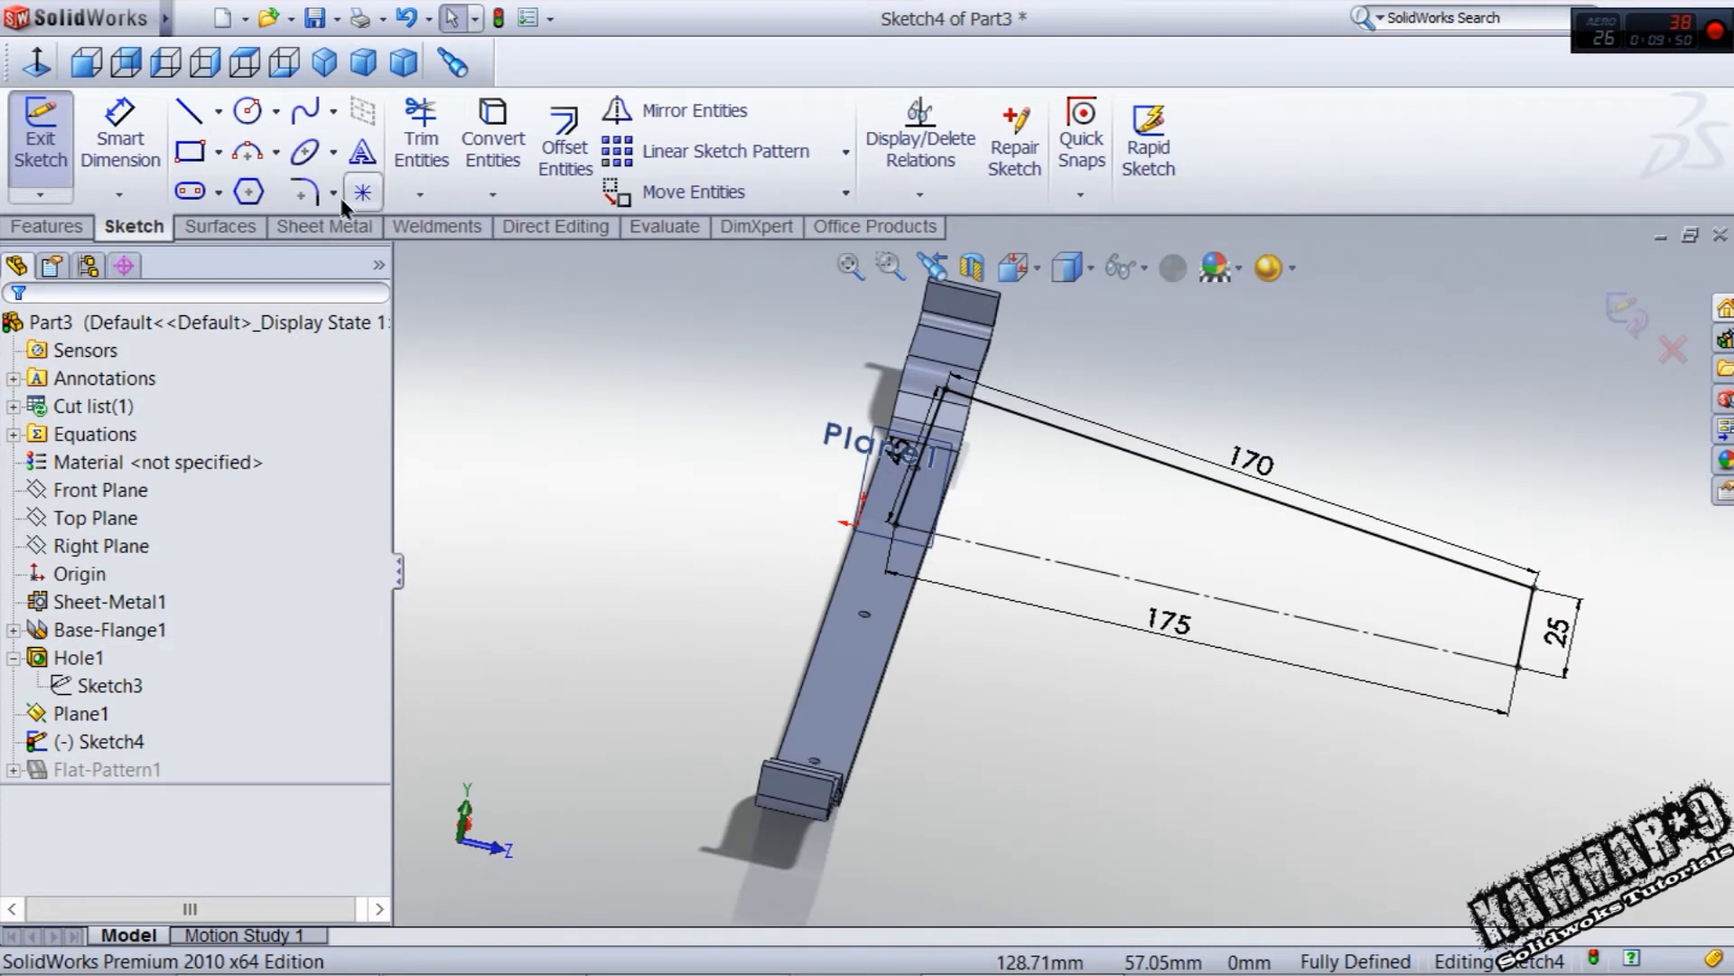
# - Close Sketch4 and pick the top face of the flat strap for a new sketch
pyautogui.click(302, 192)
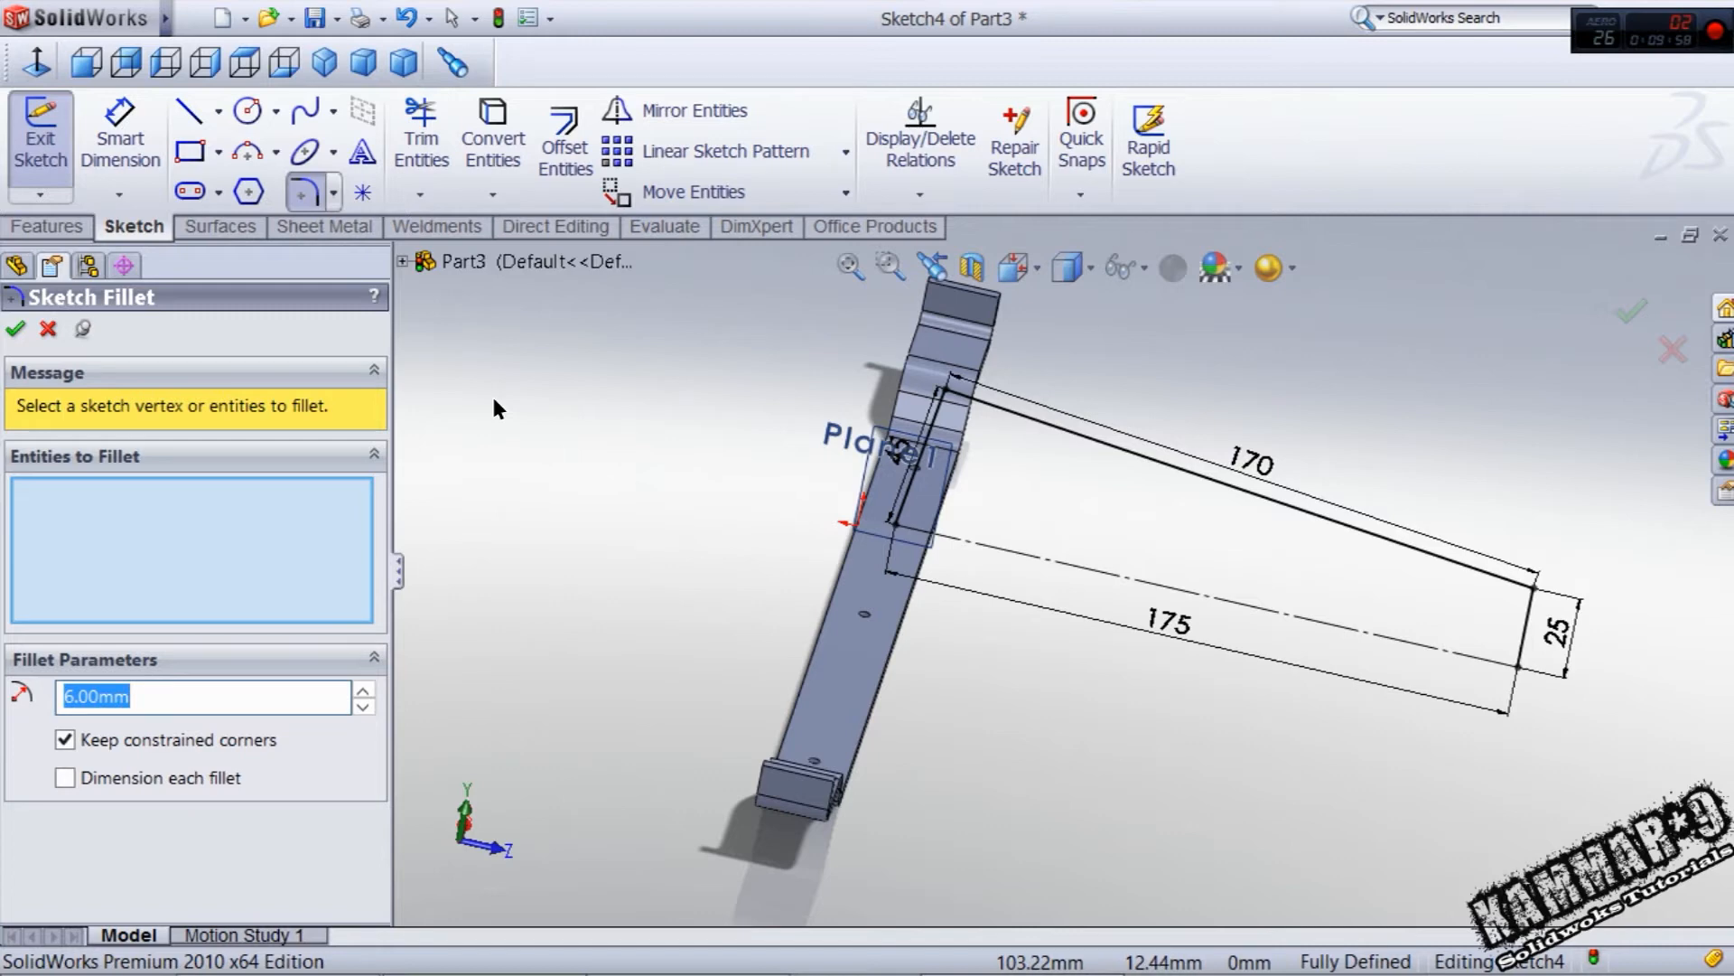
pyautogui.click(953, 395)
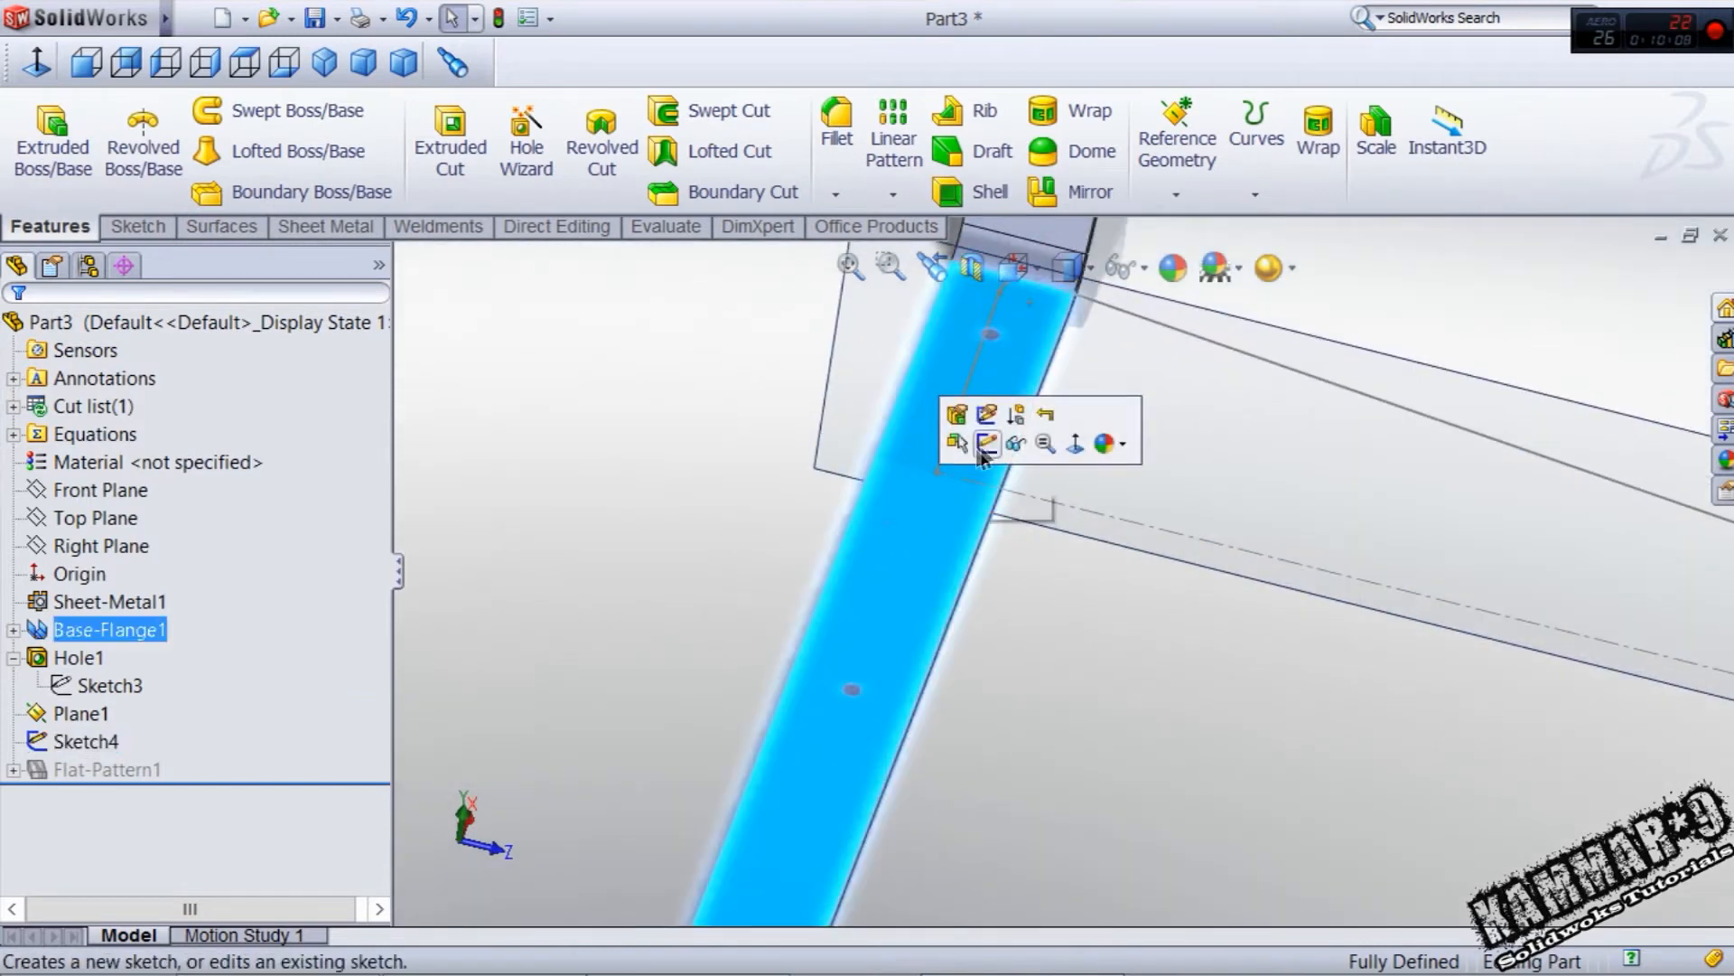
# - Start Sketch5 on the strap face and draw a line dimensioned 7 mm long
pyautogui.click(955, 444)
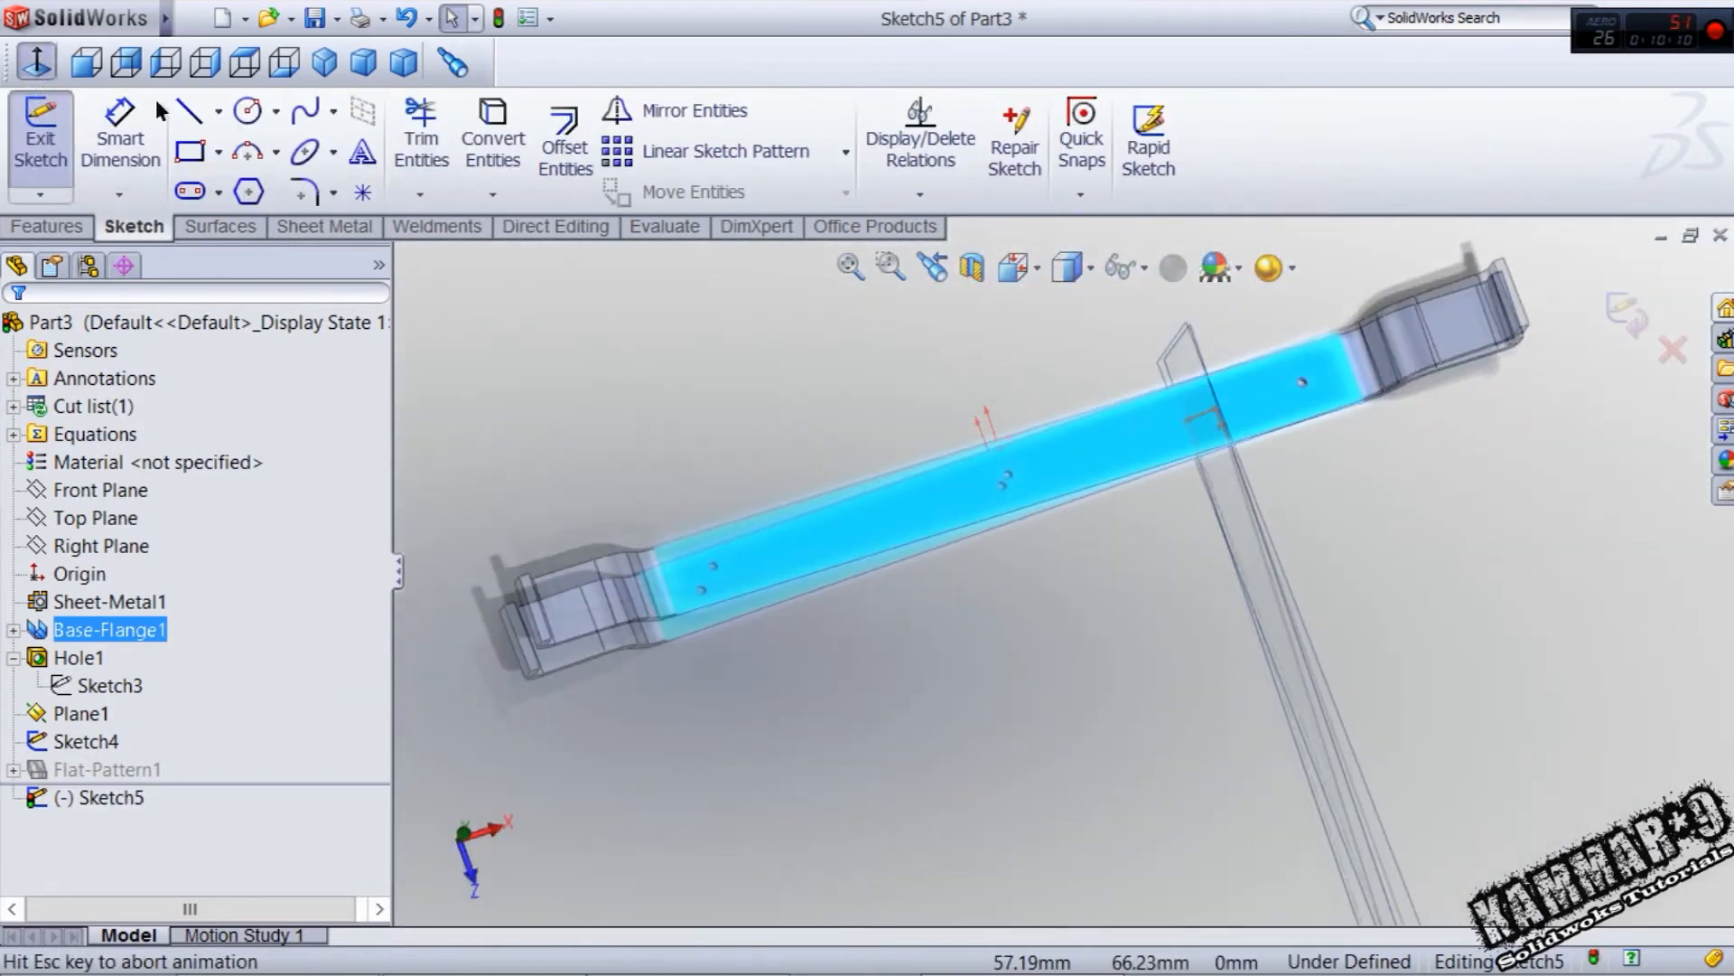
pyautogui.click(186, 110)
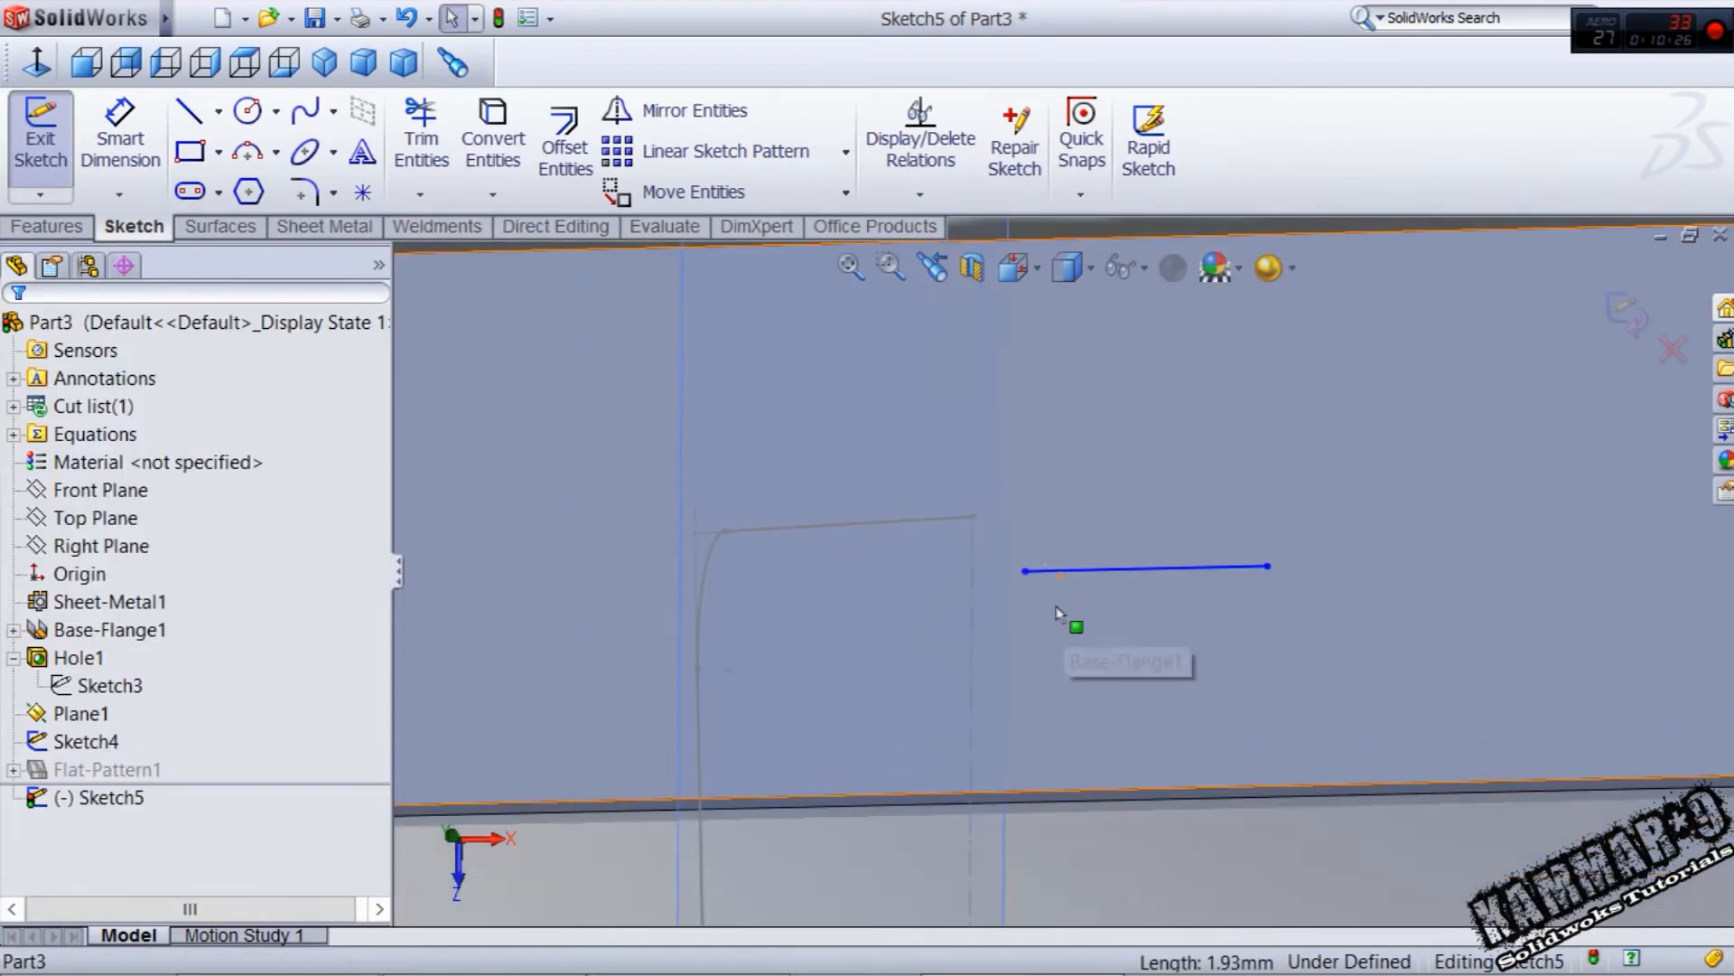
pyautogui.moveTo(1006, 620)
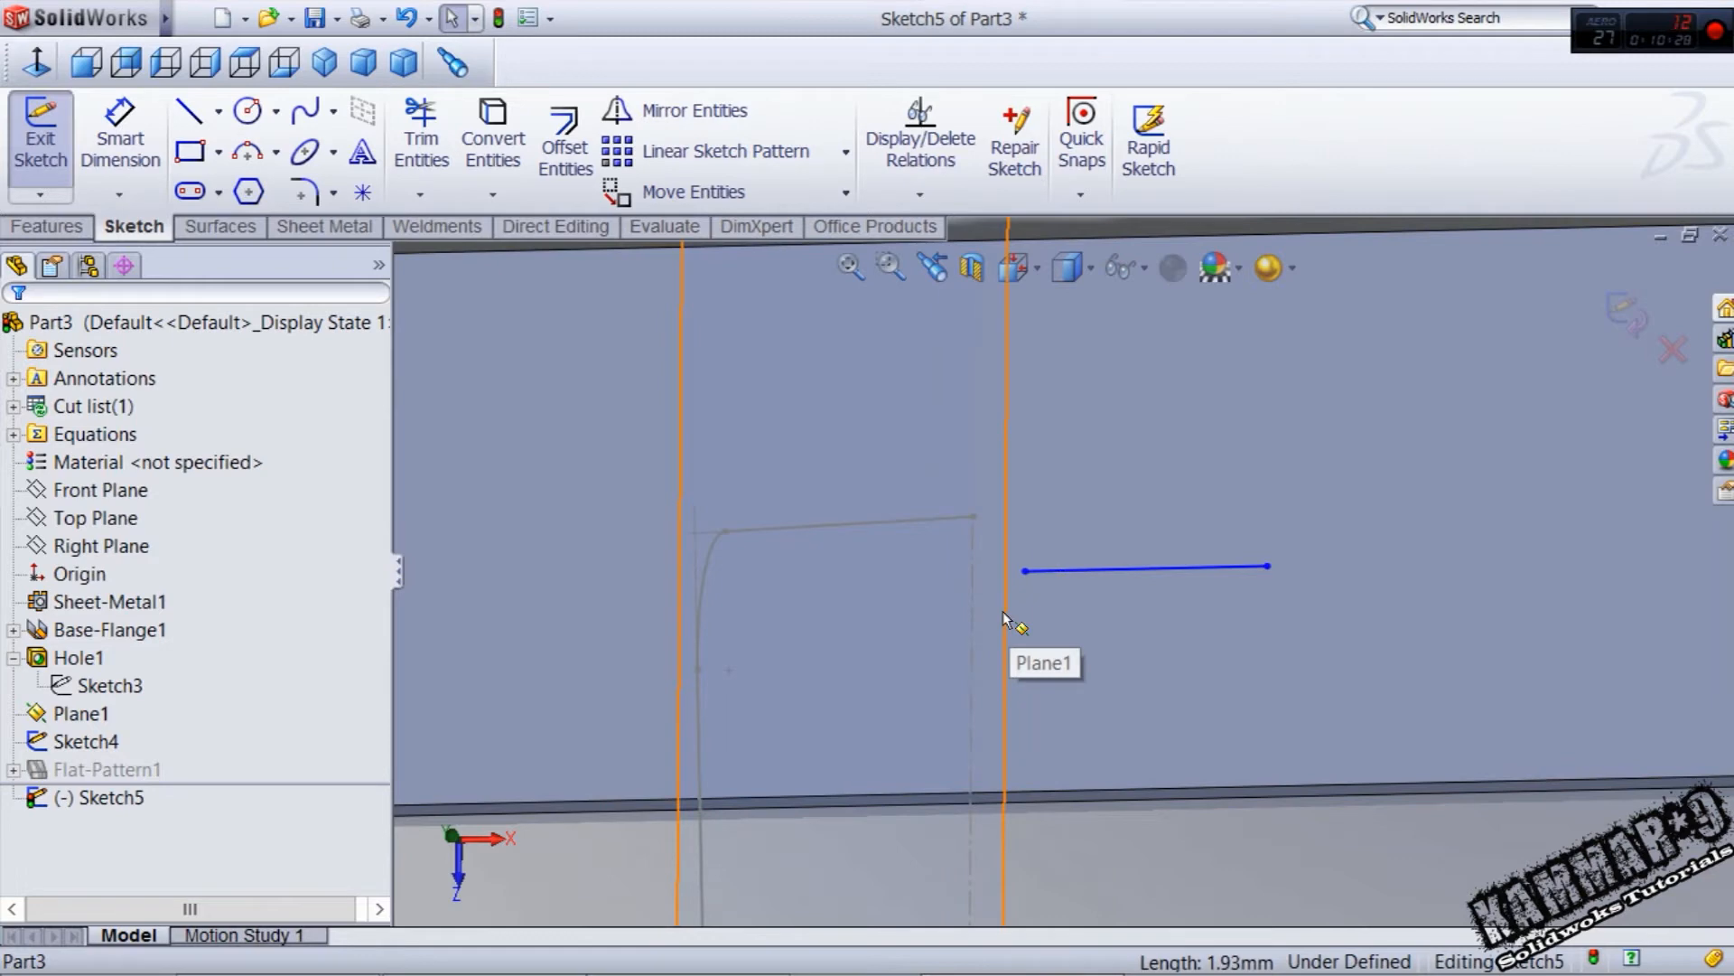
pyautogui.click(120, 132)
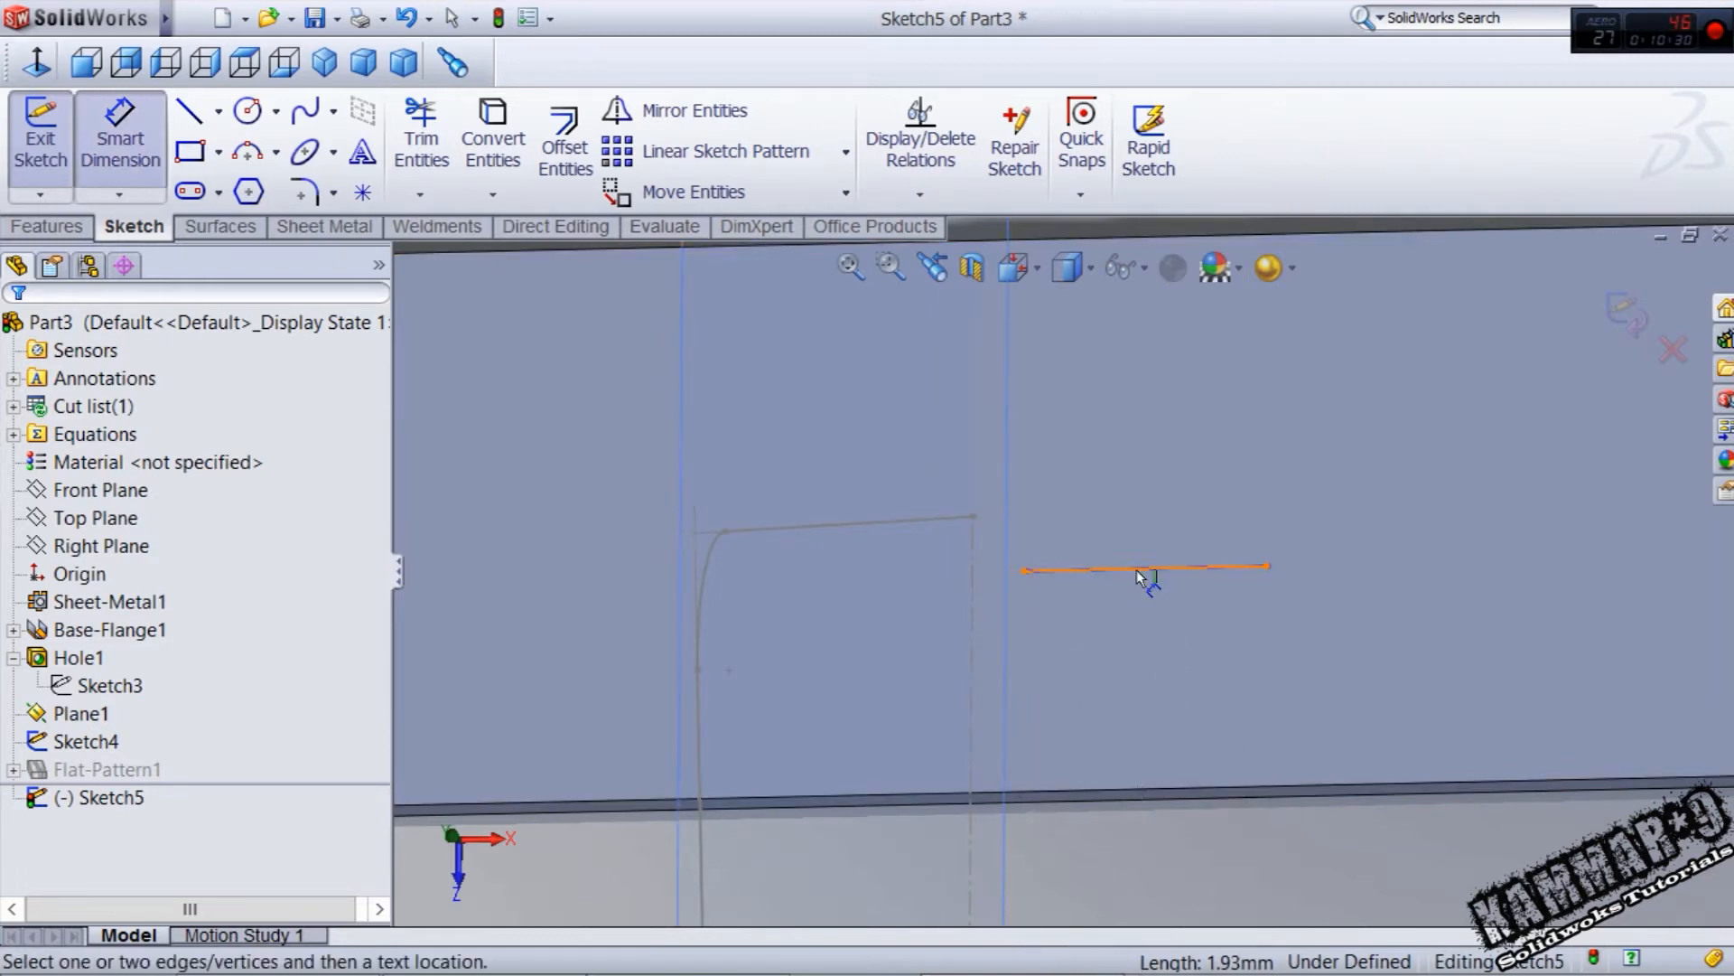
pyautogui.click(1146, 569)
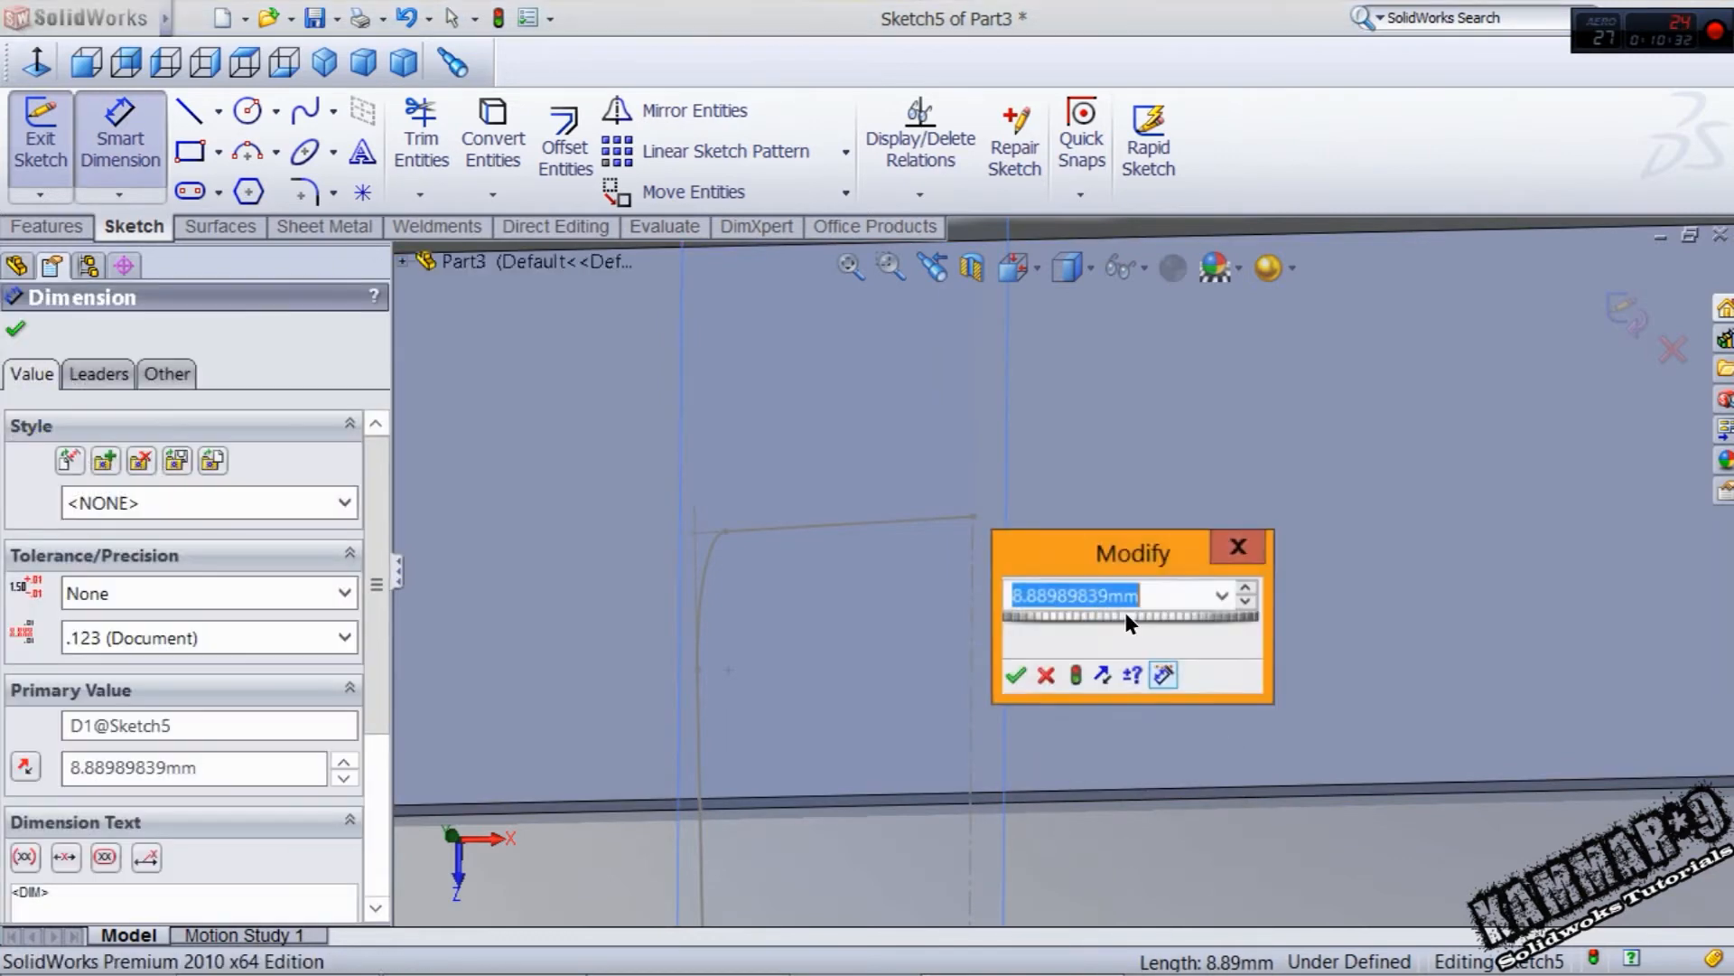
pyautogui.click(1015, 674)
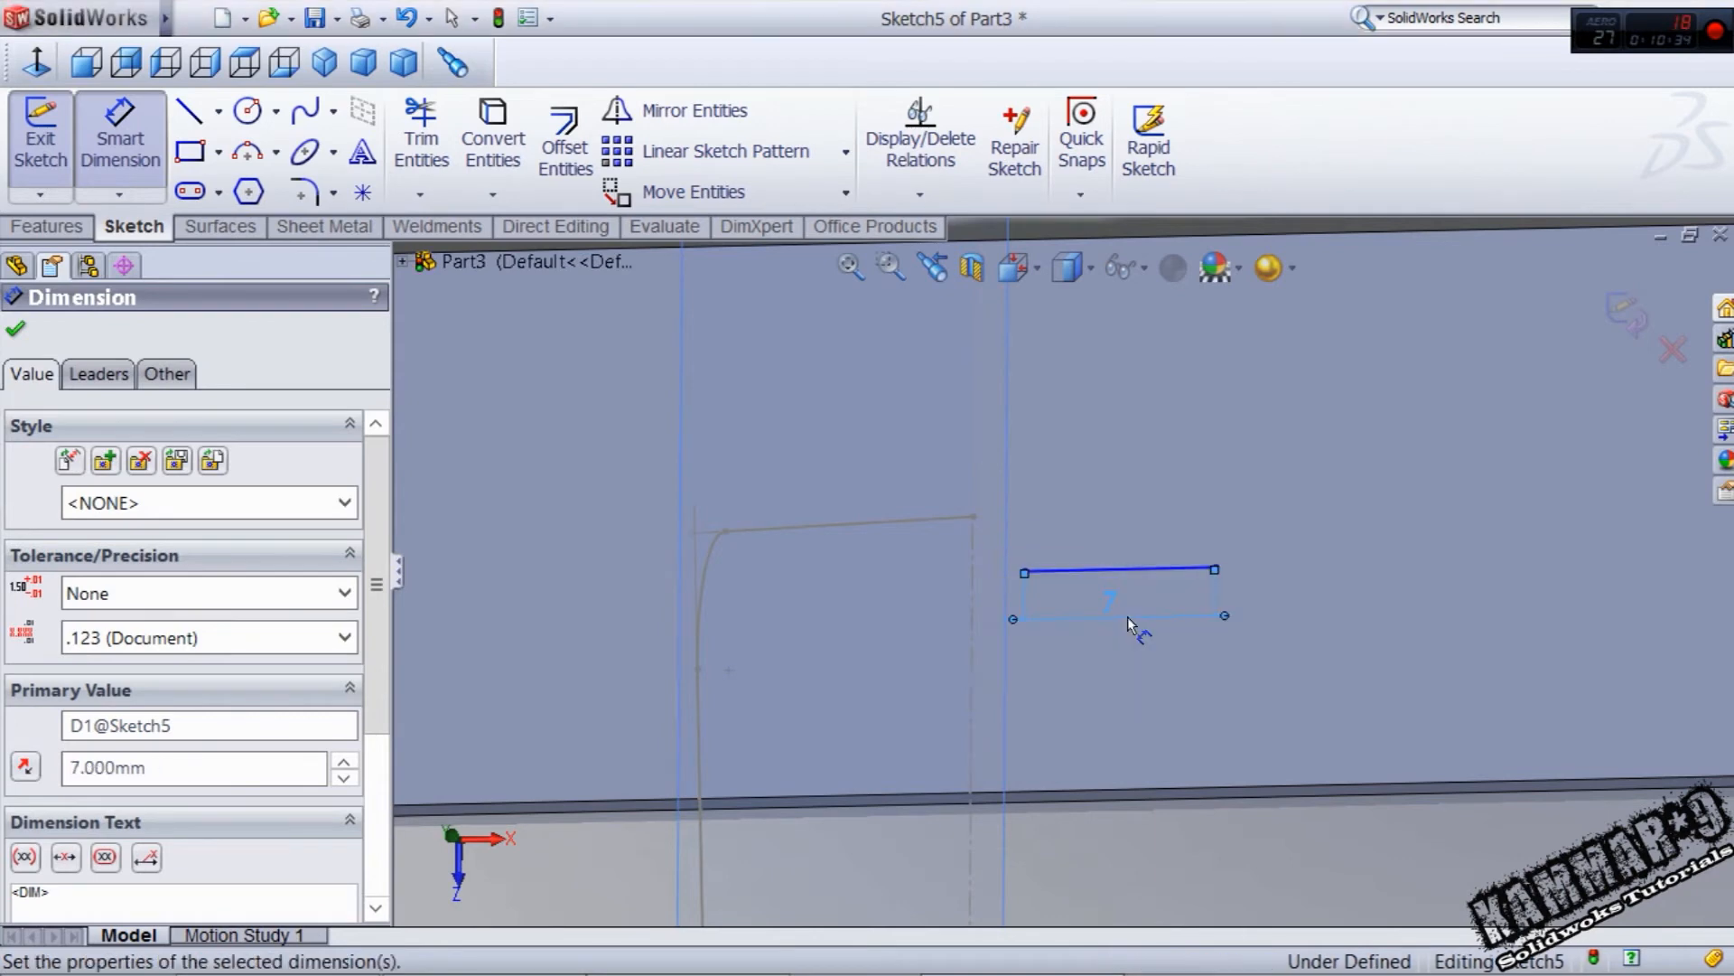
pyautogui.moveTo(918, 486)
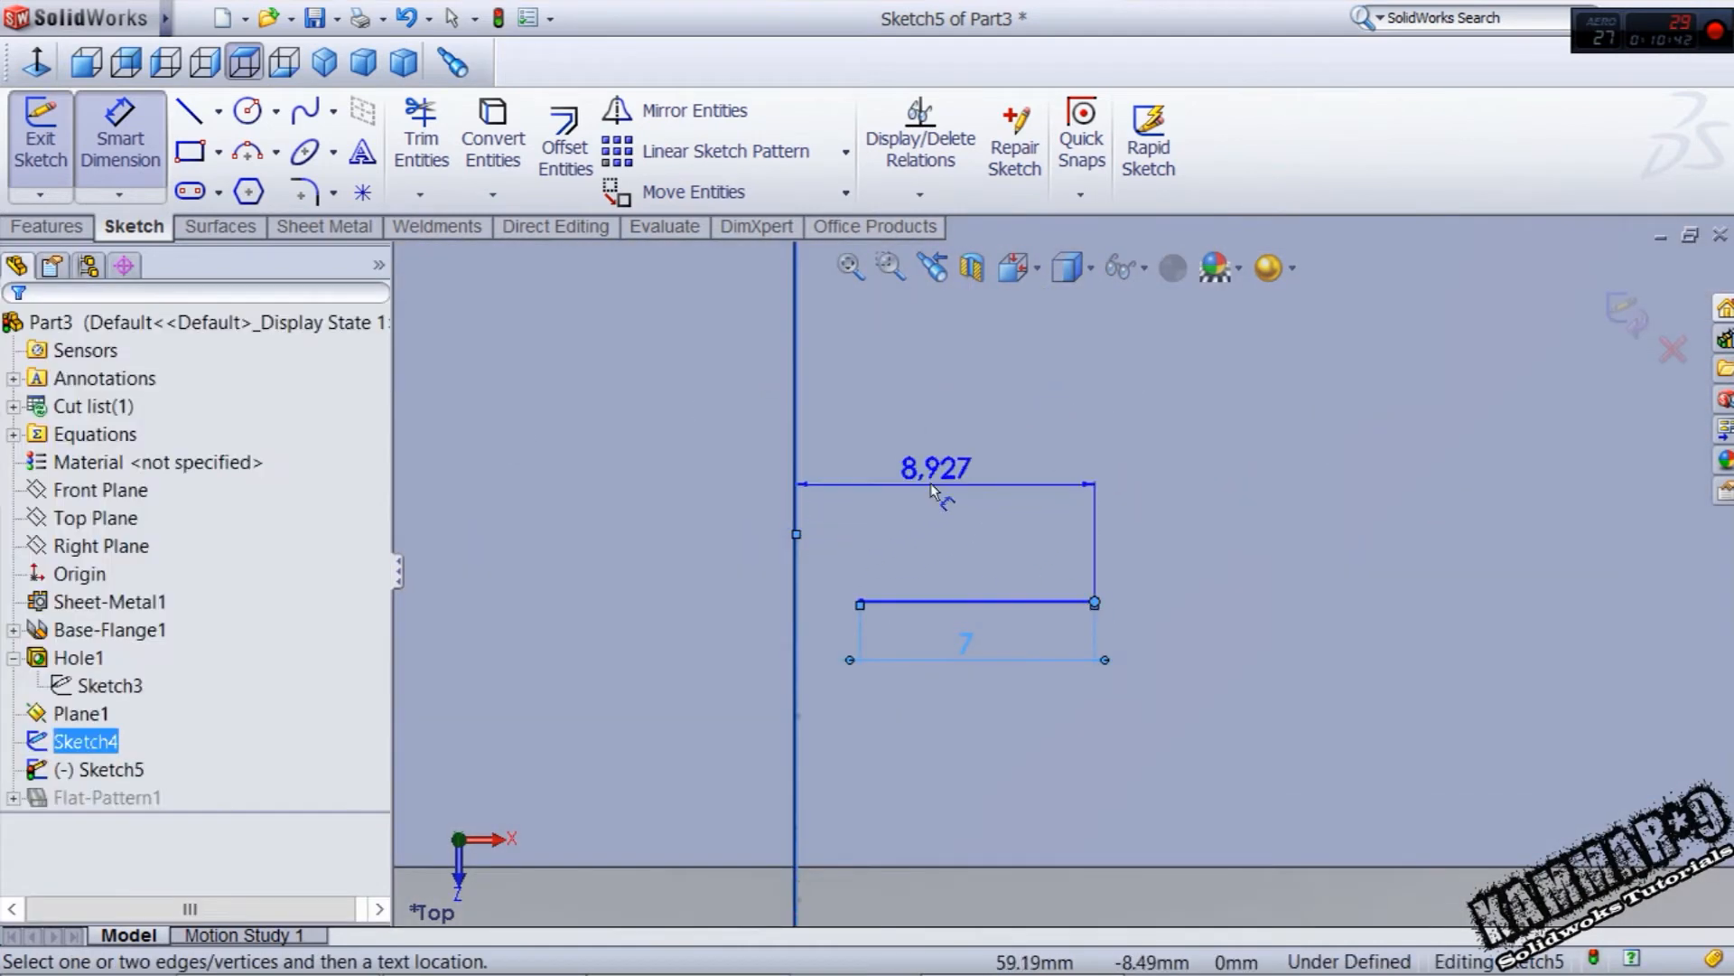
# - Dimension the line's distance from Plane1 as 10 mm
pyautogui.click(940, 484)
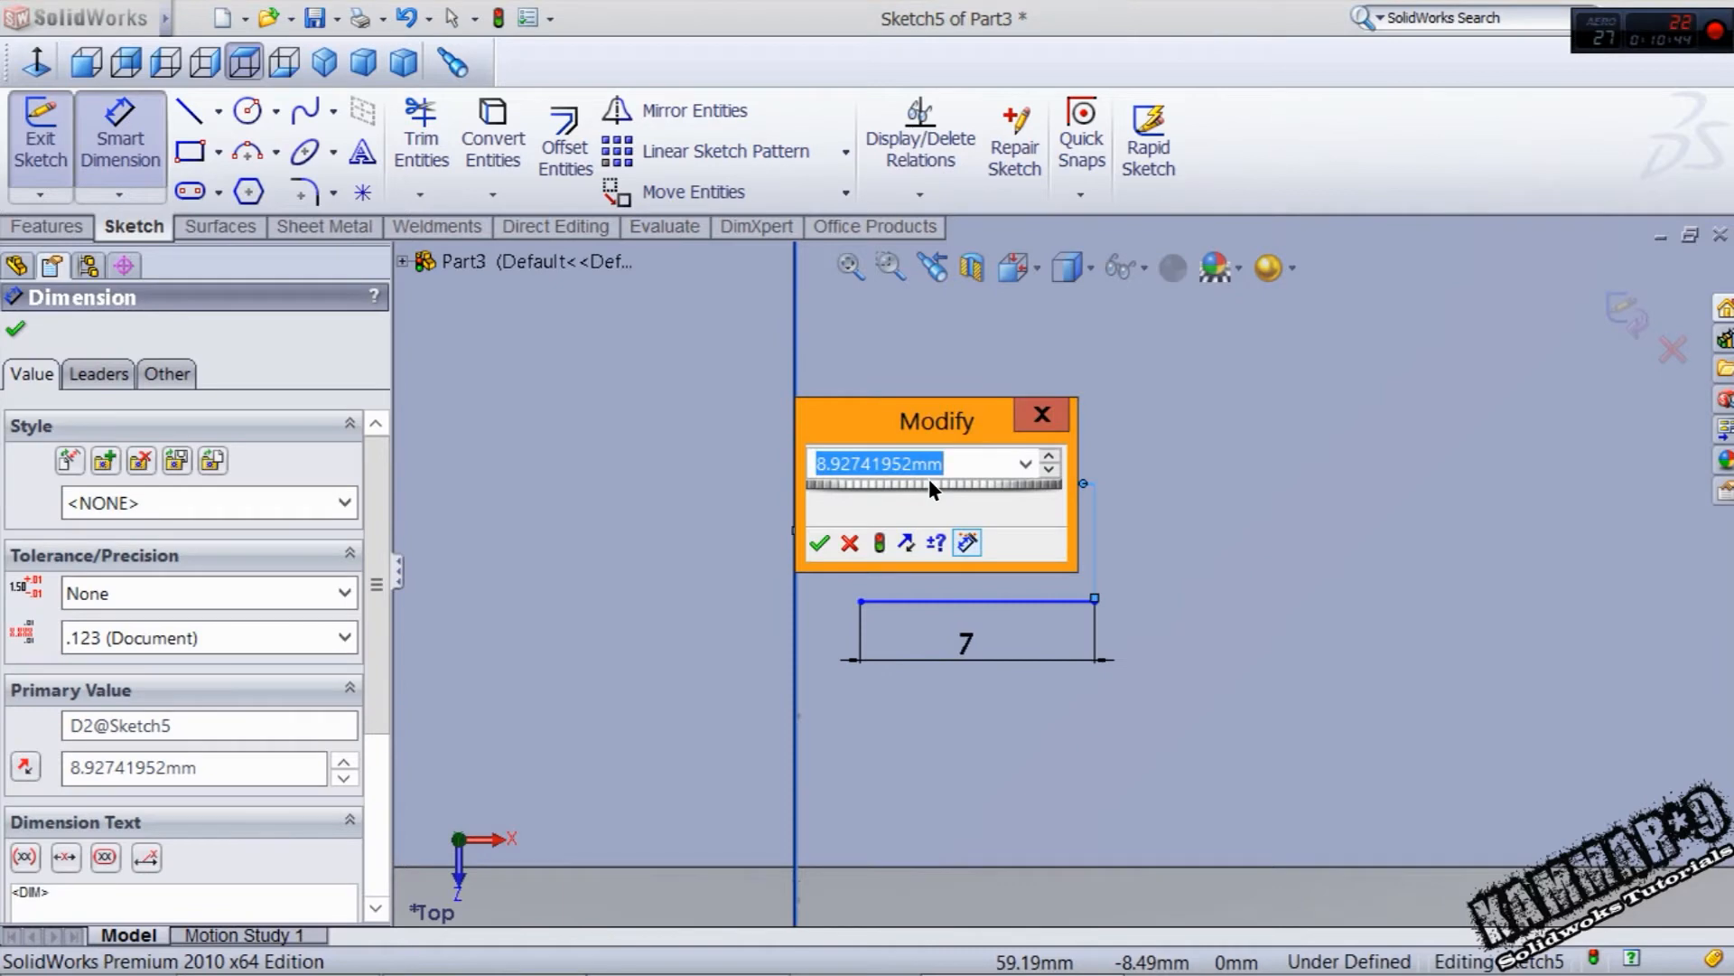
pyautogui.click(818, 542)
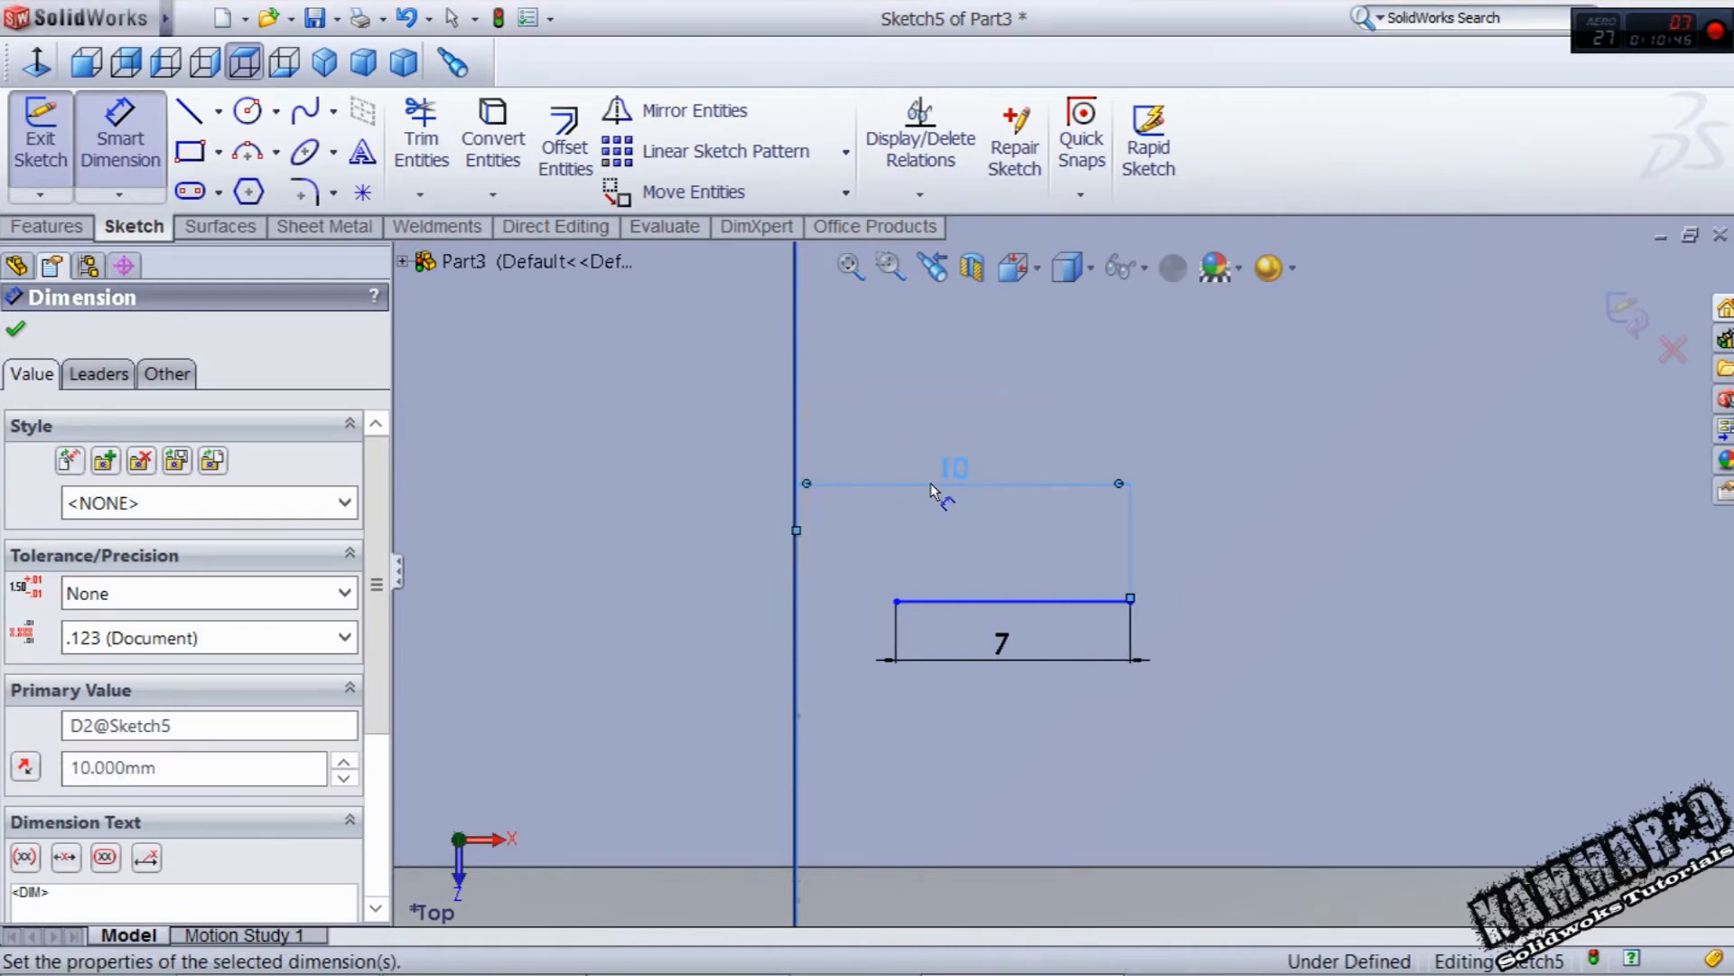
pyautogui.moveTo(730, 459)
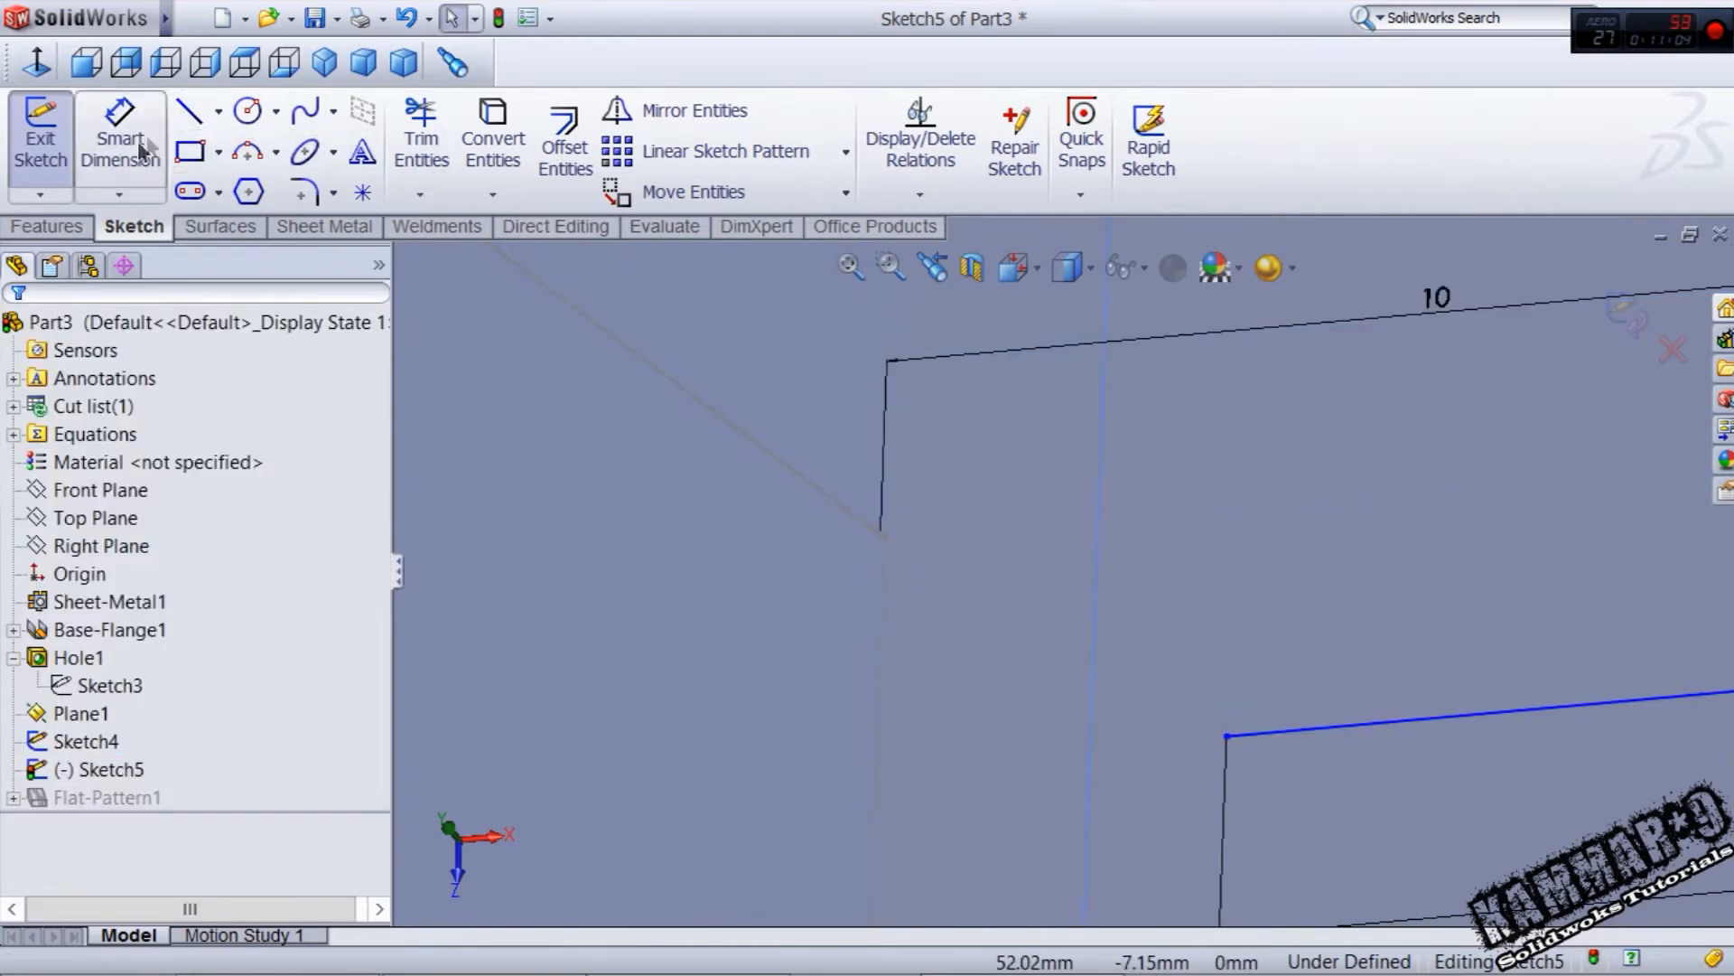
# - Dimension the 1 mm step between the lines and connect them with a tangent spline
pyautogui.click(119, 139)
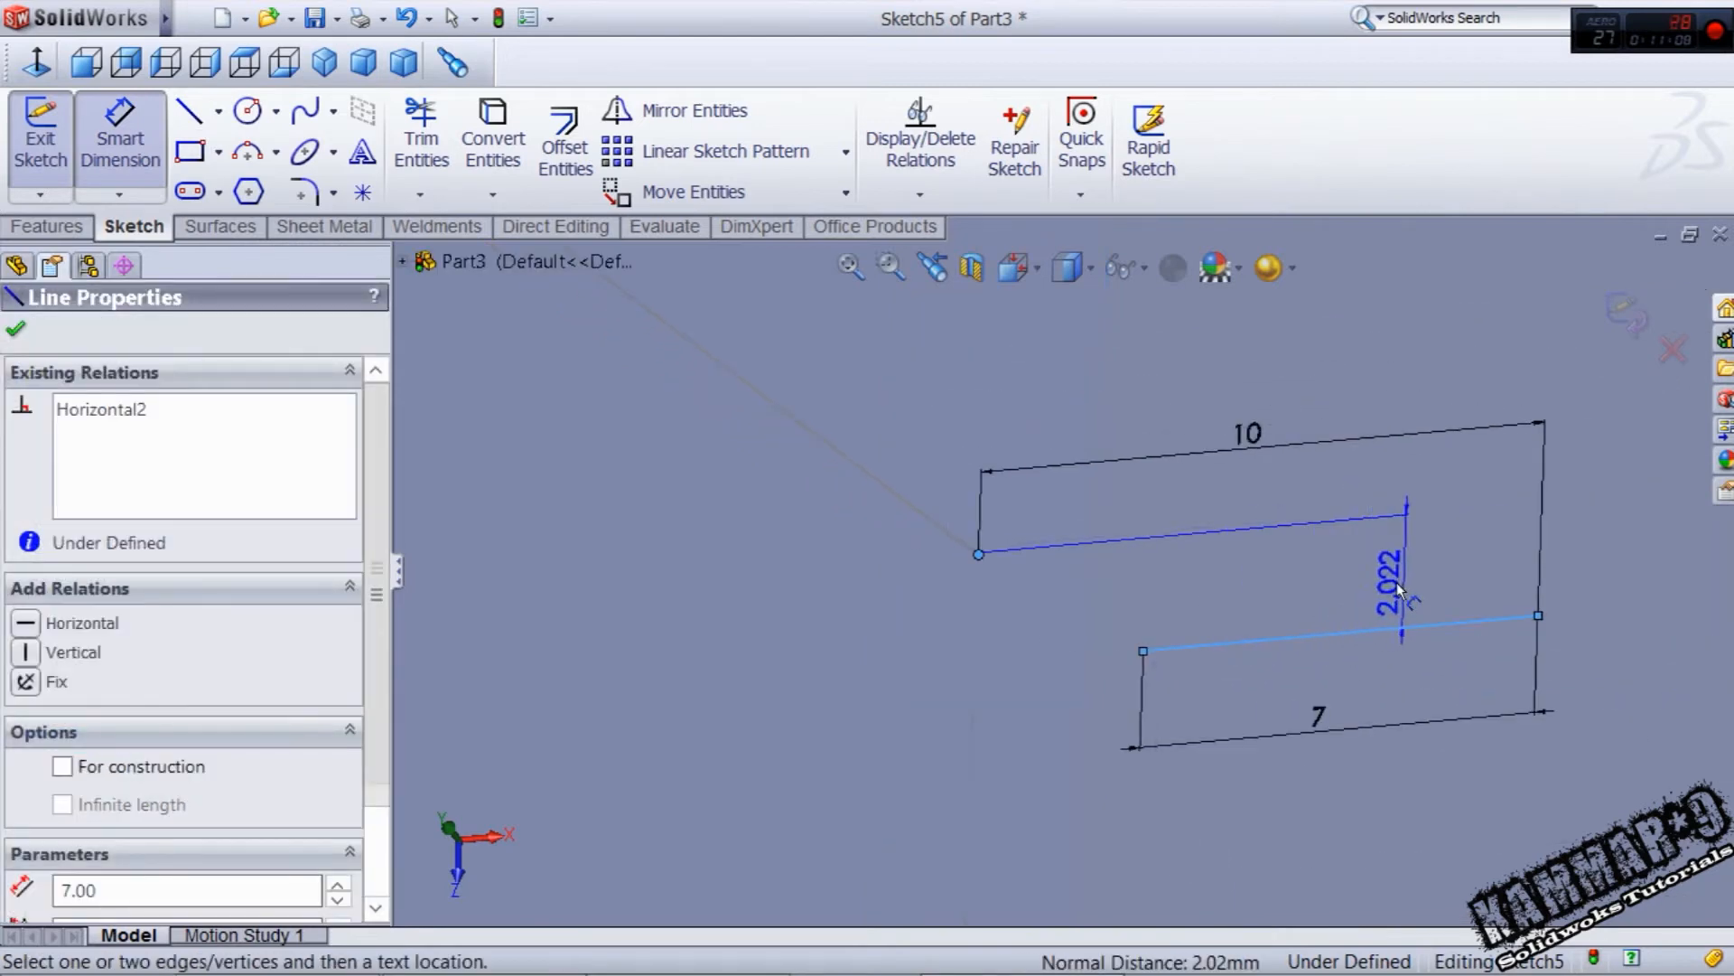
pyautogui.click(1398, 585)
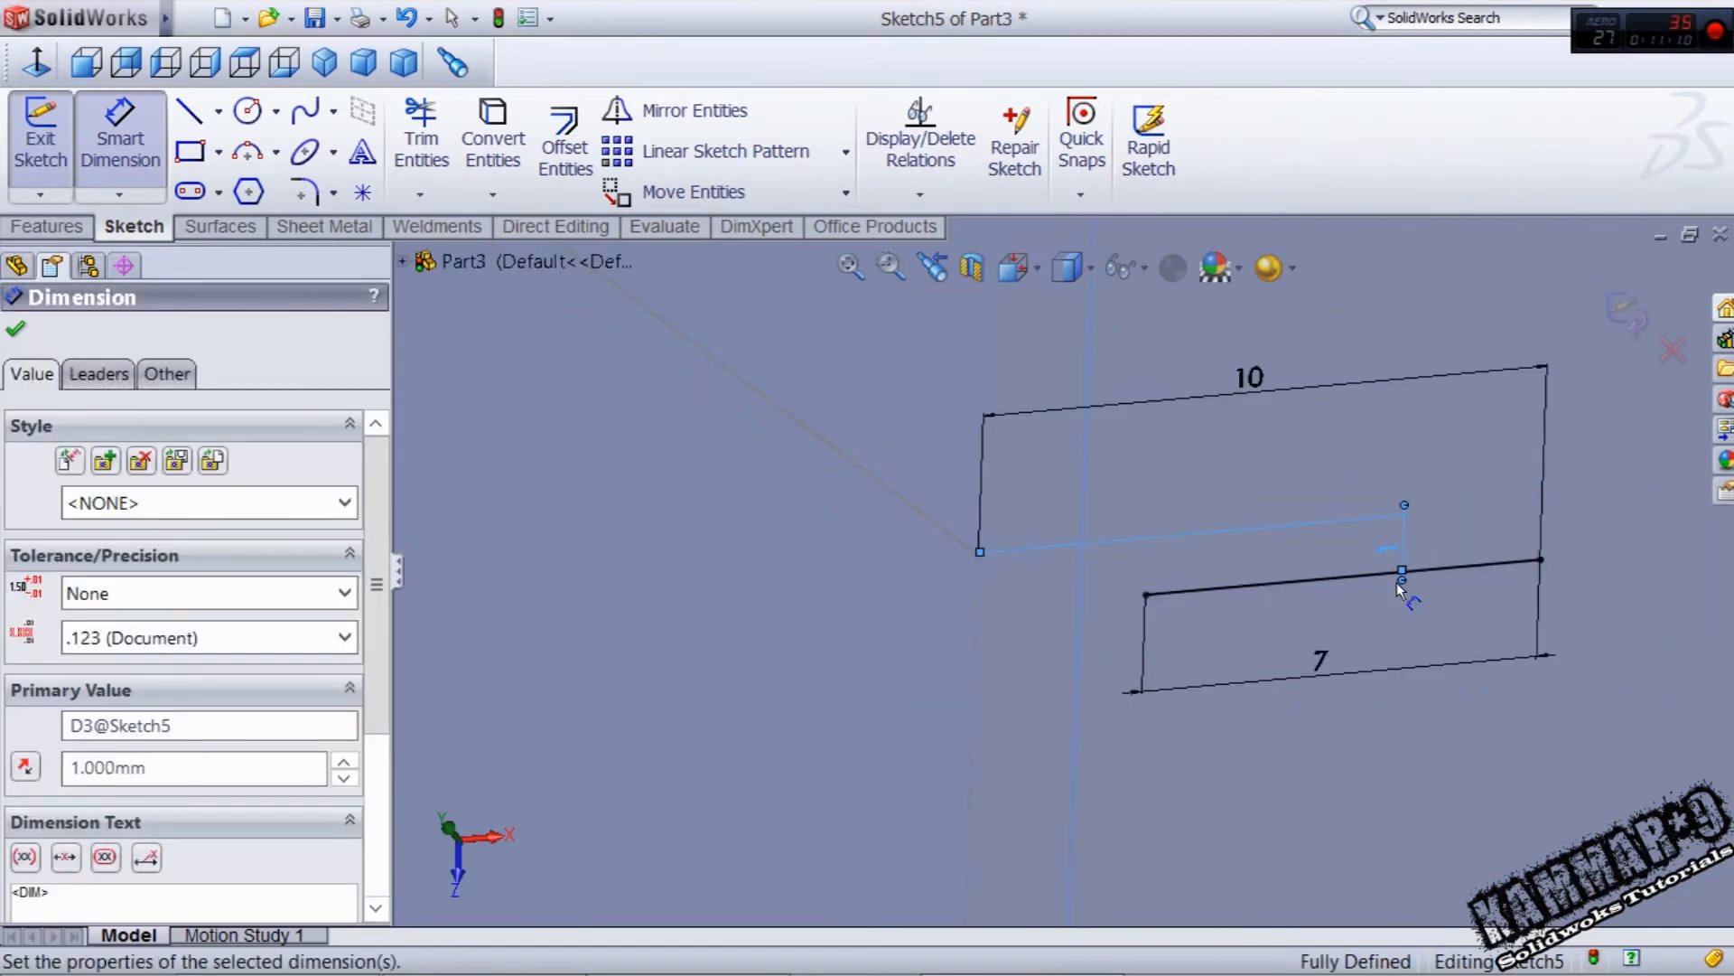
pyautogui.click(17, 328)
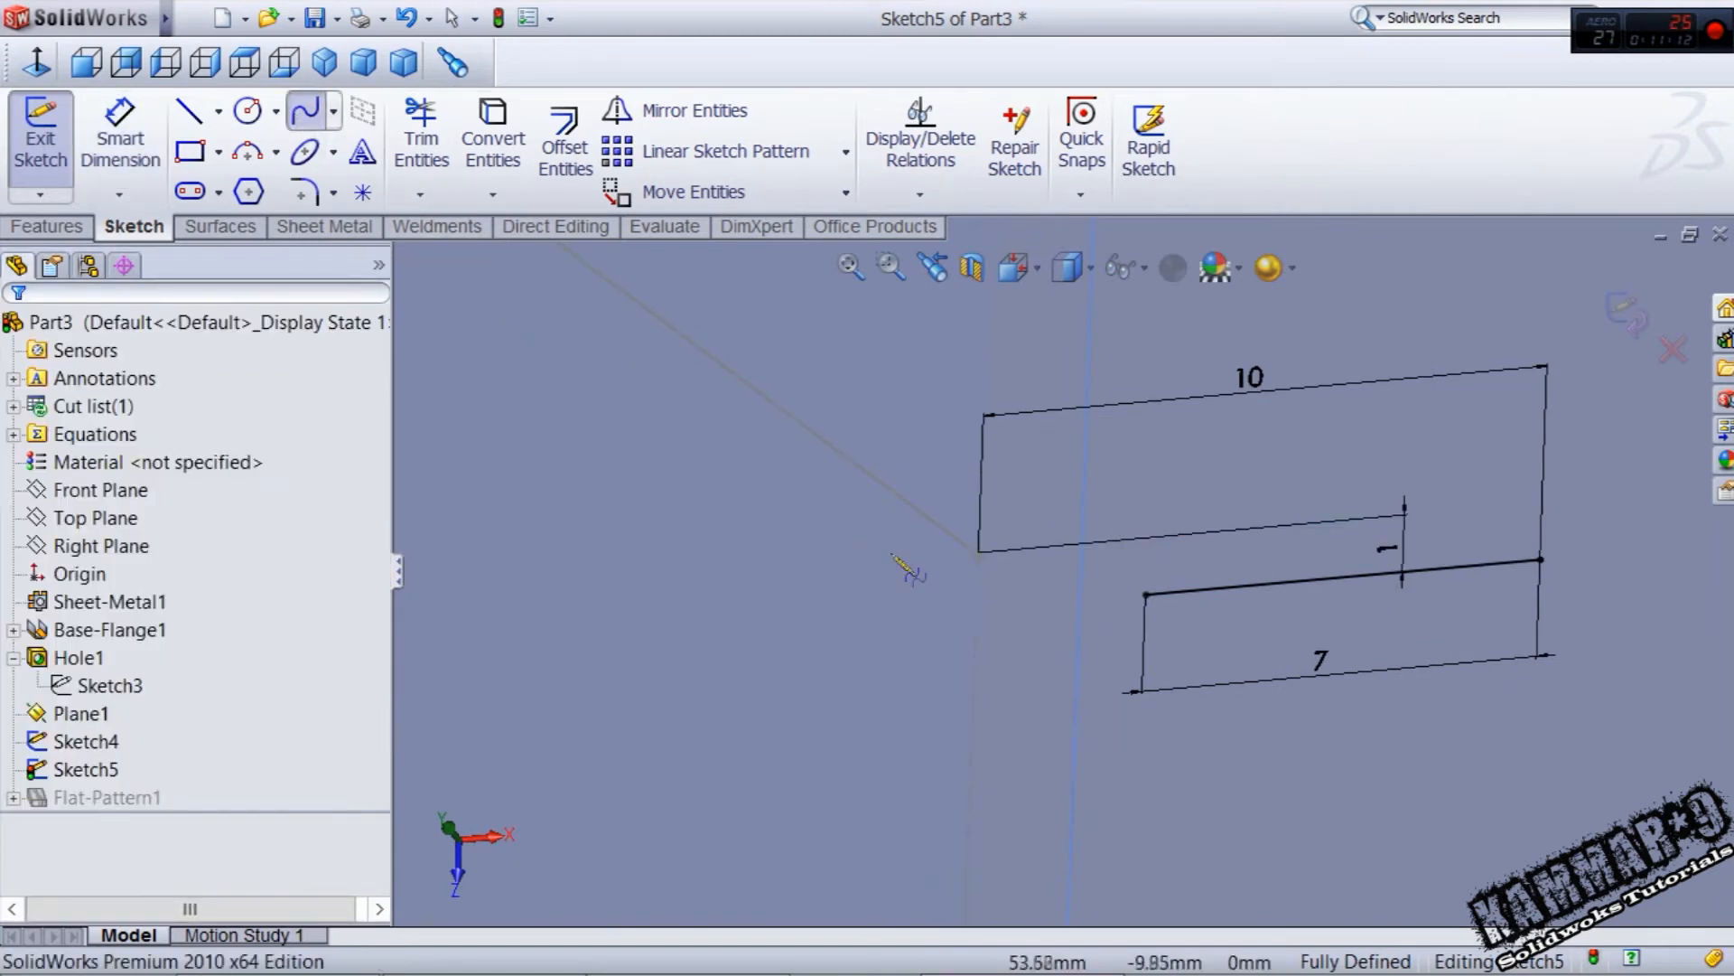
pyautogui.click(1146, 598)
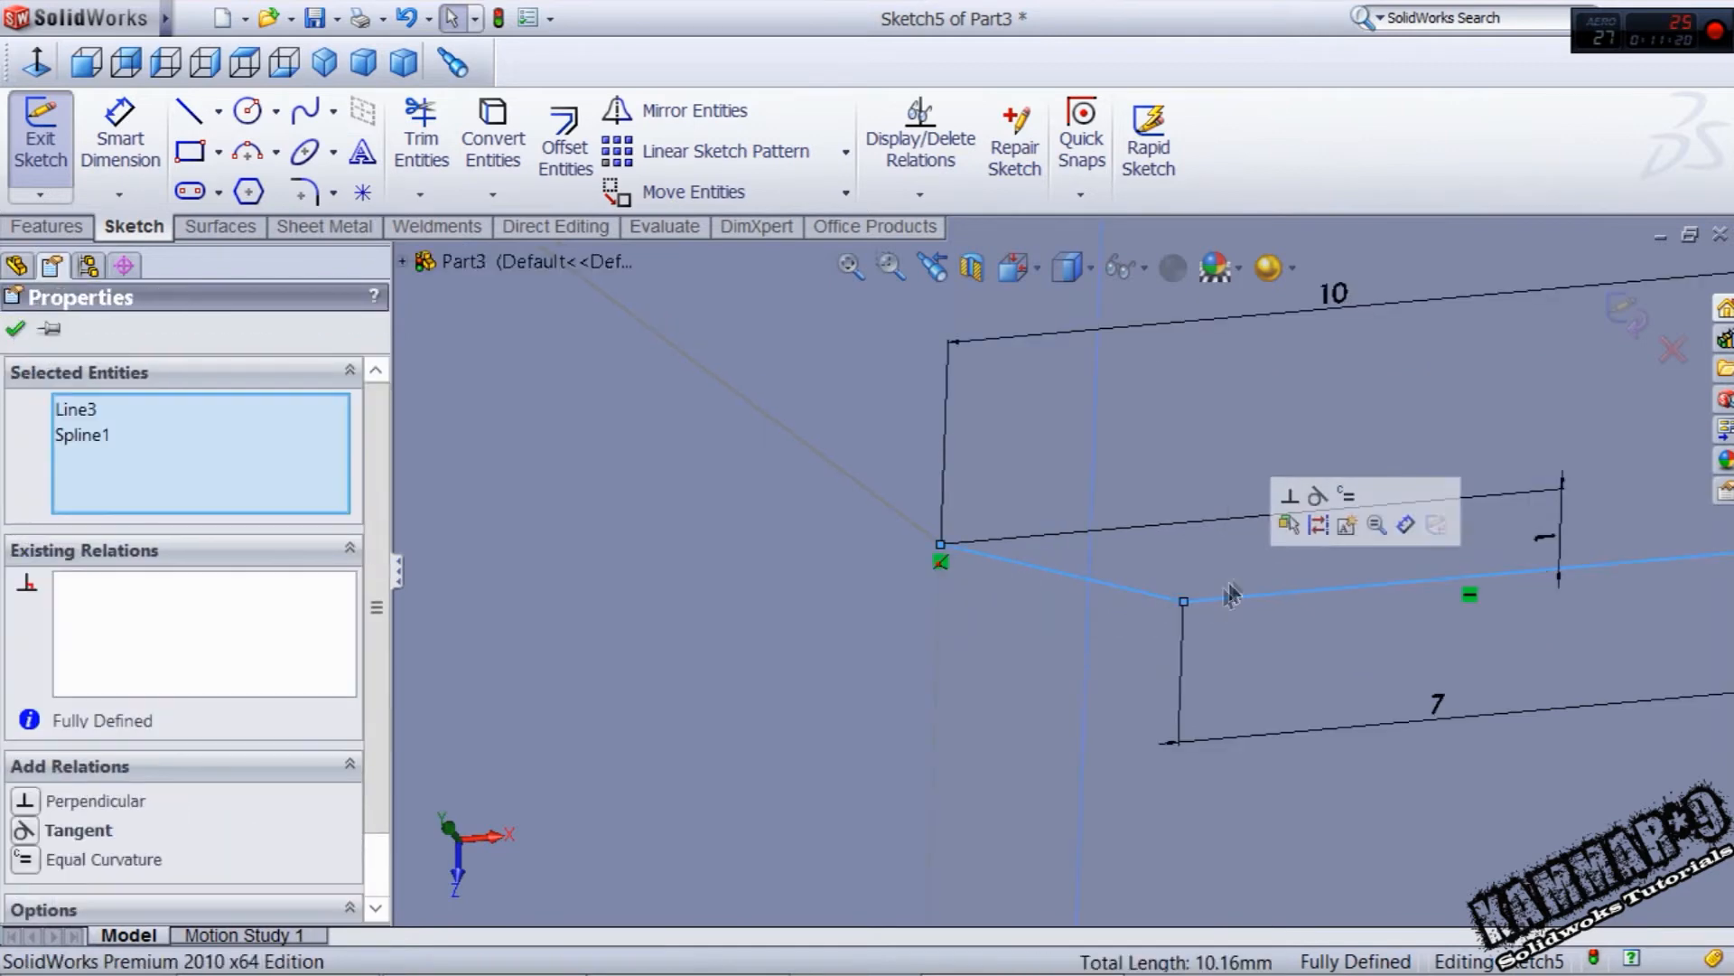
pyautogui.click(78, 829)
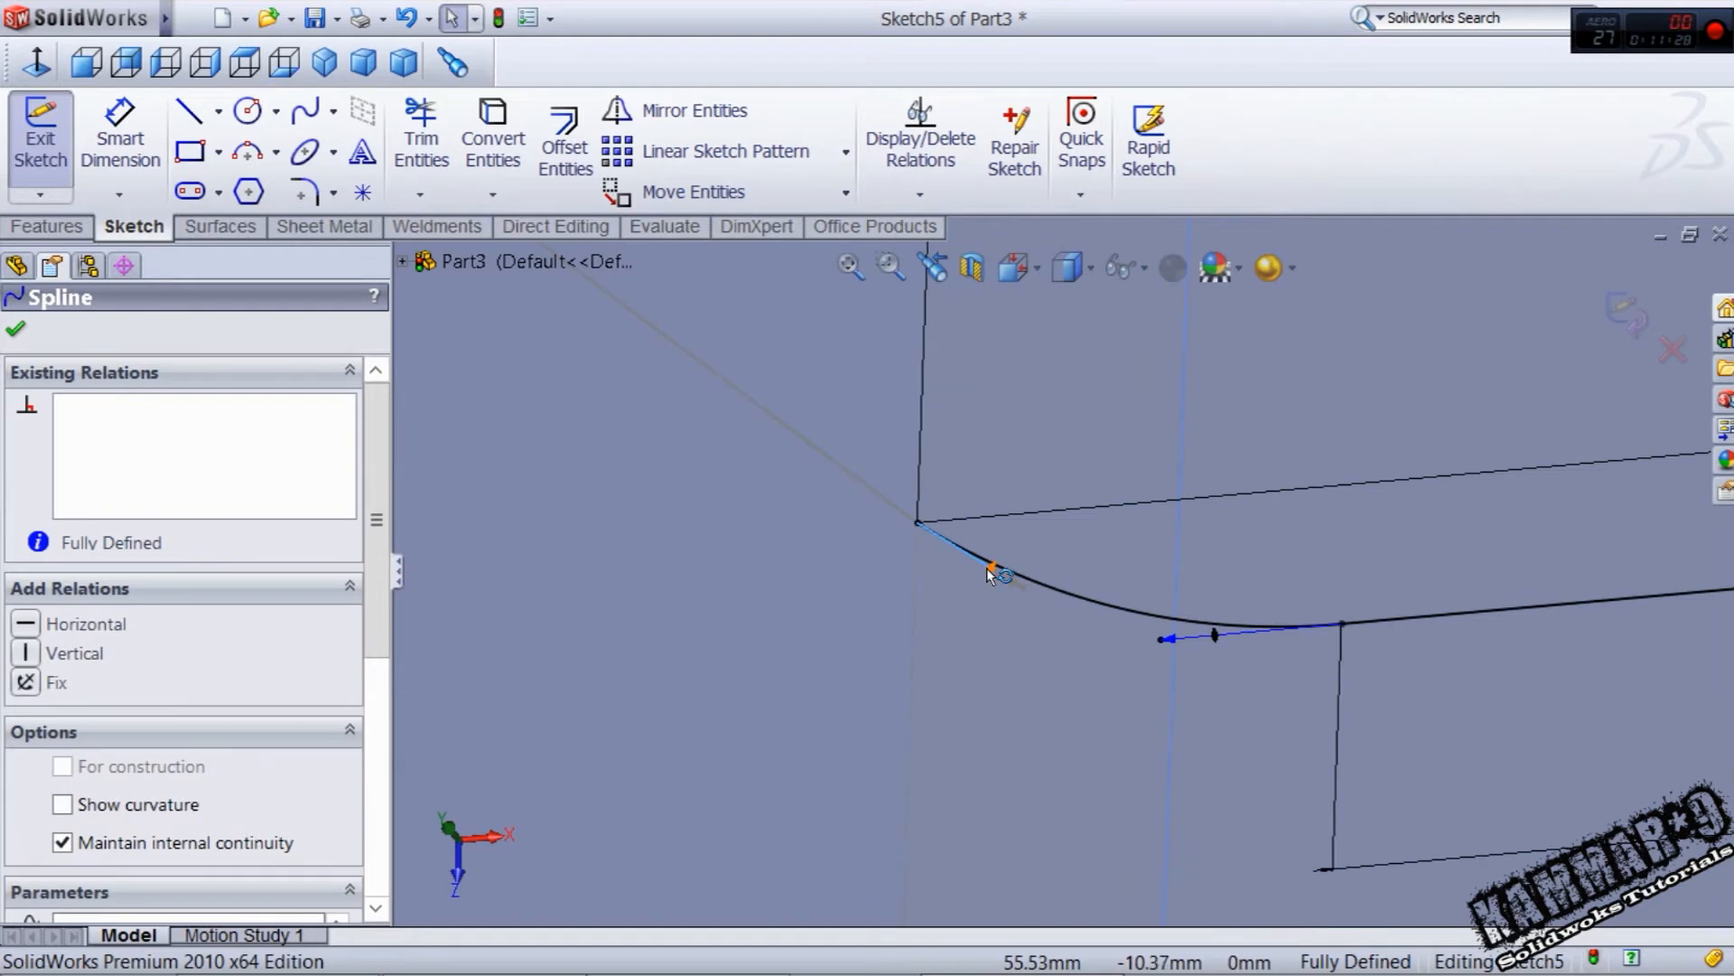
pyautogui.click(26, 624)
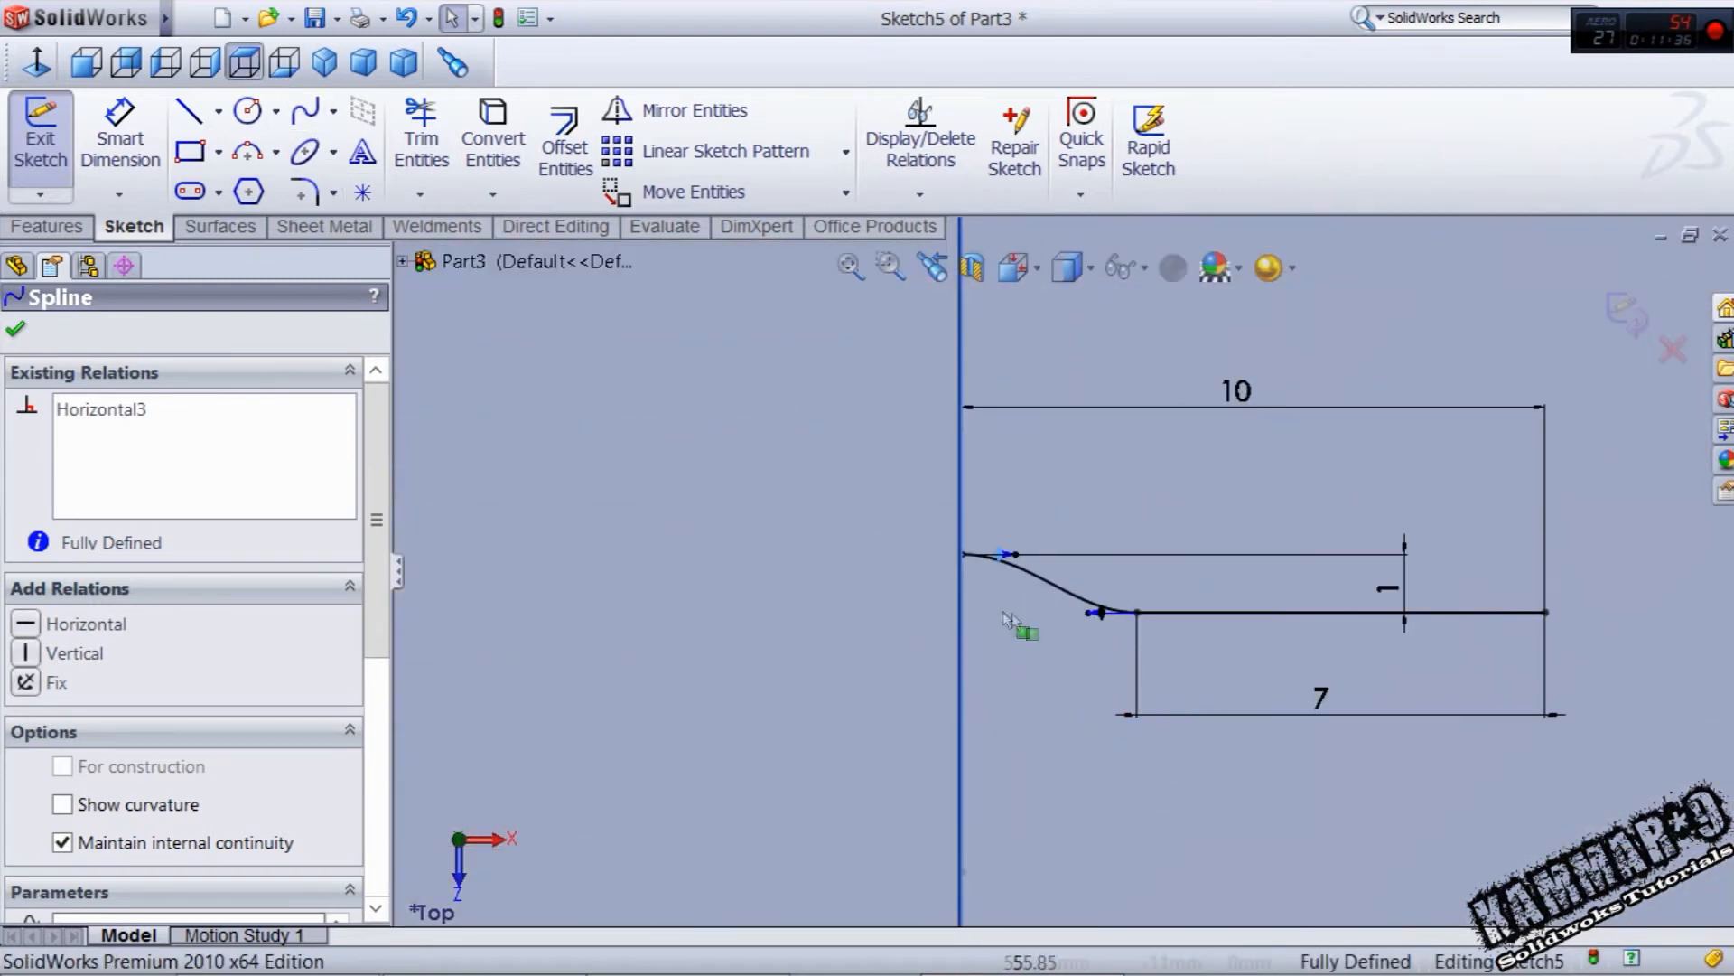
# - Draw a centerline on Plane1, mirror the stepped profile about it and close the sketch
pyautogui.click(219, 110)
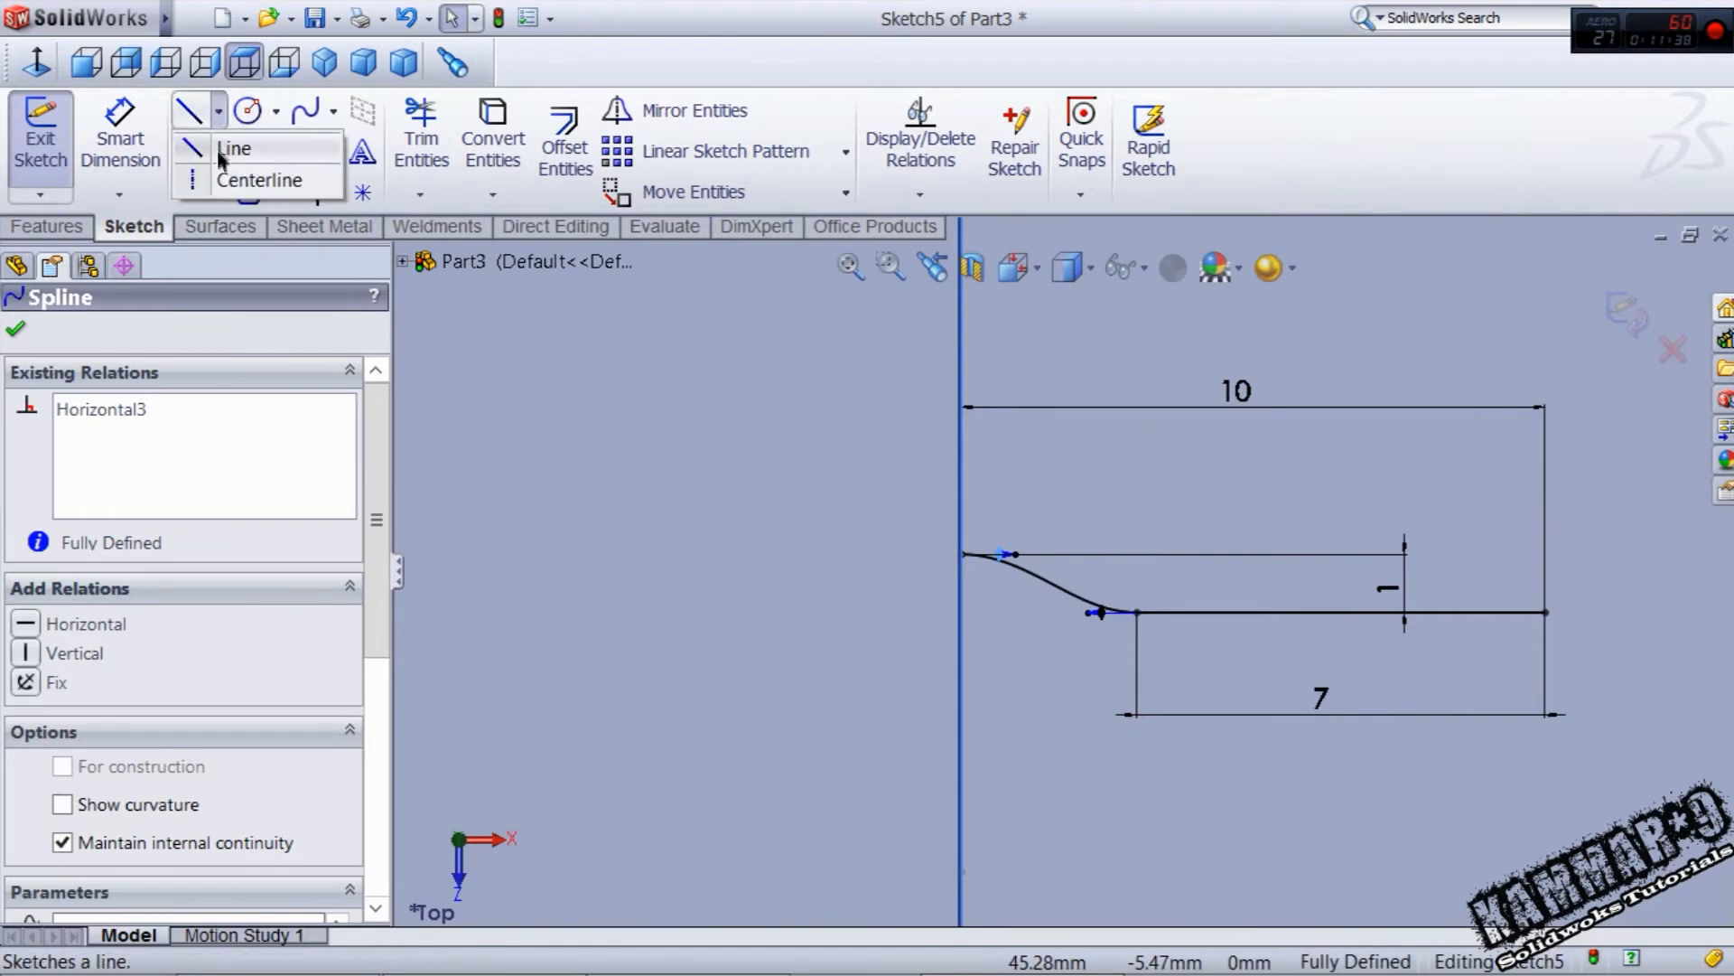
pyautogui.click(234, 149)
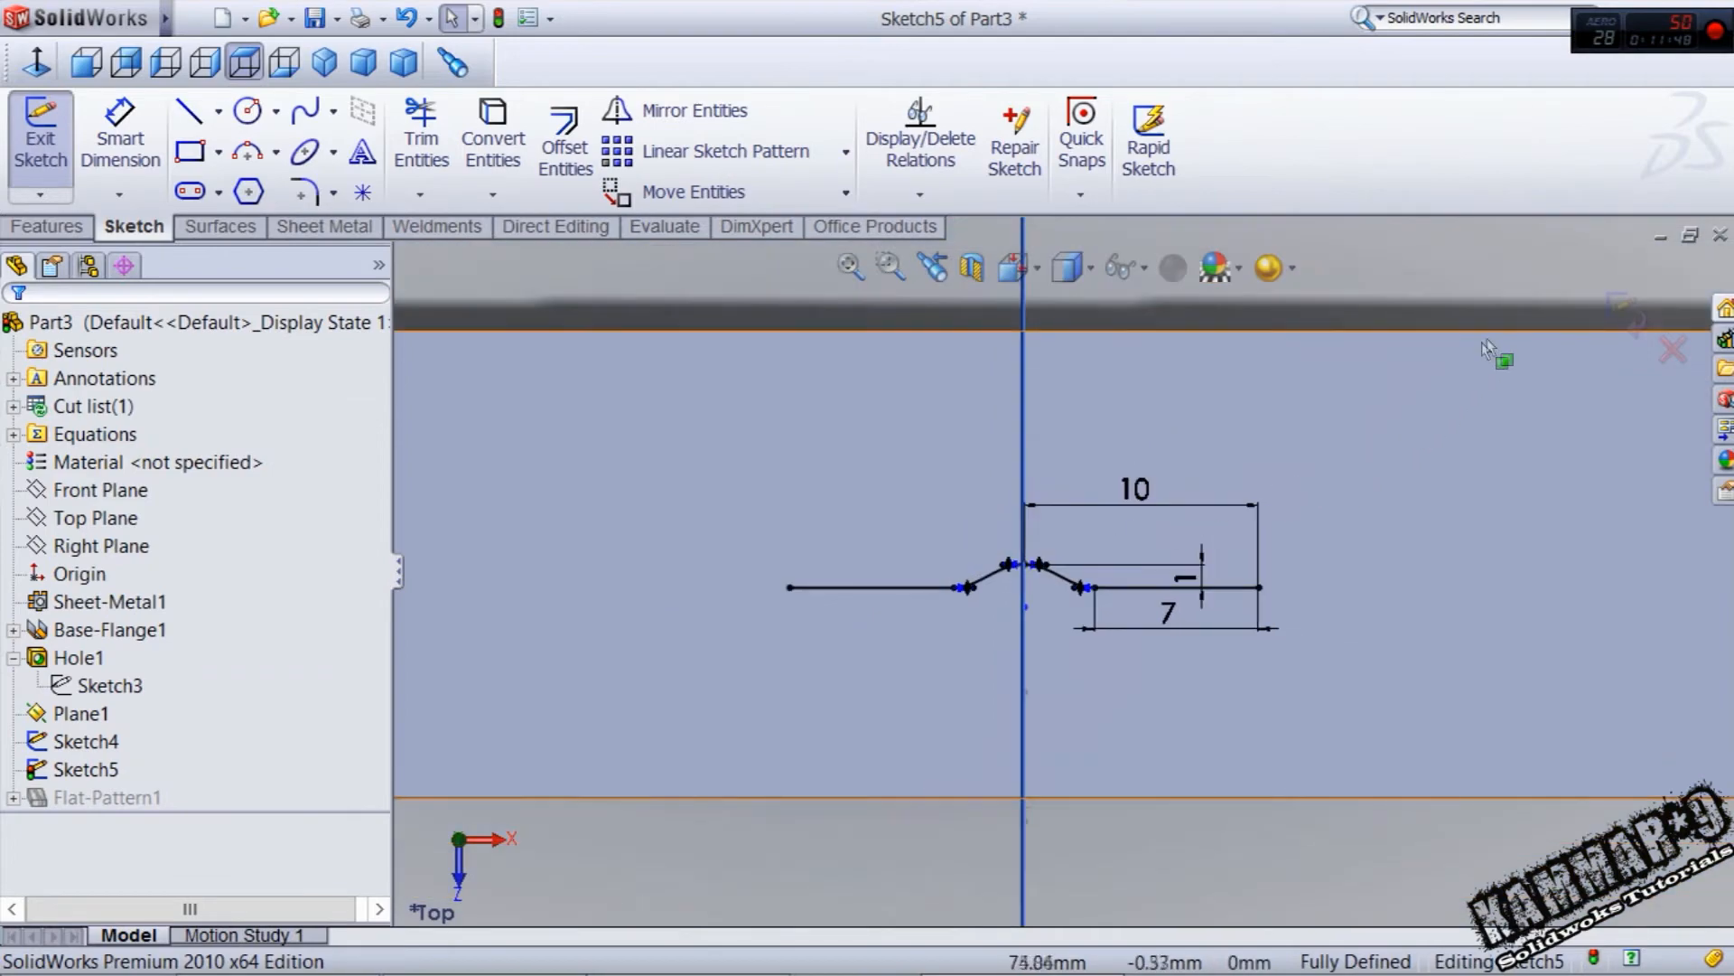
pyautogui.click(39, 132)
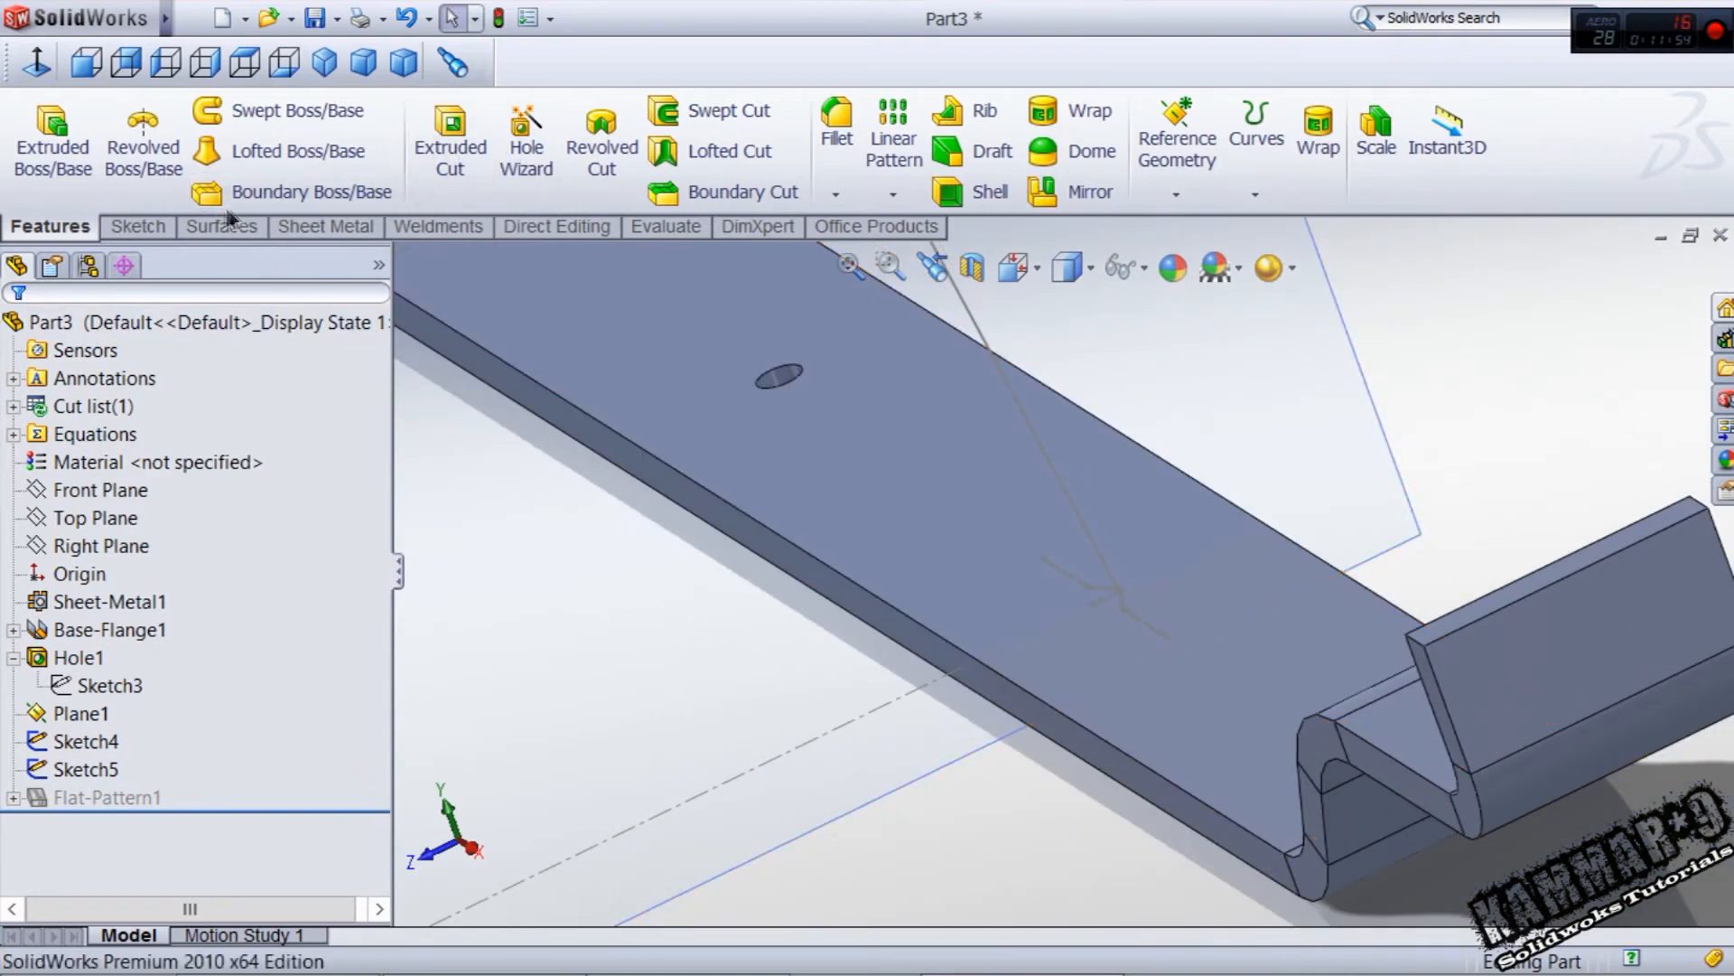
# - Create Surface-Sweep1 using Sketch5 as profile along the Sketch4 path
pyautogui.click(219, 227)
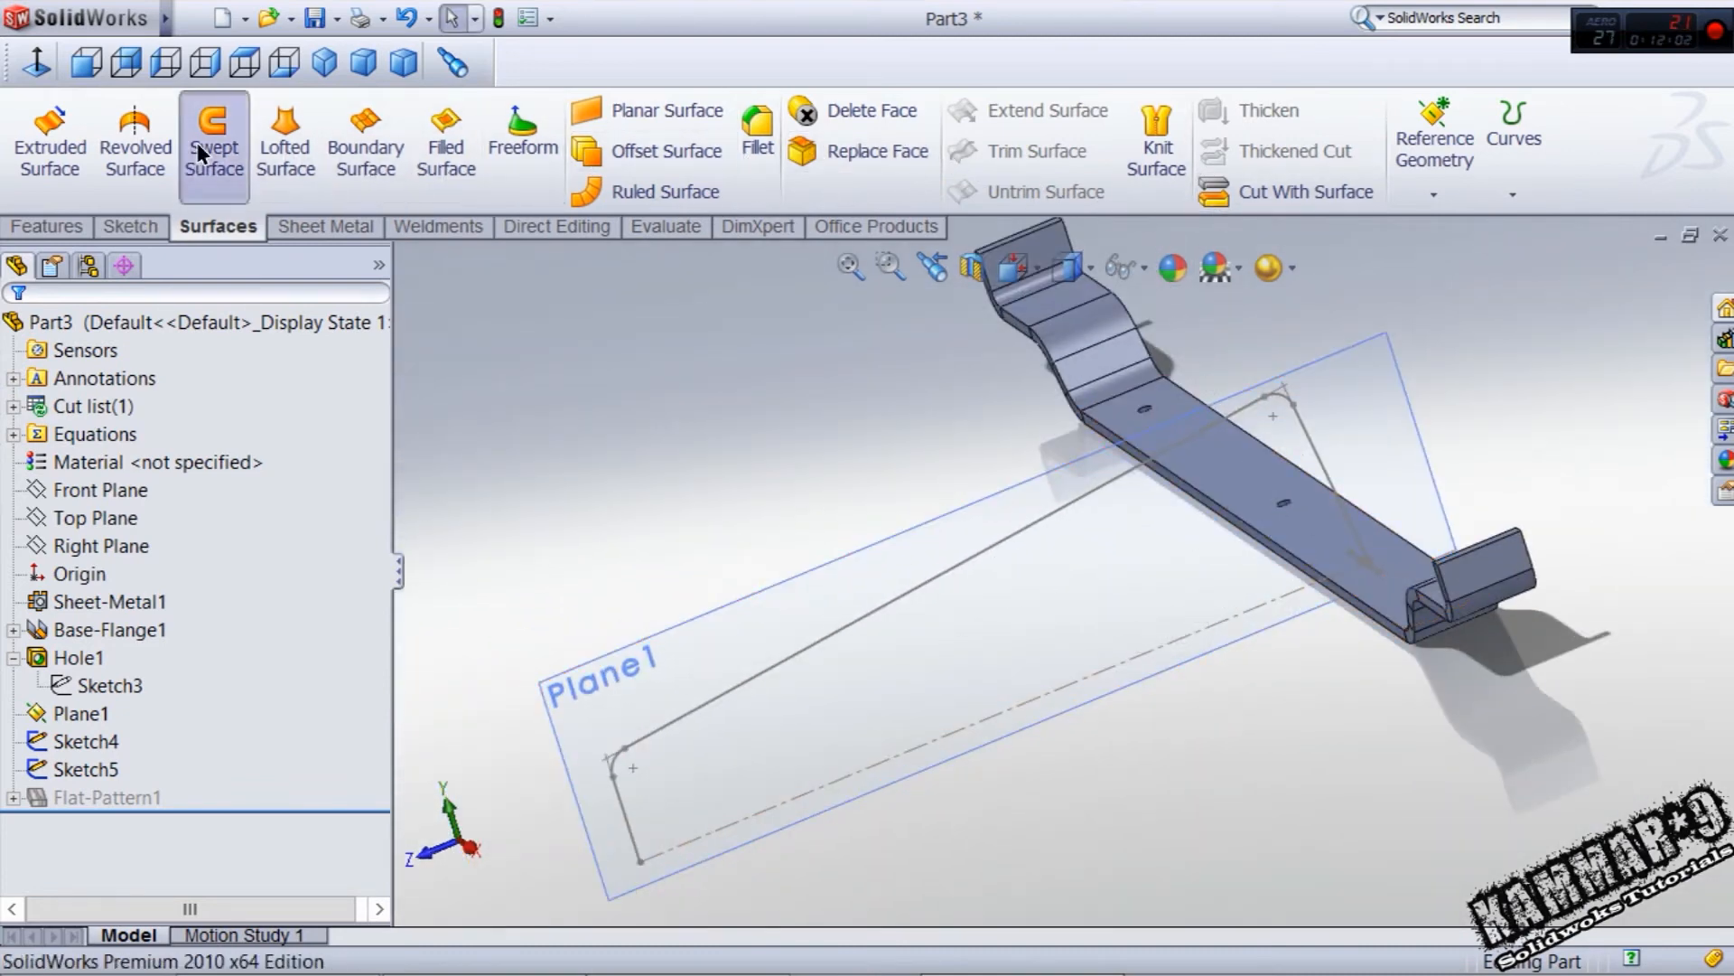
pyautogui.click(214, 139)
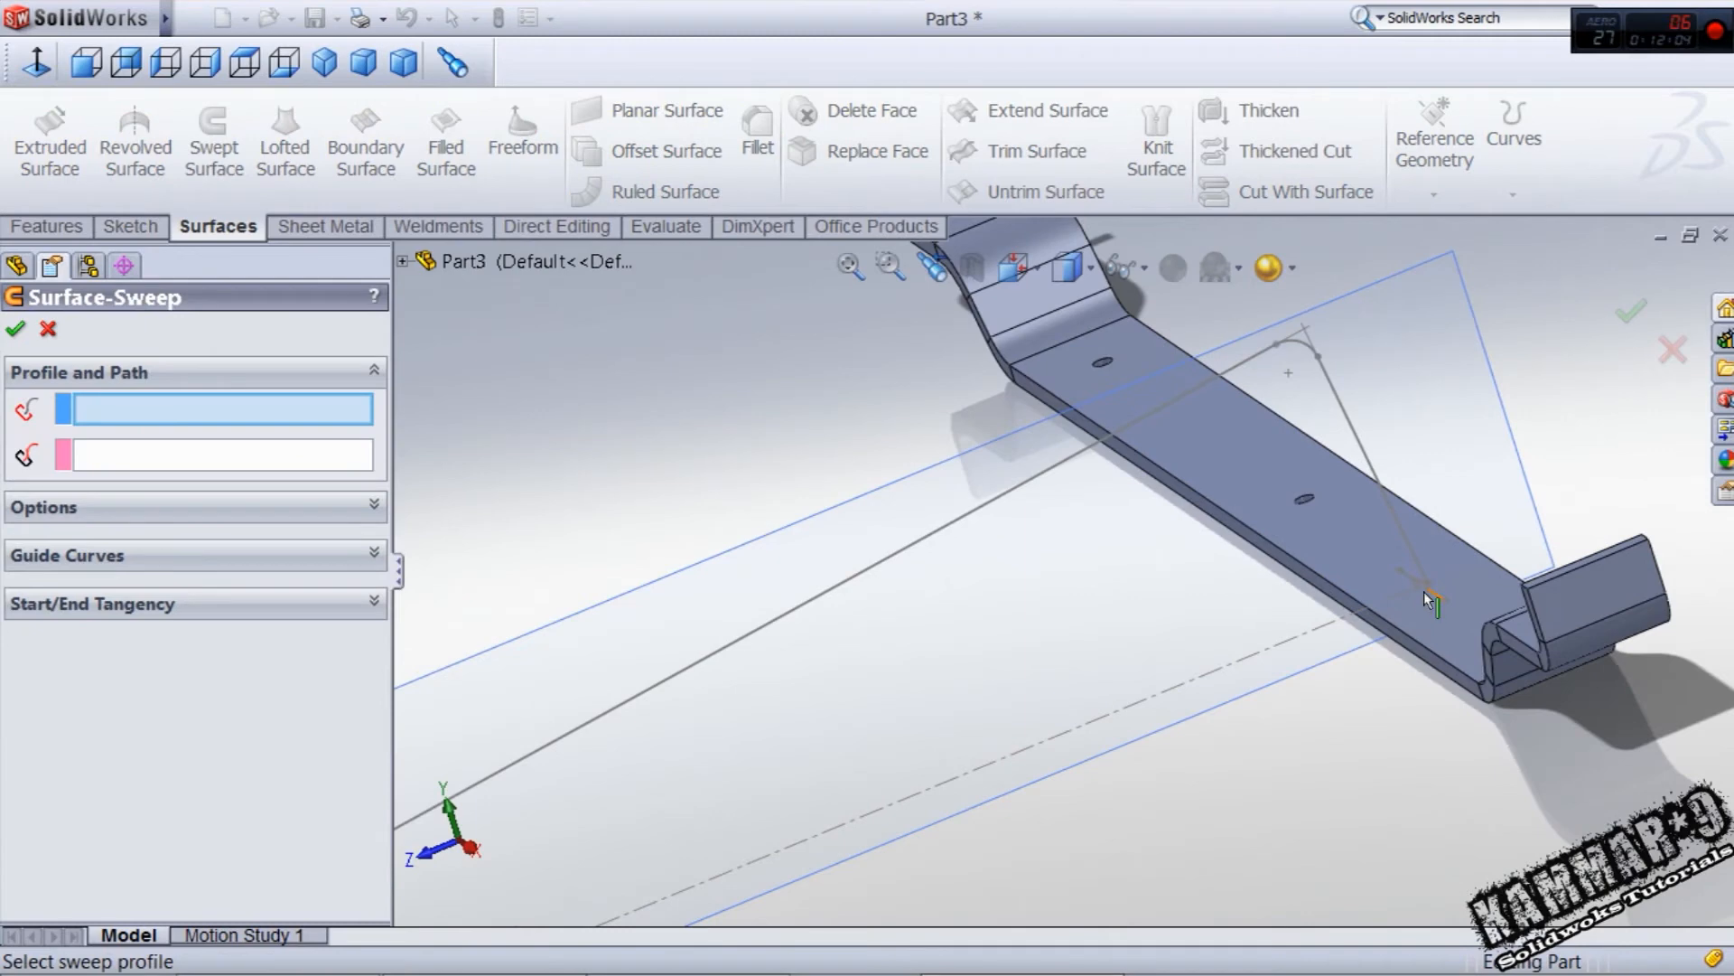
pyautogui.click(1433, 597)
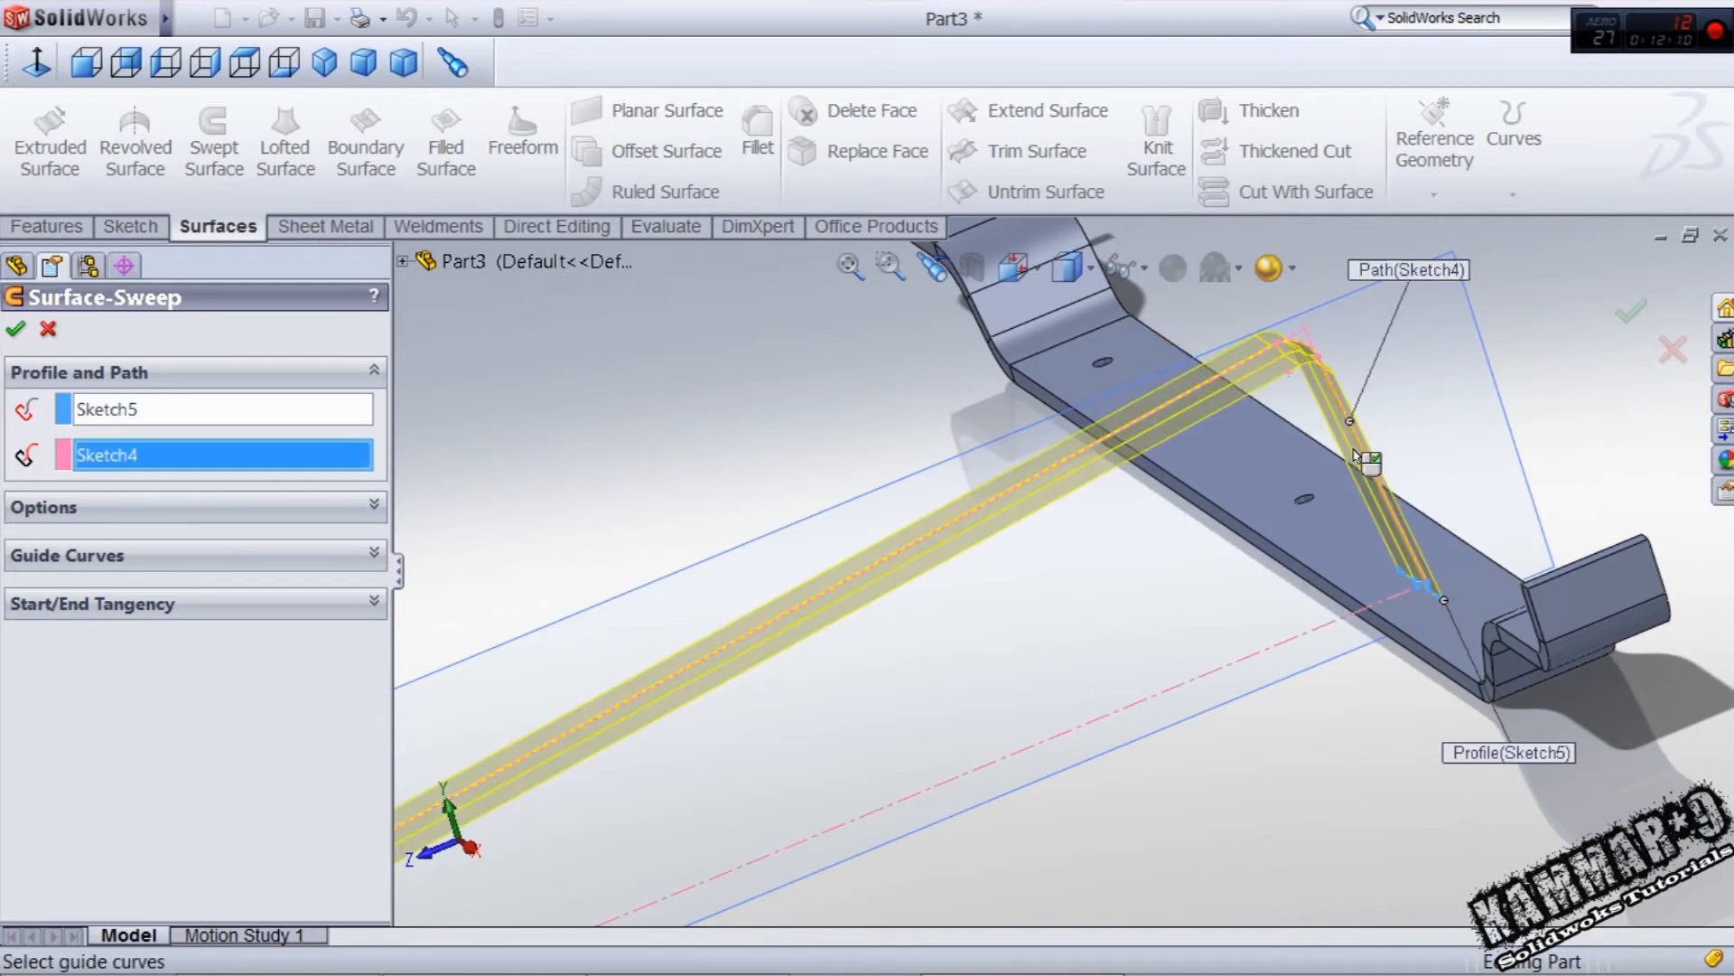
pyautogui.click(16, 328)
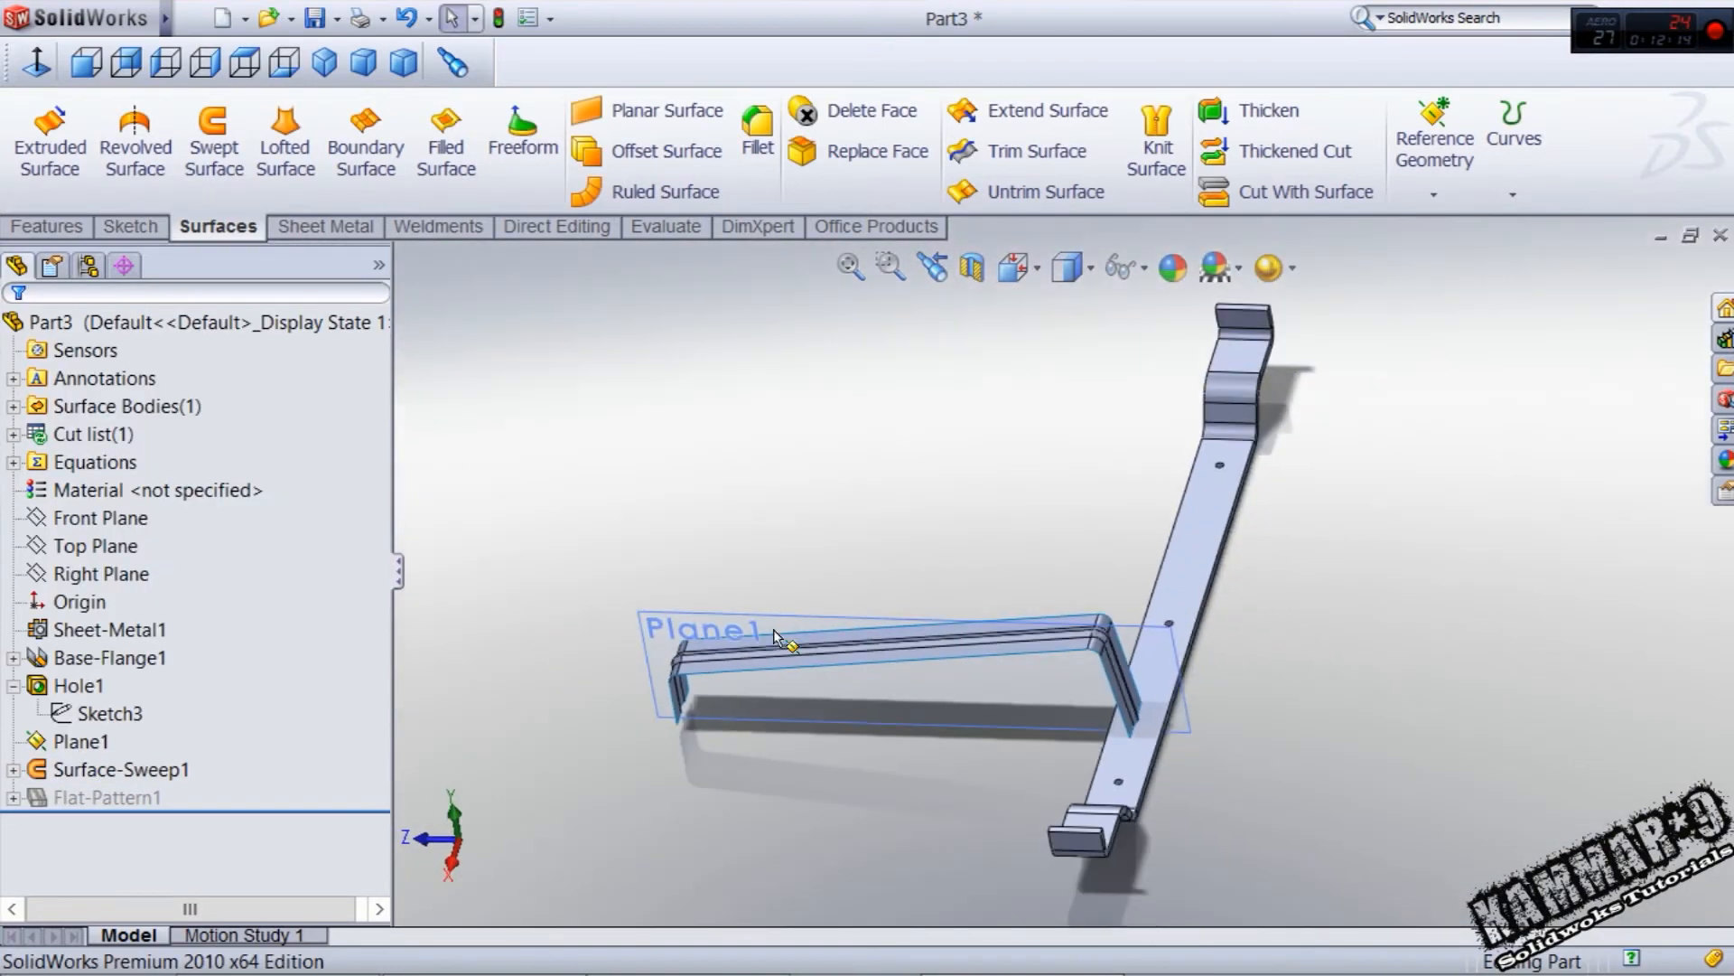
pyautogui.moveTo(674, 703)
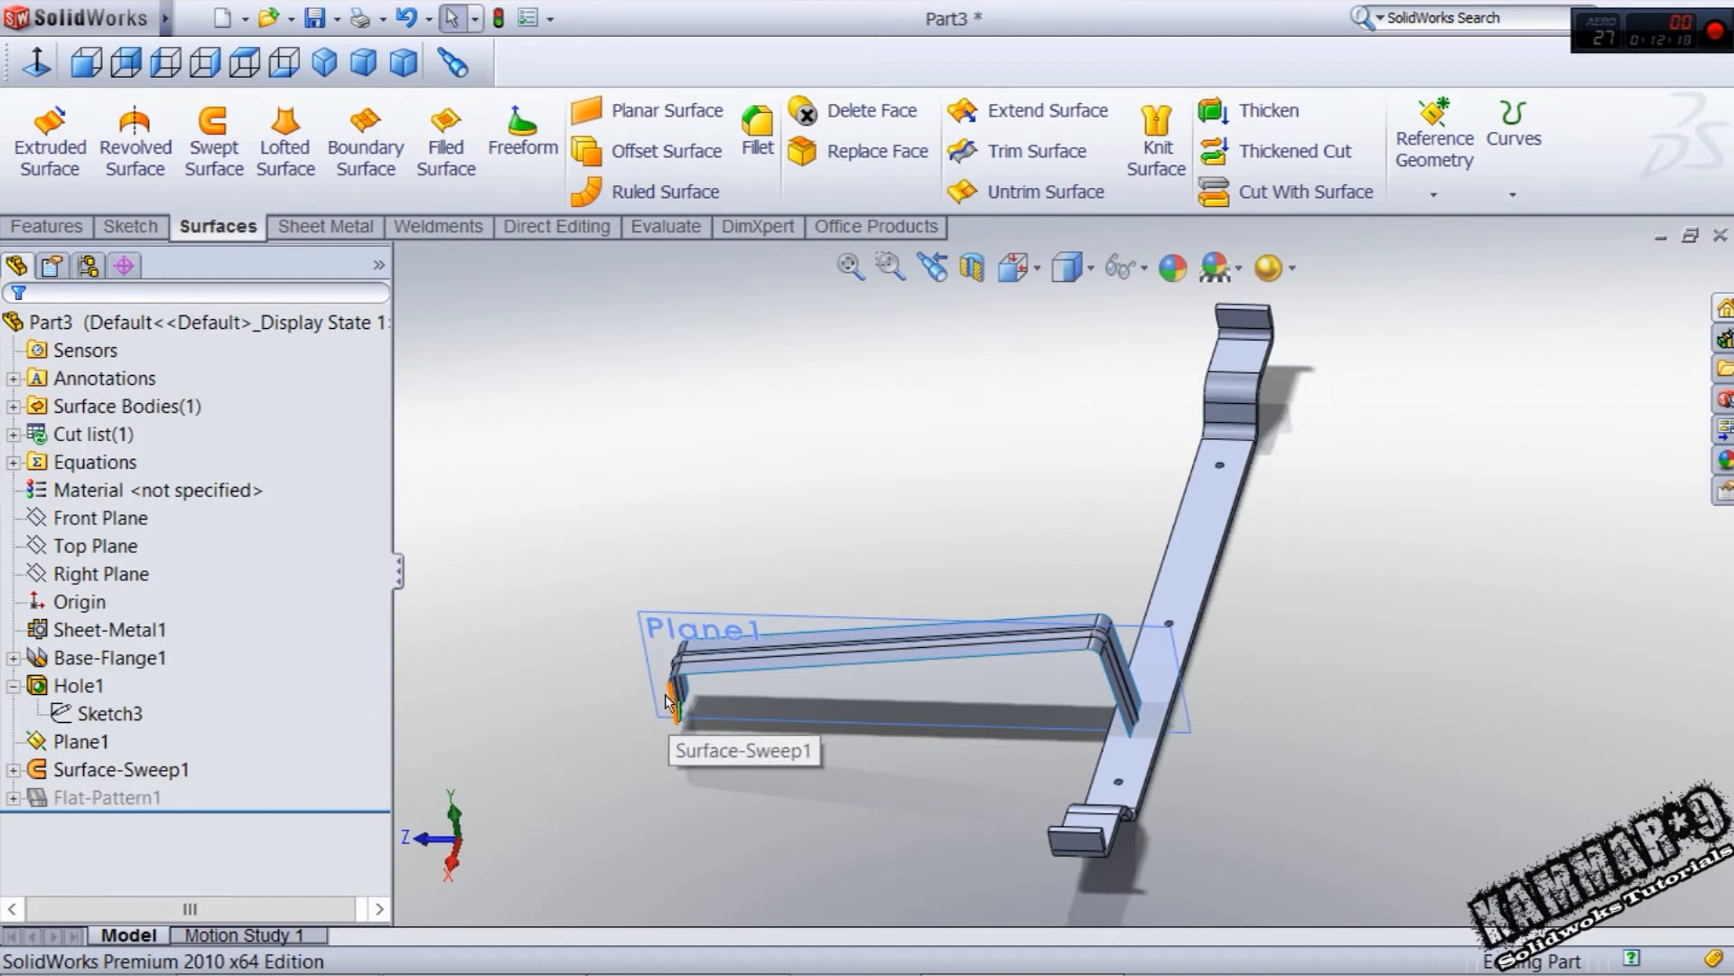
pyautogui.moveTo(1265, 111)
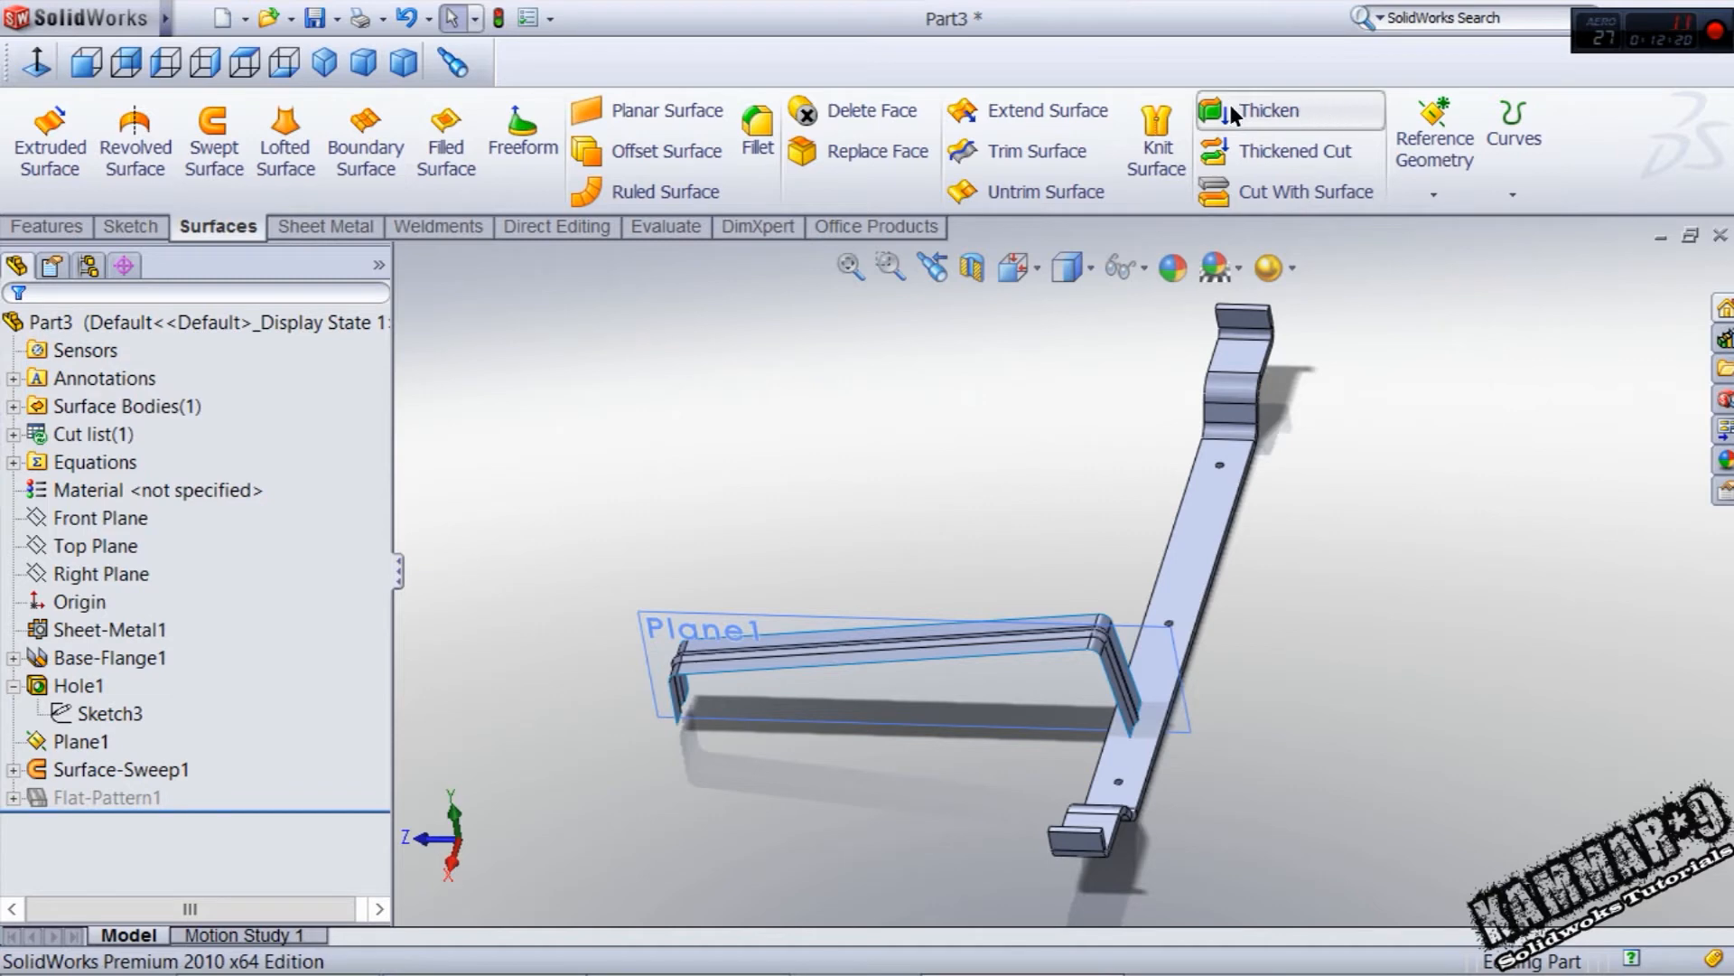
# - Thicken Surface-Sweep1 by 1.00 mm toward side 1 with Merge result checked
pyautogui.click(1268, 110)
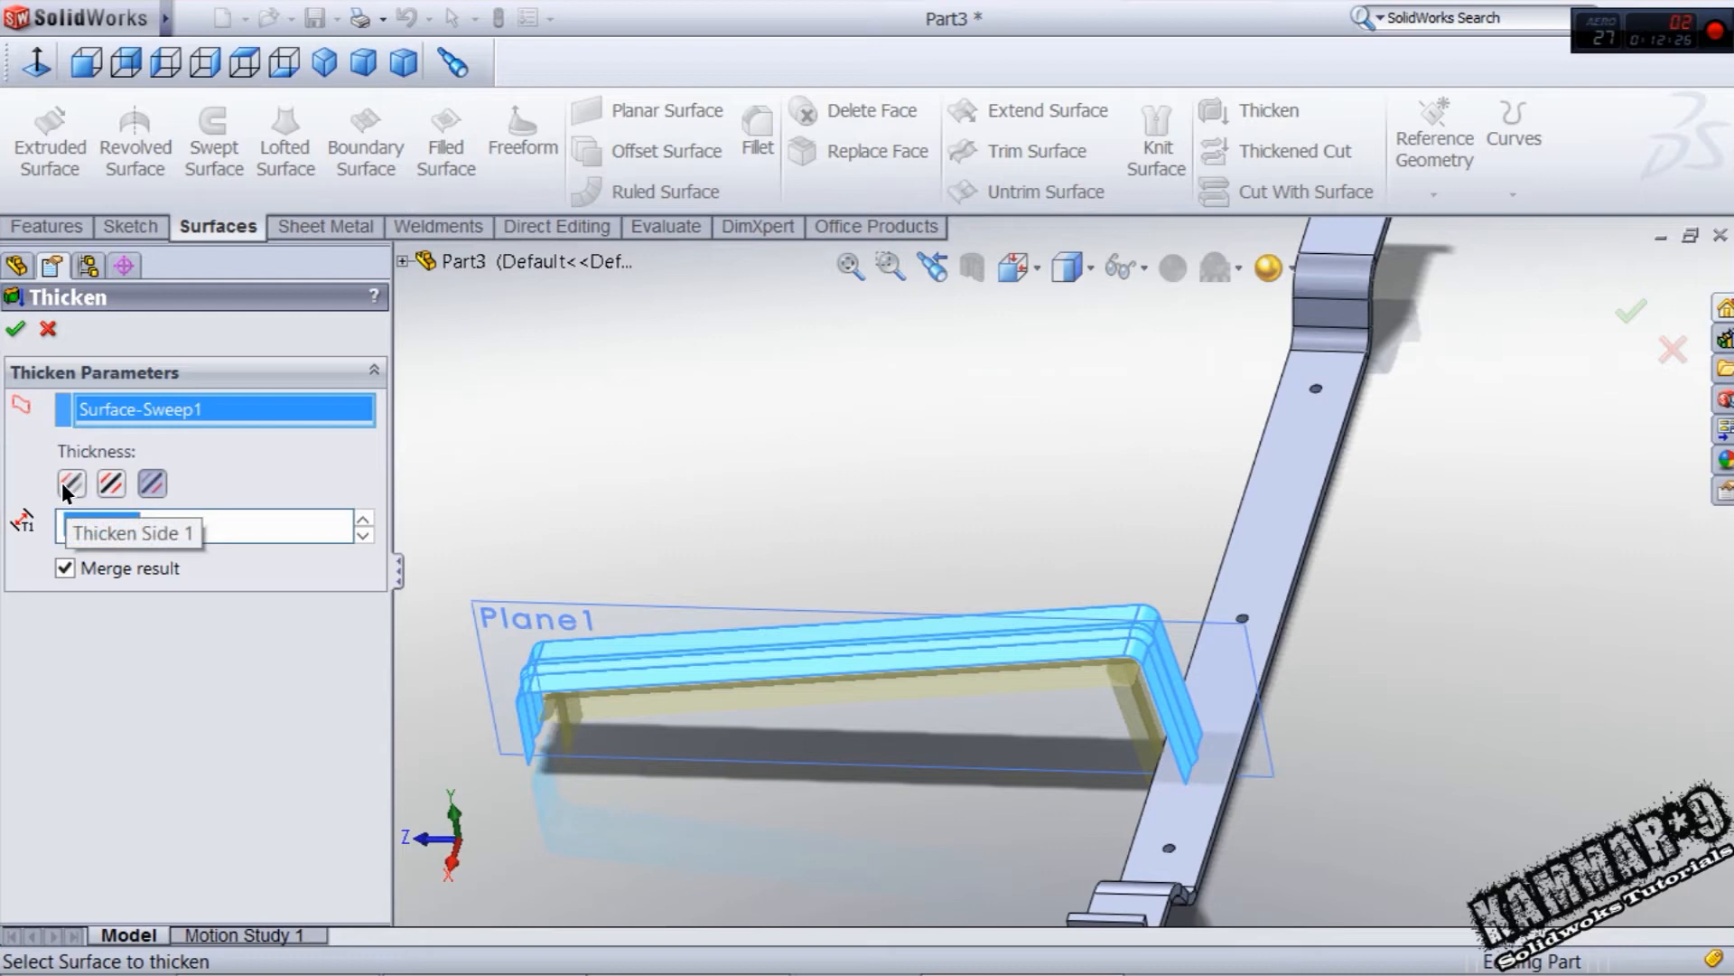
pyautogui.click(71, 483)
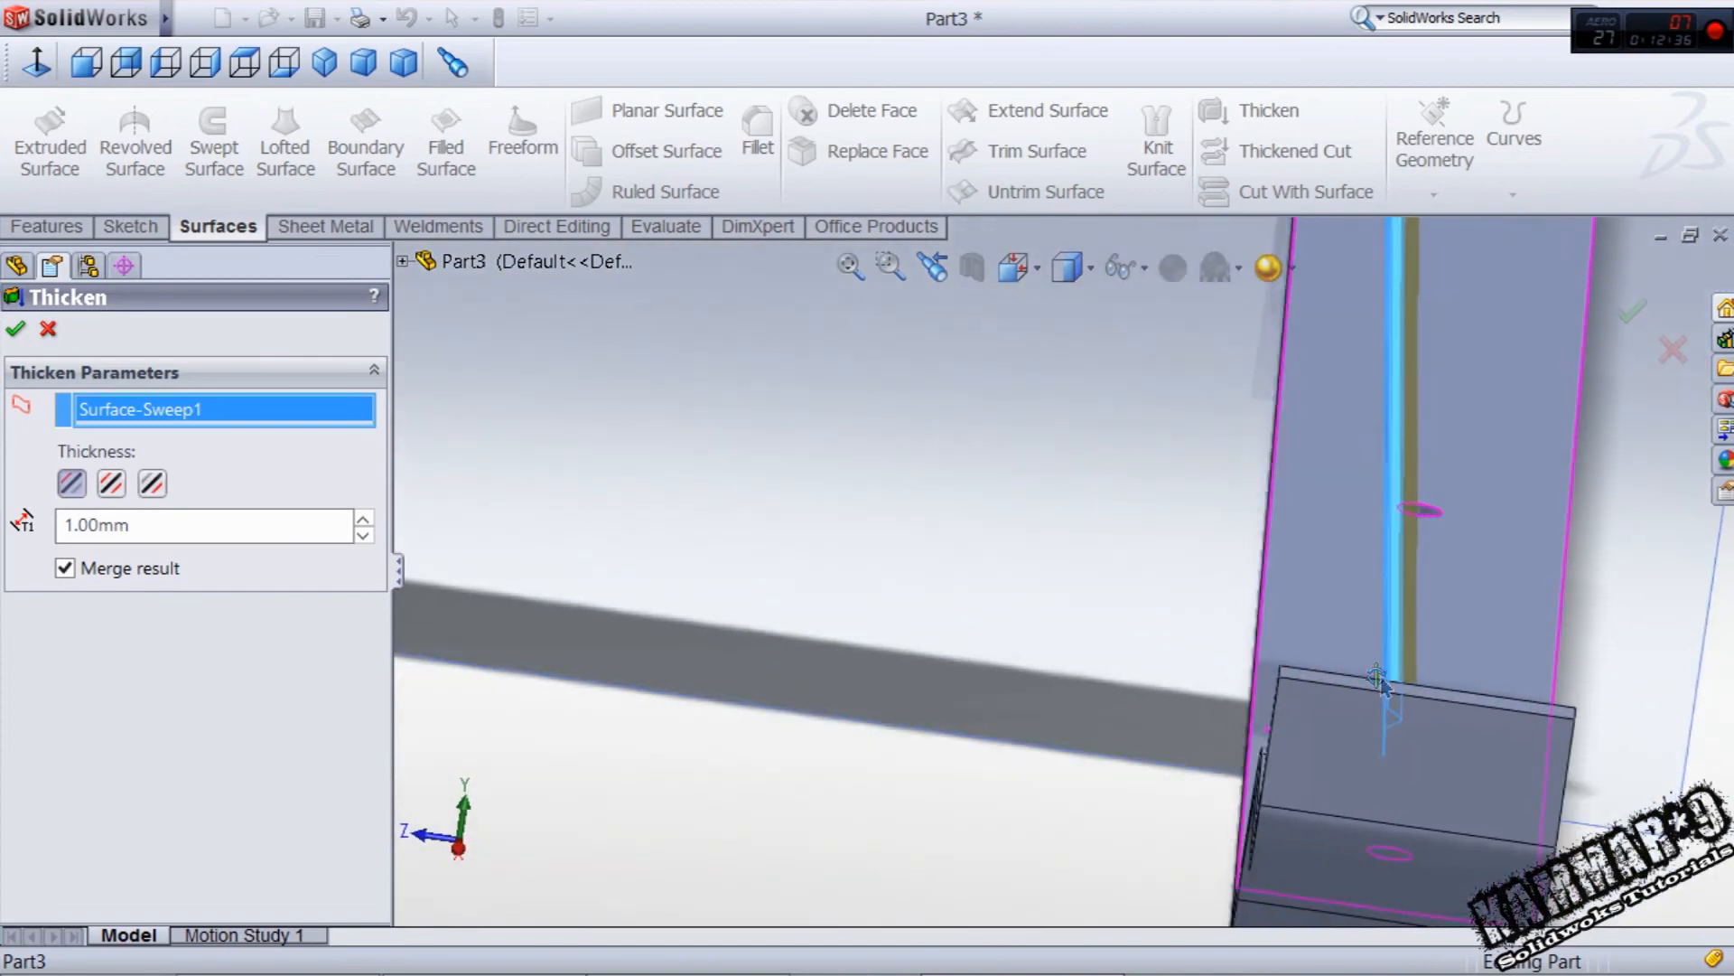
pyautogui.click(17, 329)
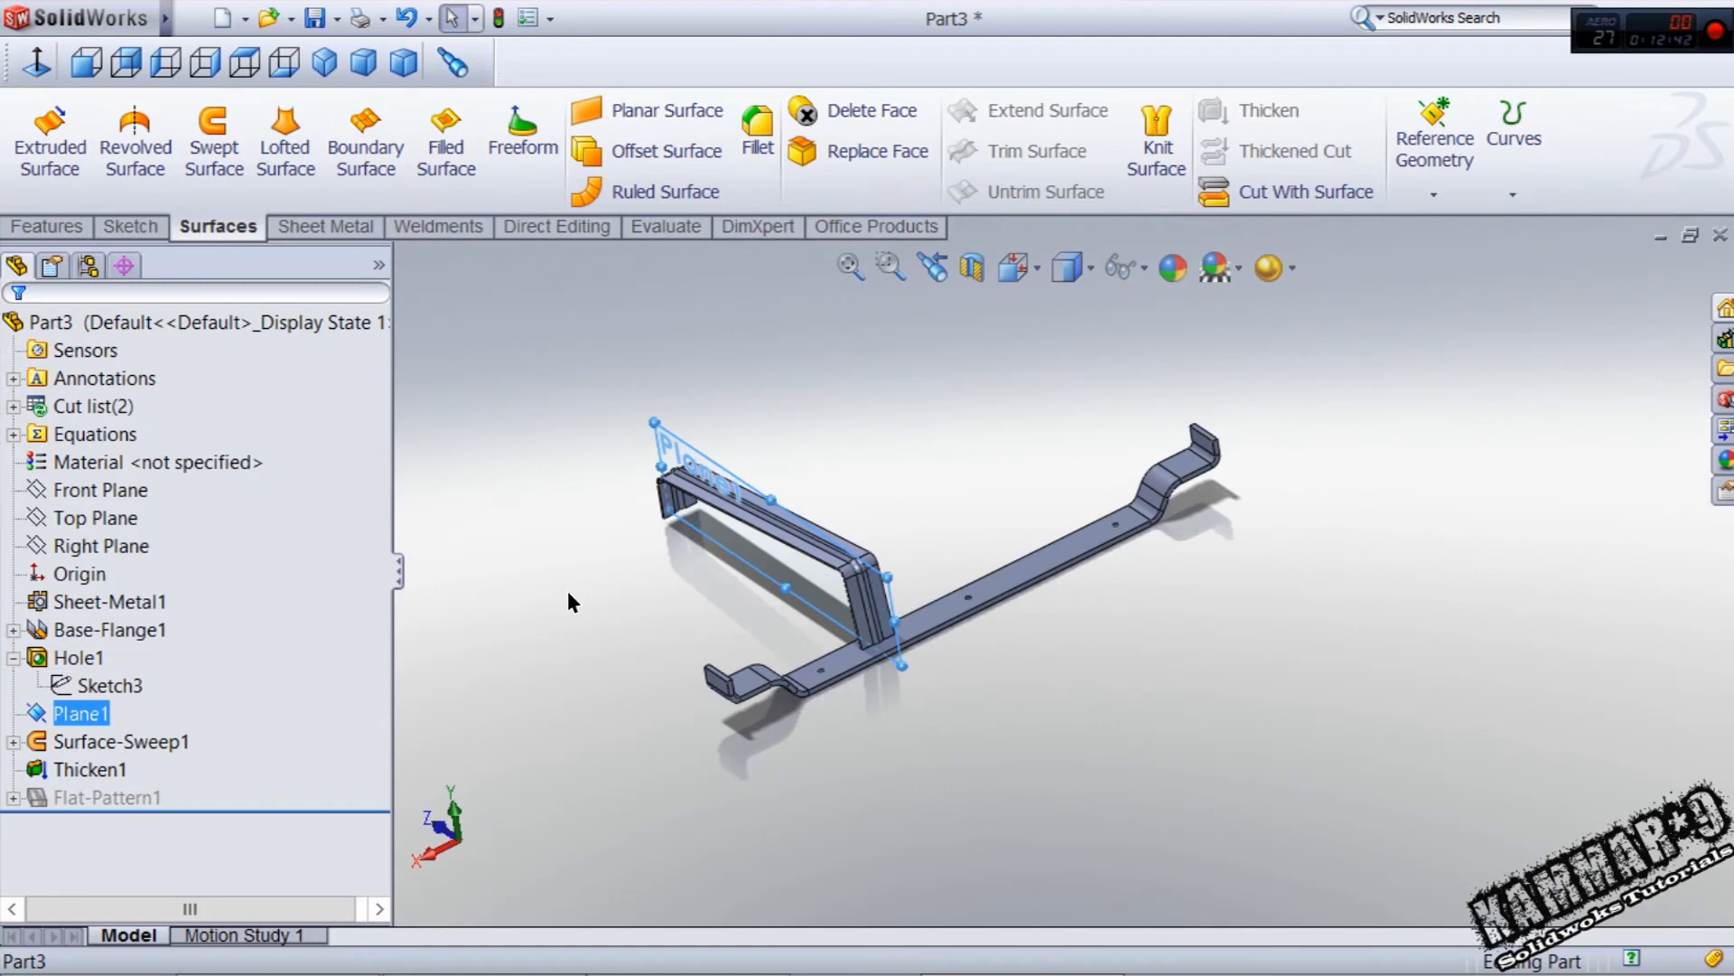
pyautogui.moveTo(614, 592)
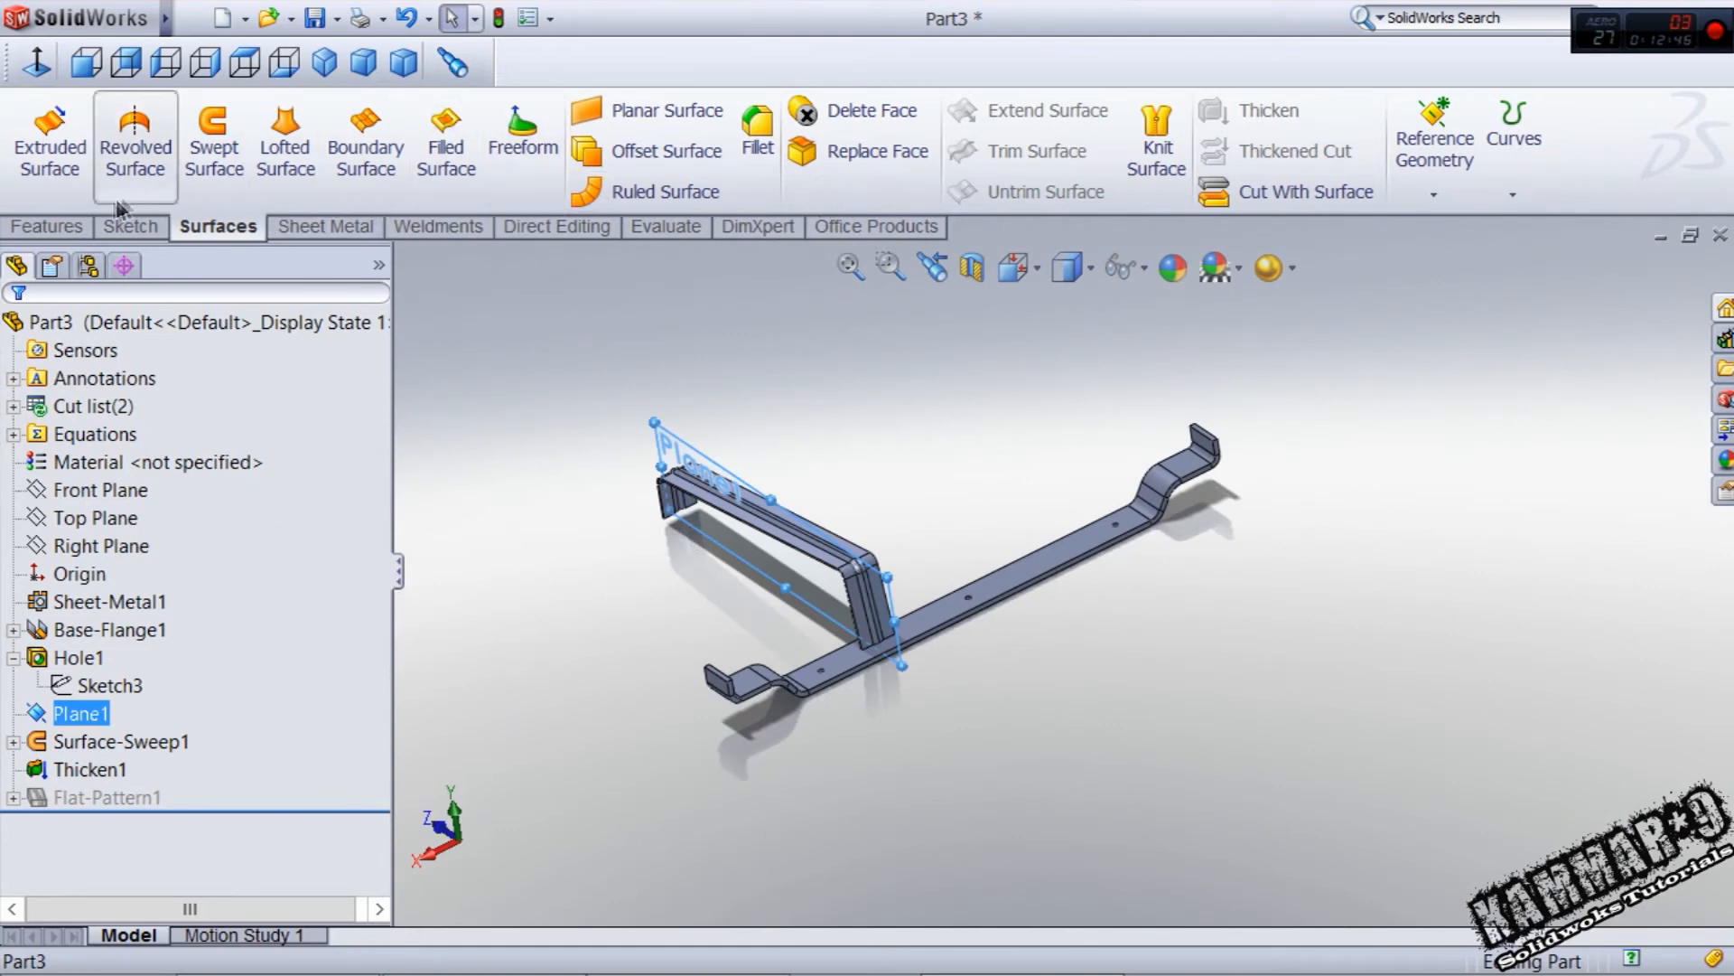
# - Set up a mirror of Thicken1 about the Right Plane and zoom in to inspect the preview
pyautogui.click(47, 228)
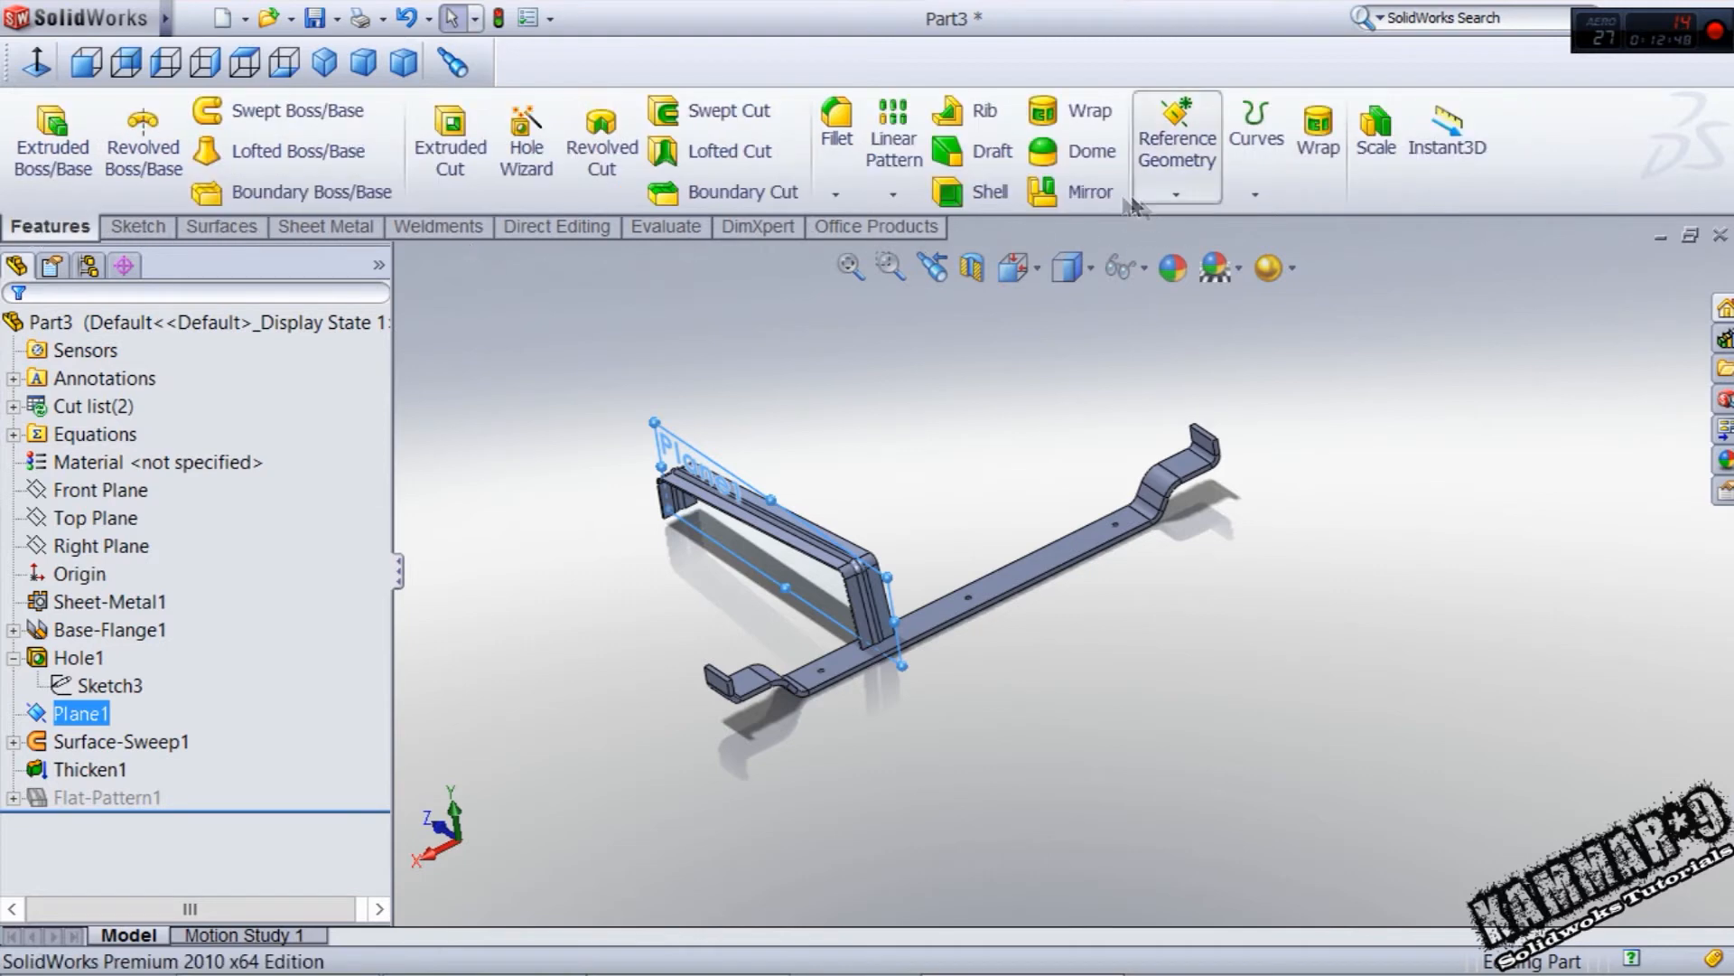
pyautogui.click(1087, 192)
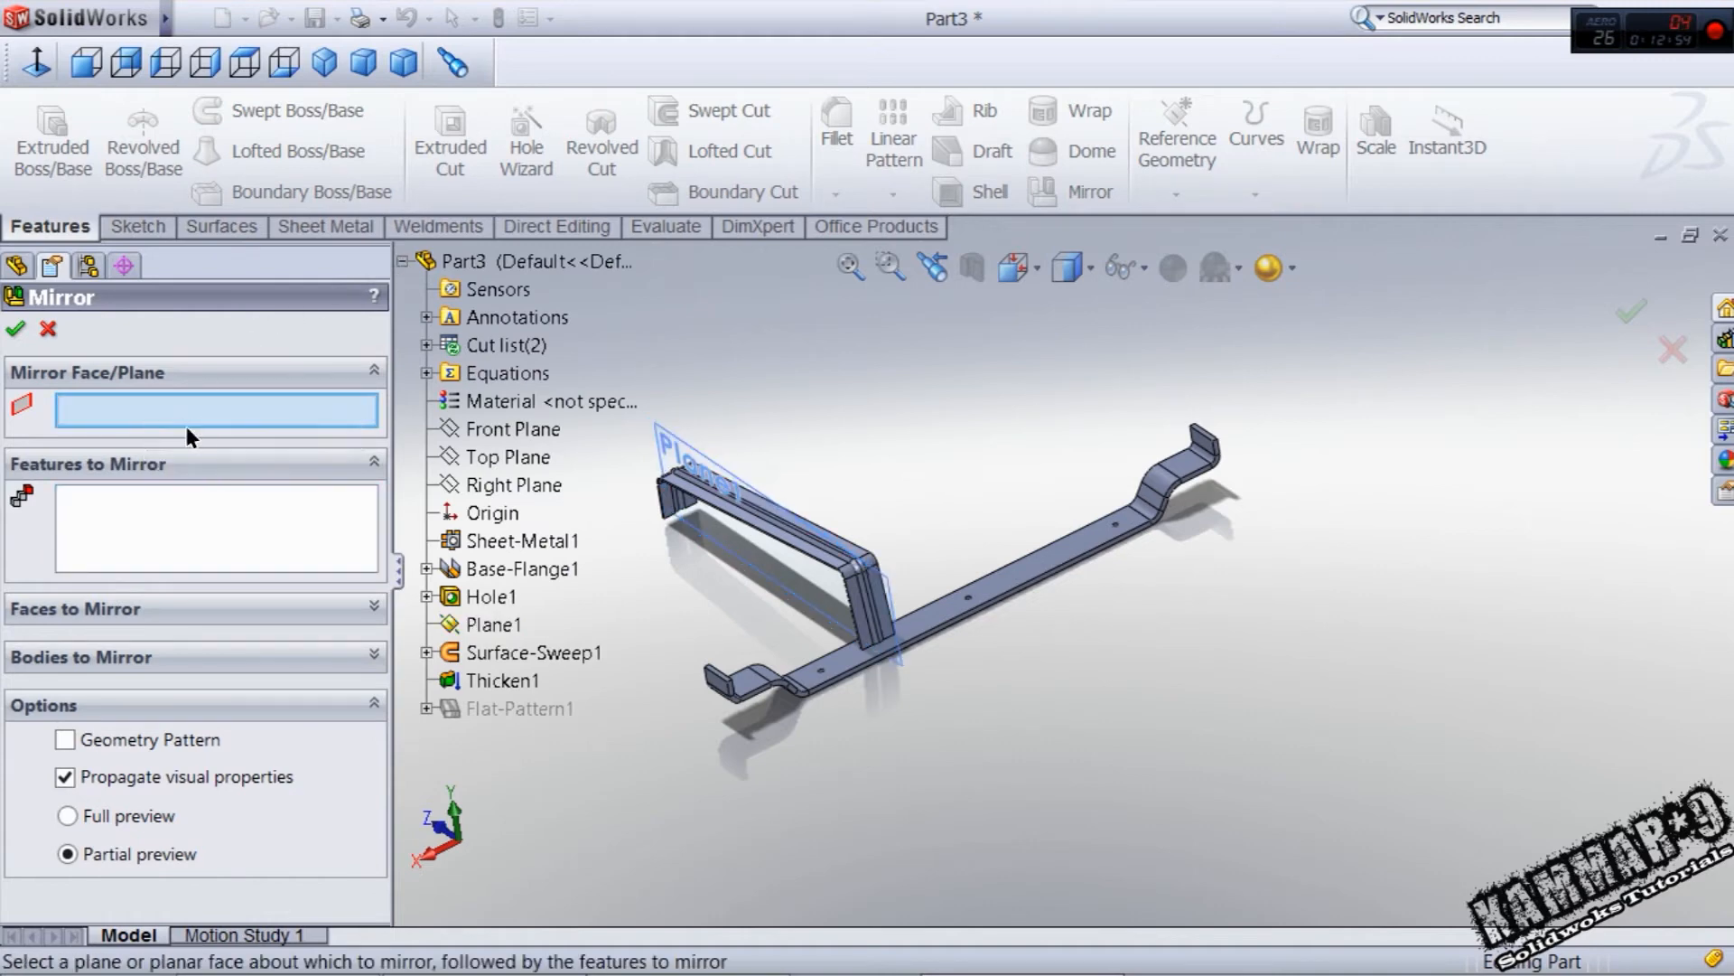
pyautogui.click(514, 484)
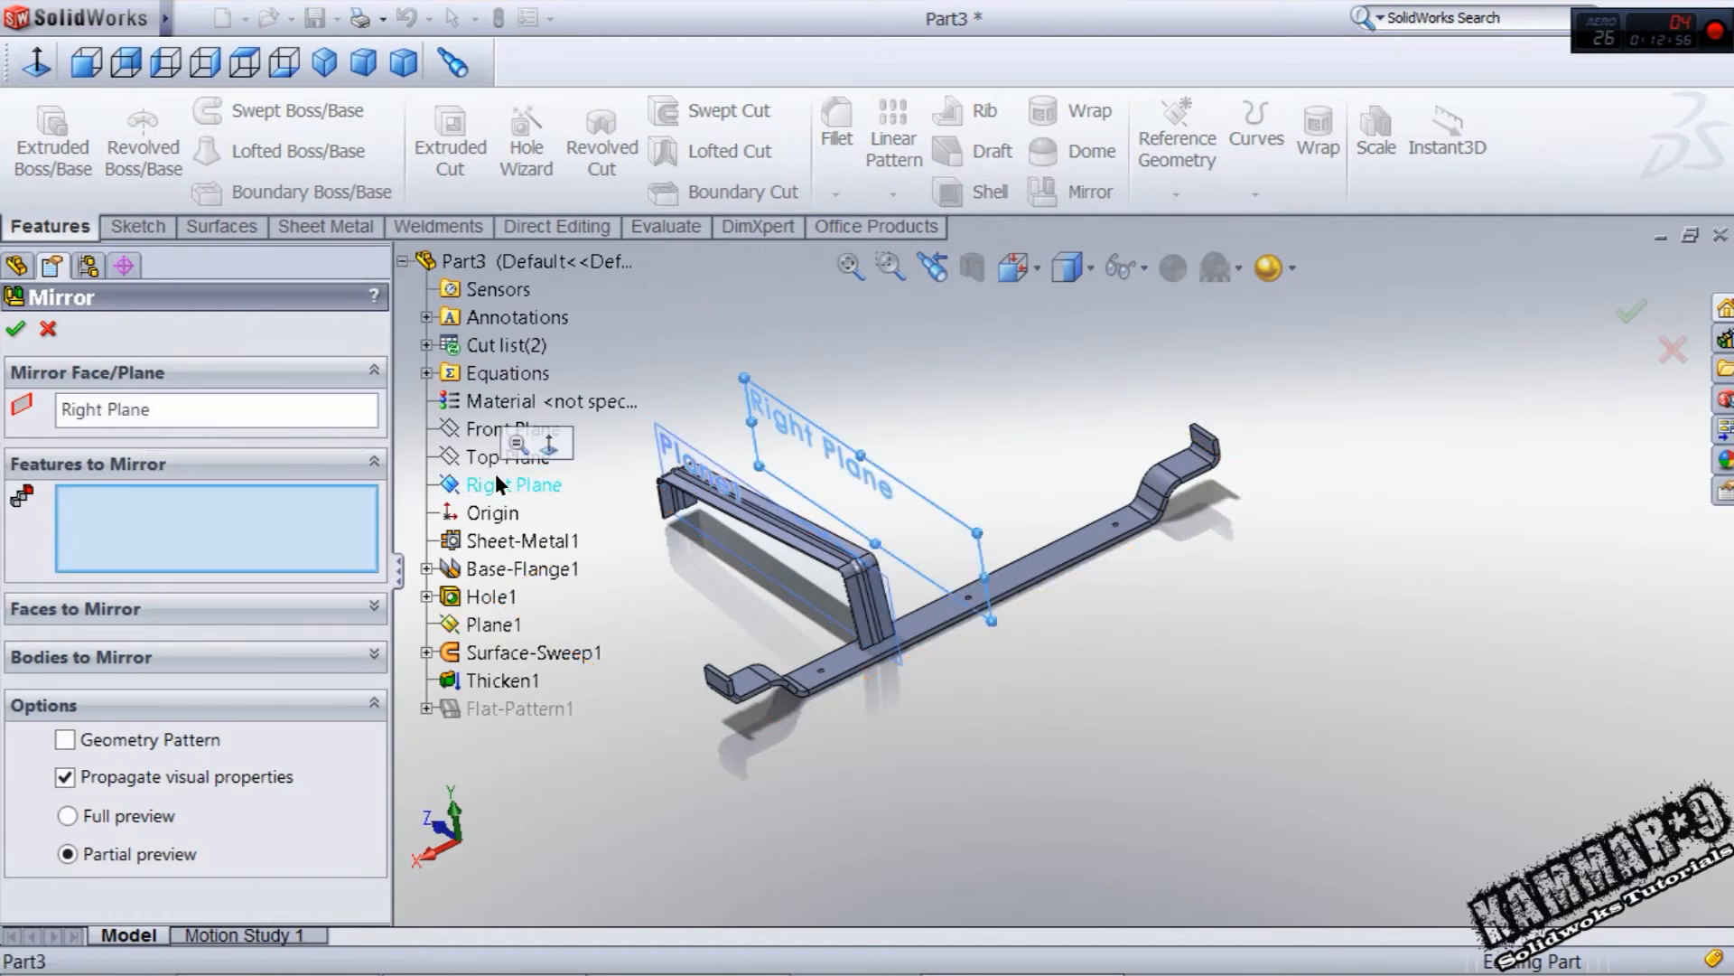
pyautogui.click(502, 681)
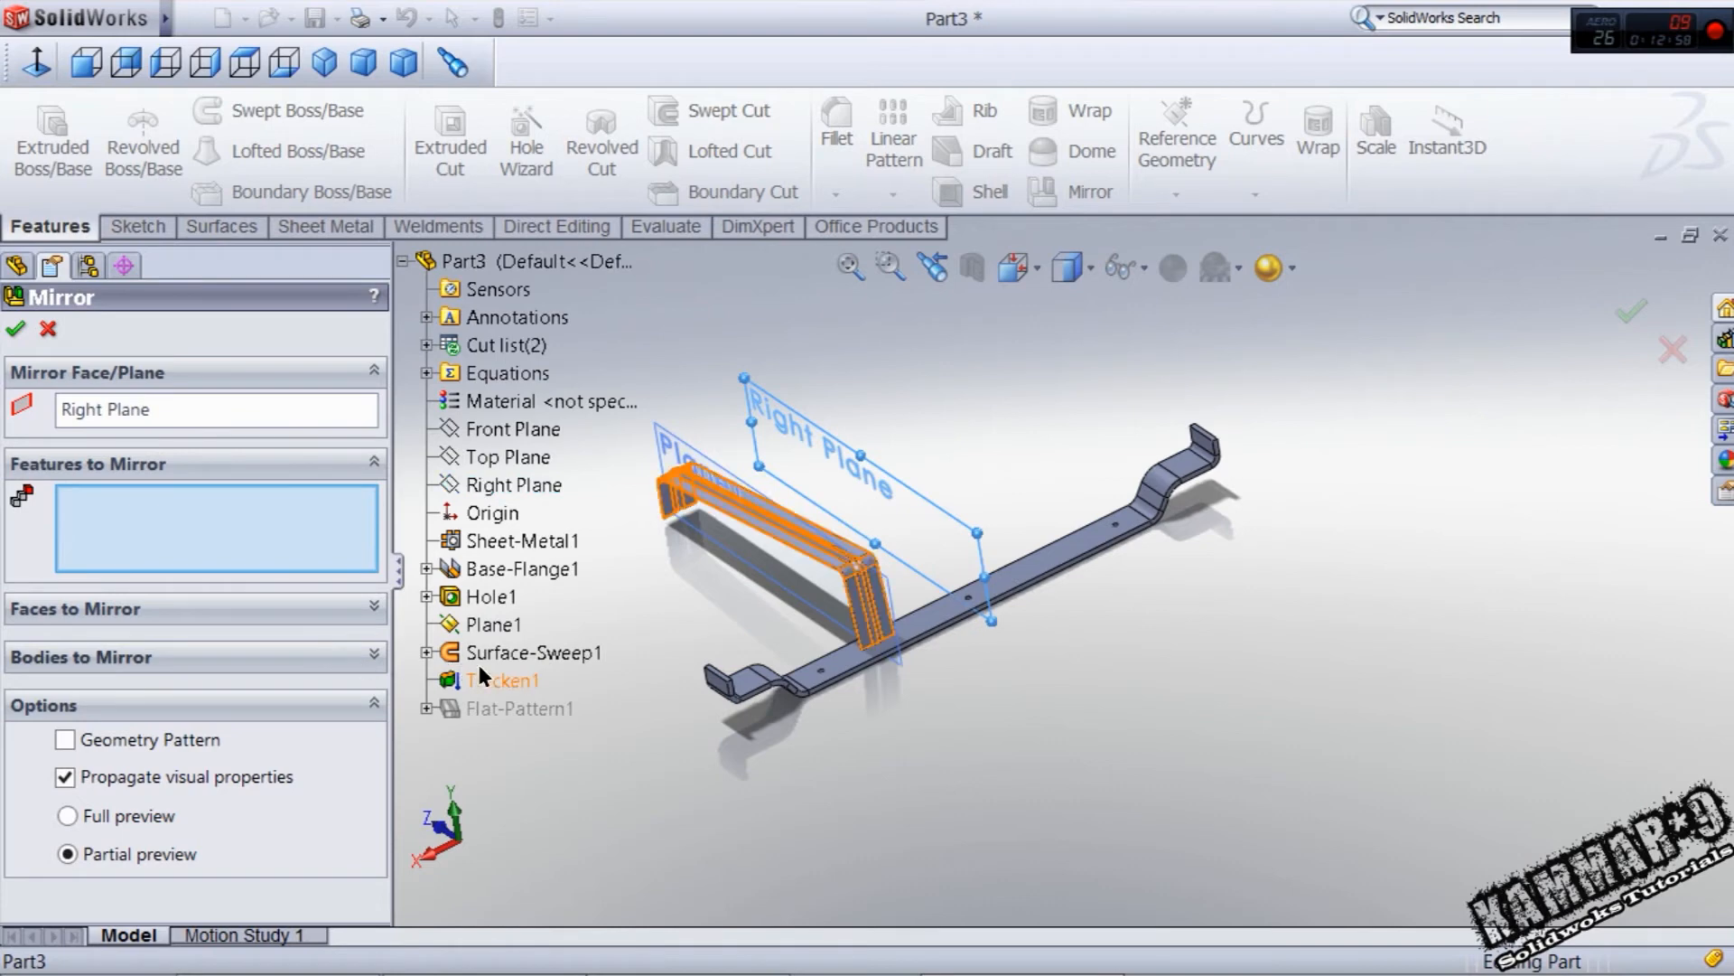
pyautogui.click(504, 679)
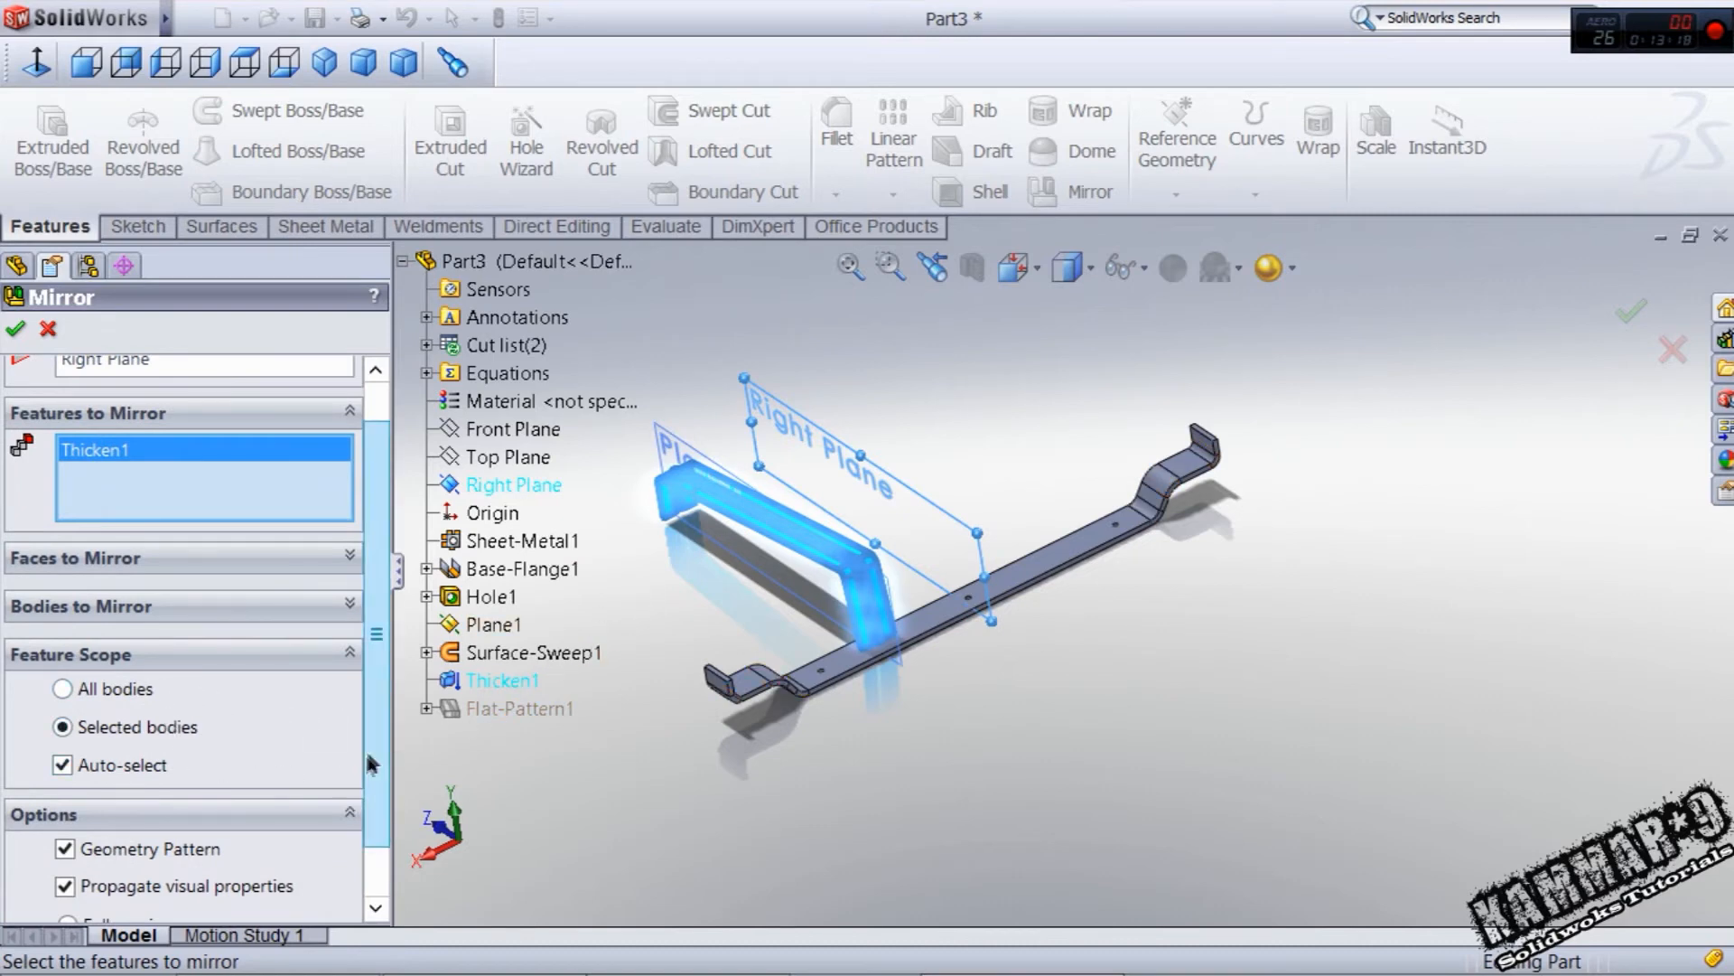
pyautogui.scroll(-3)
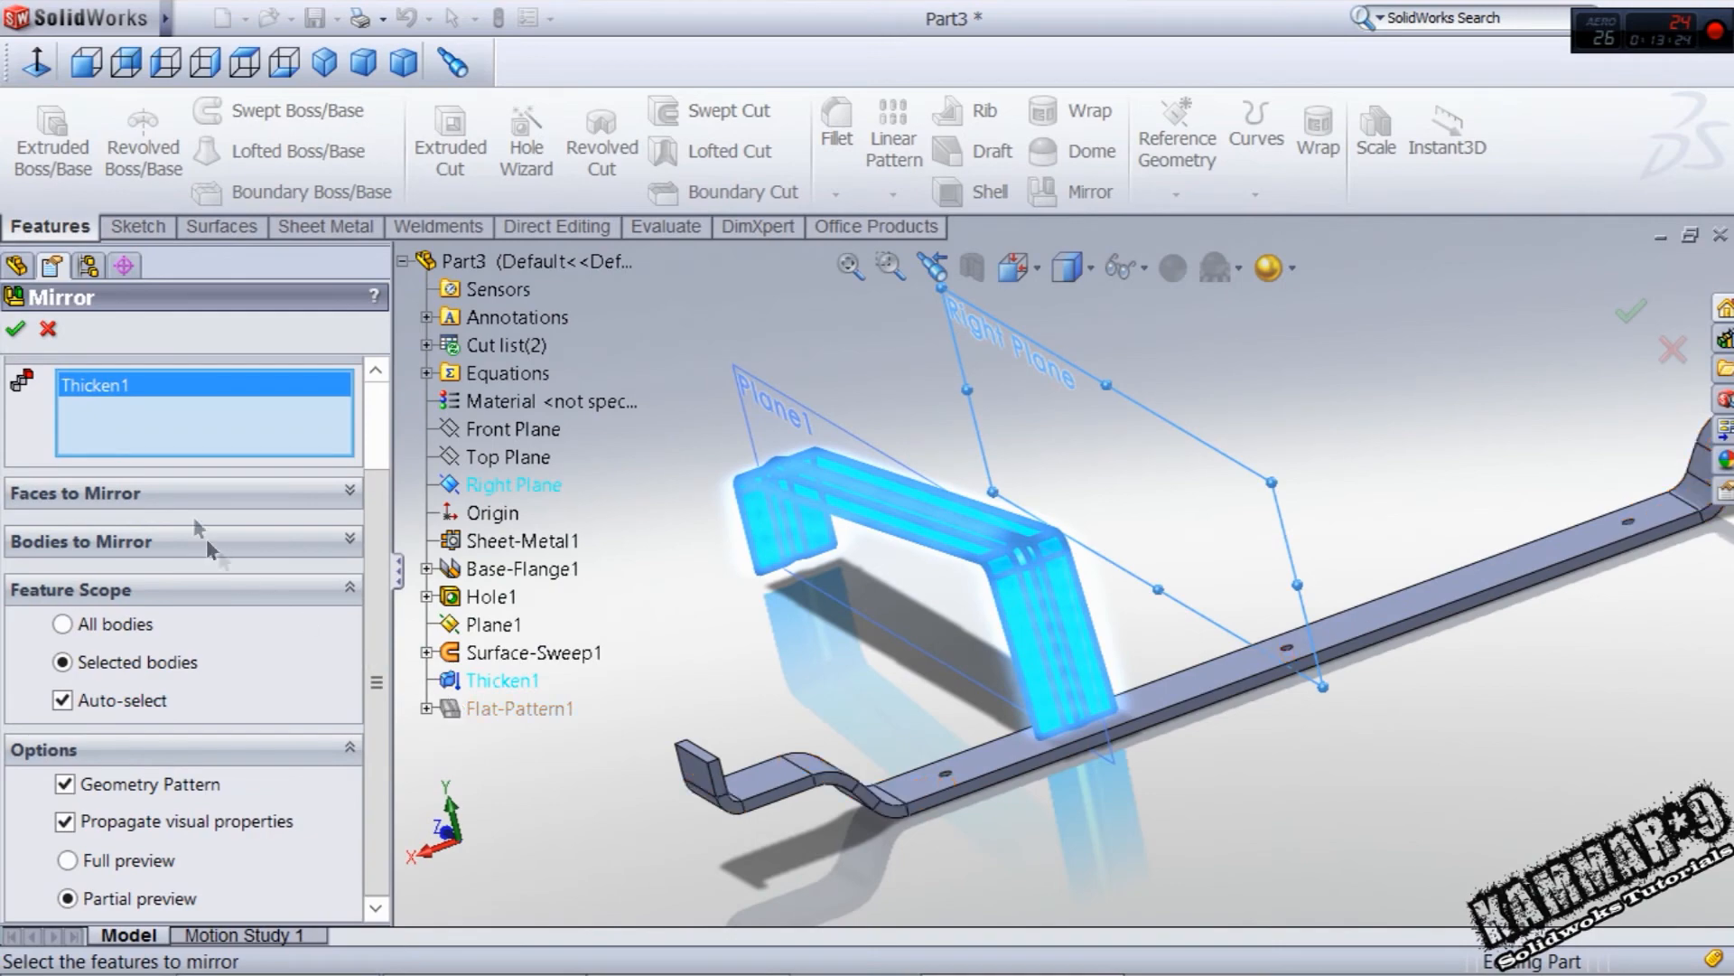
pyautogui.moveTo(49, 329)
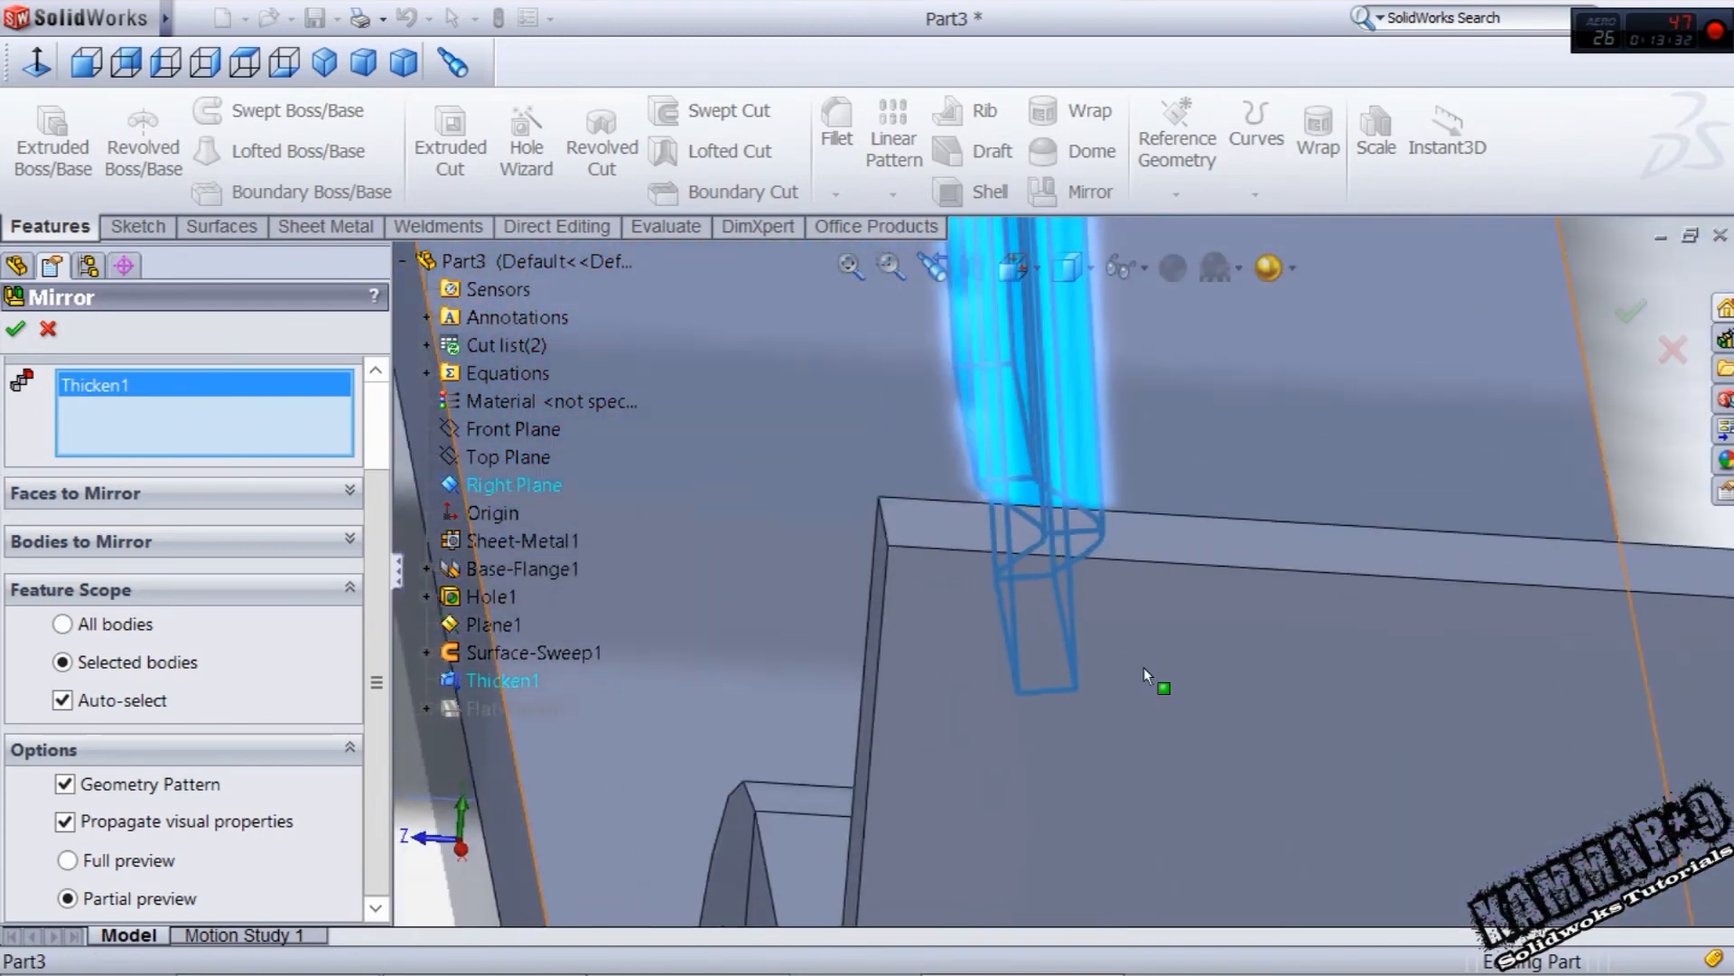
# - Cancel the mirror, reopen Thicken1 to check its direction, close it and select Plane1
pyautogui.click(47, 329)
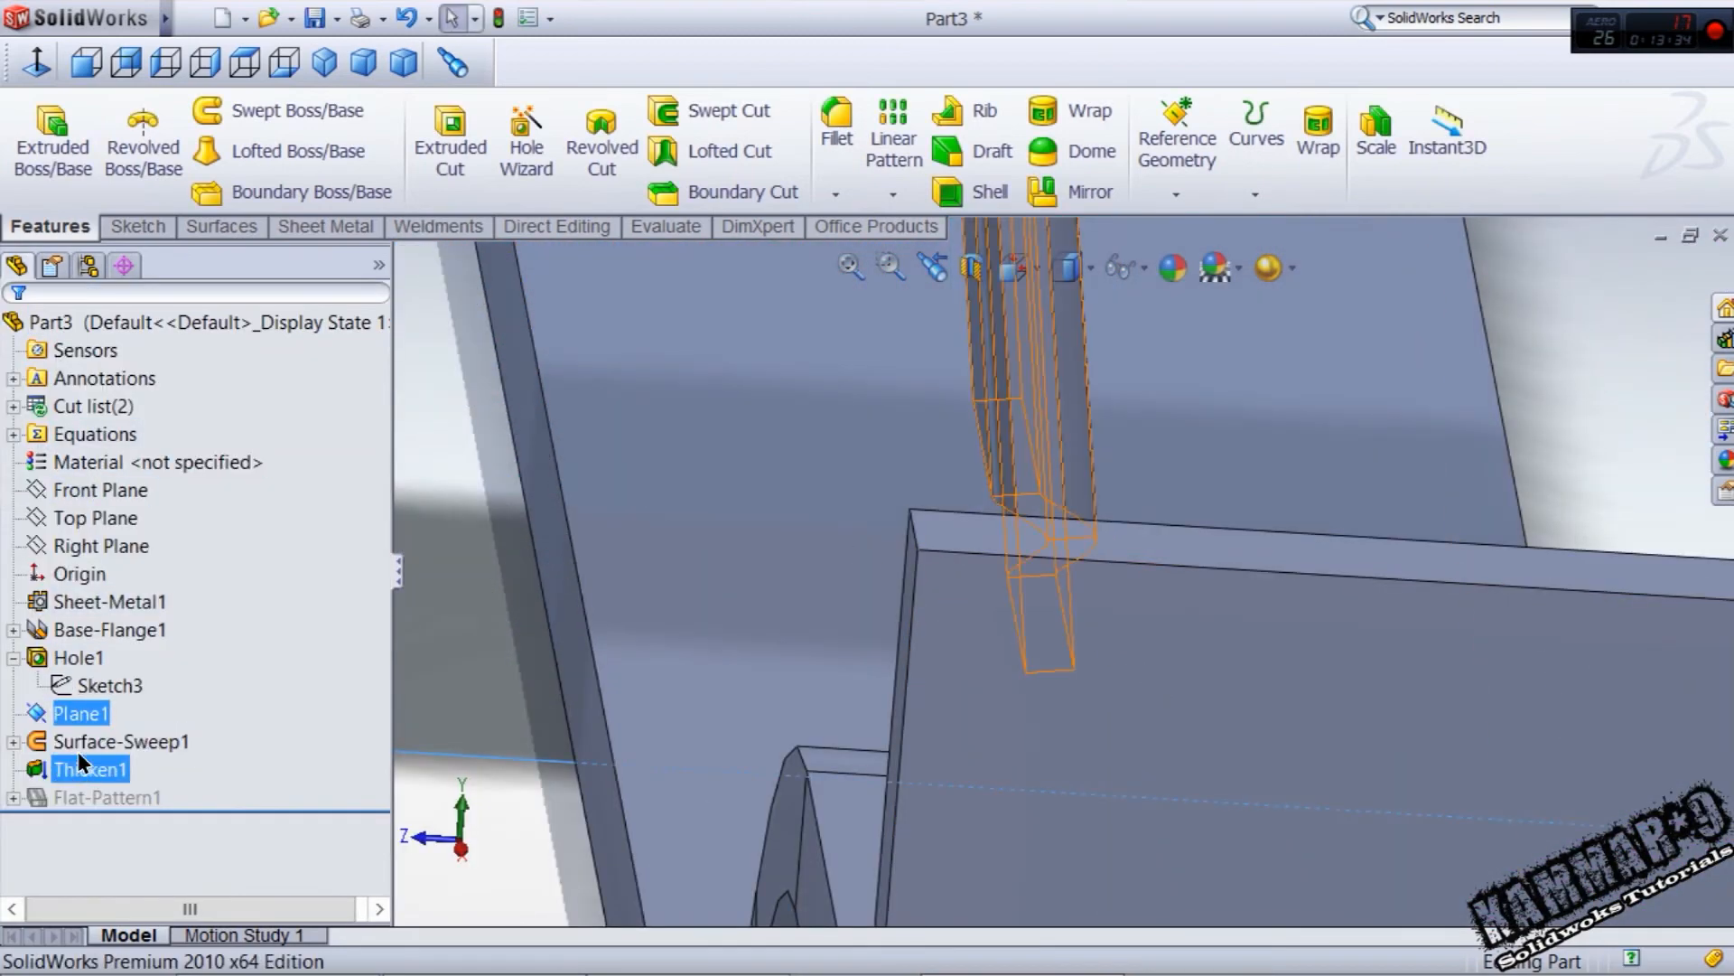
pyautogui.doubleClick(89, 768)
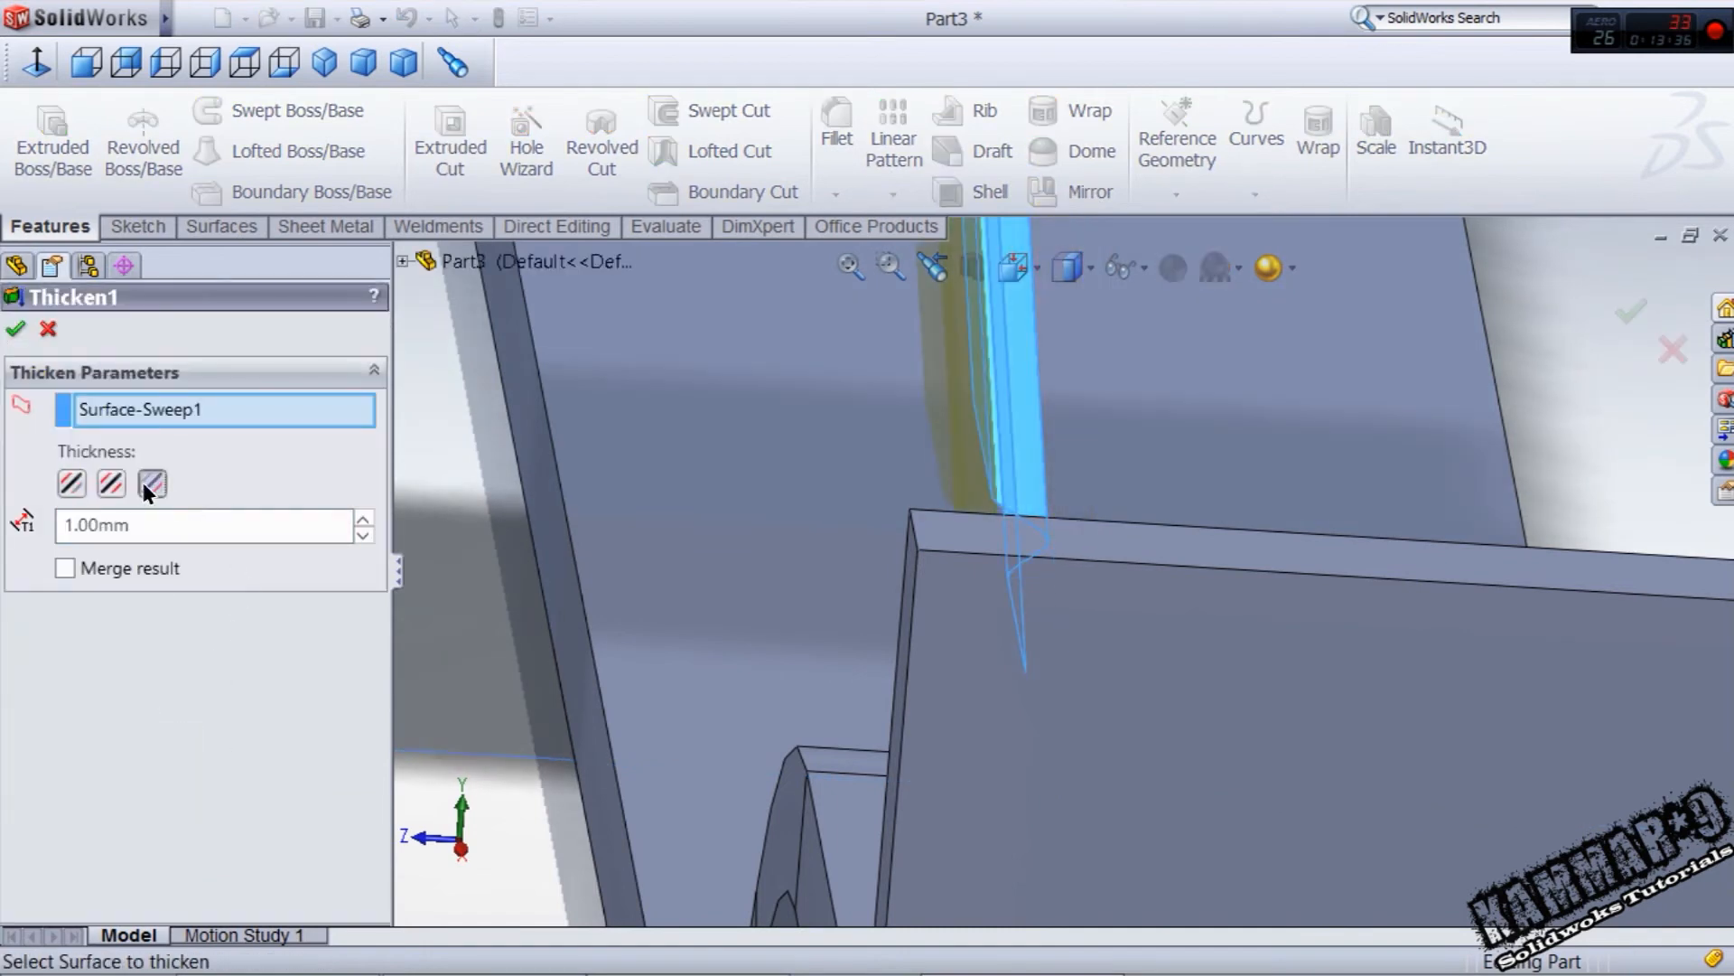
pyautogui.click(16, 329)
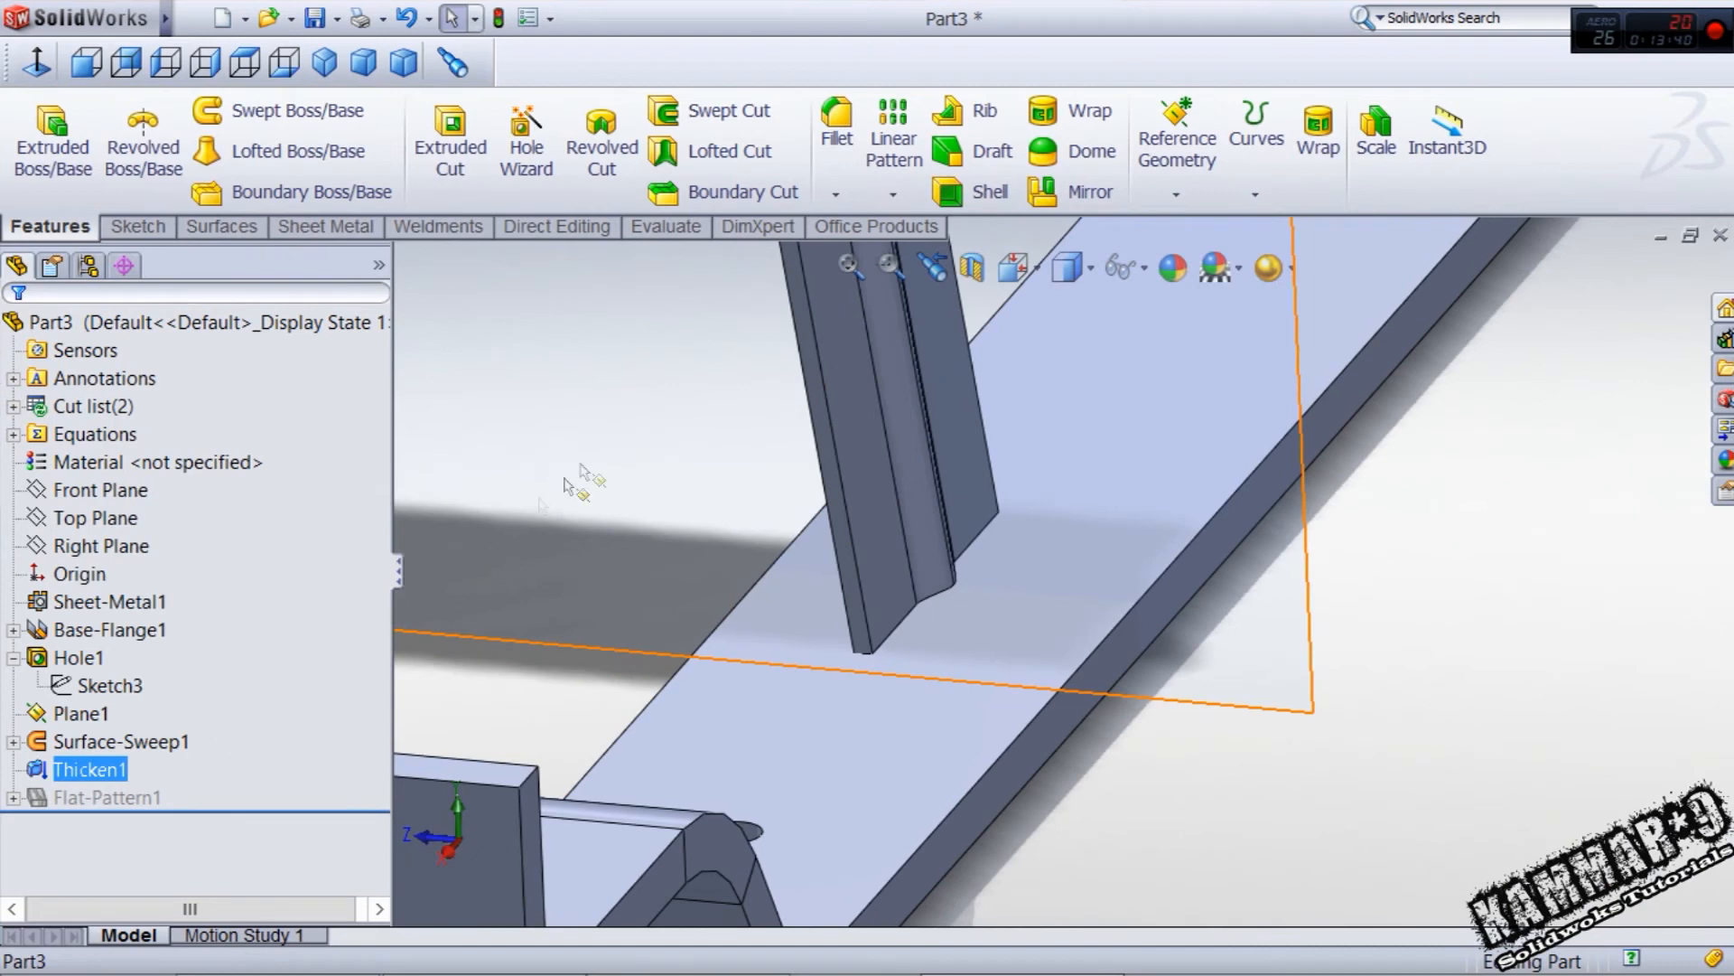
pyautogui.click(81, 711)
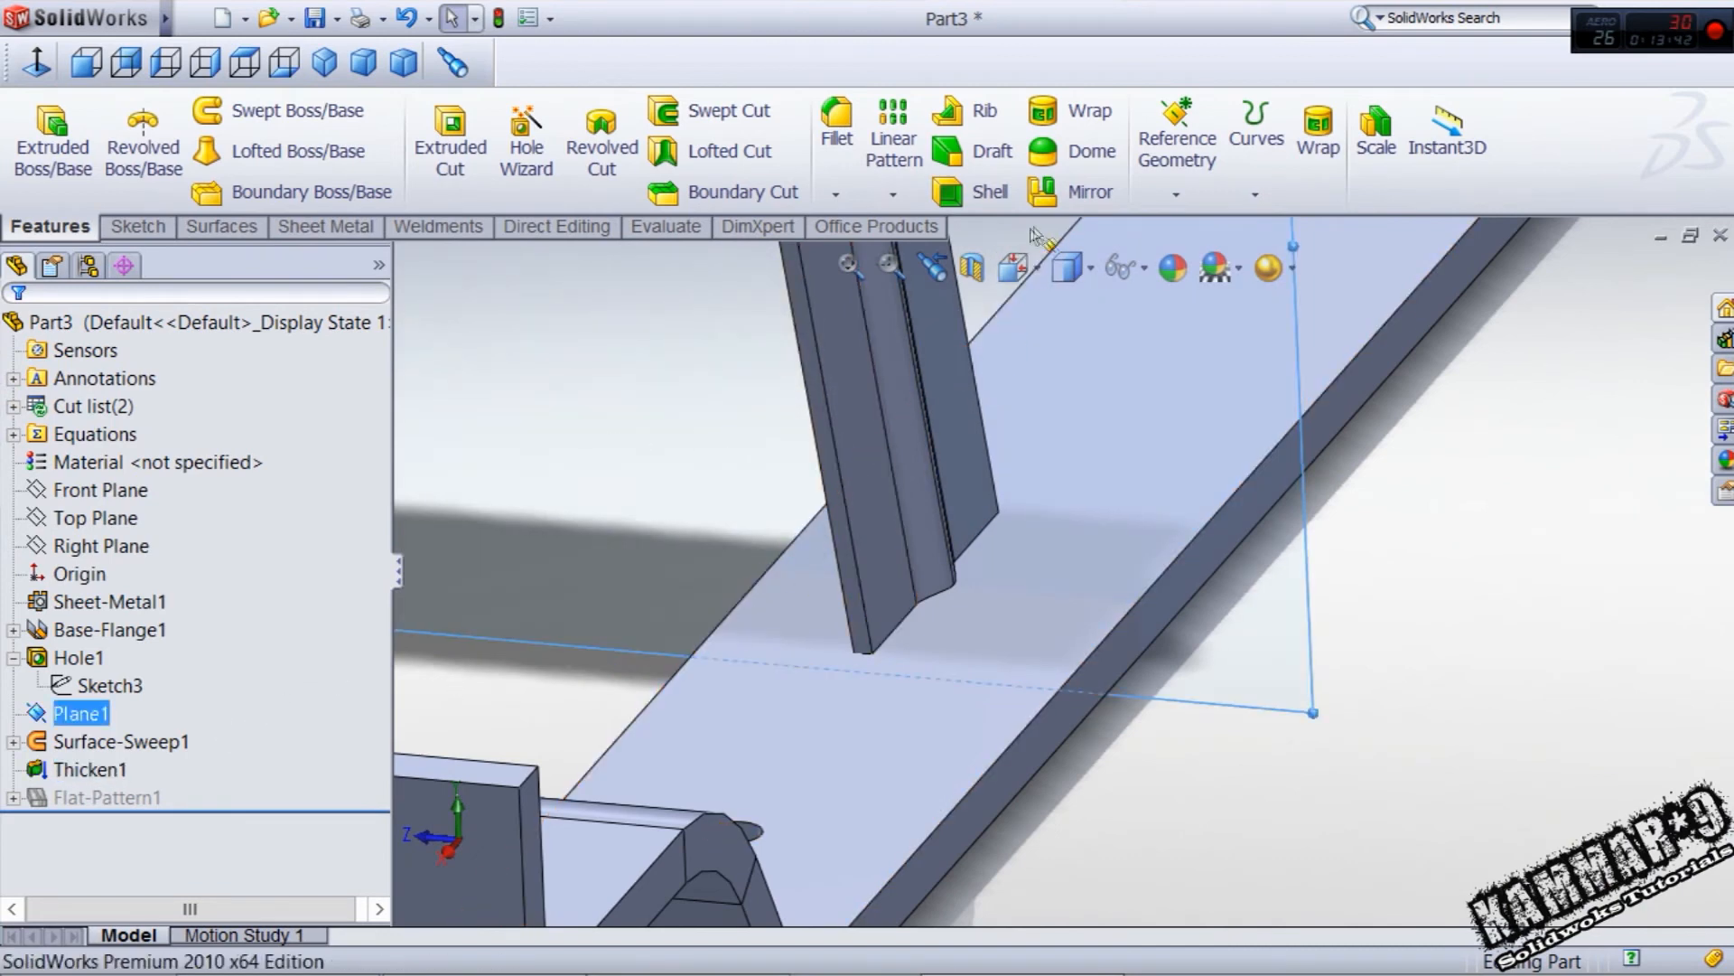
# - Create Mirror4 copying Thicken1 across the Right Plane into a second strap
pyautogui.click(1088, 192)
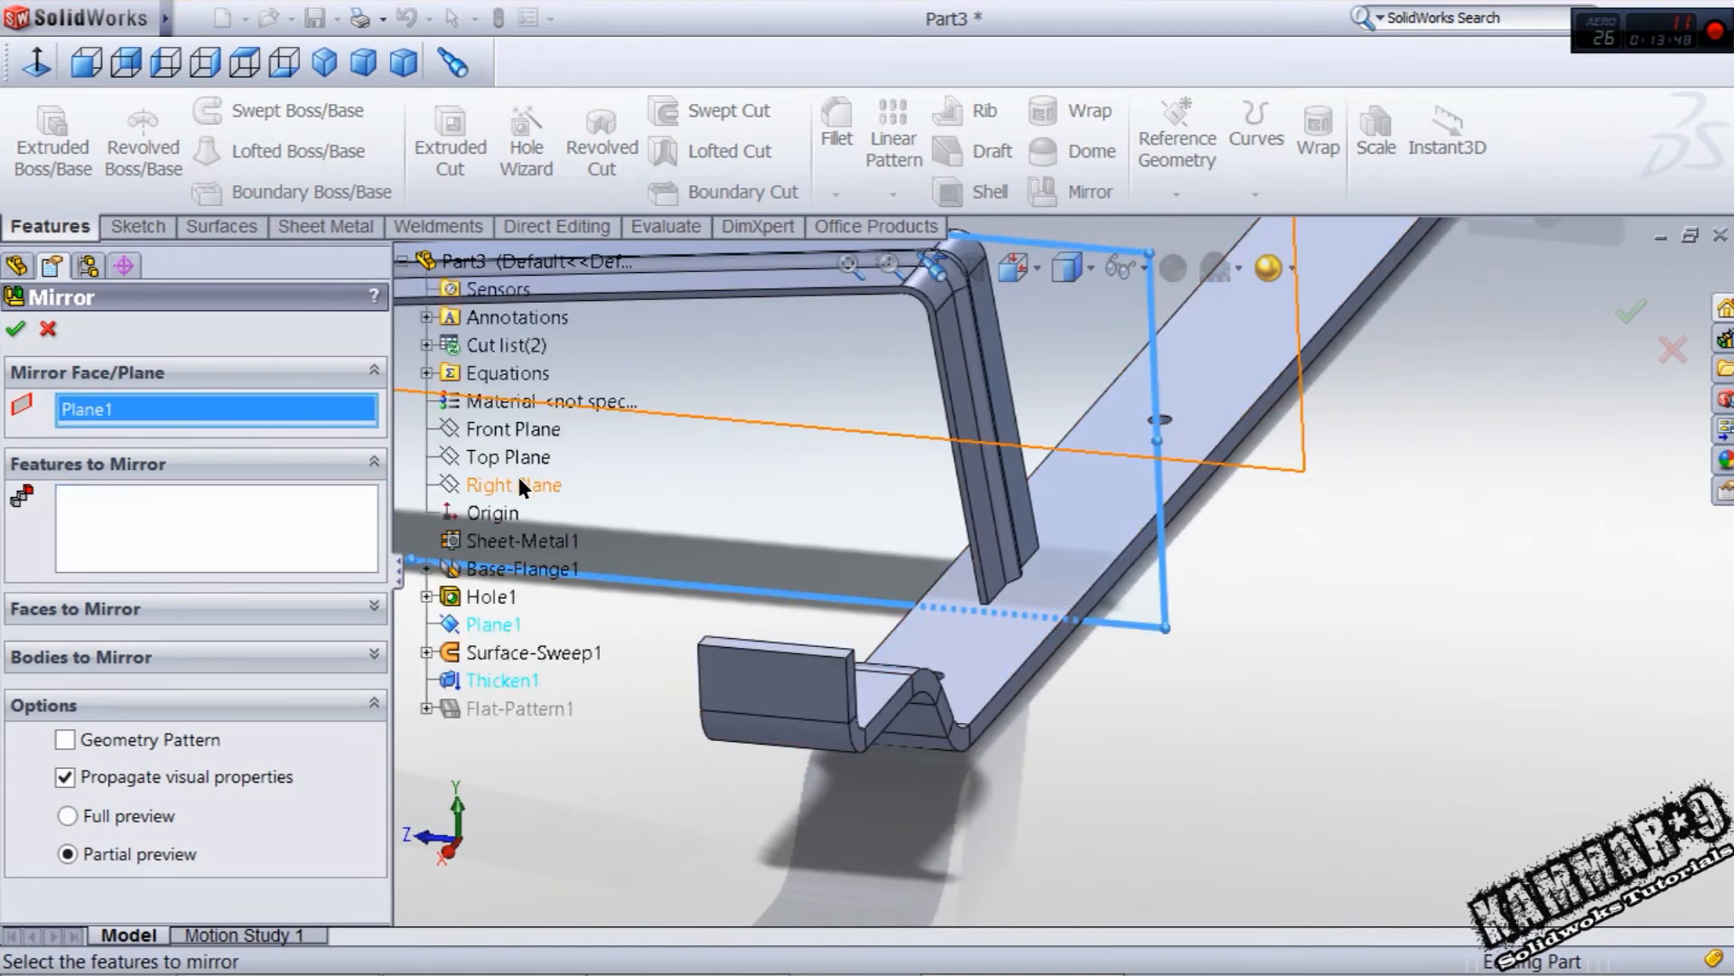
pyautogui.click(513, 484)
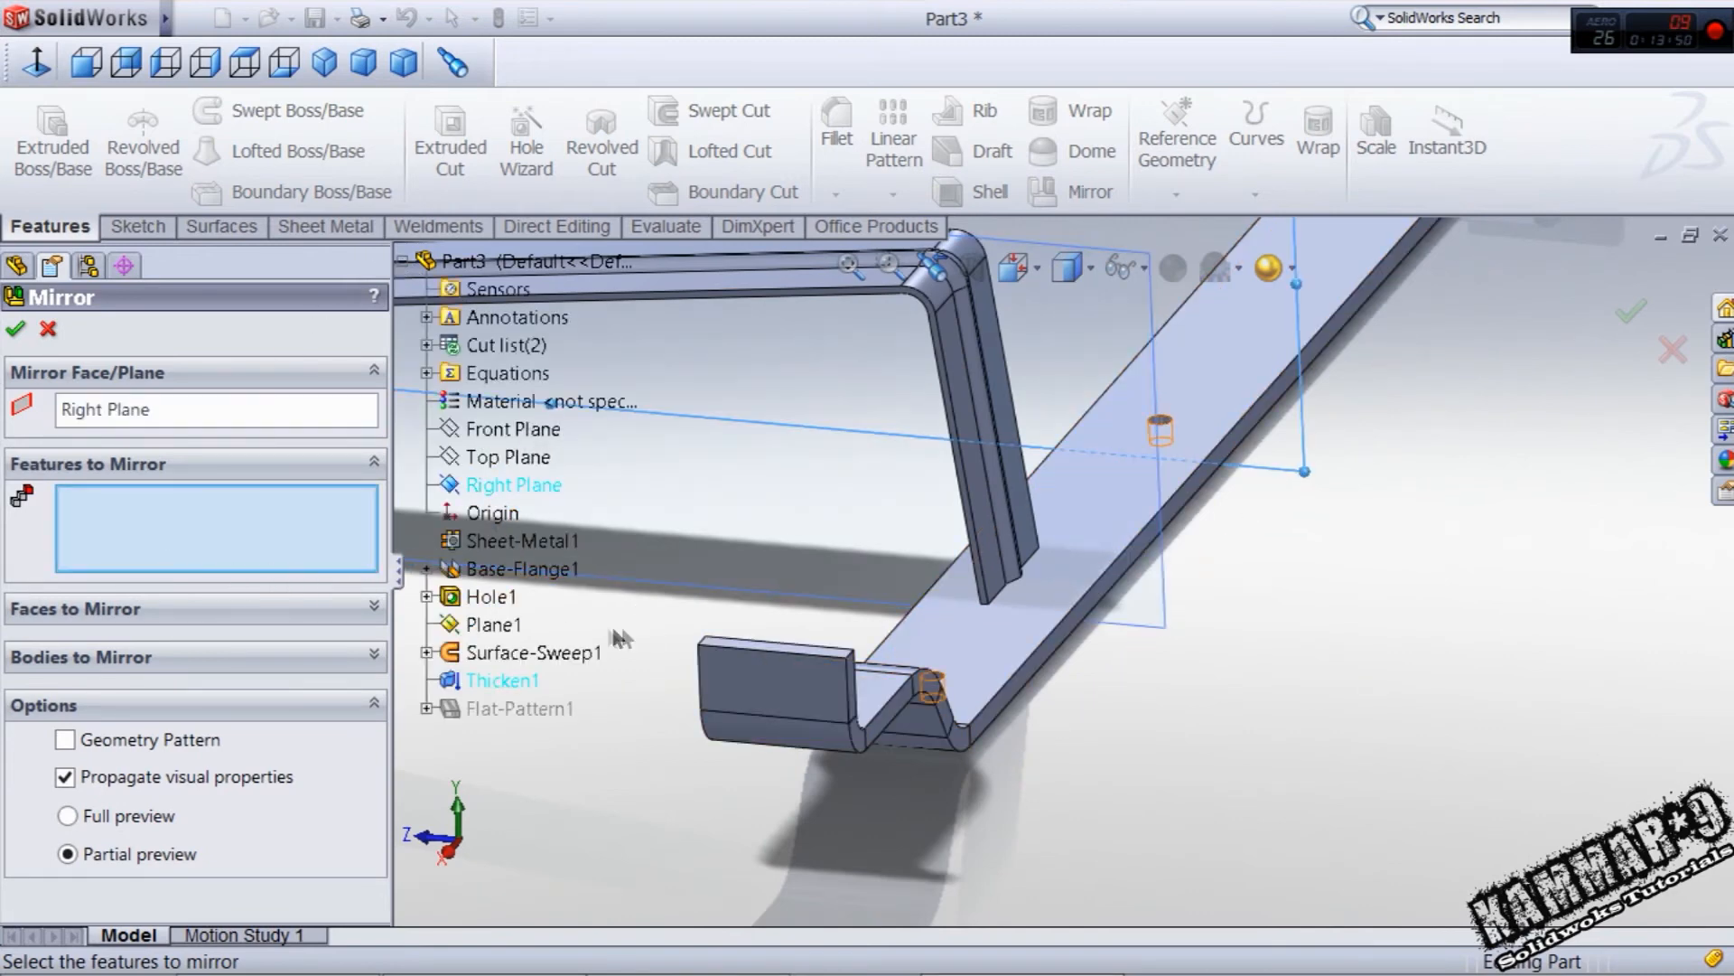
pyautogui.click(503, 680)
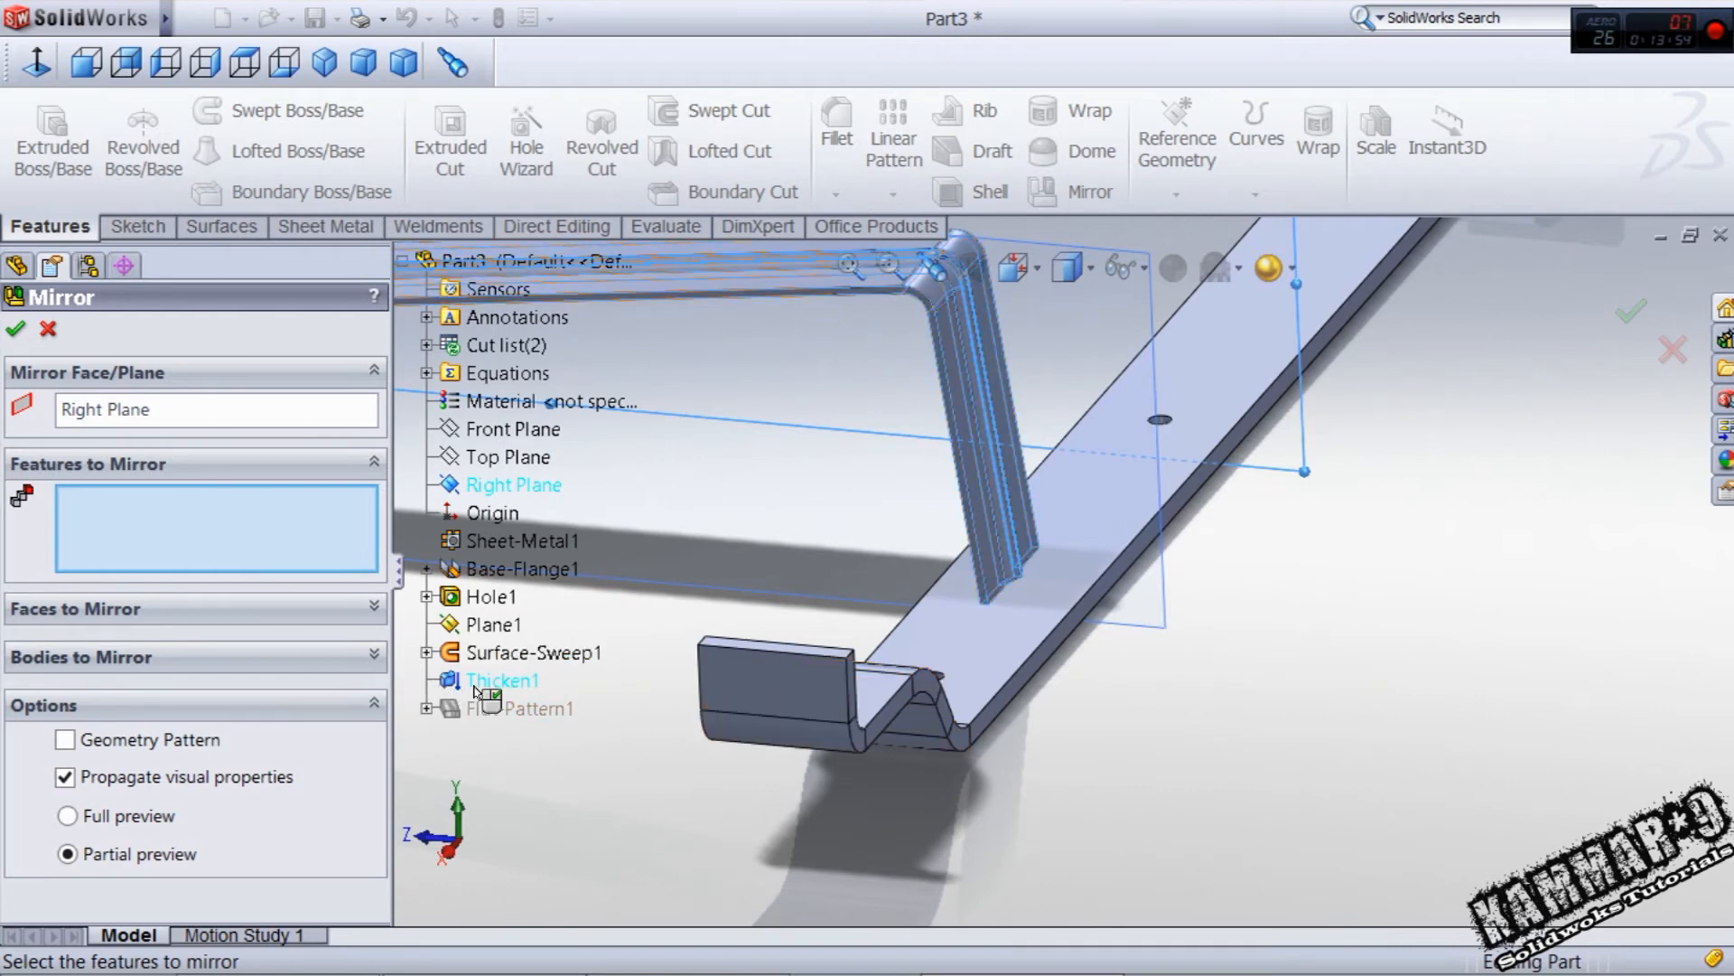
pyautogui.click(502, 680)
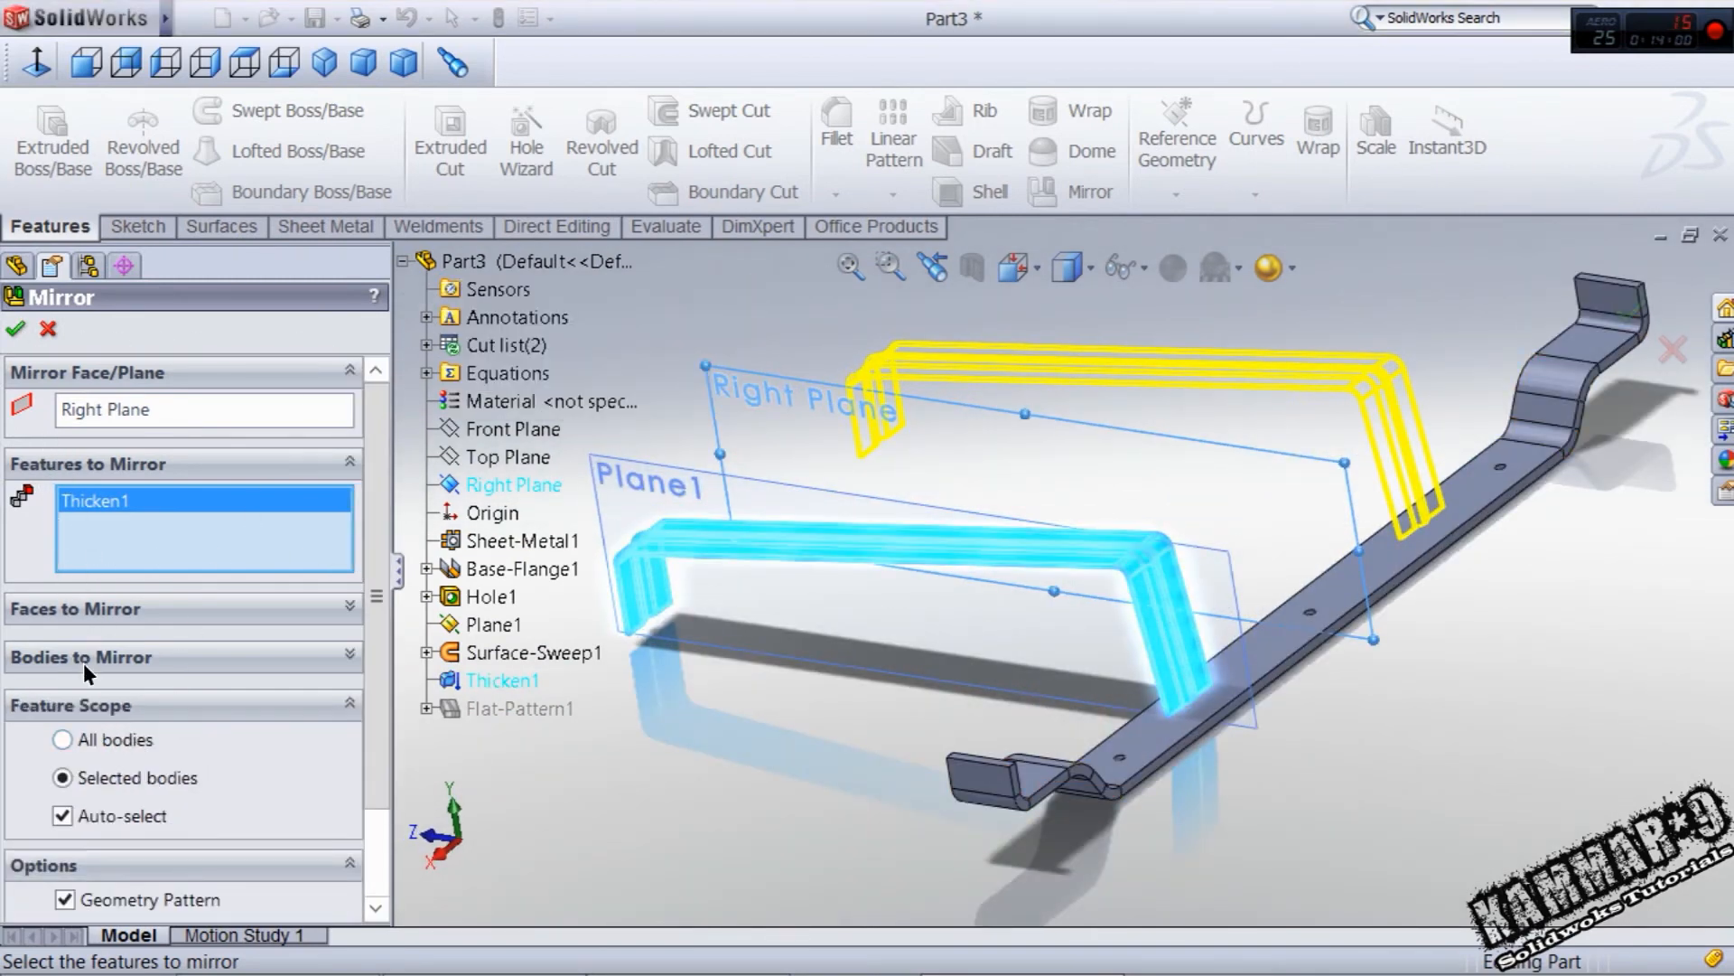
pyautogui.click(17, 329)
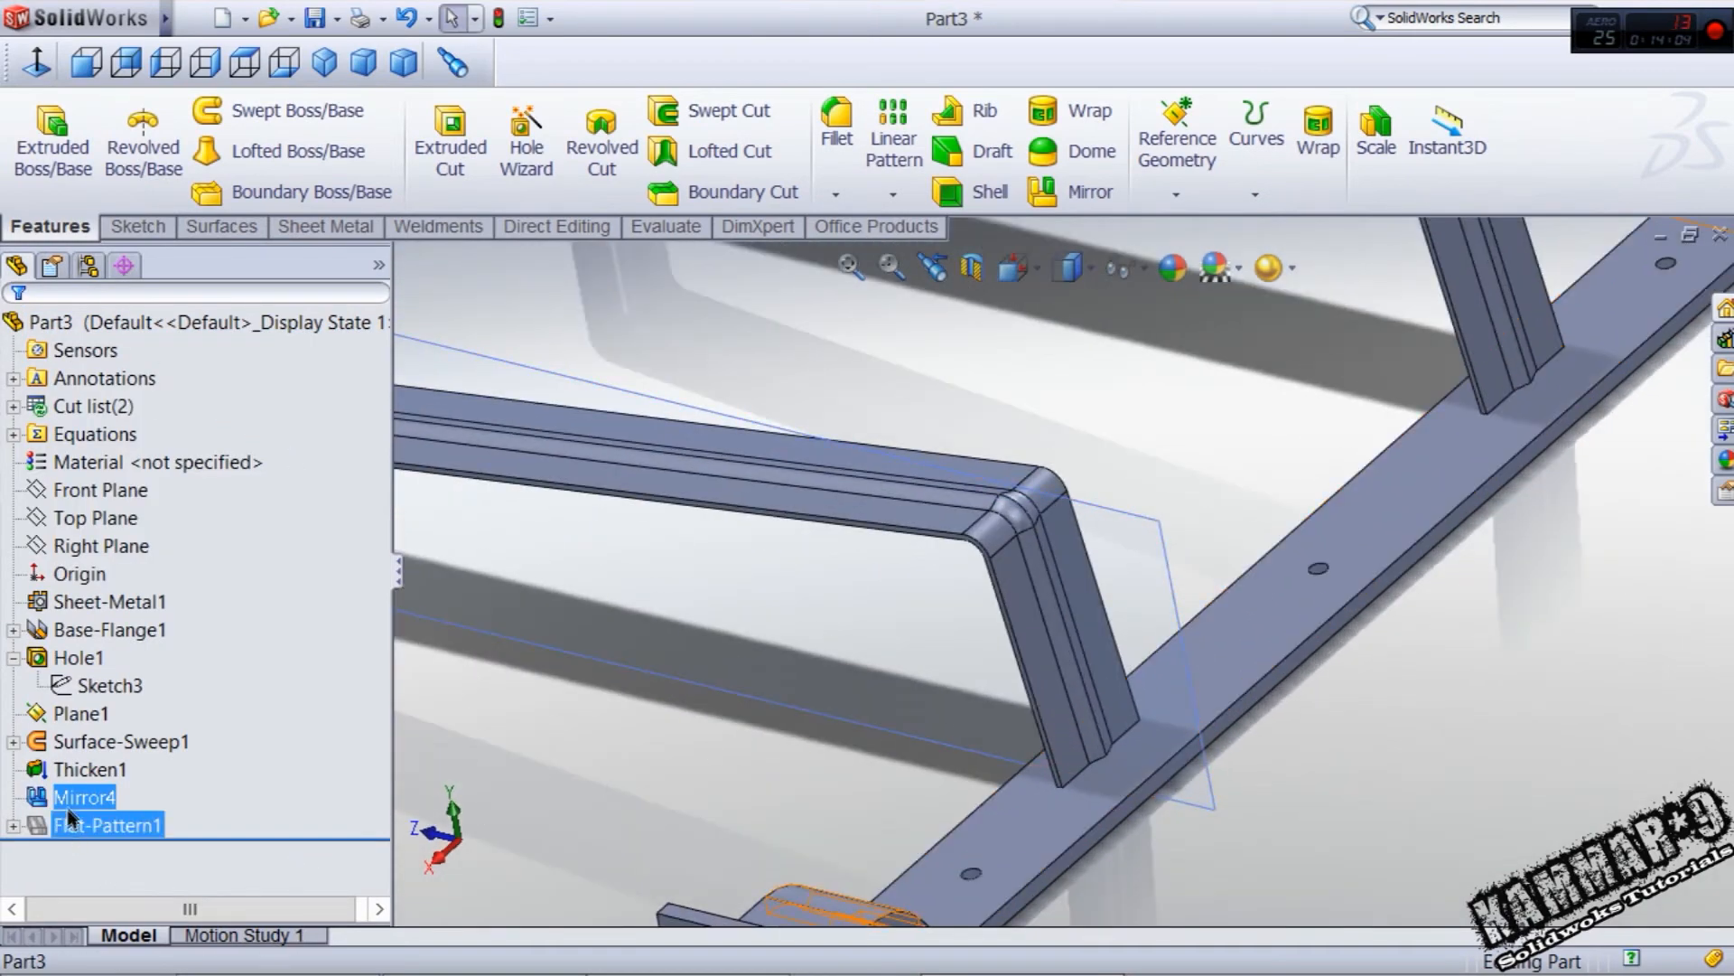
# - Reopen Thicken1's settings from its context menu and close them without changes
pyautogui.rightClick(91, 769)
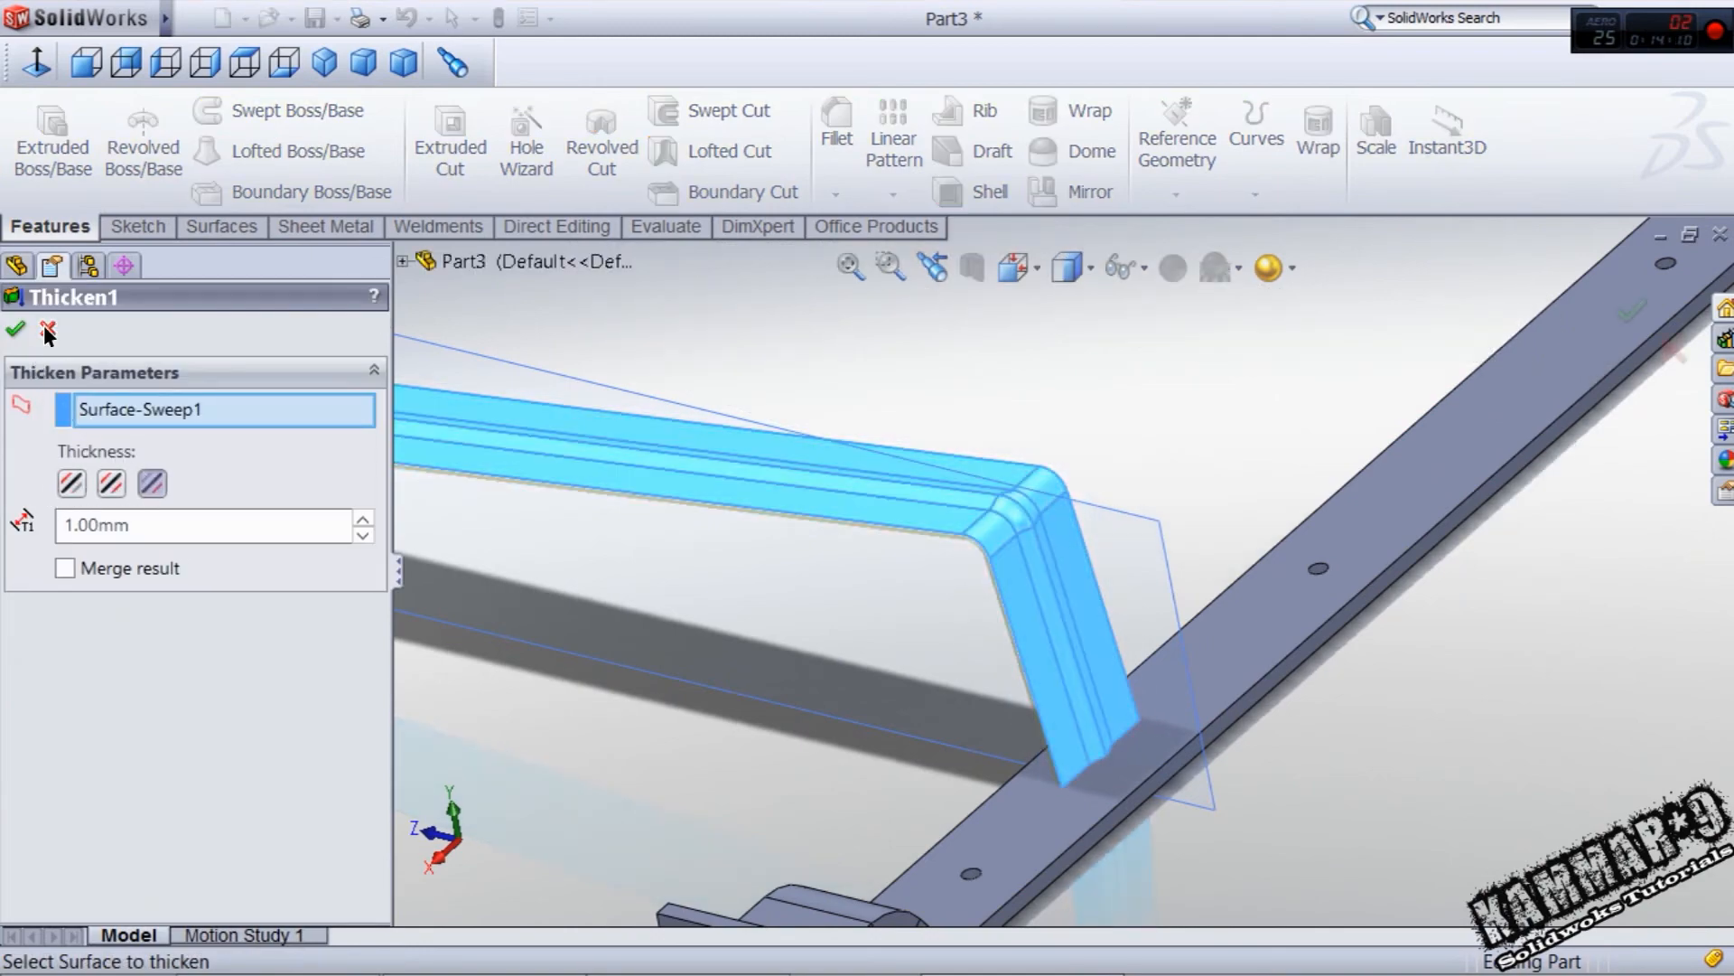
pyautogui.click(16, 329)
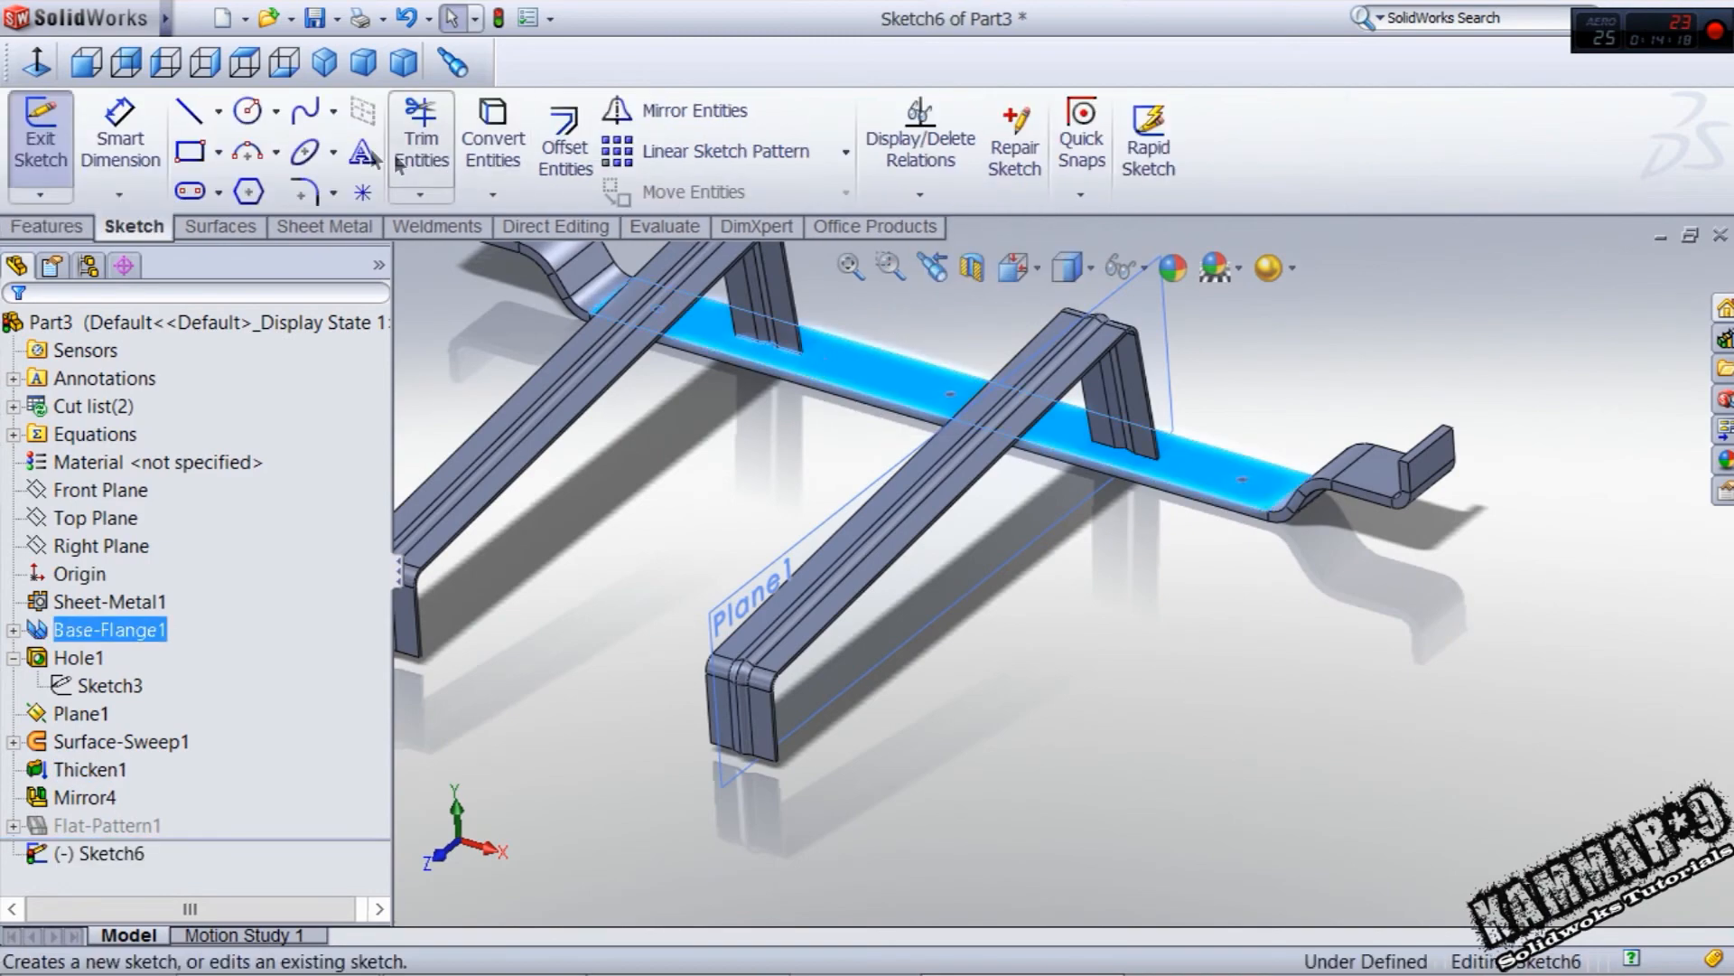
# - View the flange face normal, draw the leg lines and dimension them 20 mm wide and 180 mm long
pyautogui.click(243, 61)
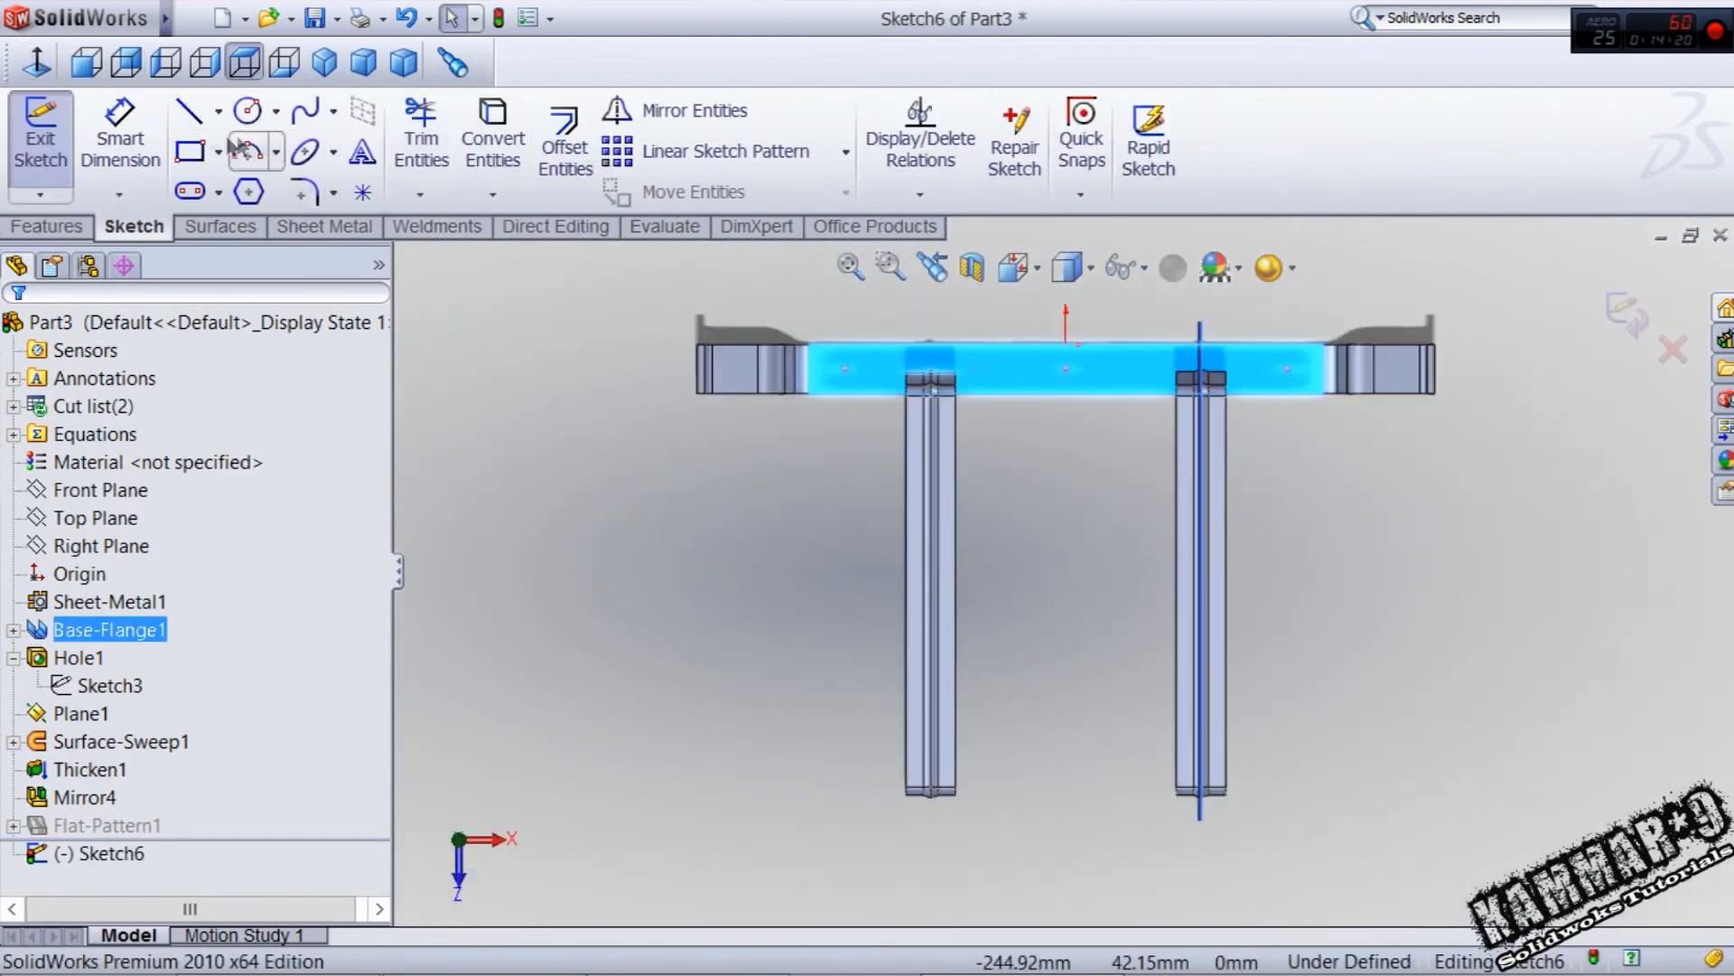
pyautogui.click(190, 152)
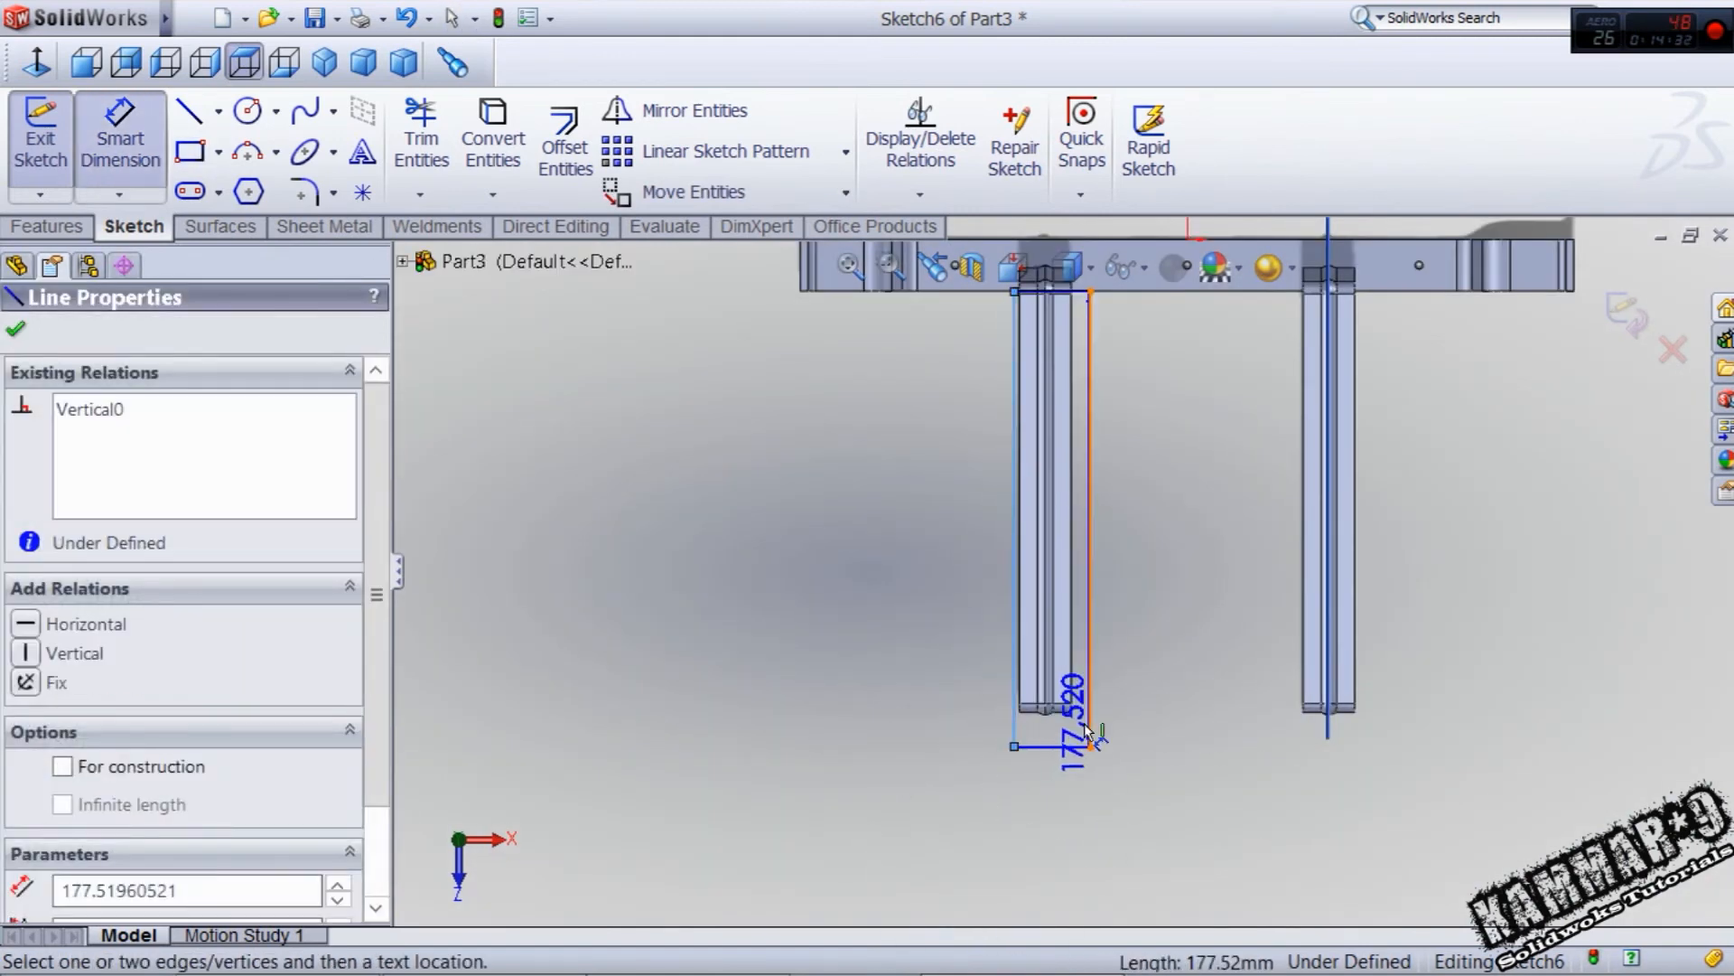
pyautogui.click(1088, 746)
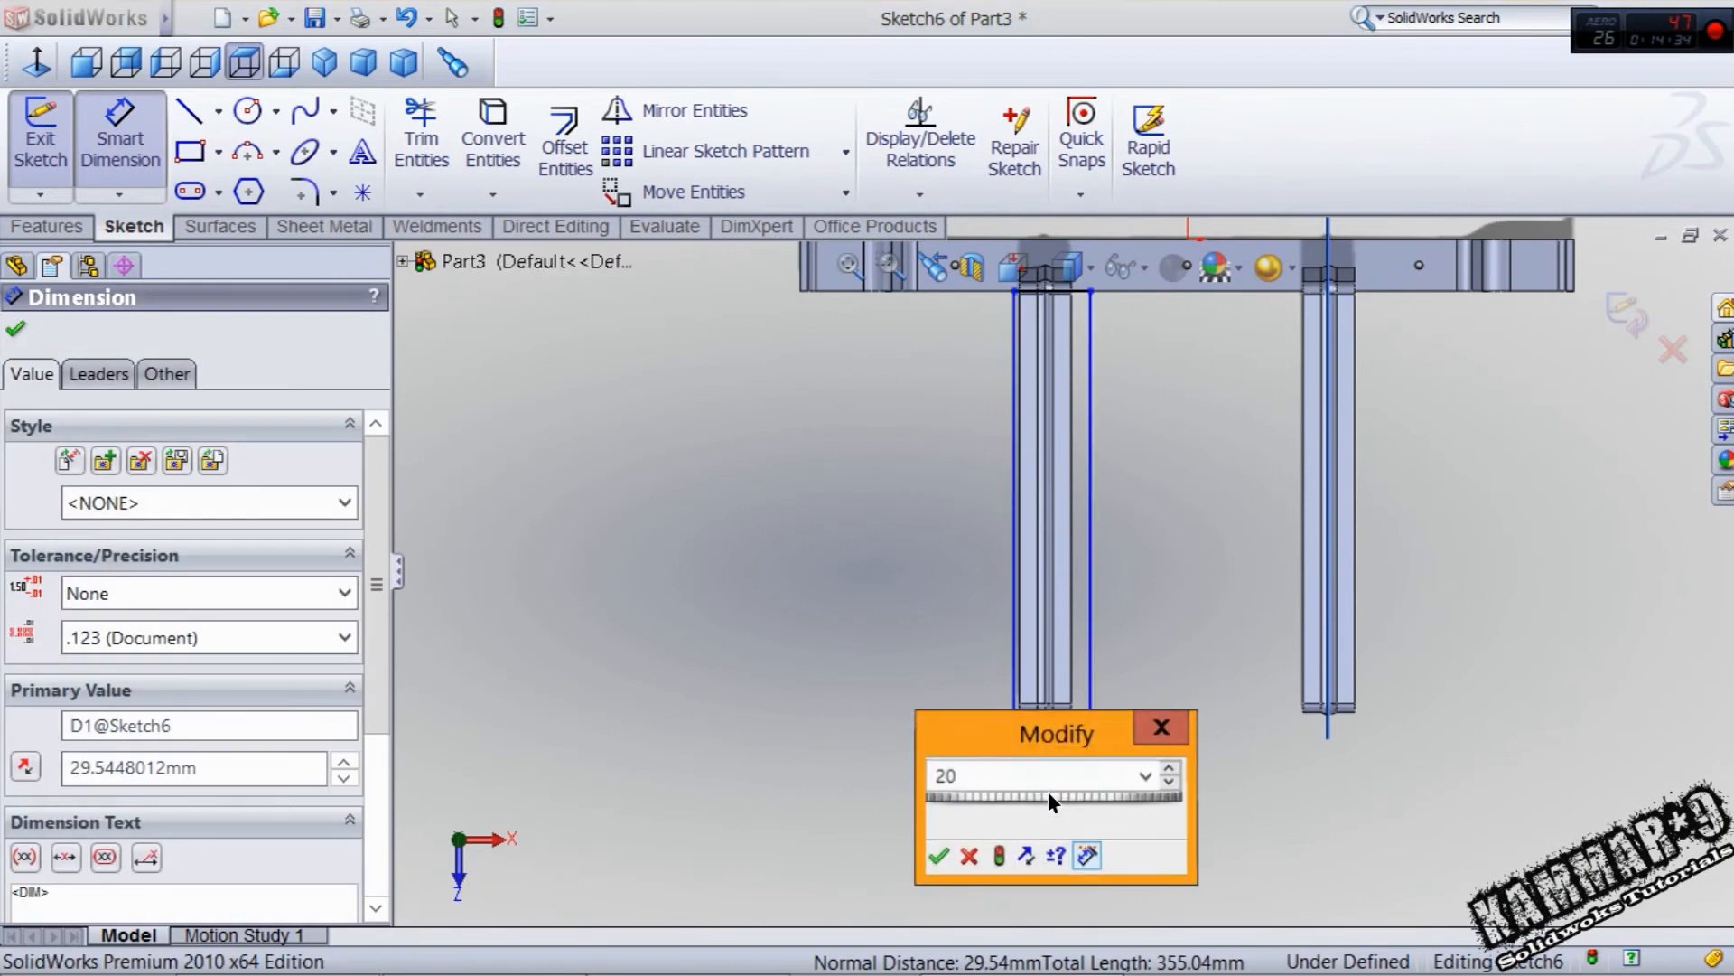
pyautogui.click(940, 857)
pyautogui.write('1')
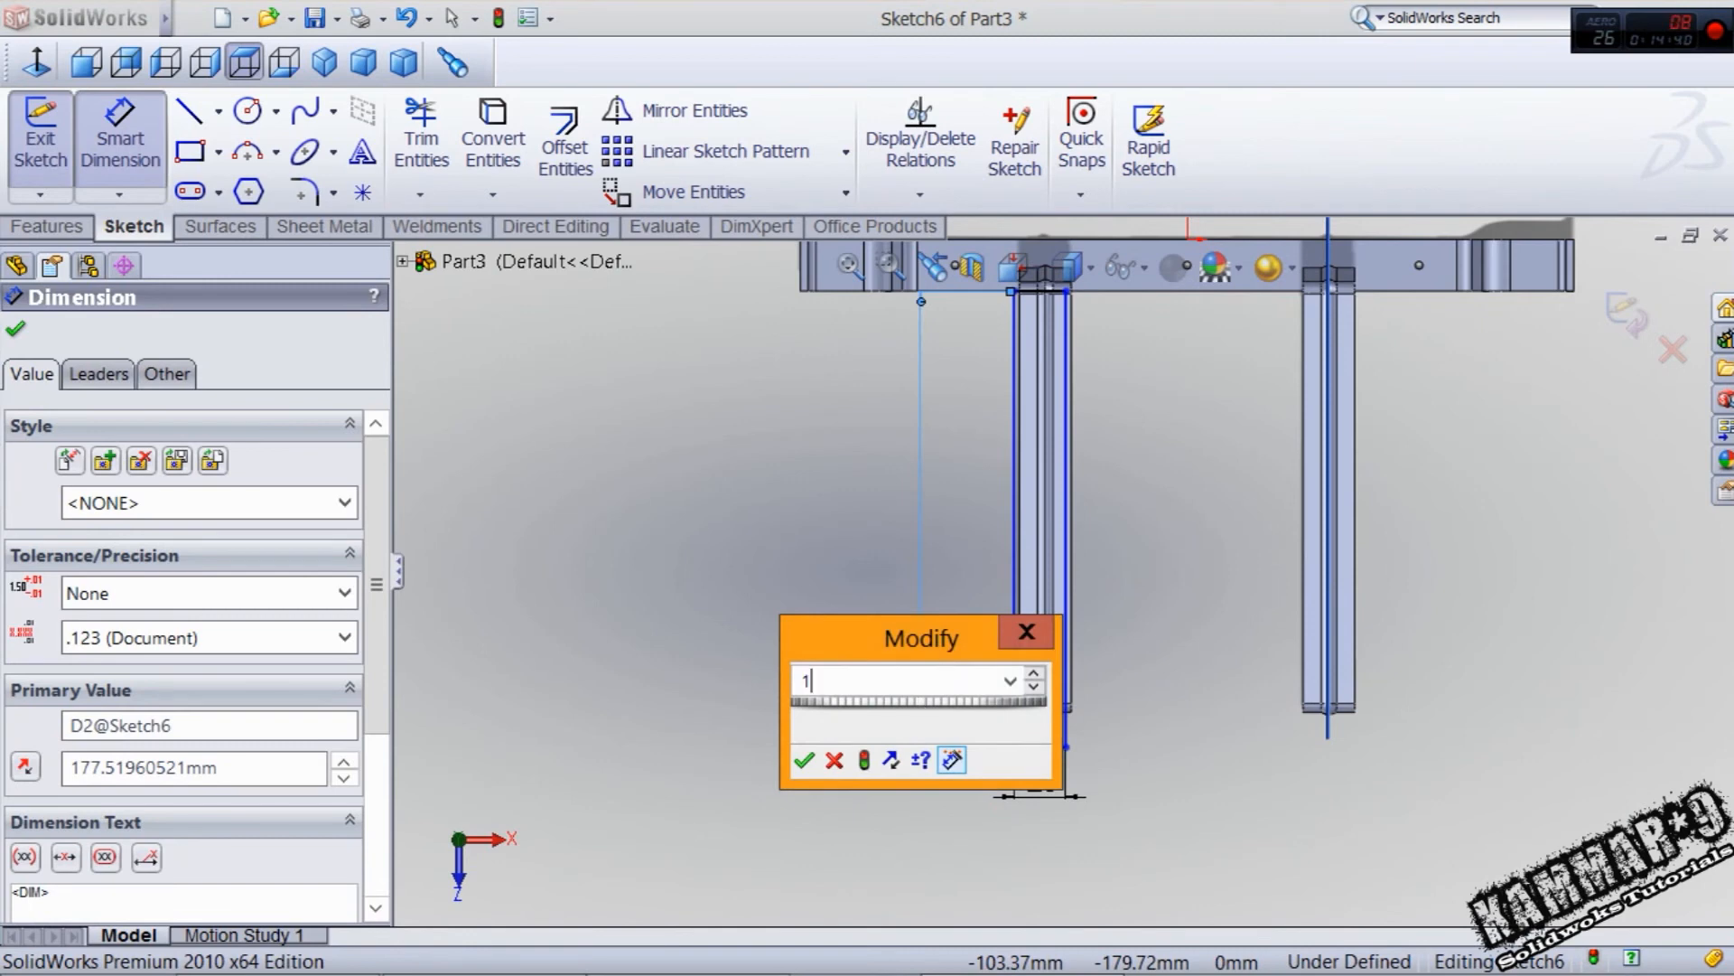
pyautogui.click(806, 760)
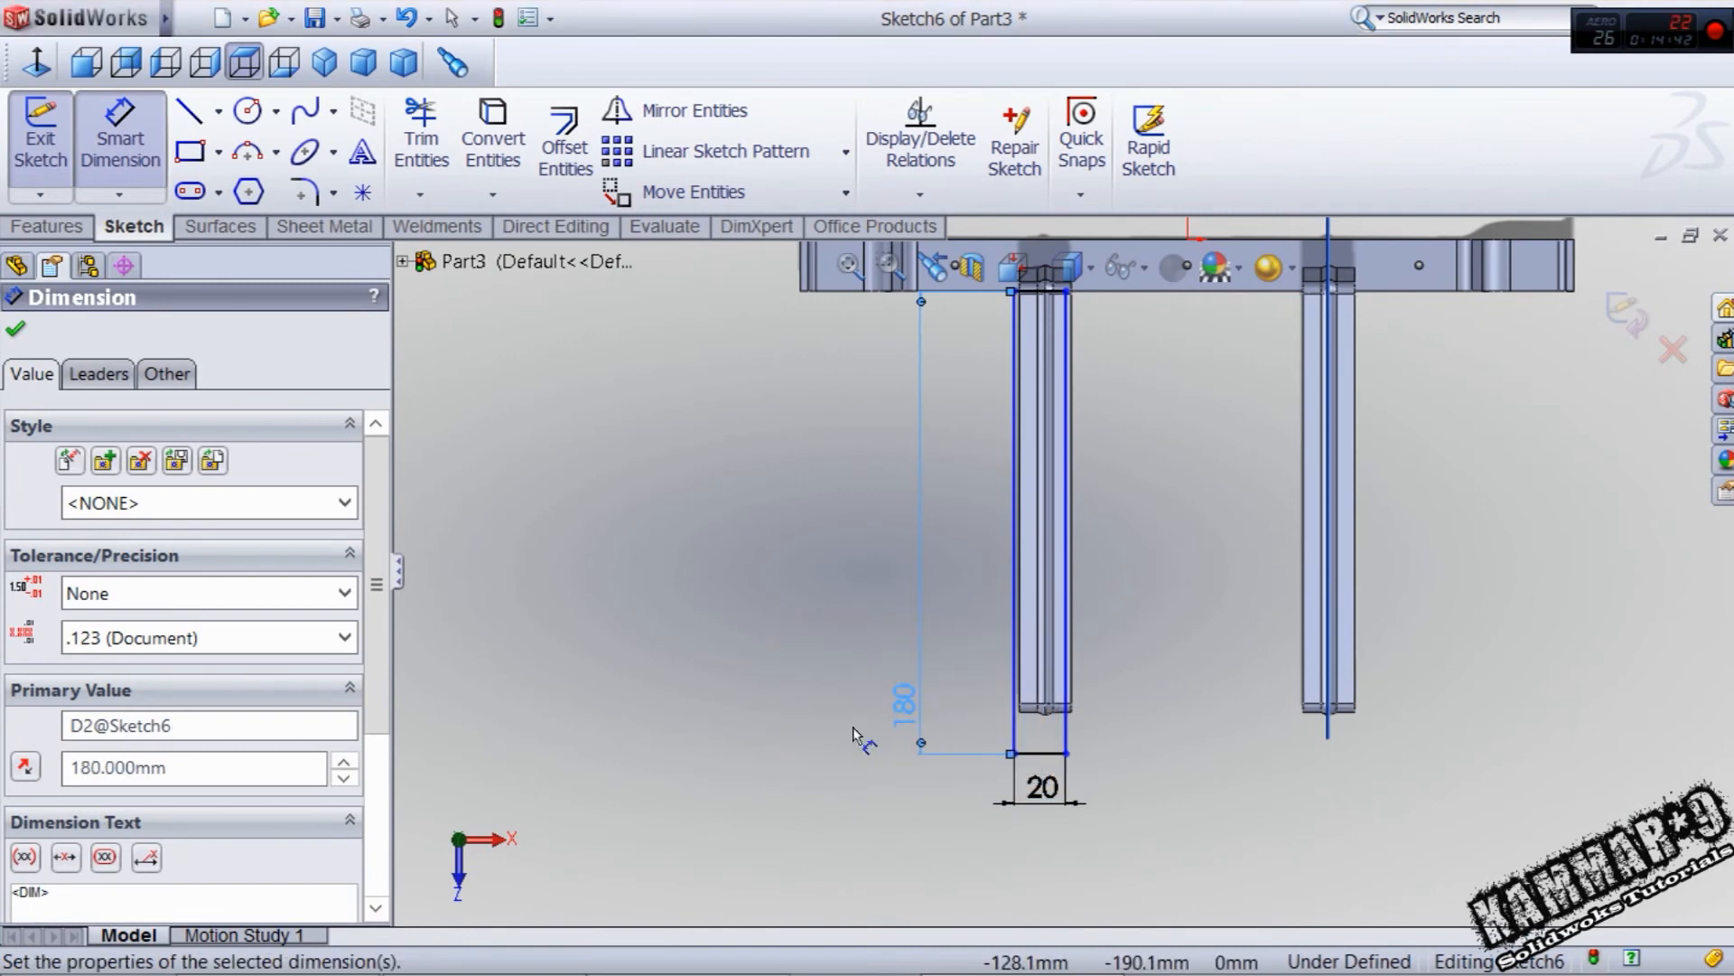
pyautogui.click(16, 329)
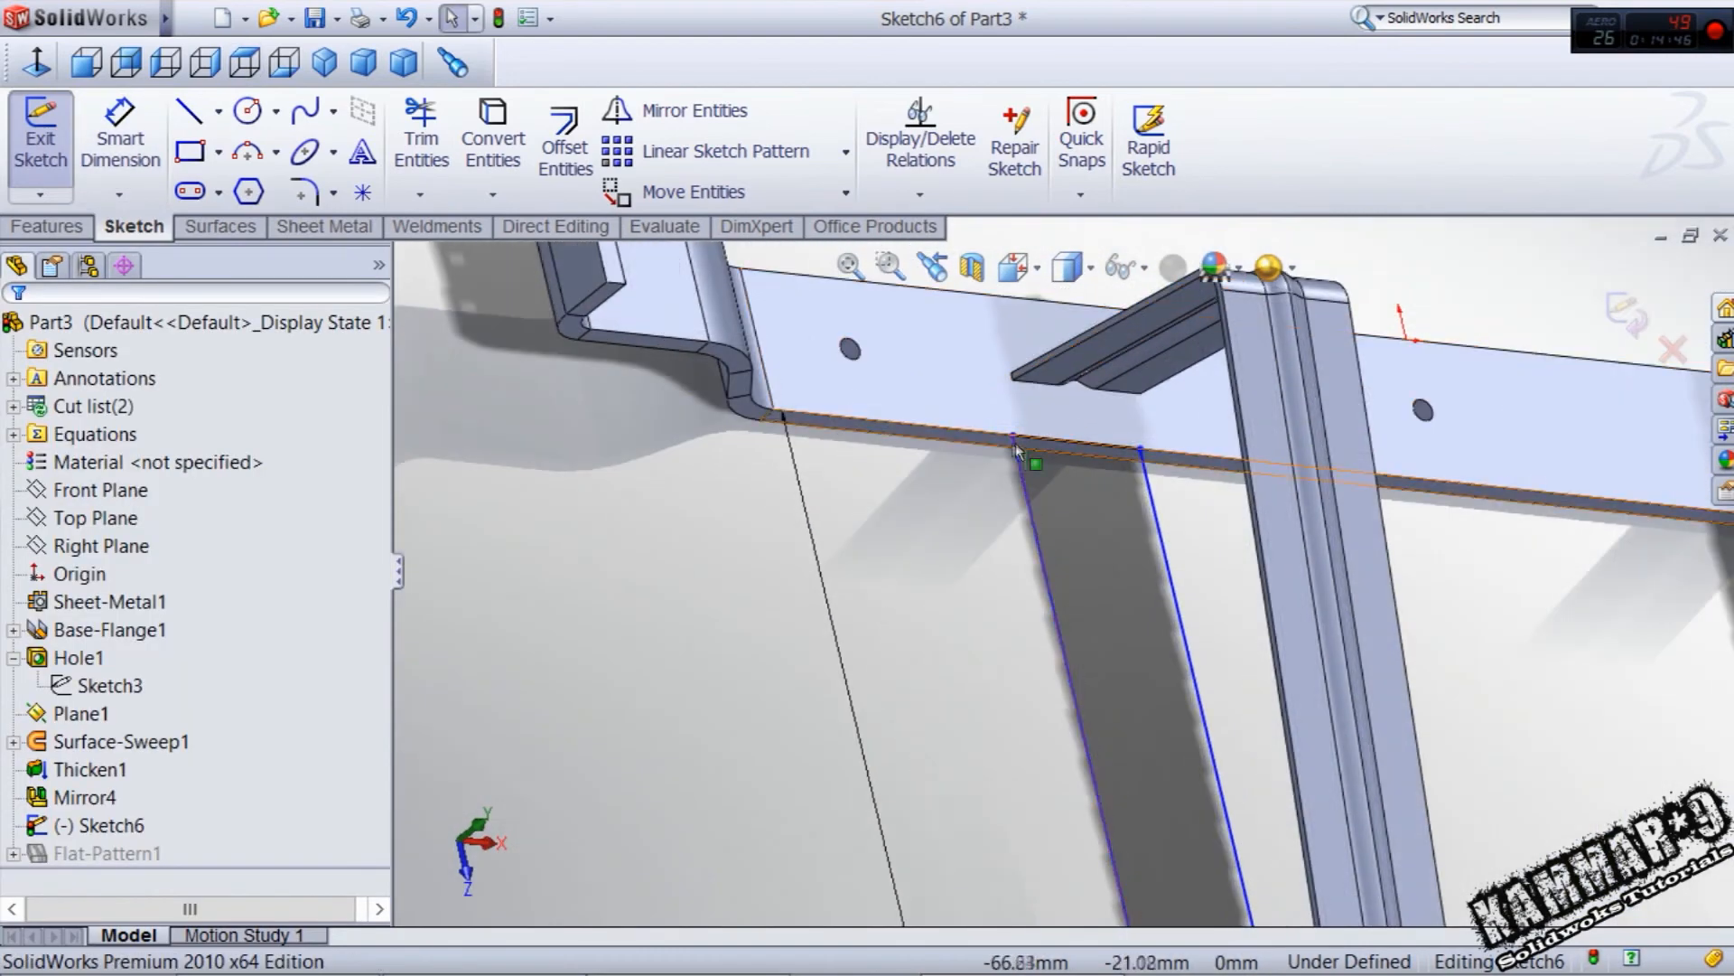
# - Align the leg end to the flange, round the leg end with an arc and add a 3 mm circle
pyautogui.click(1031, 463)
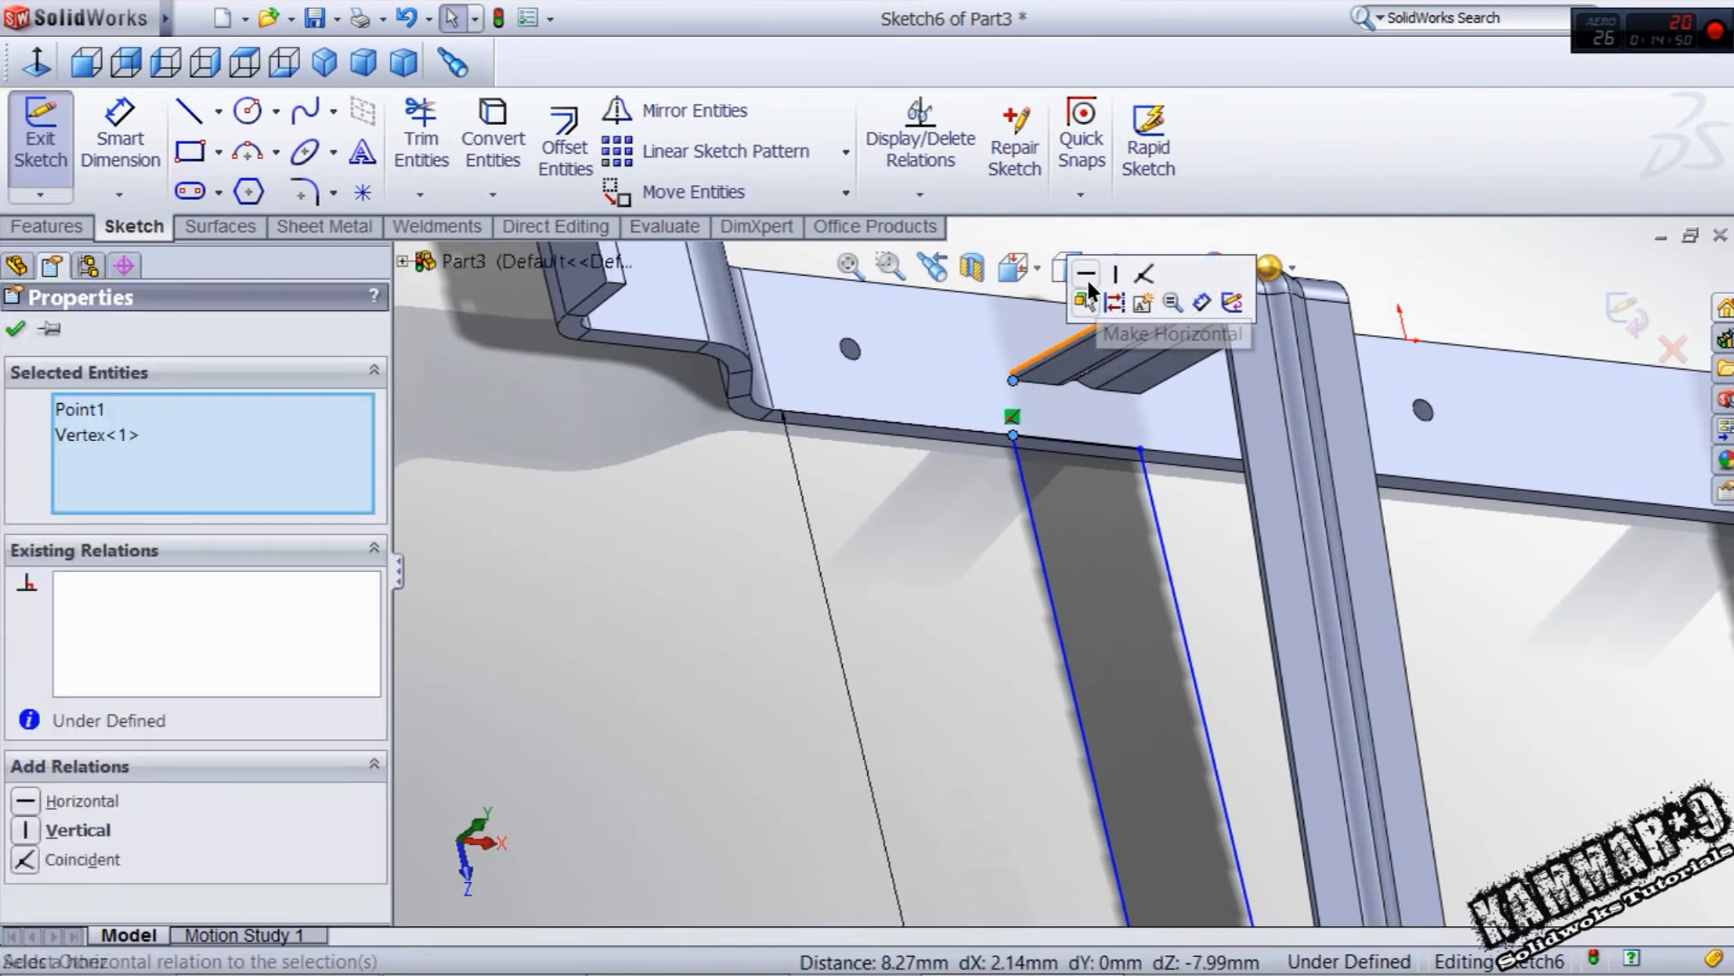
pyautogui.click(1115, 272)
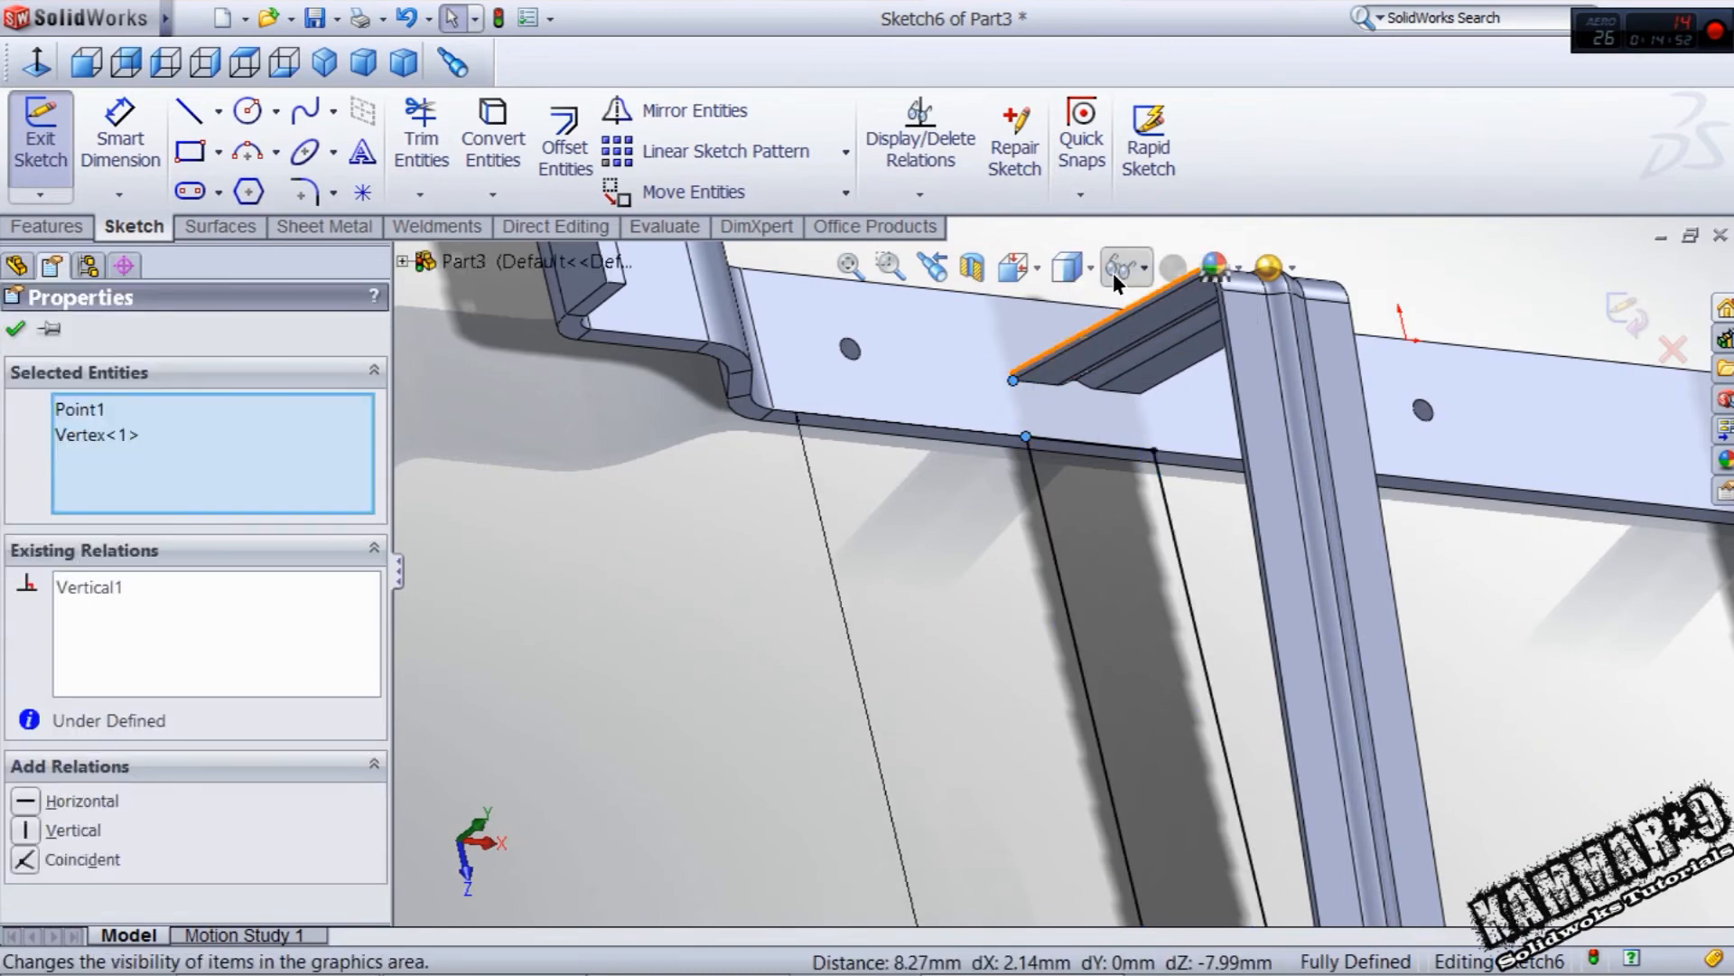
pyautogui.click(16, 329)
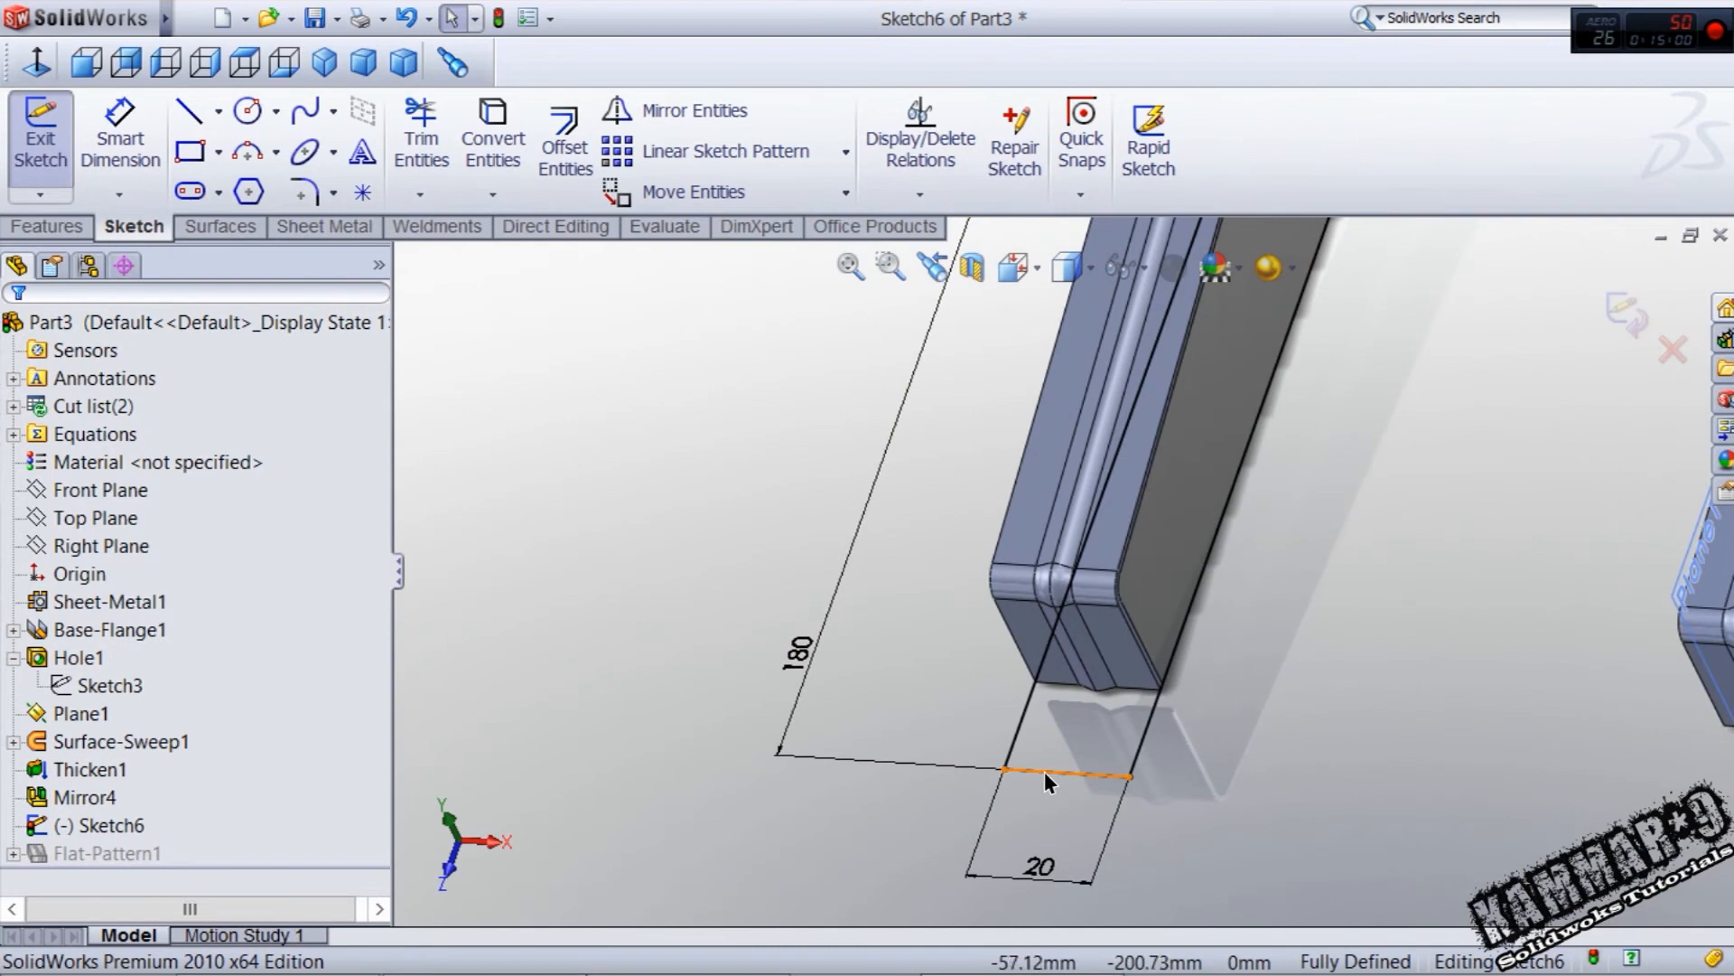
pyautogui.click(1018, 775)
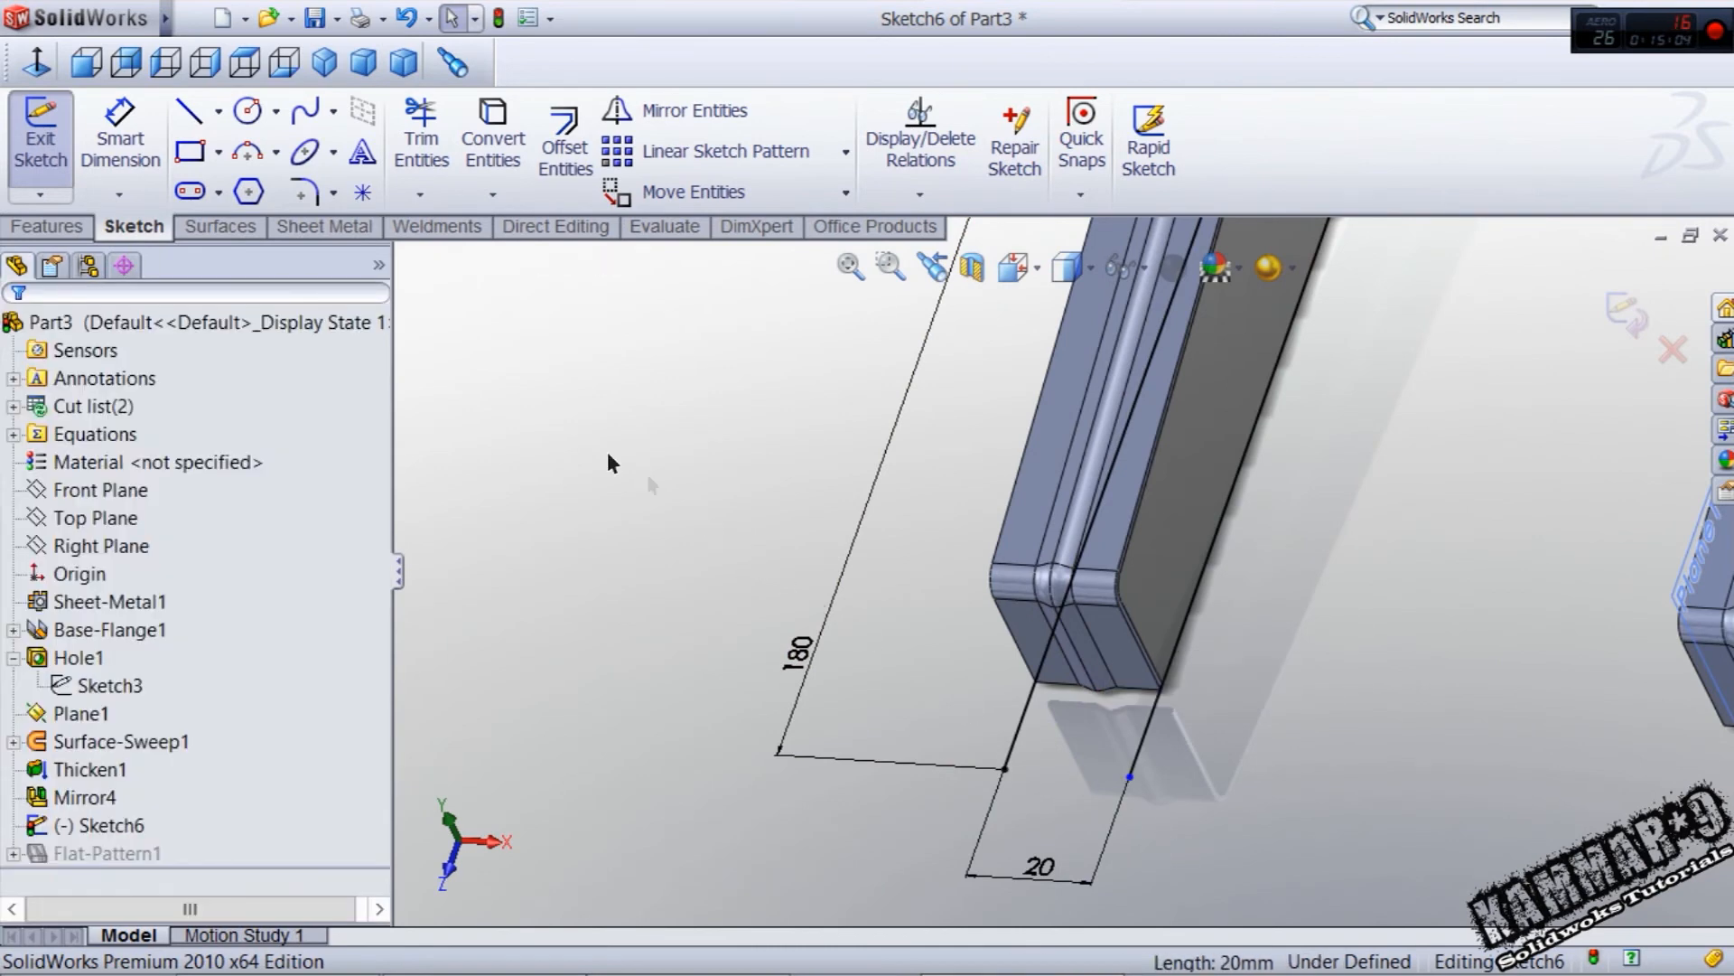
pyautogui.click(245, 152)
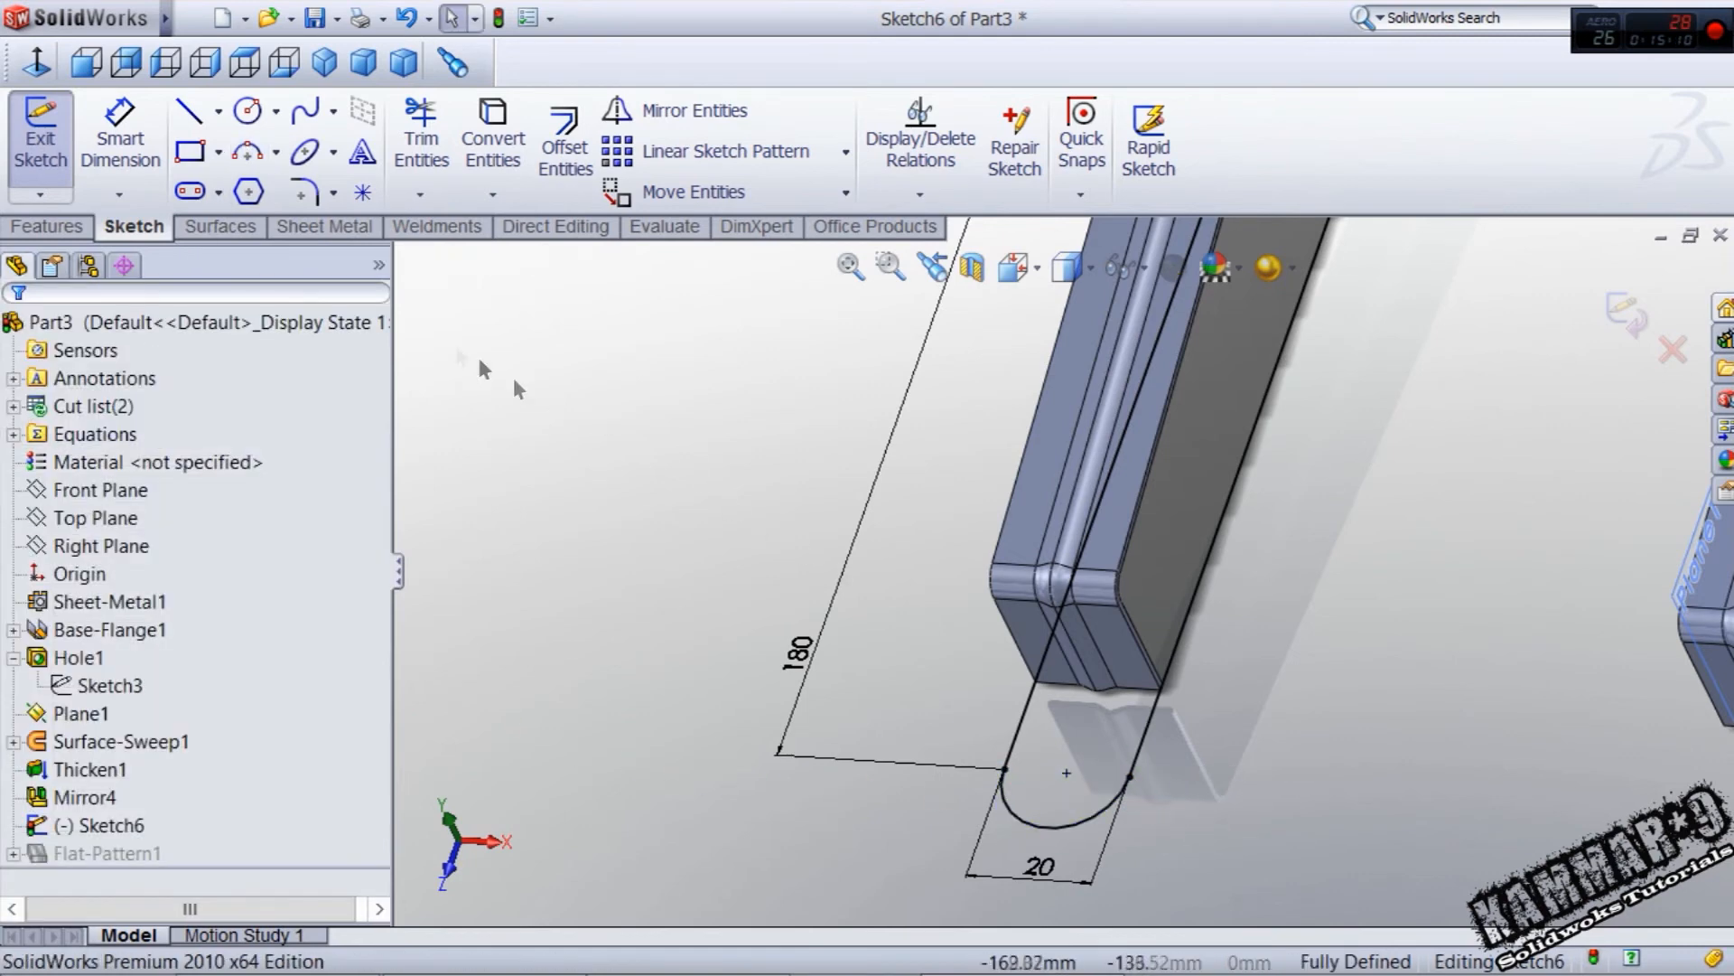
pyautogui.click(247, 110)
pyautogui.write('3')
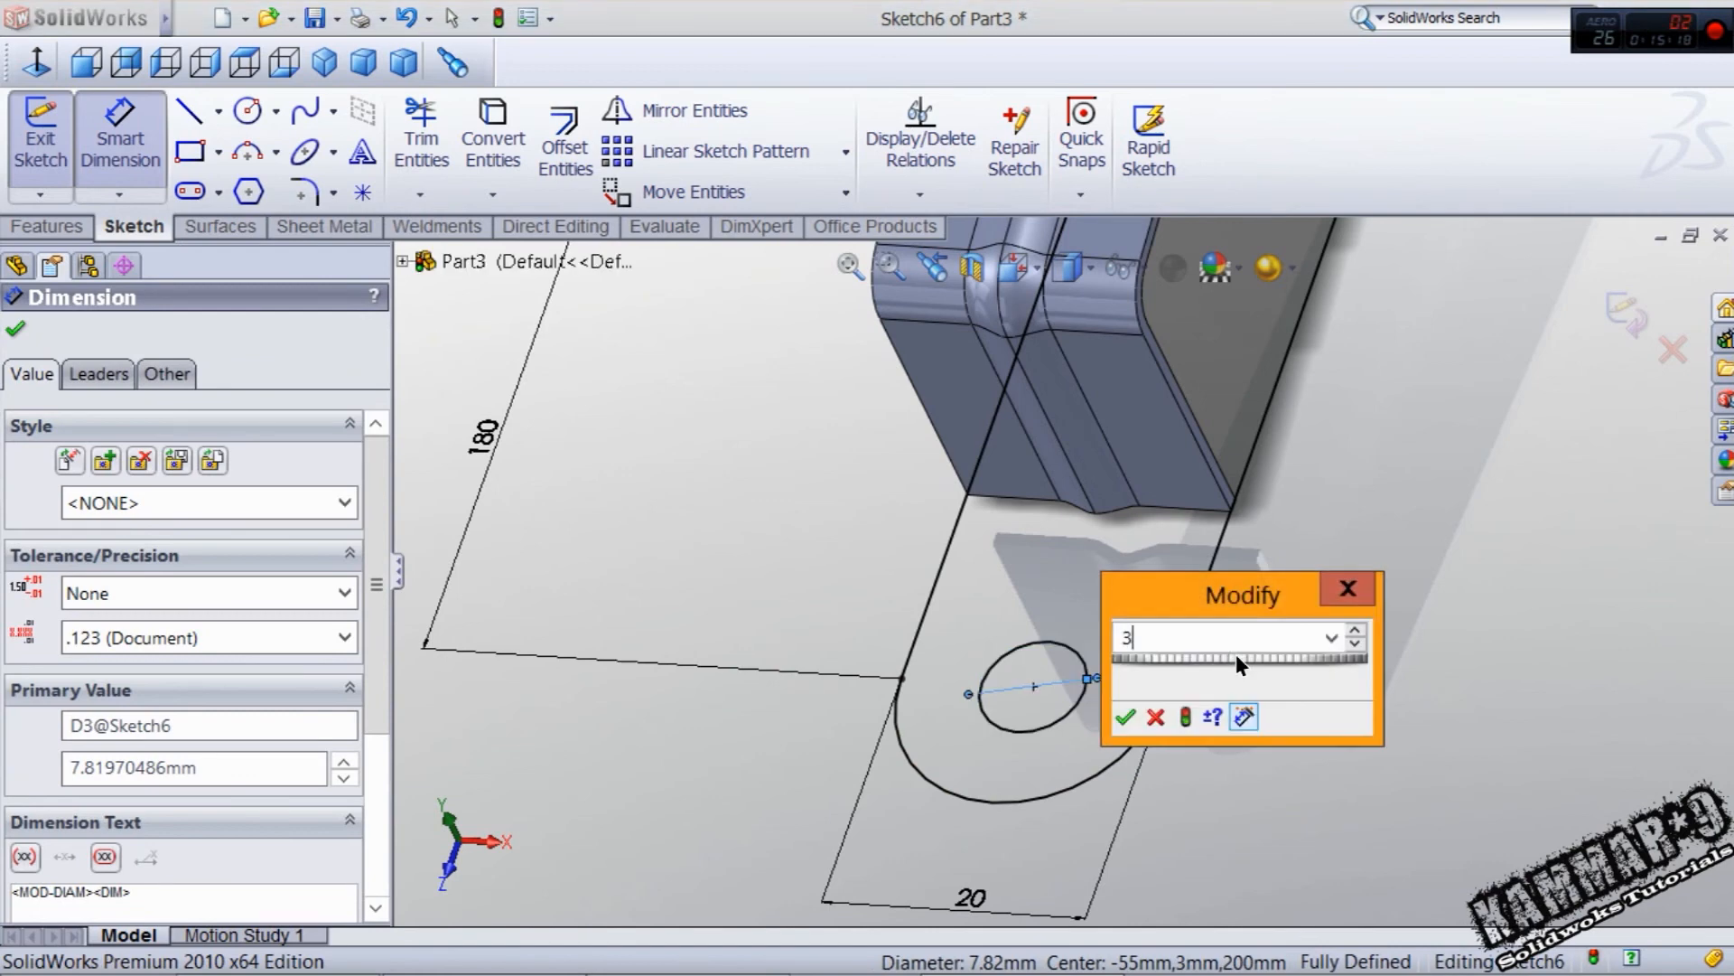
pyautogui.click(1126, 717)
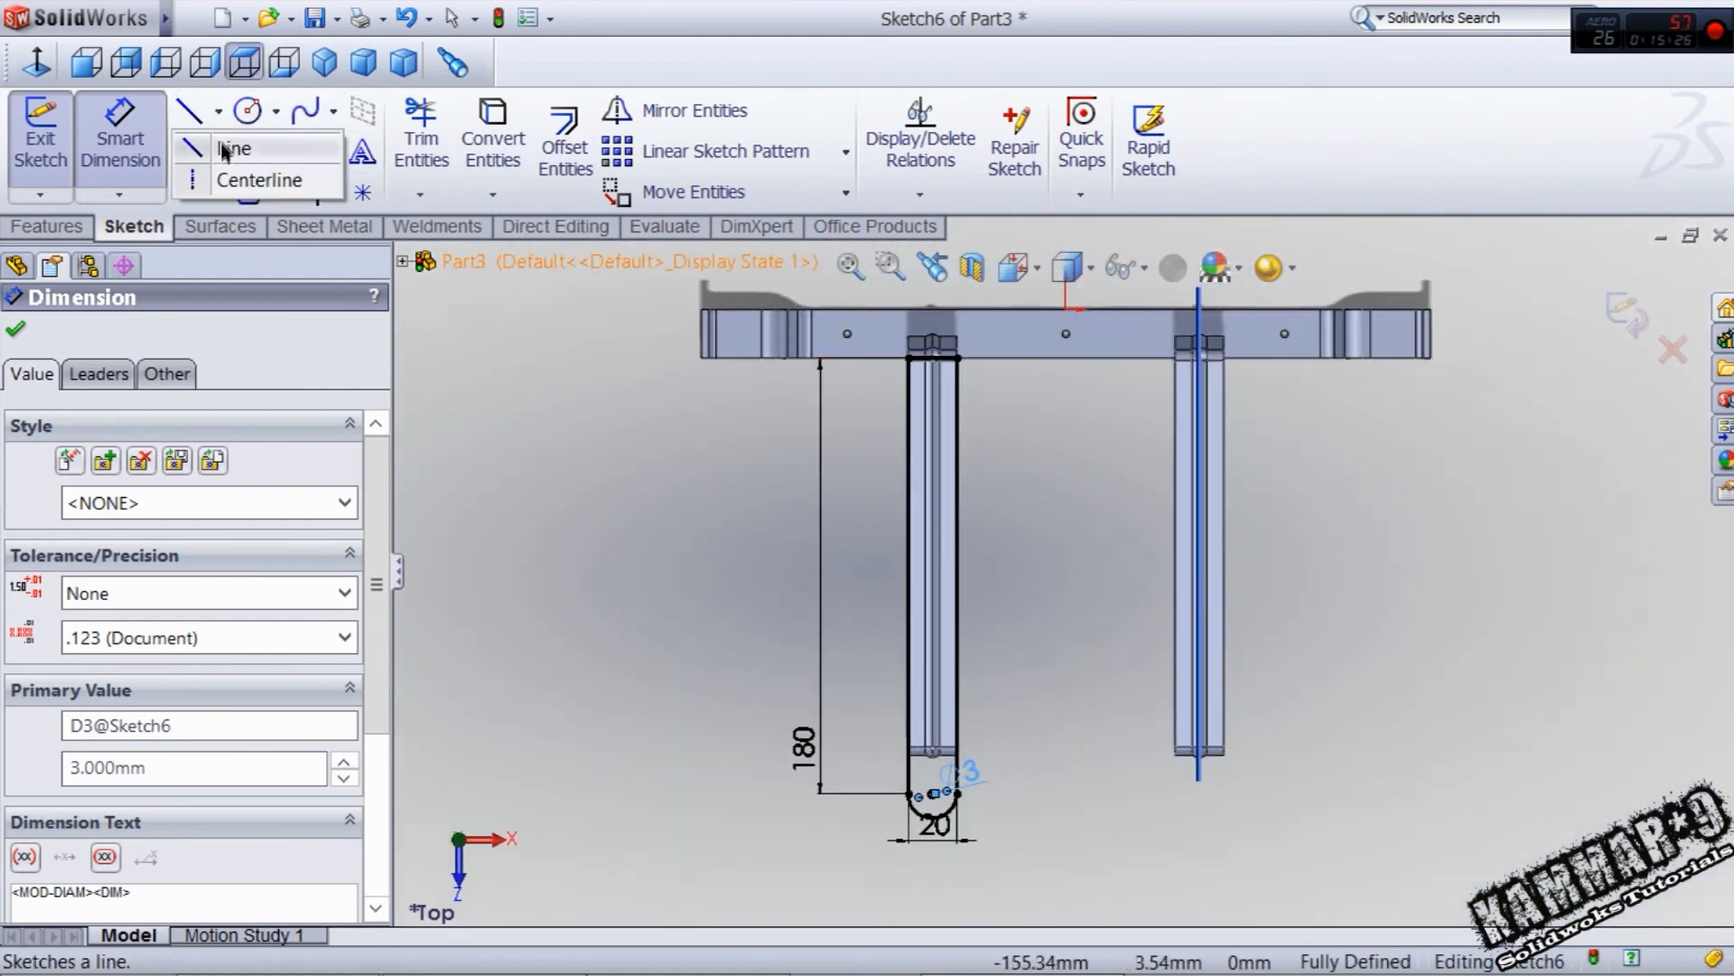
# - Draw a centerline and mirror the leg outline onto the opposite strap
pyautogui.click(233, 148)
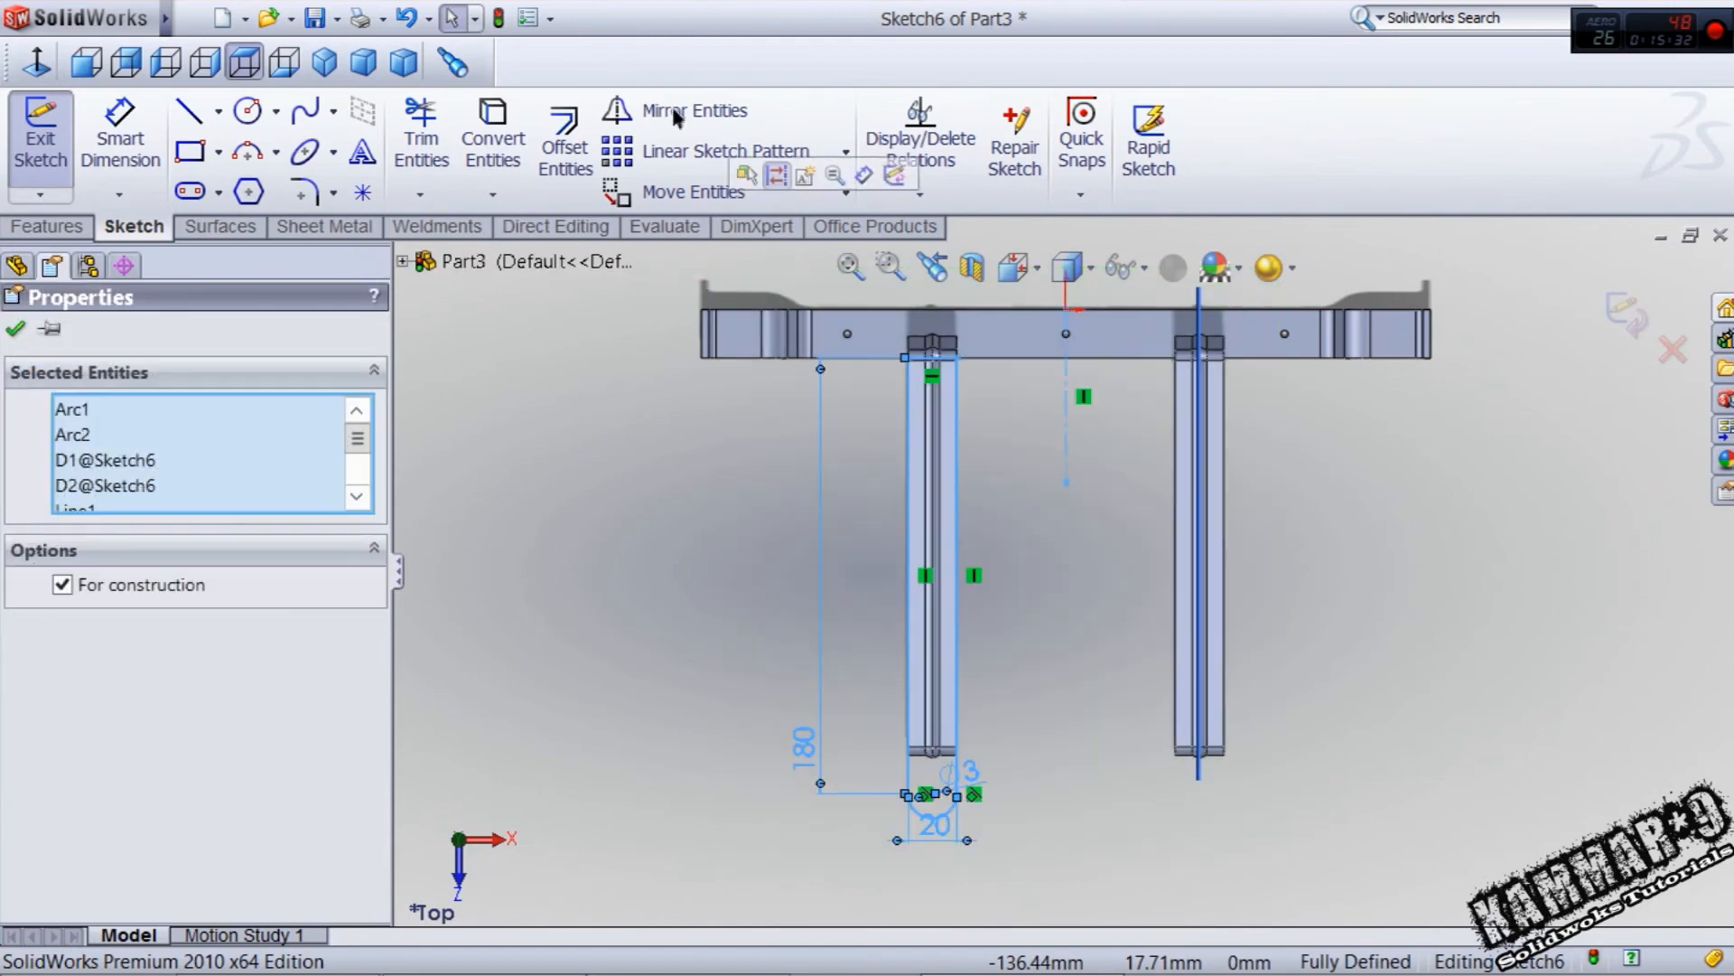
pyautogui.click(16, 329)
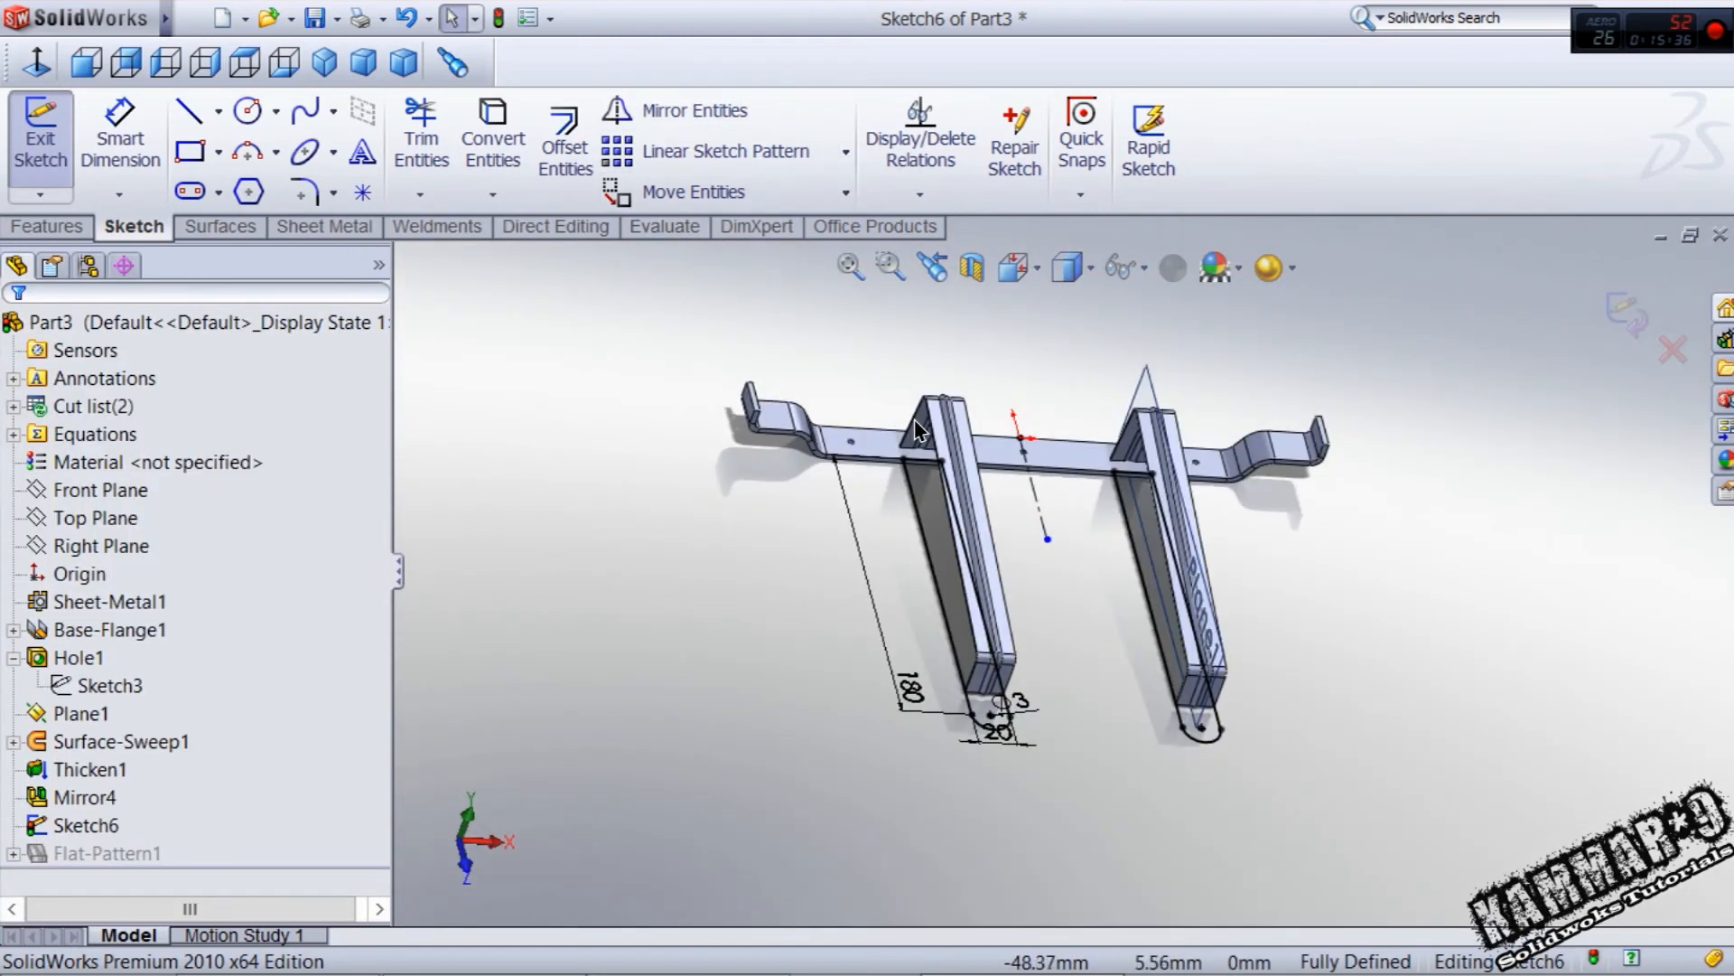
# - Create a planar surface from the leg sketch (Surface-Plane1)
pyautogui.click(219, 227)
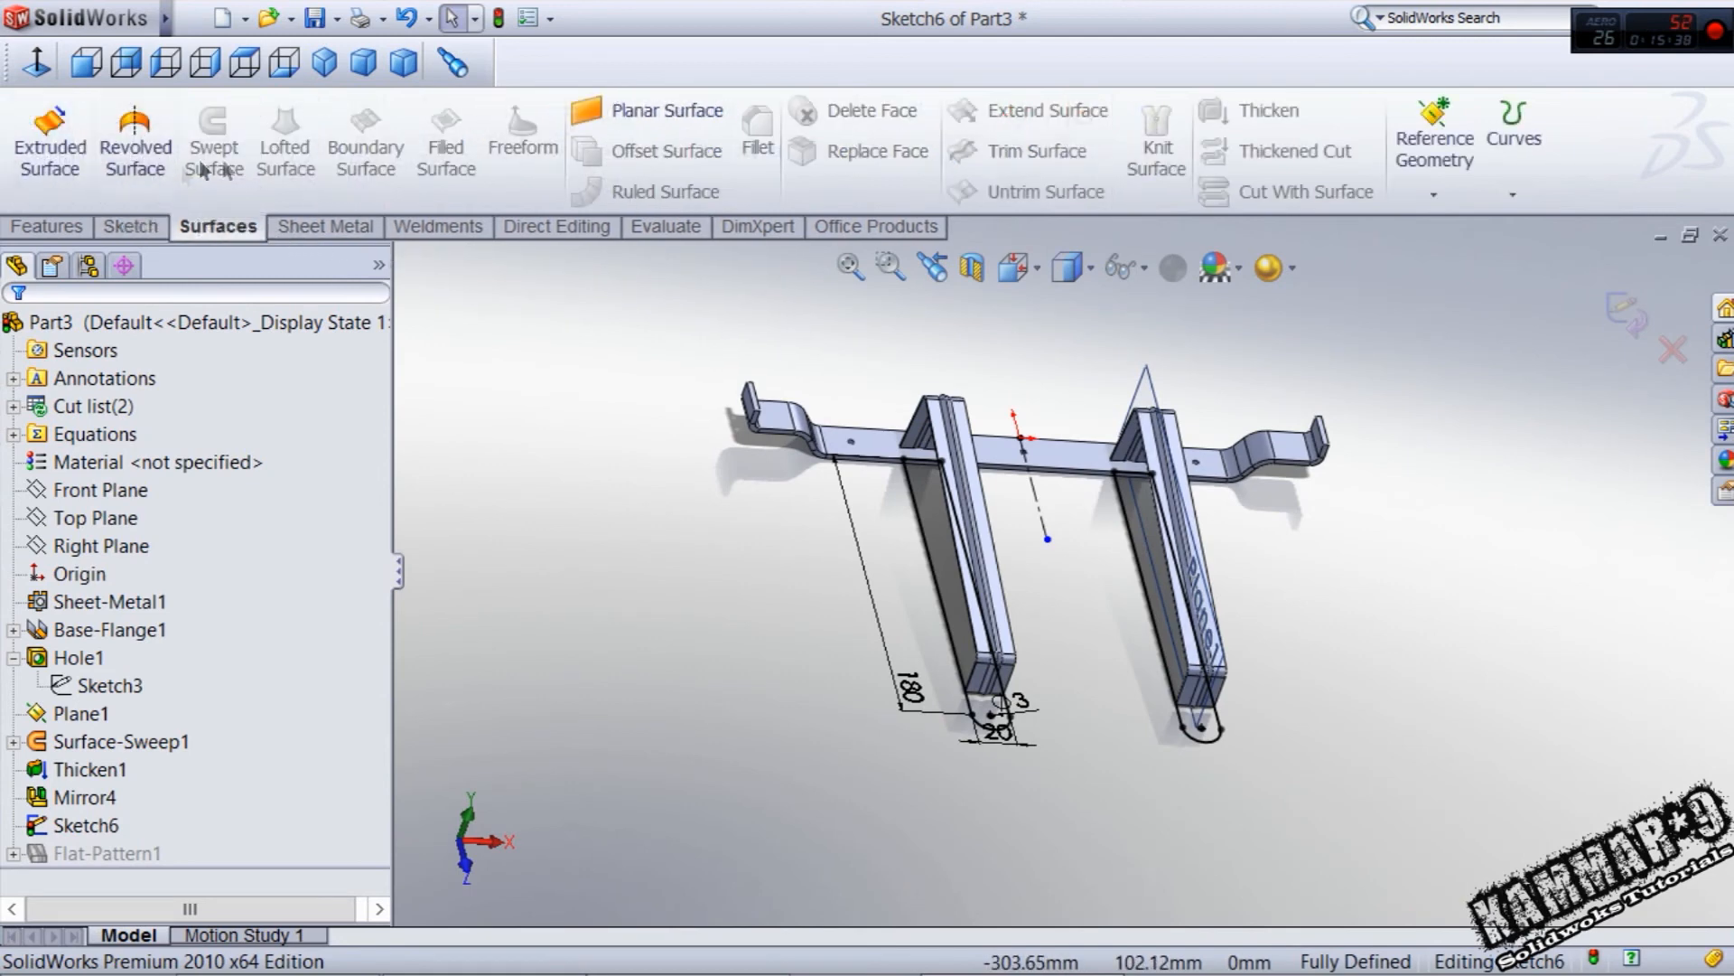
pyautogui.click(661, 111)
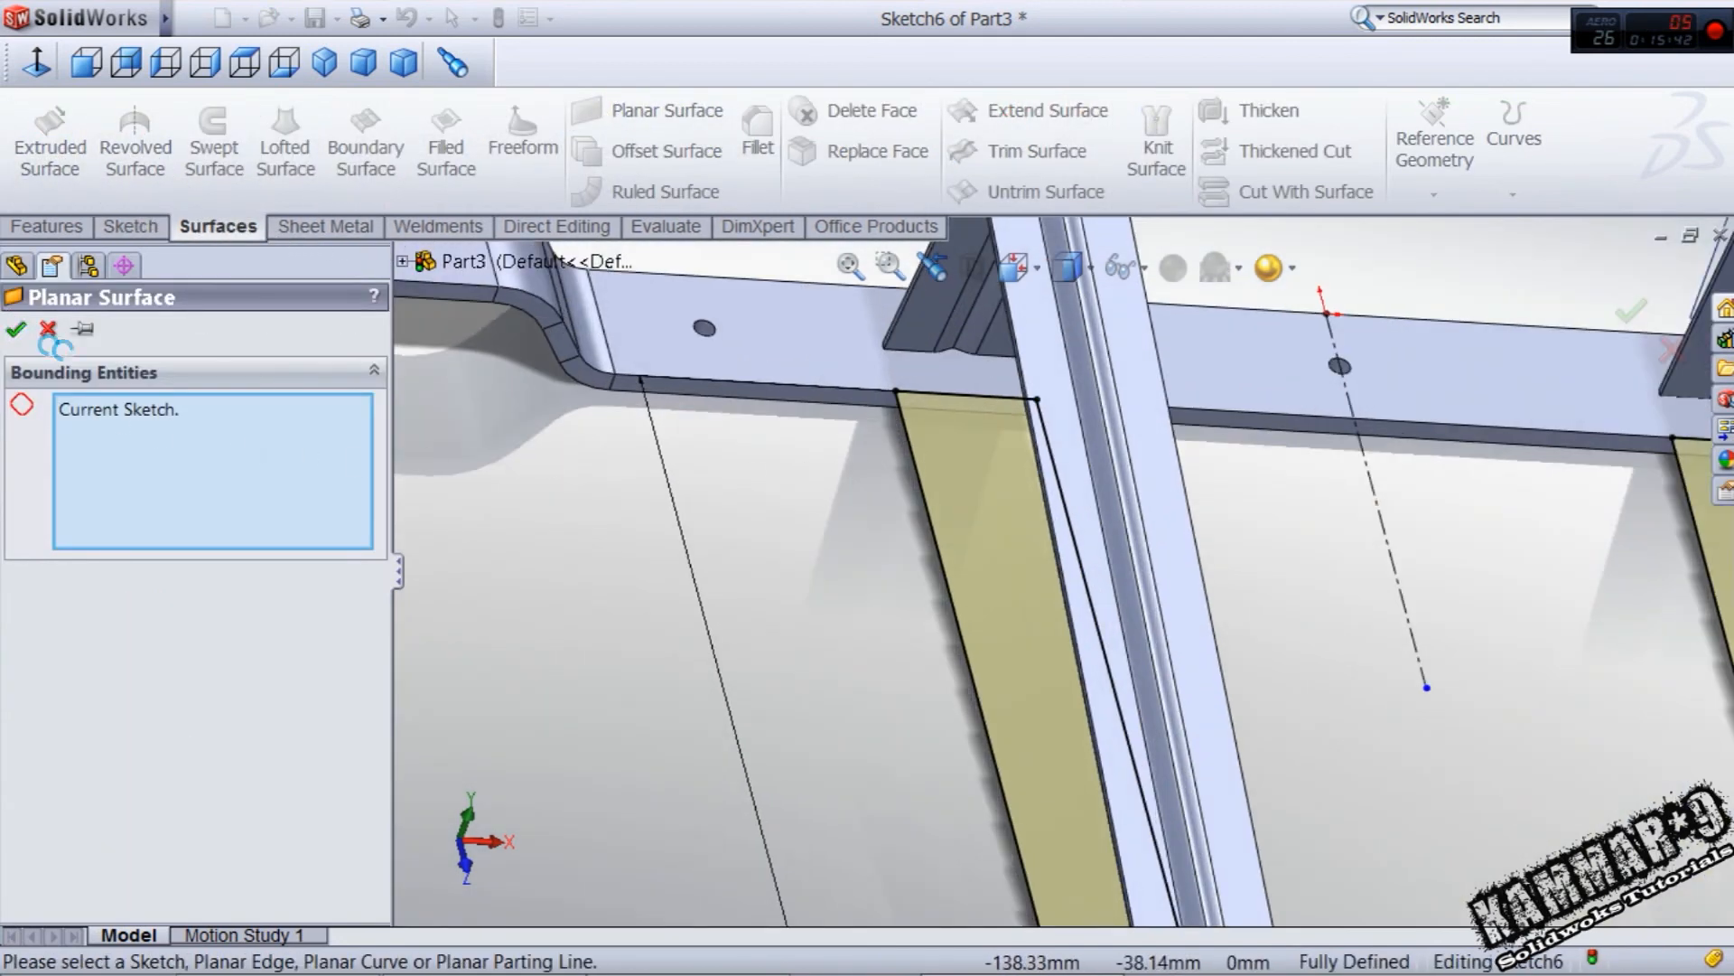
pyautogui.click(16, 329)
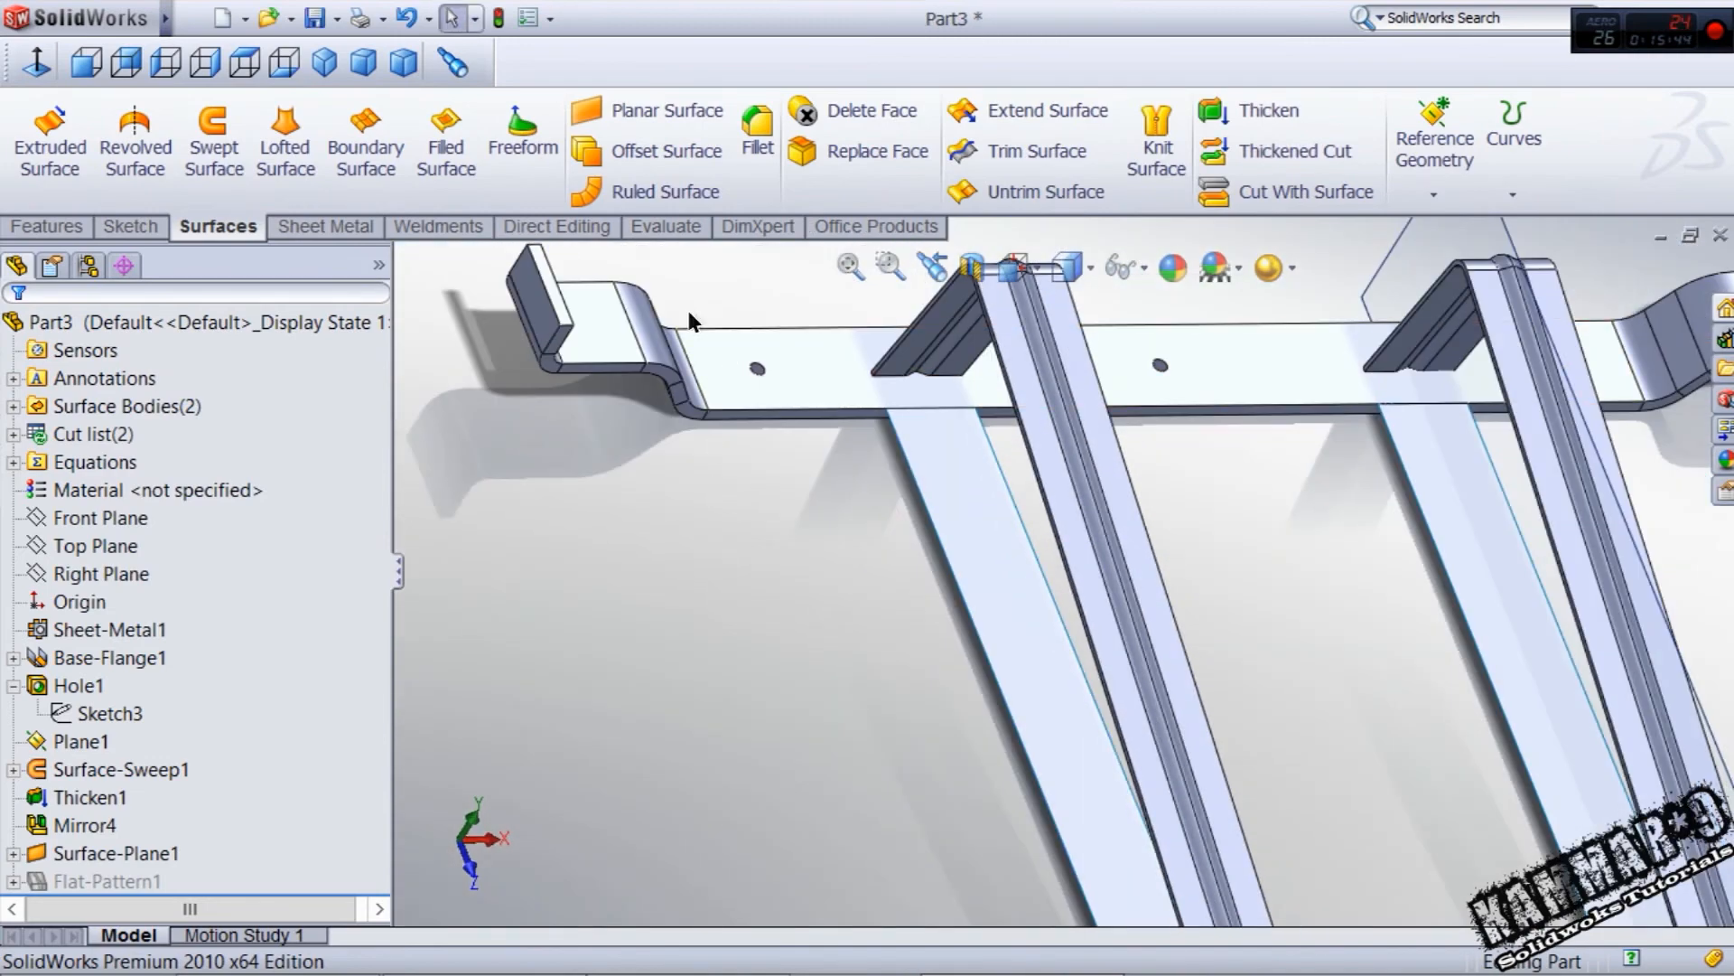
# - Thicken both flat leg surfaces into 1.00 mm solid plates (Thicken2, Thicken3)
pyautogui.click(1268, 110)
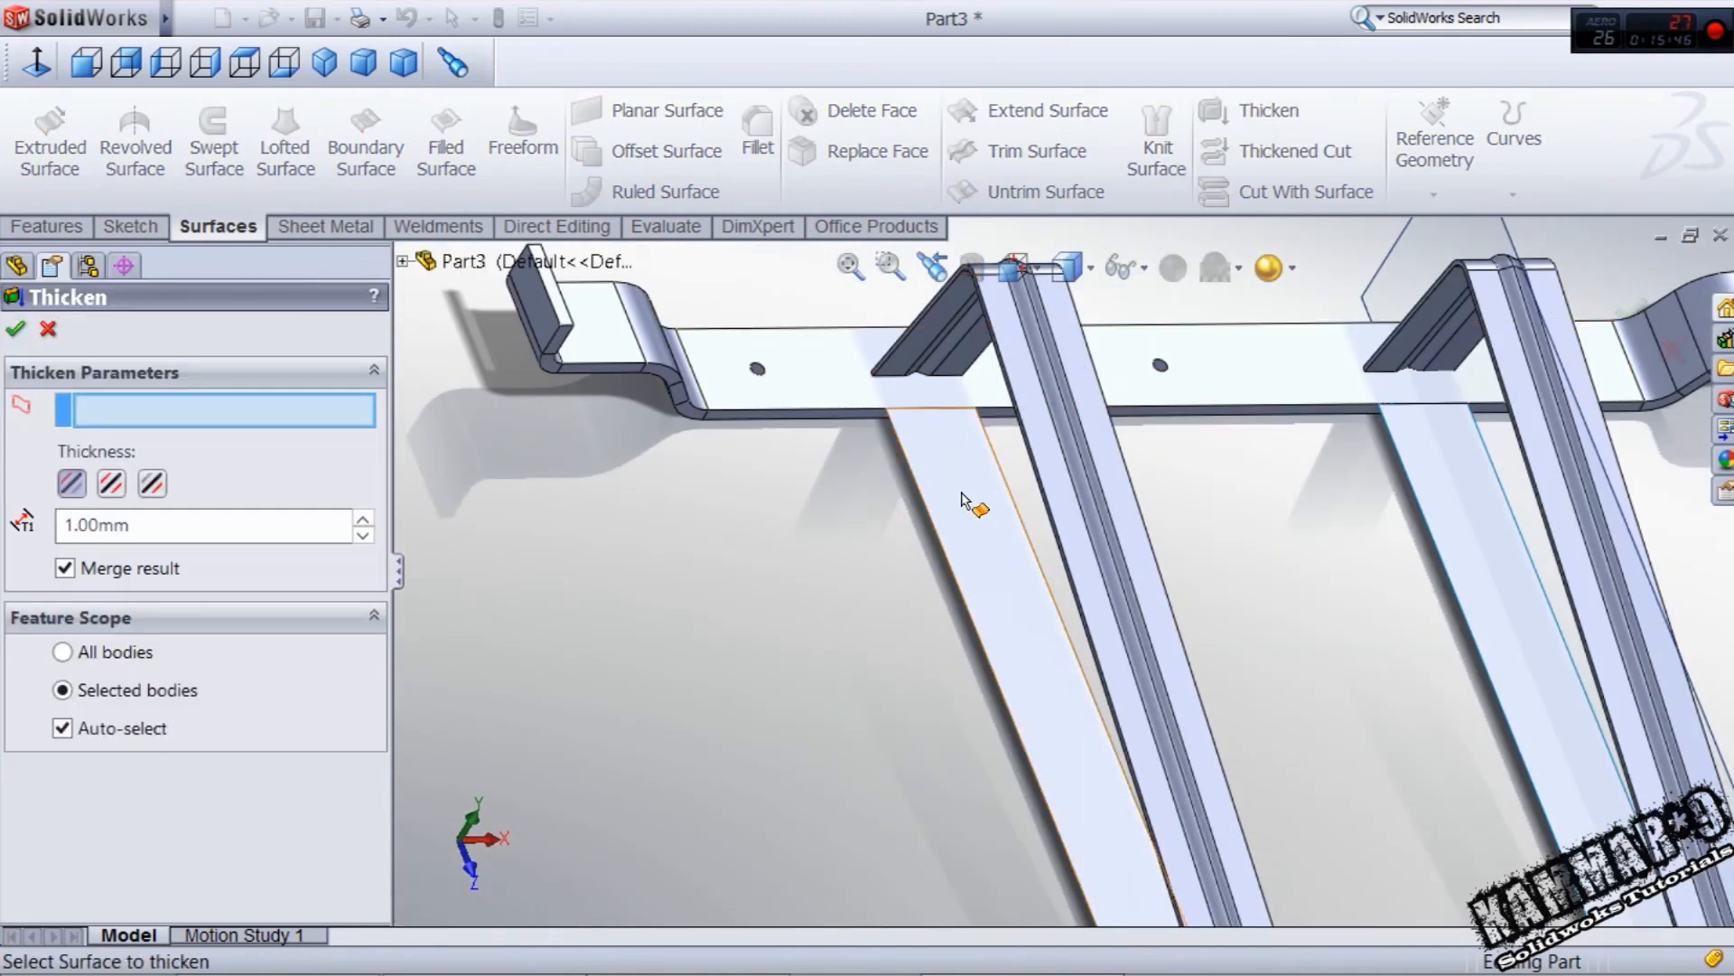
pyautogui.click(974, 504)
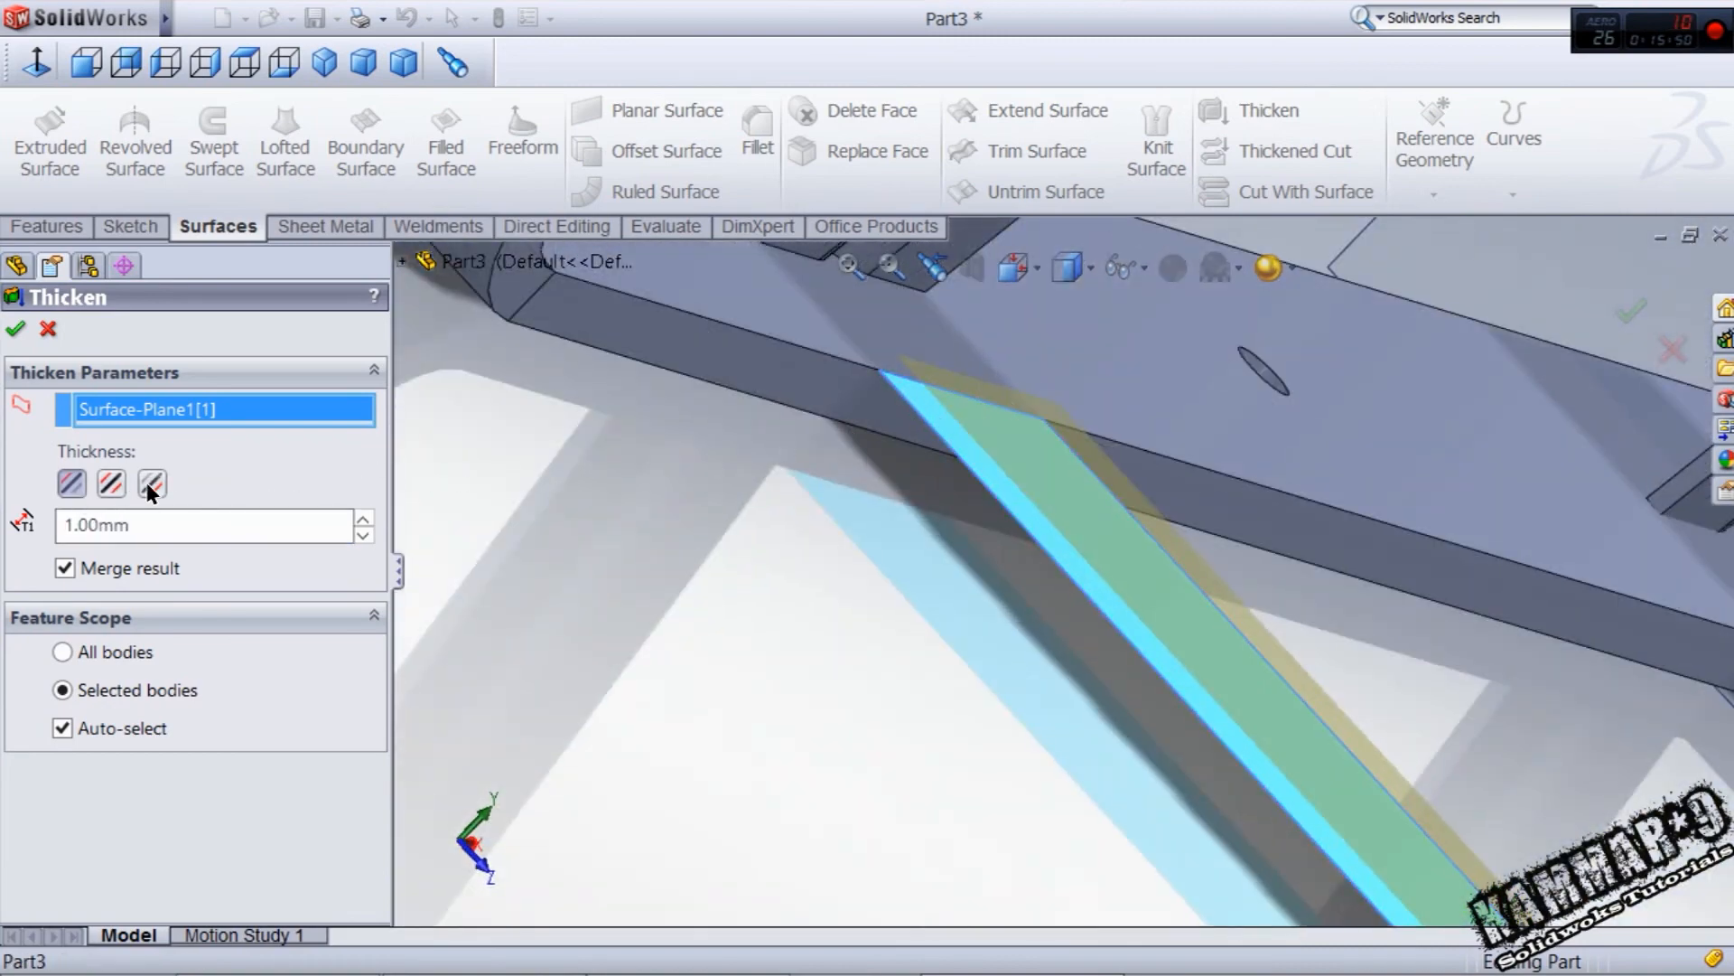
pyautogui.click(151, 484)
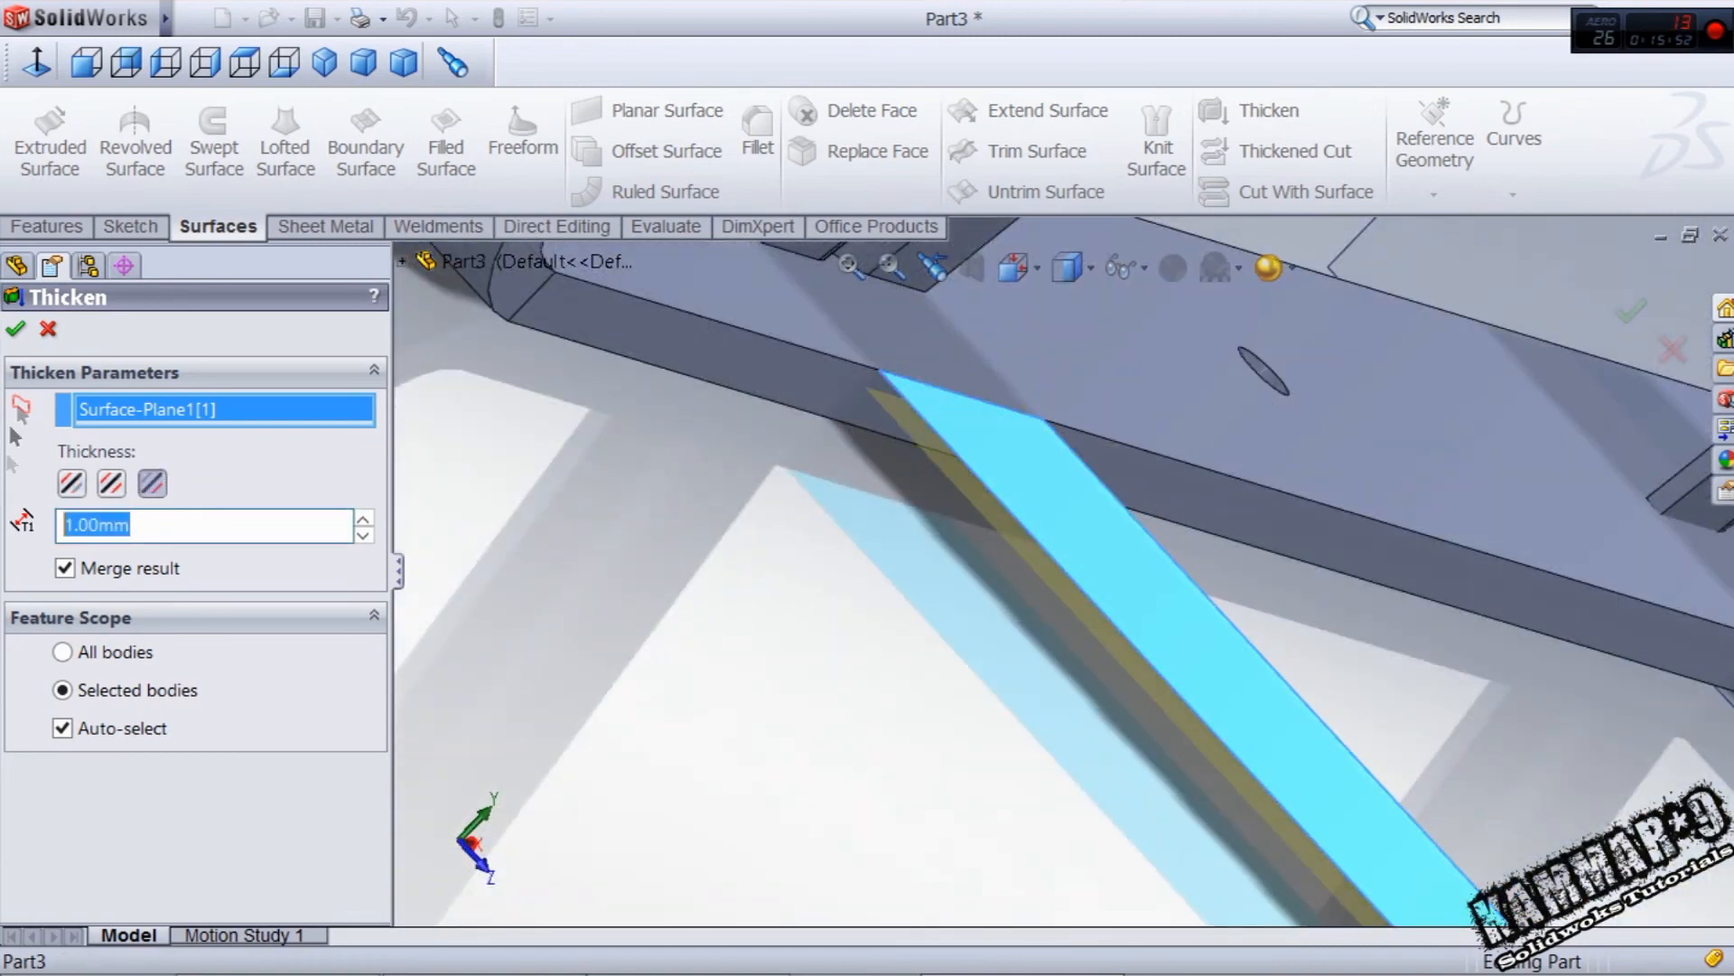
pyautogui.click(16, 329)
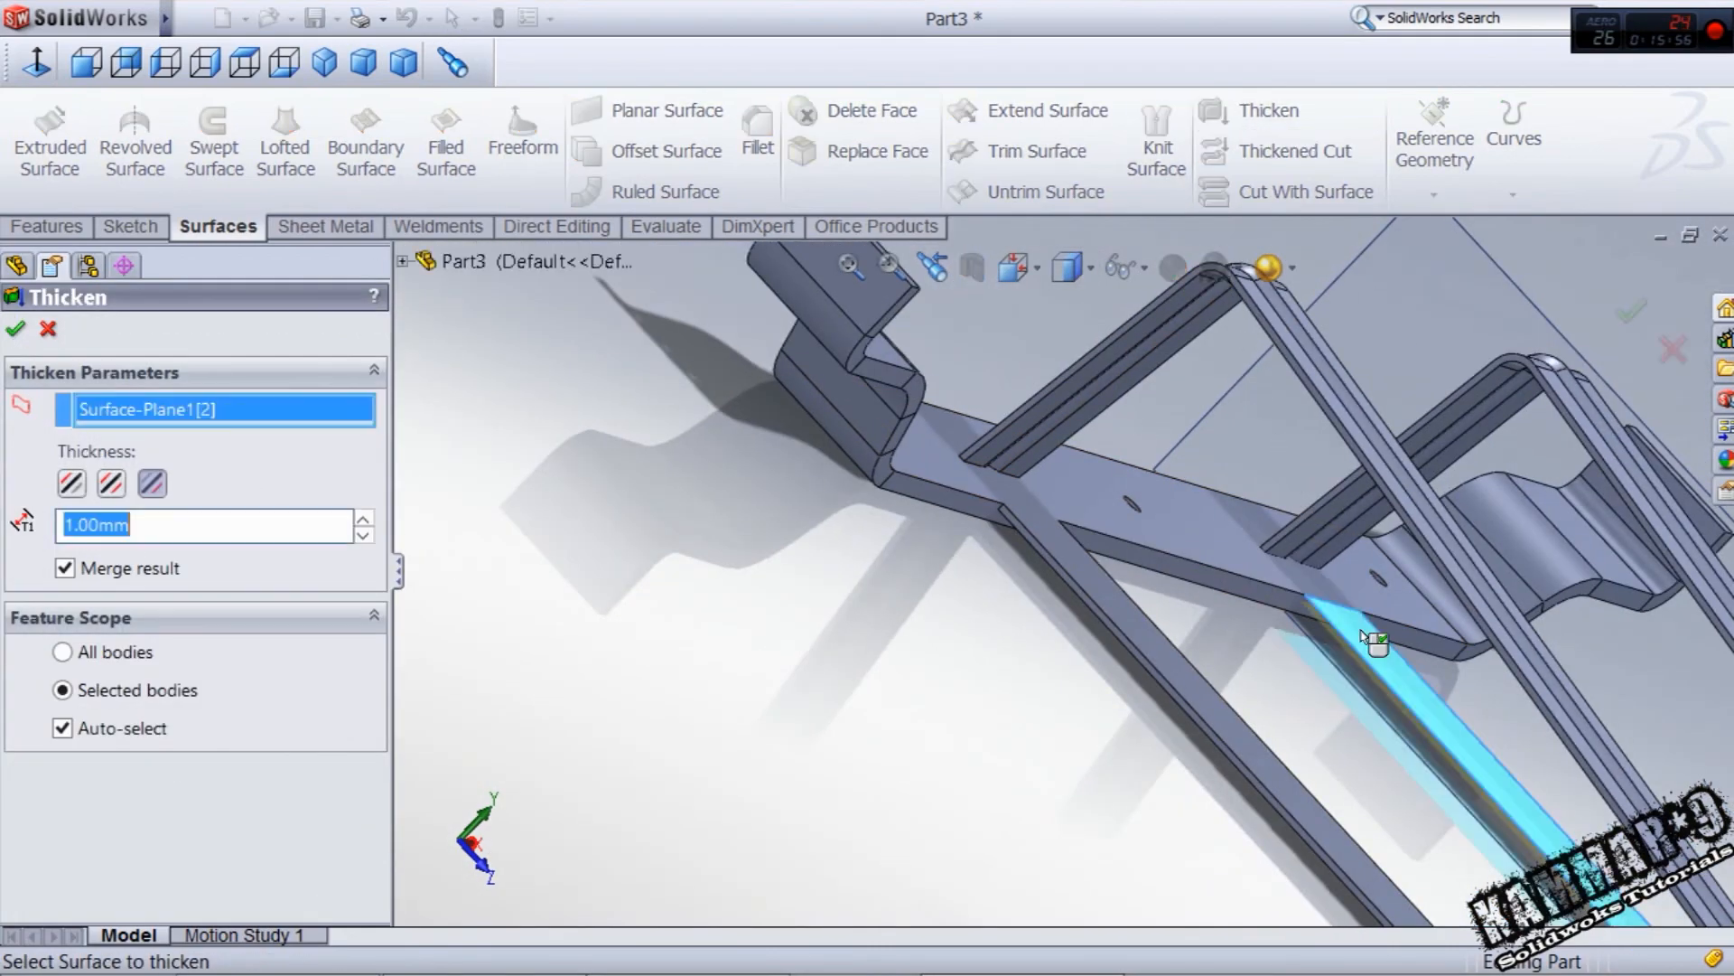
pyautogui.click(16, 329)
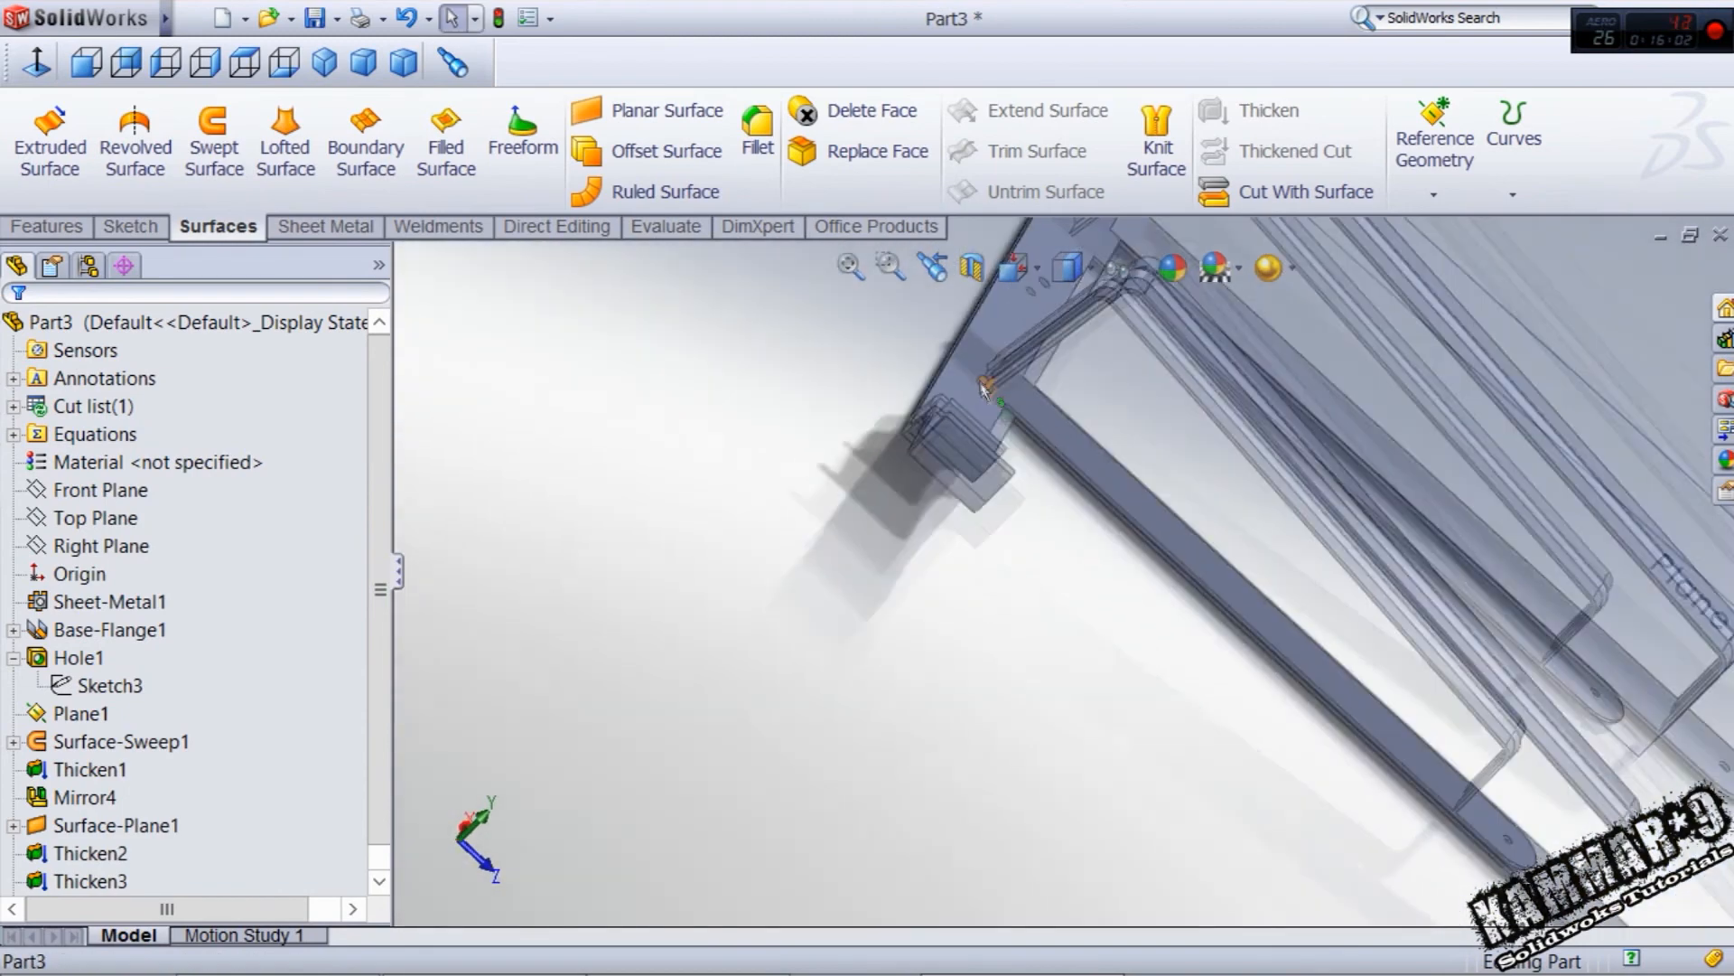
# - Apply an 8 mm fillet to the leg end and bend edges
pyautogui.click(757, 127)
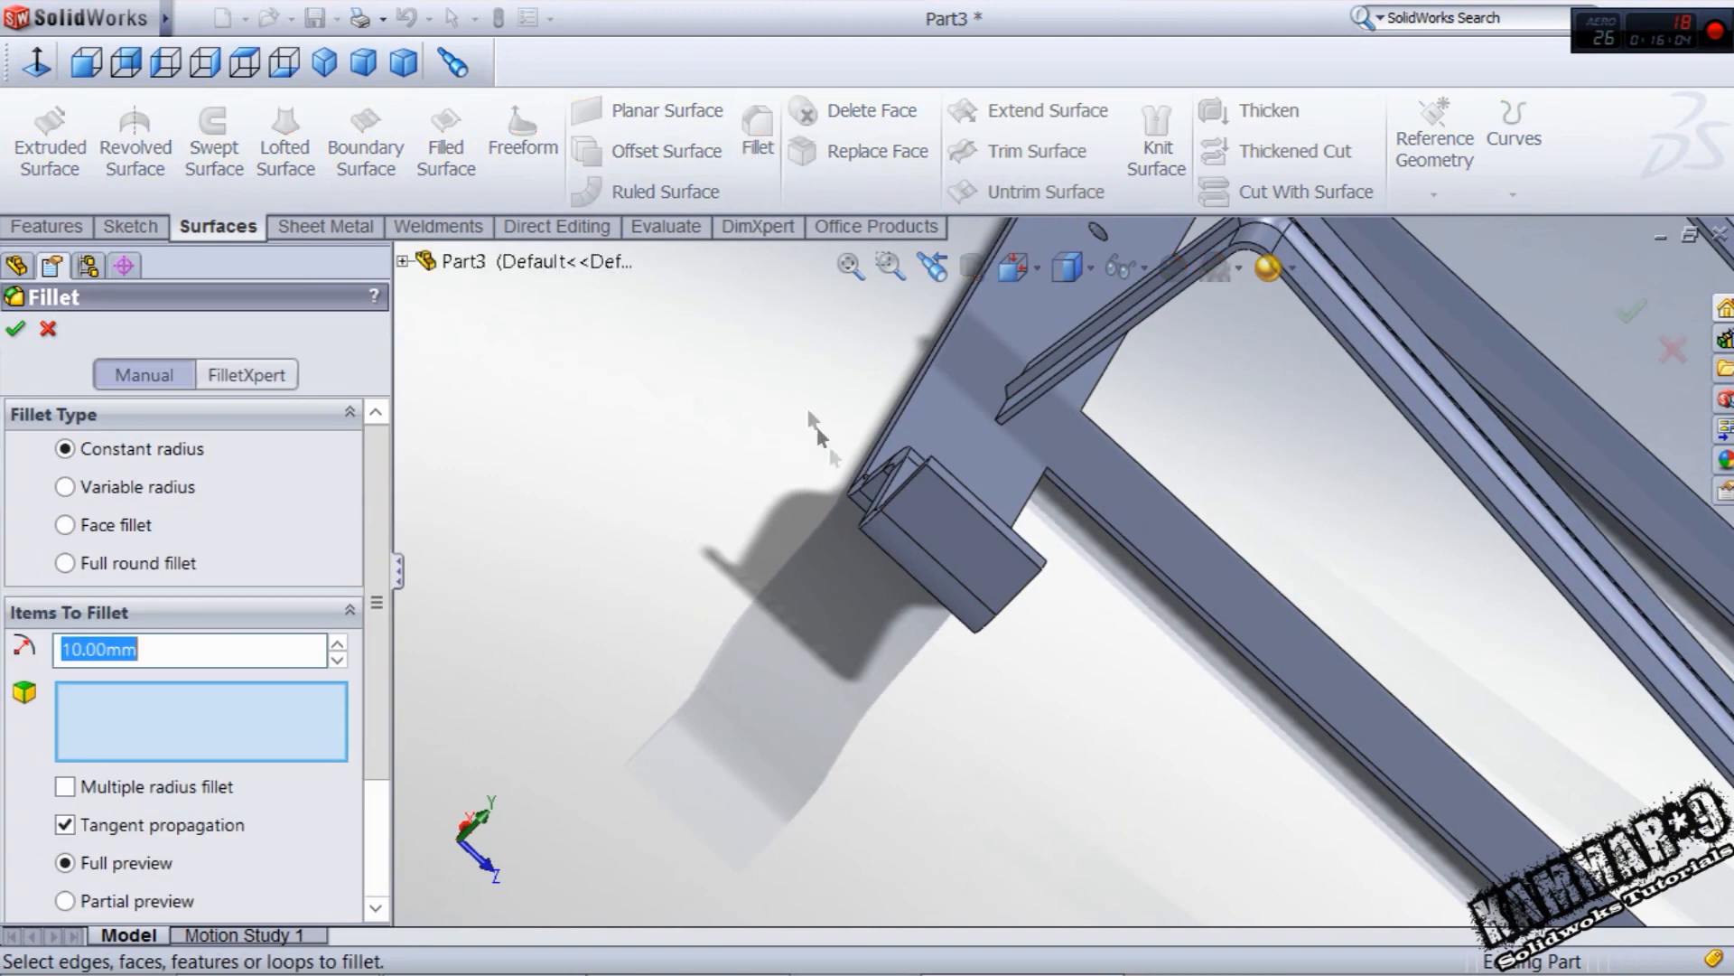
pyautogui.write('8')
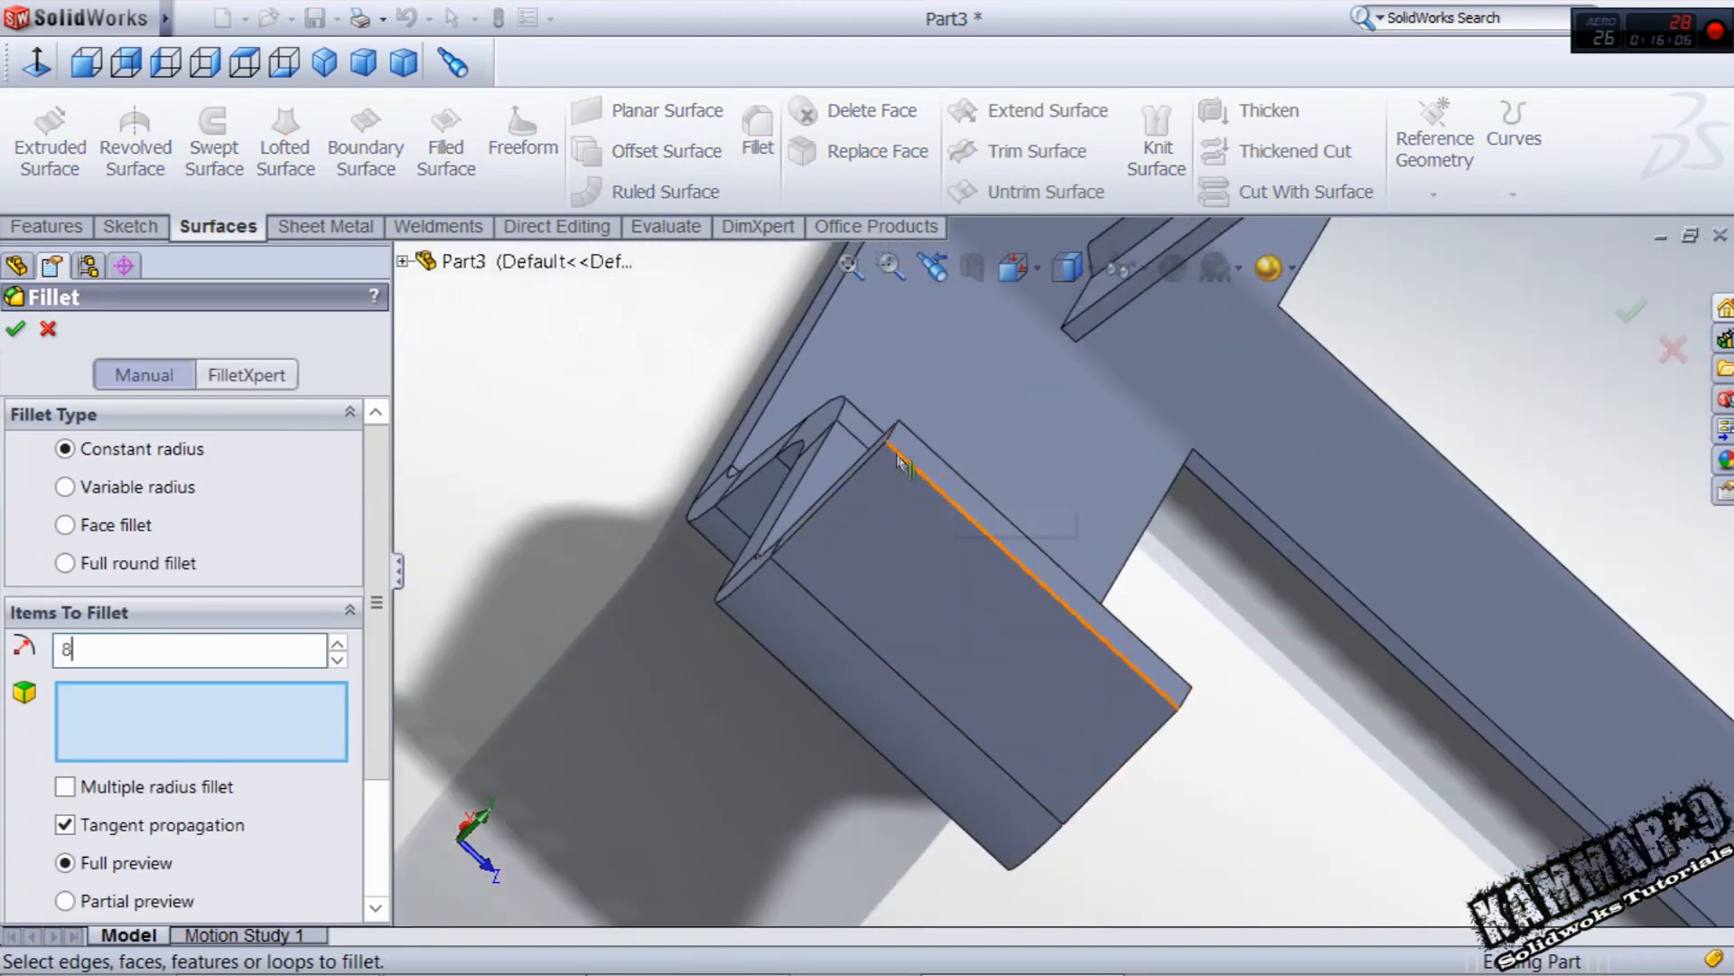
pyautogui.click(896, 454)
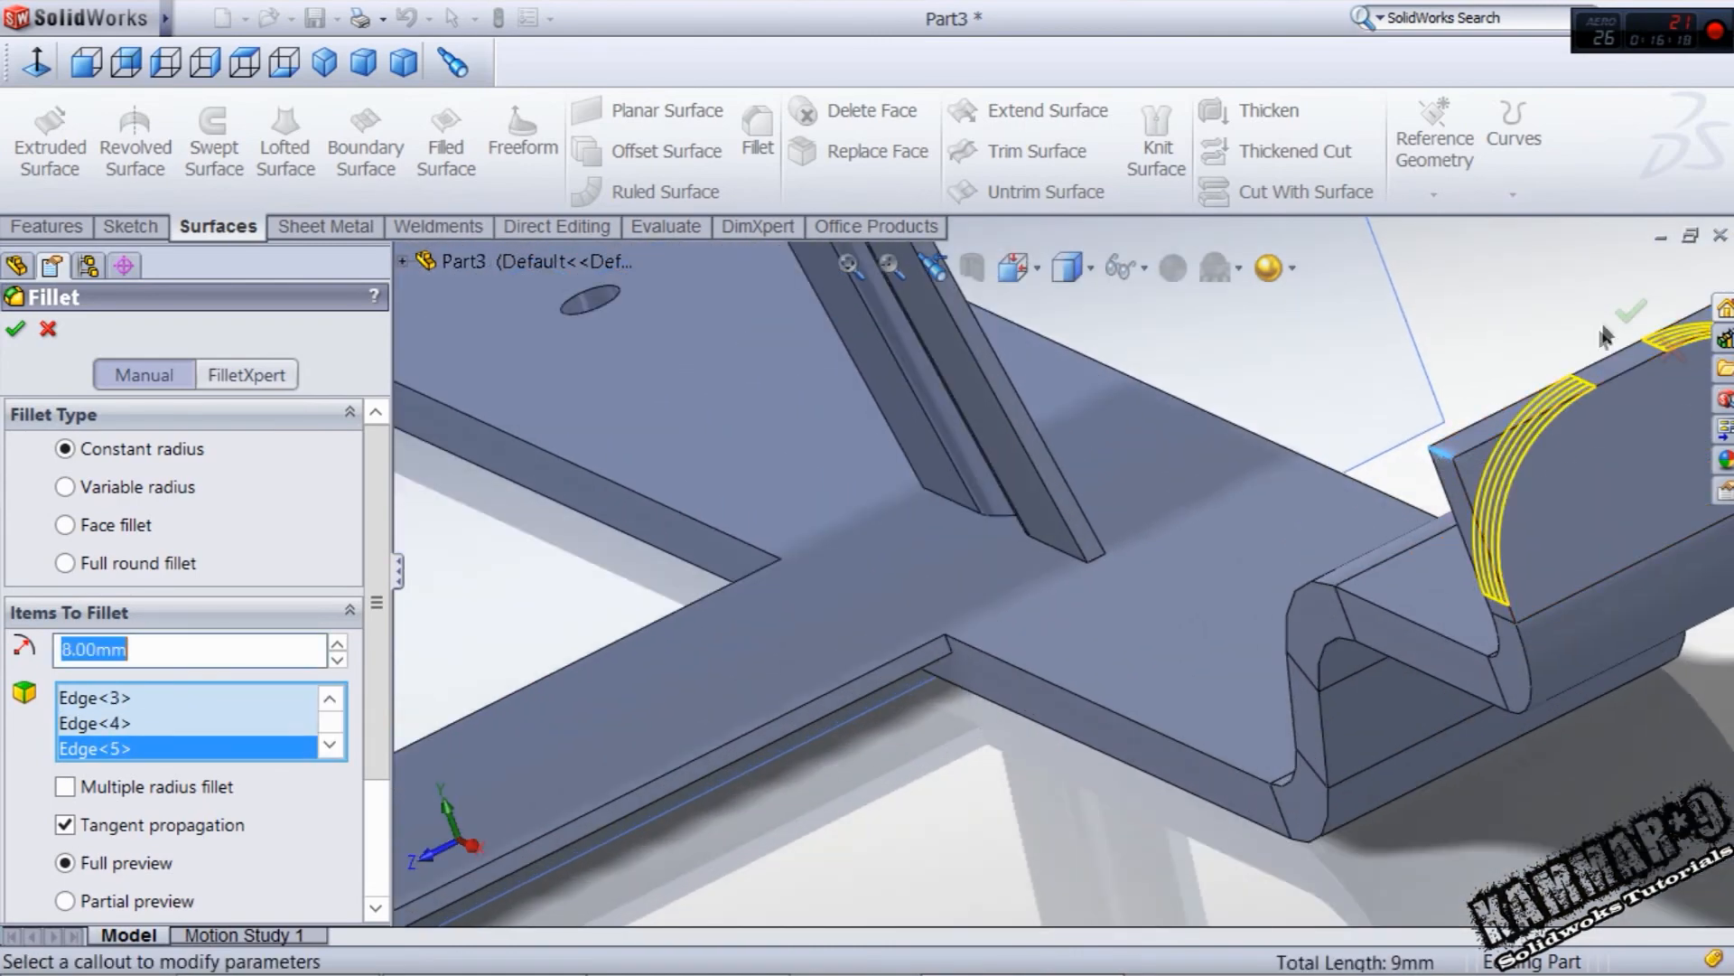
pyautogui.click(17, 329)
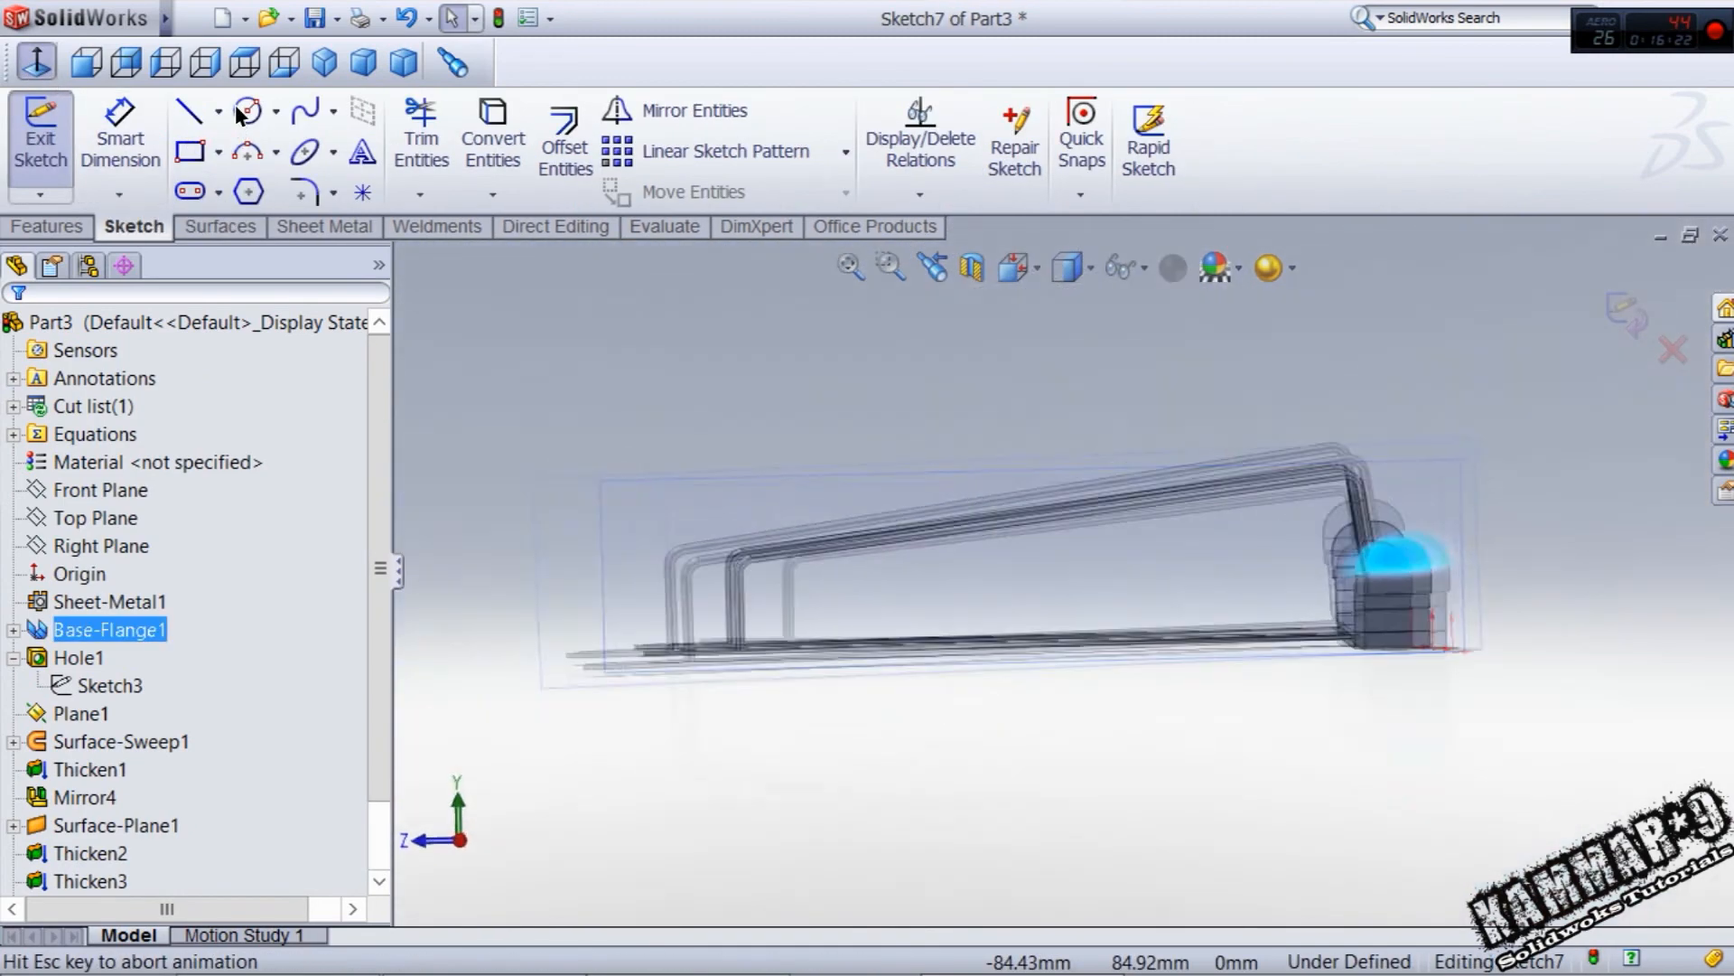
# - Sketch a 4 mm circle on the rounded tab, dimensioned 5 mm from the top and 10 mm from the side
pyautogui.click(247, 110)
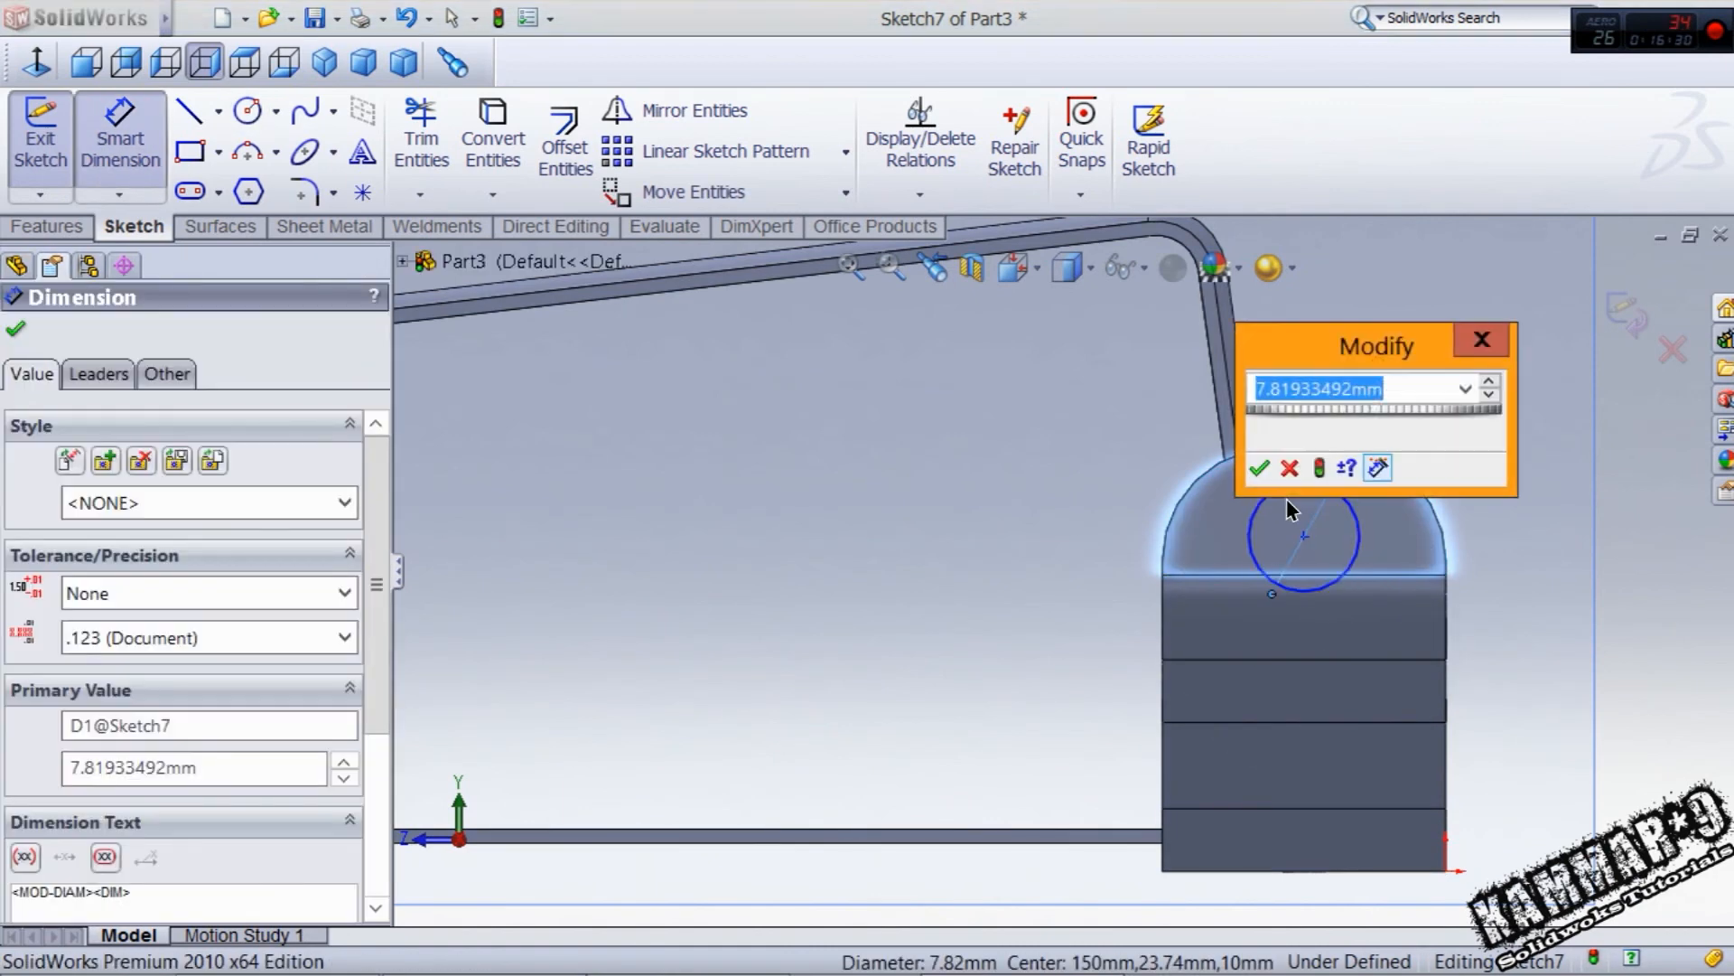
pyautogui.click(1257, 468)
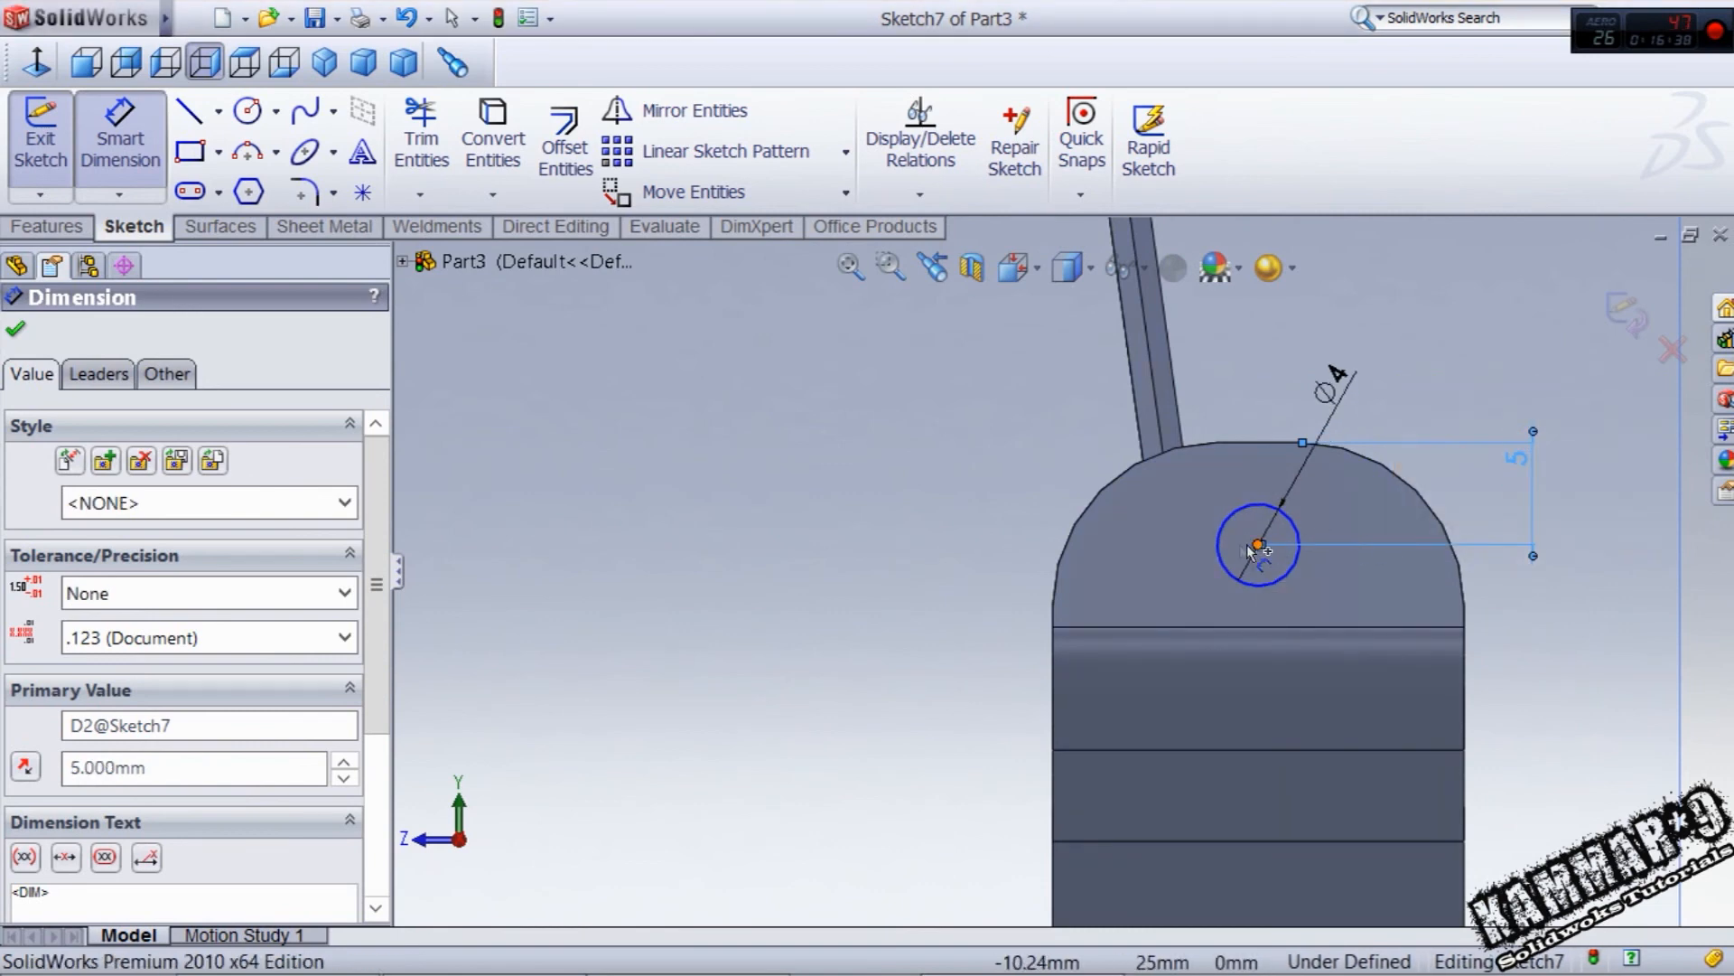
pyautogui.click(1257, 545)
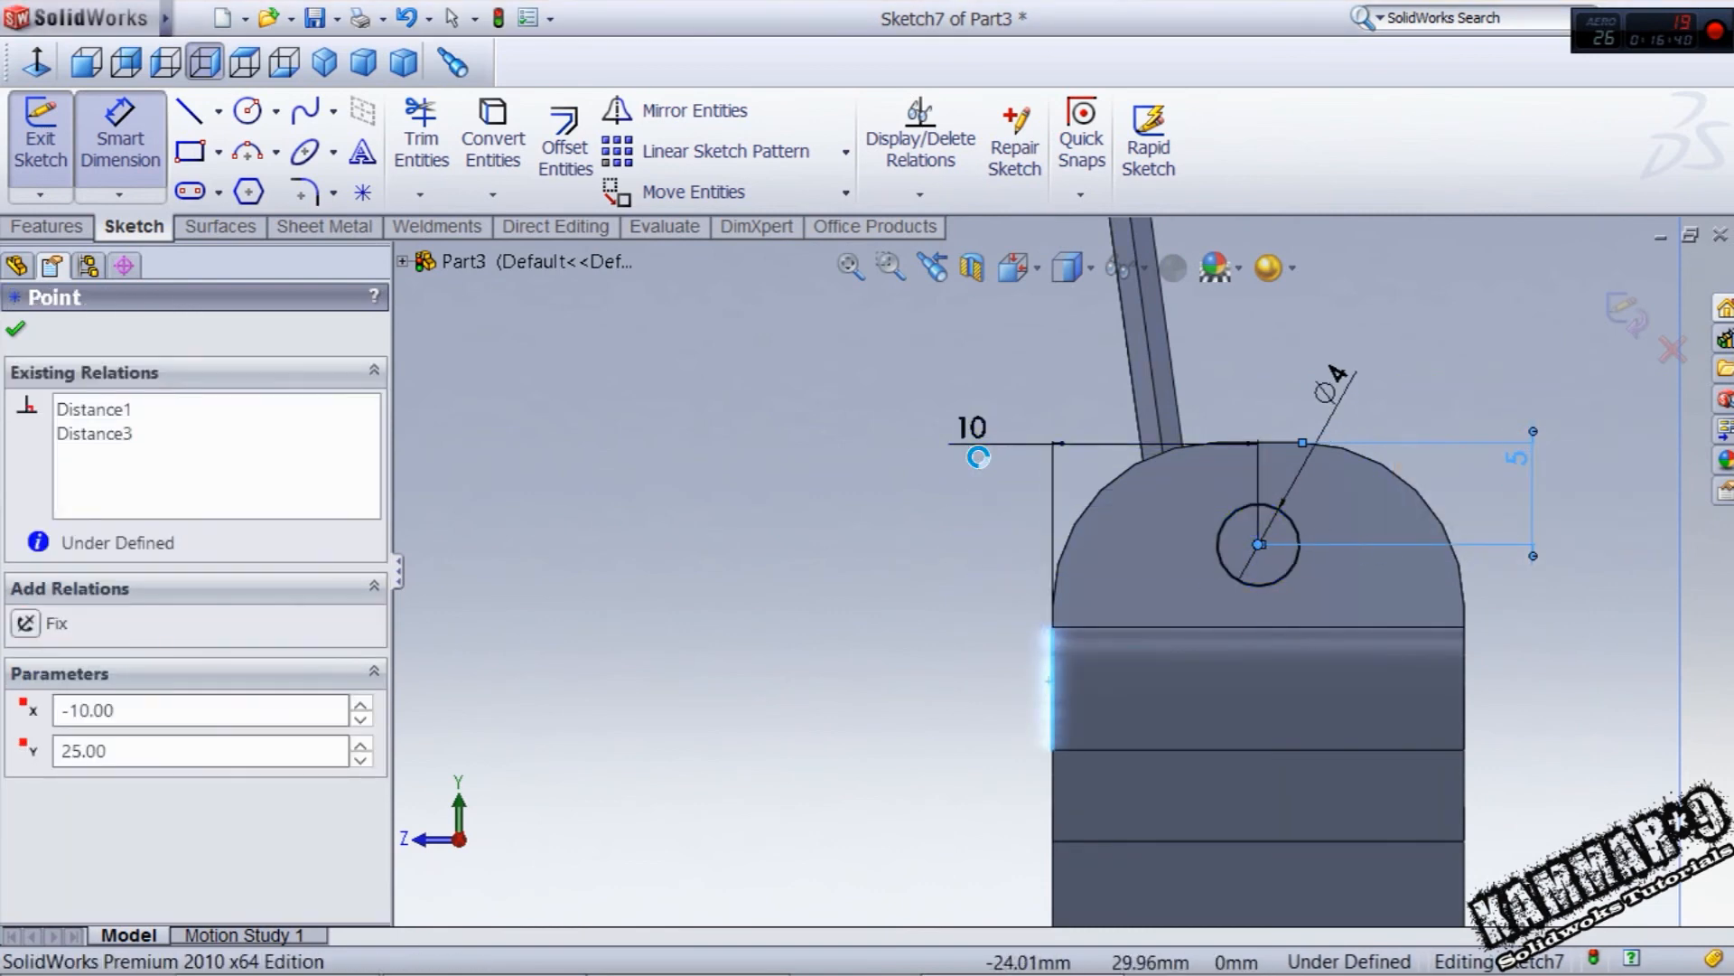
pyautogui.click(972, 428)
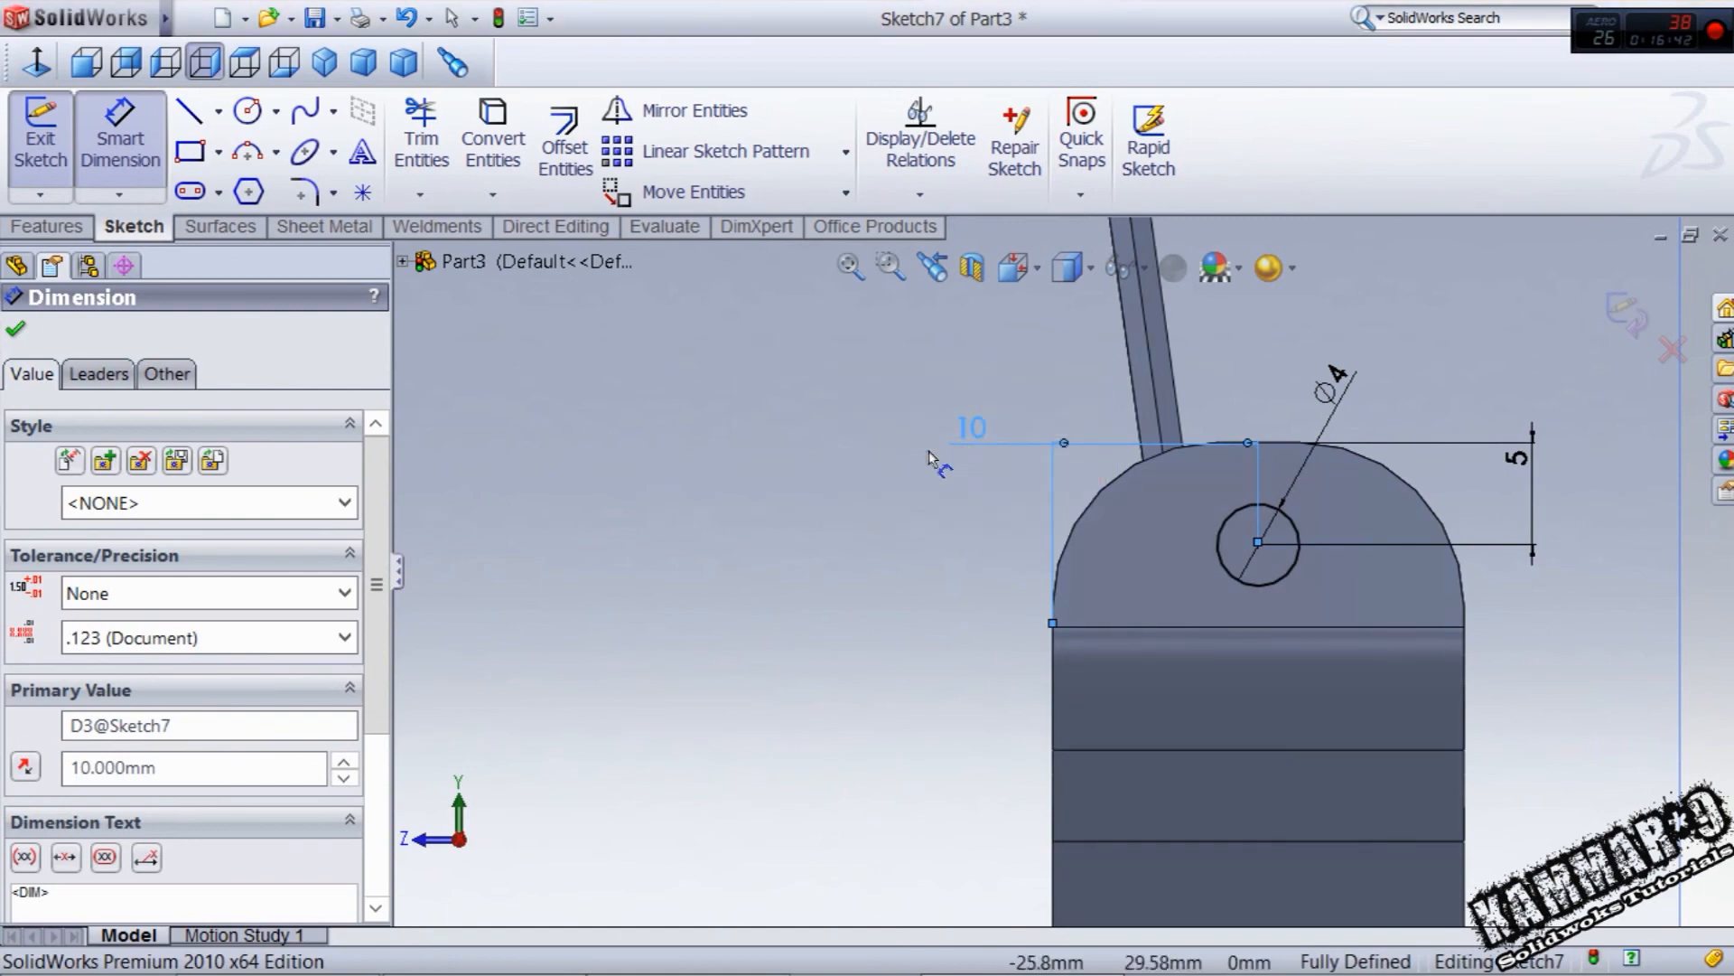
pyautogui.click(49, 228)
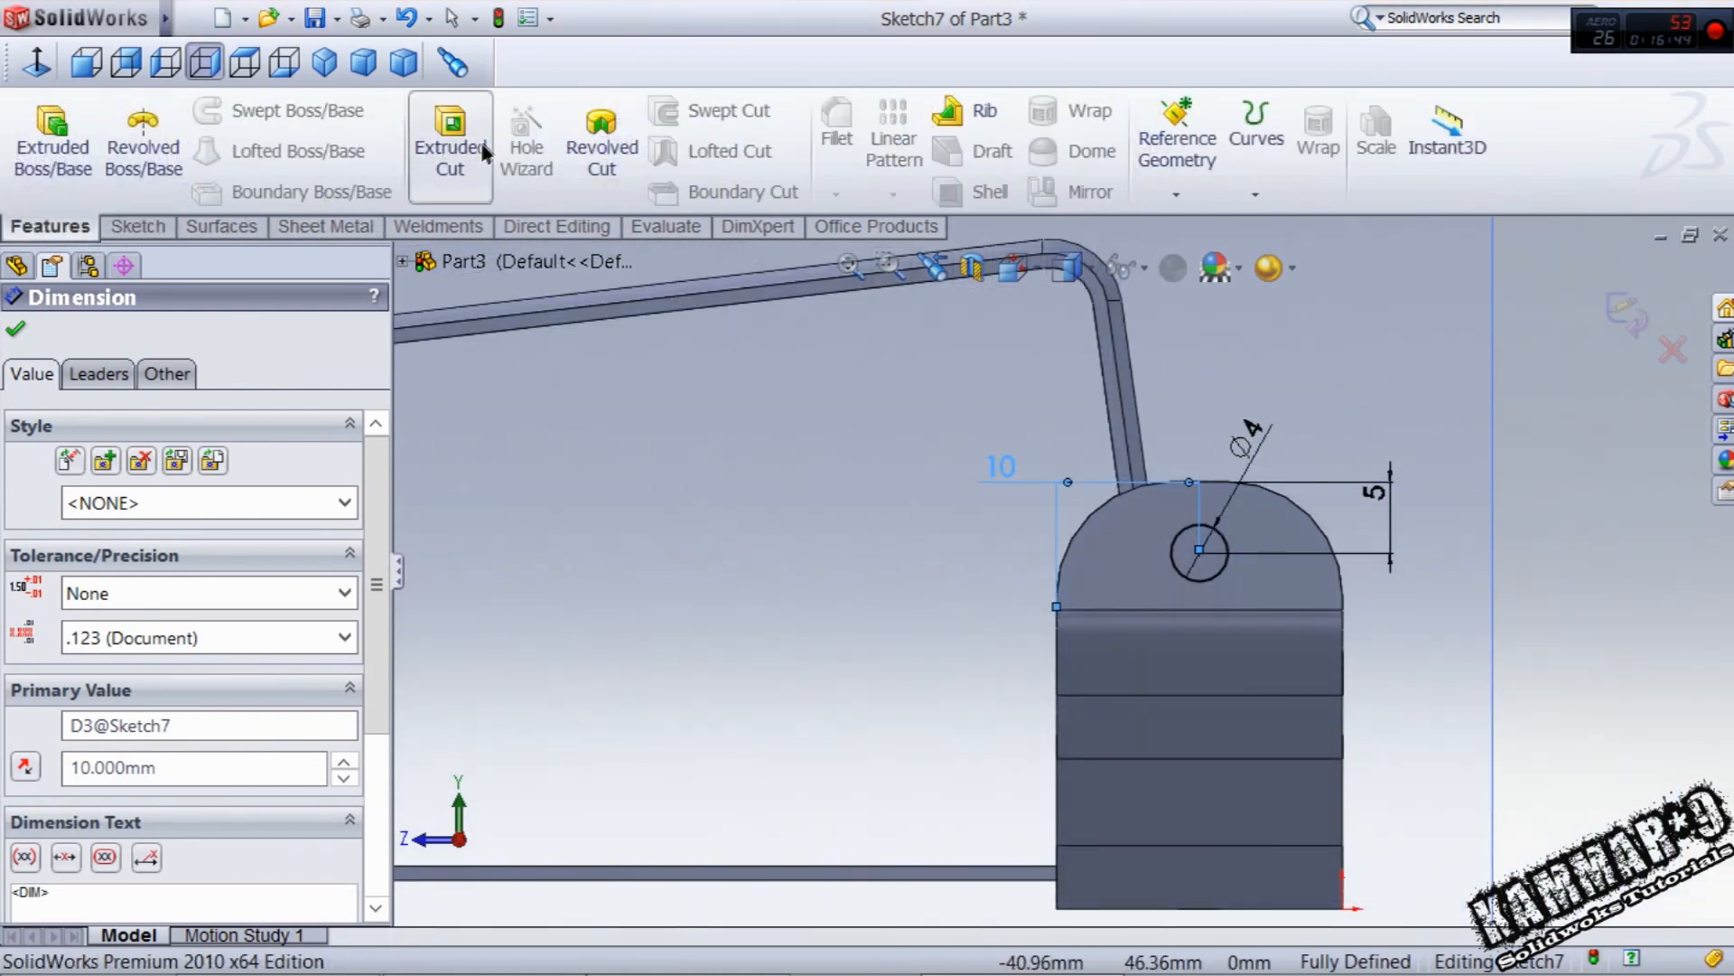
pyautogui.click(450, 132)
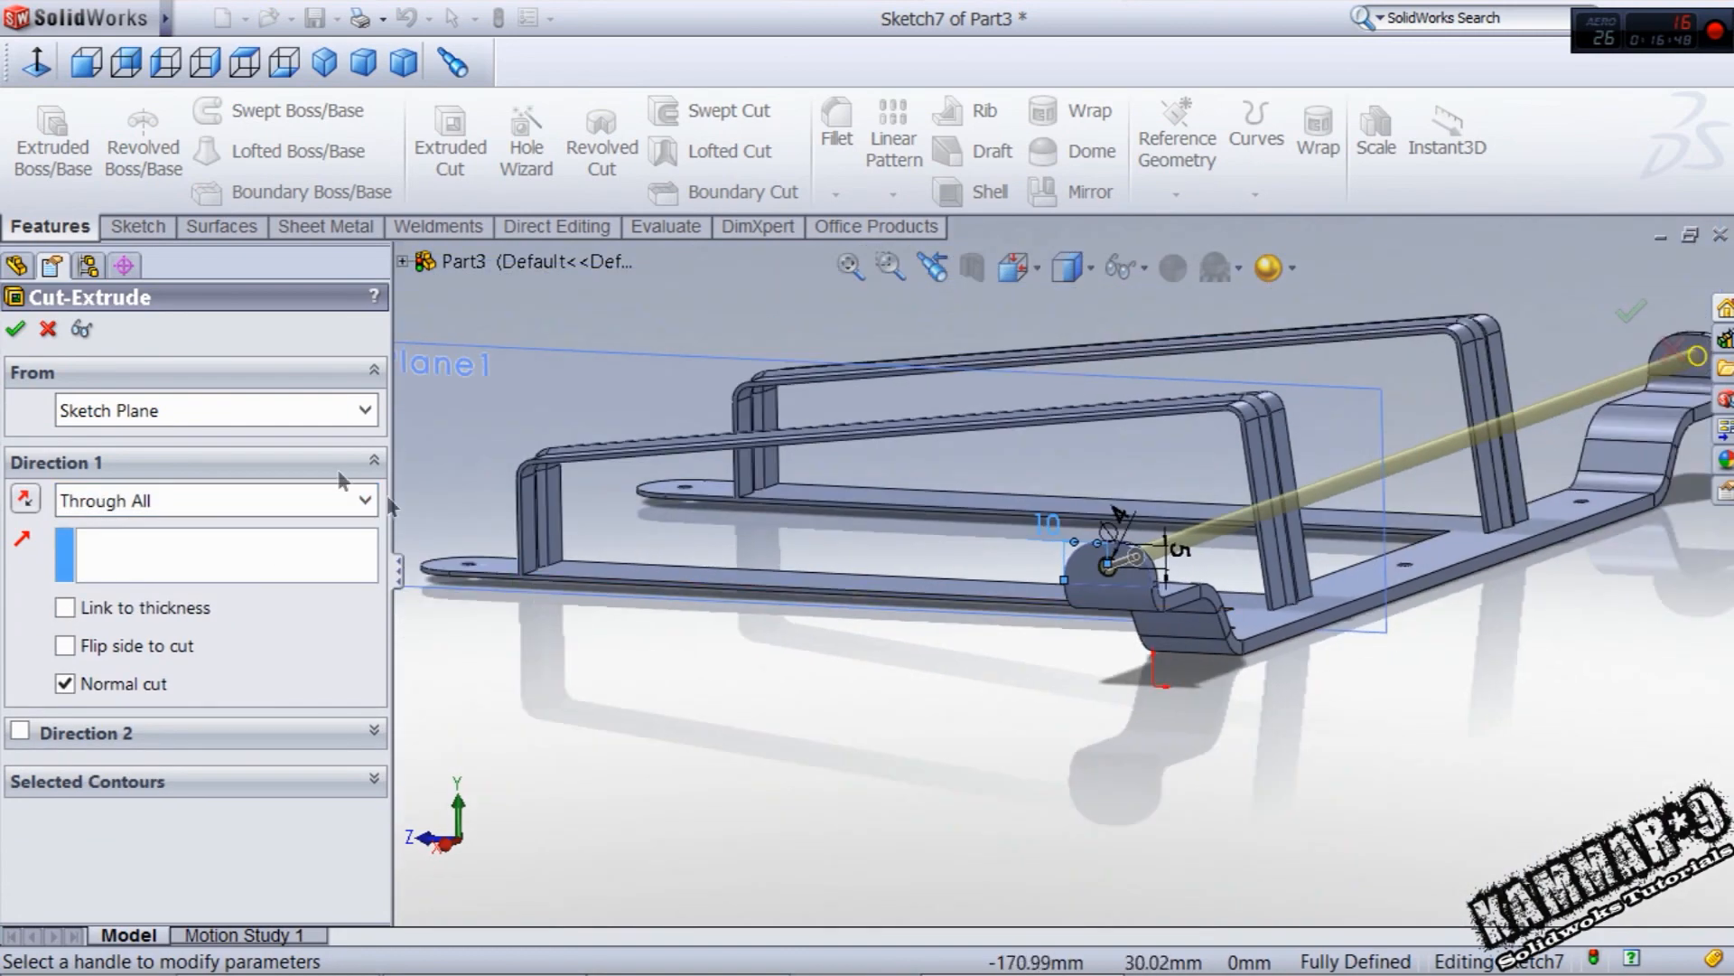
# - Cut the hole Through All, assign 1060 Alloy material, and save Part3
pyautogui.click(16, 329)
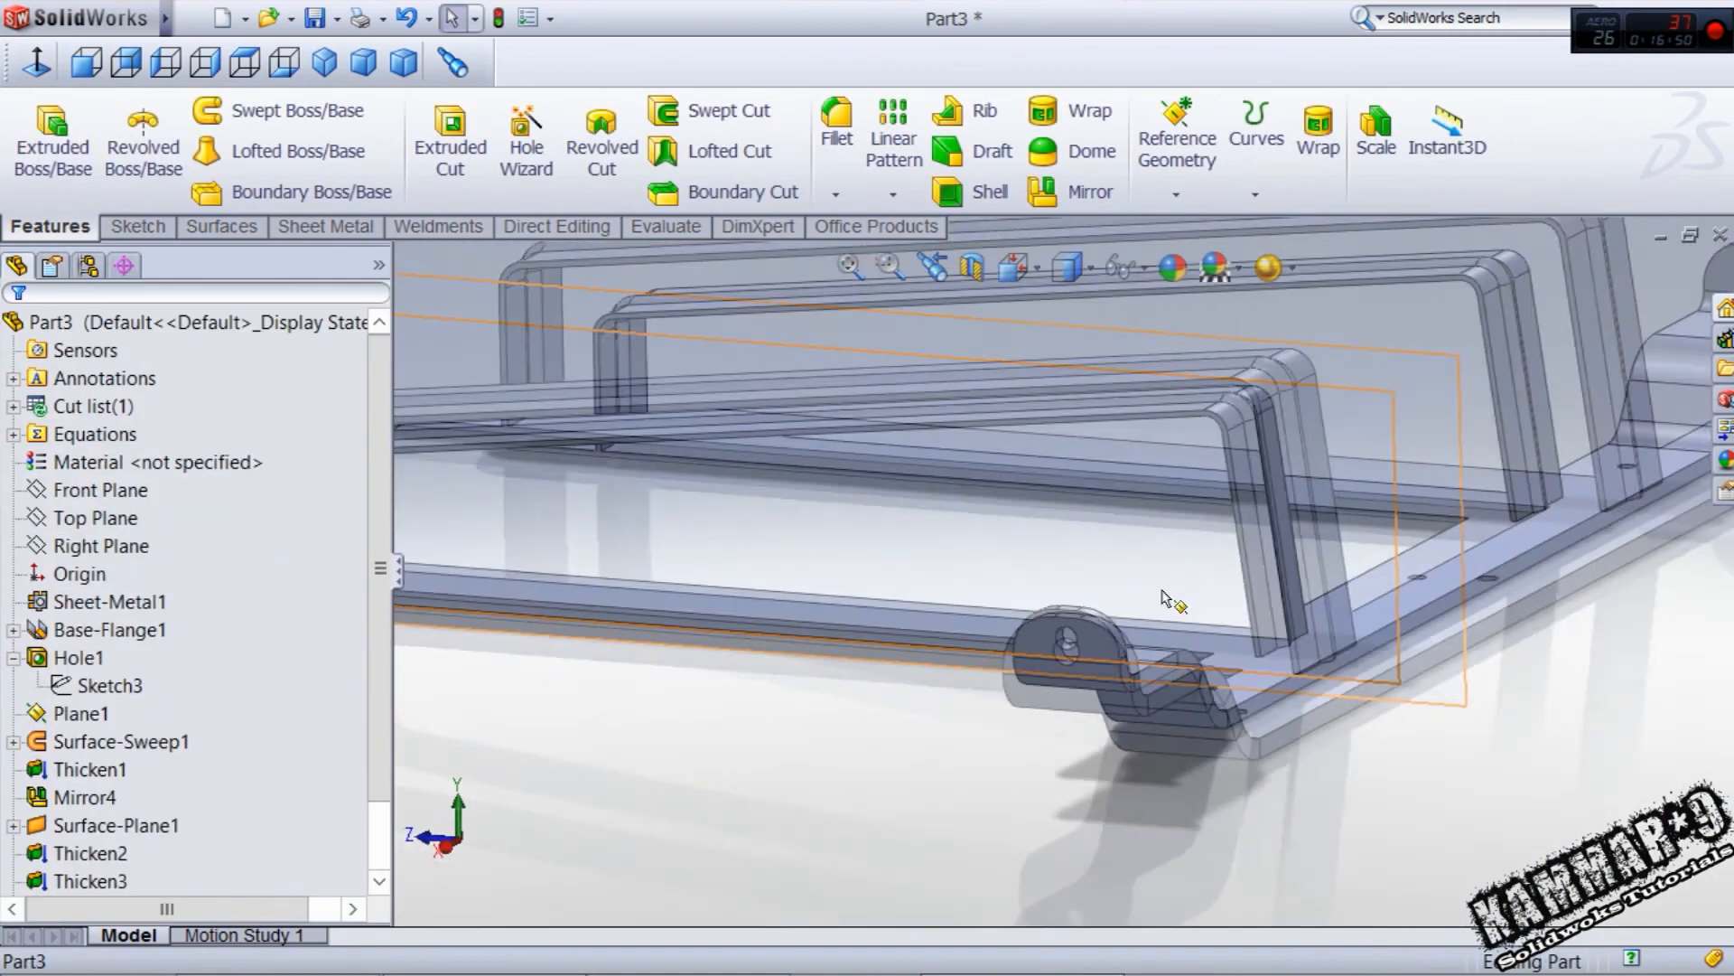
pyautogui.click(155, 460)
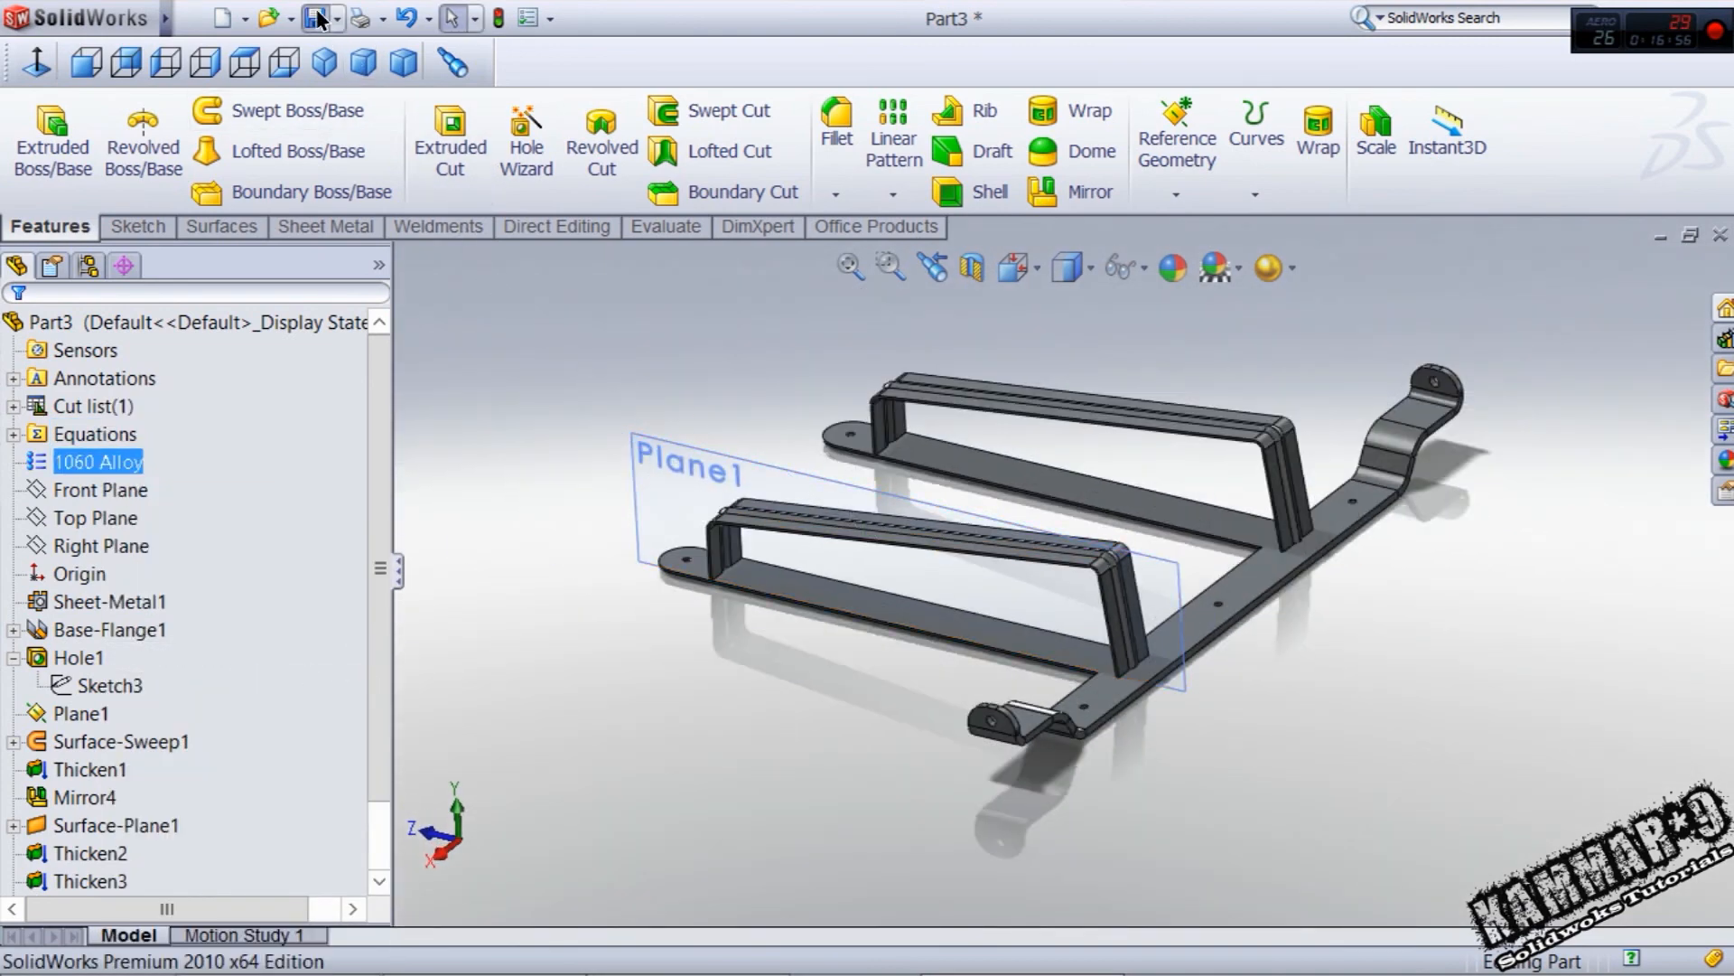
pyautogui.click(314, 18)
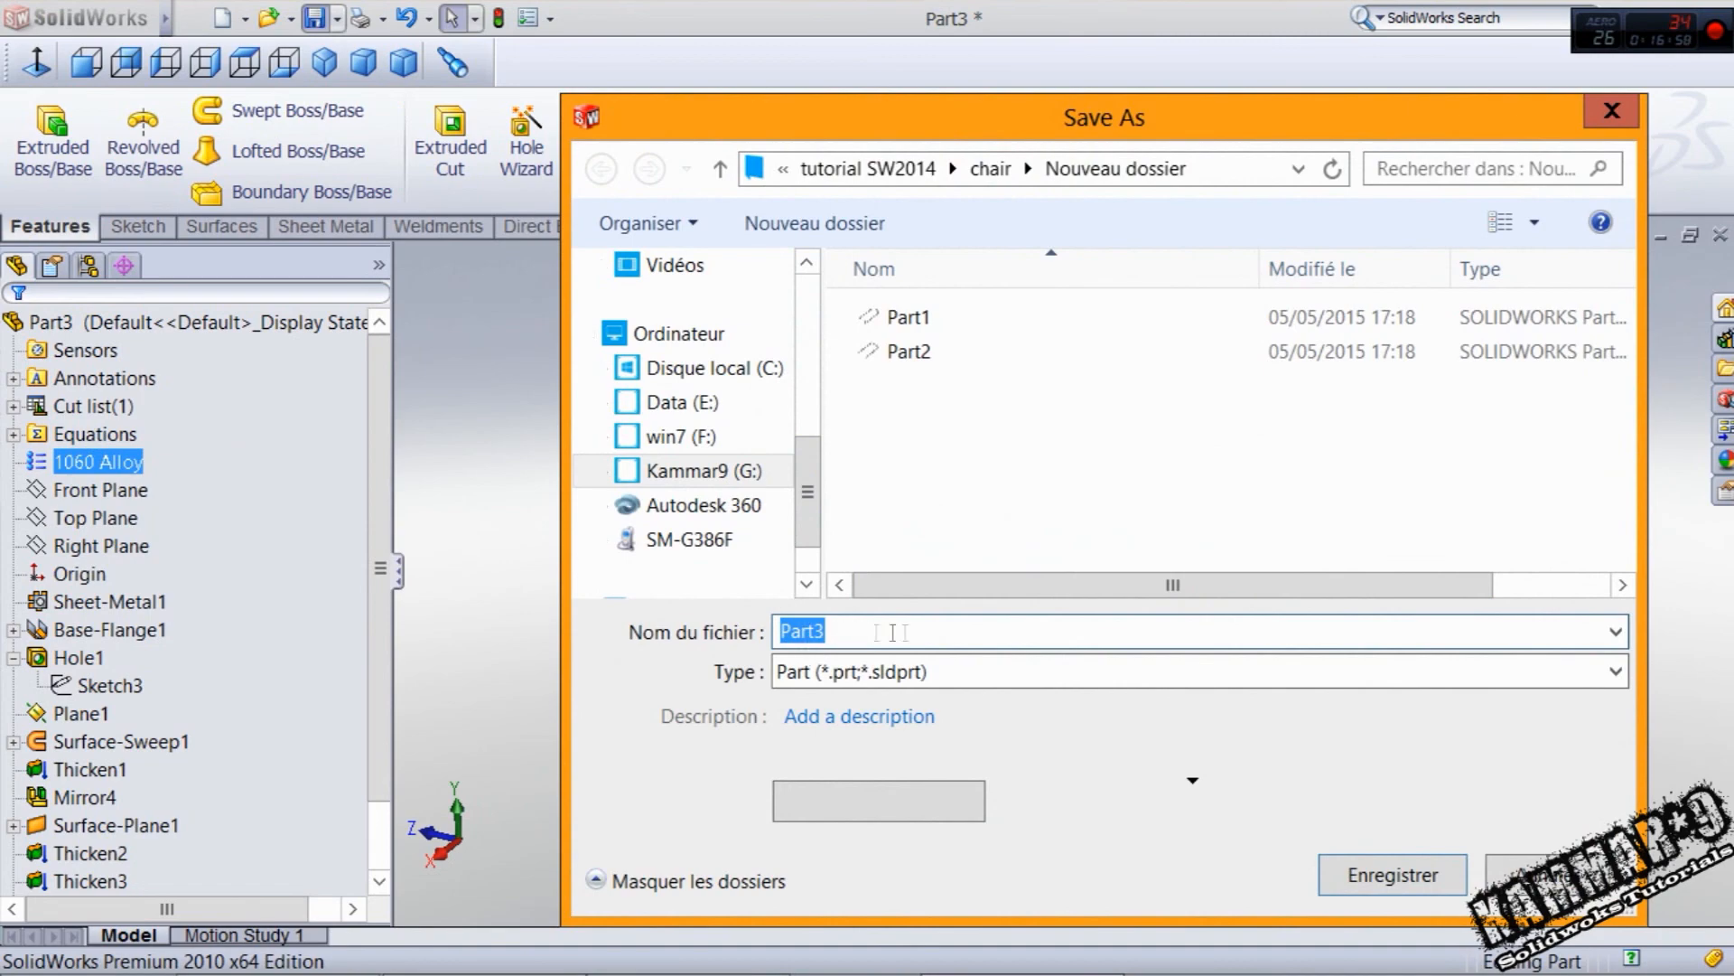